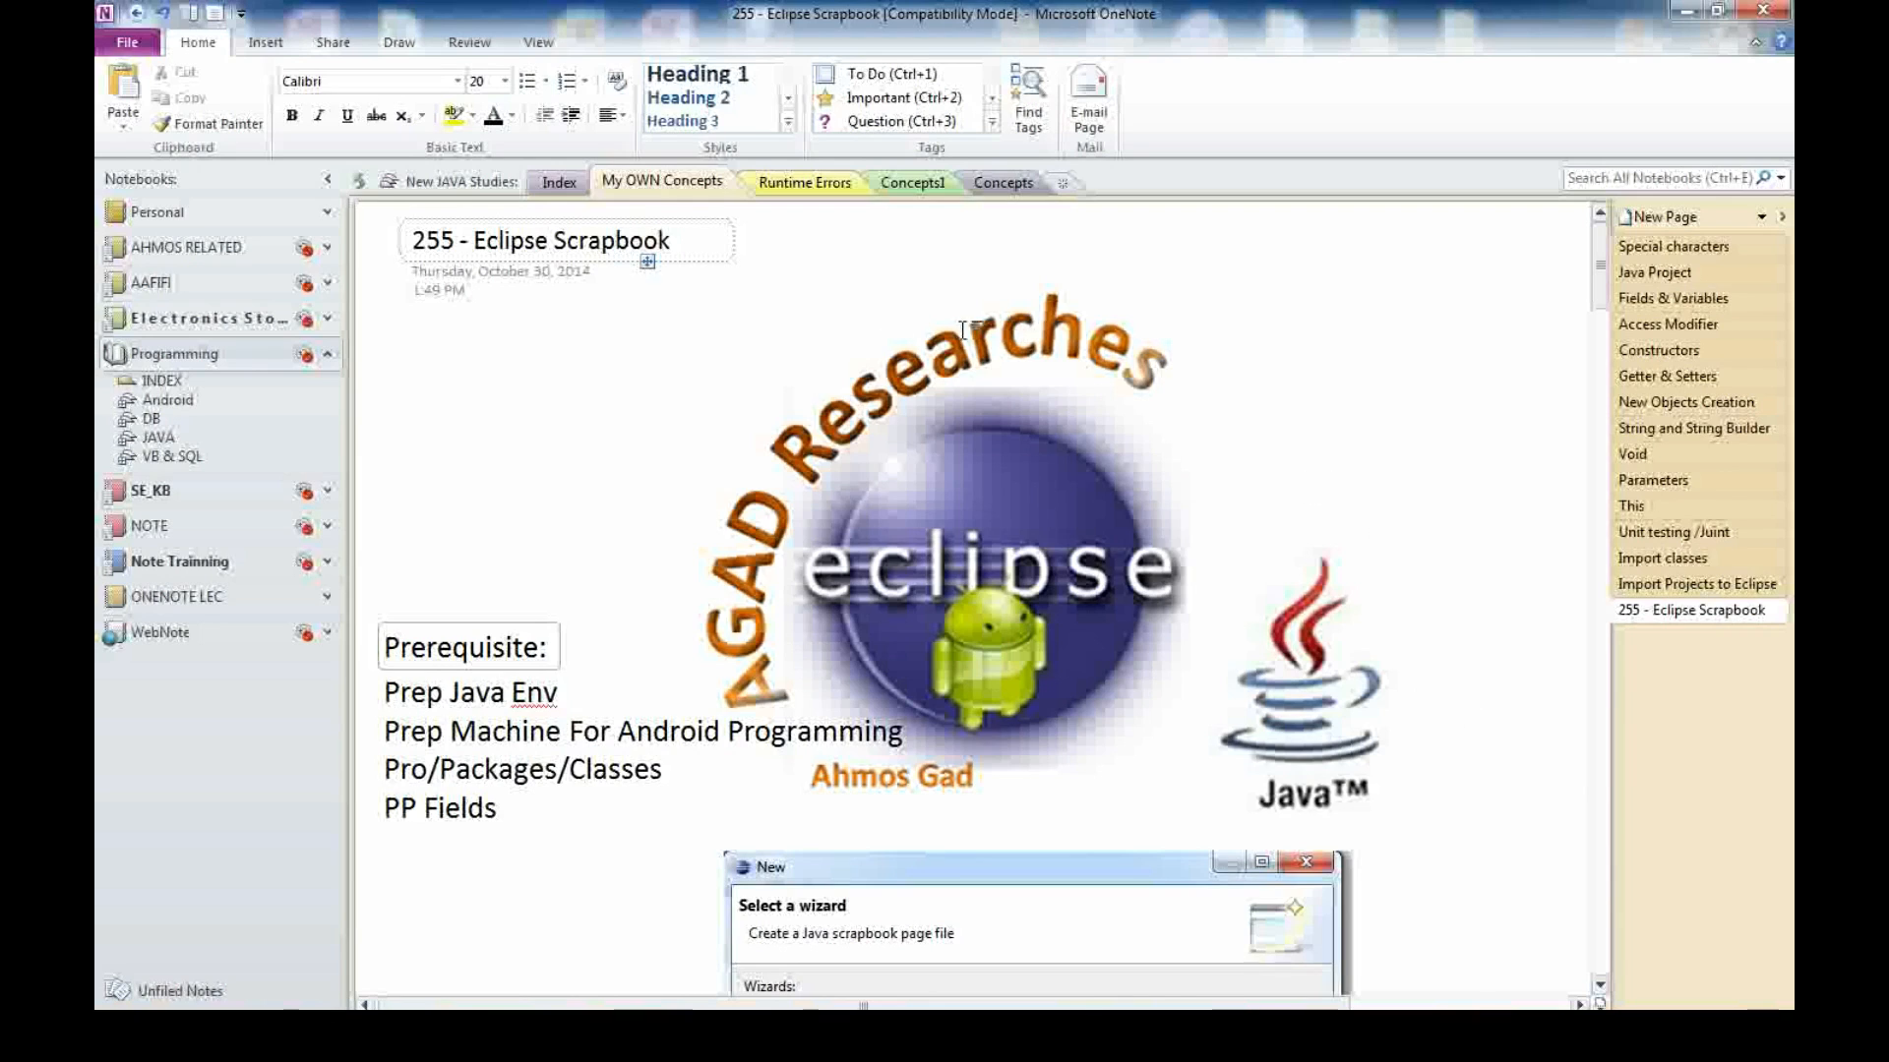
mouse_move(610, 582)
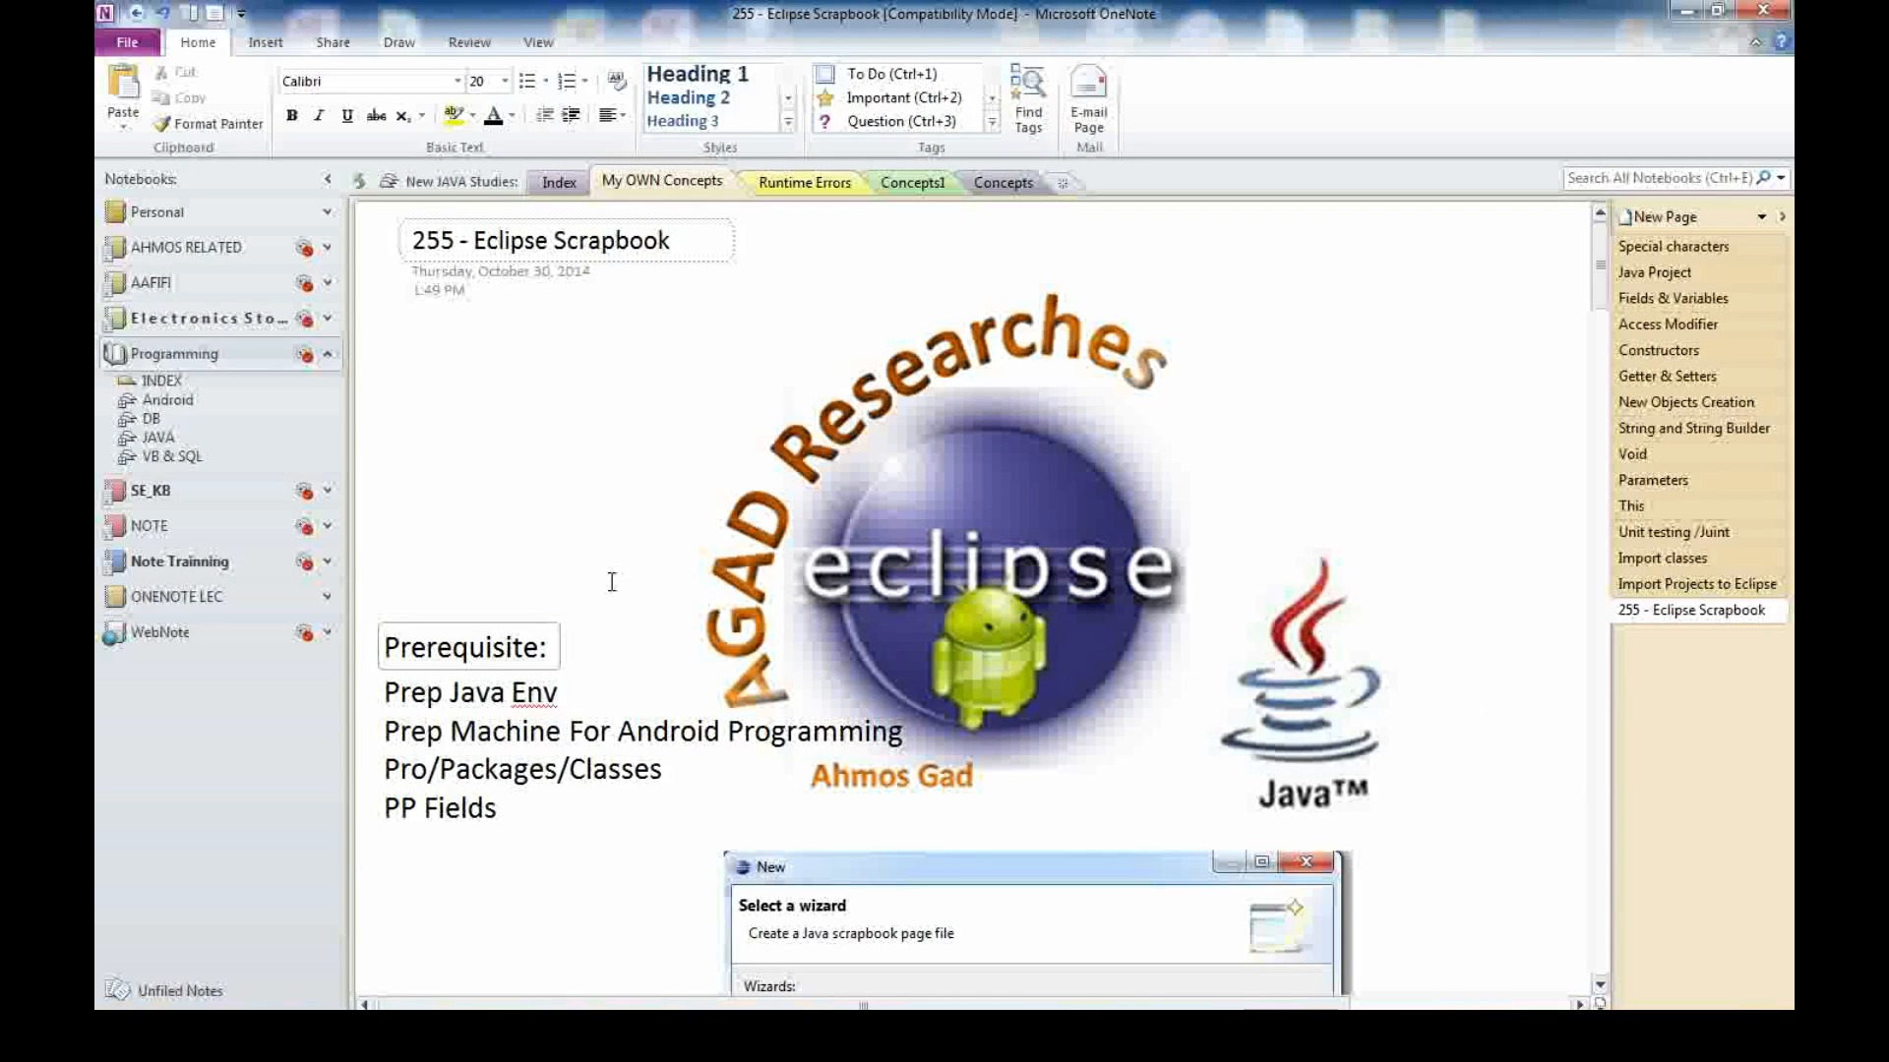
mouse_move(531, 514)
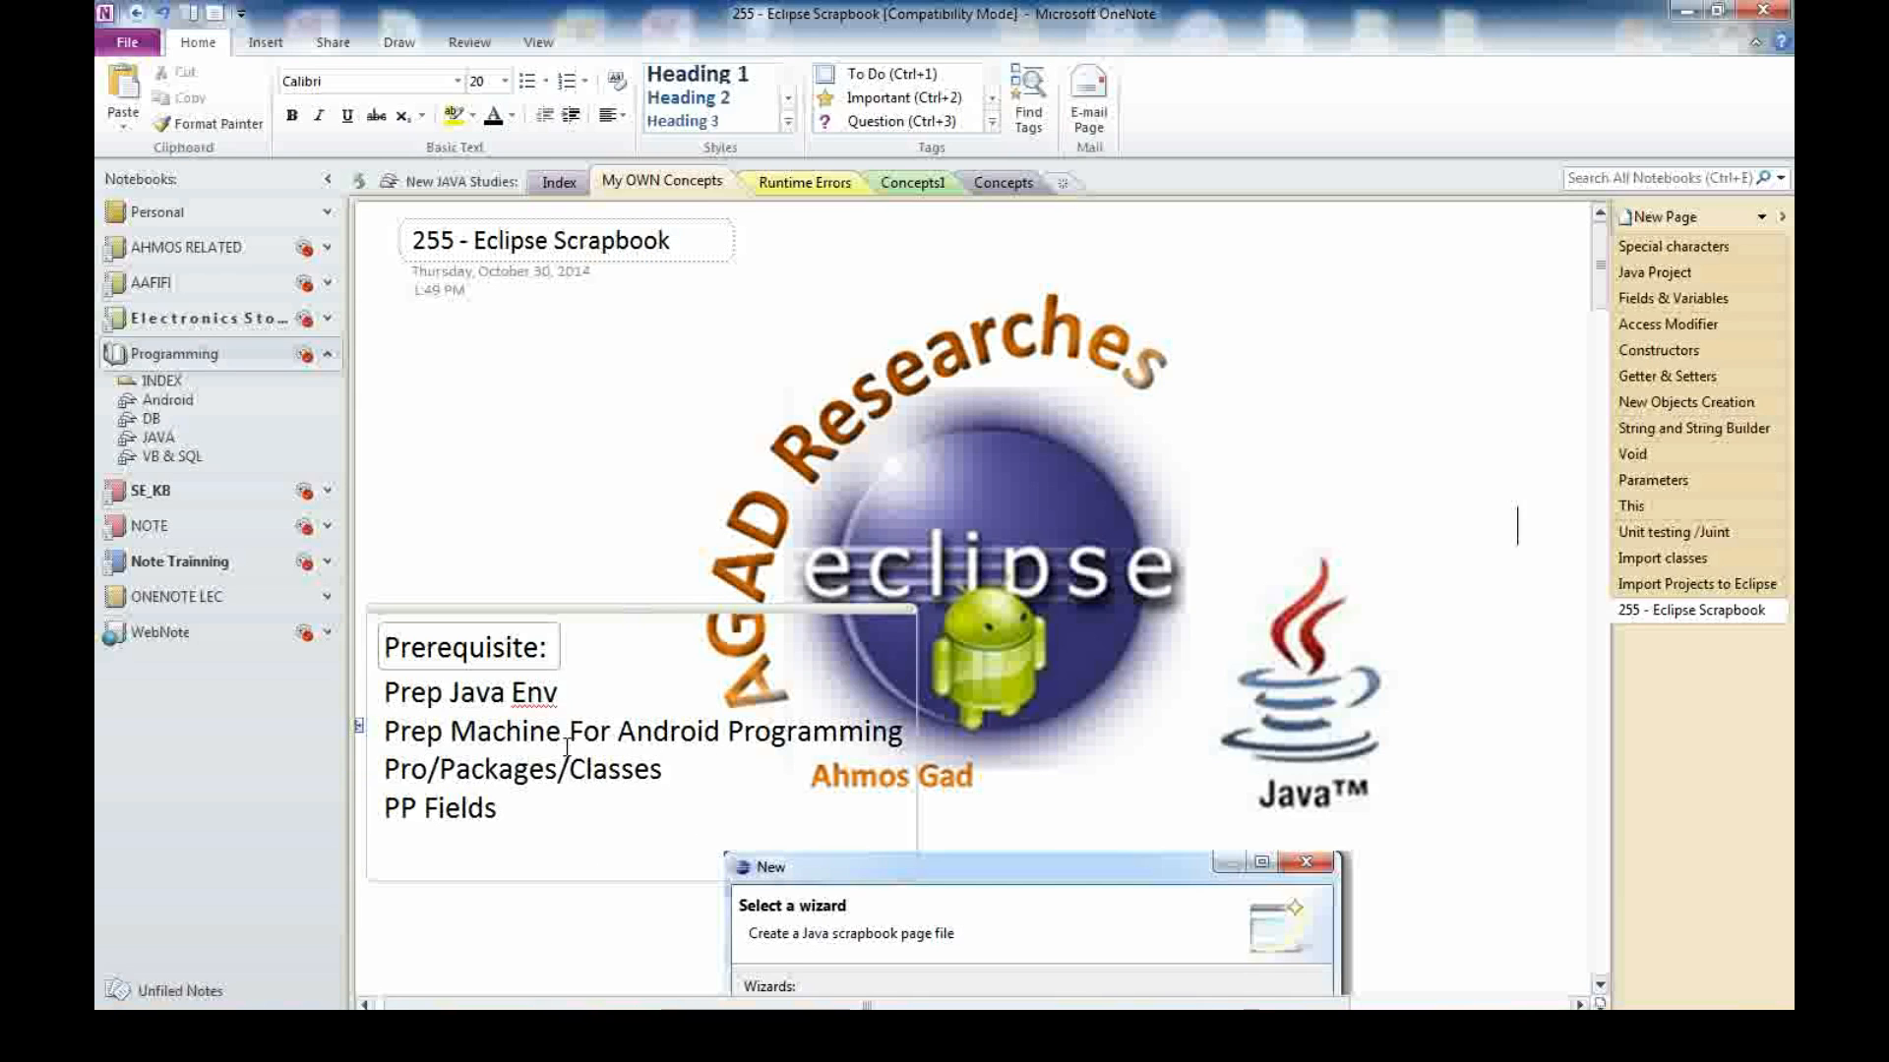
mouse_move(570, 783)
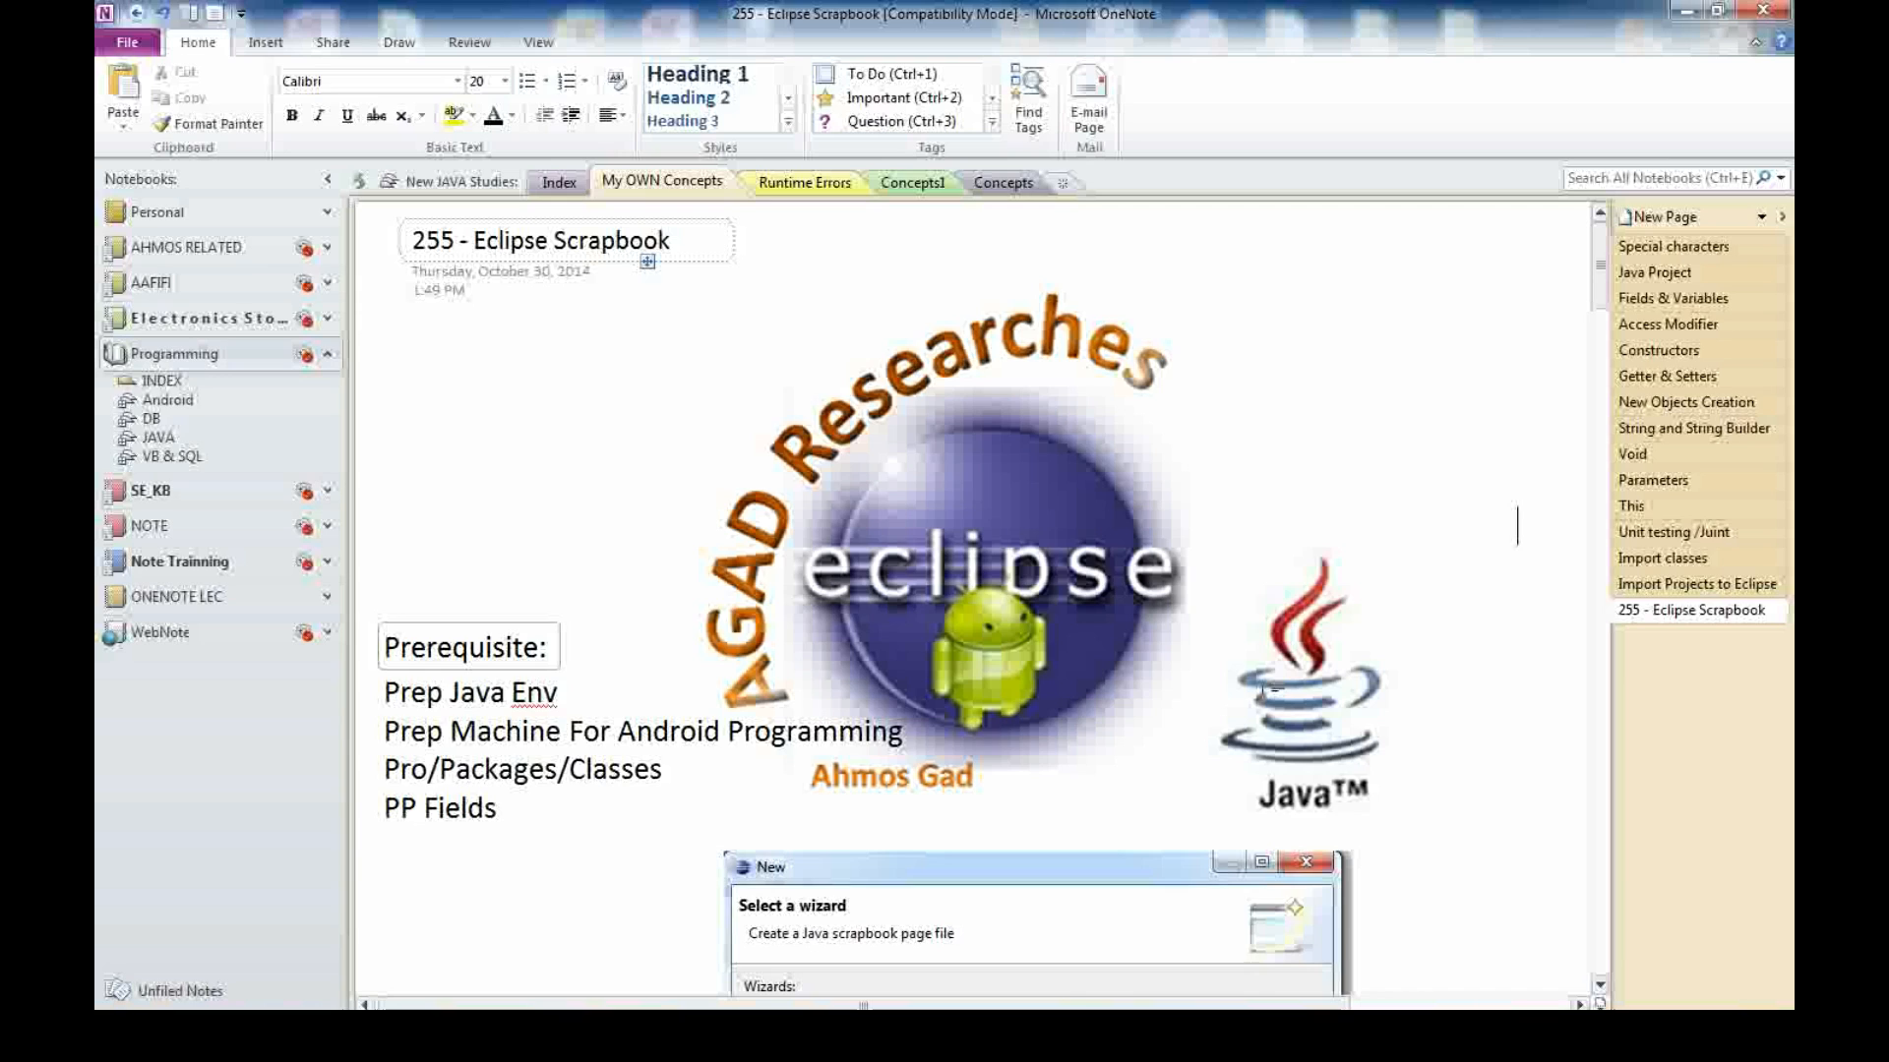
mouse_move(1391, 632)
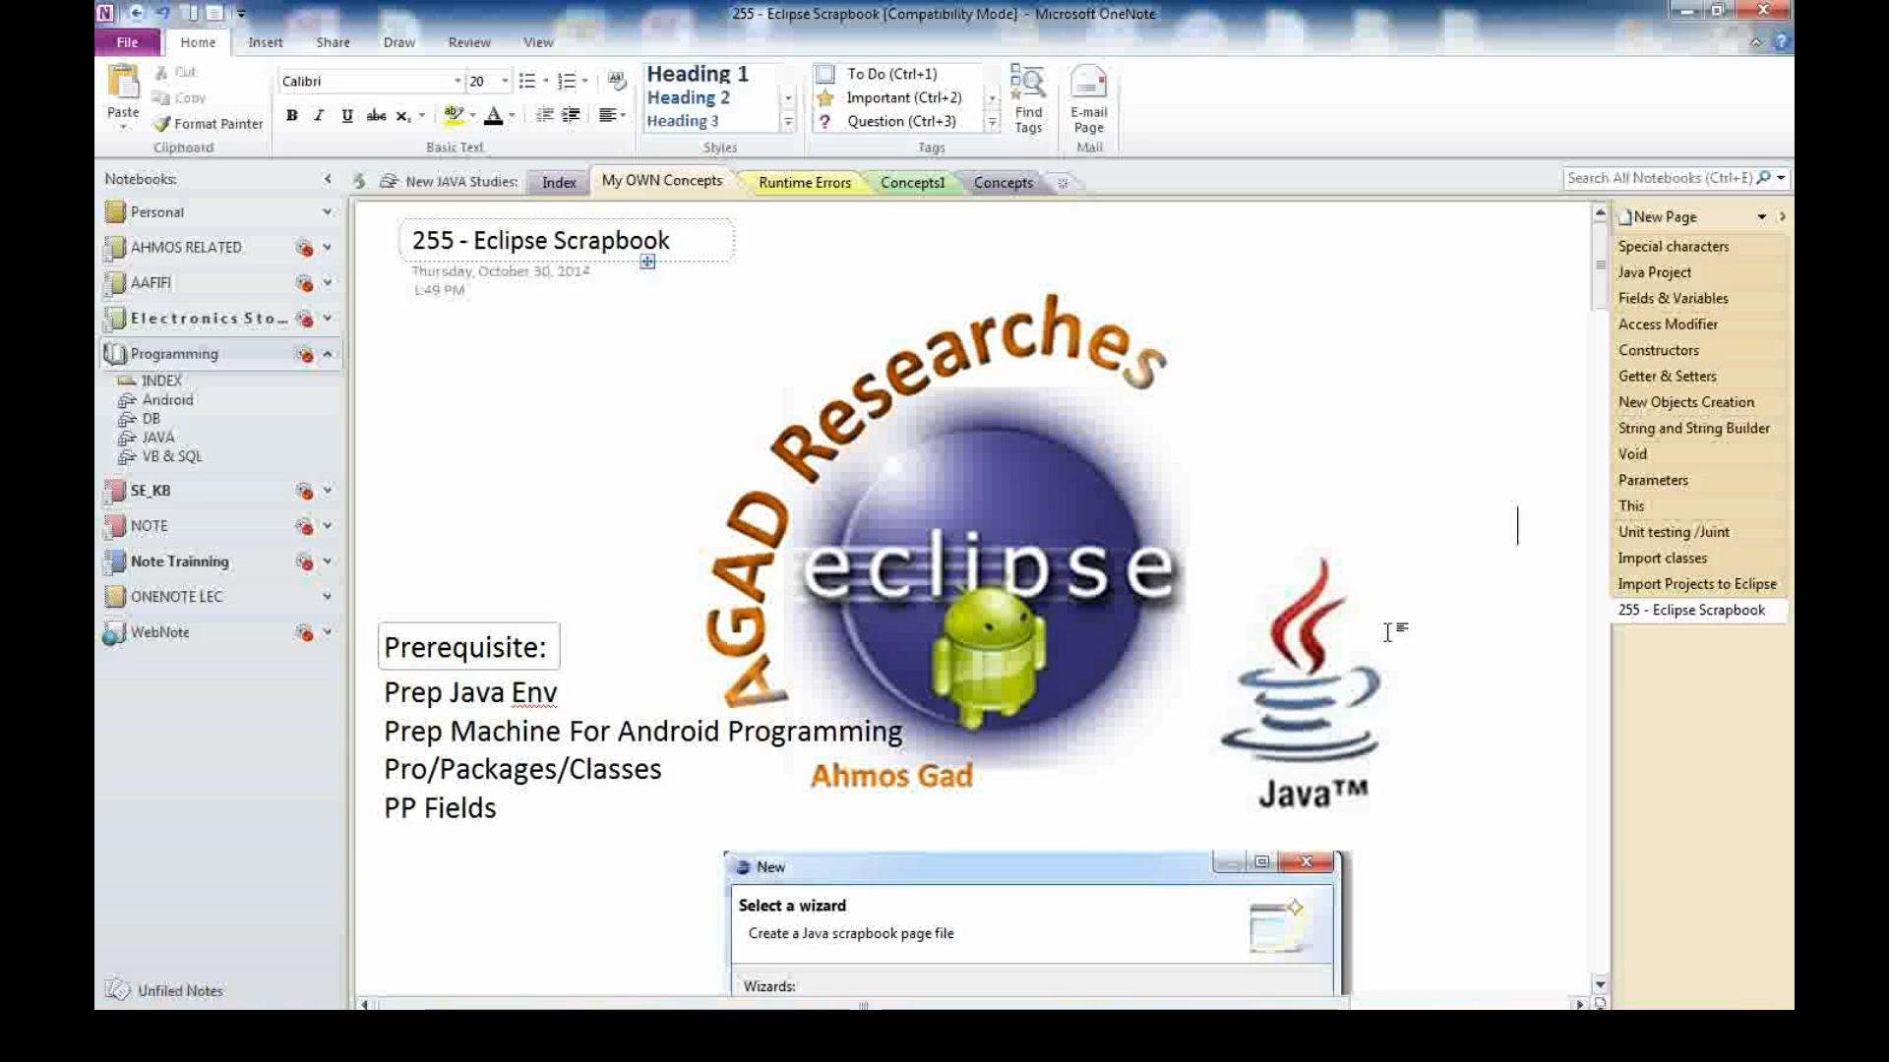
mouse_move(484, 915)
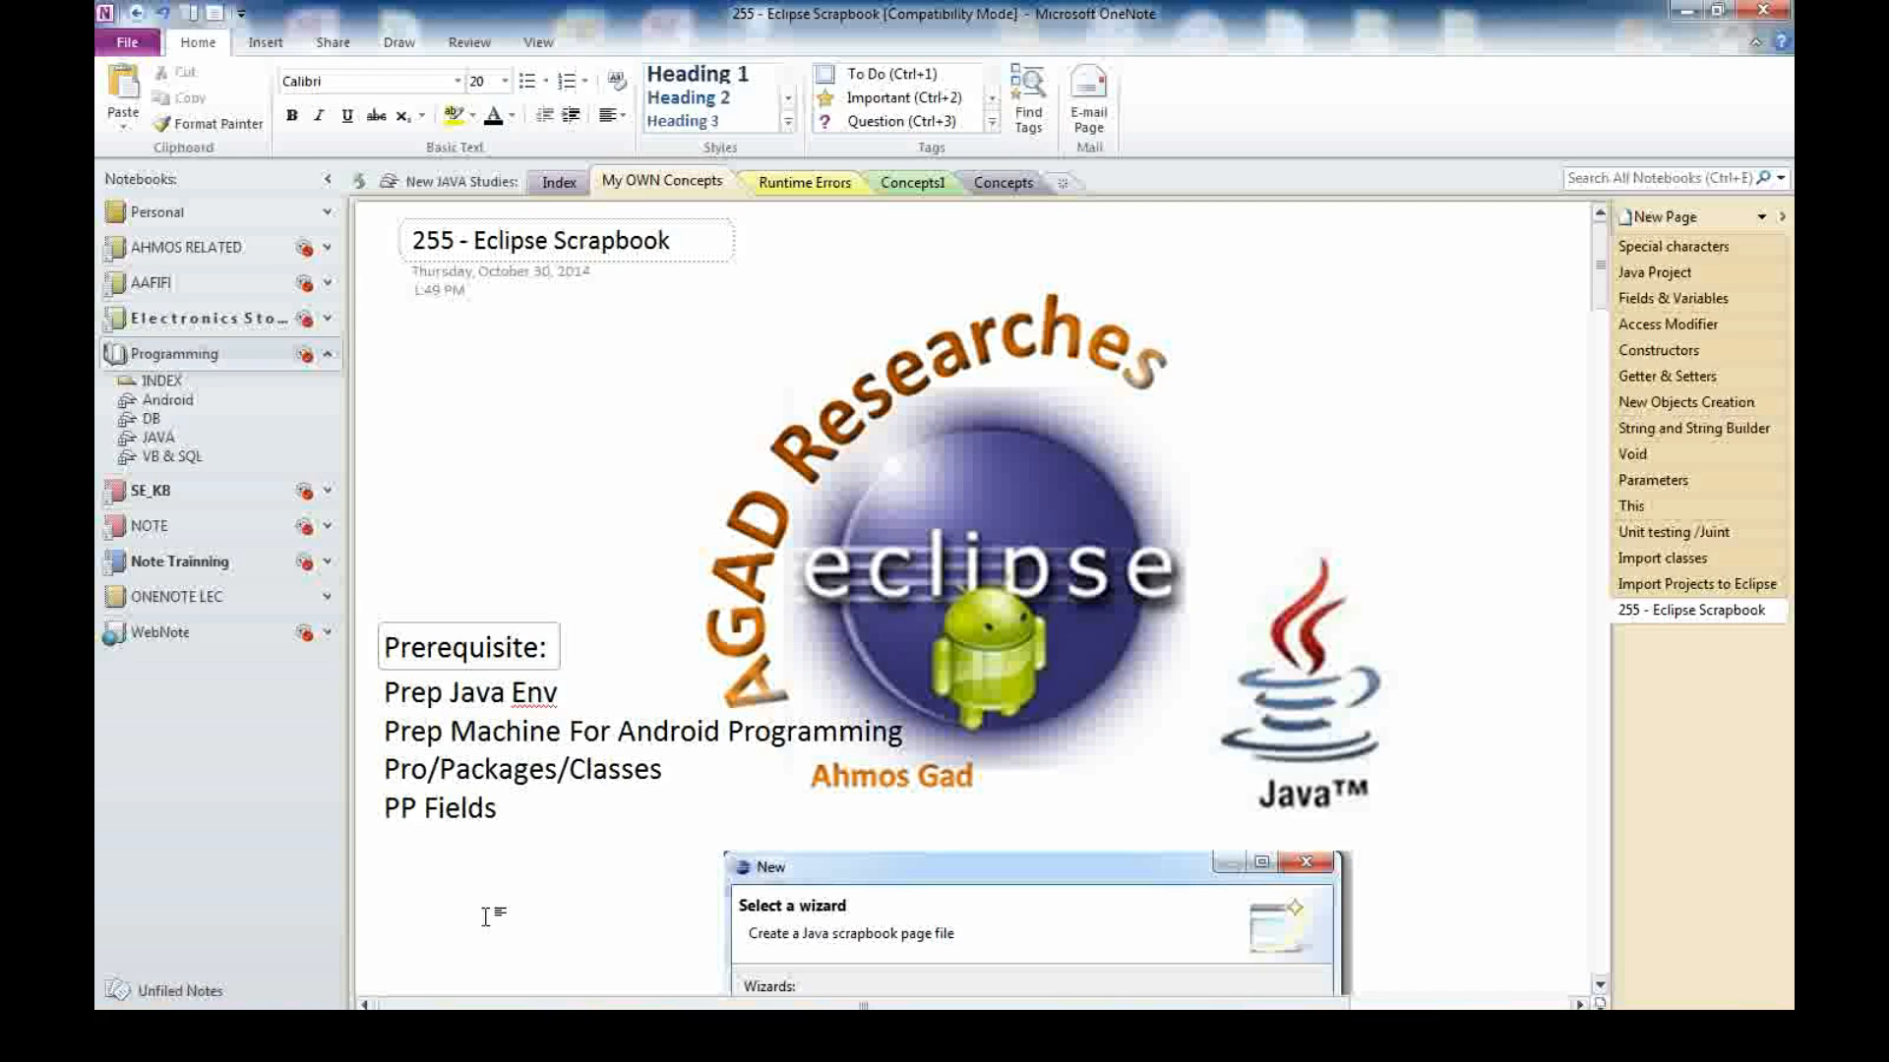
mouse_move(514, 916)
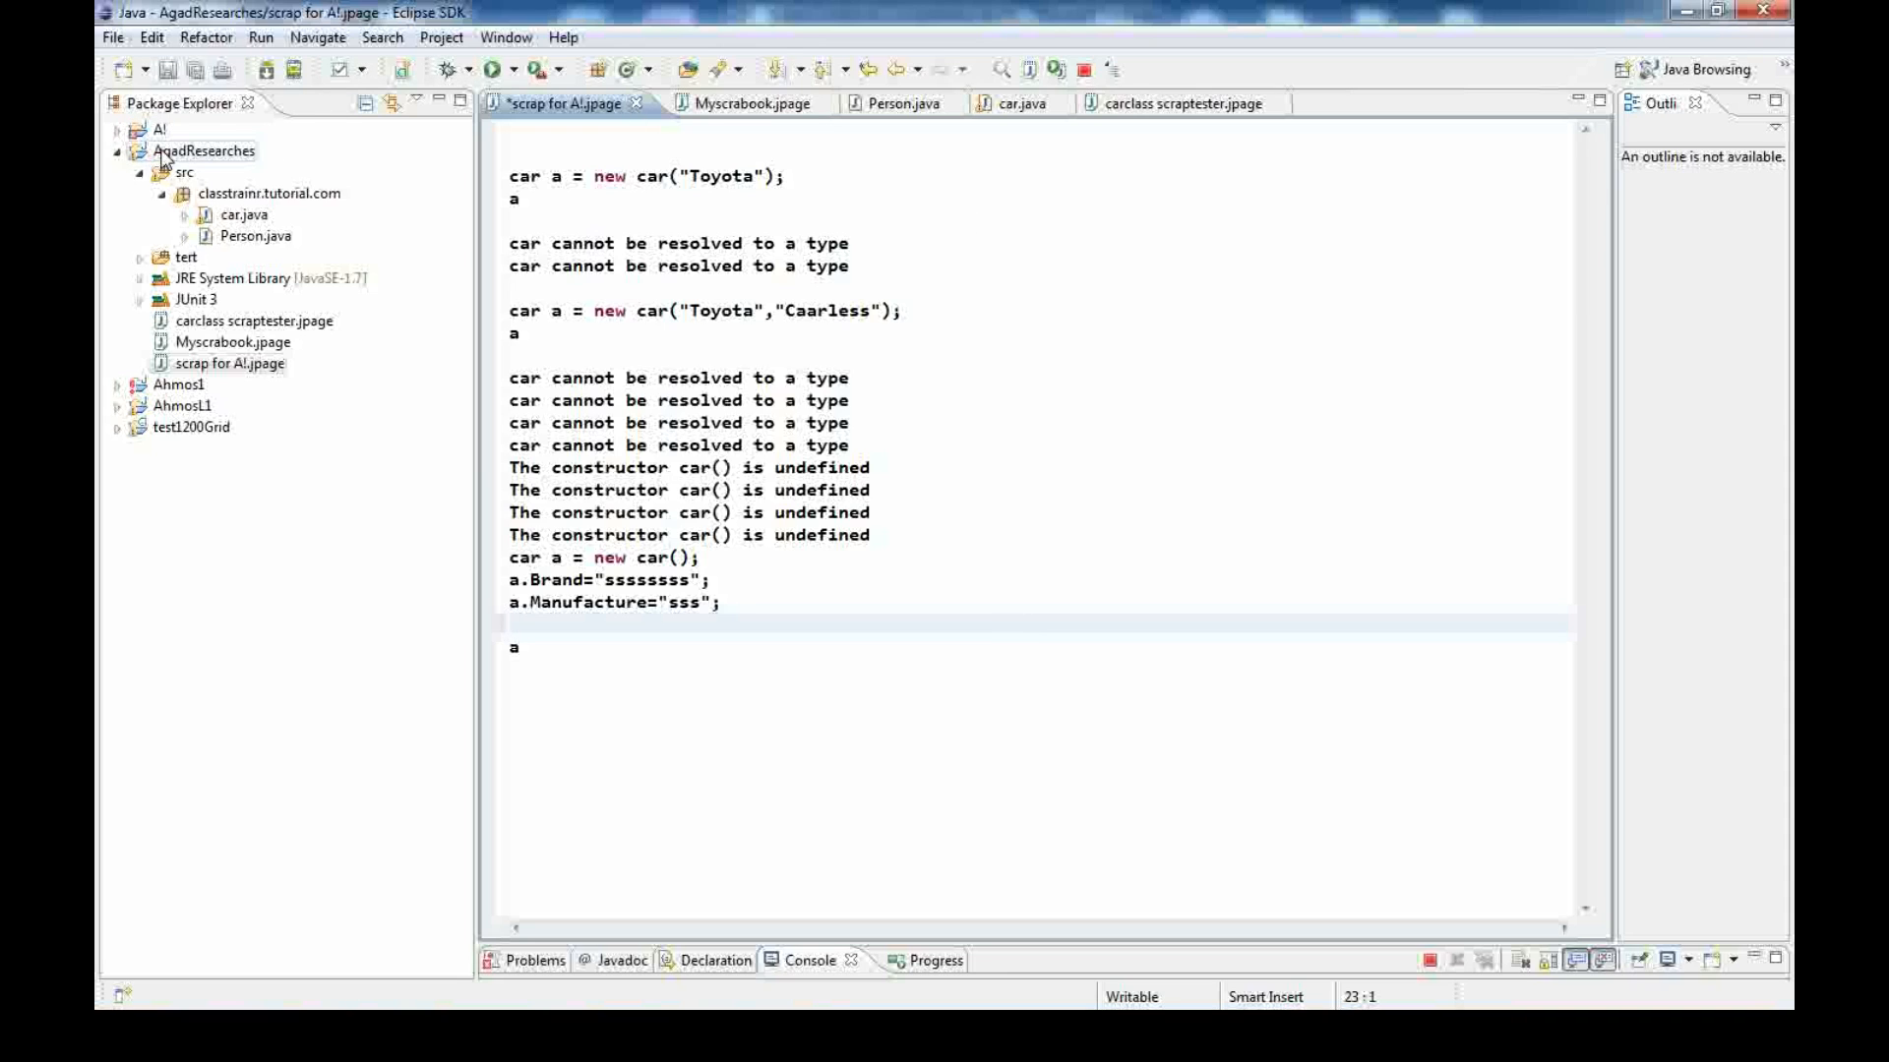
mouse_move(234, 149)
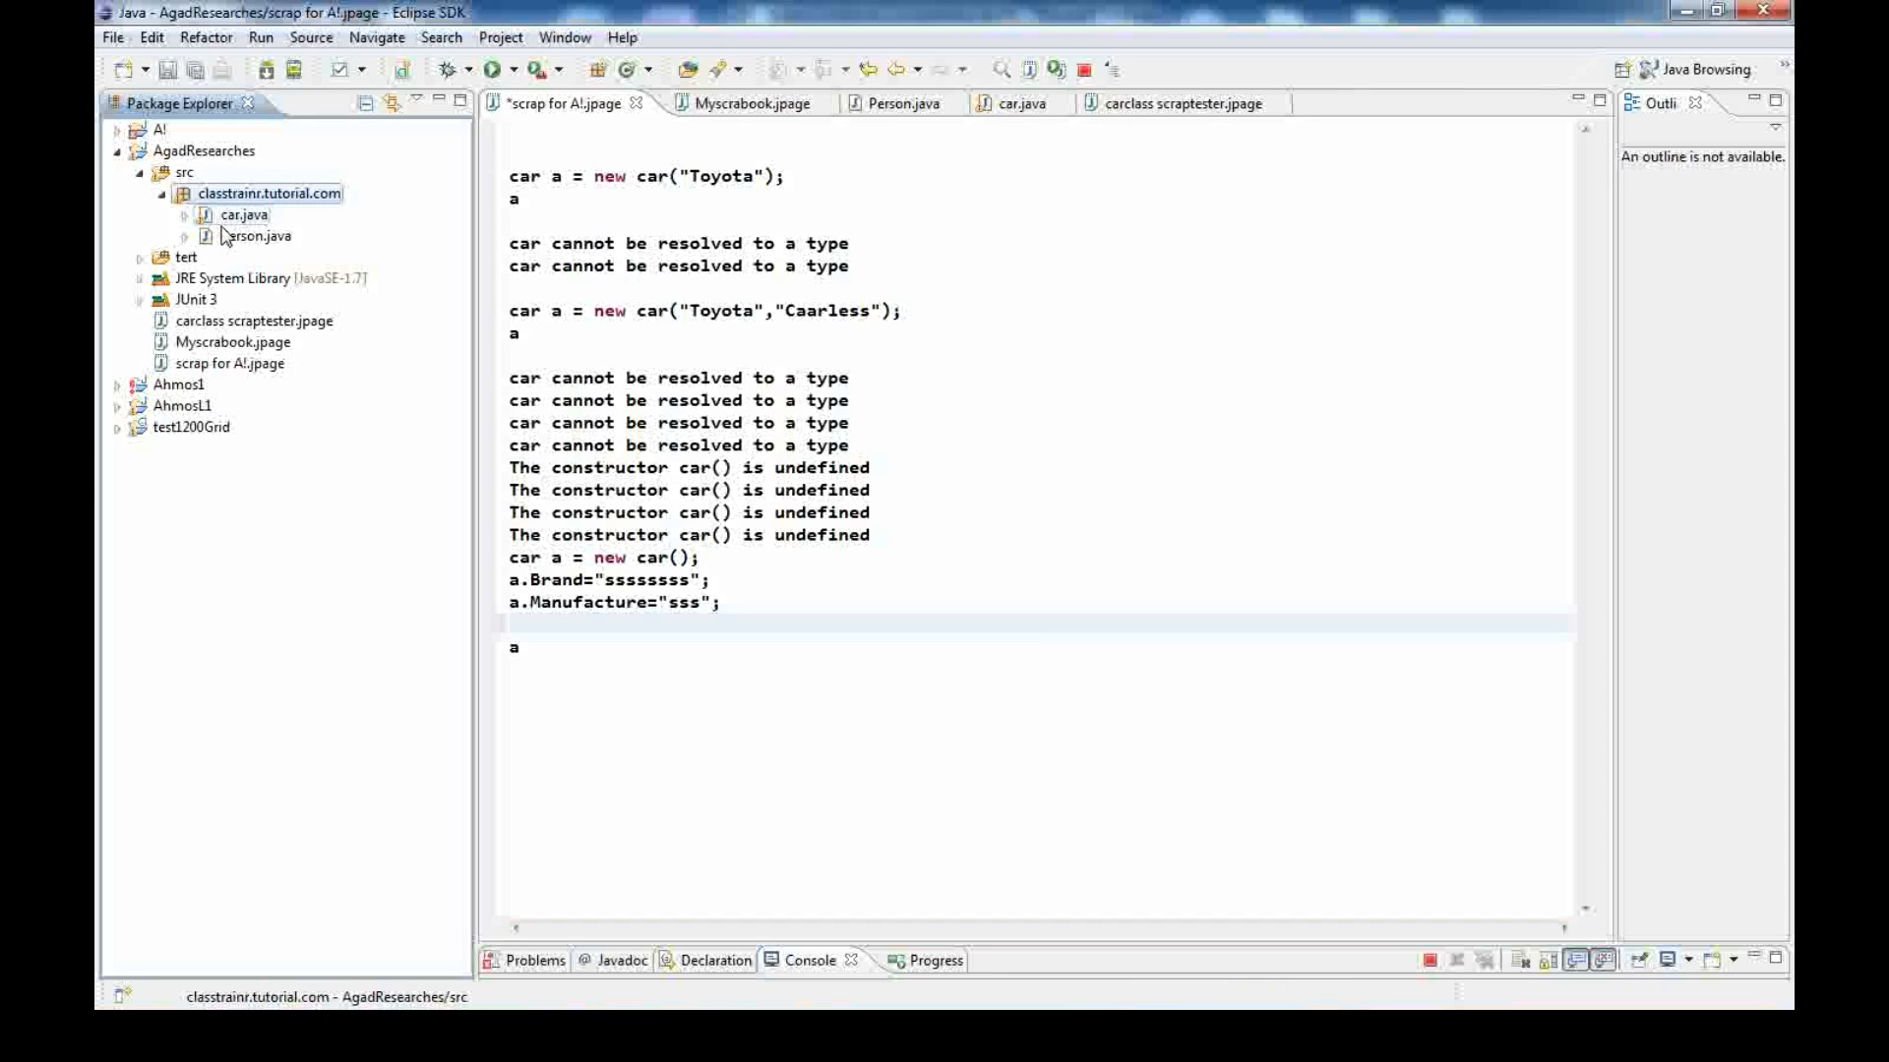
Expand car.java under classtrainr.tutorial.com to list its fields and constructors
click(240, 215)
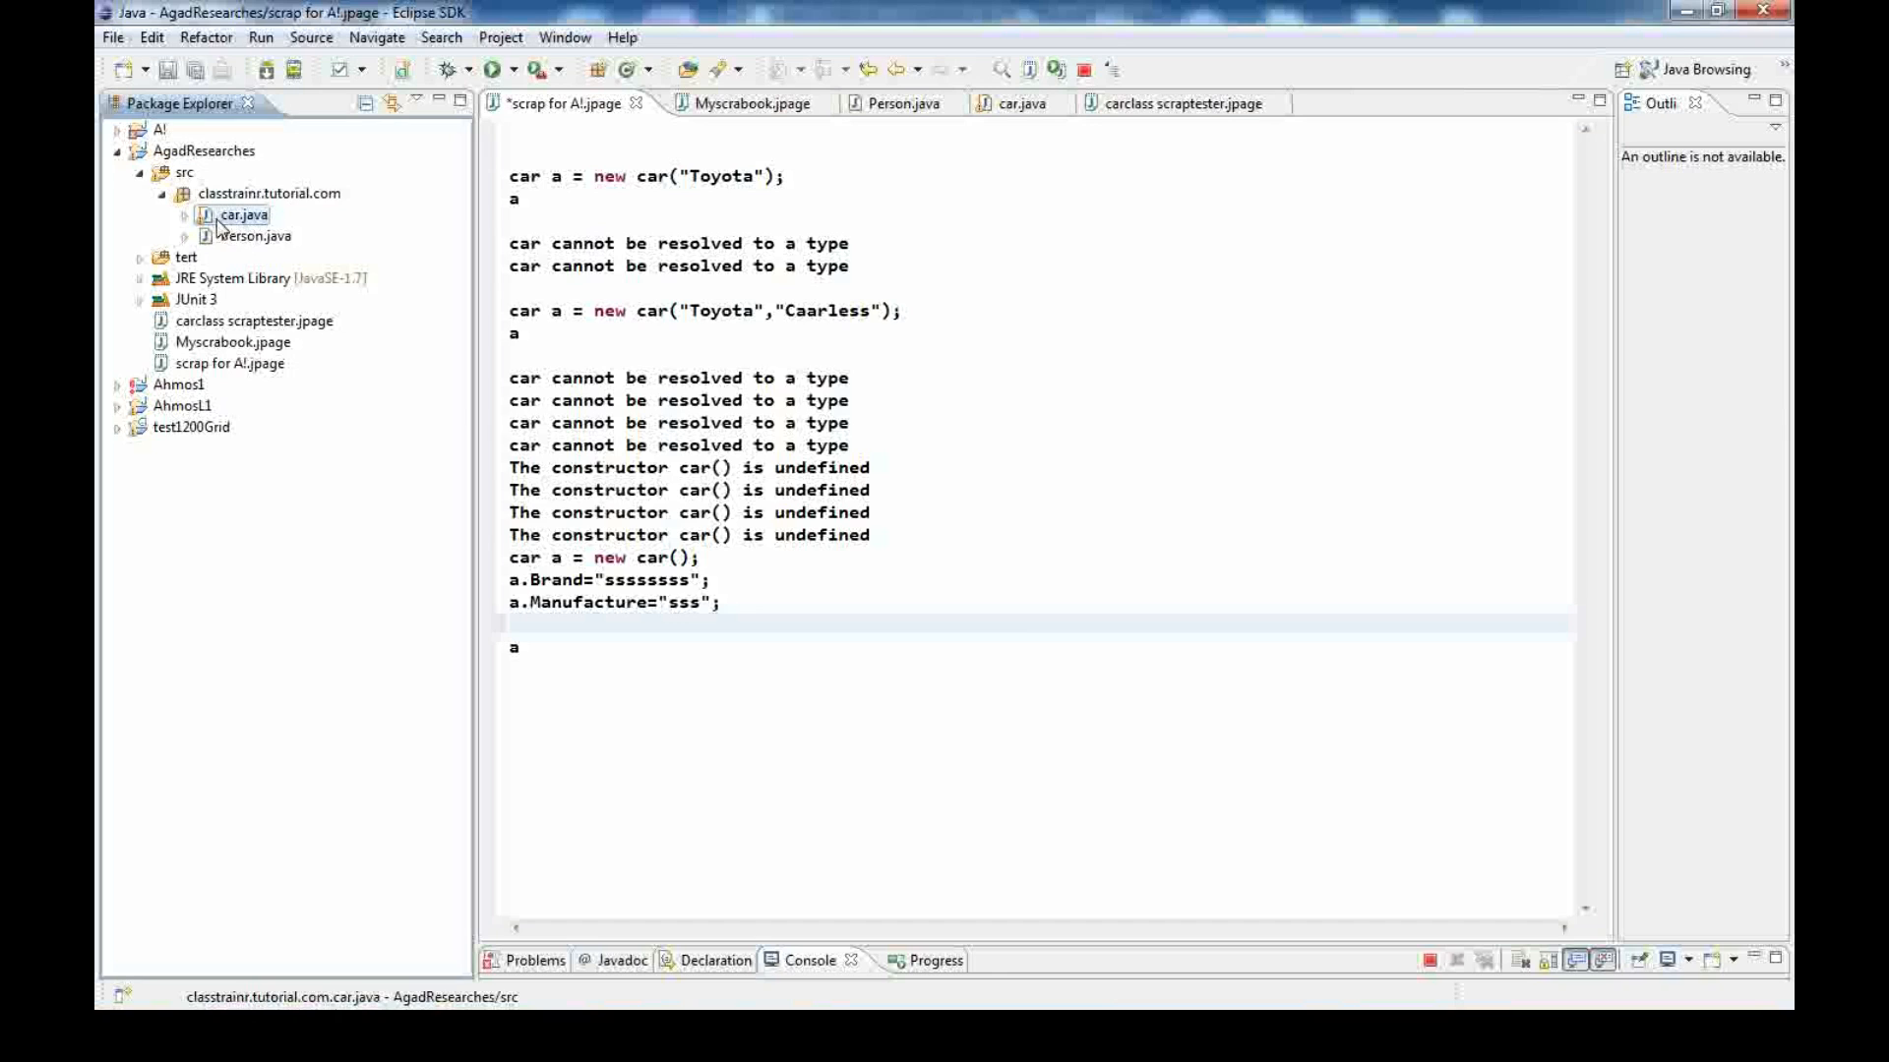
click(185, 214)
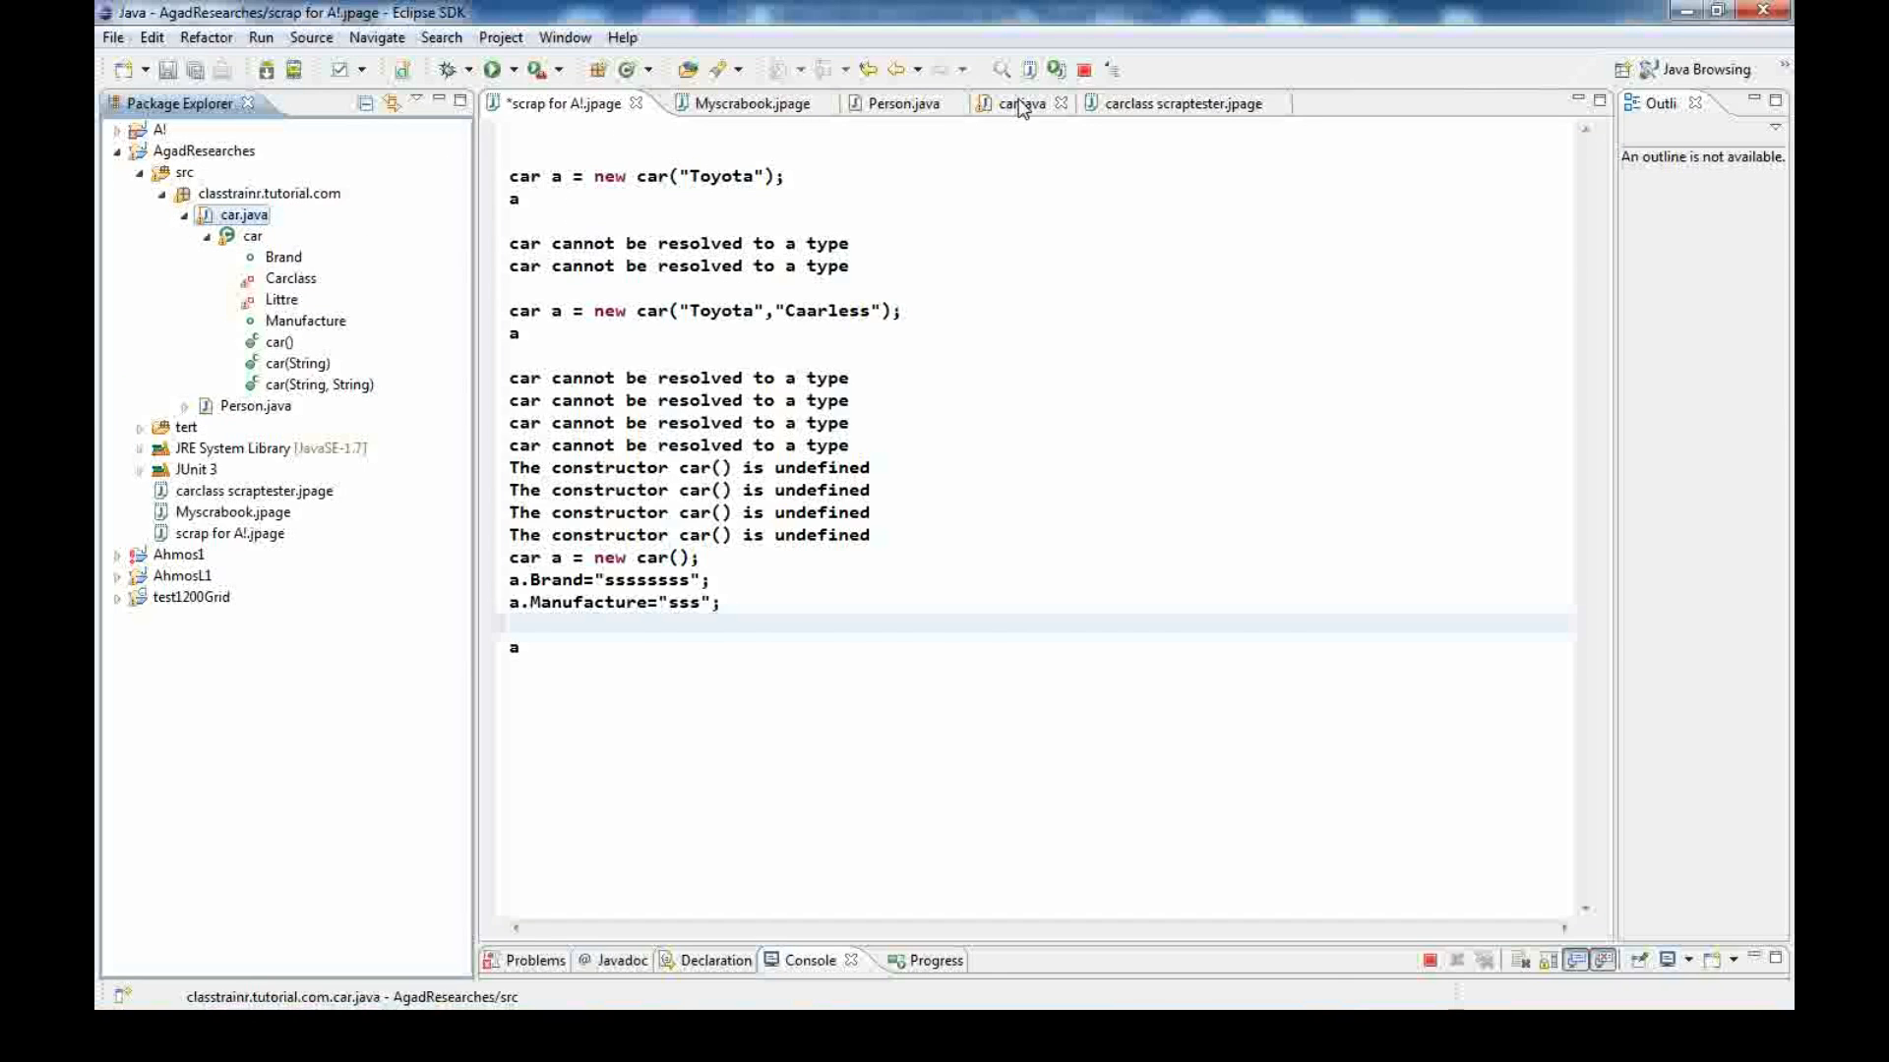
Review the car.java source from the Littre = 1500 line down past the constructors to the setLittre setter
click(1011, 102)
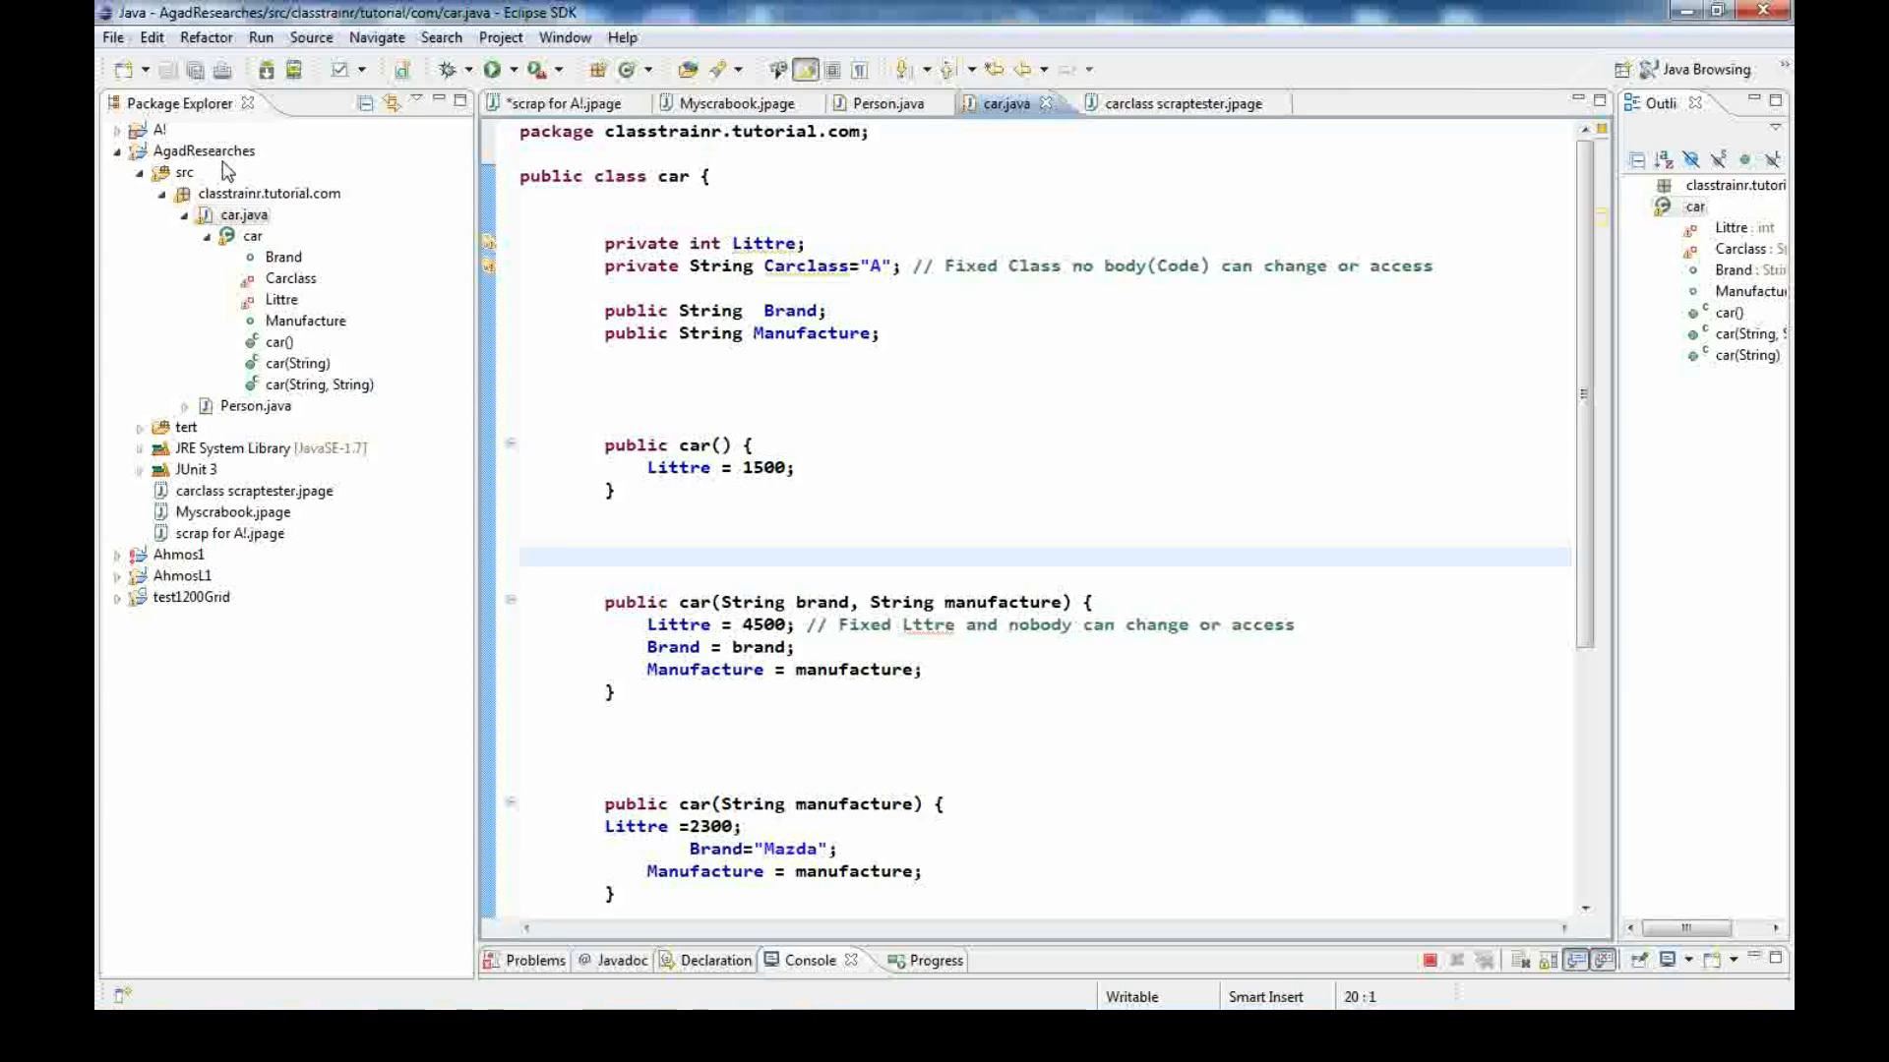
mouse_move(289, 173)
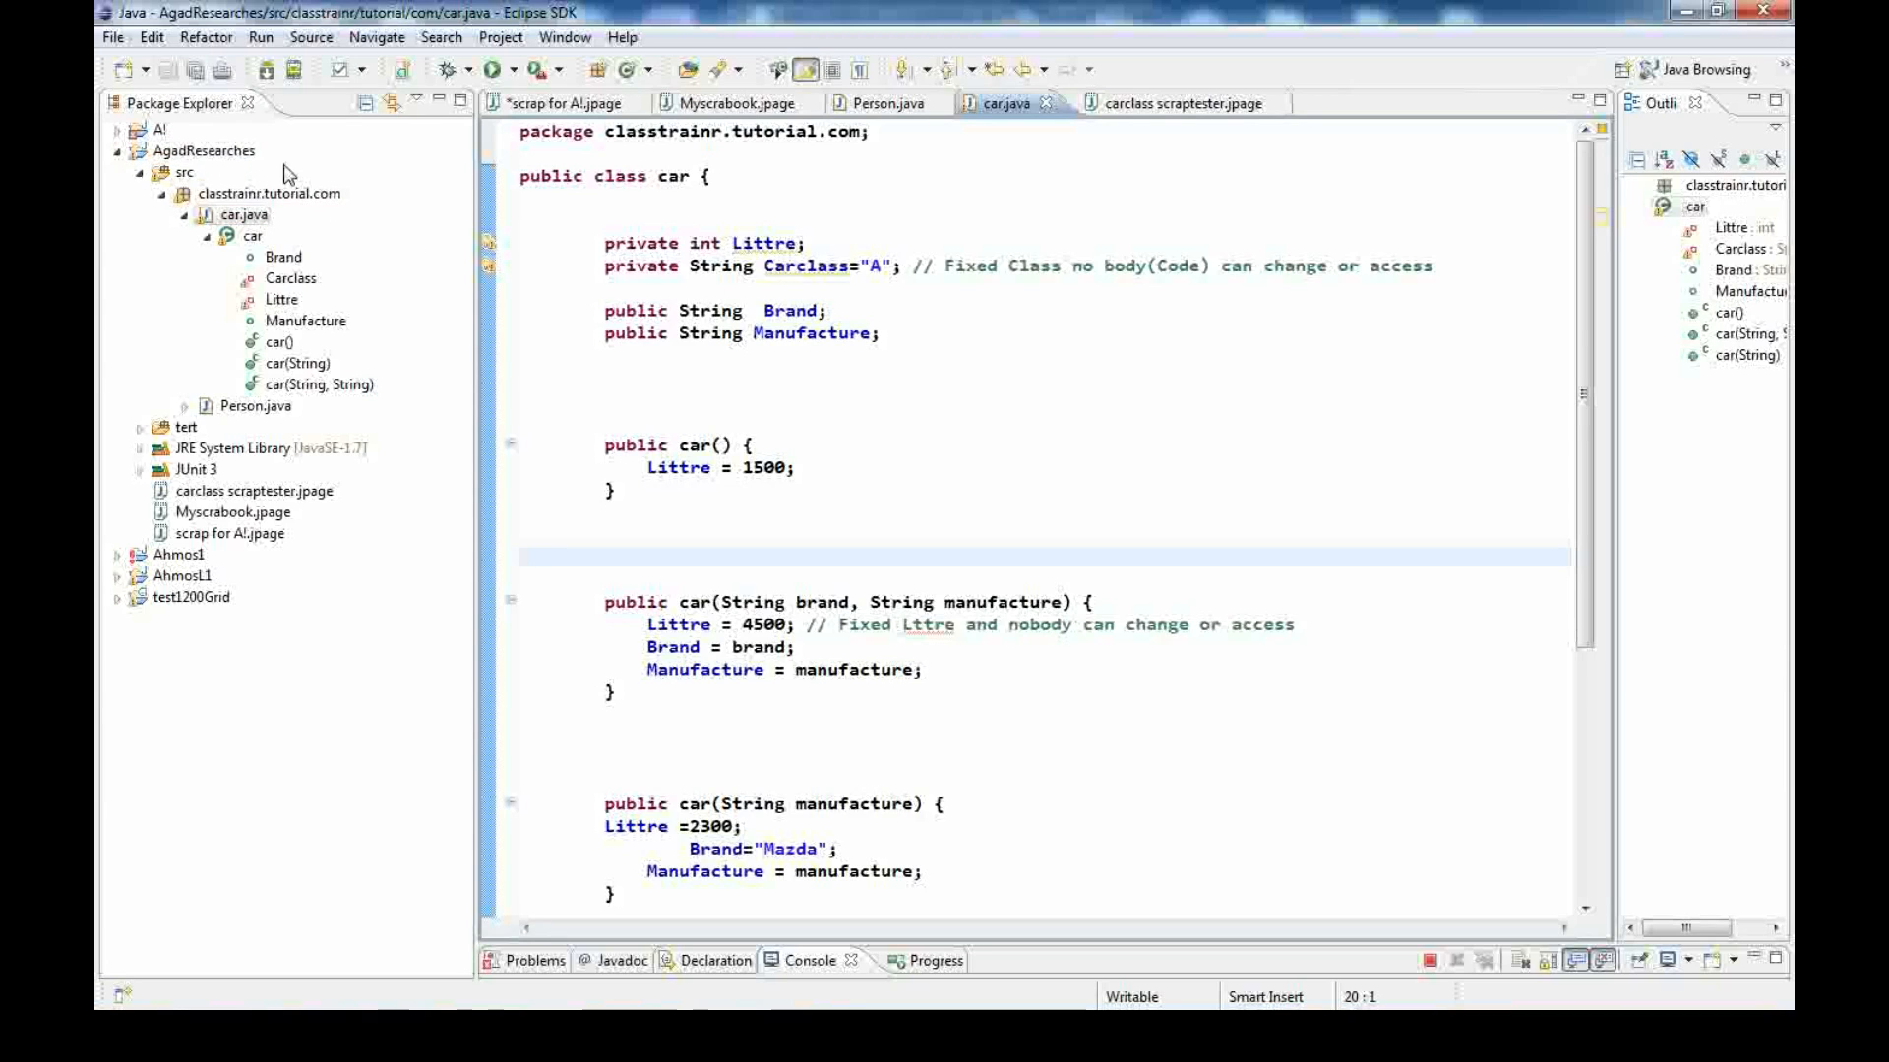
mouse_move(169, 275)
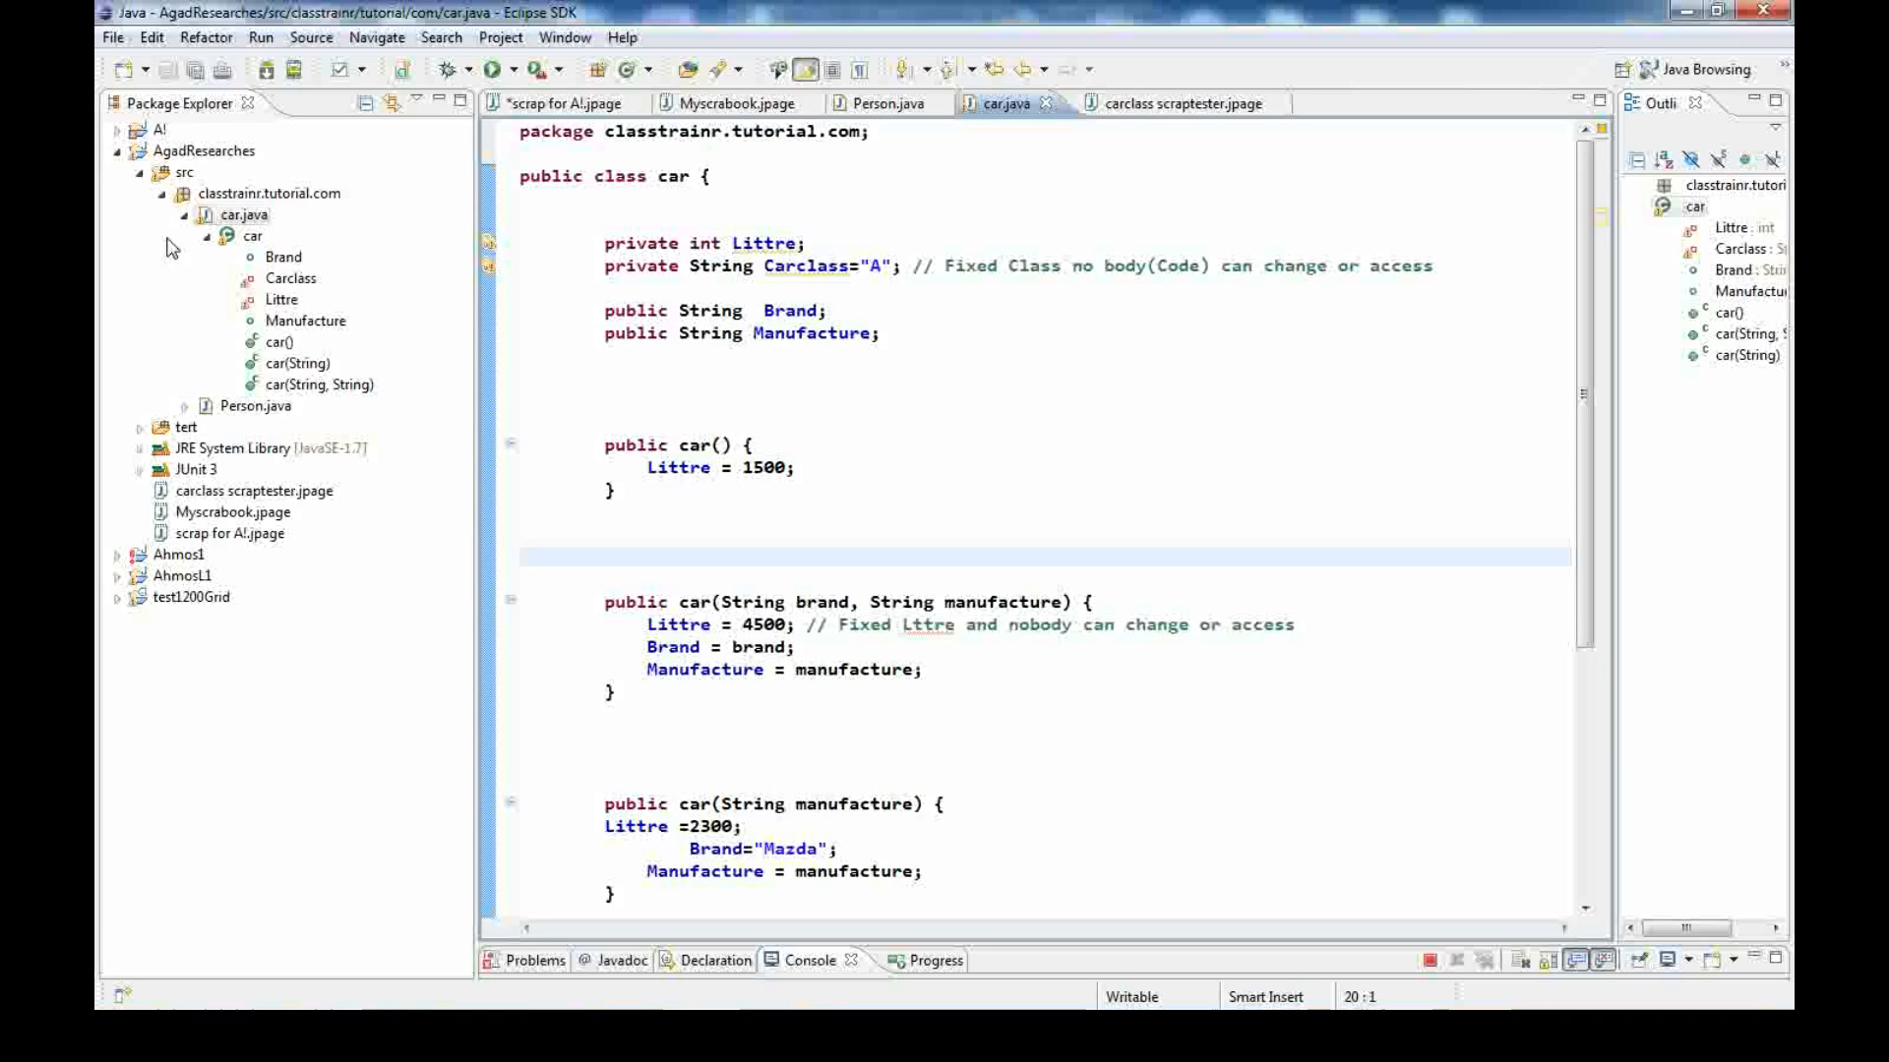
click(539, 557)
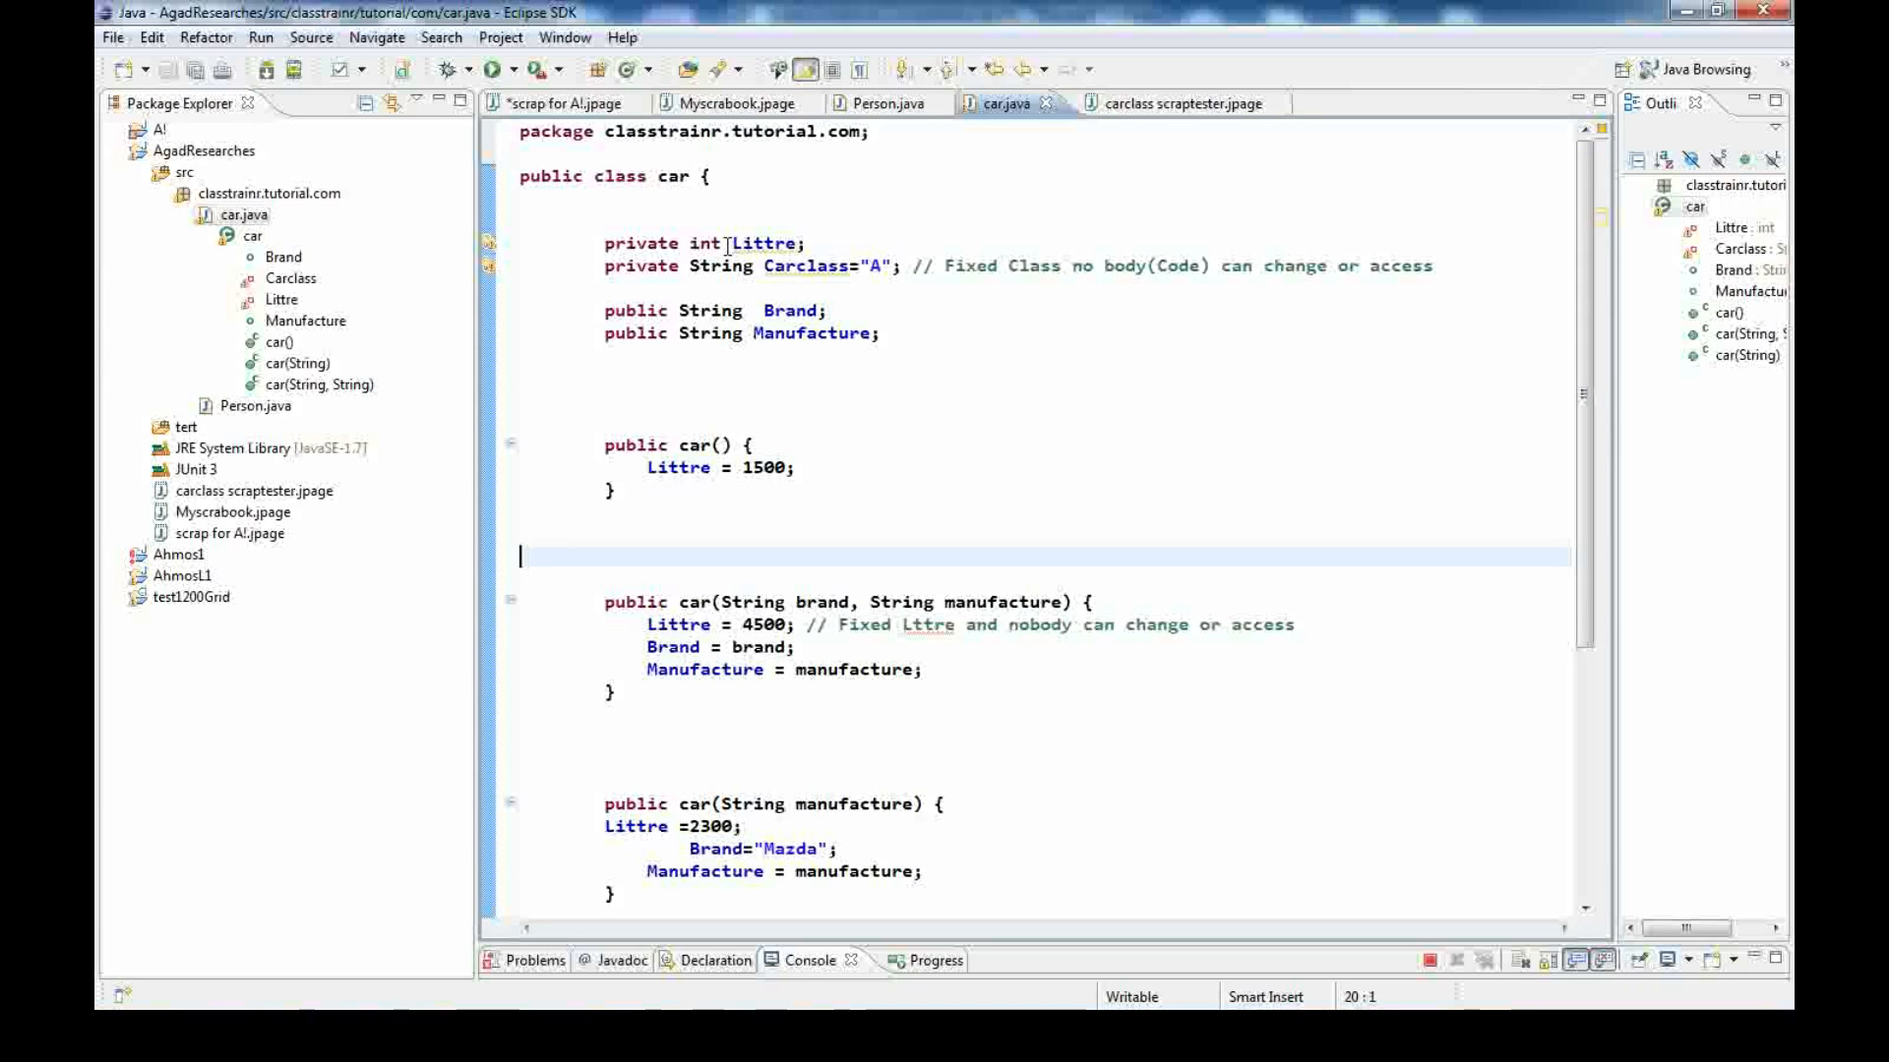
mouse_move(807, 353)
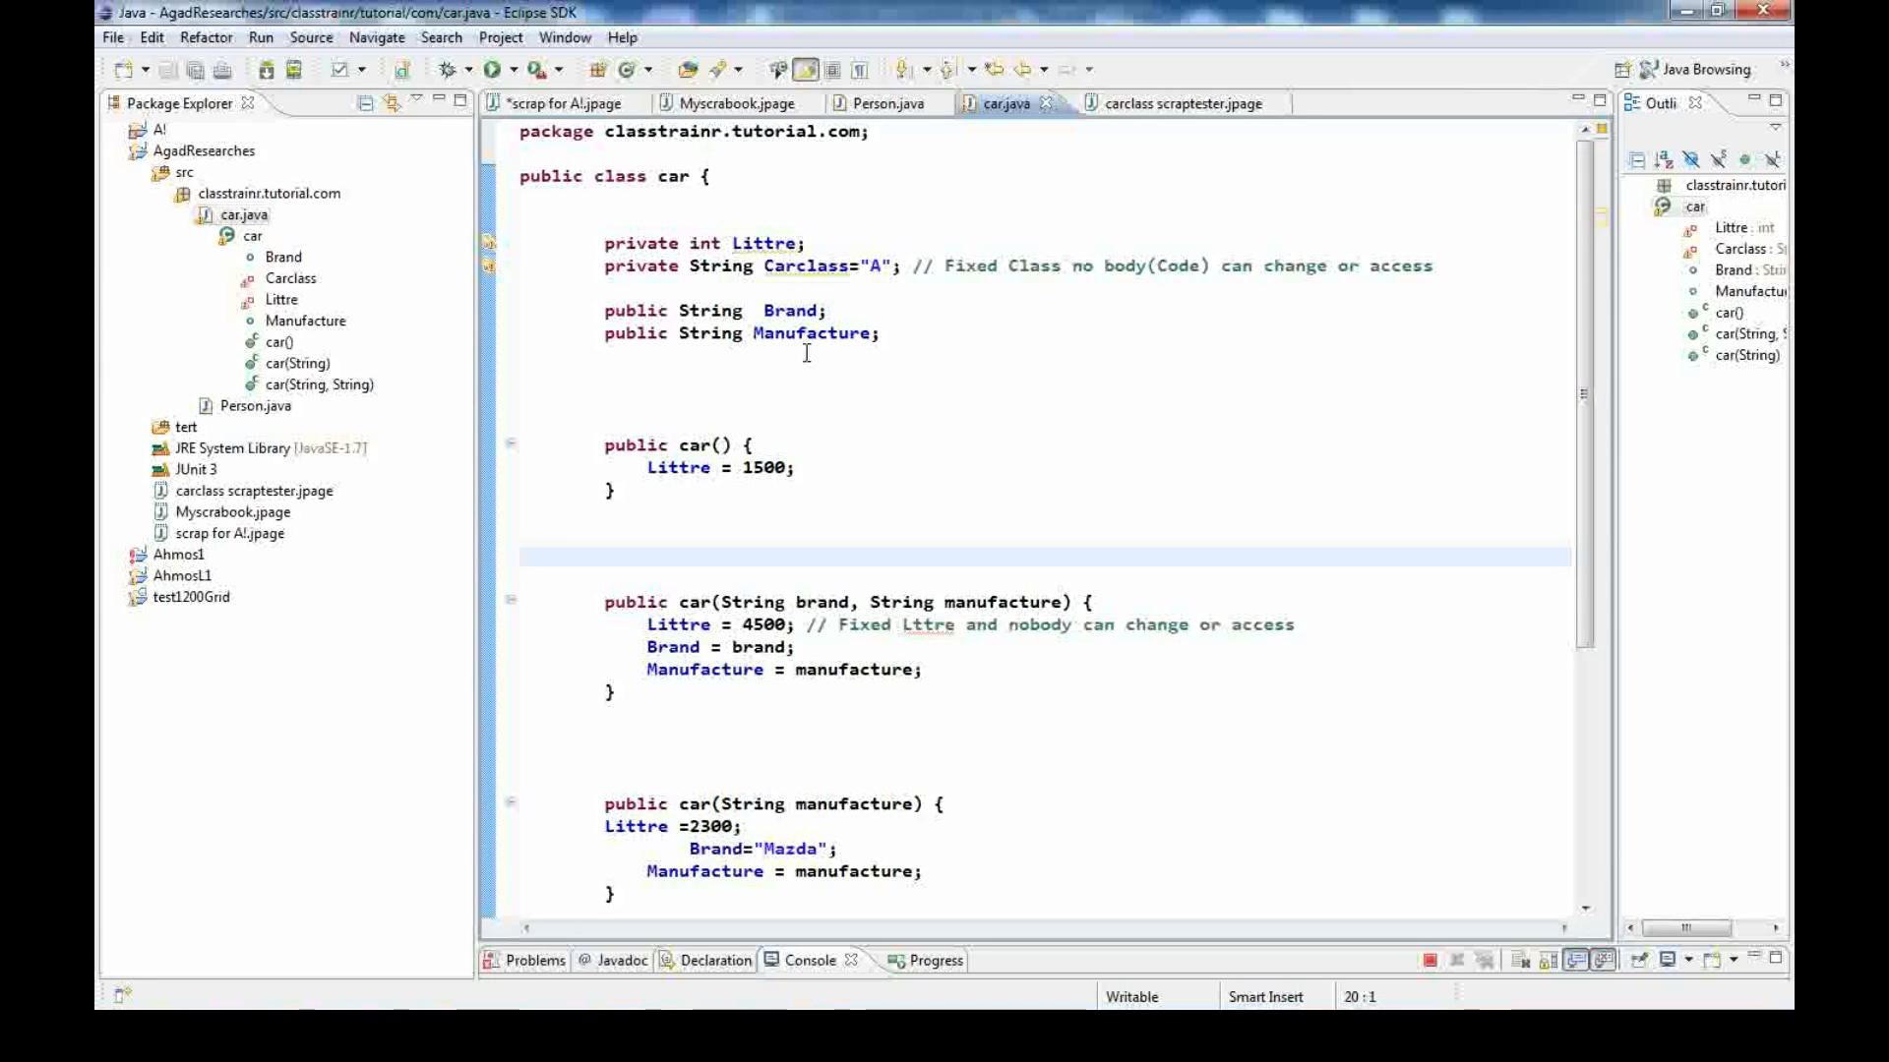
mouse_move(869, 238)
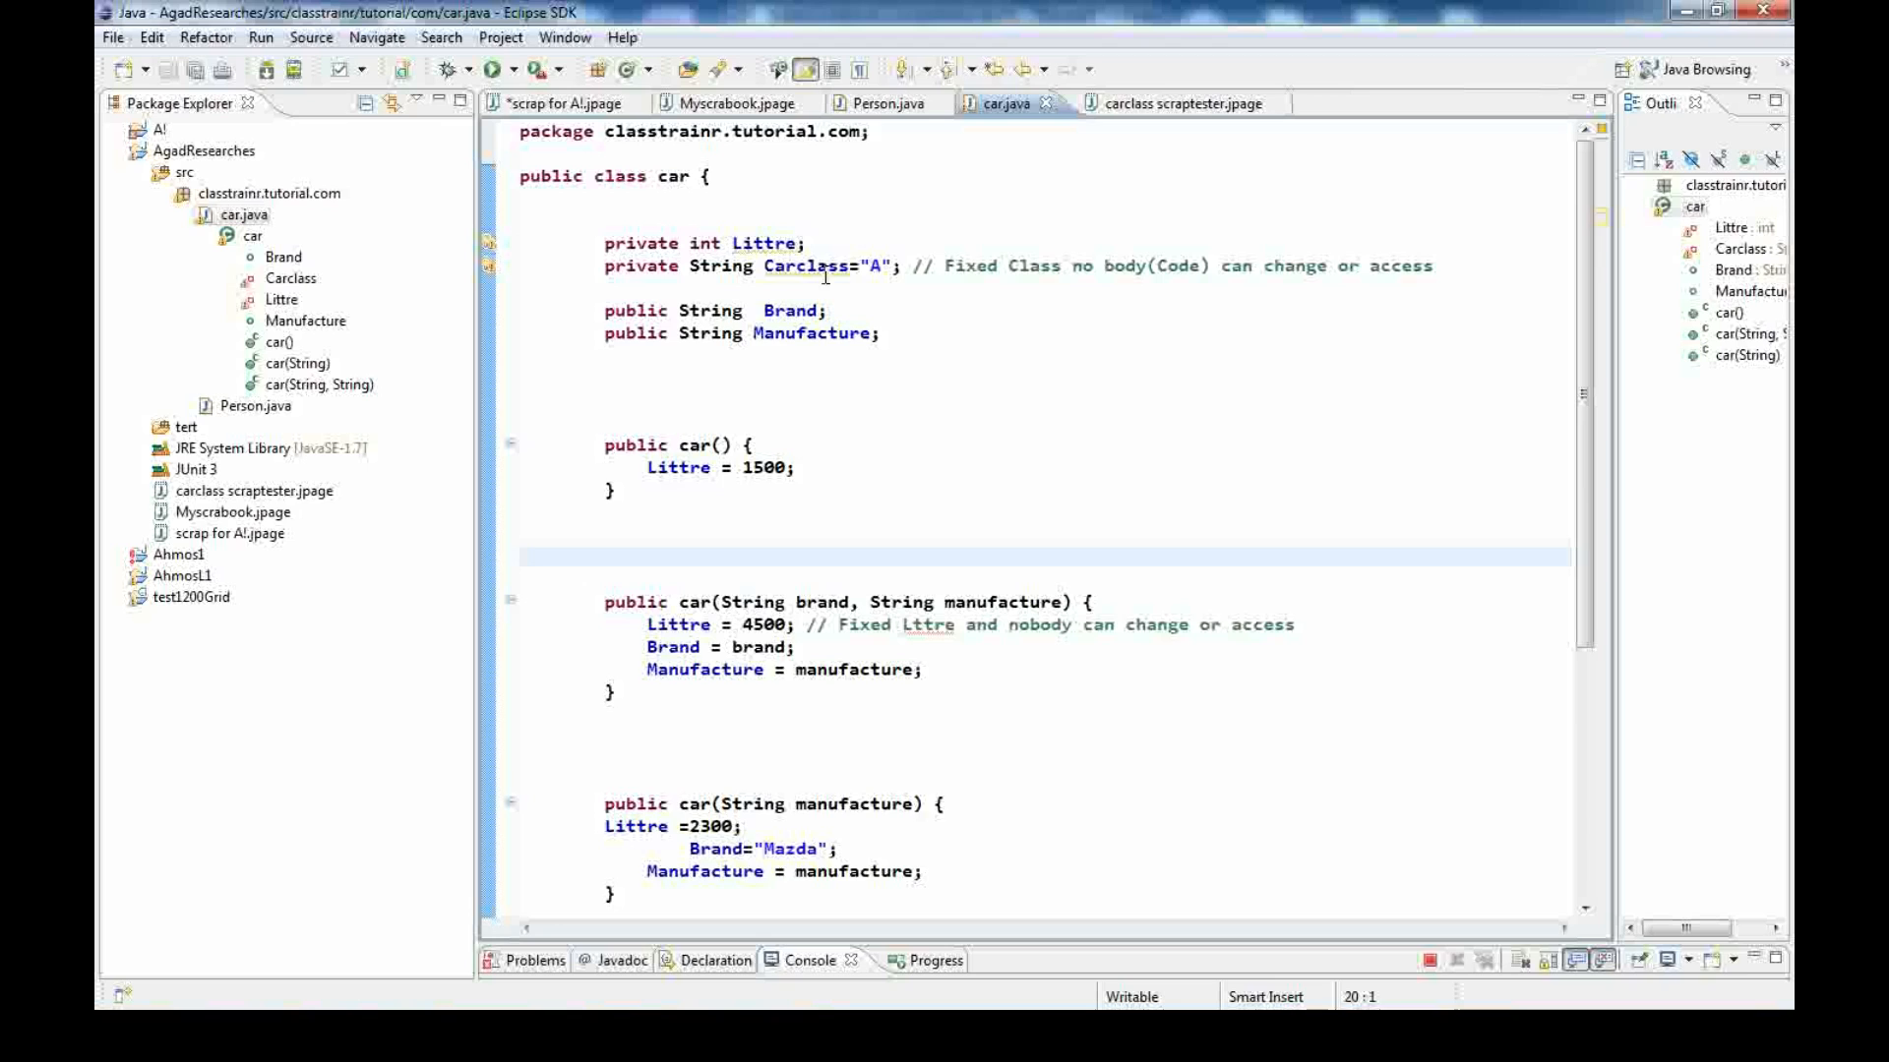
mouse_move(651, 350)
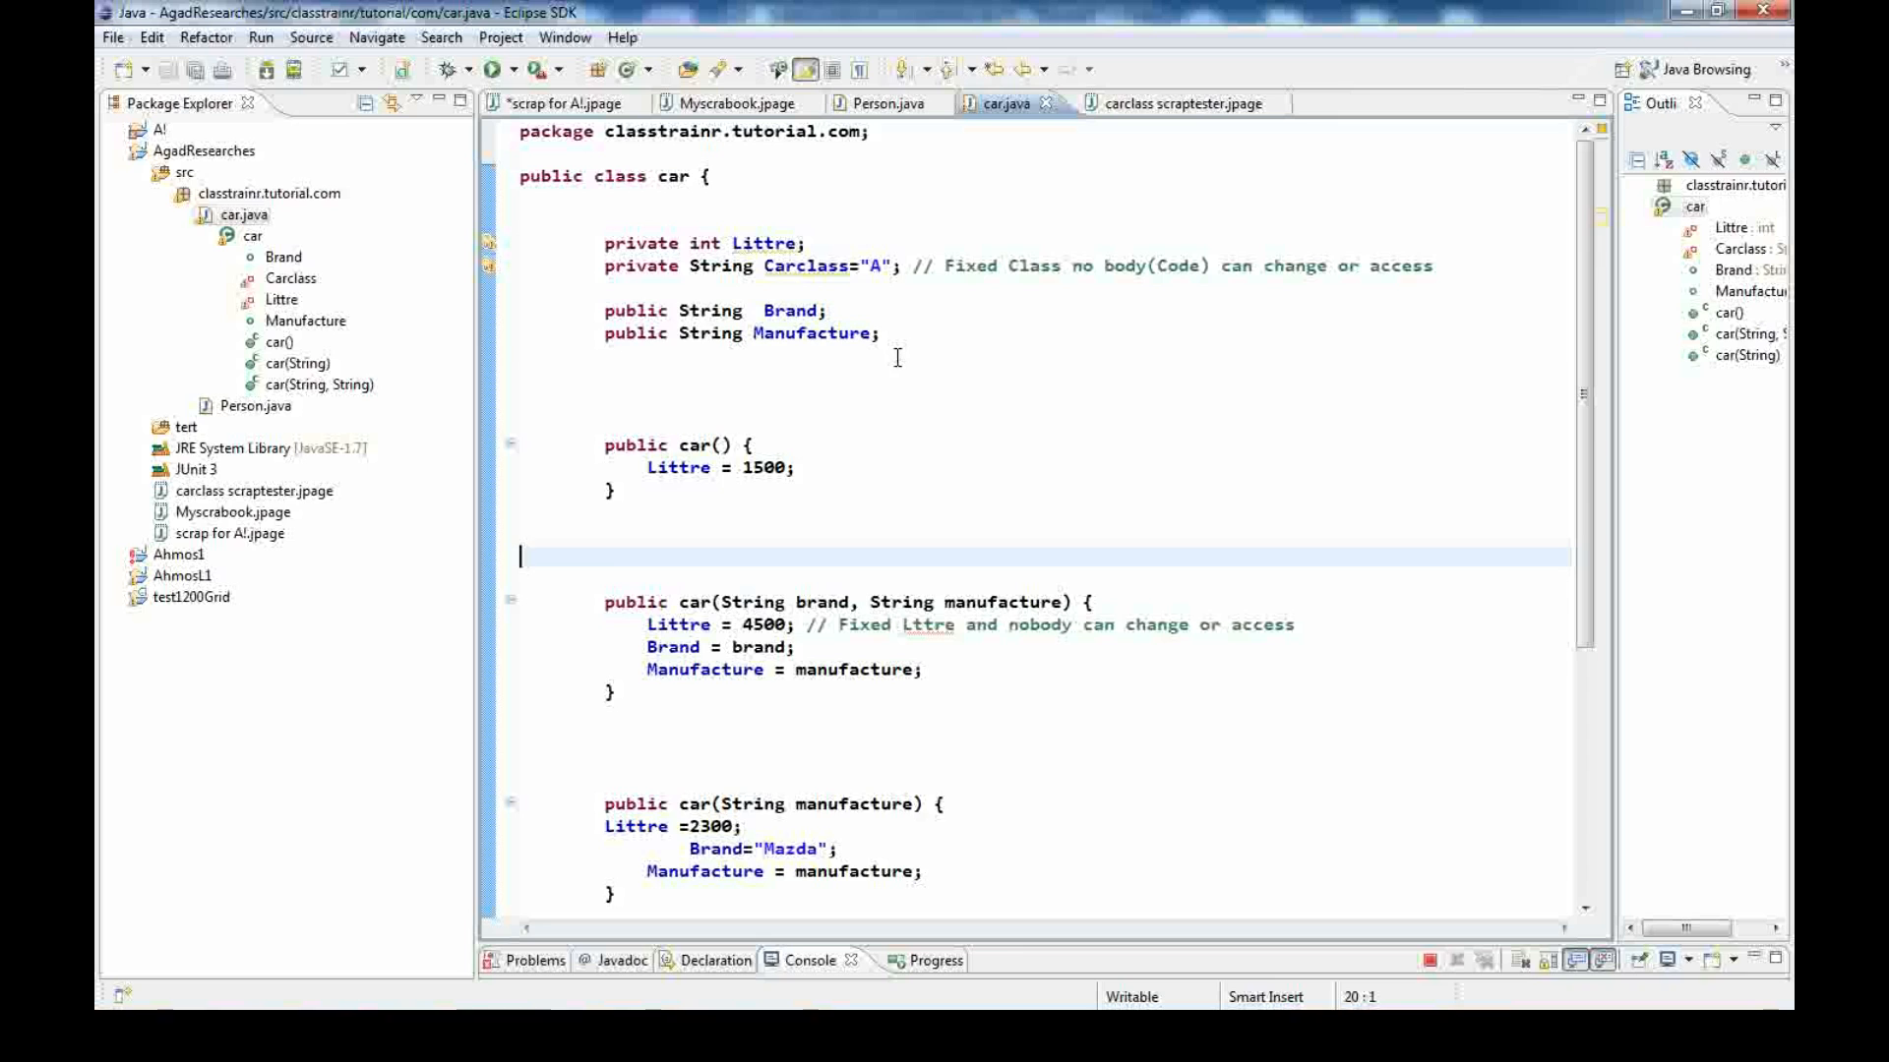
mouse_move(1519, 463)
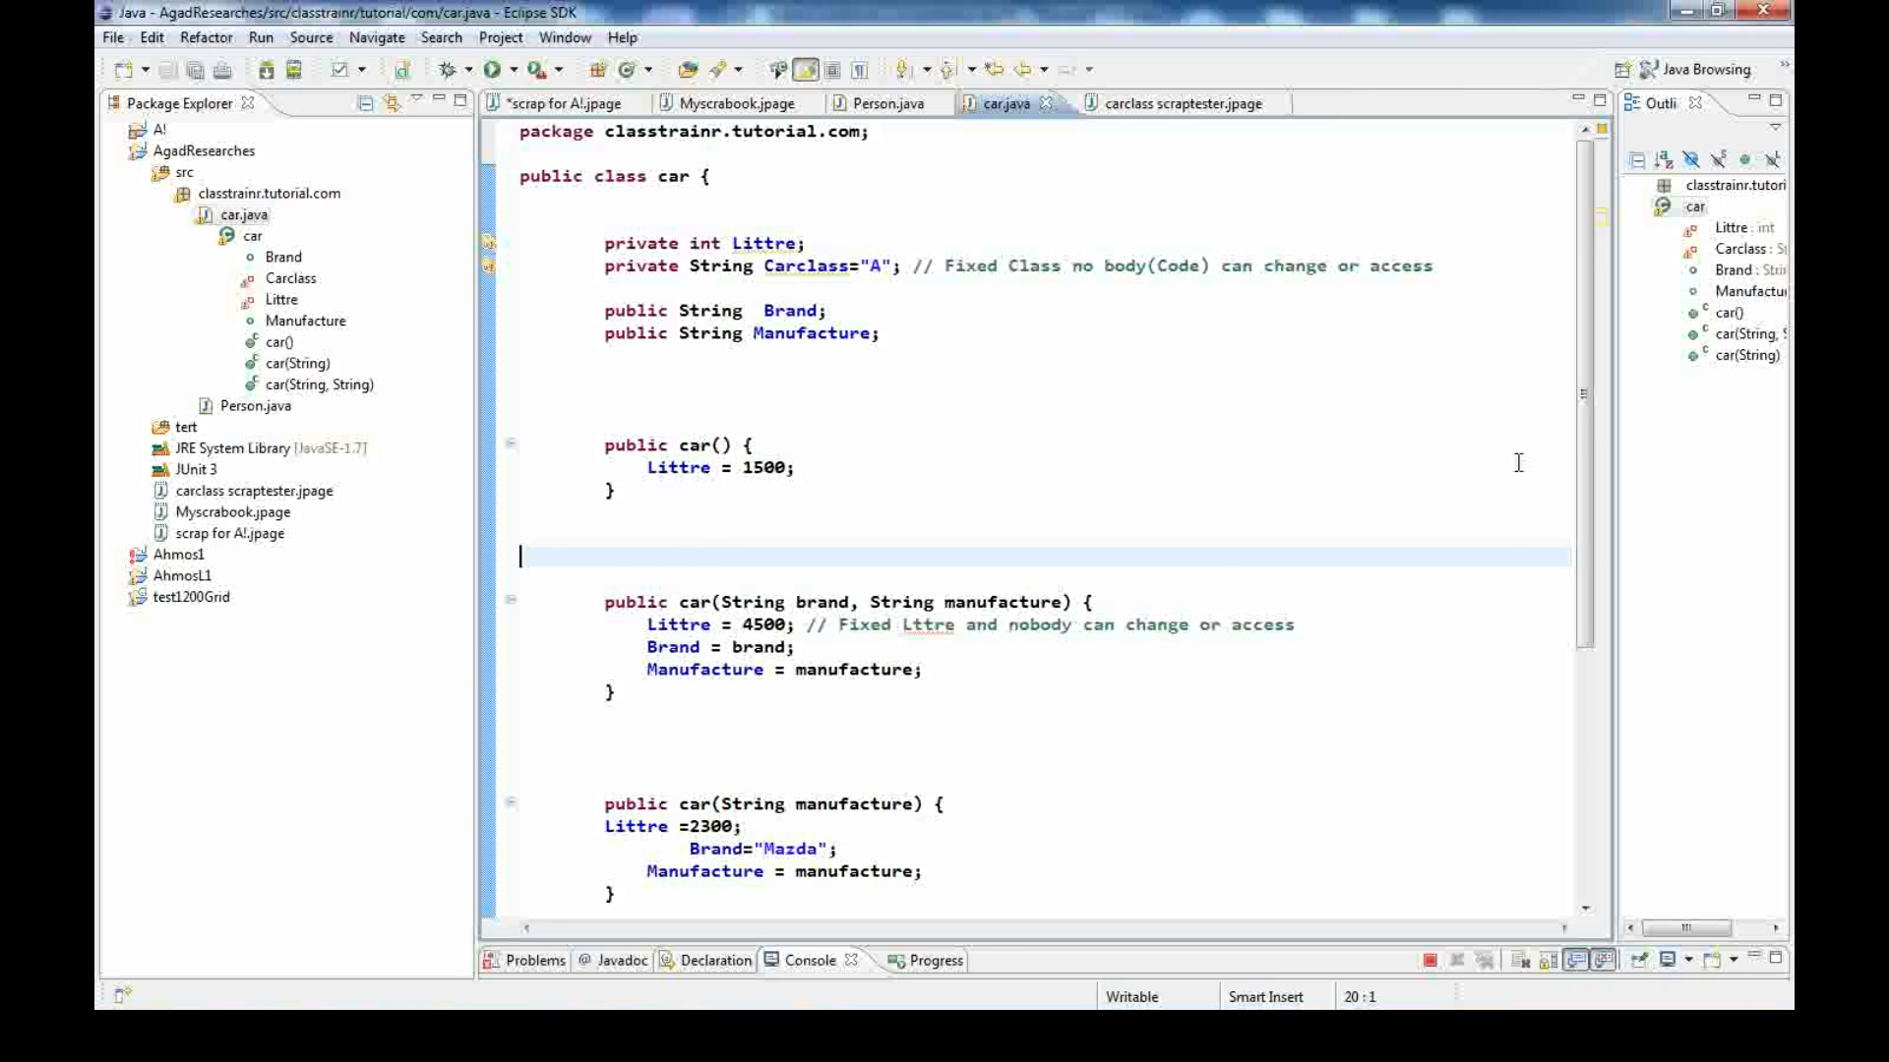
scroll(down, 3)
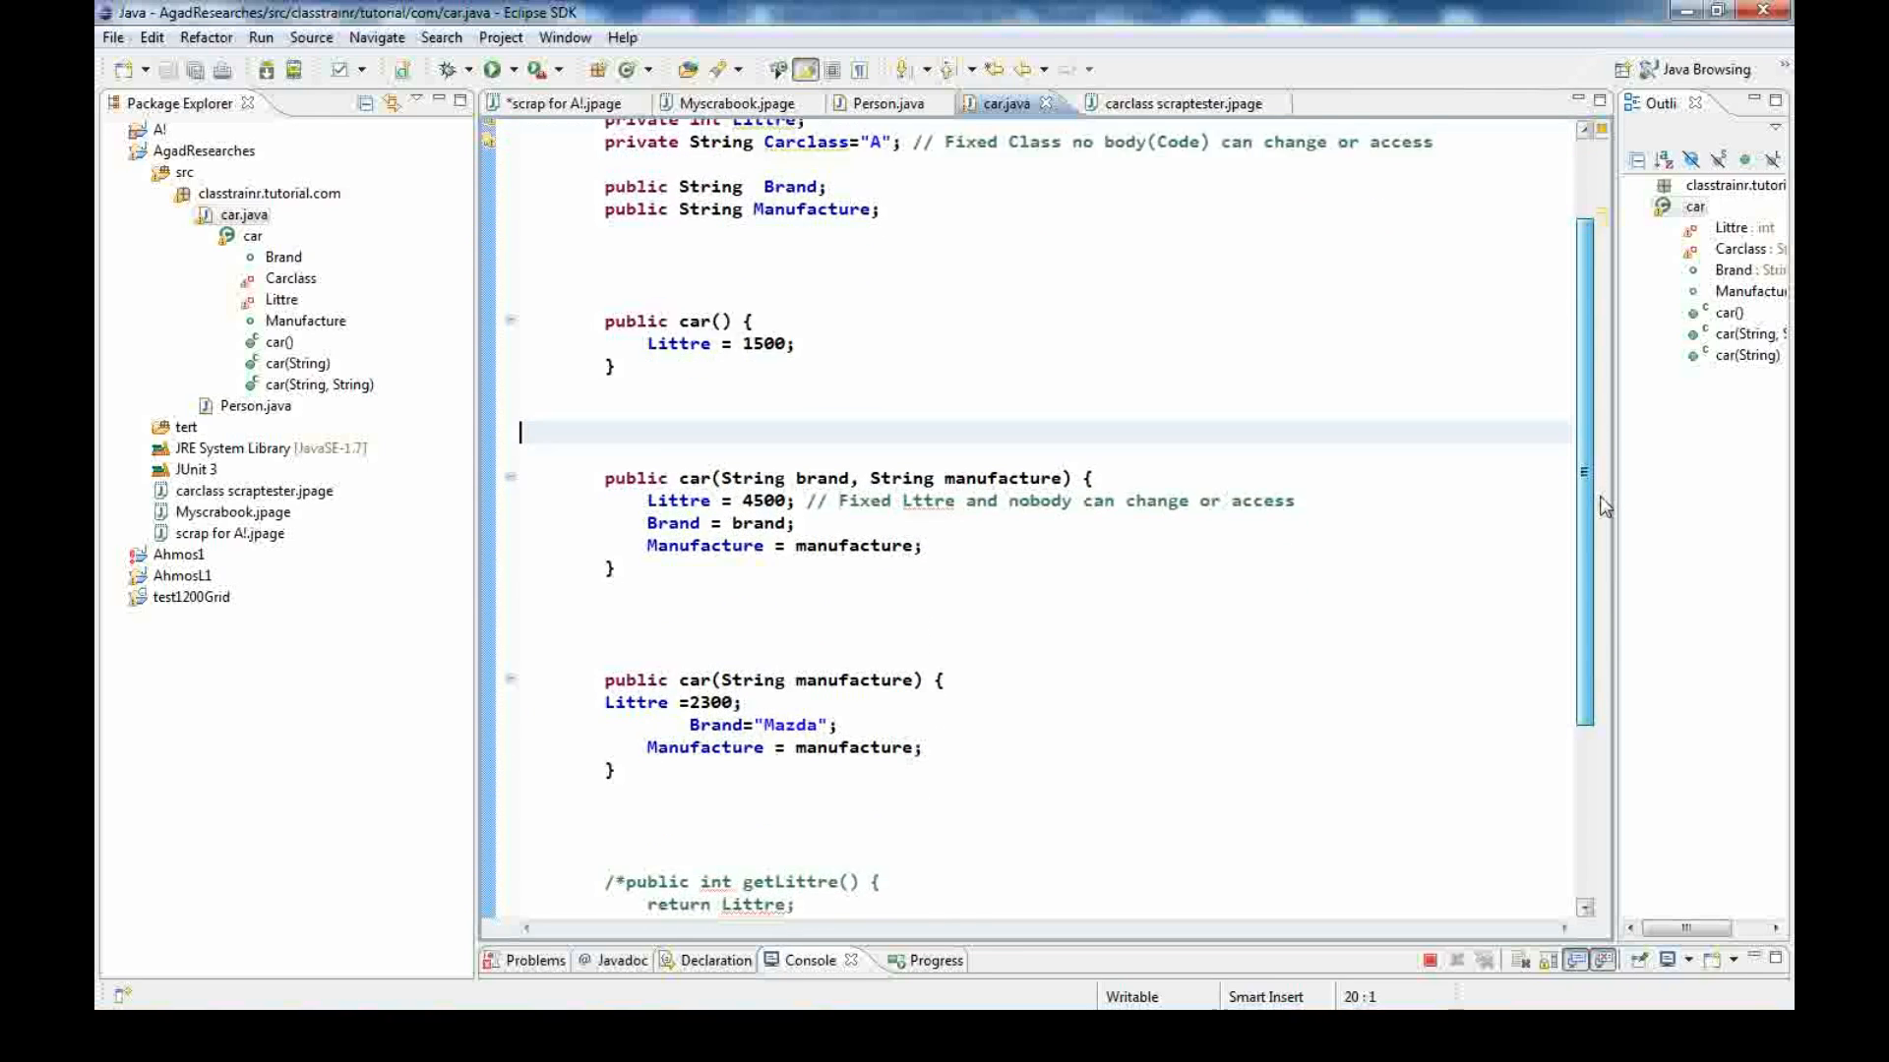
scroll(down, 3)
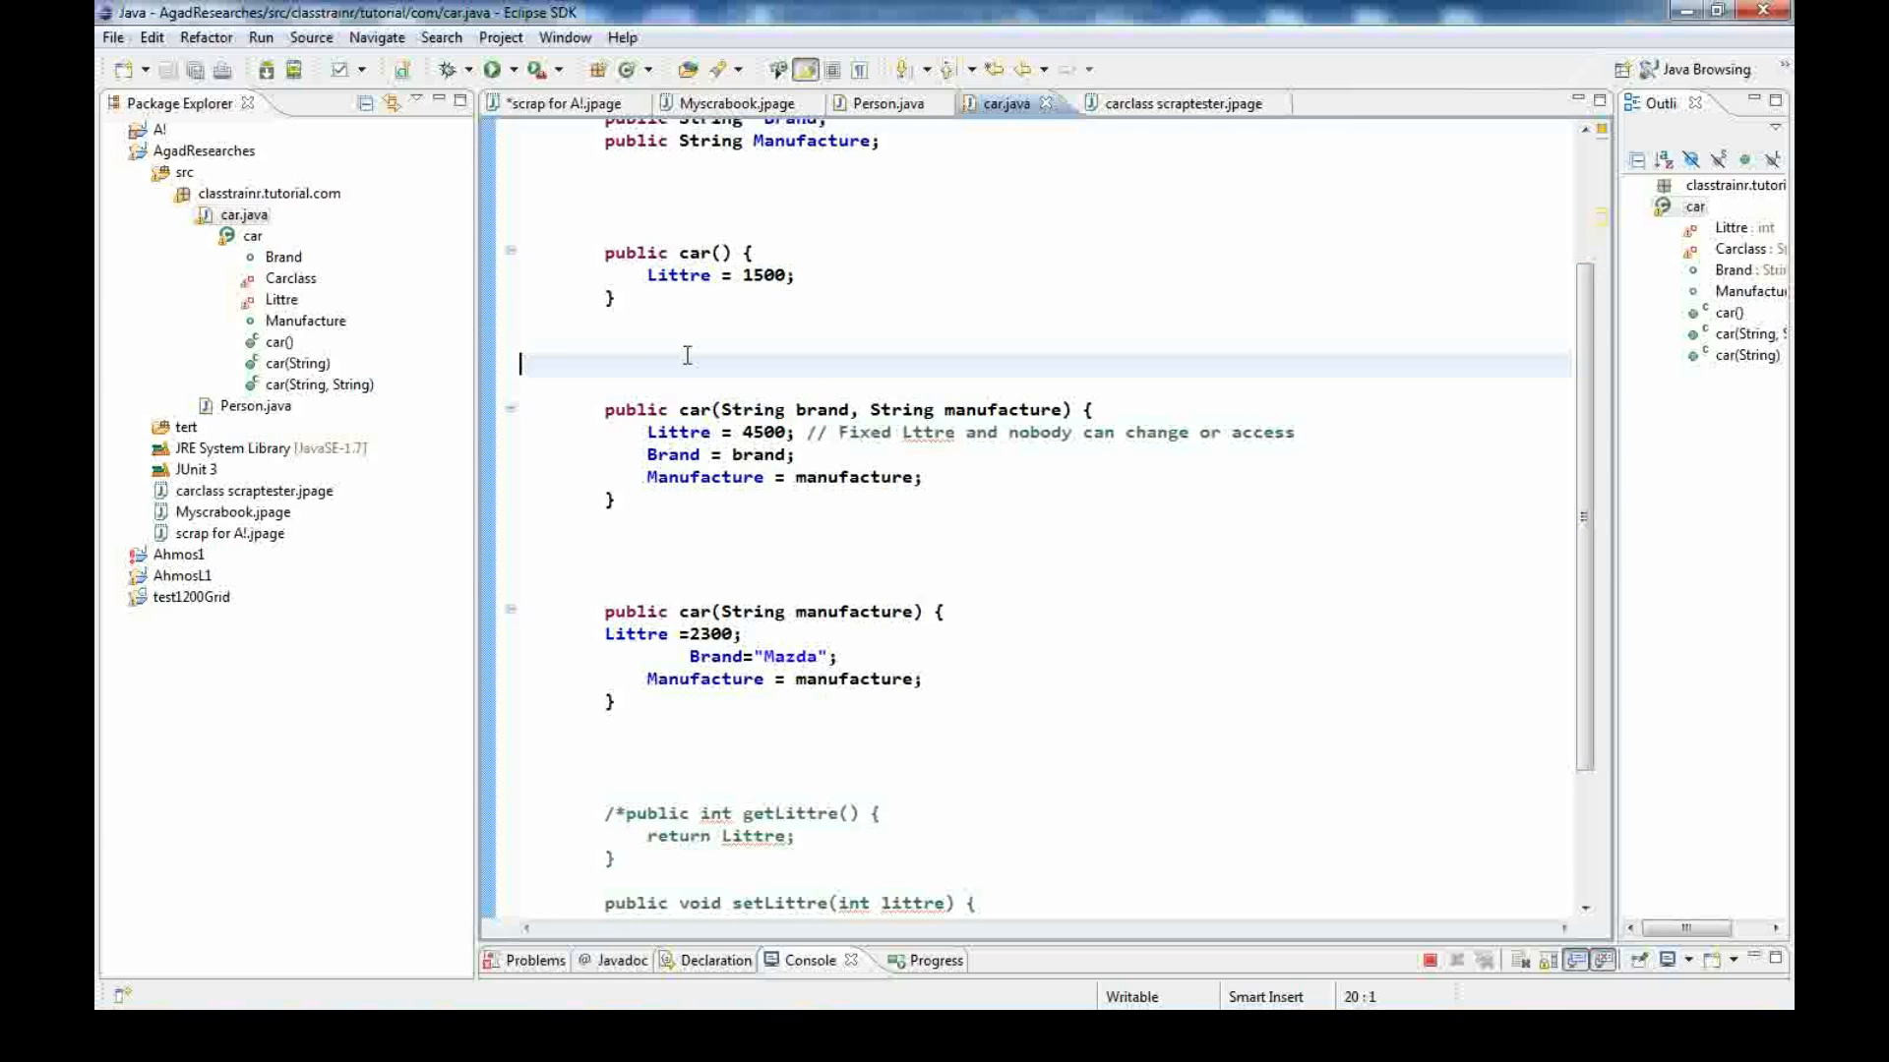
mouse_move(1574, 446)
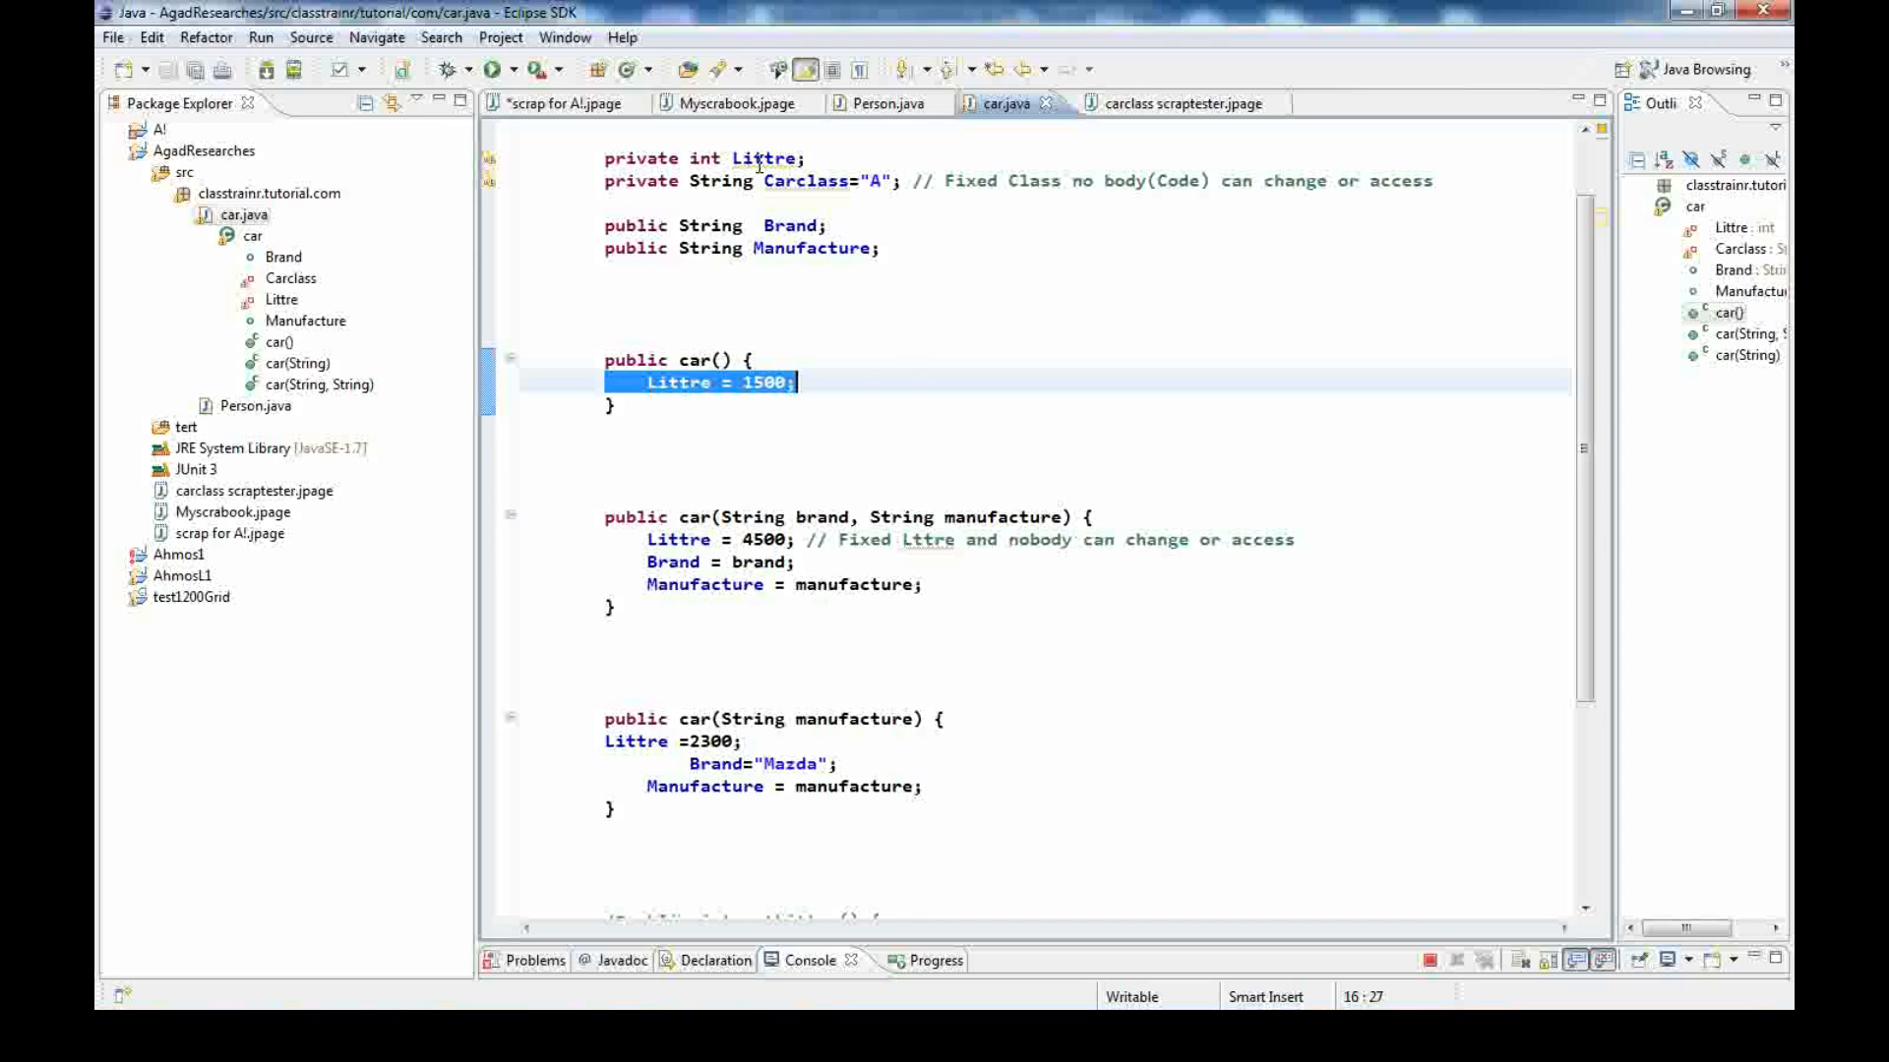
mouse_move(704, 206)
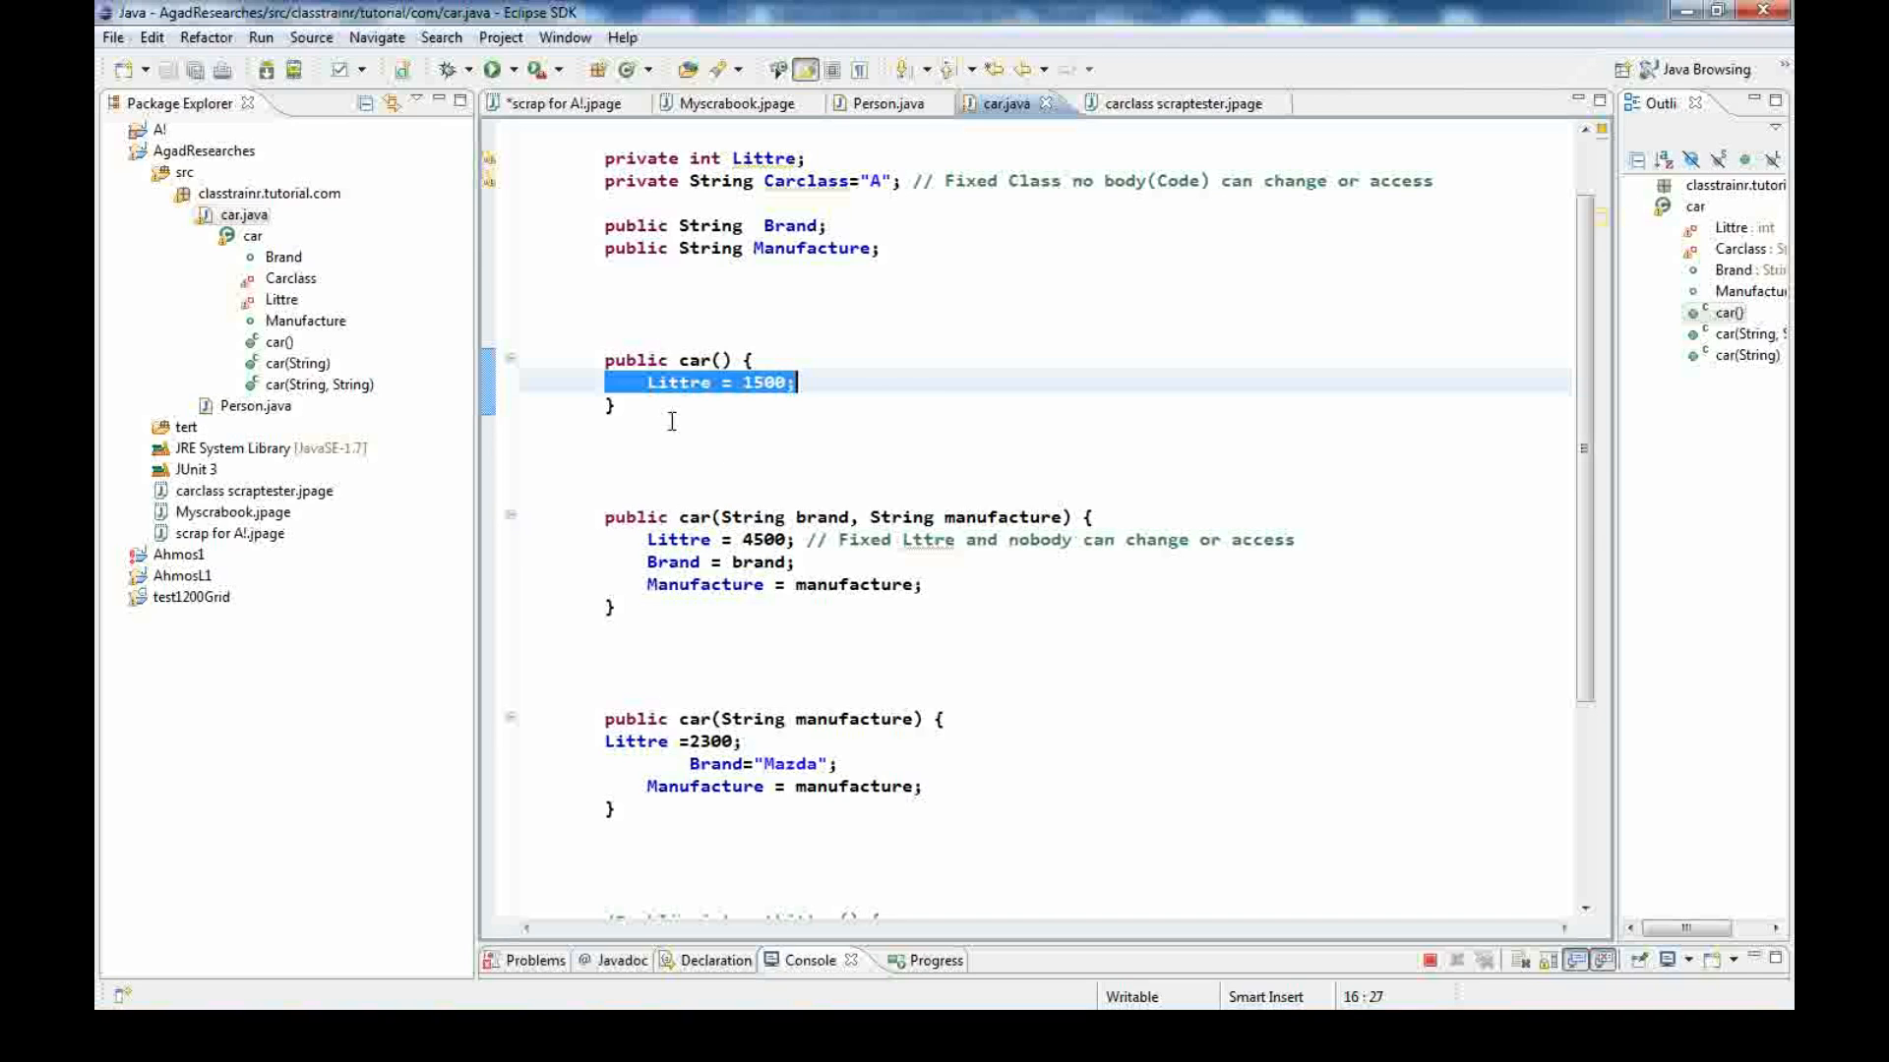
mouse_move(582, 602)
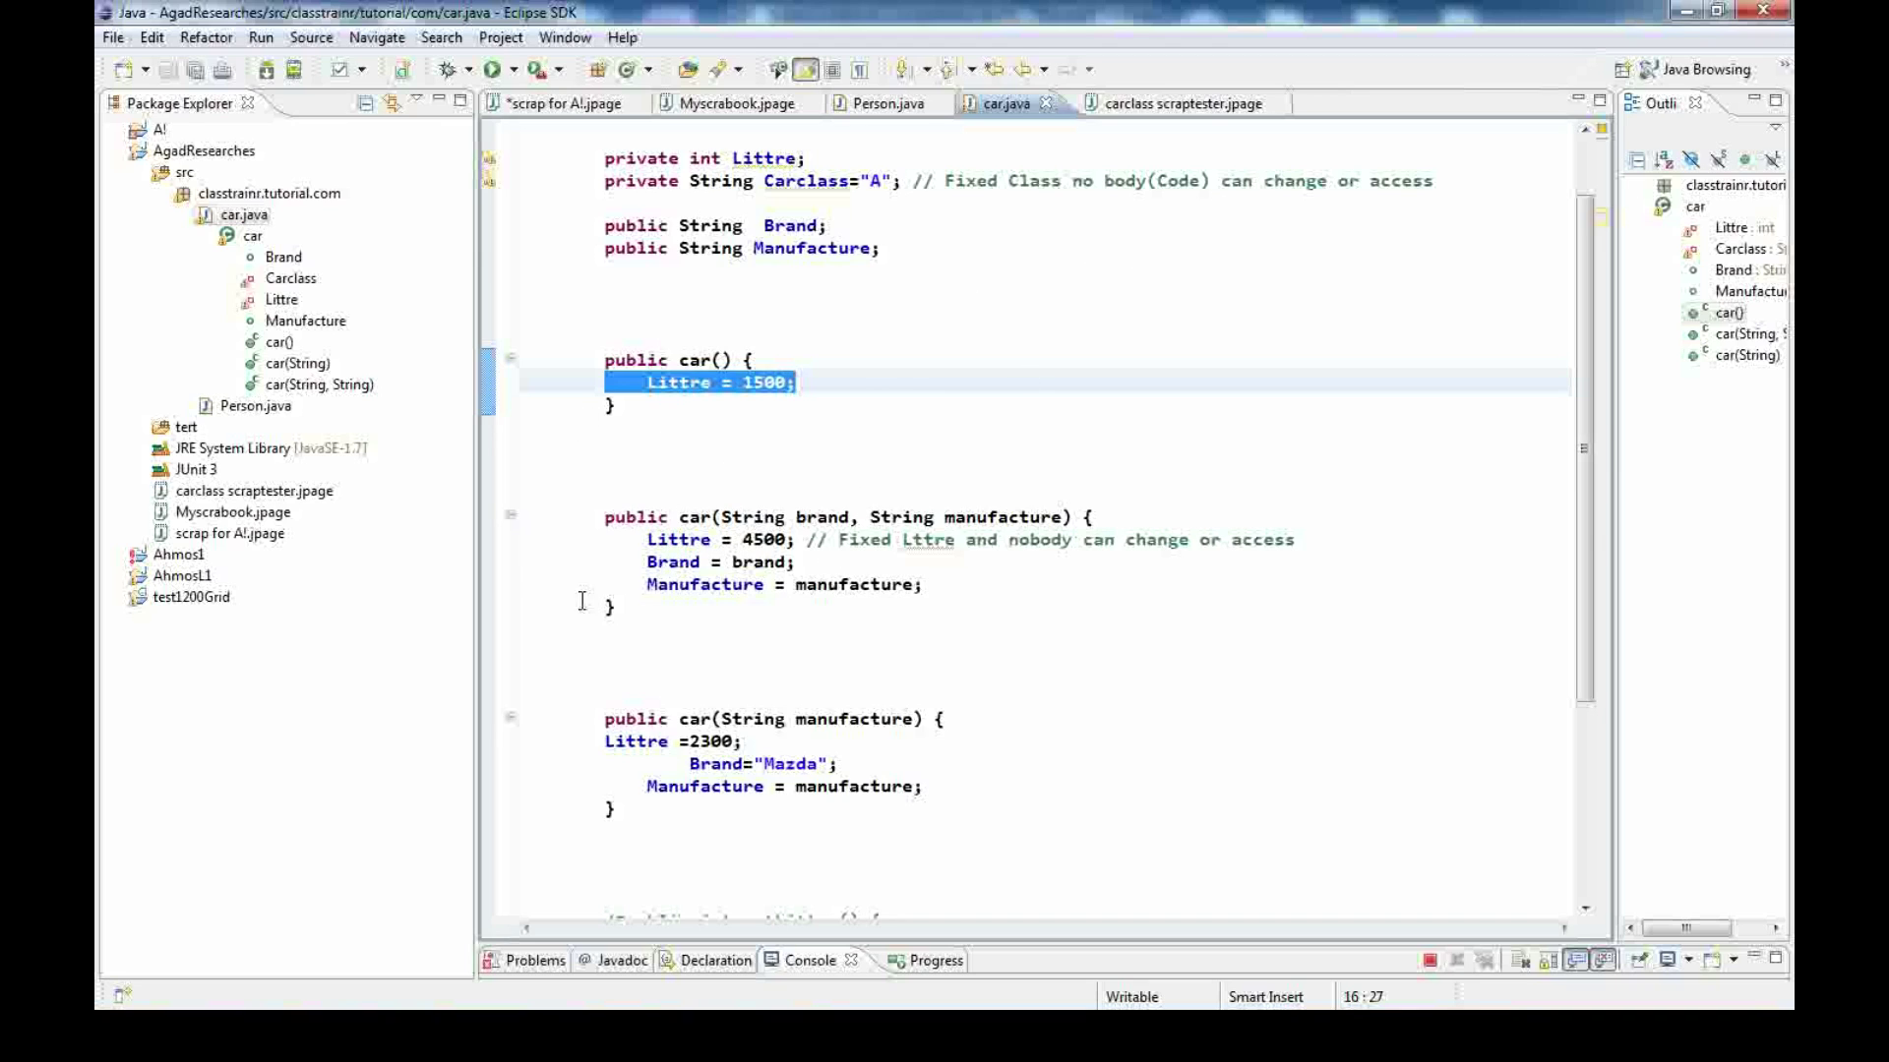
mouse_move(519, 596)
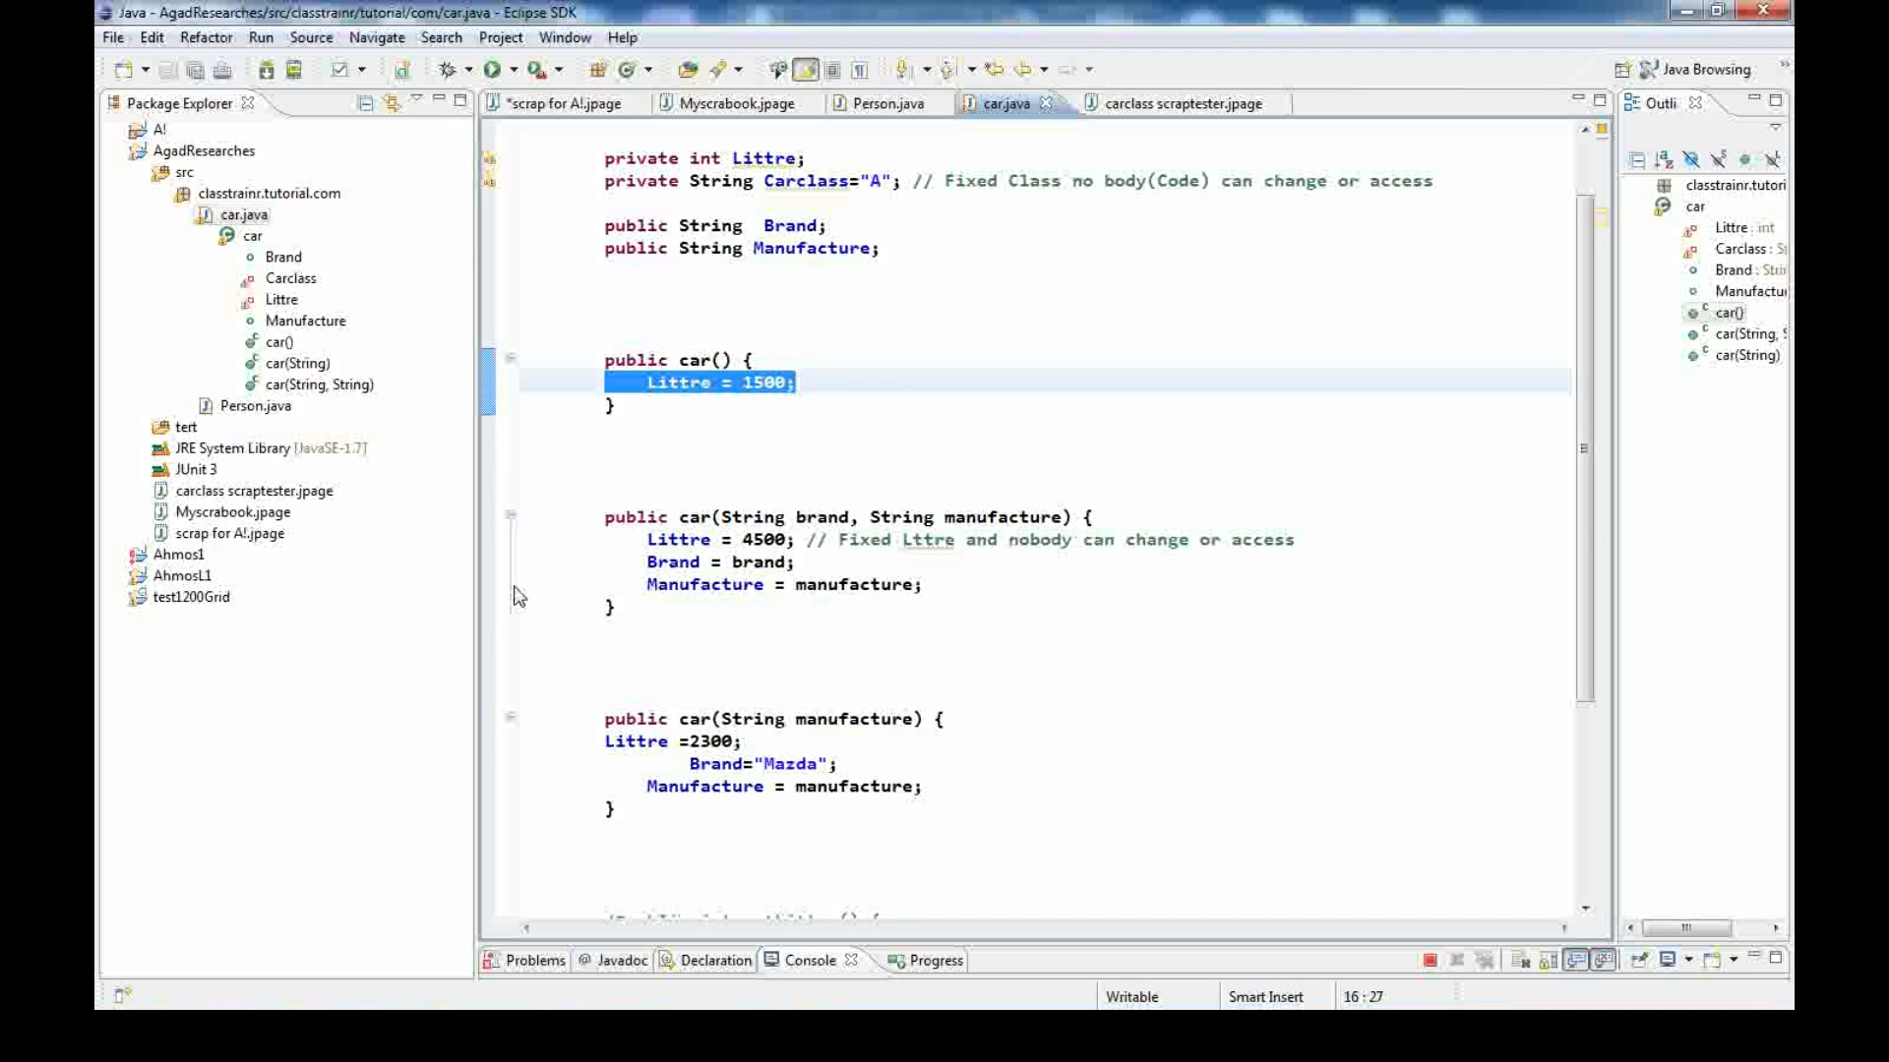
mouse_move(1185, 443)
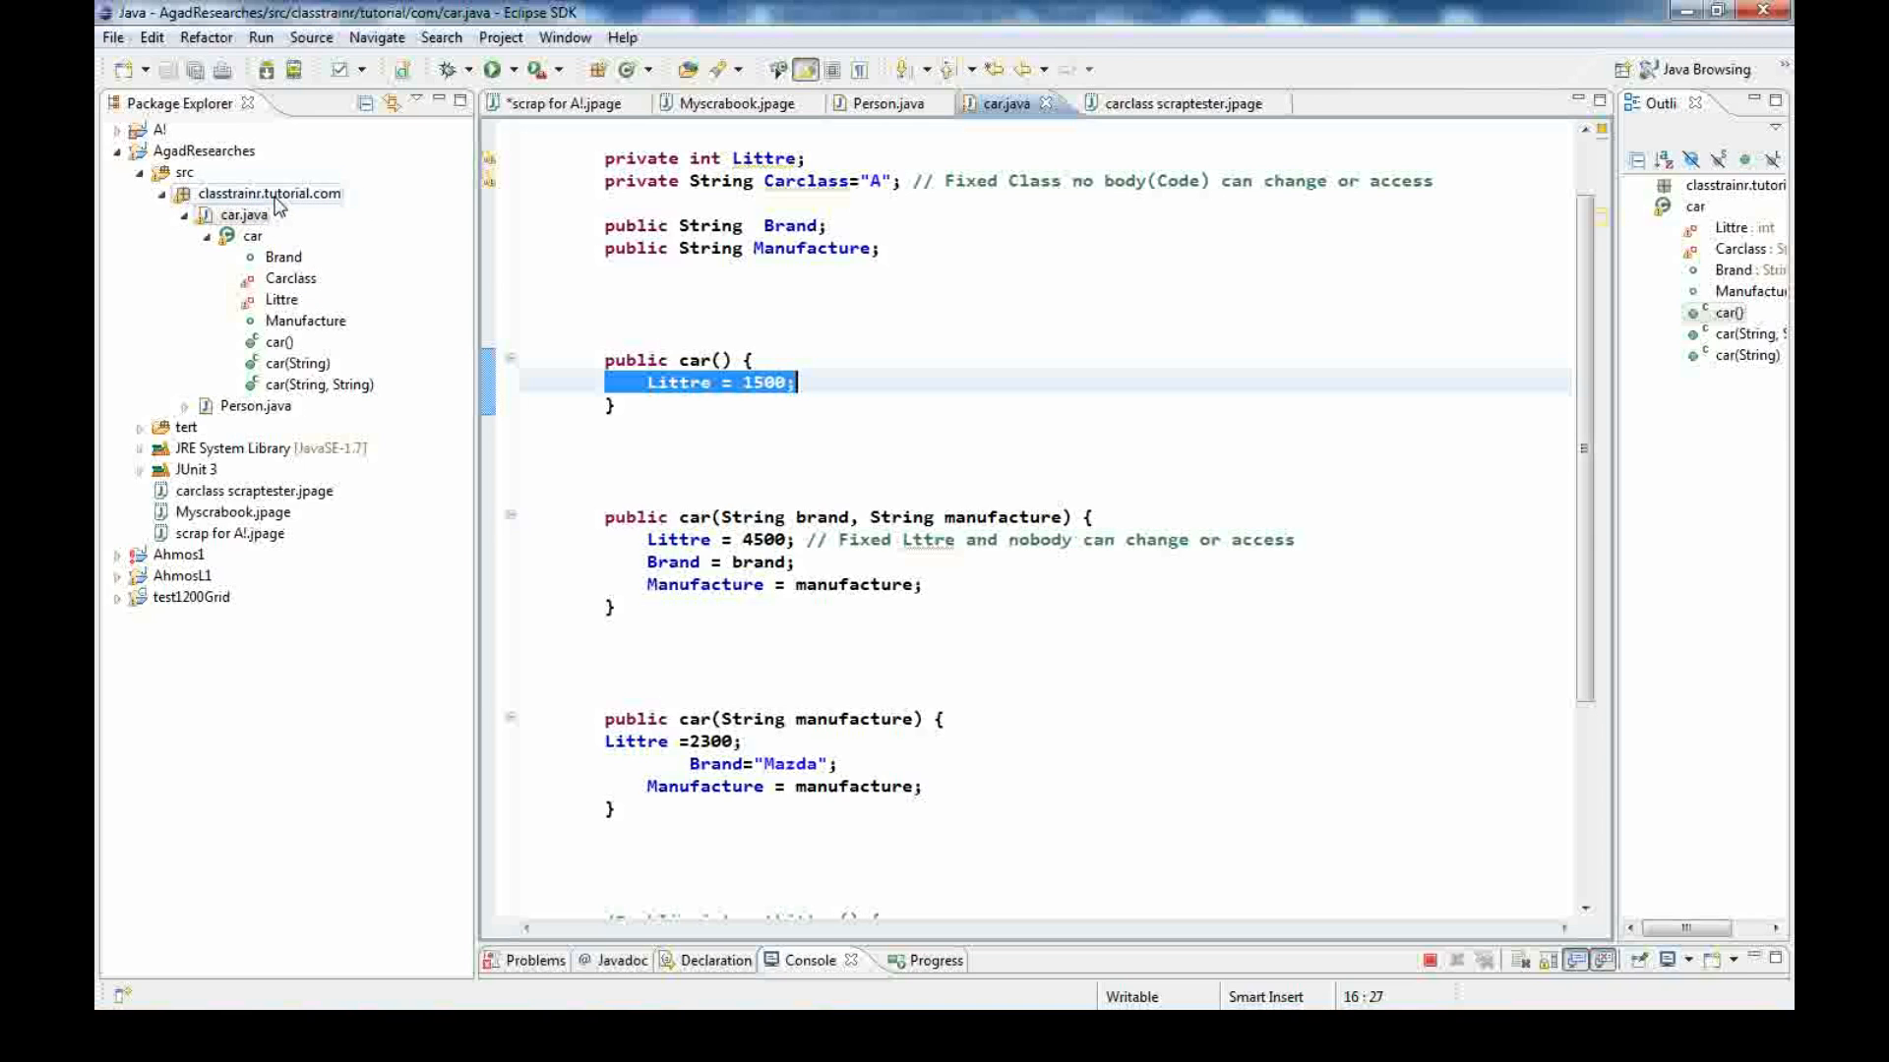
Create a new Java scrapbook page named traing1 in the classtrainr.tutorial.com package
right_click(266, 193)
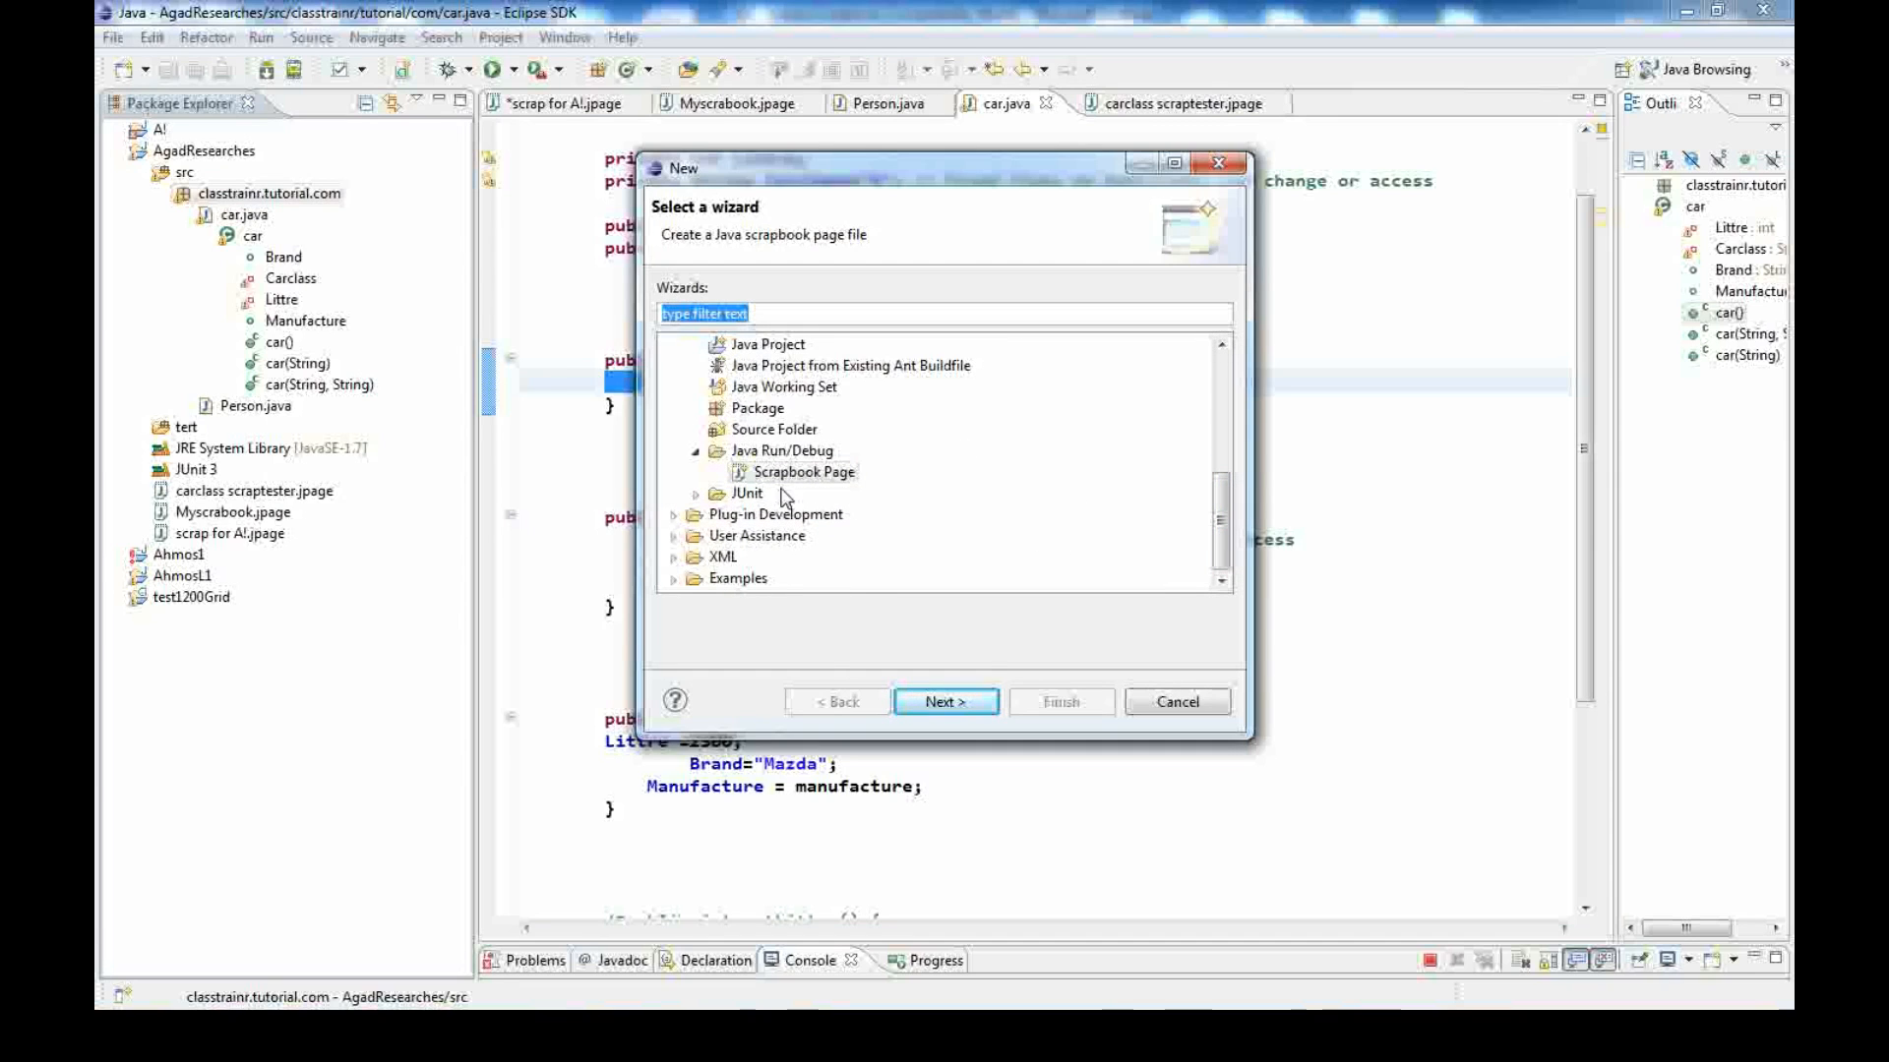
click(944, 701)
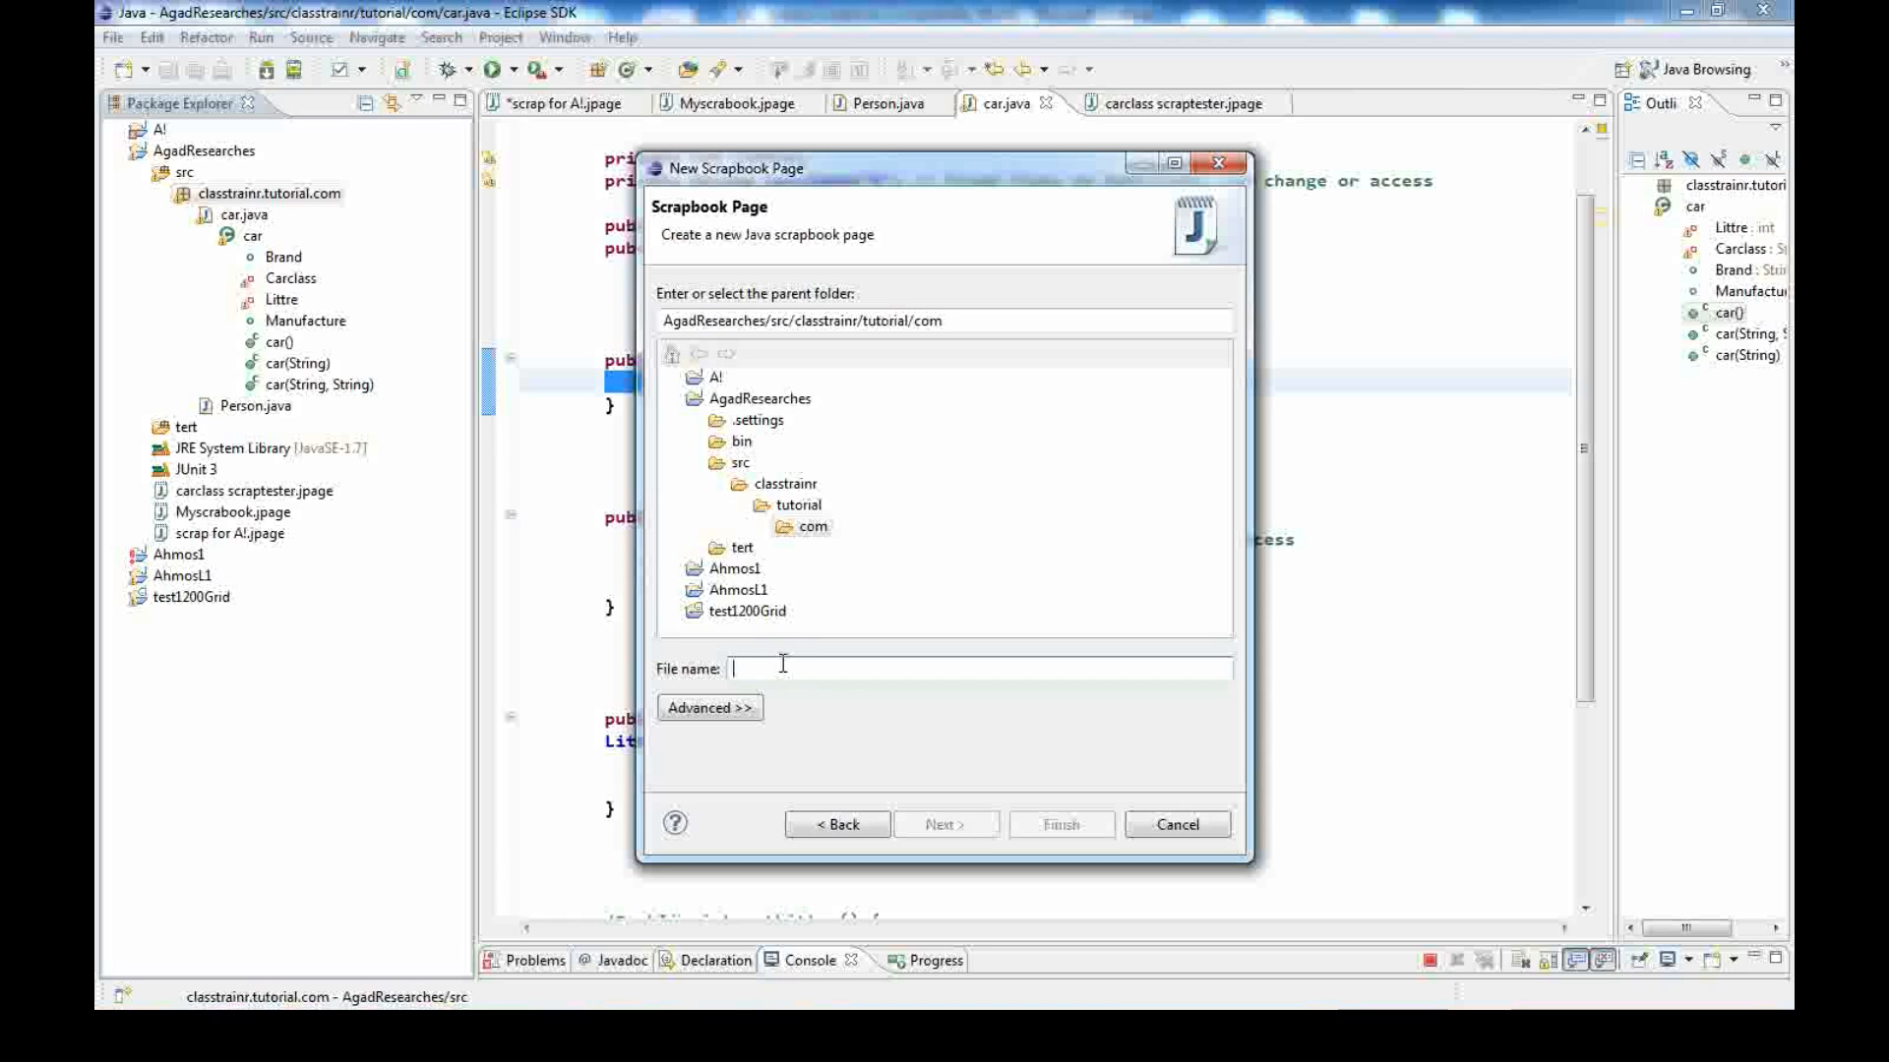
text(traing)
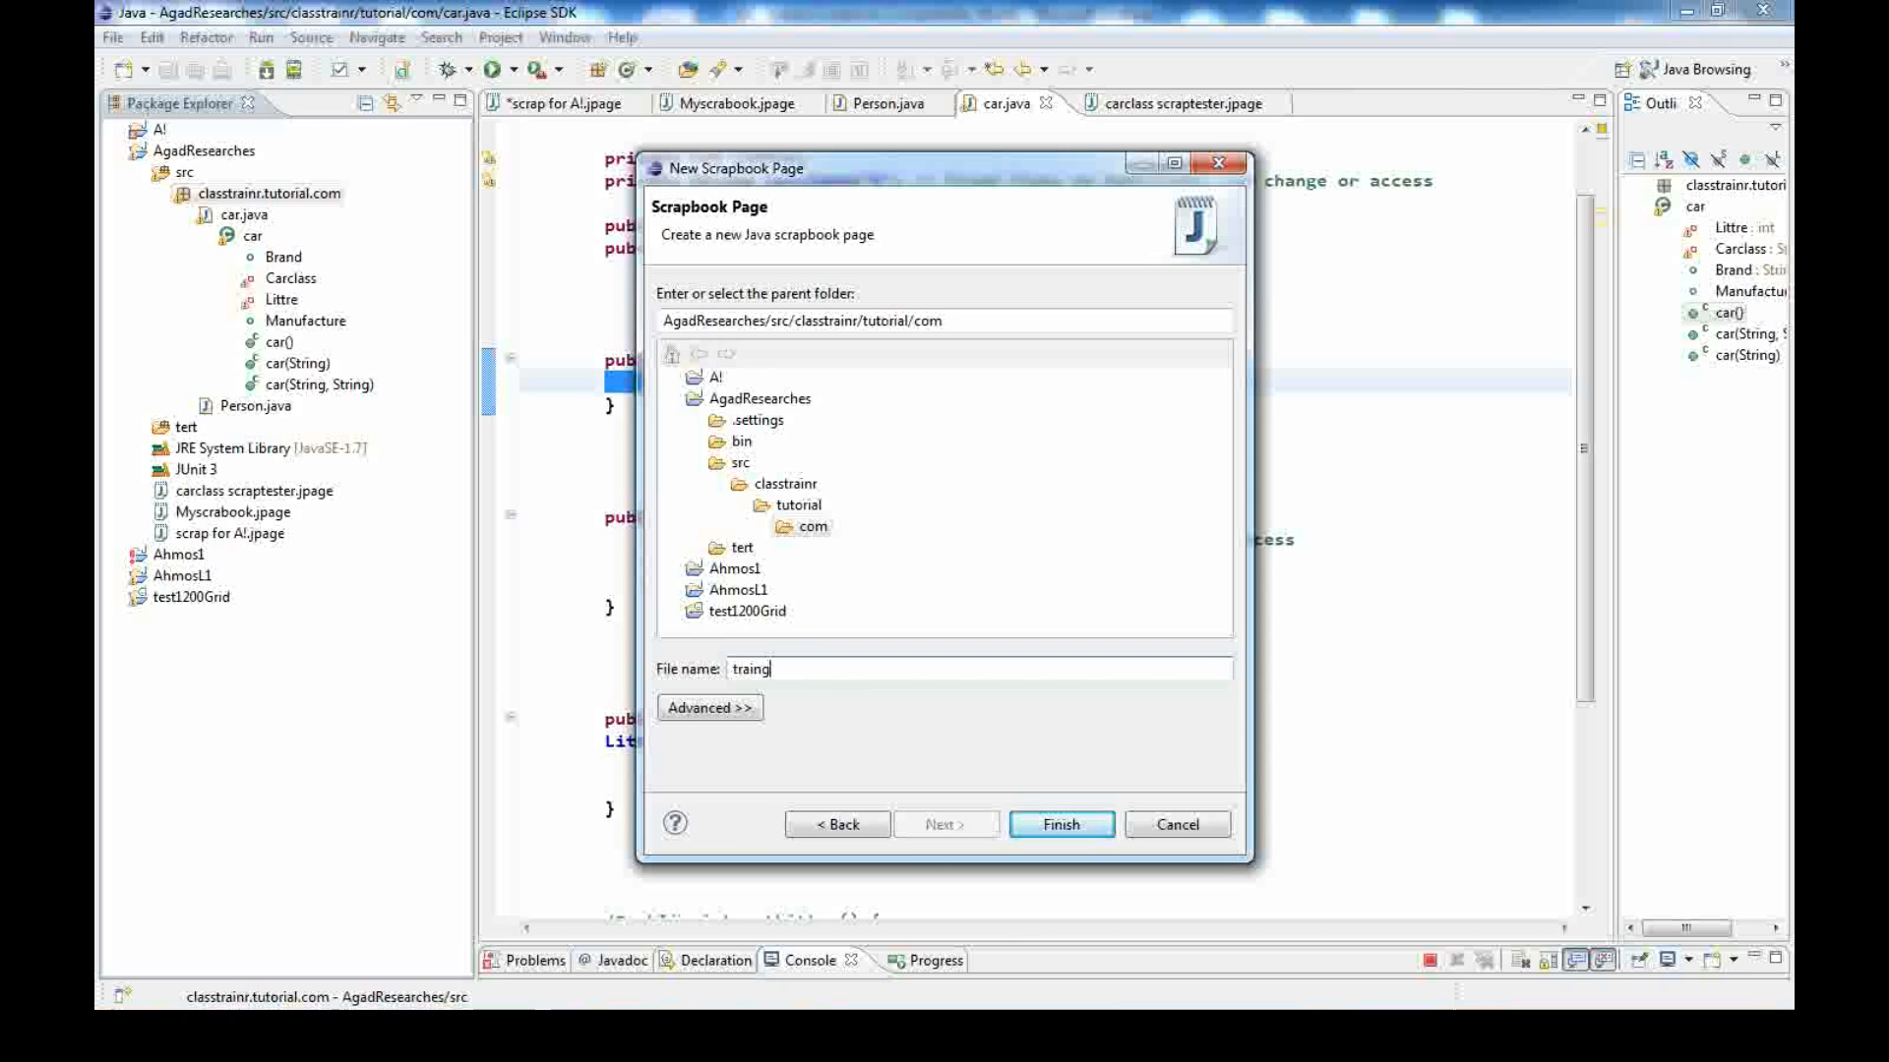
text(1)
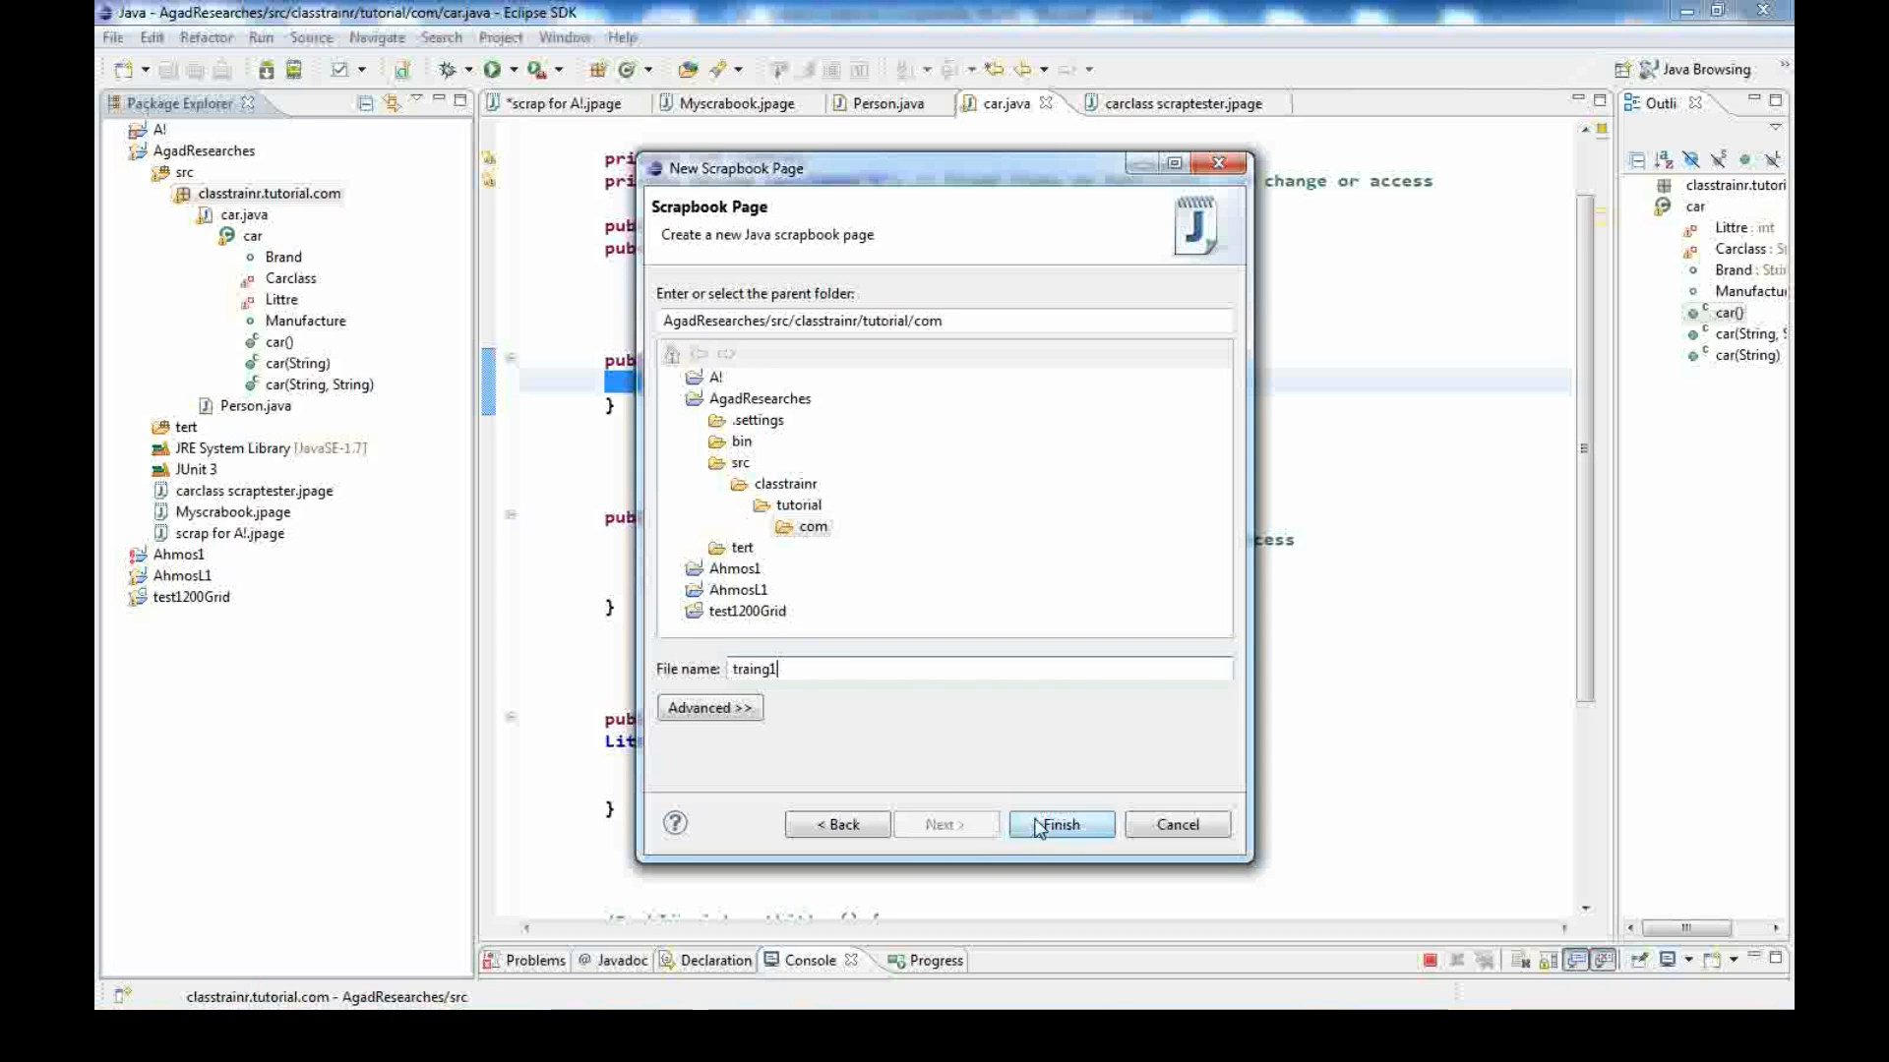
click(1061, 824)
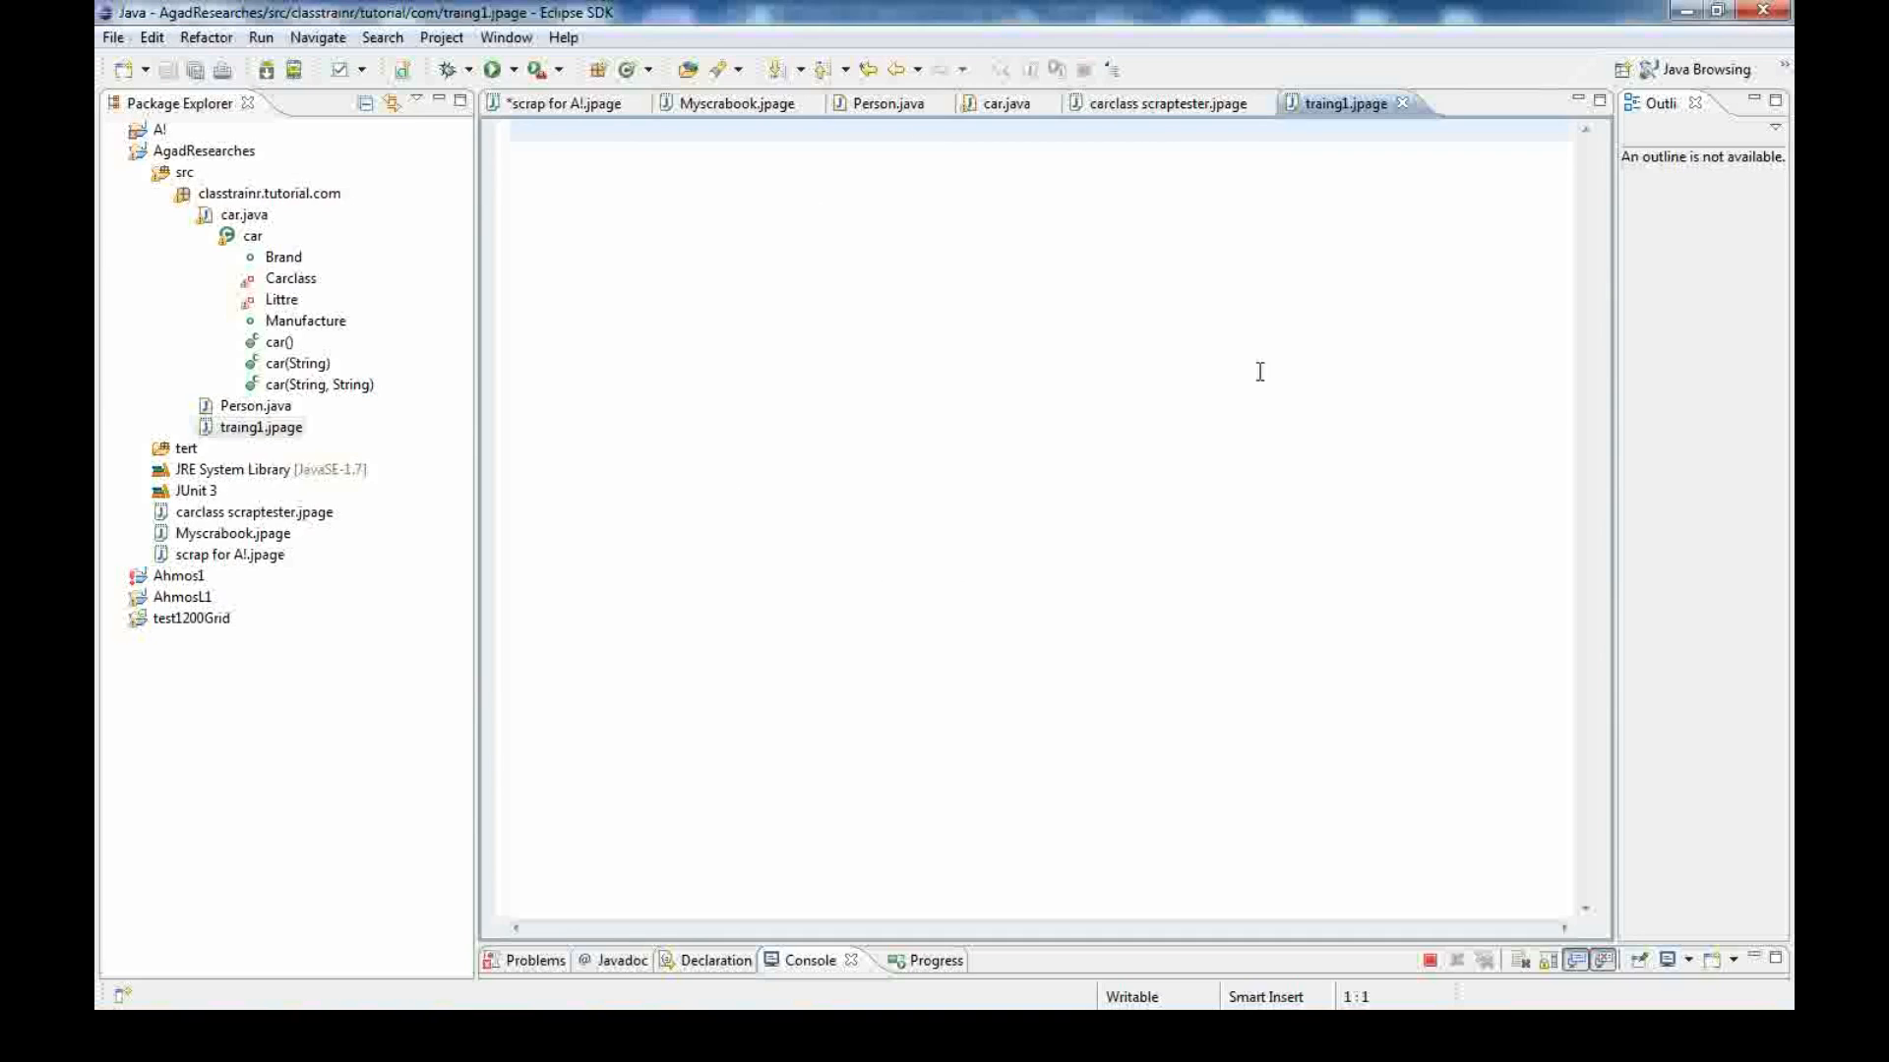
mouse_move(846, 444)
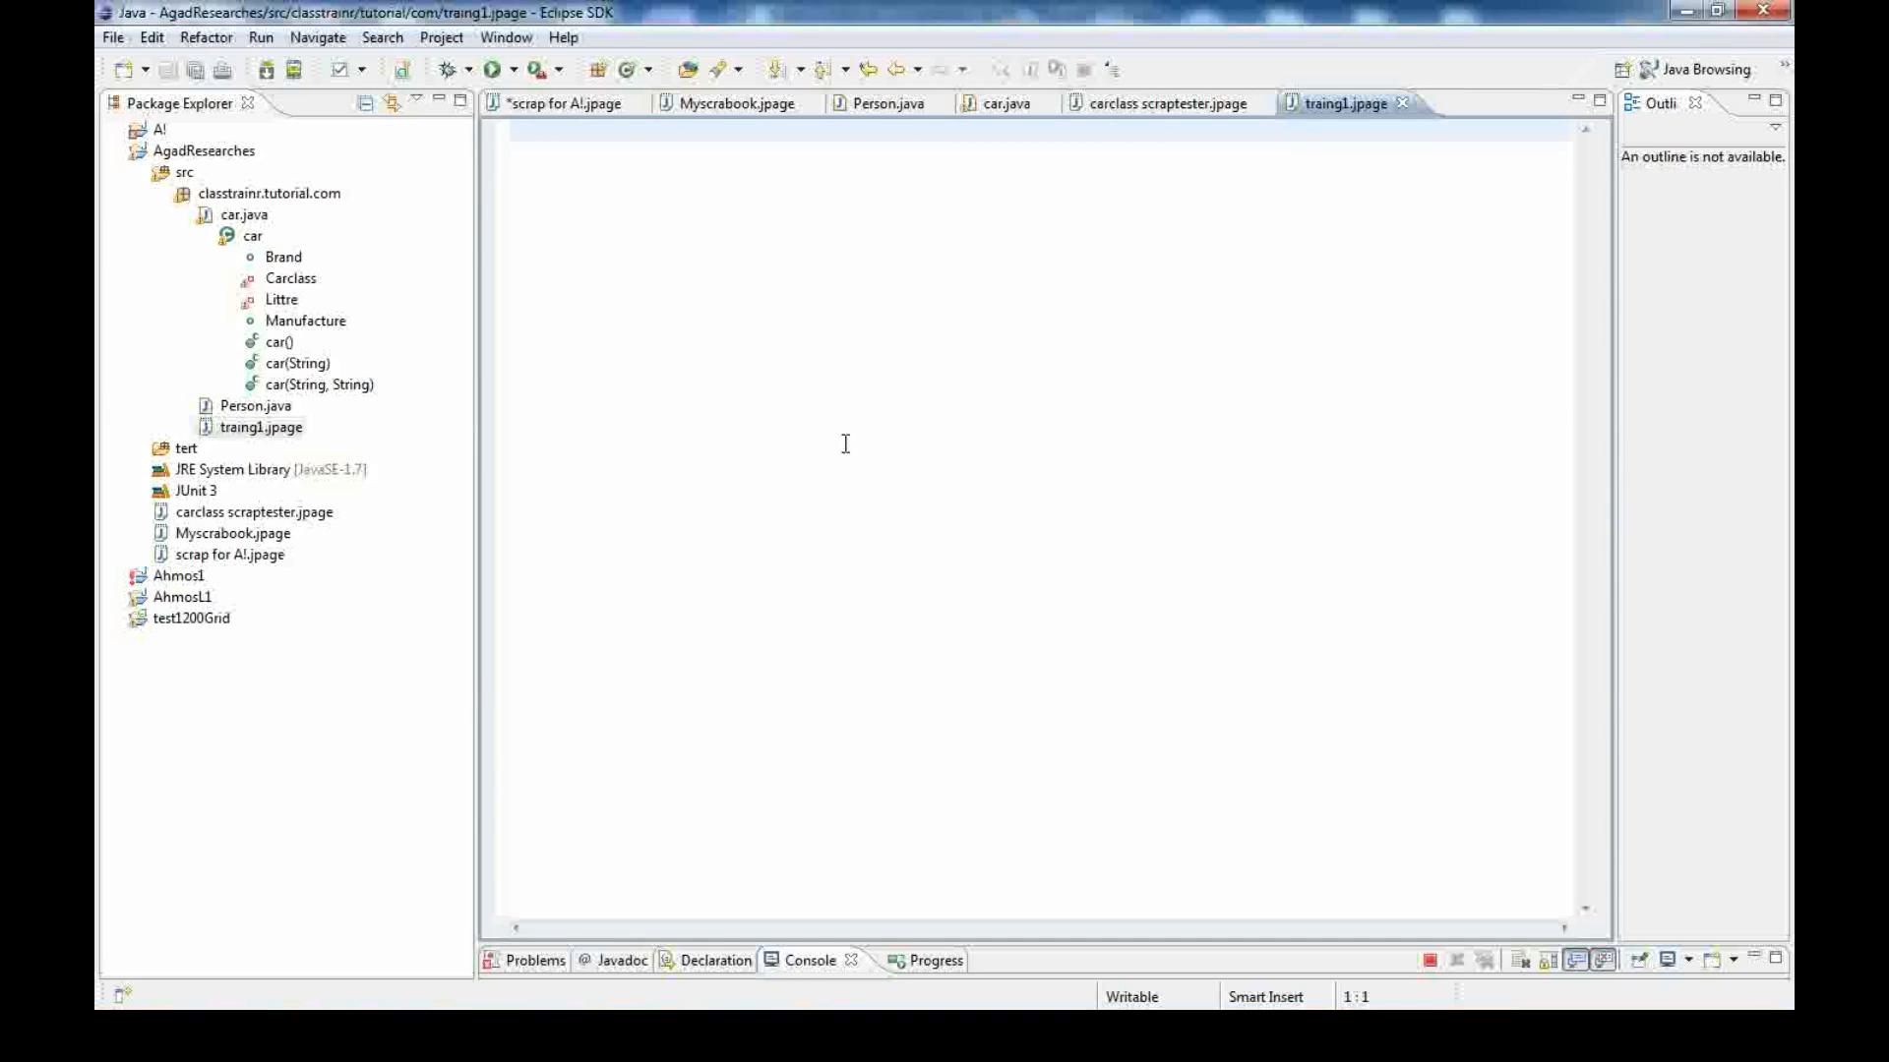
mouse_move(728, 567)
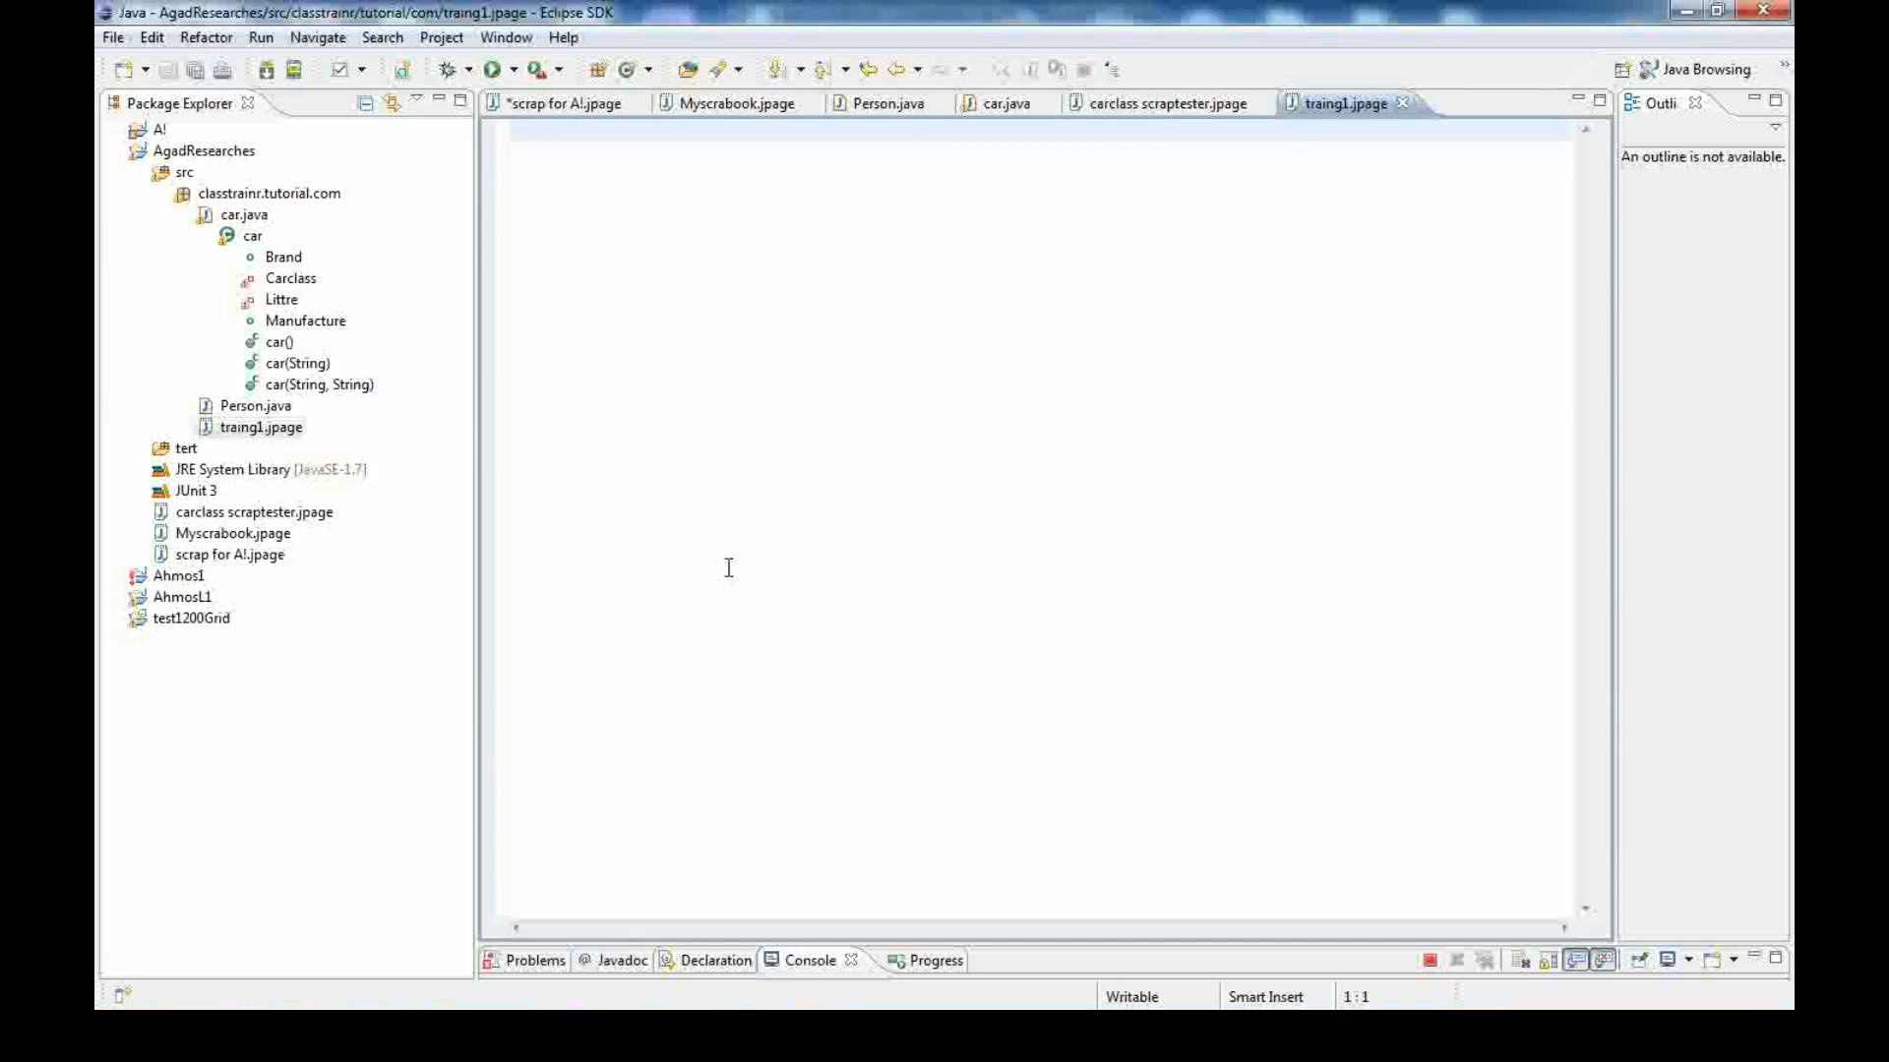
mouse_move(1174, 67)
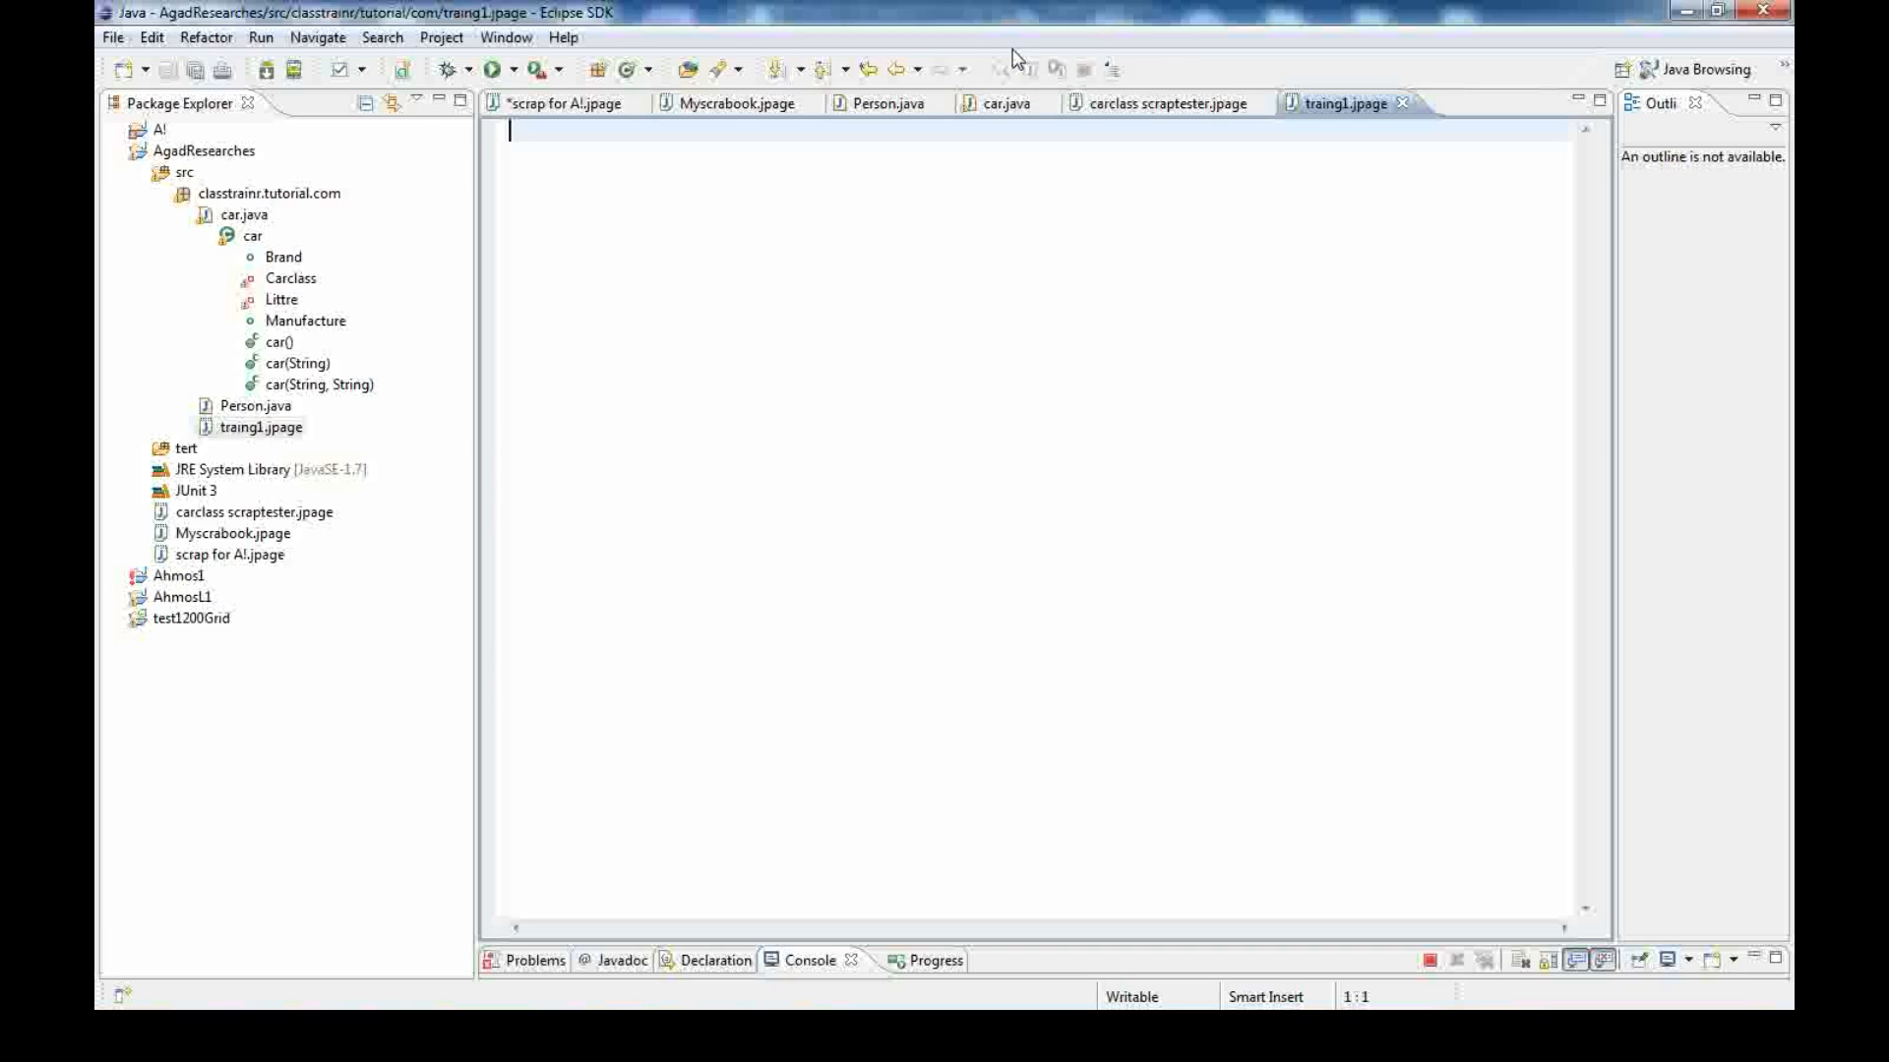
mouse_move(1346, 130)
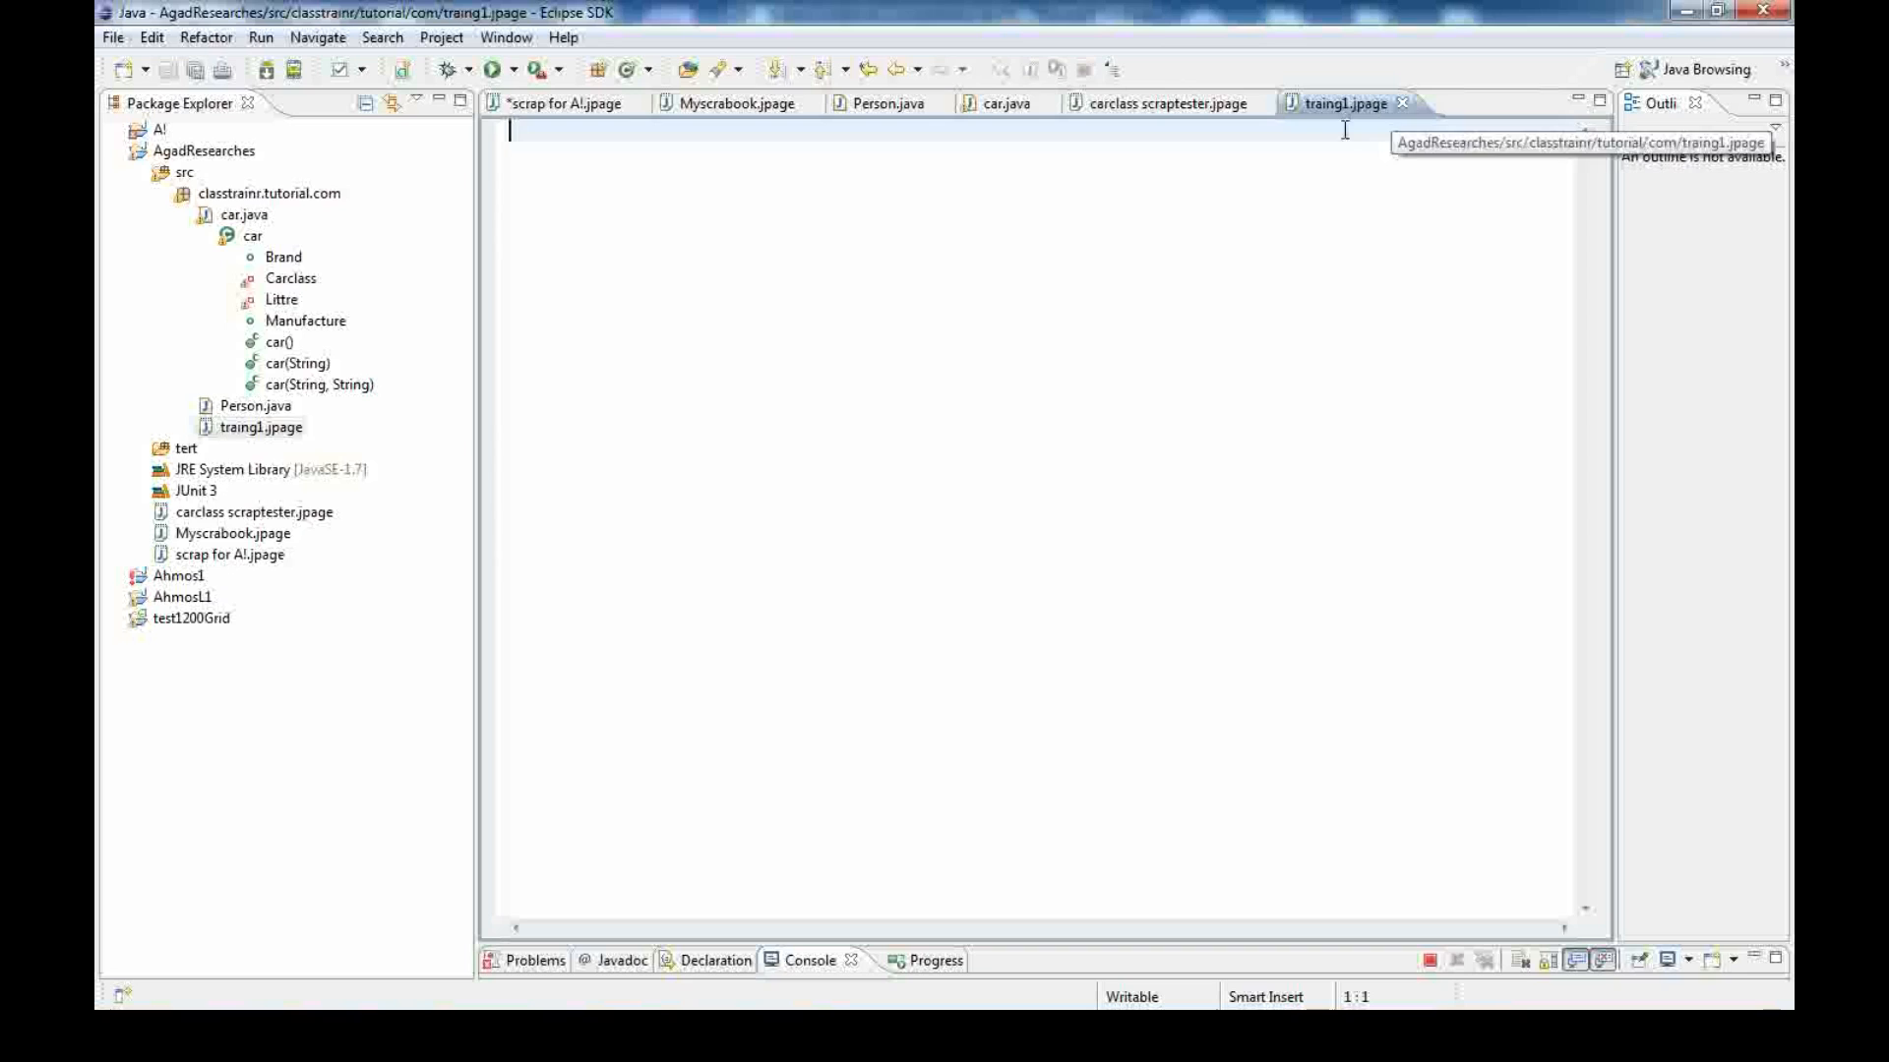
mouse_move(1326, 154)
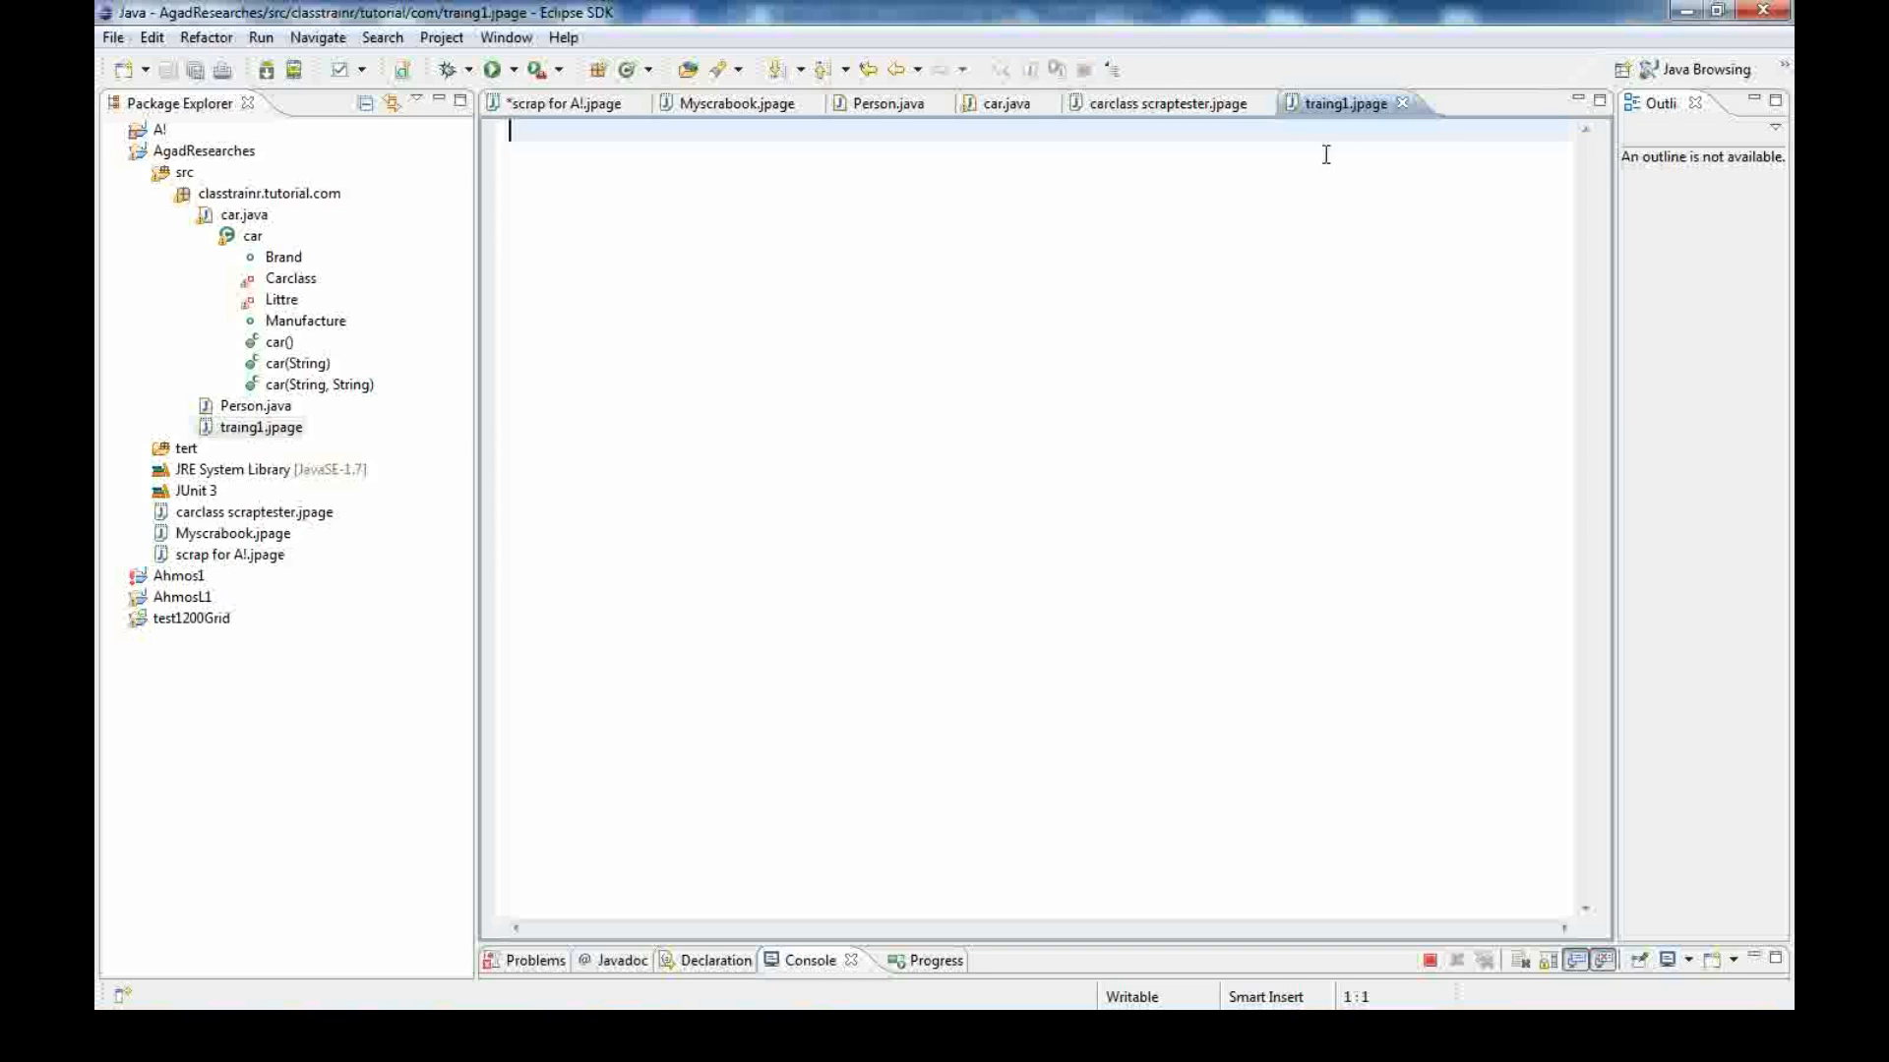
mouse_move(492, 397)
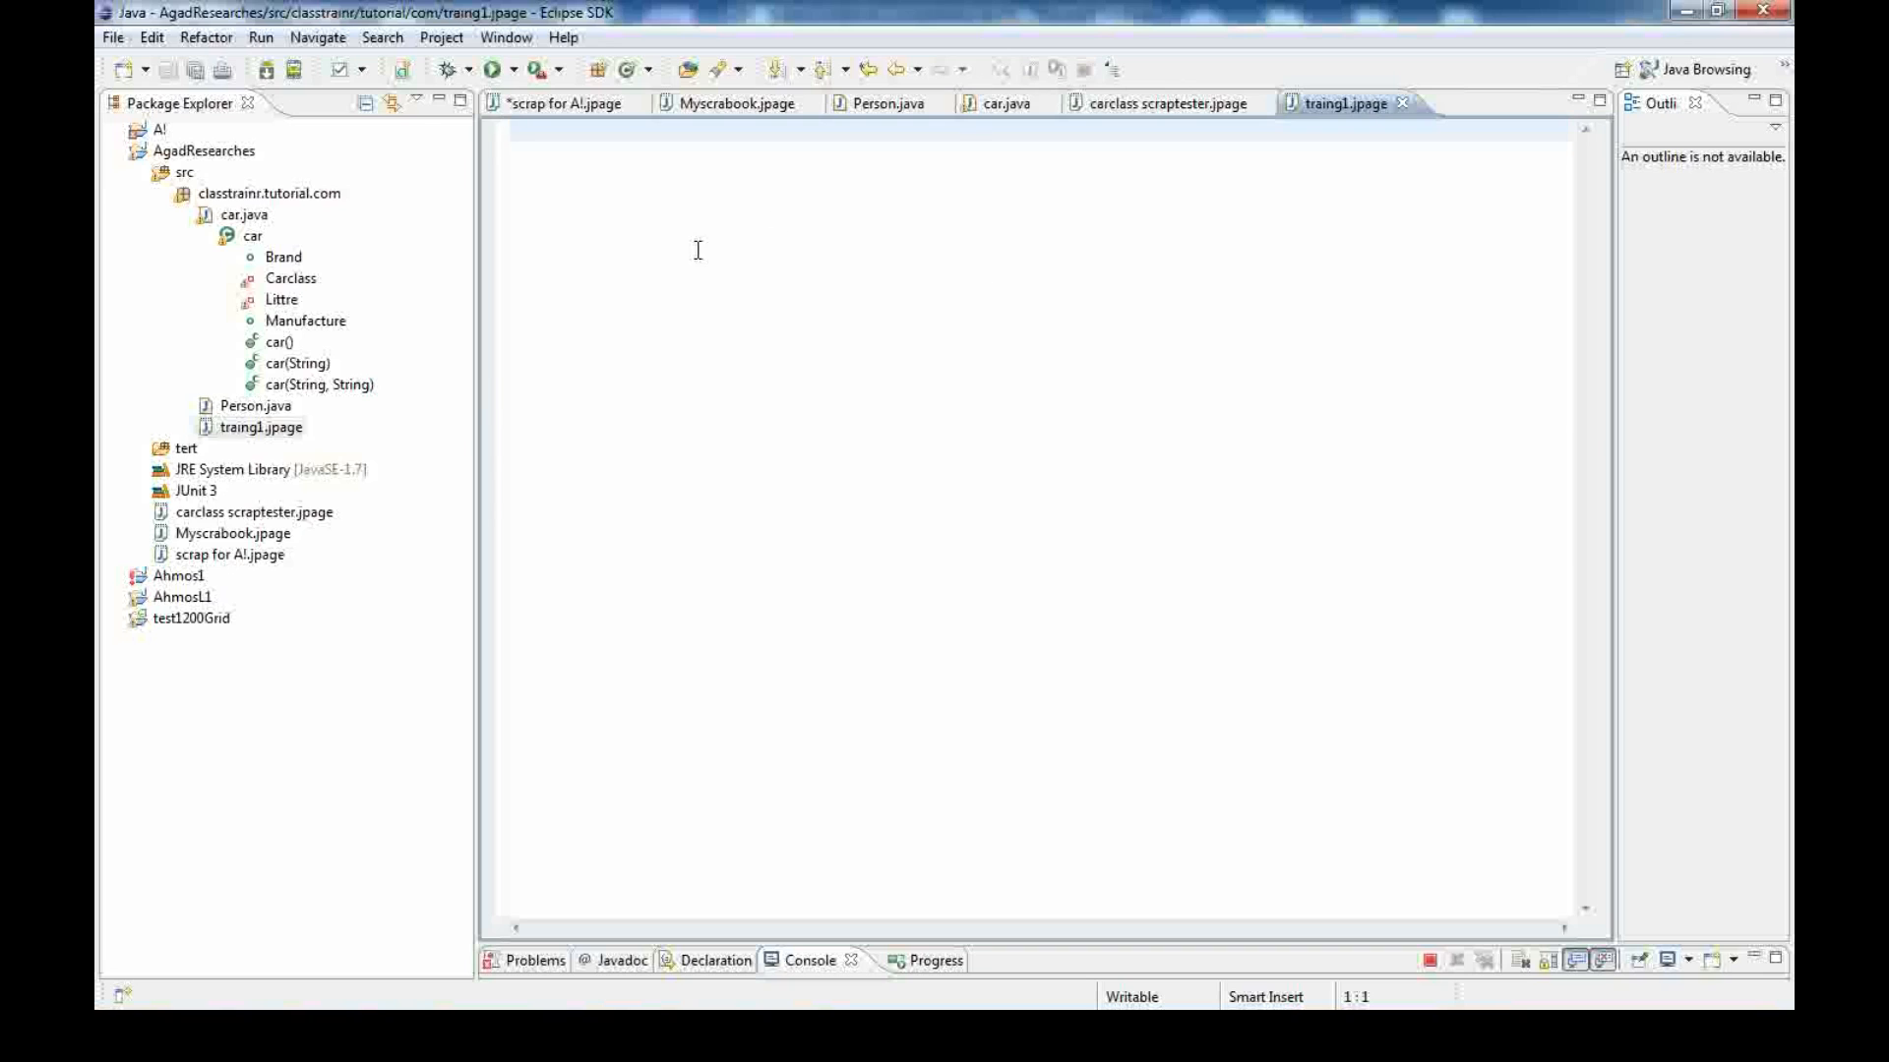
mouse_move(700, 486)
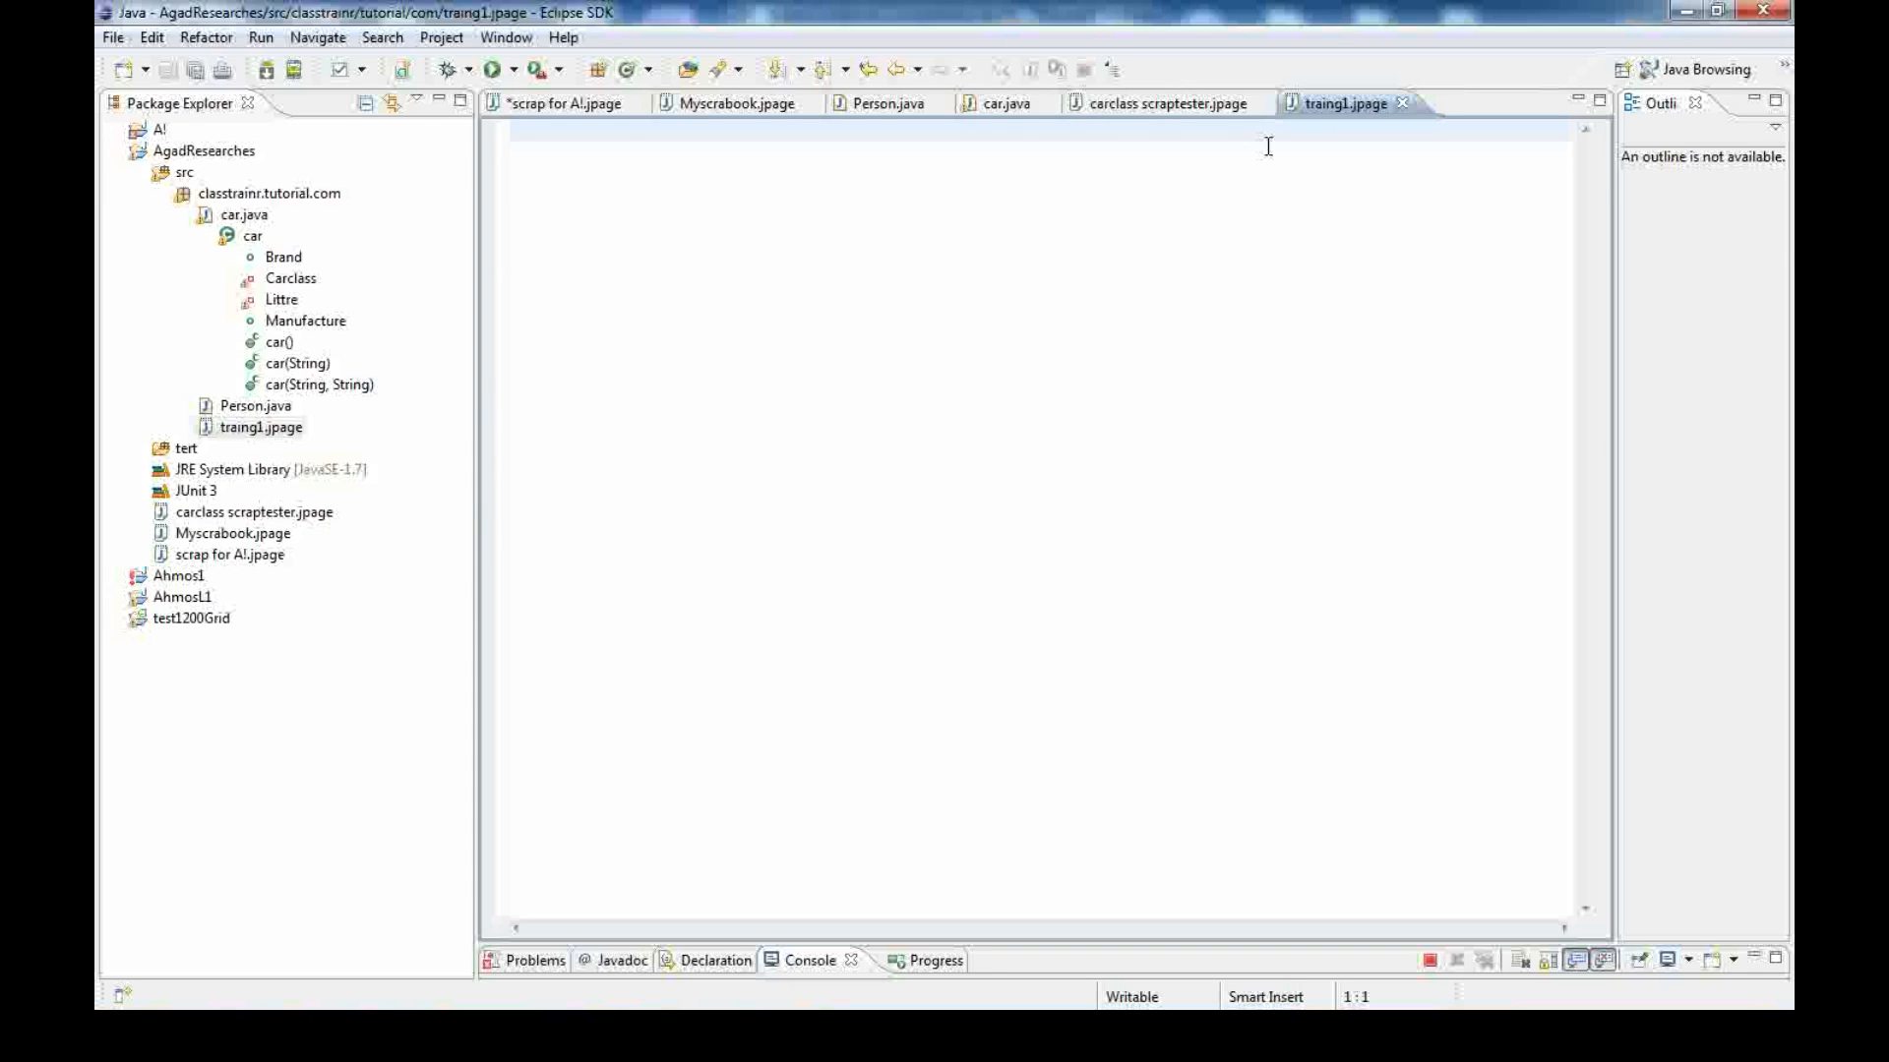
mouse_move(728, 339)
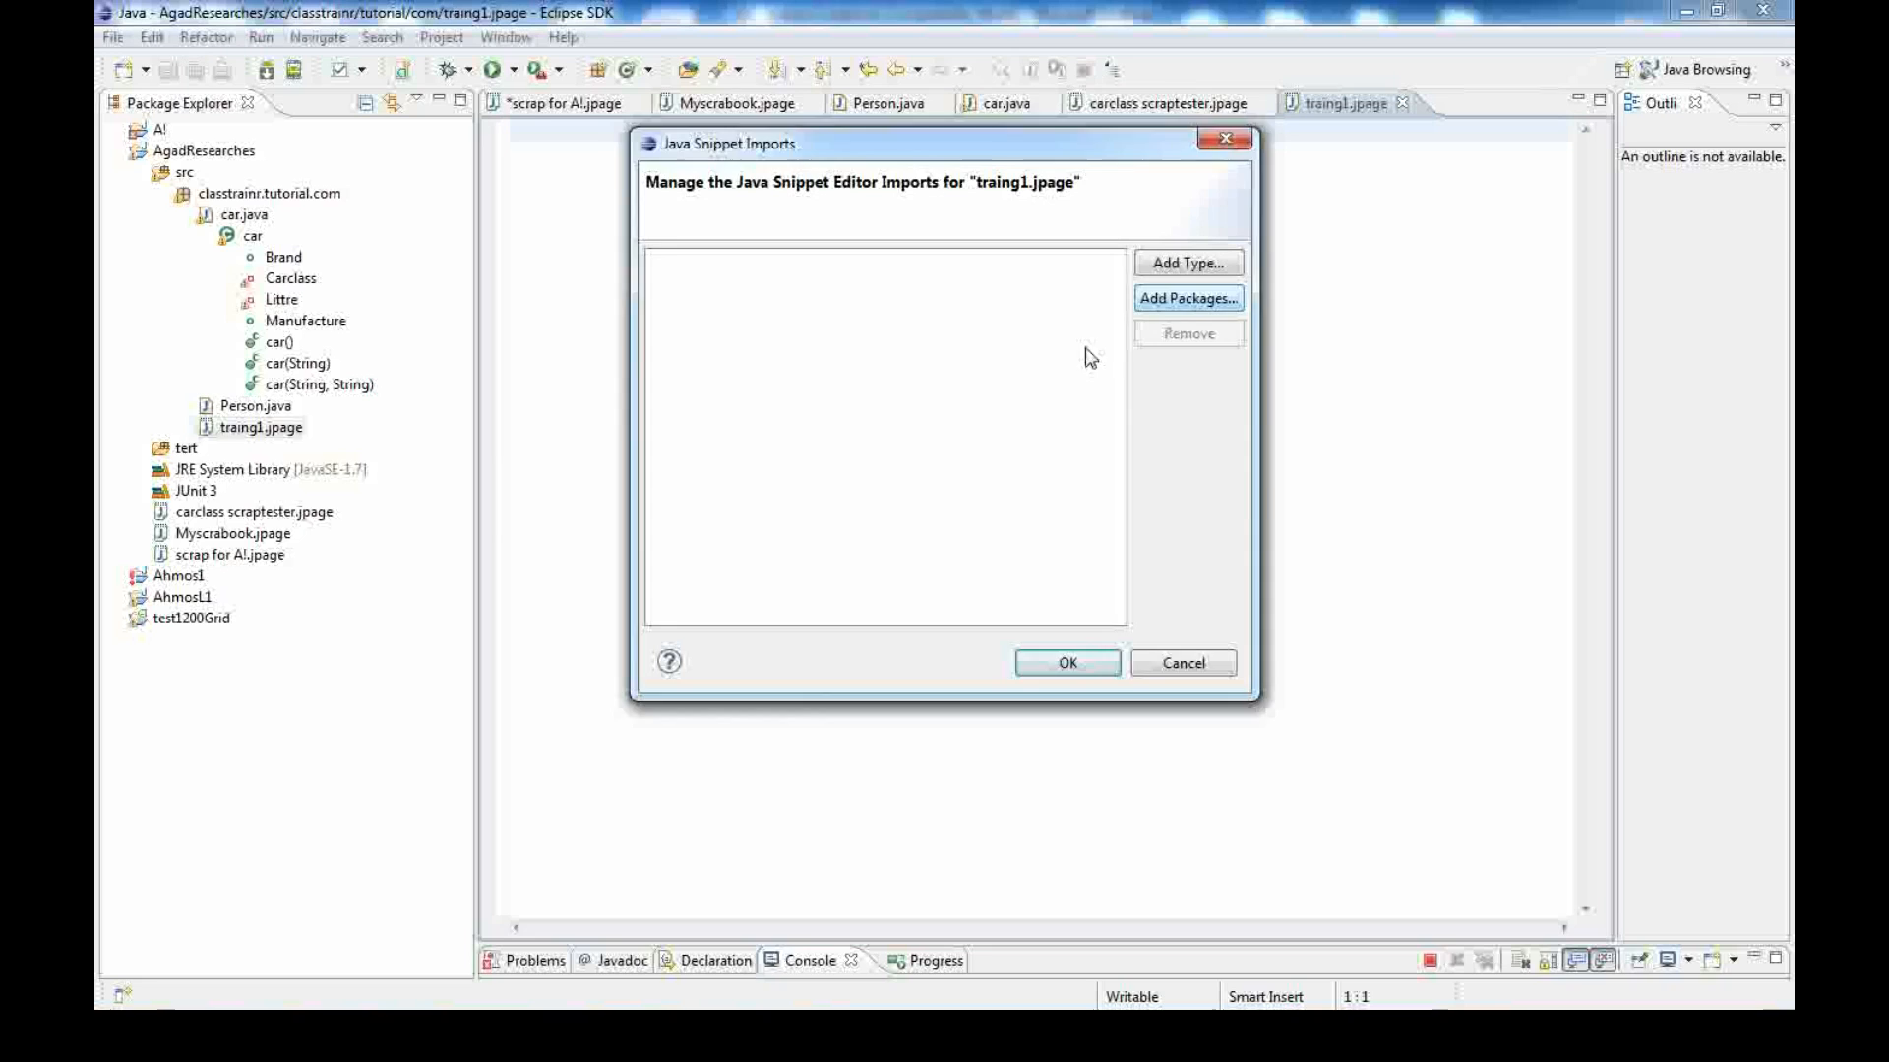
Add classtrainr.tutorial.com as an imported package for traing1.jpage
click(1188, 297)
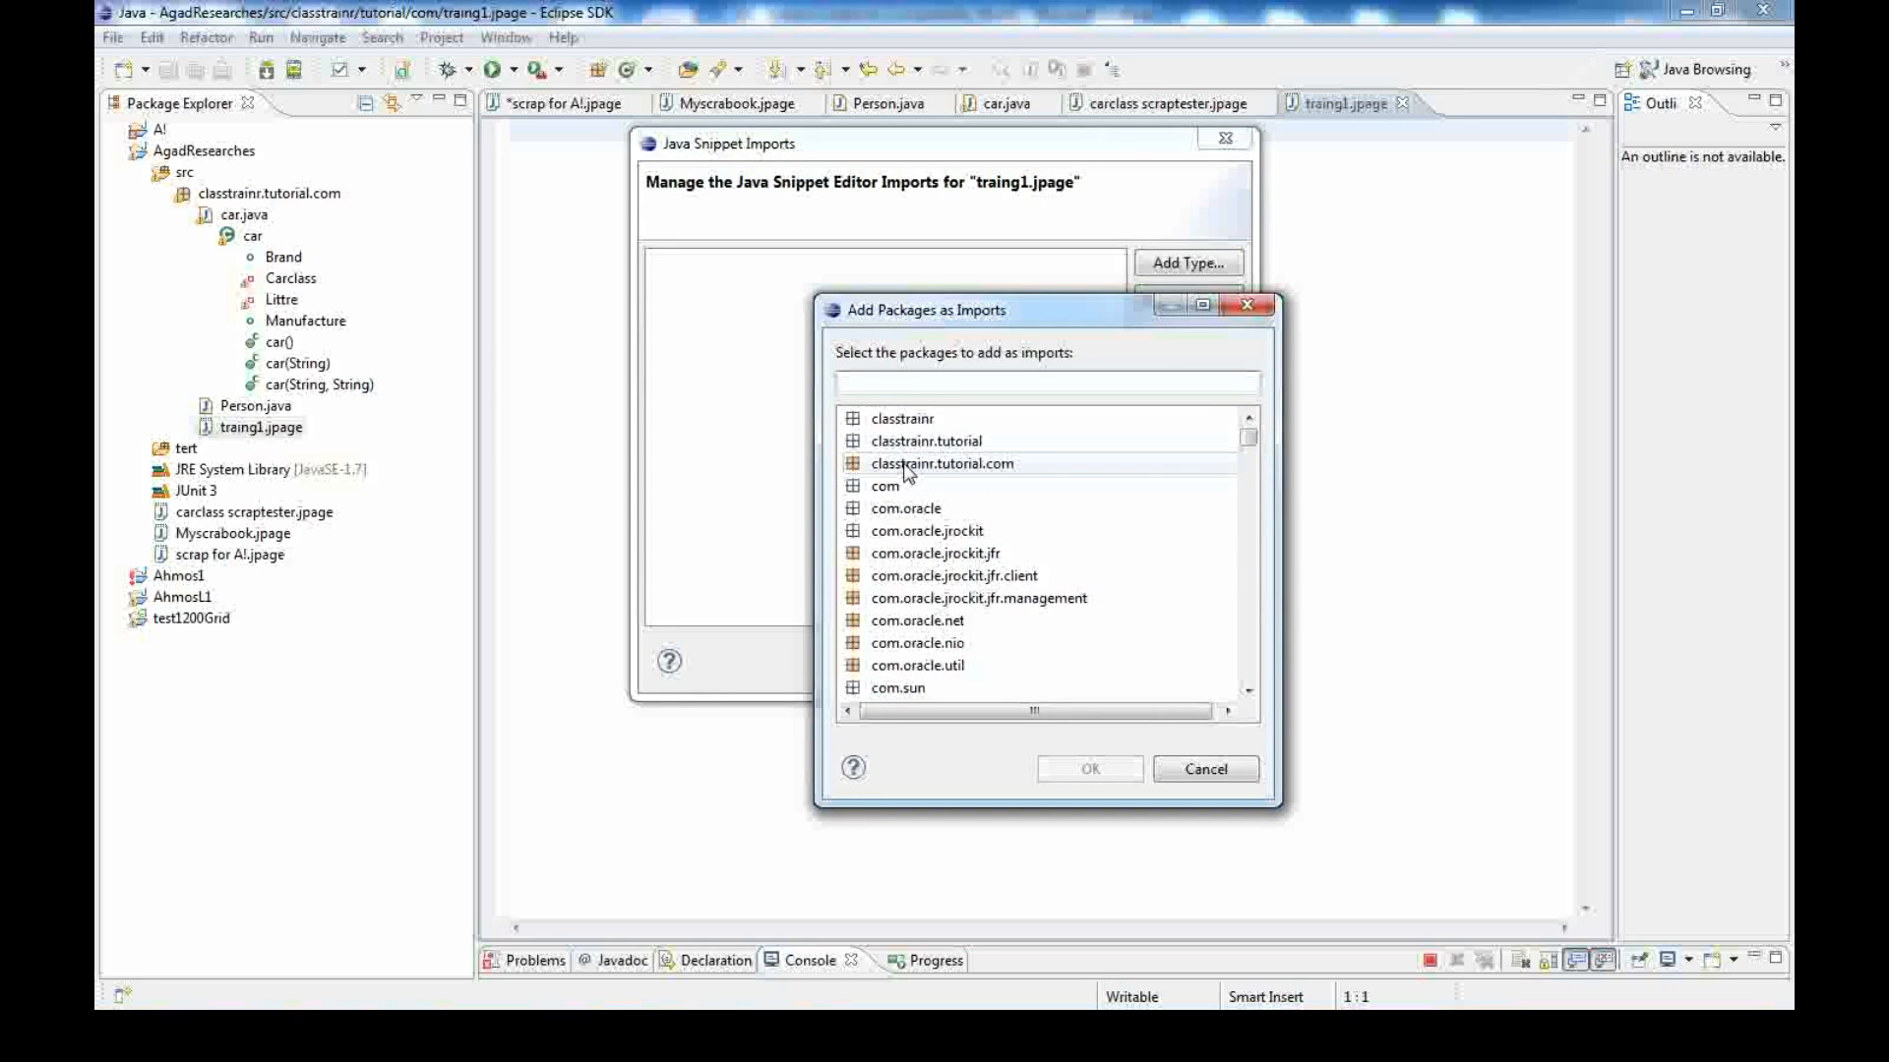
click(940, 462)
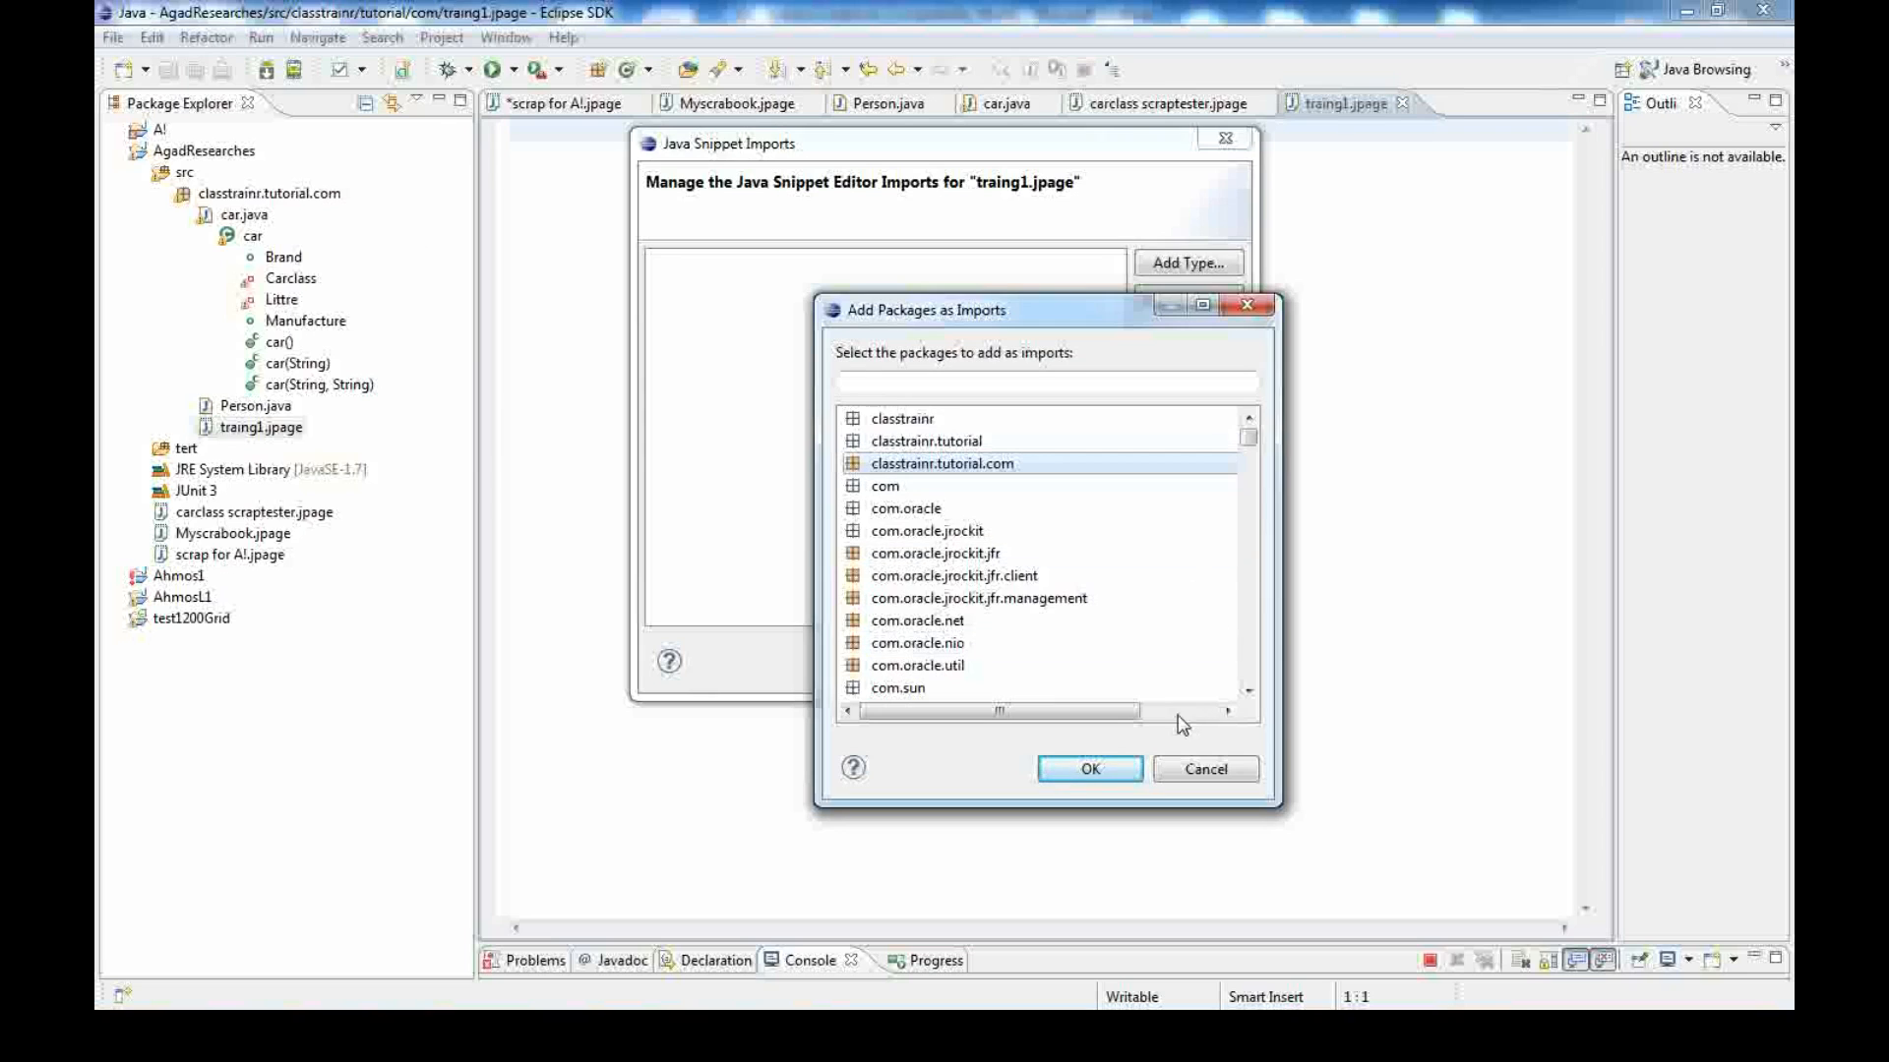
click(1090, 769)
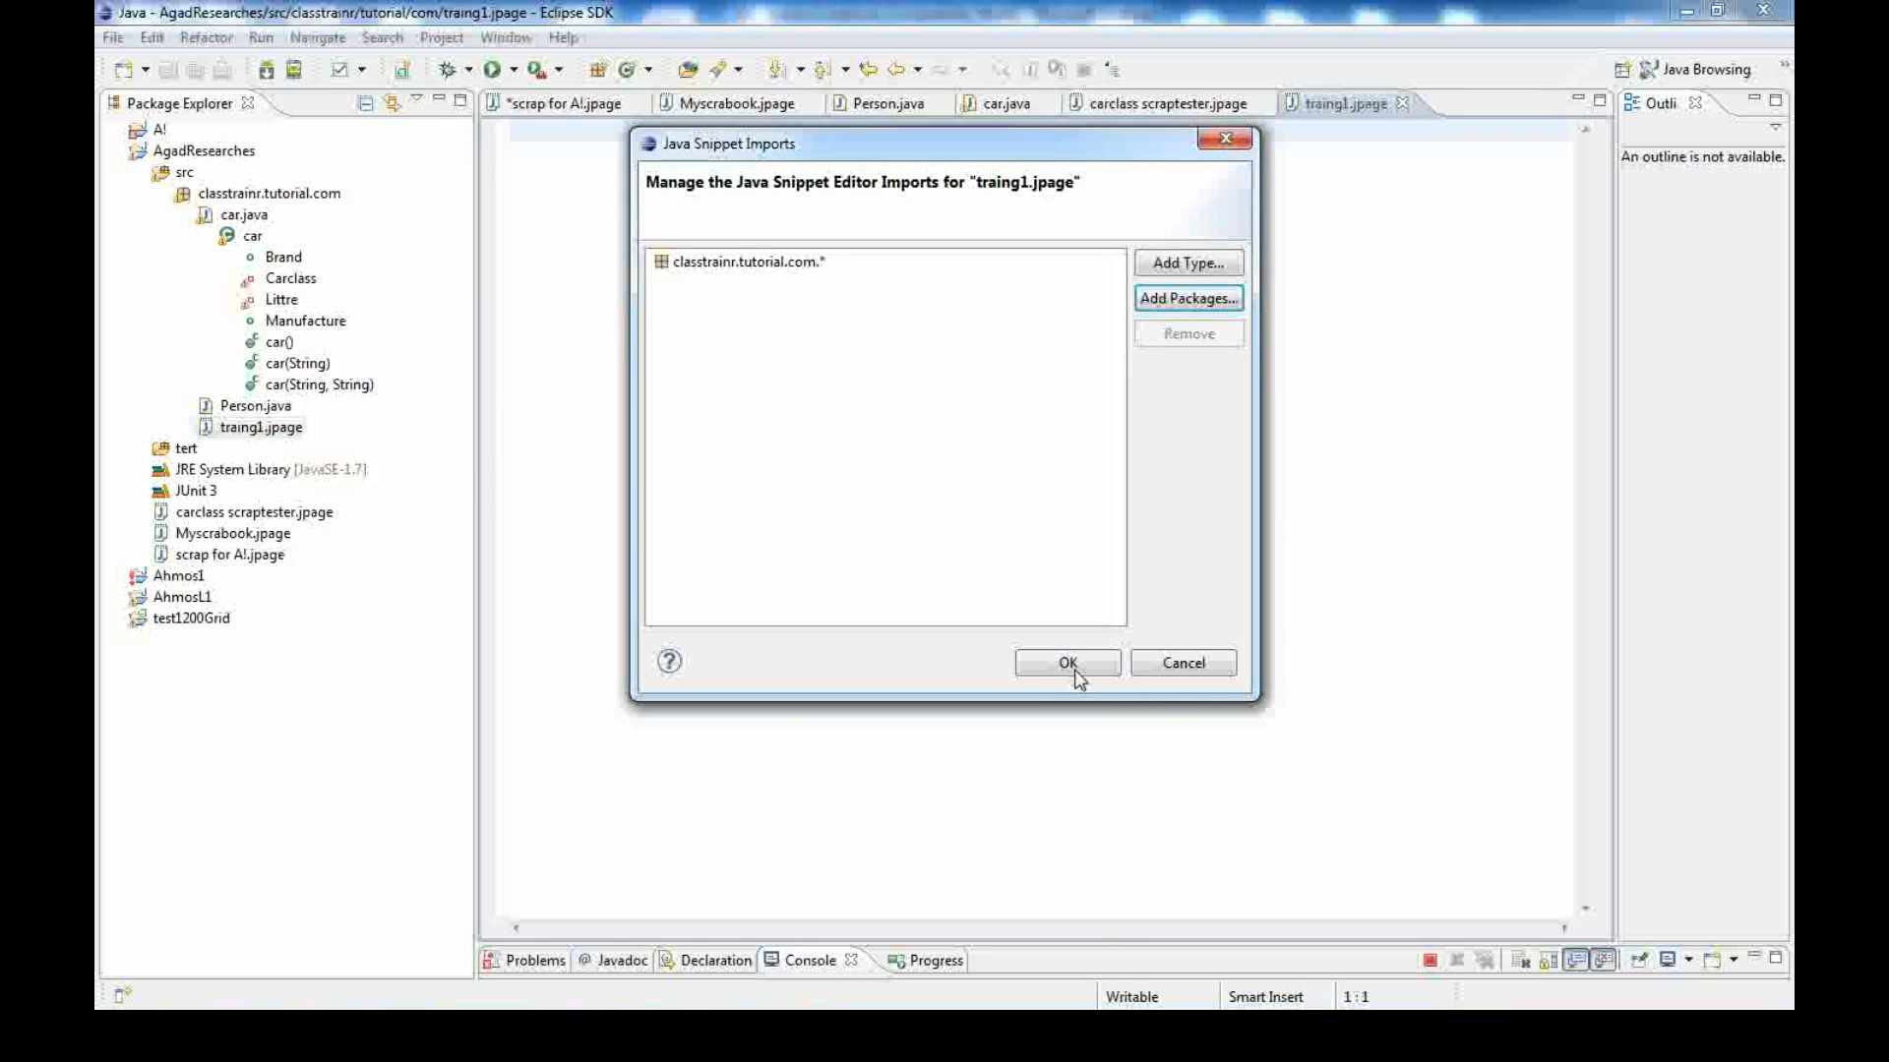
mouse_move(842, 369)
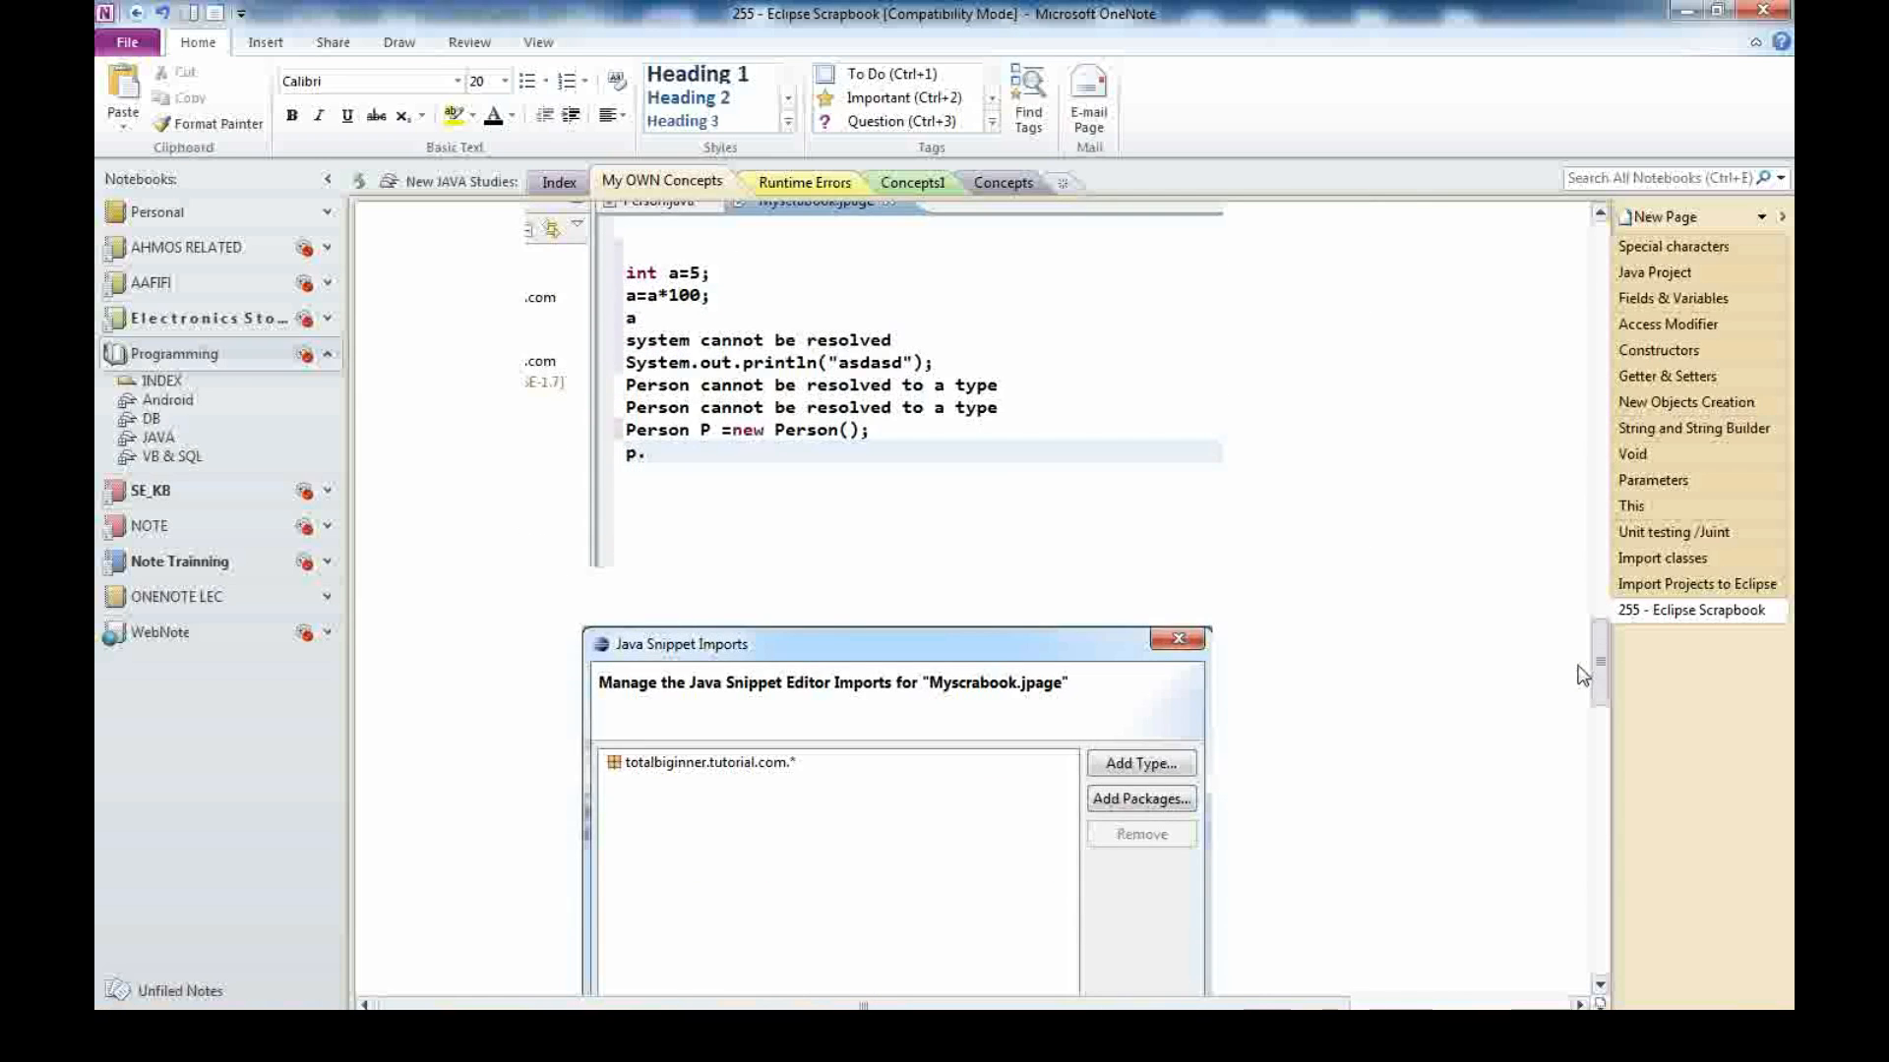
mouse_move(494, 783)
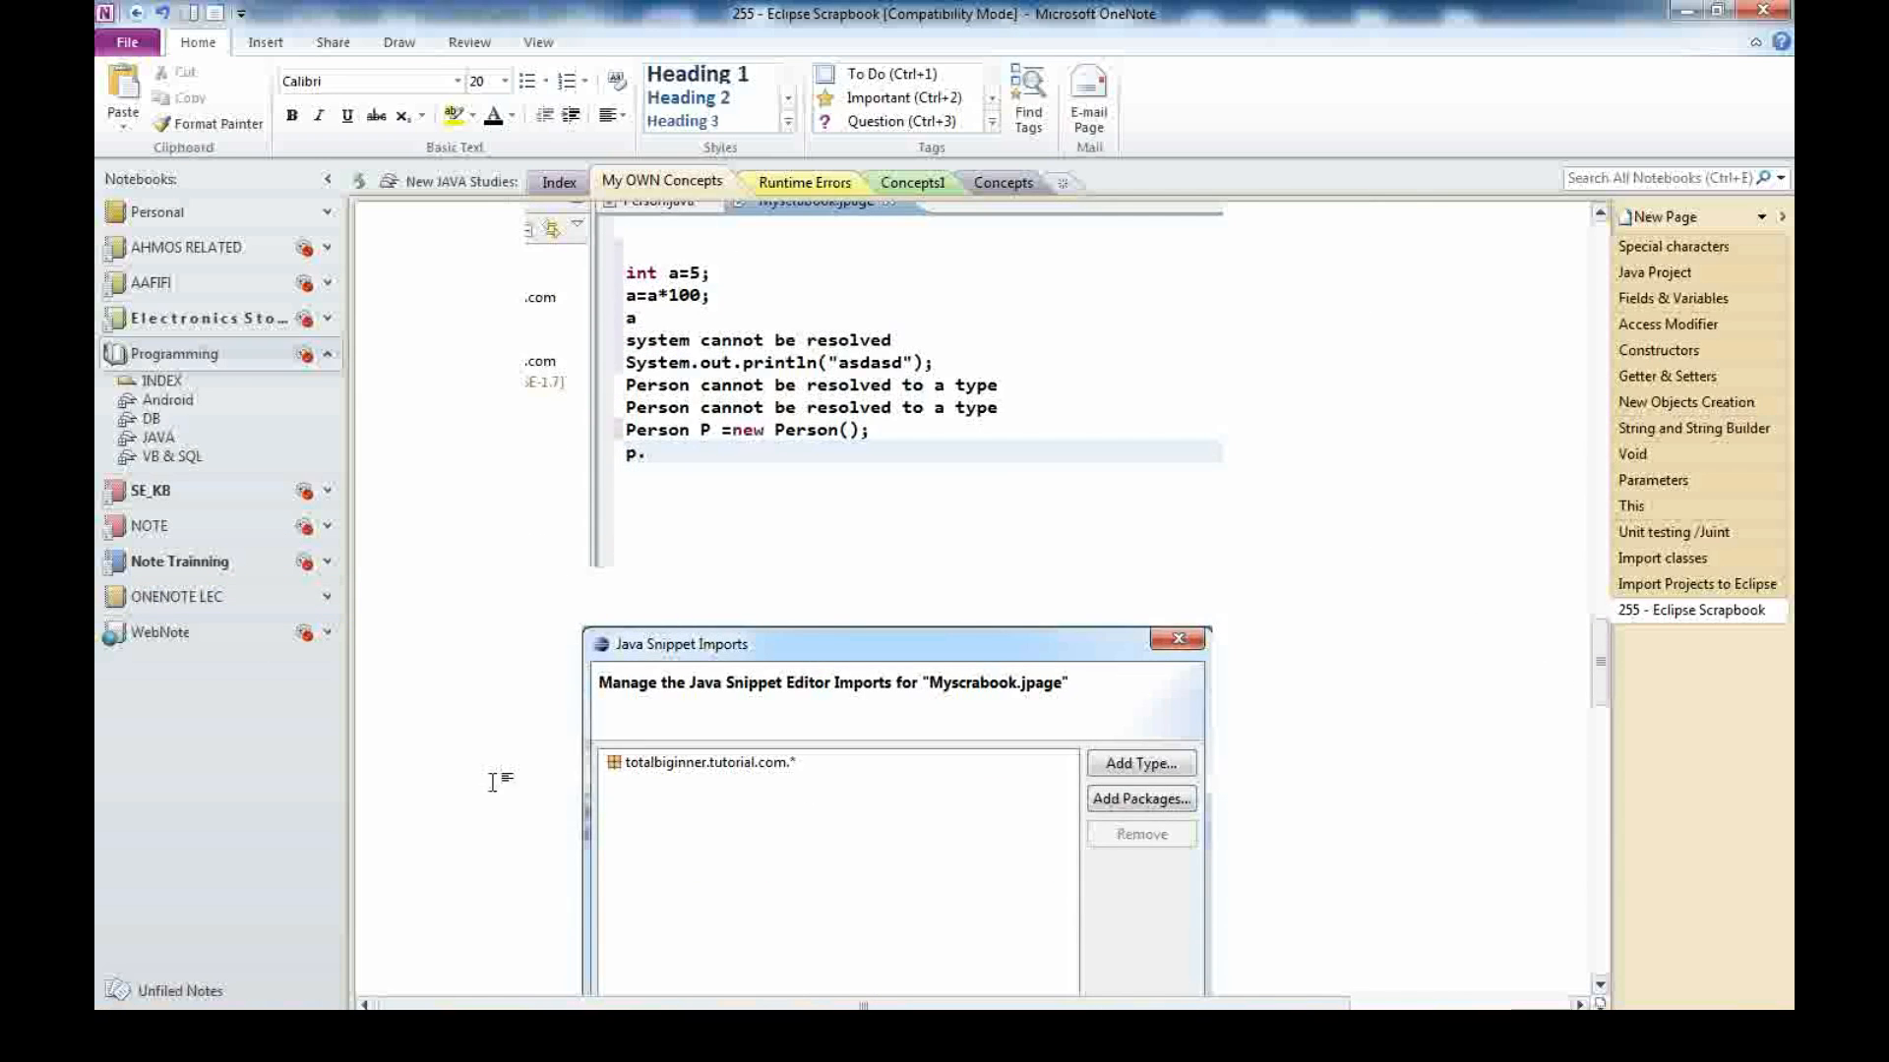
click(1141, 763)
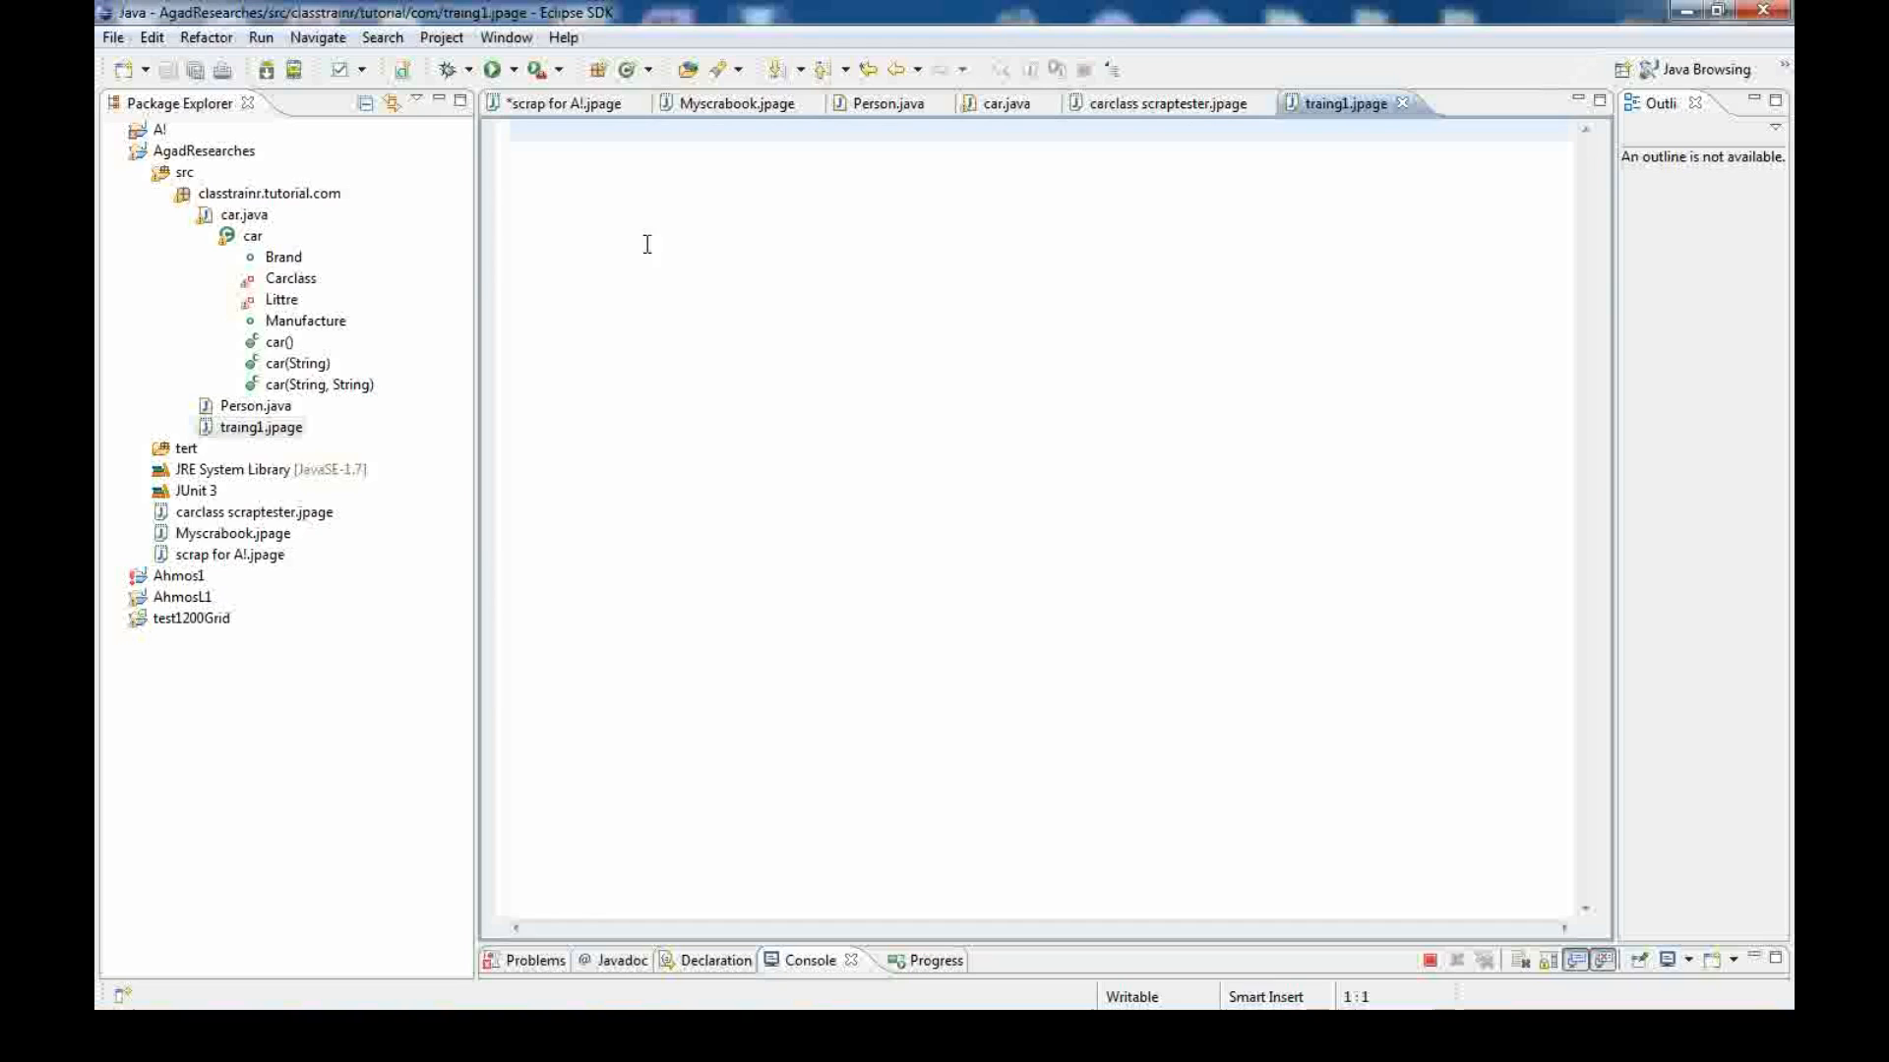
mouse_move(1104, 244)
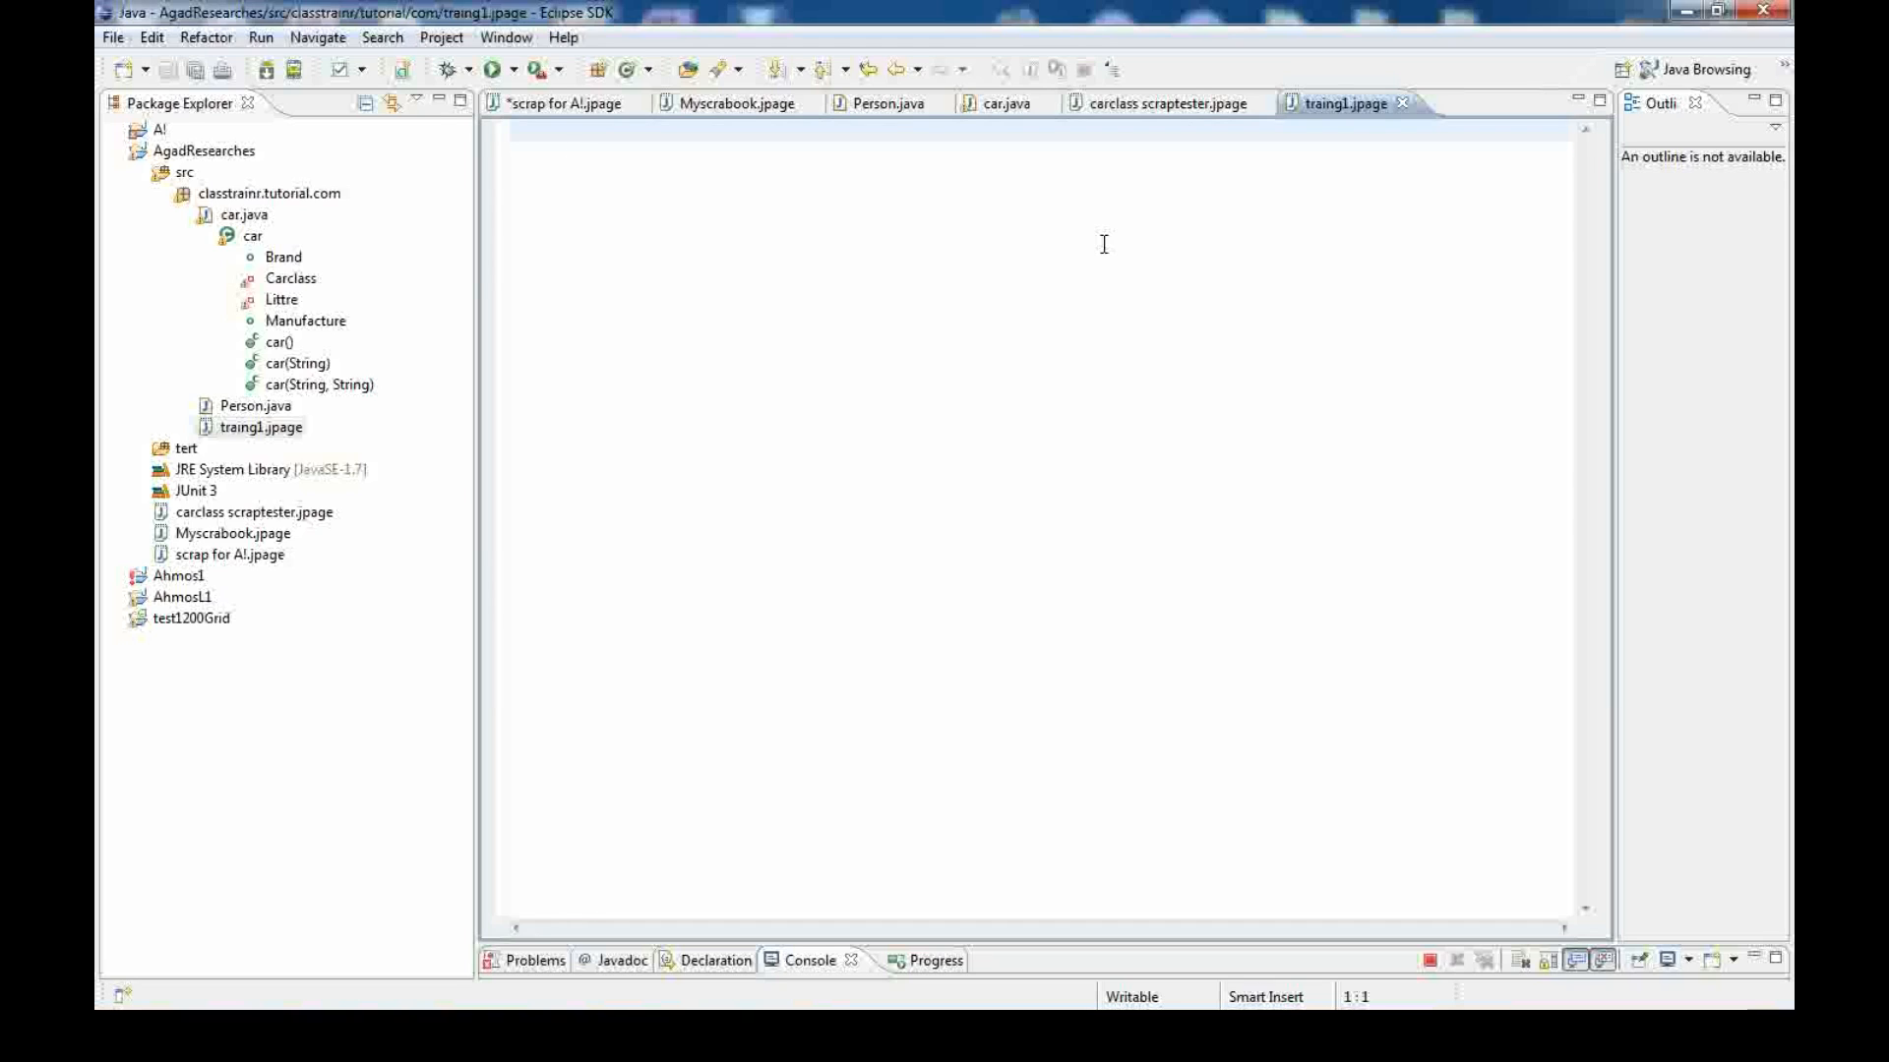
mouse_move(925, 310)
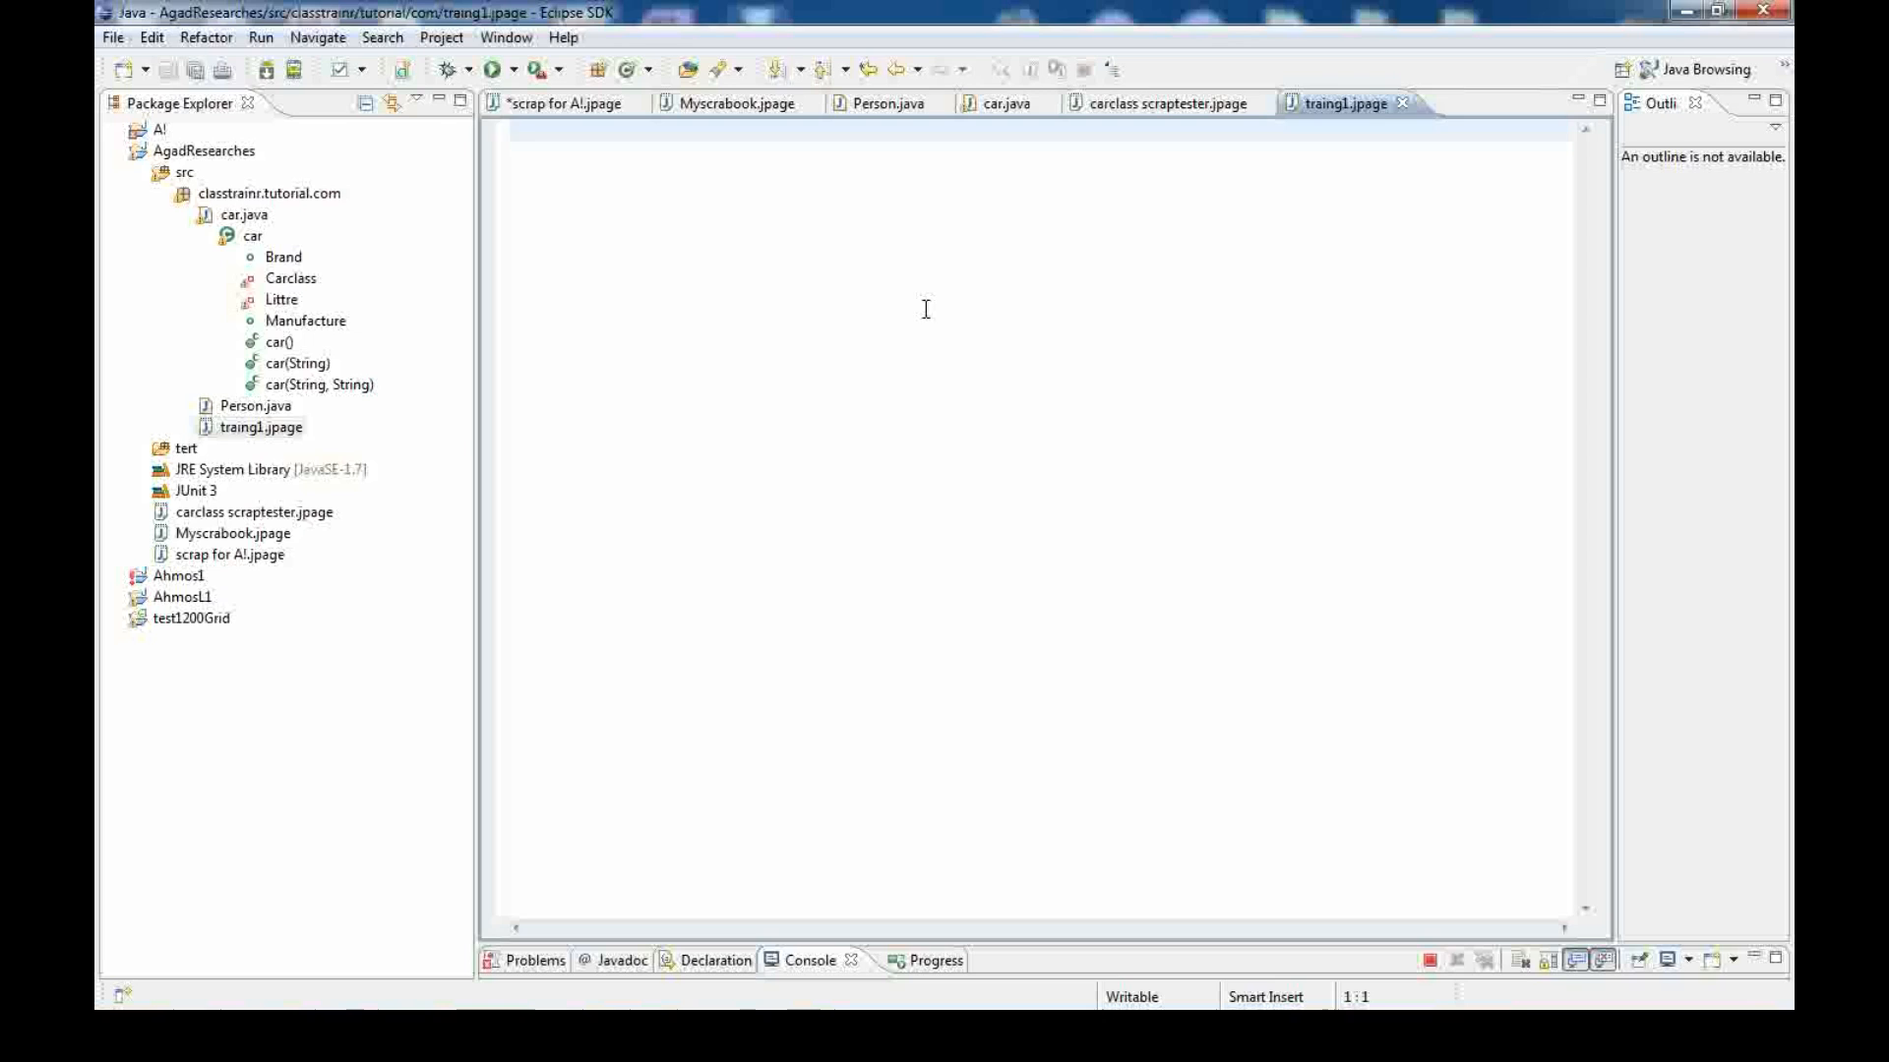
Write 'car cara= new car();' and start the next line with 'cara'
text(car)
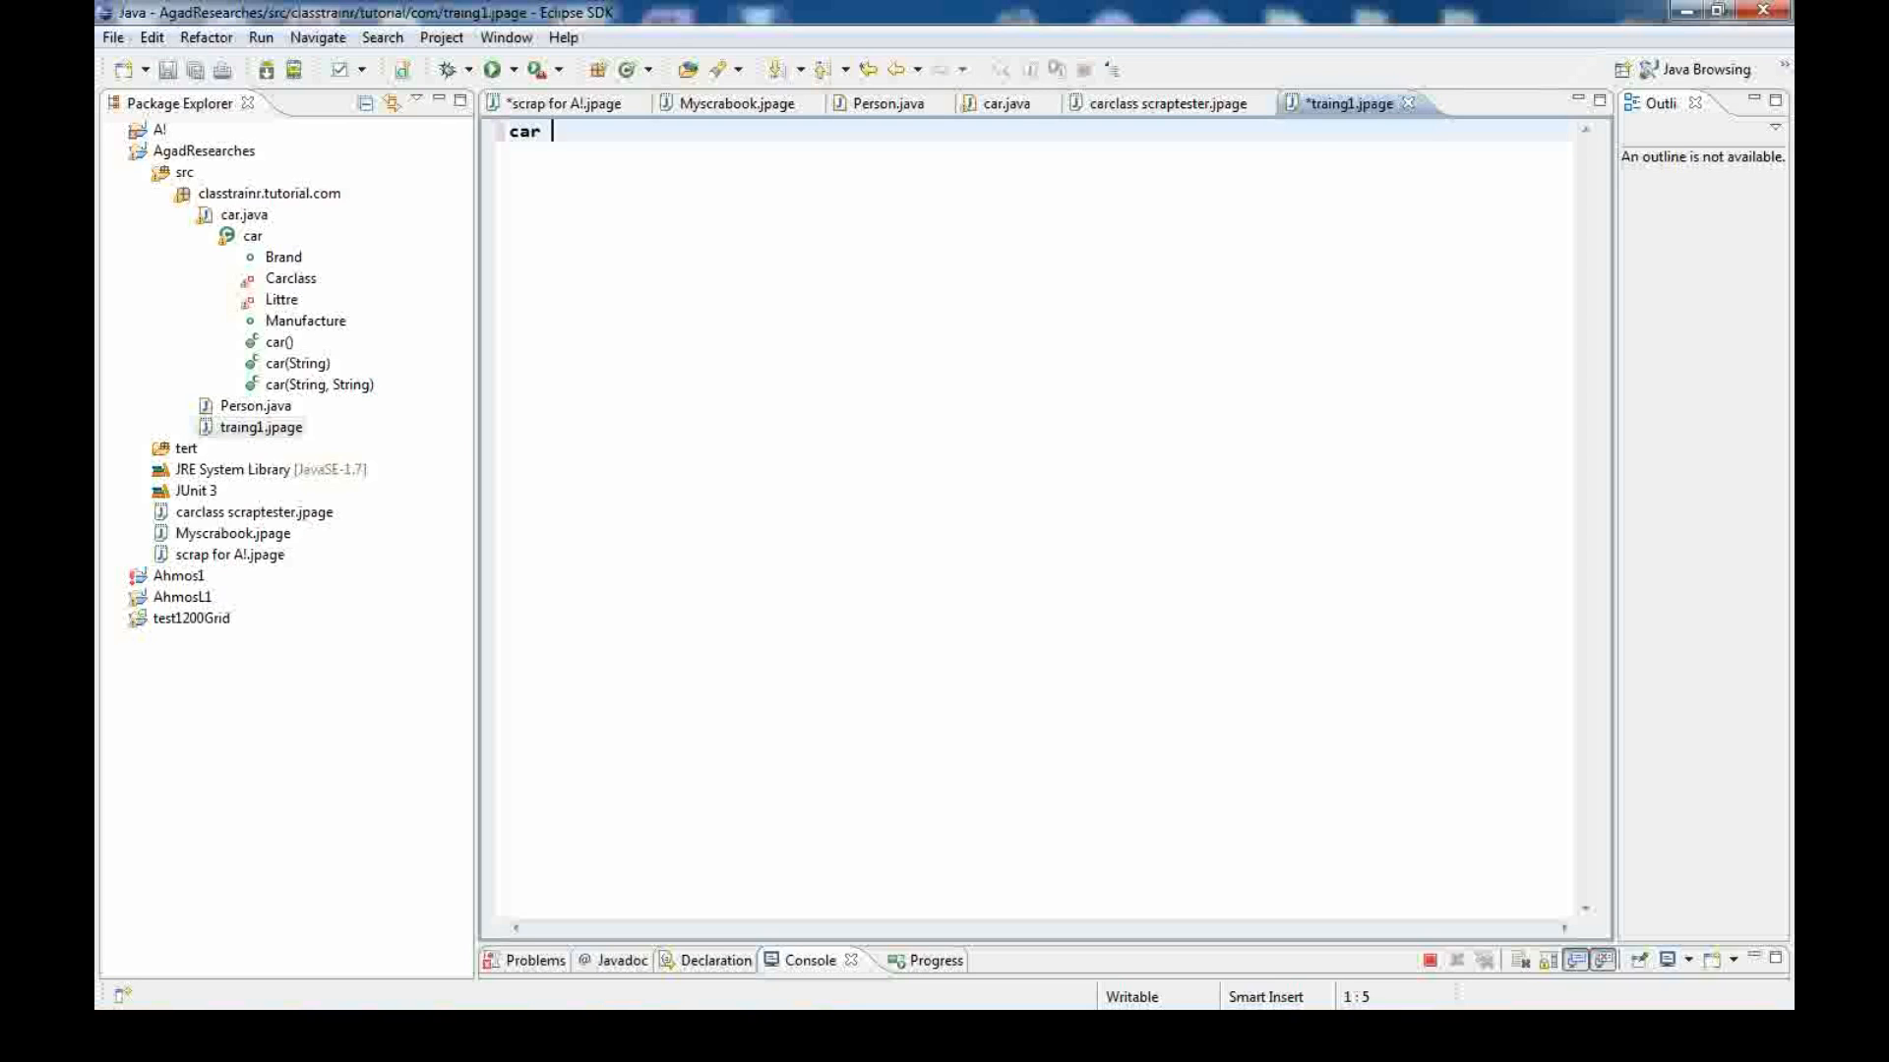
text(c)
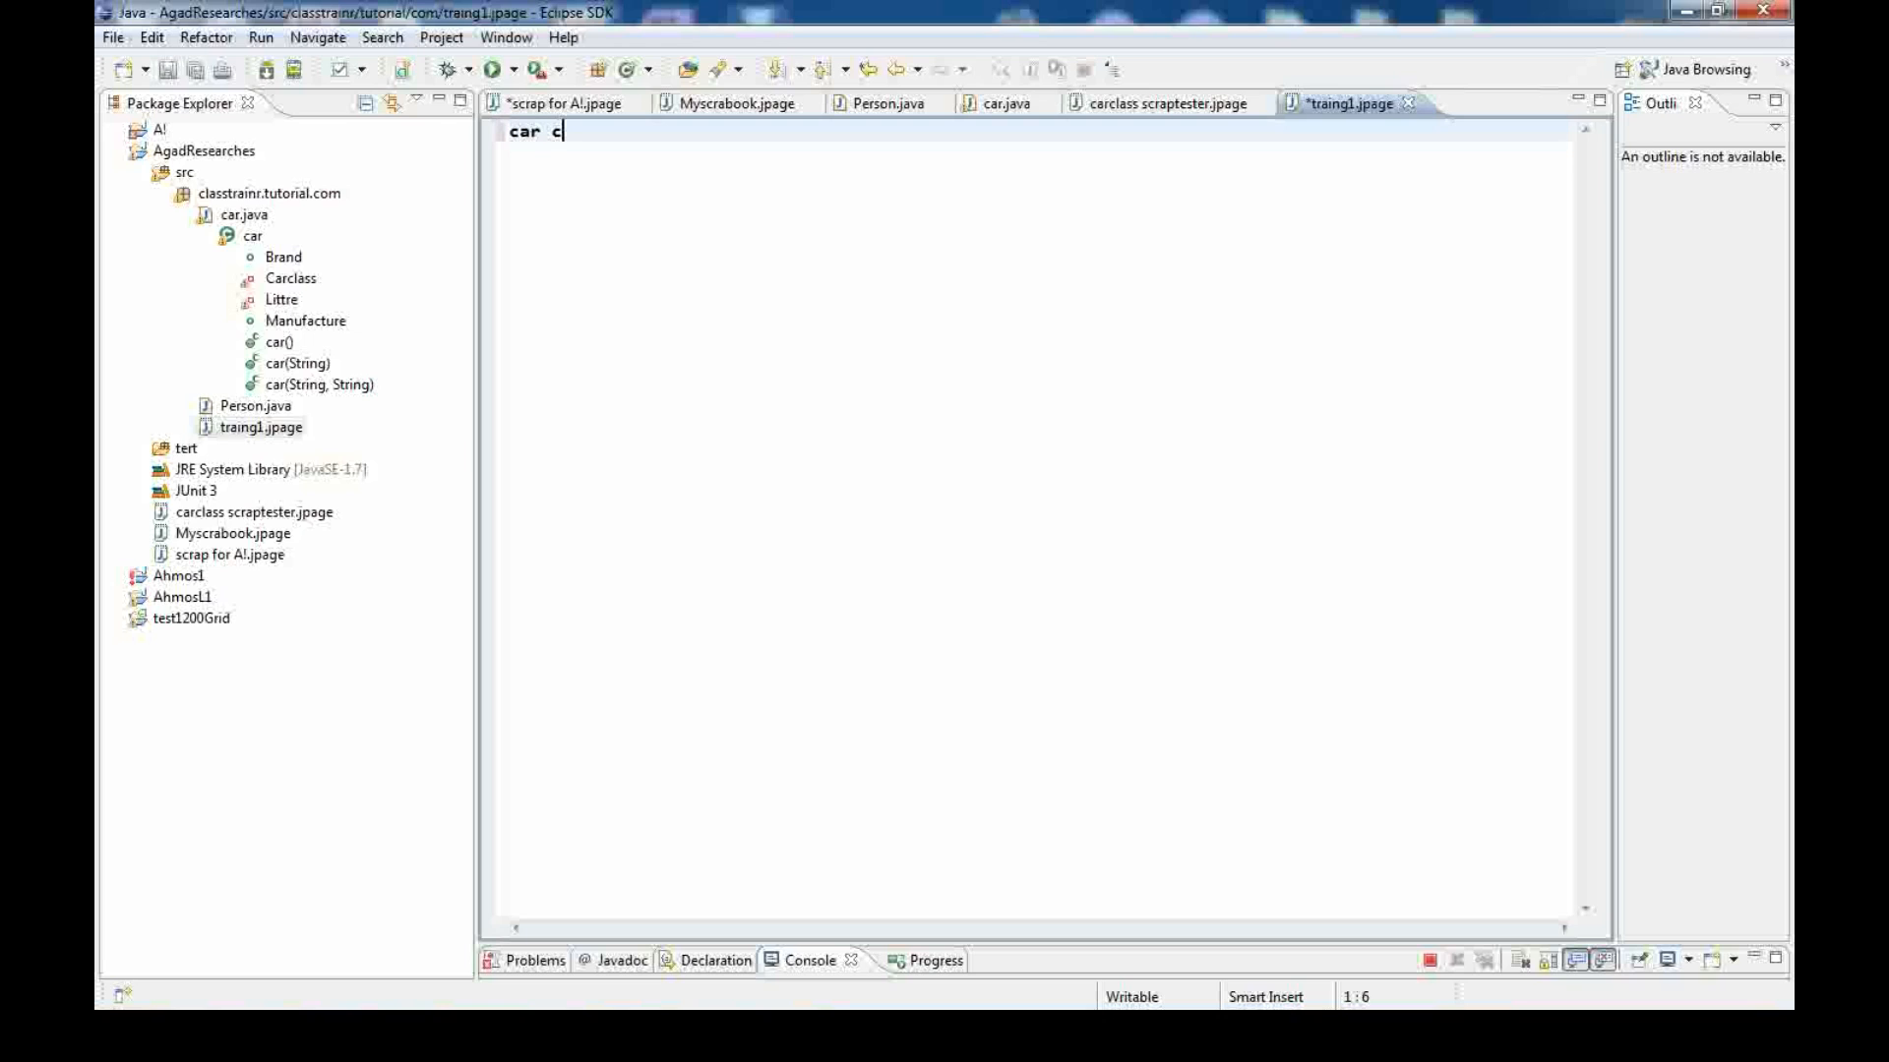
text(ar)
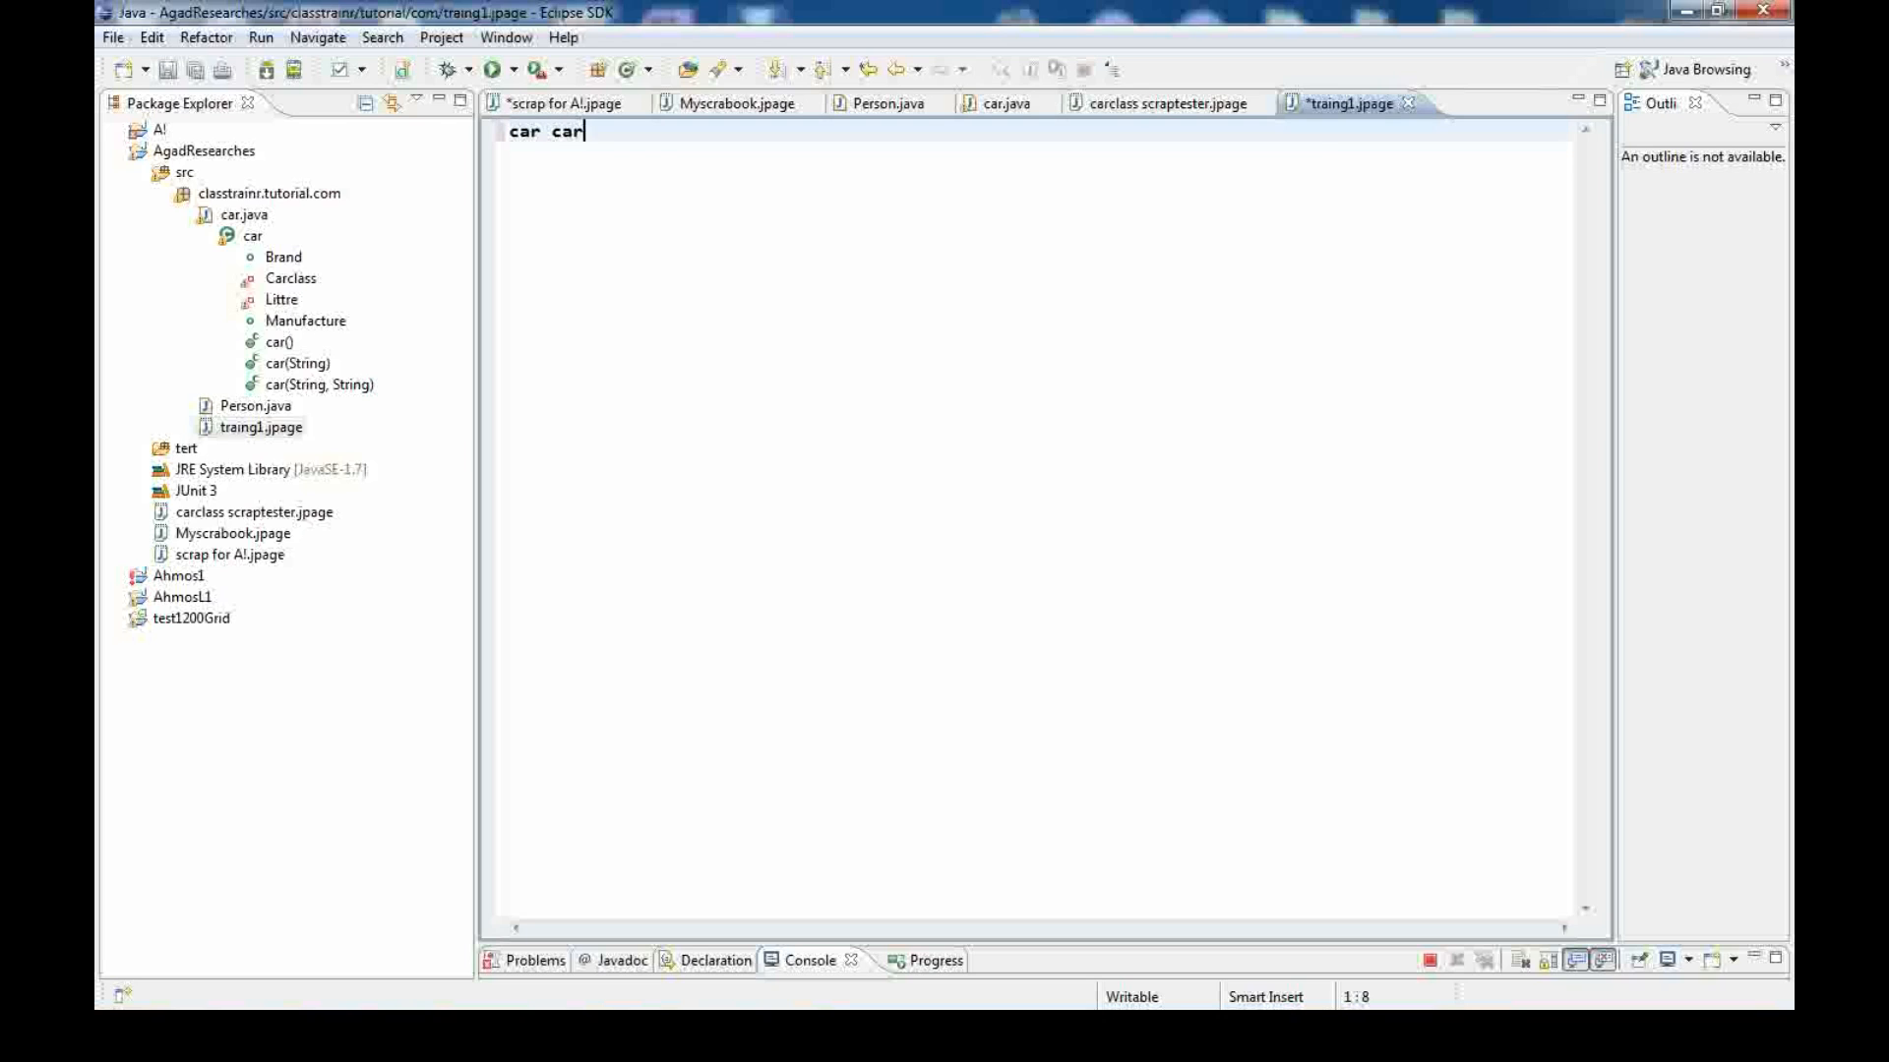
text(a)
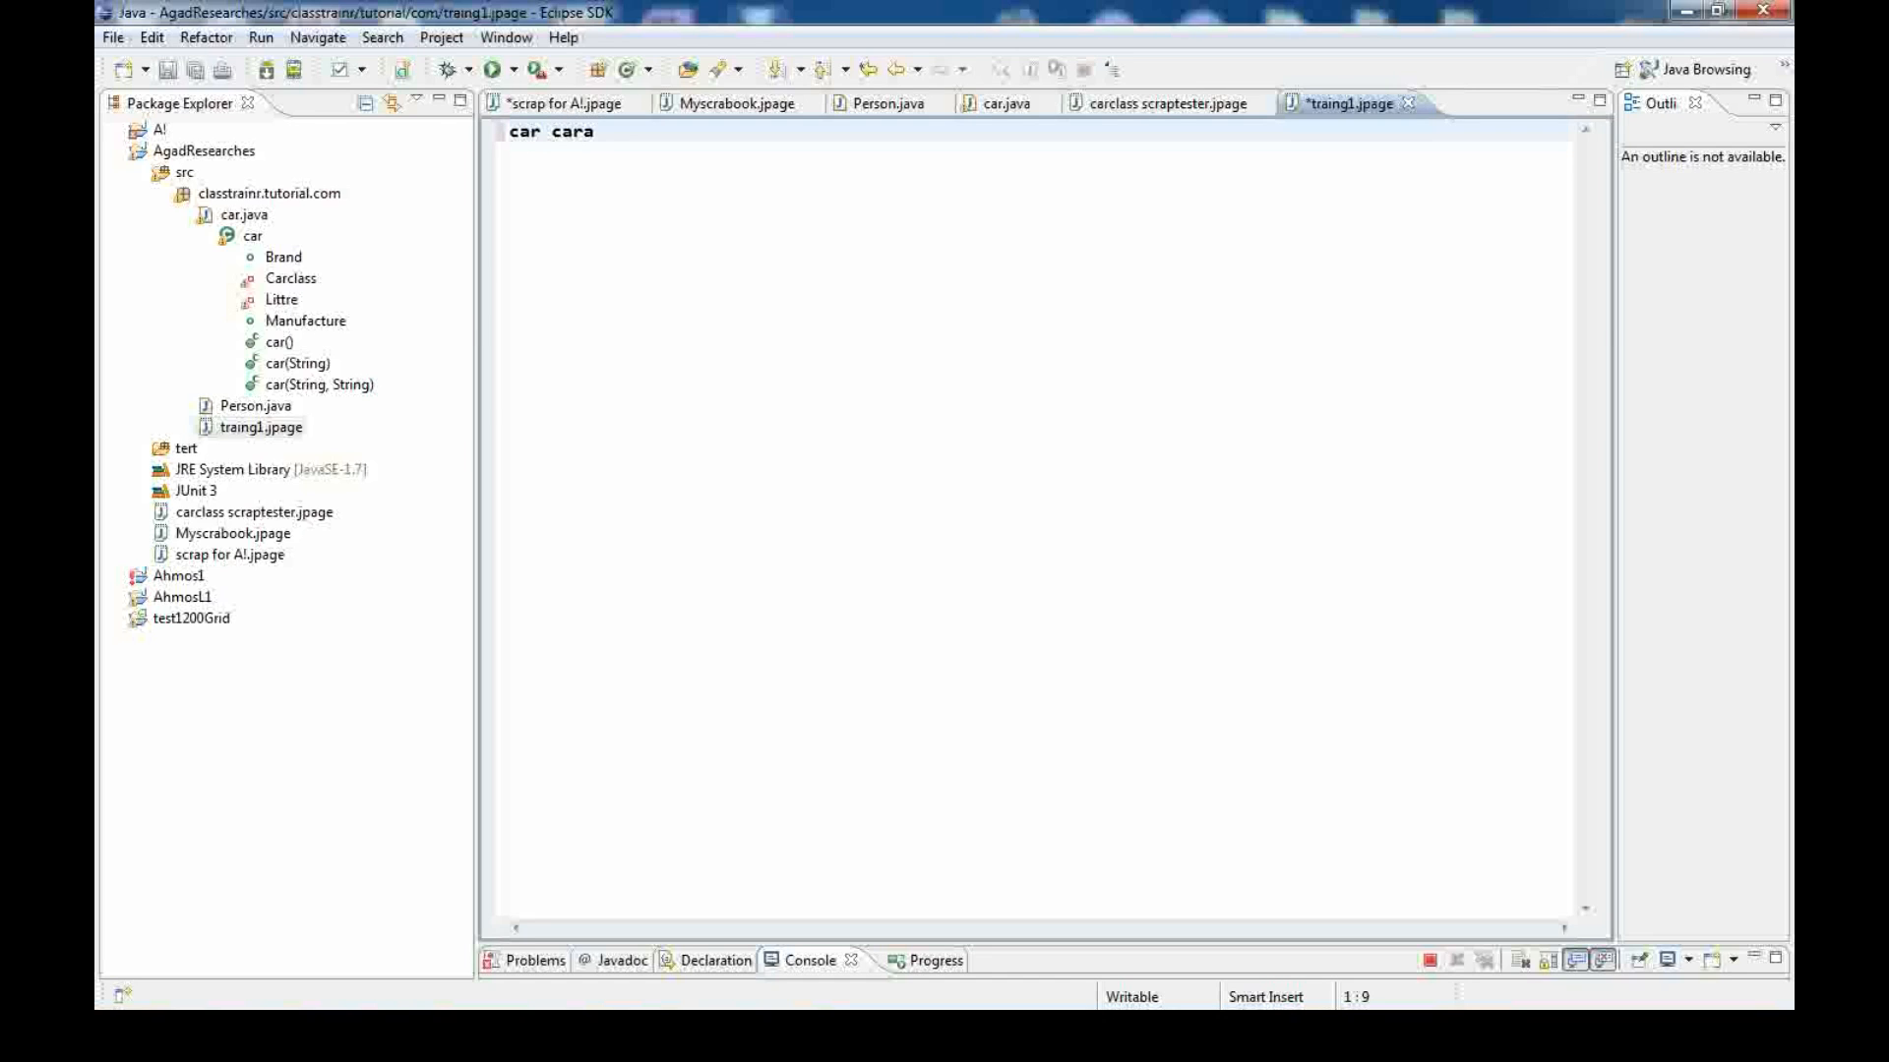
text(=)
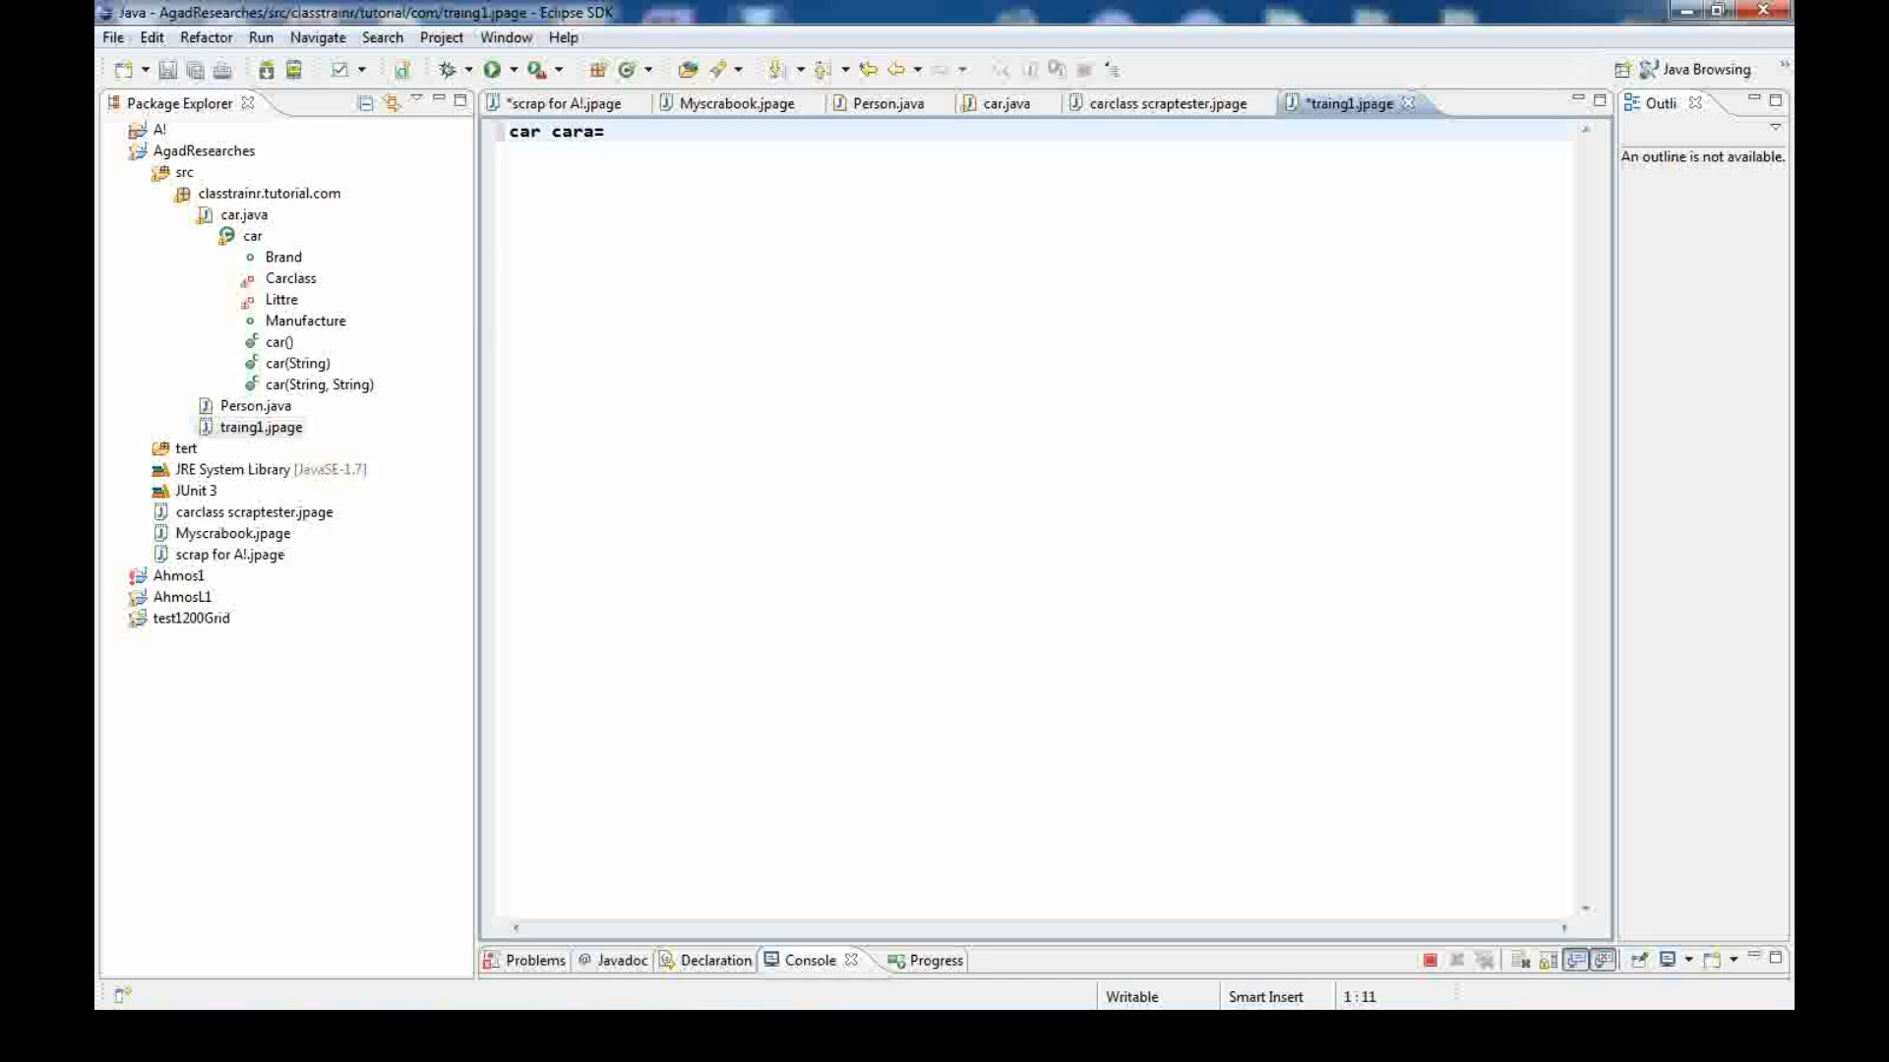
text(new c)
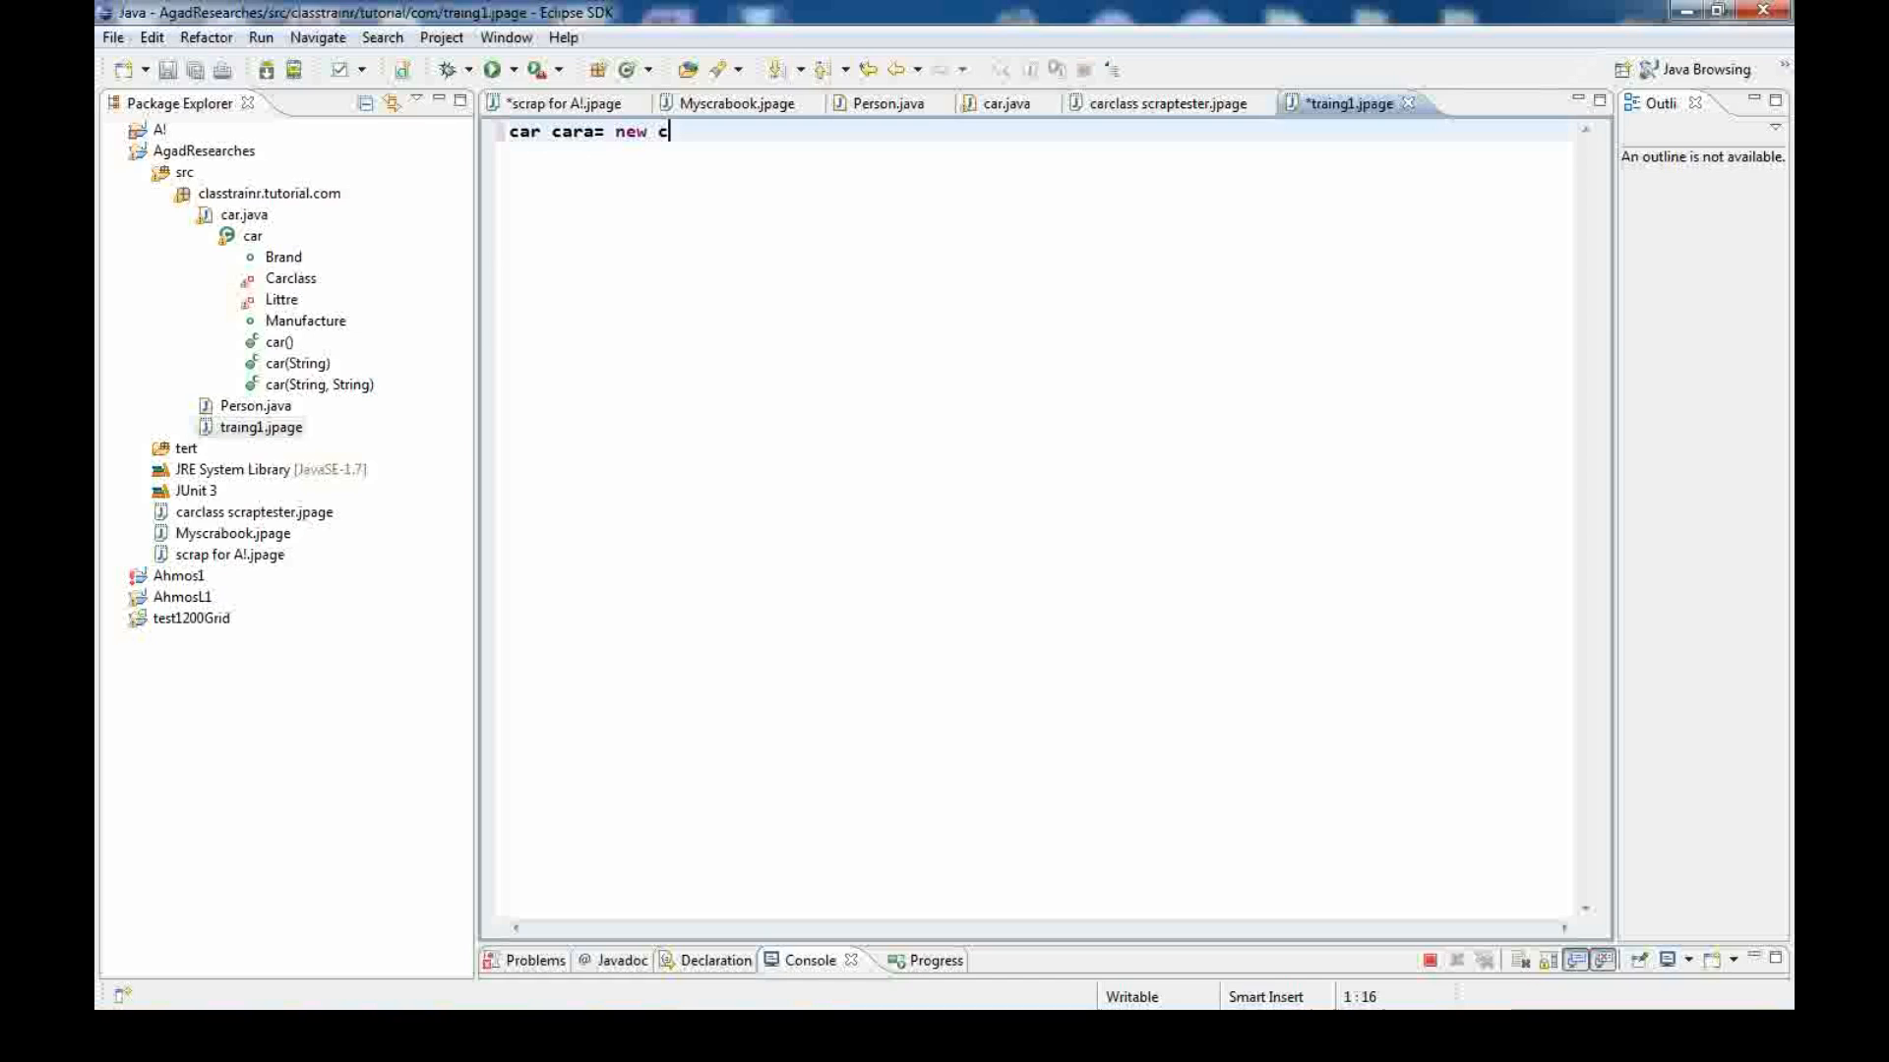
text(ar())
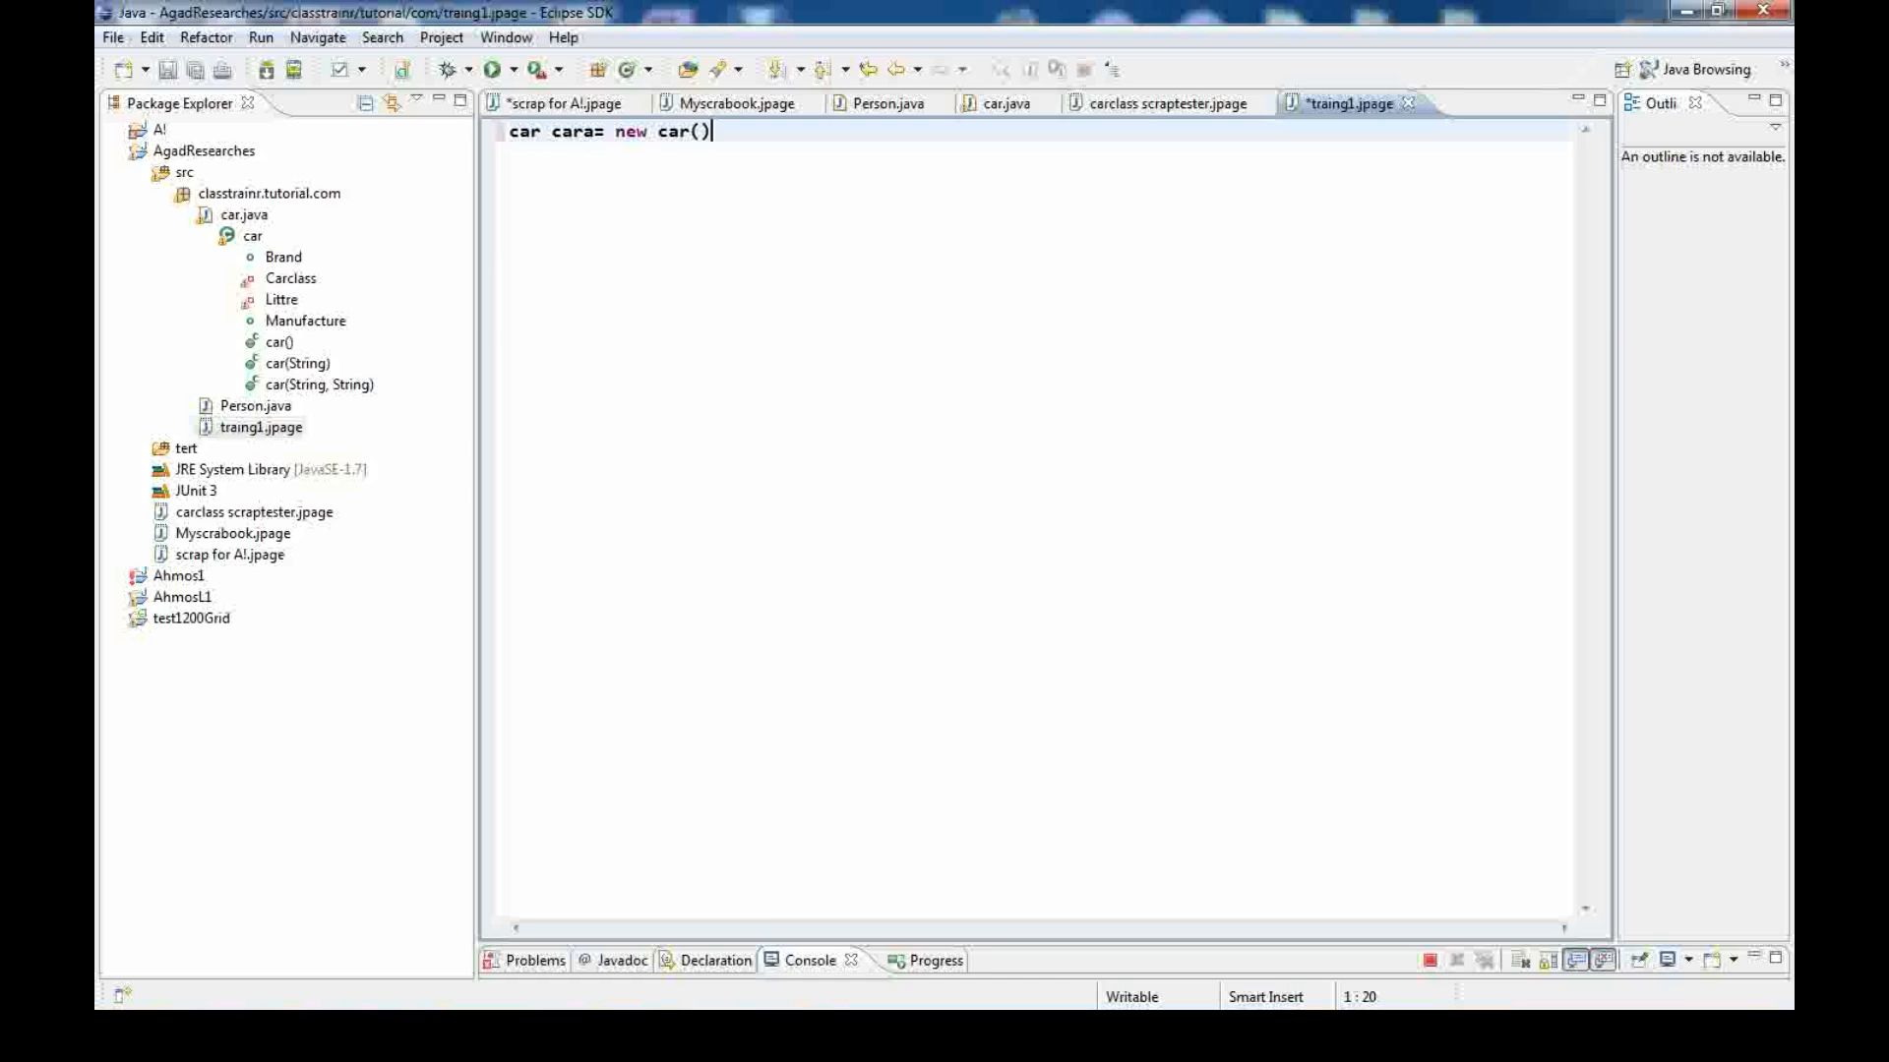
text(;)
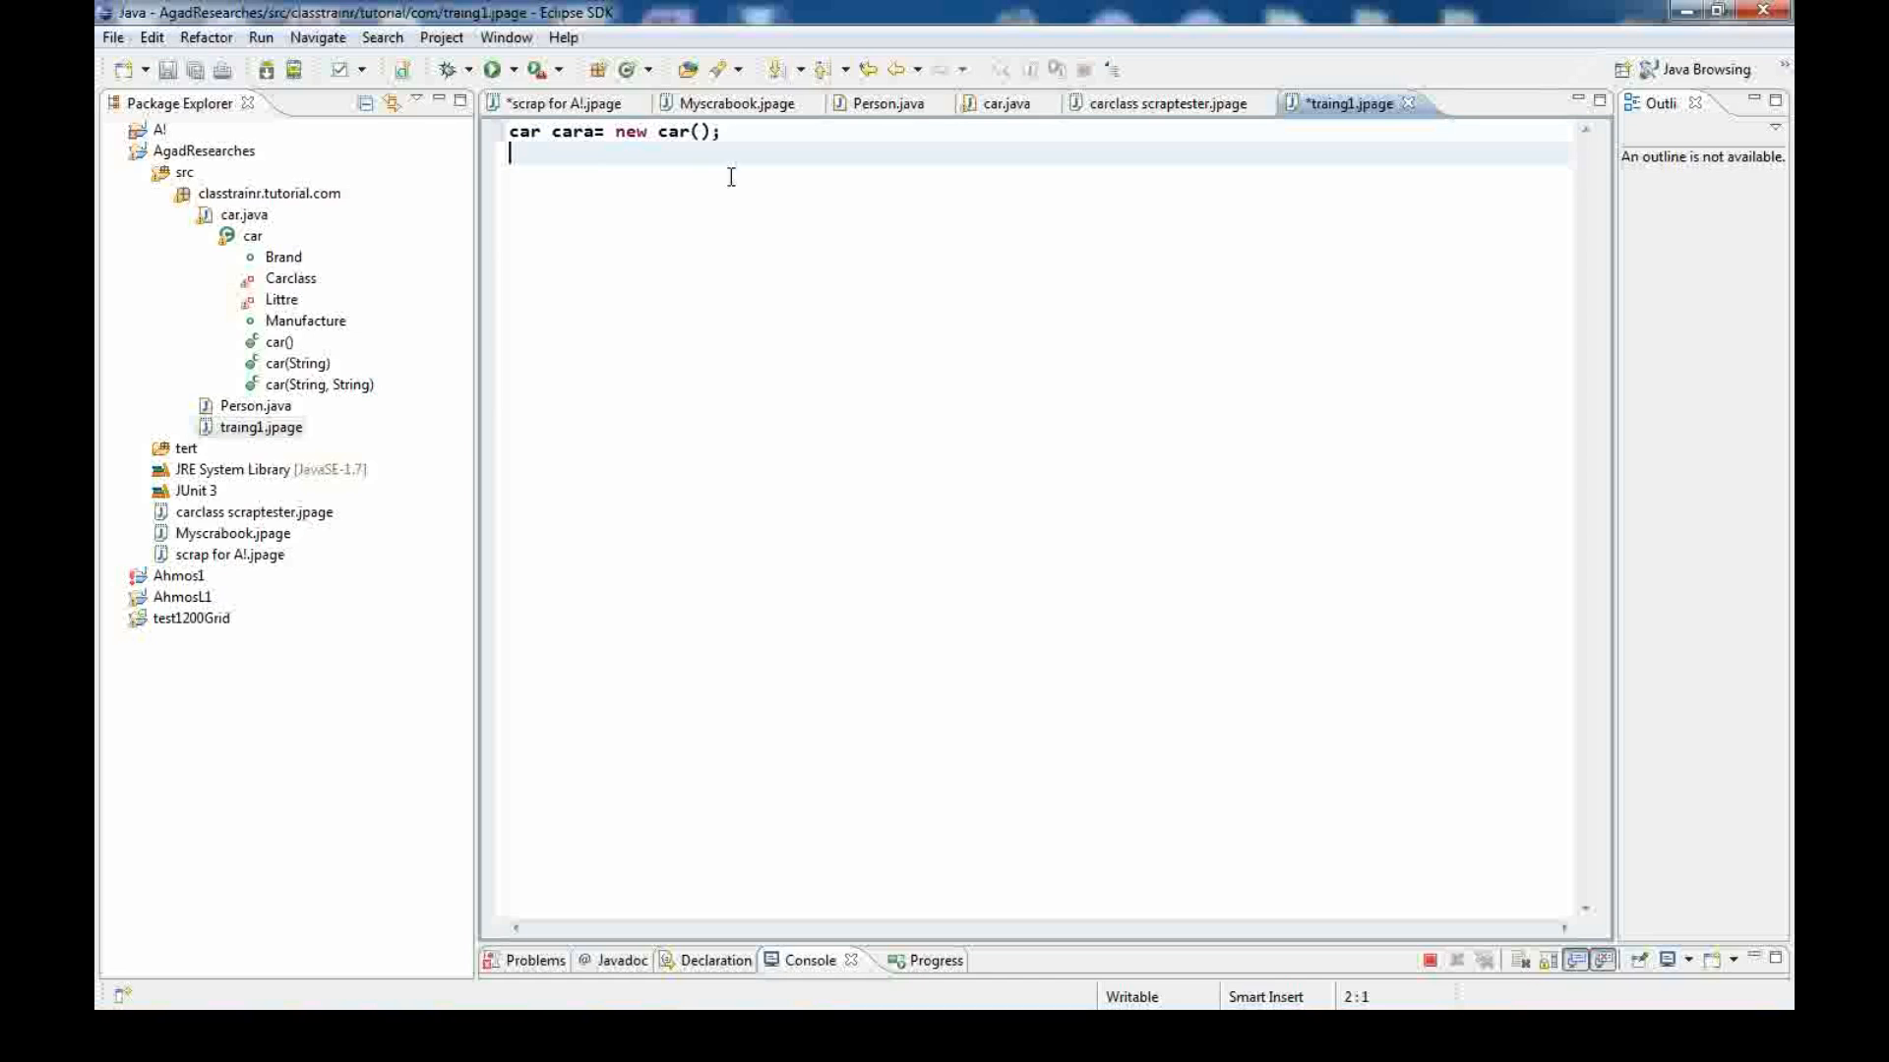
mouse_move(685, 366)
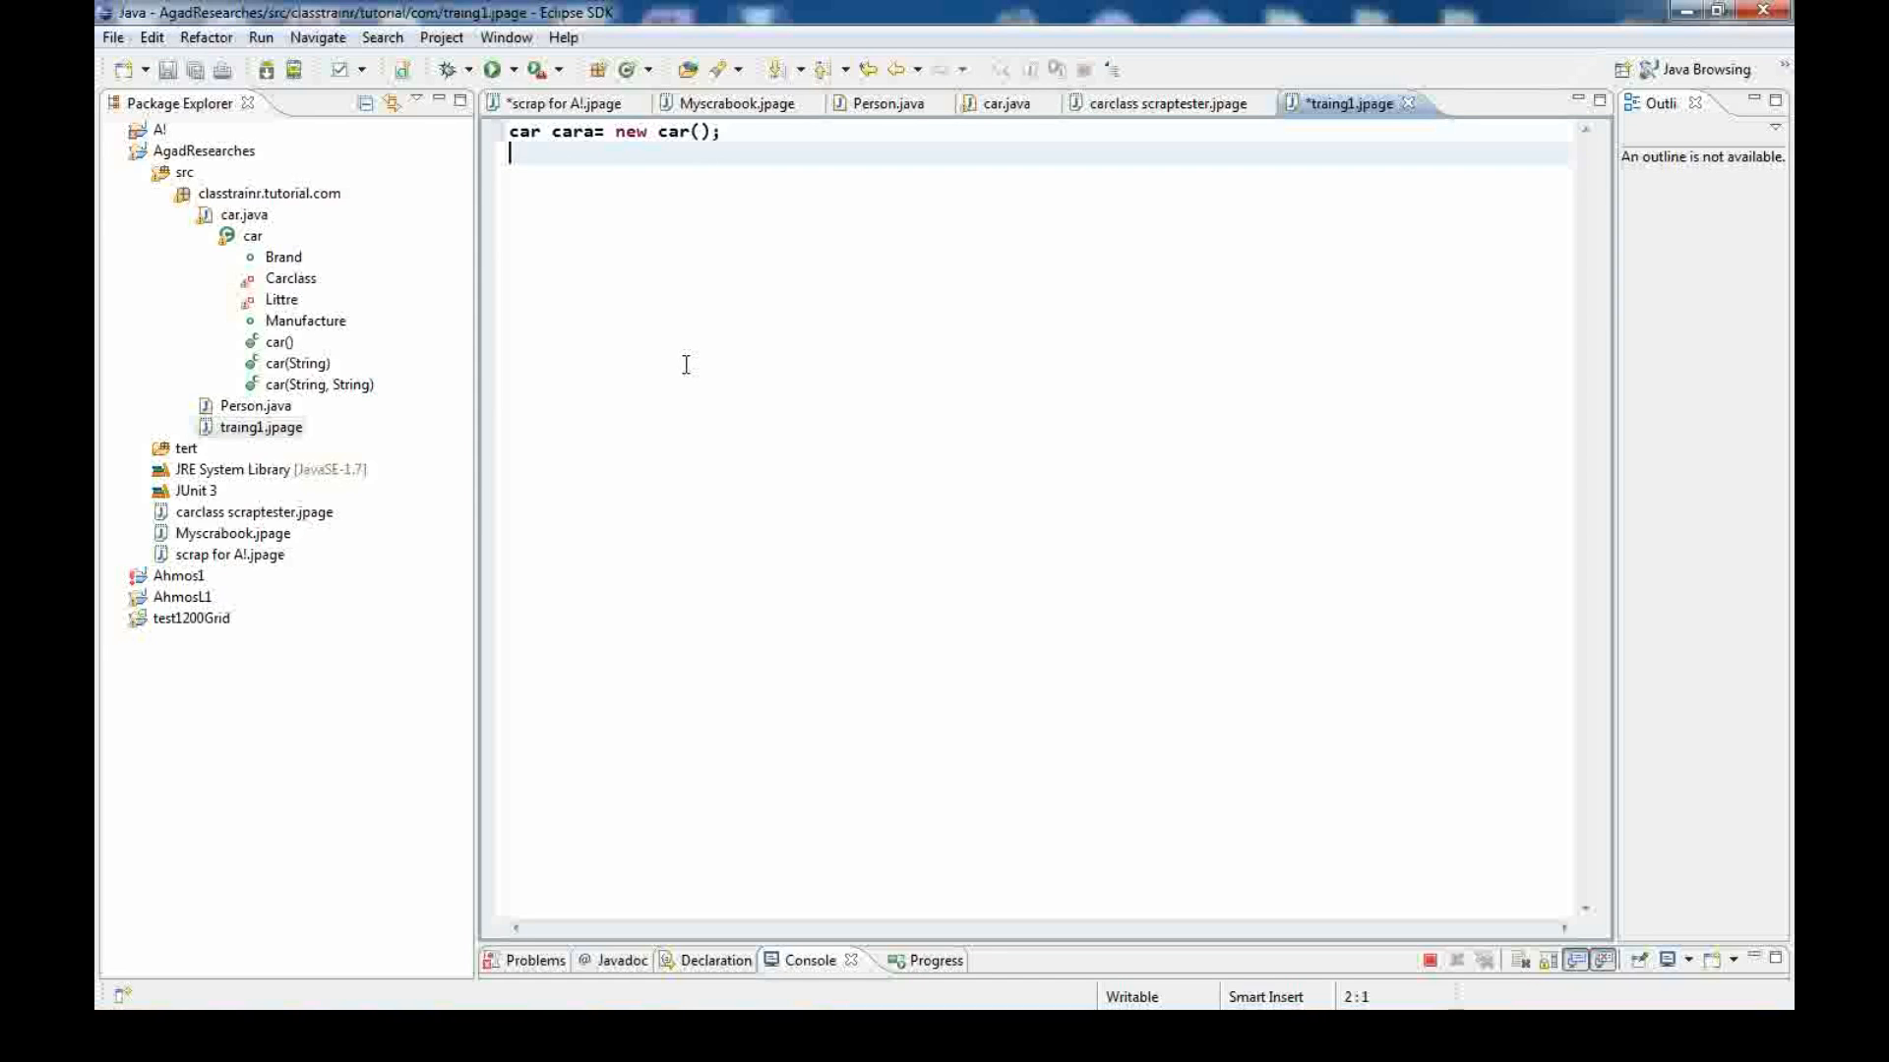
text(a)
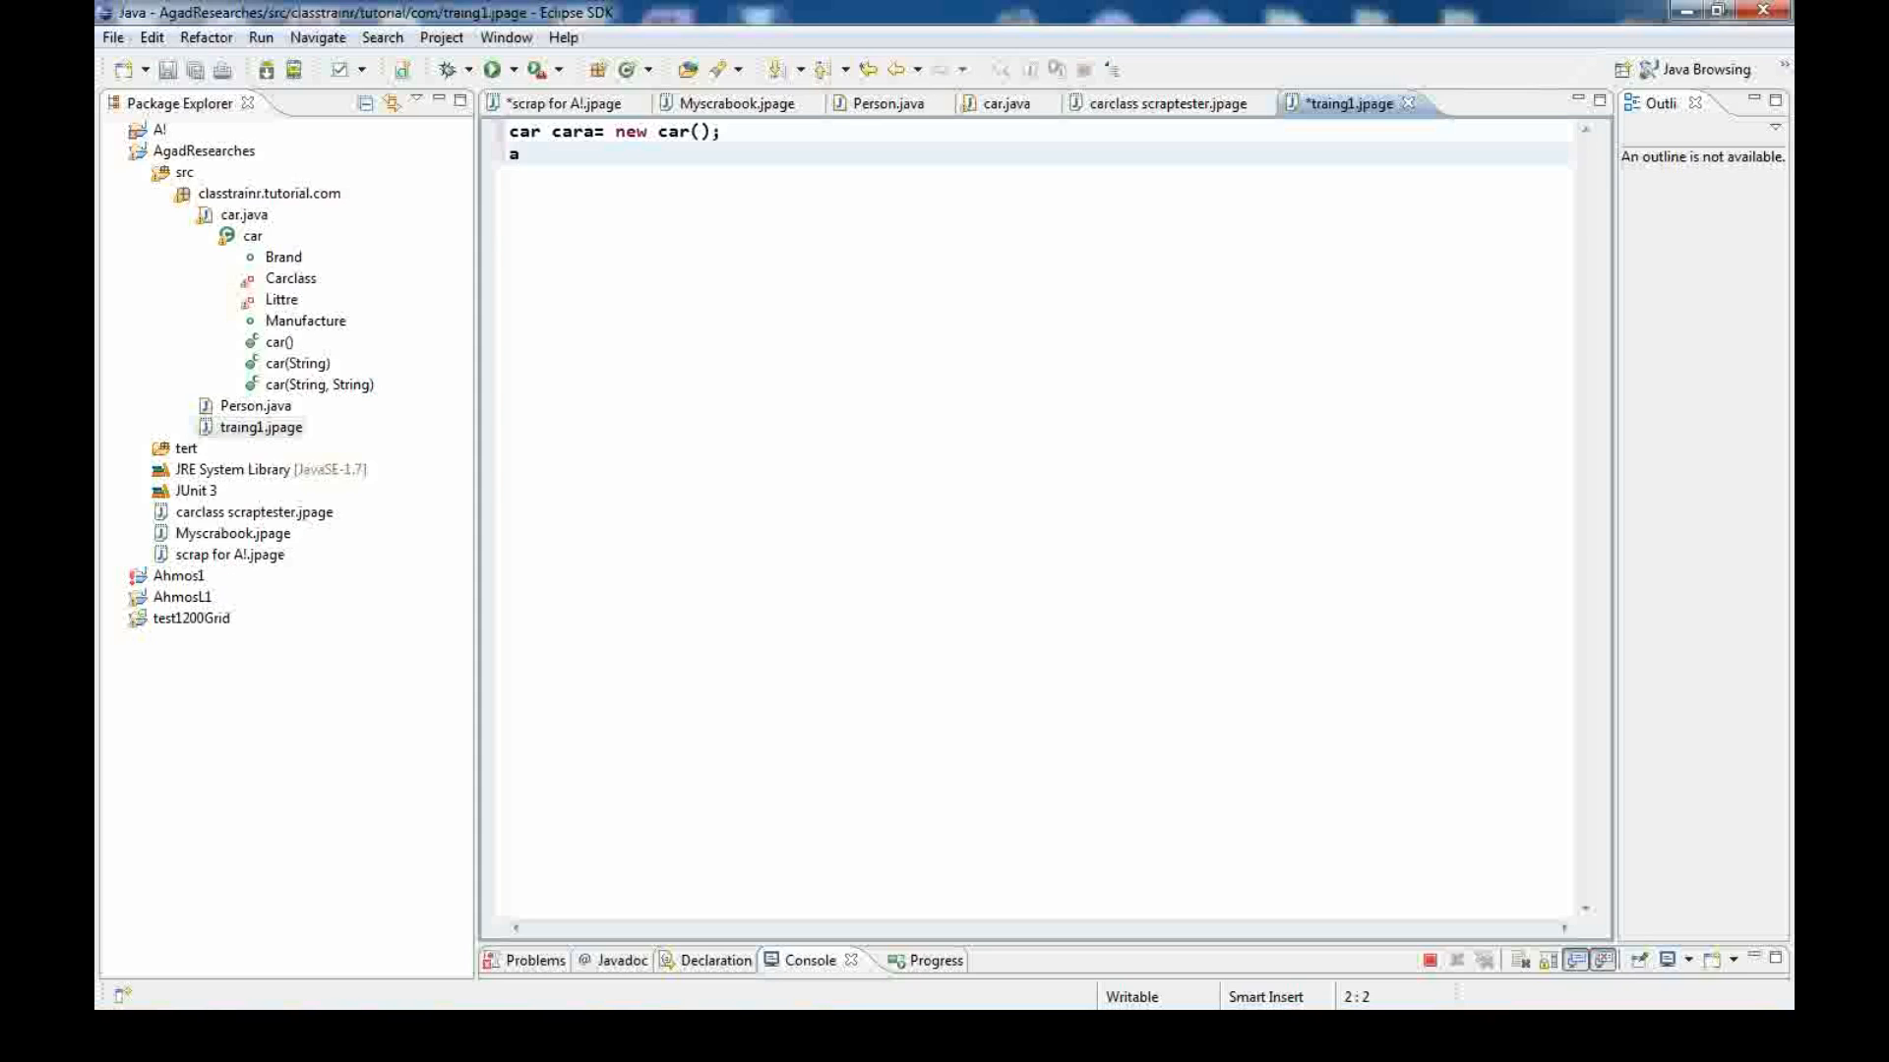
text(c)
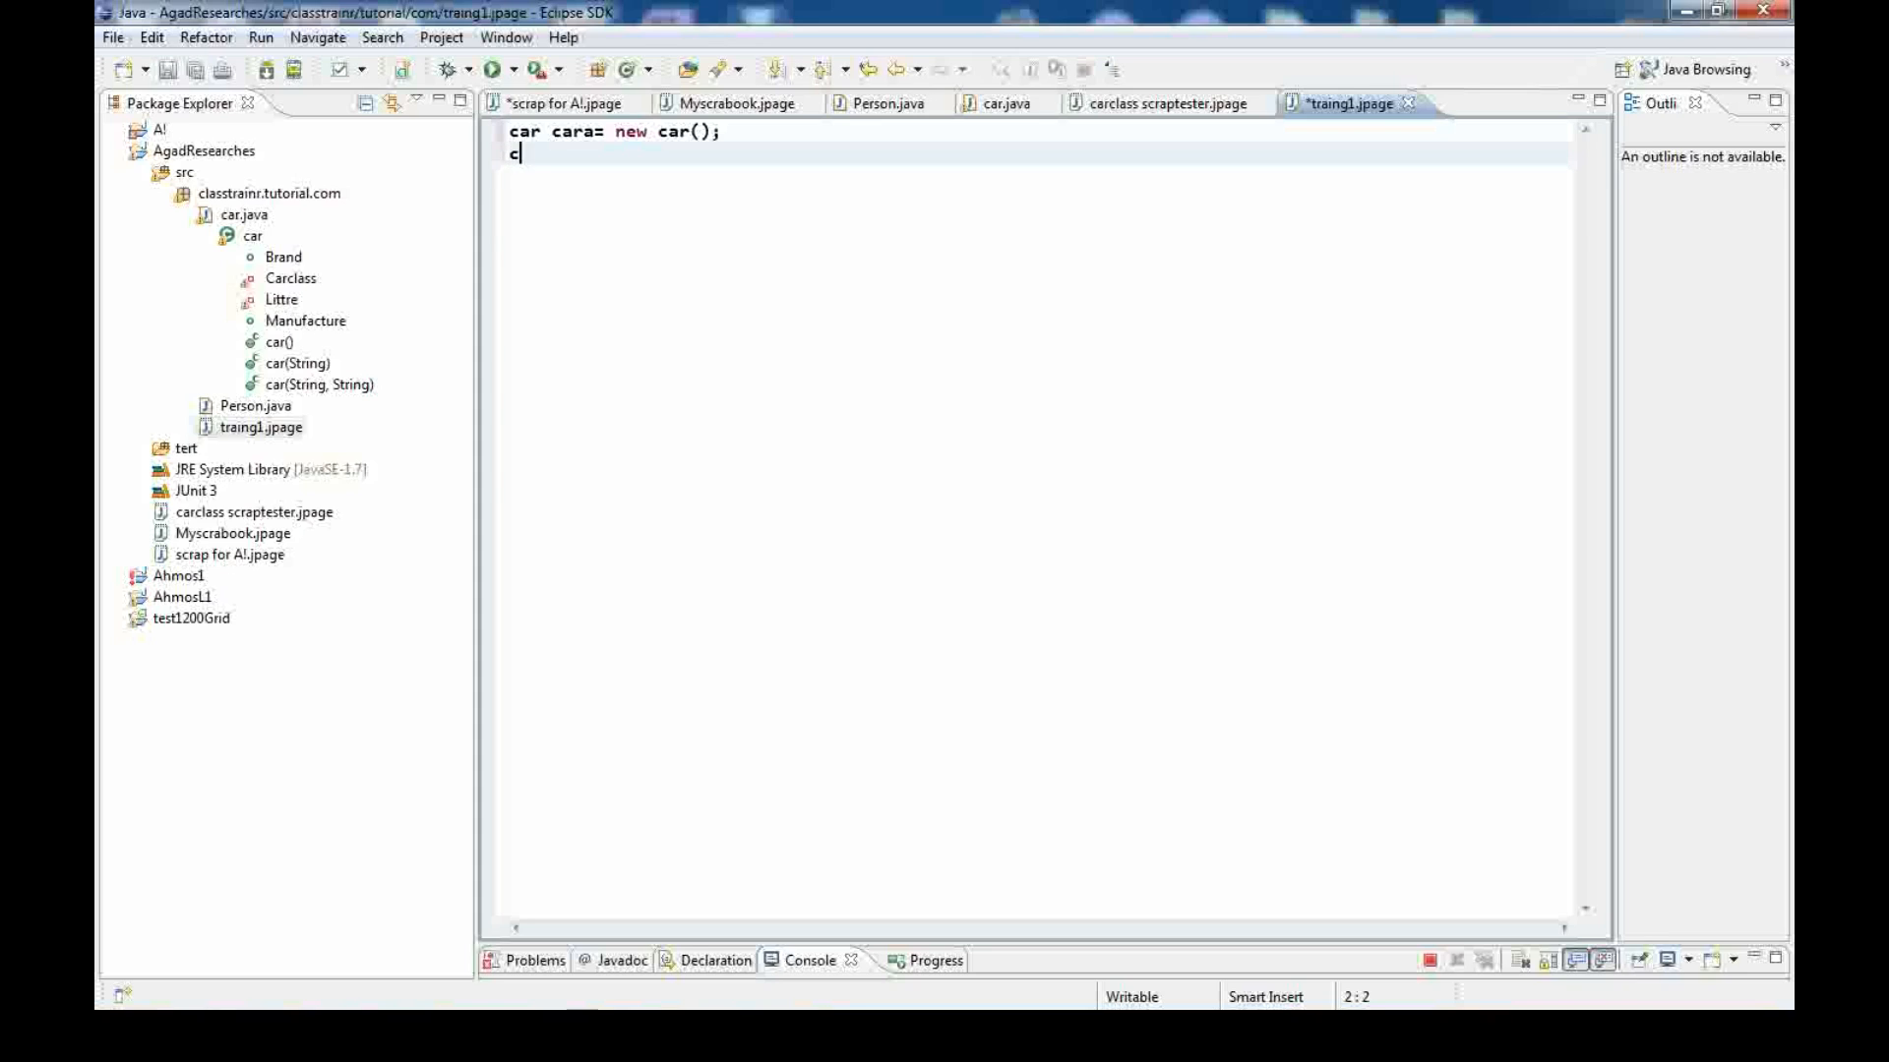
text(ara)
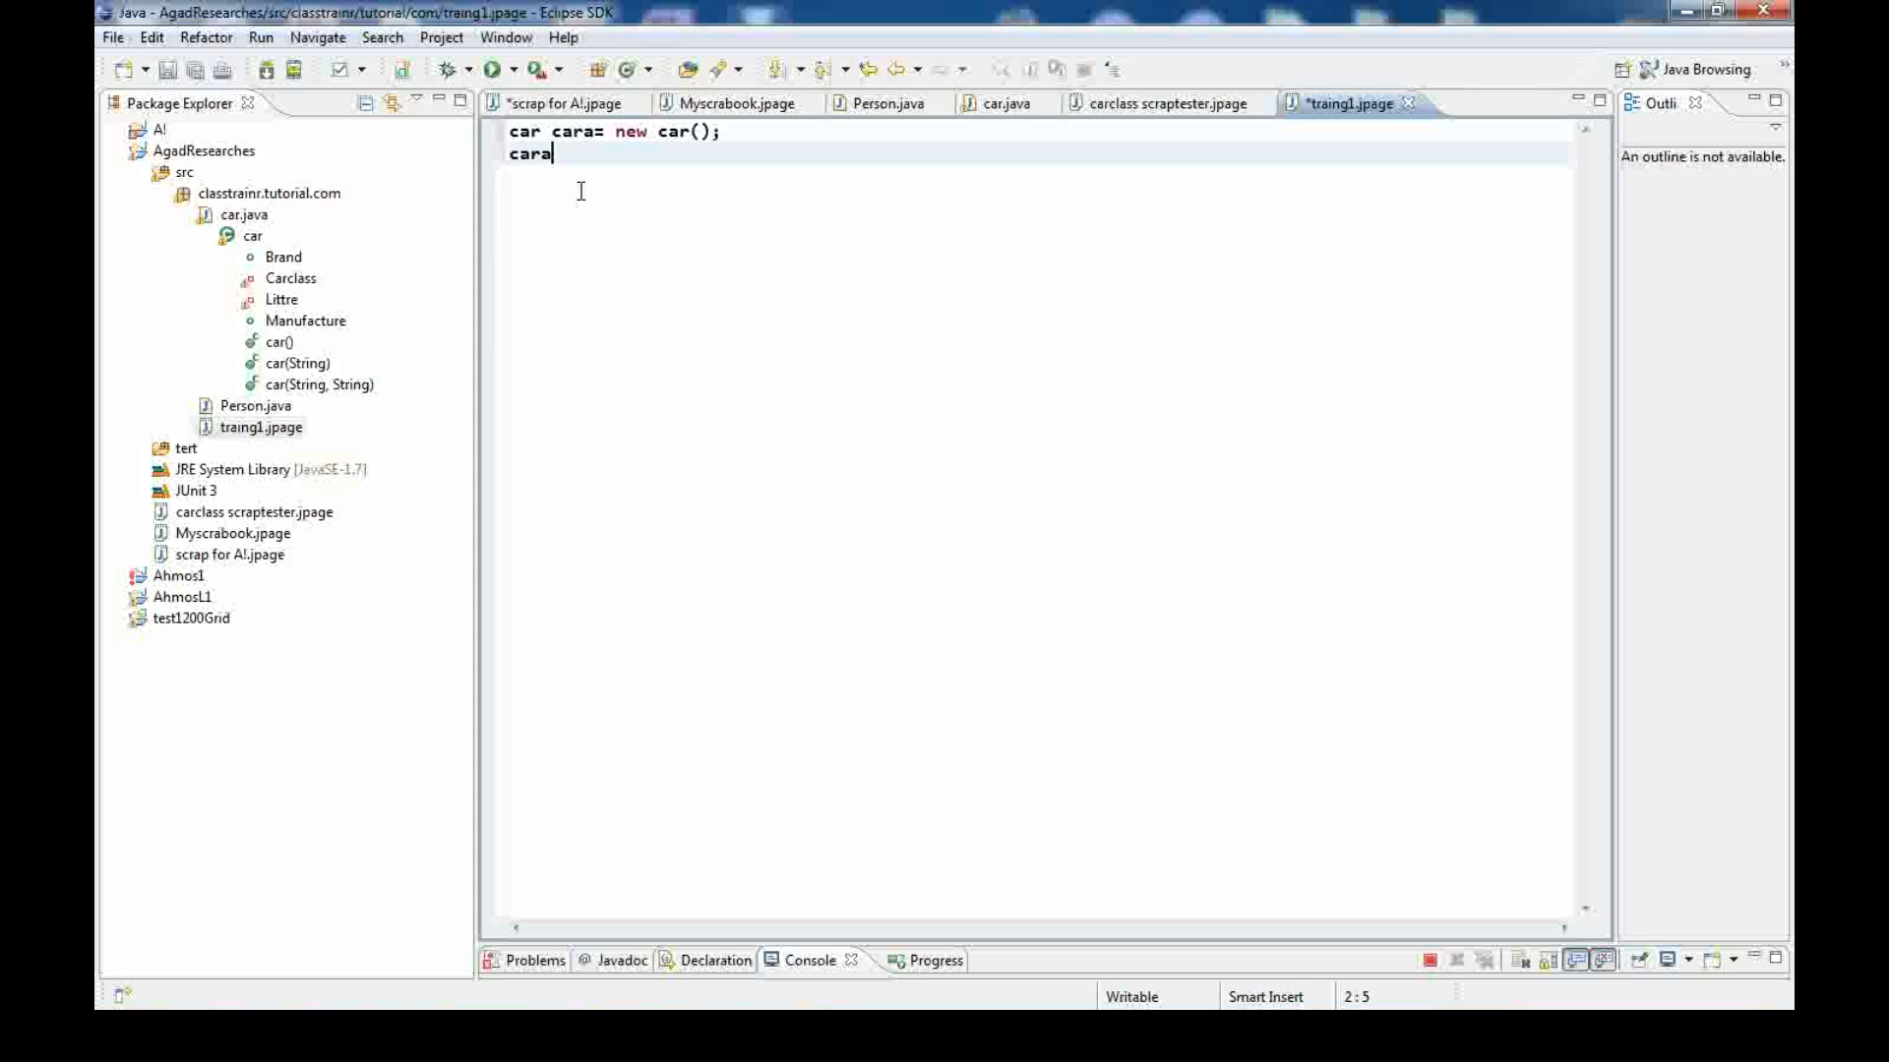
mouse_move(659, 274)
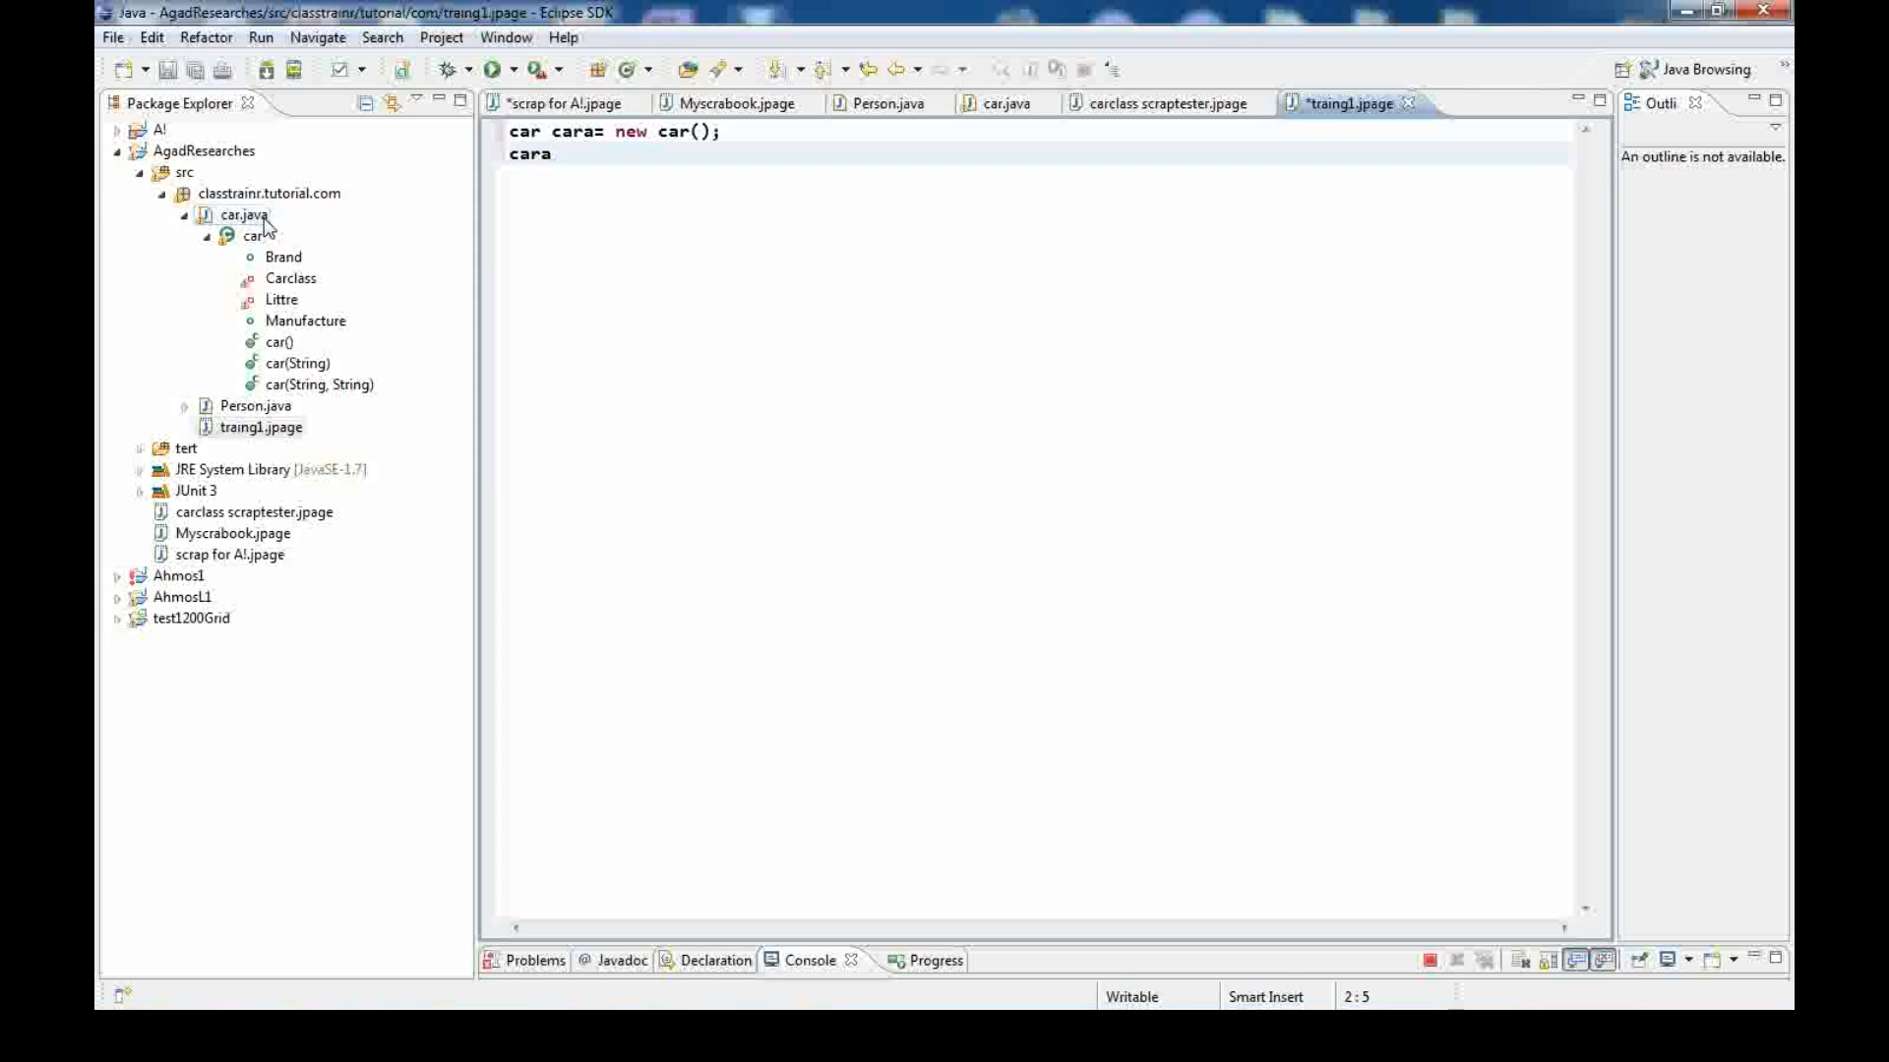
click(242, 216)
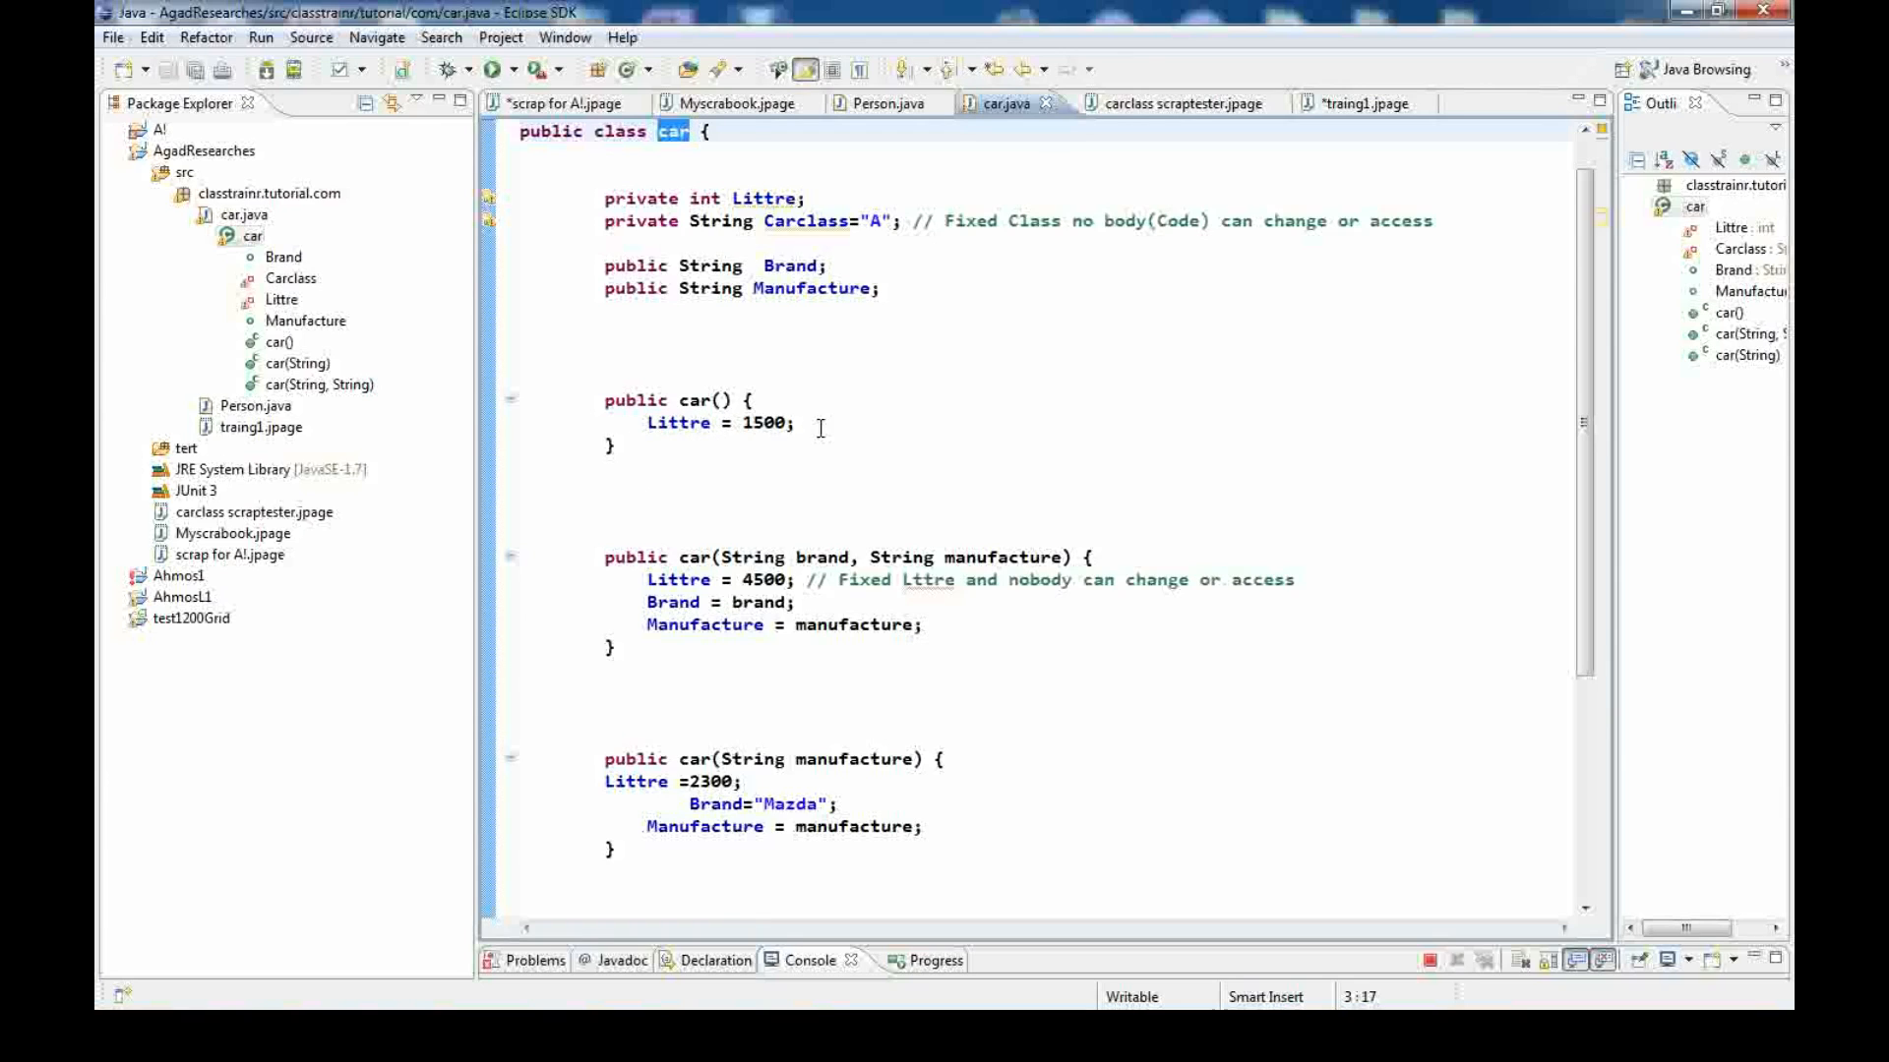
mouse_move(826, 270)
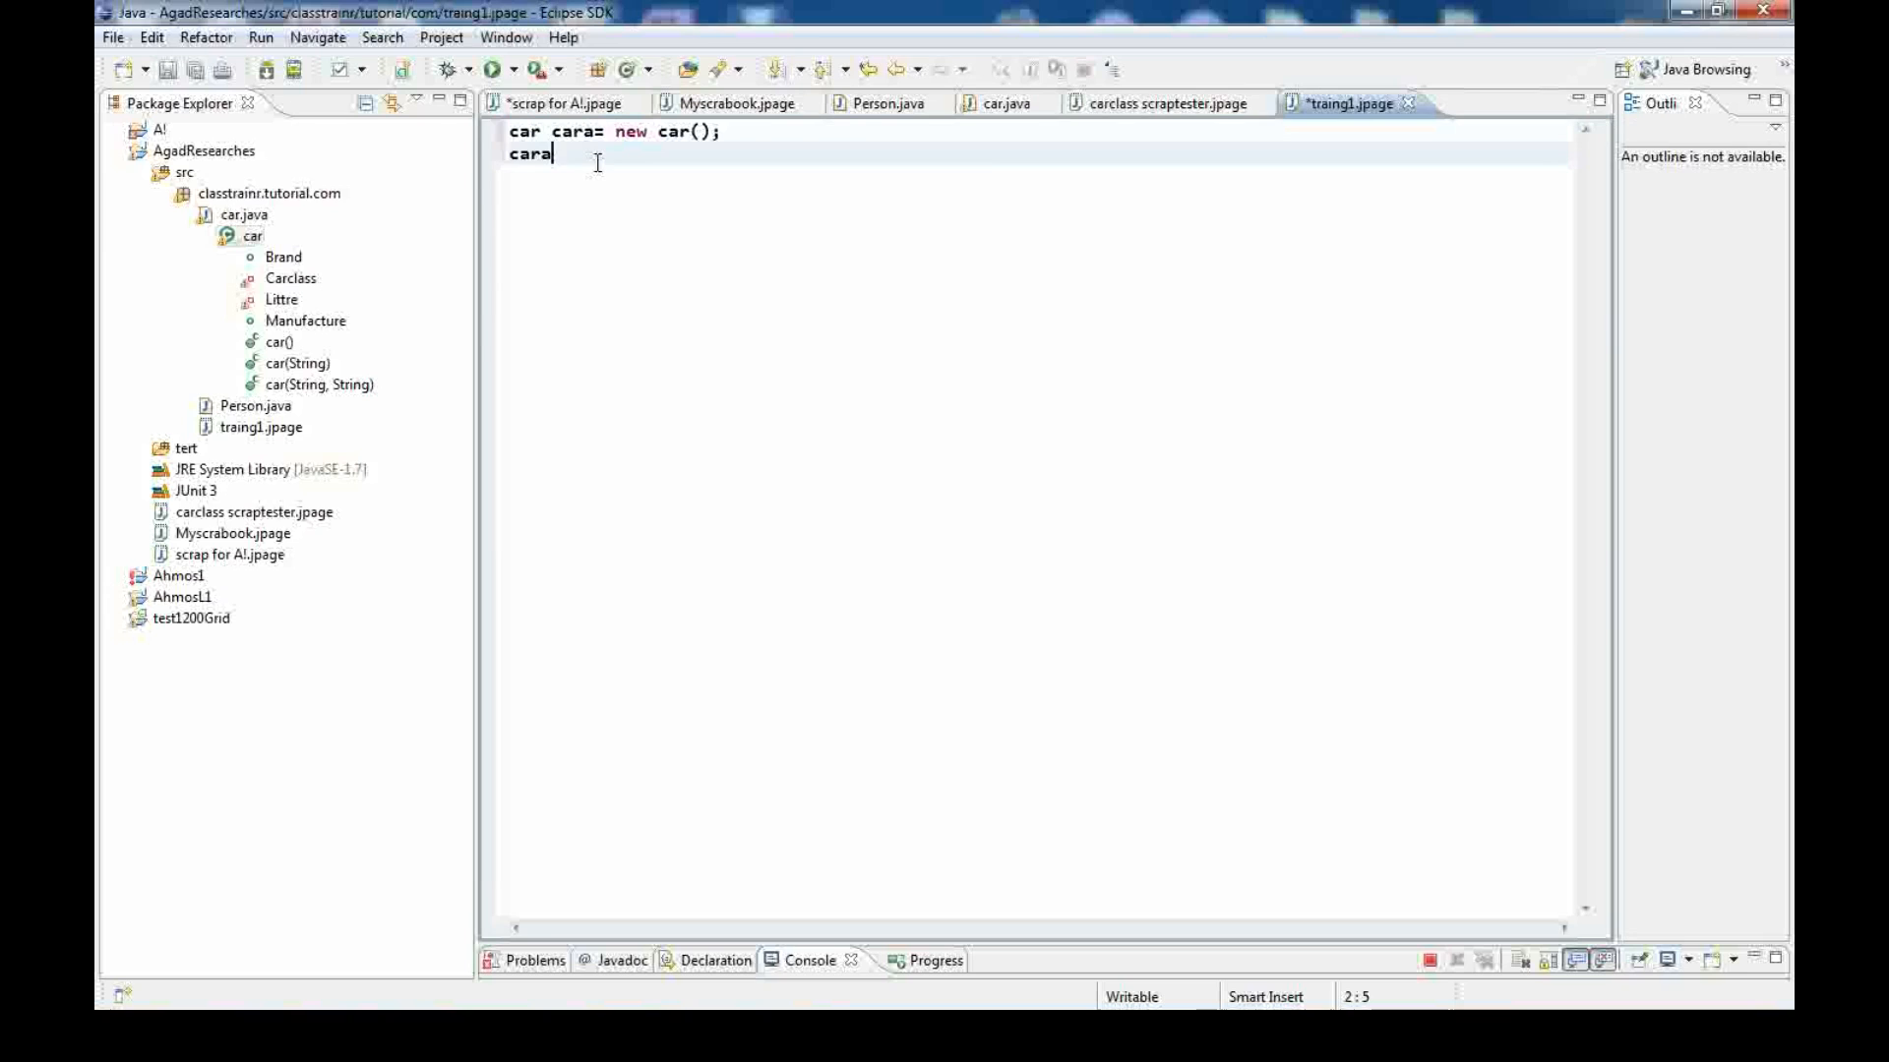
Complete the line assigning cara's Brand to "ABC"
text(.)
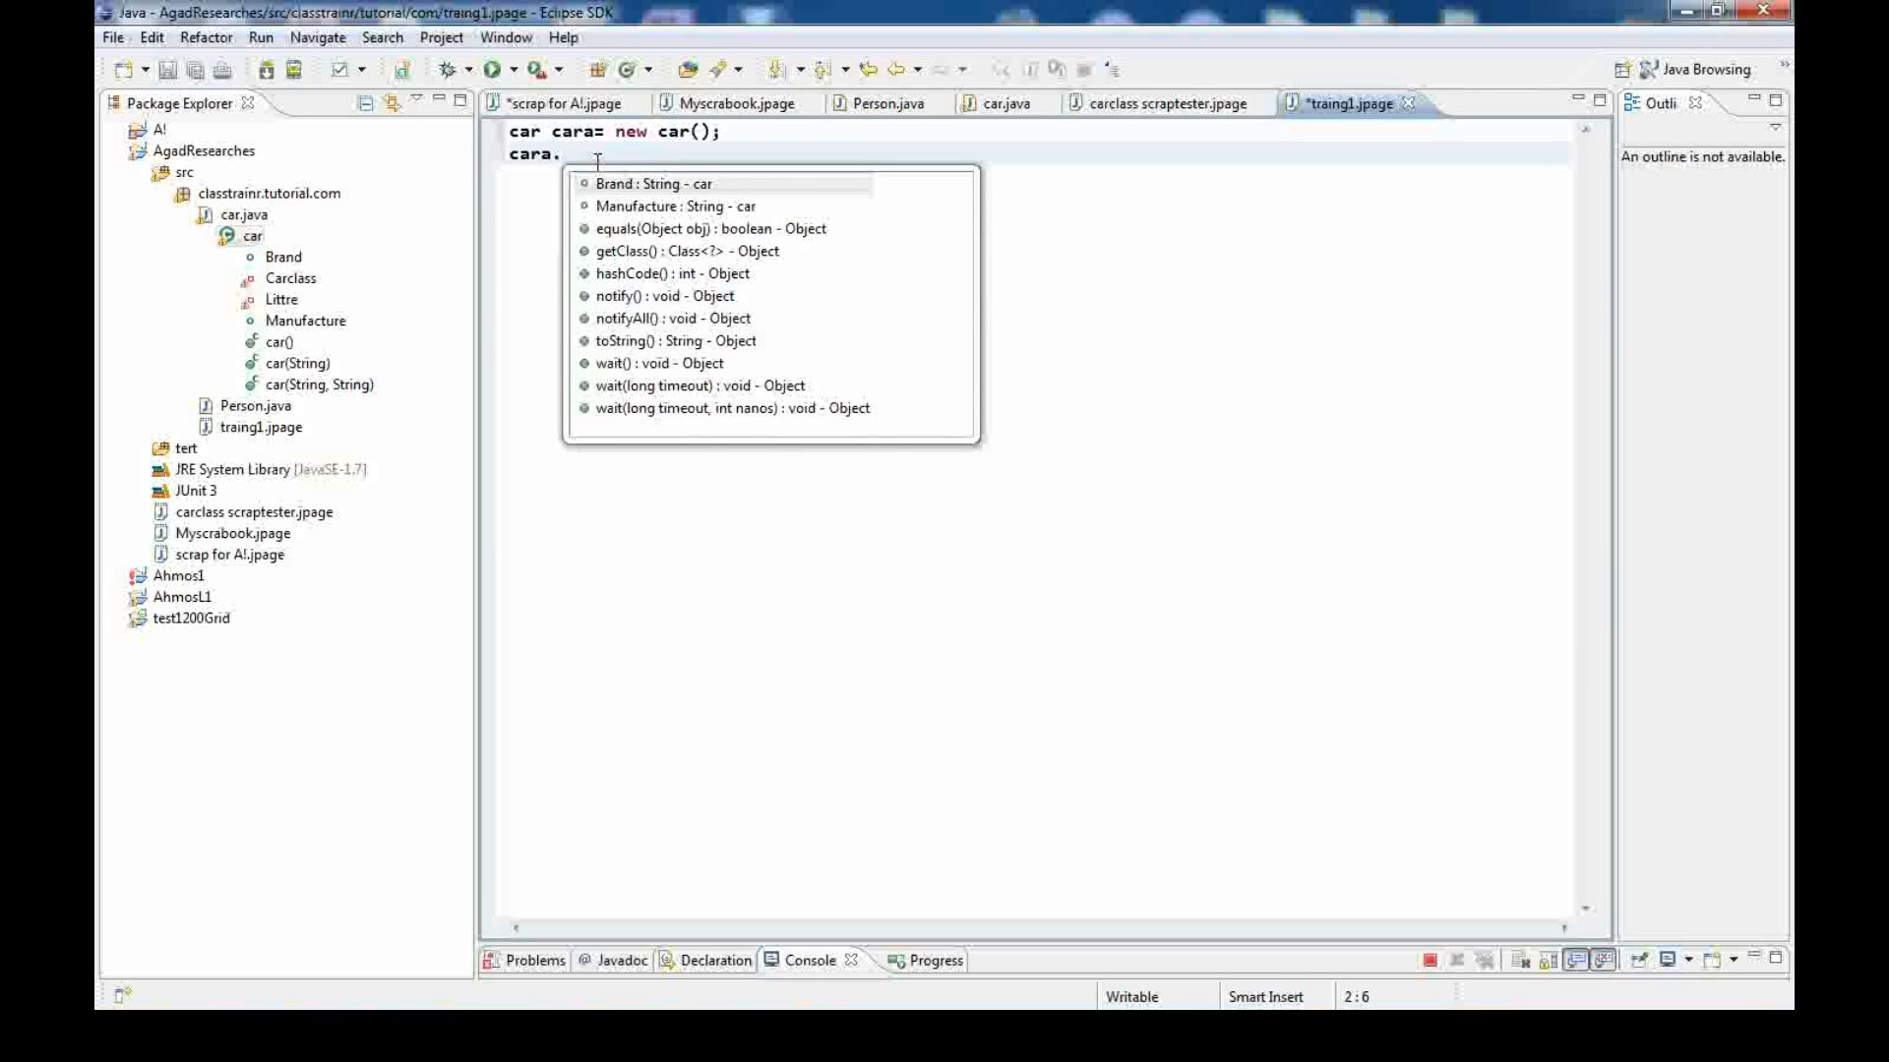
click(634, 183)
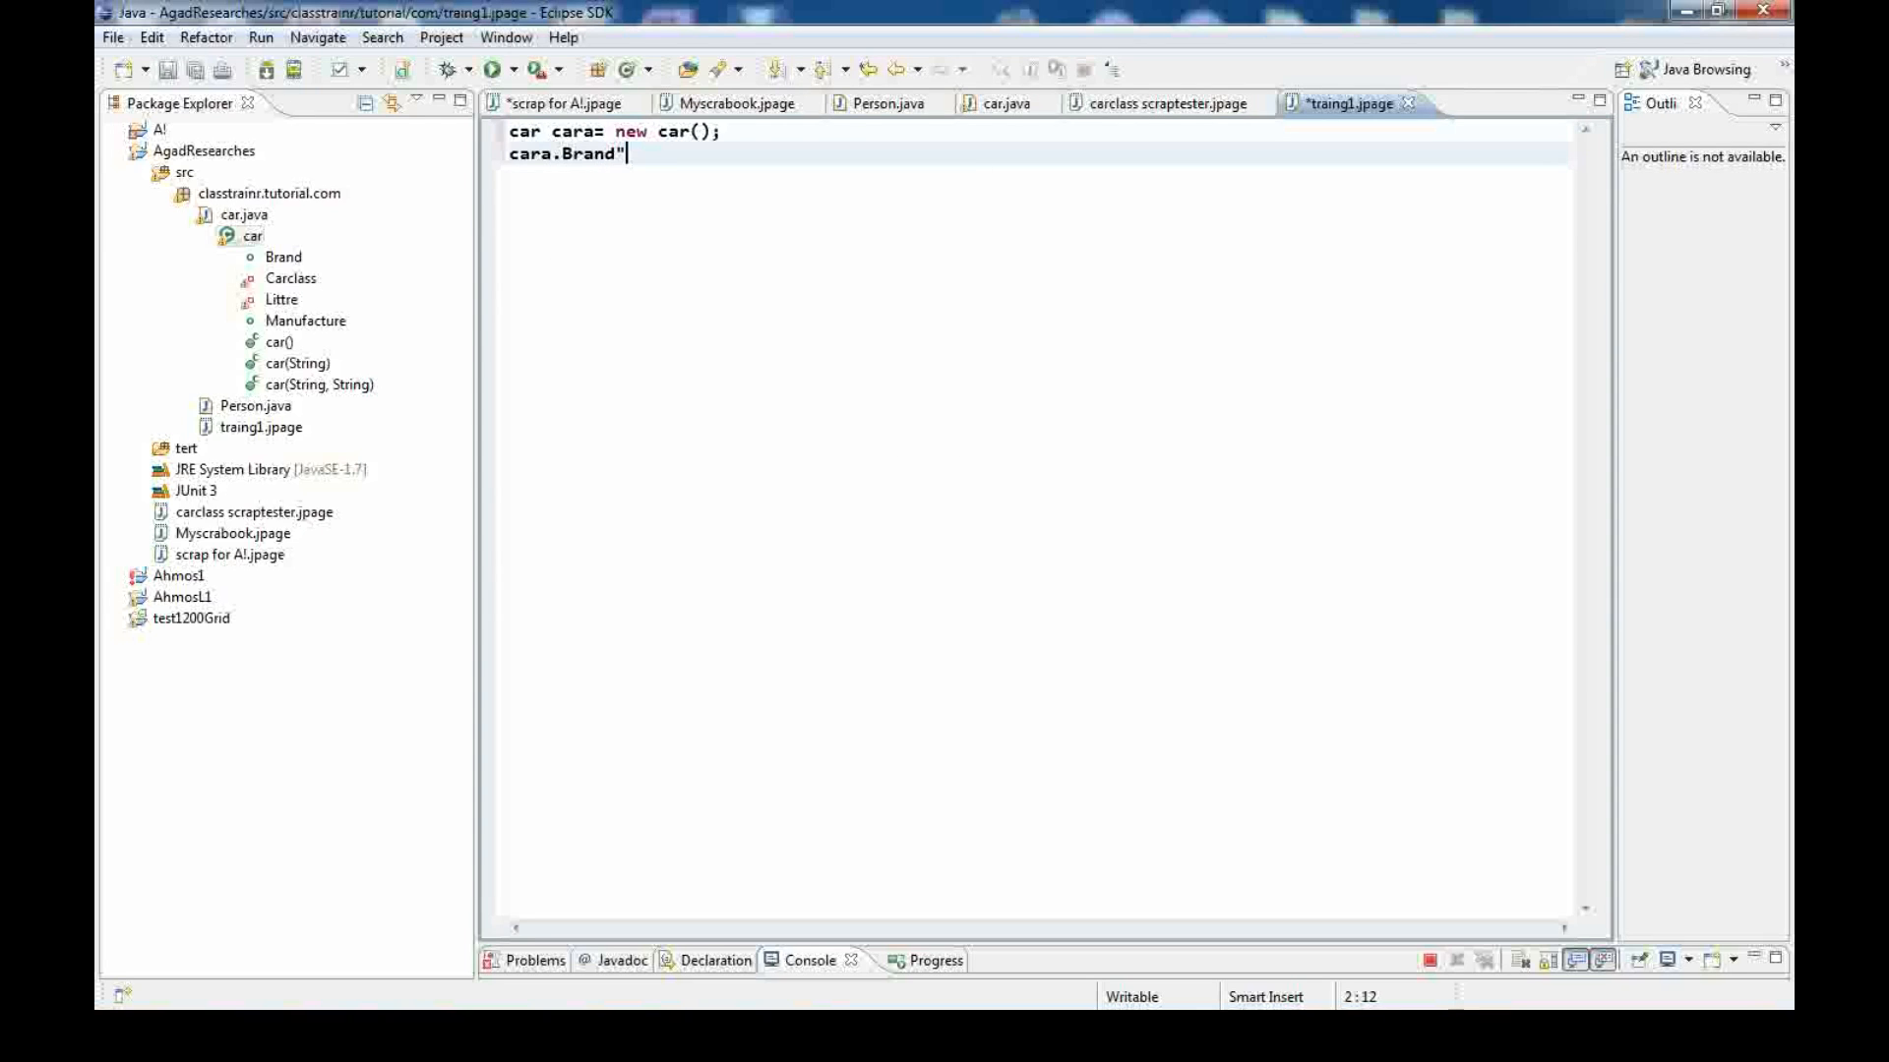
text(A)
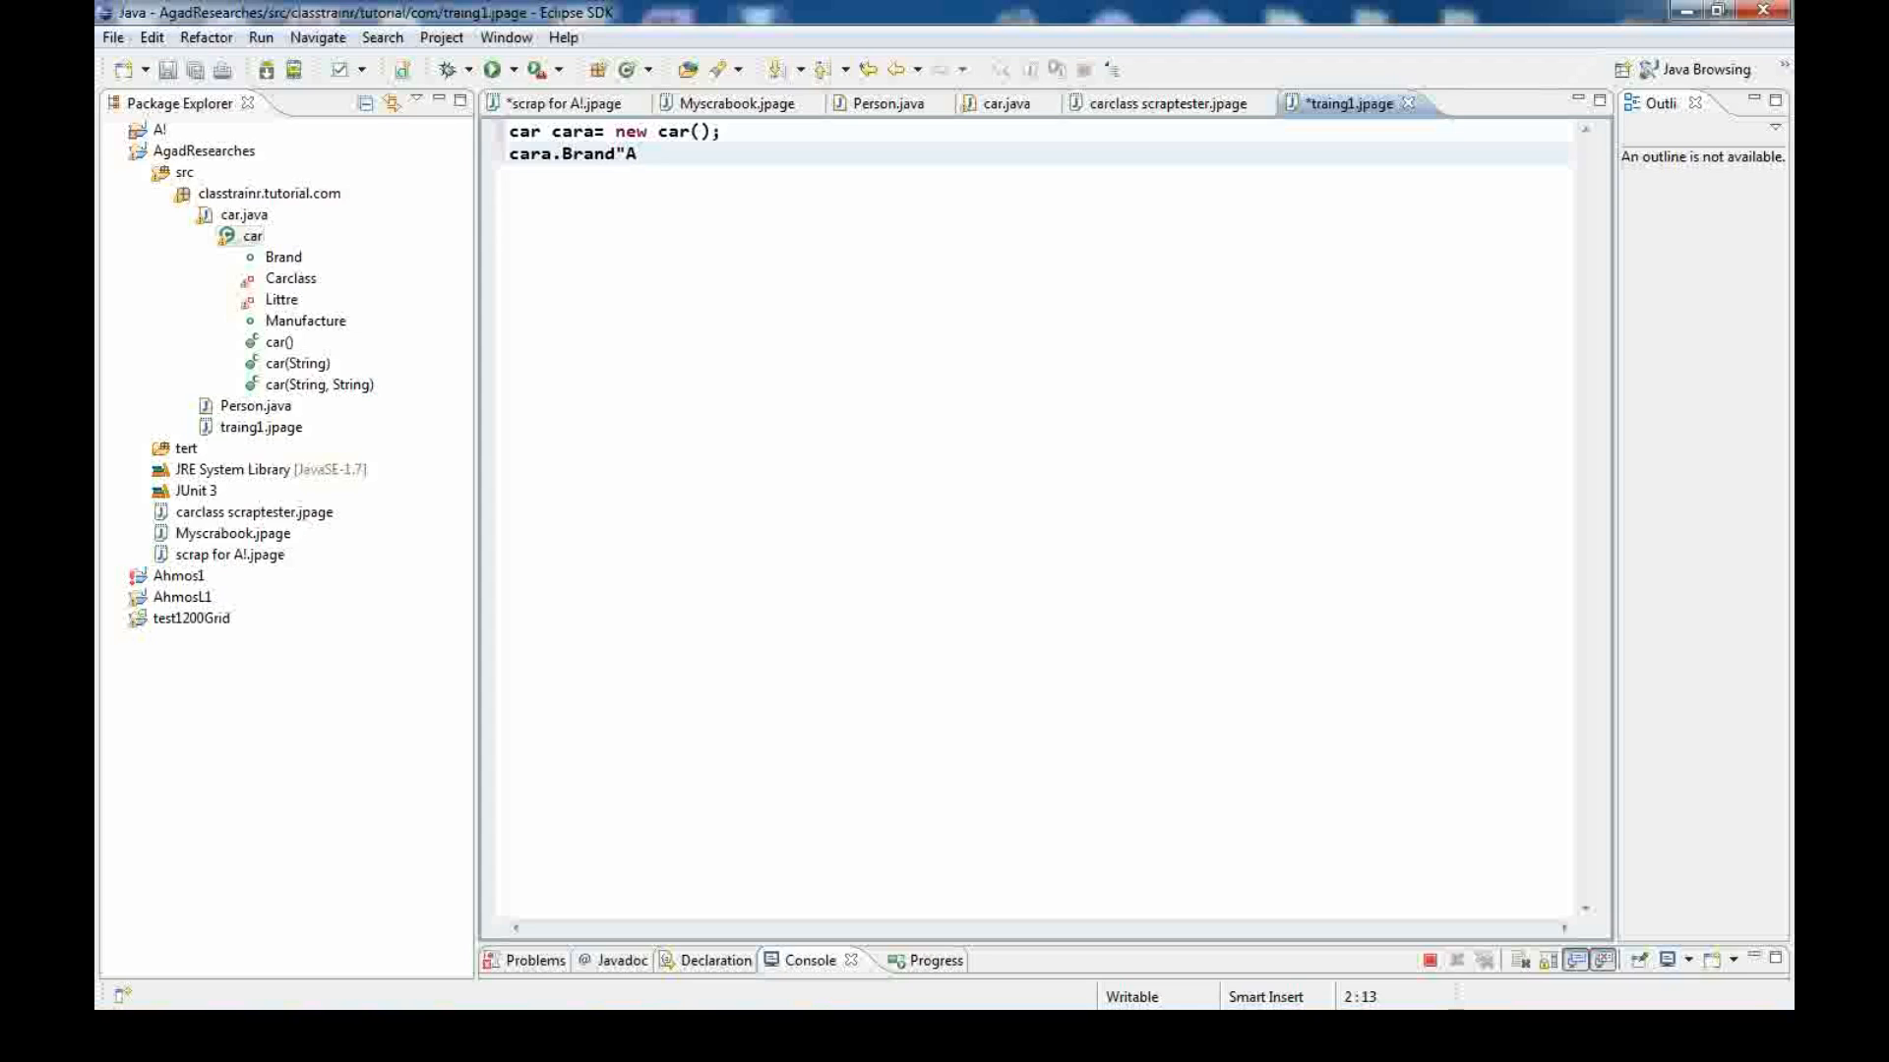
text(BC")
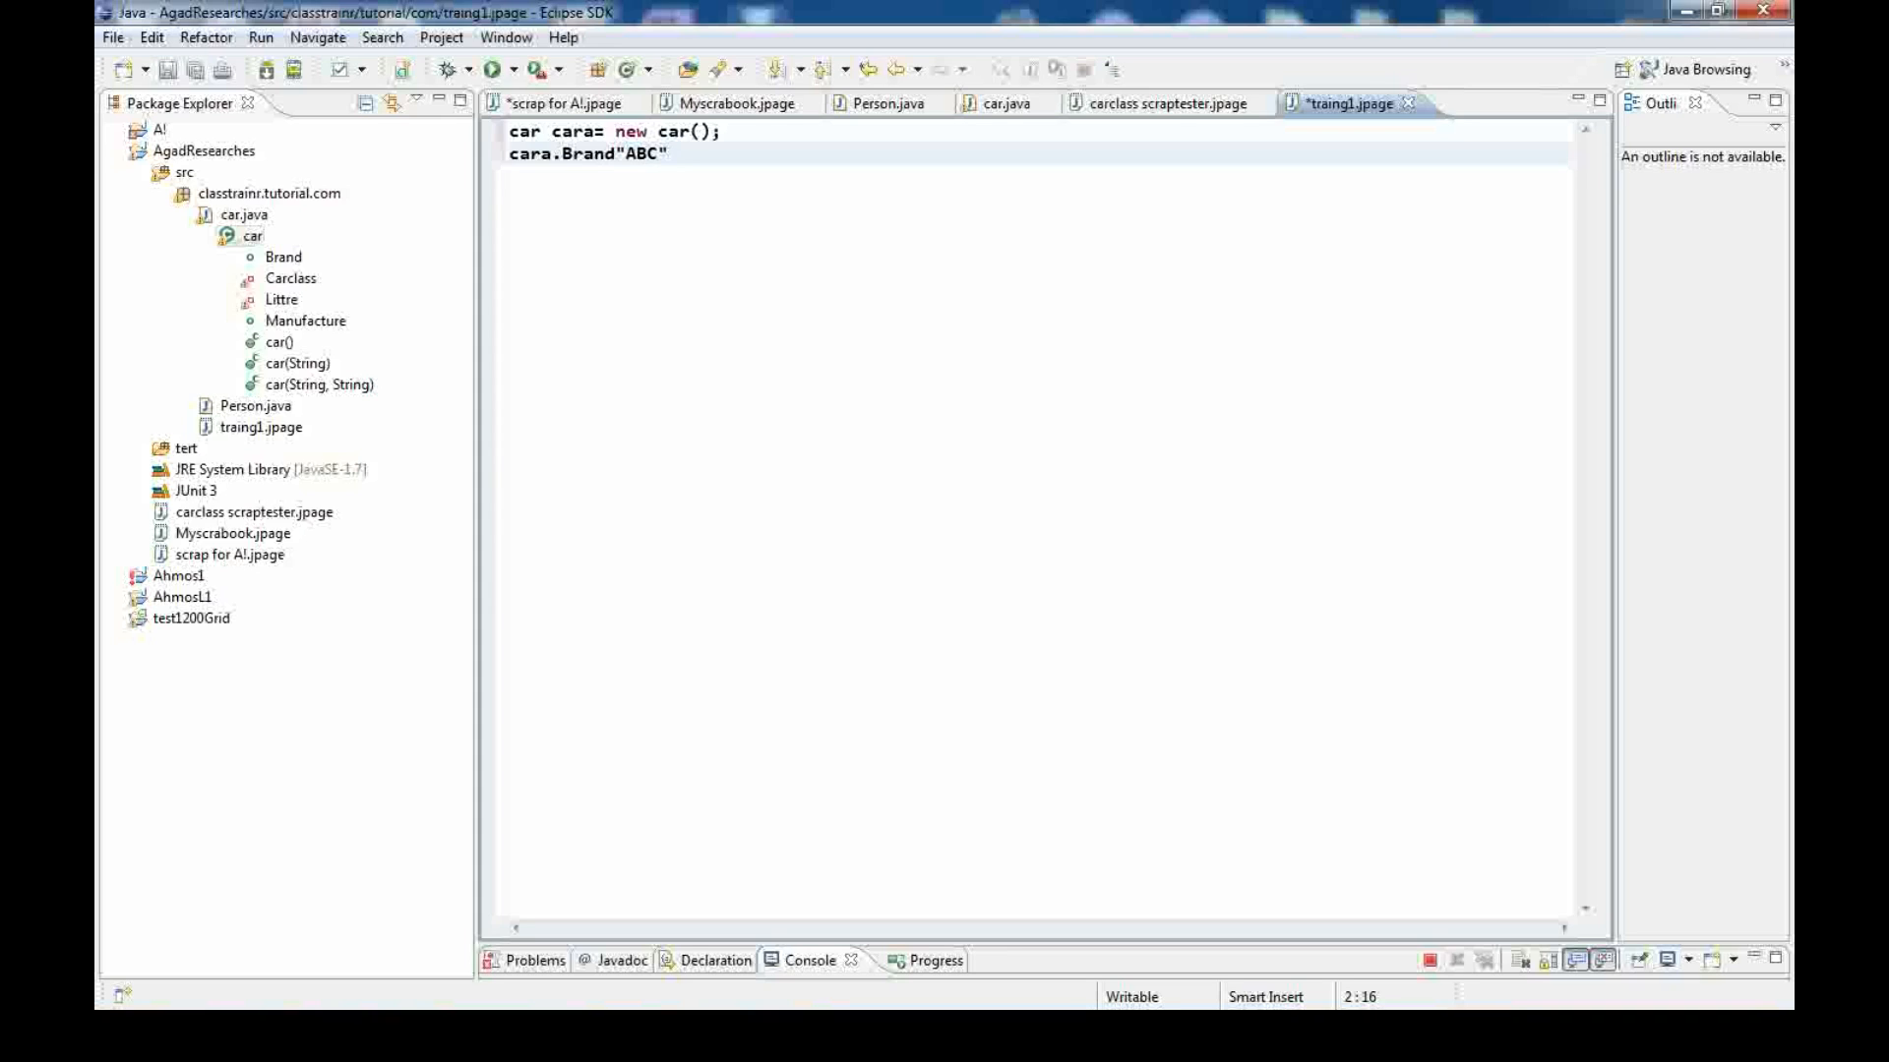
text(;)
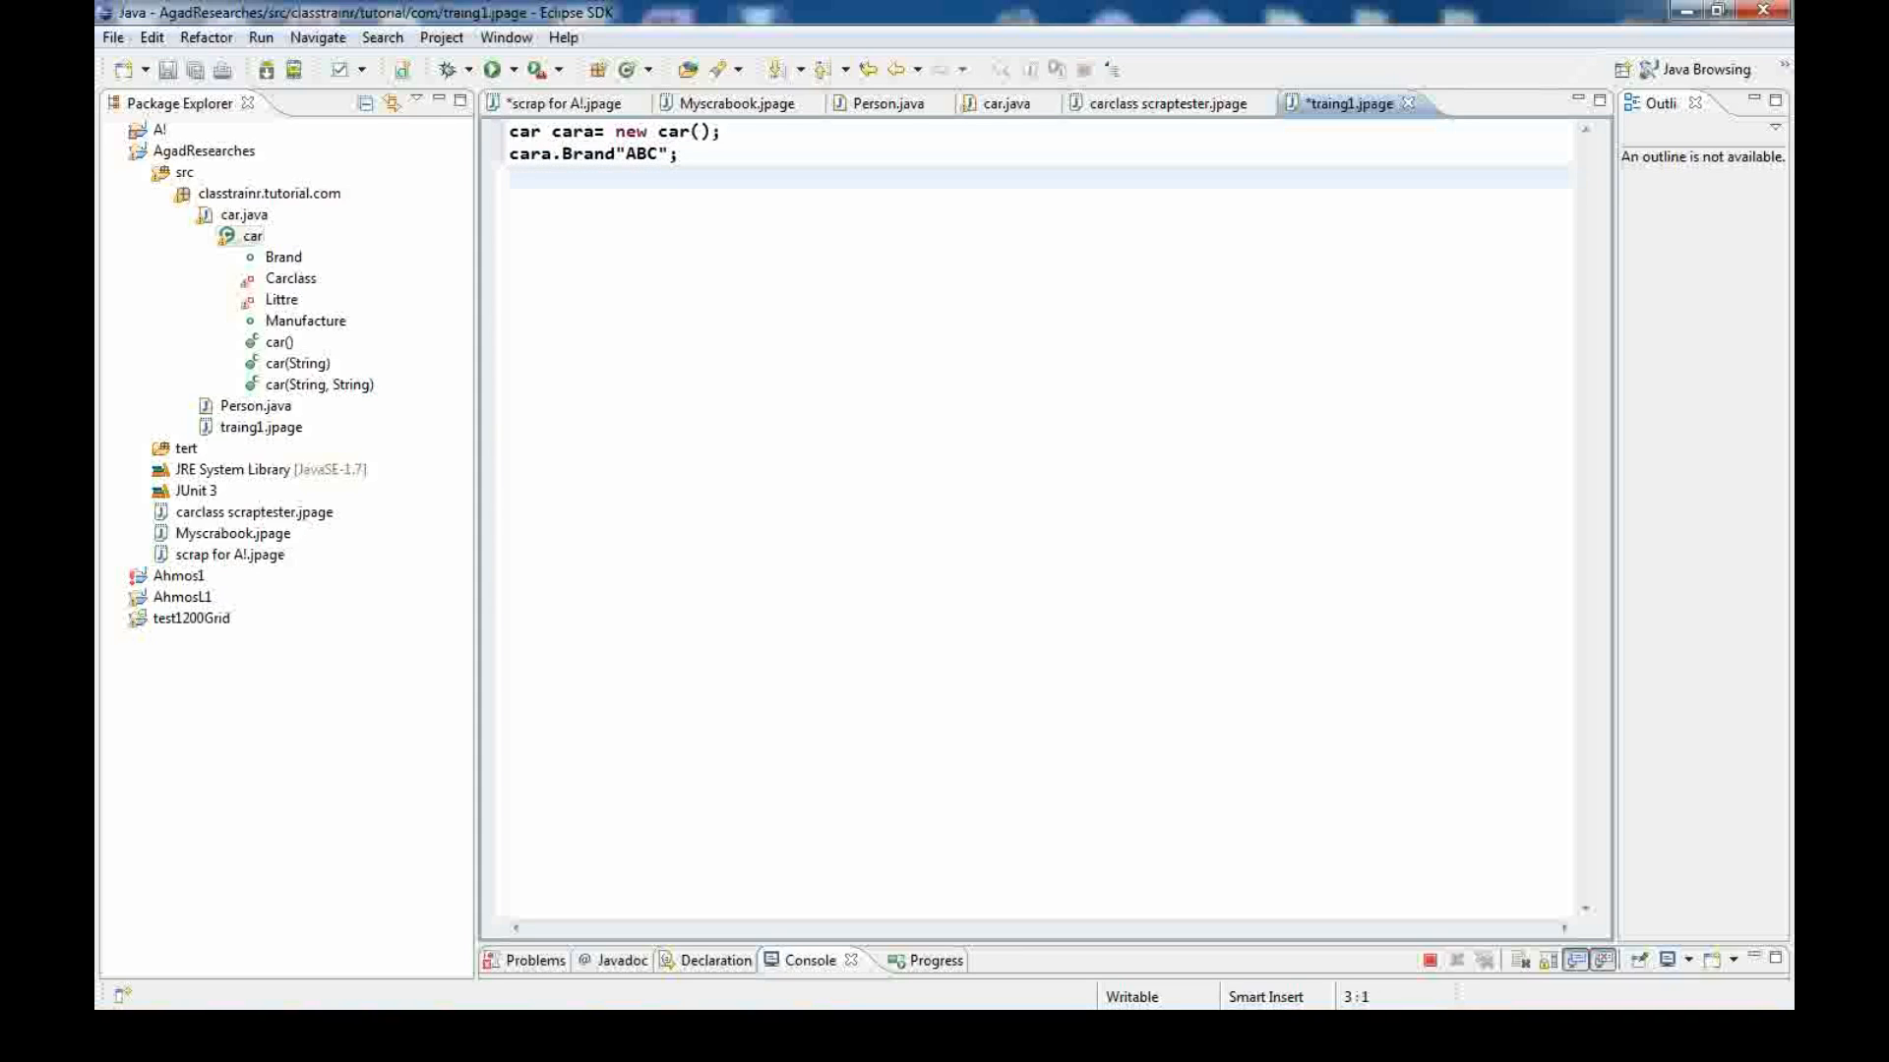
Add cara.Manufacture="Mazda"; and a final 'cara' line, then select the whole snippet
text(cara)
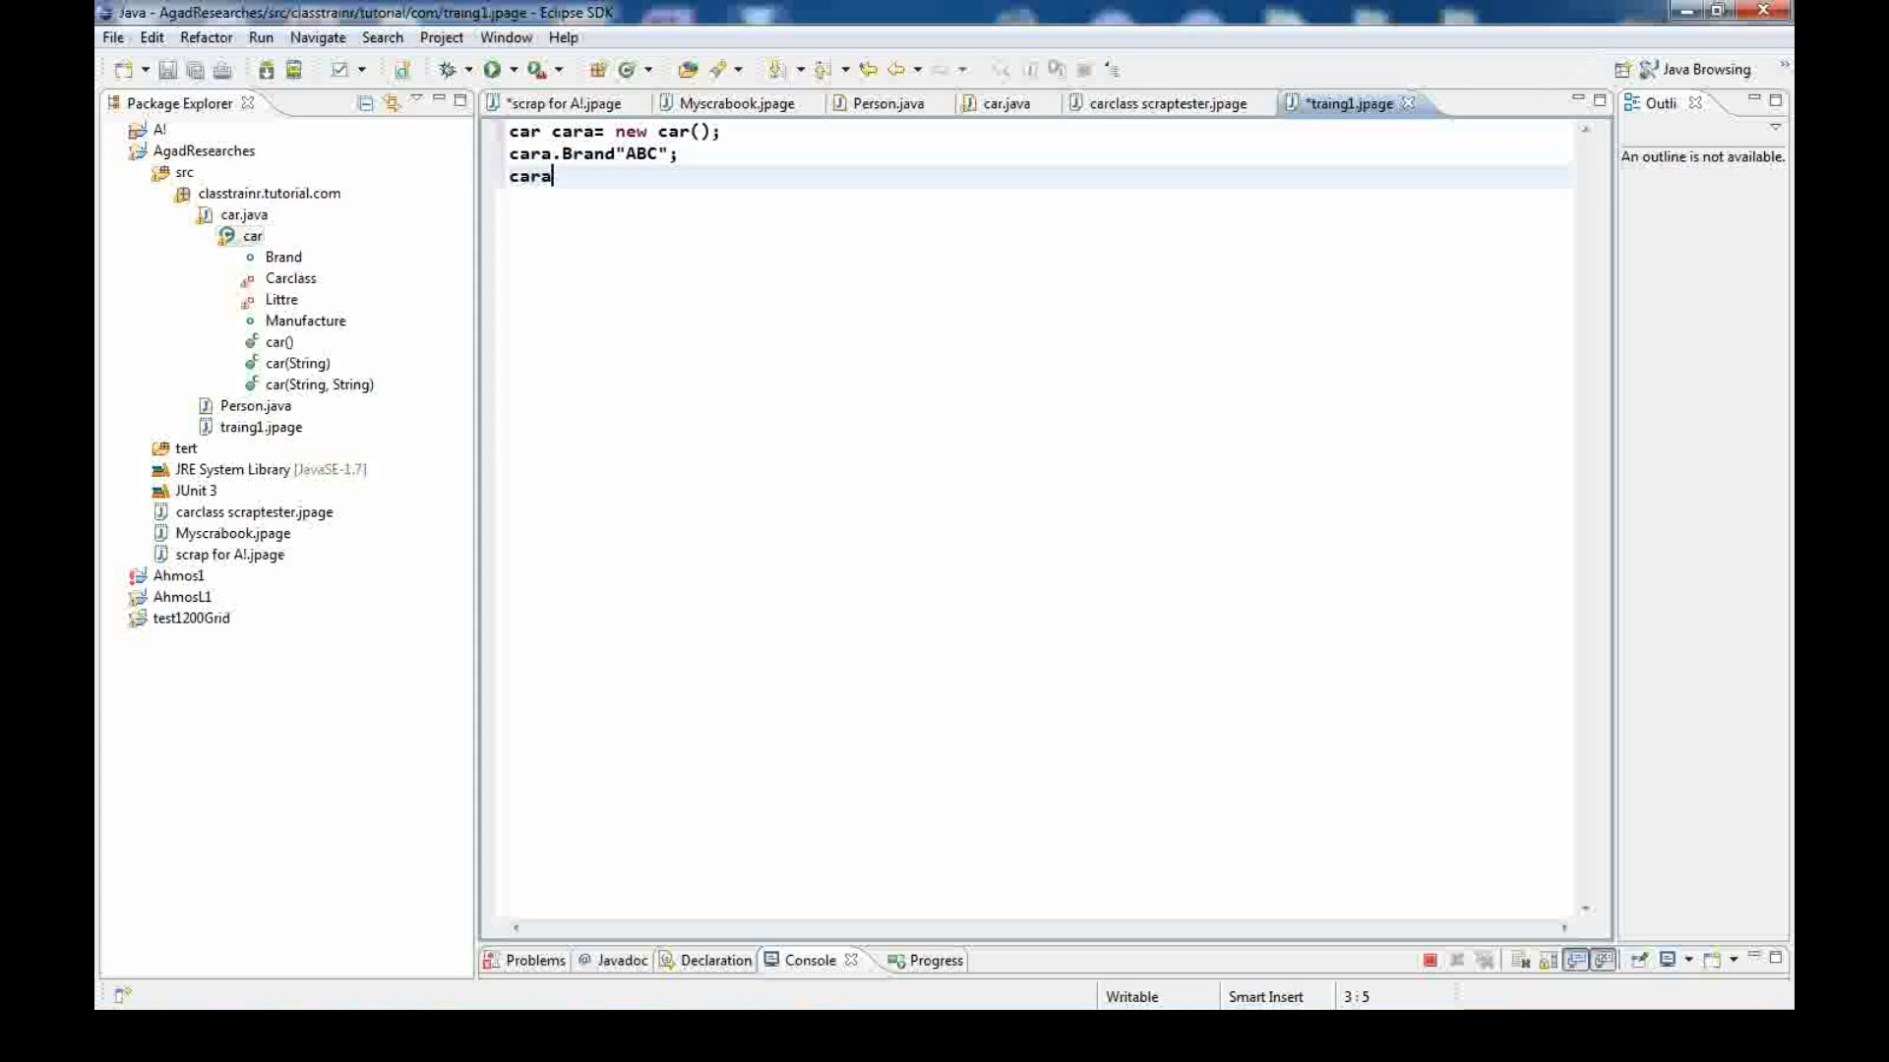
text(.Manufacture=)
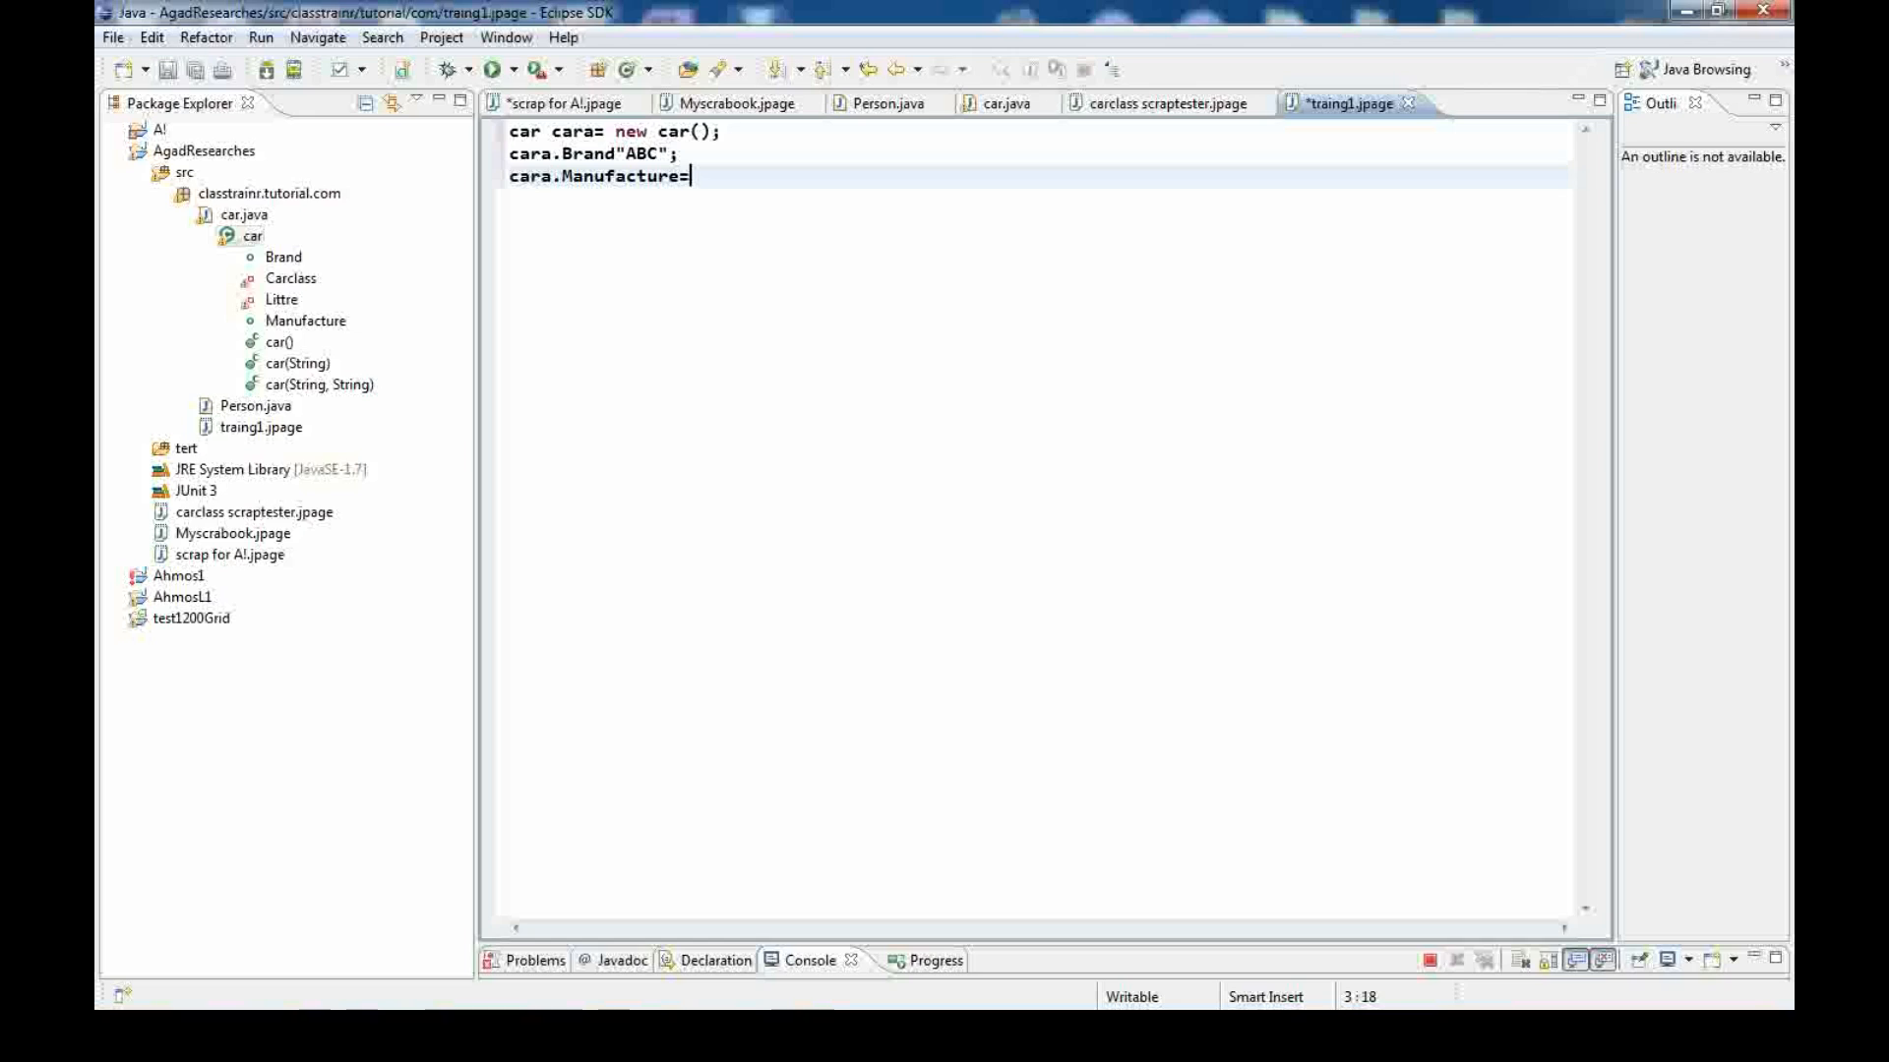
text(")
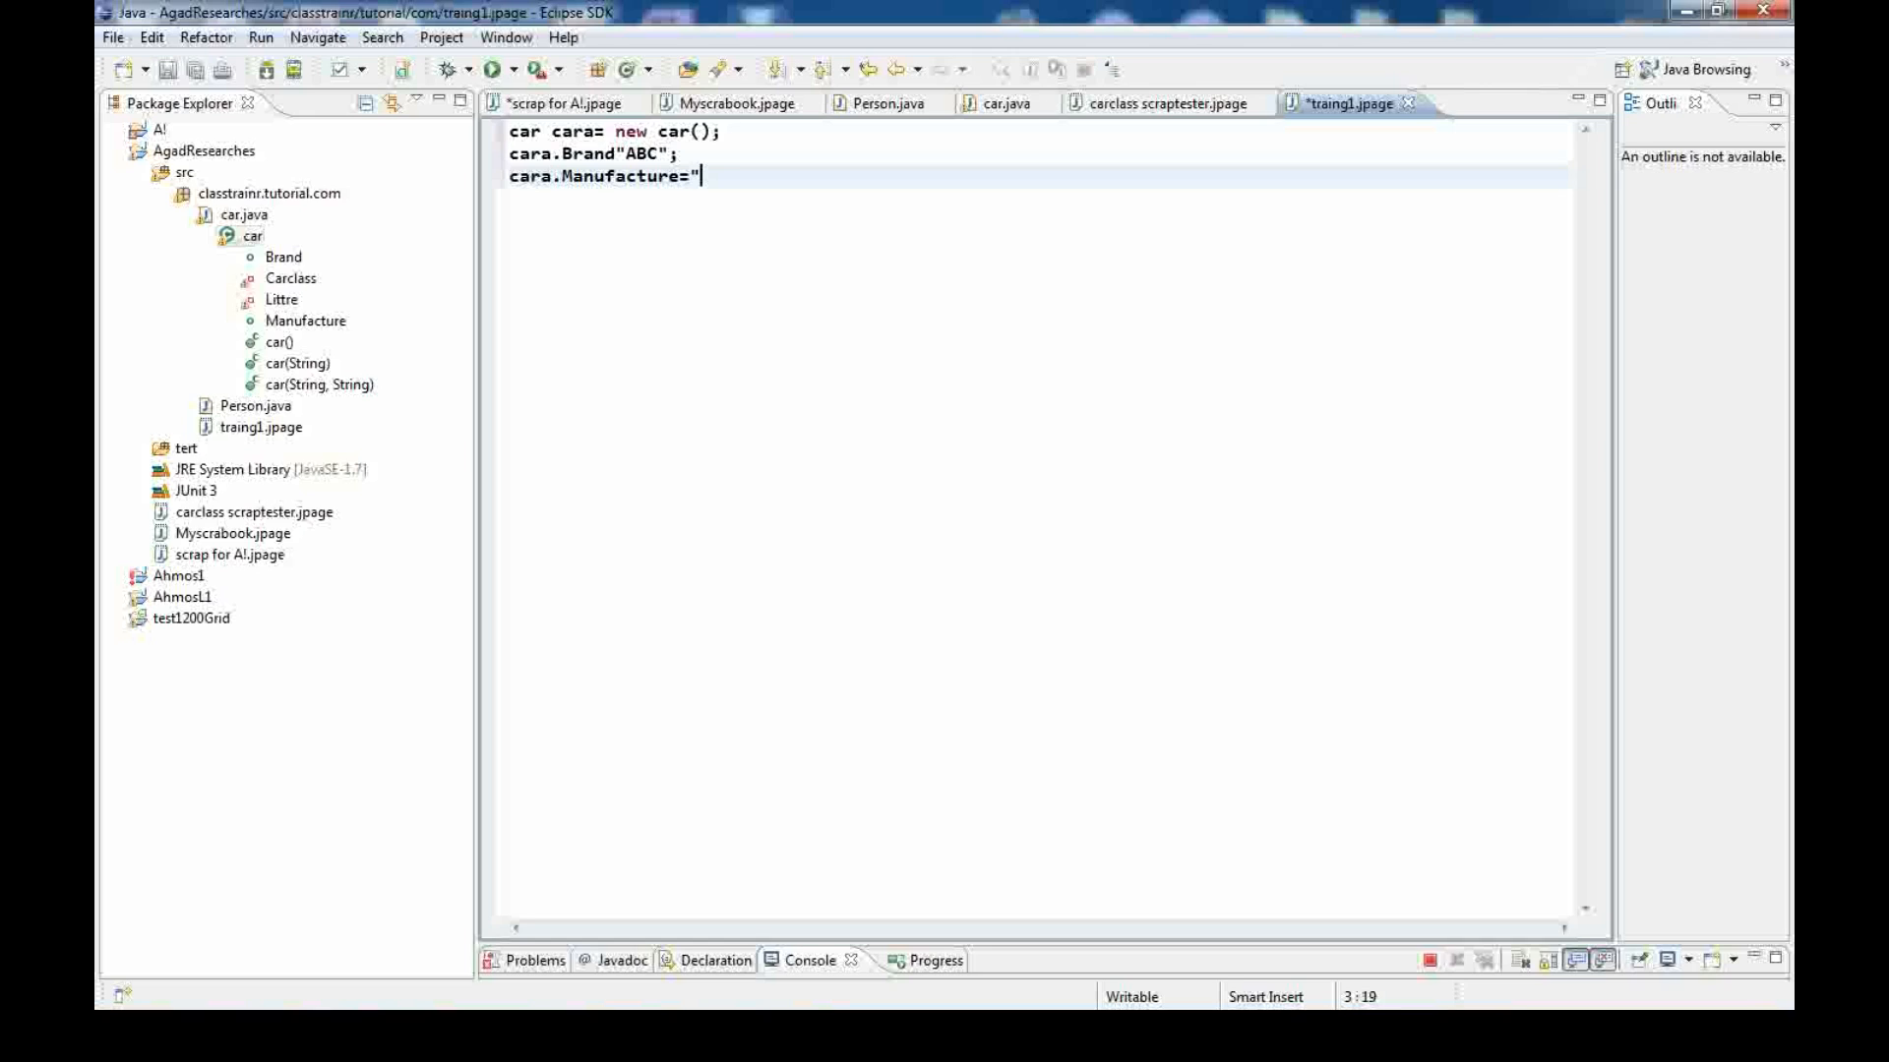
text(Mazda)
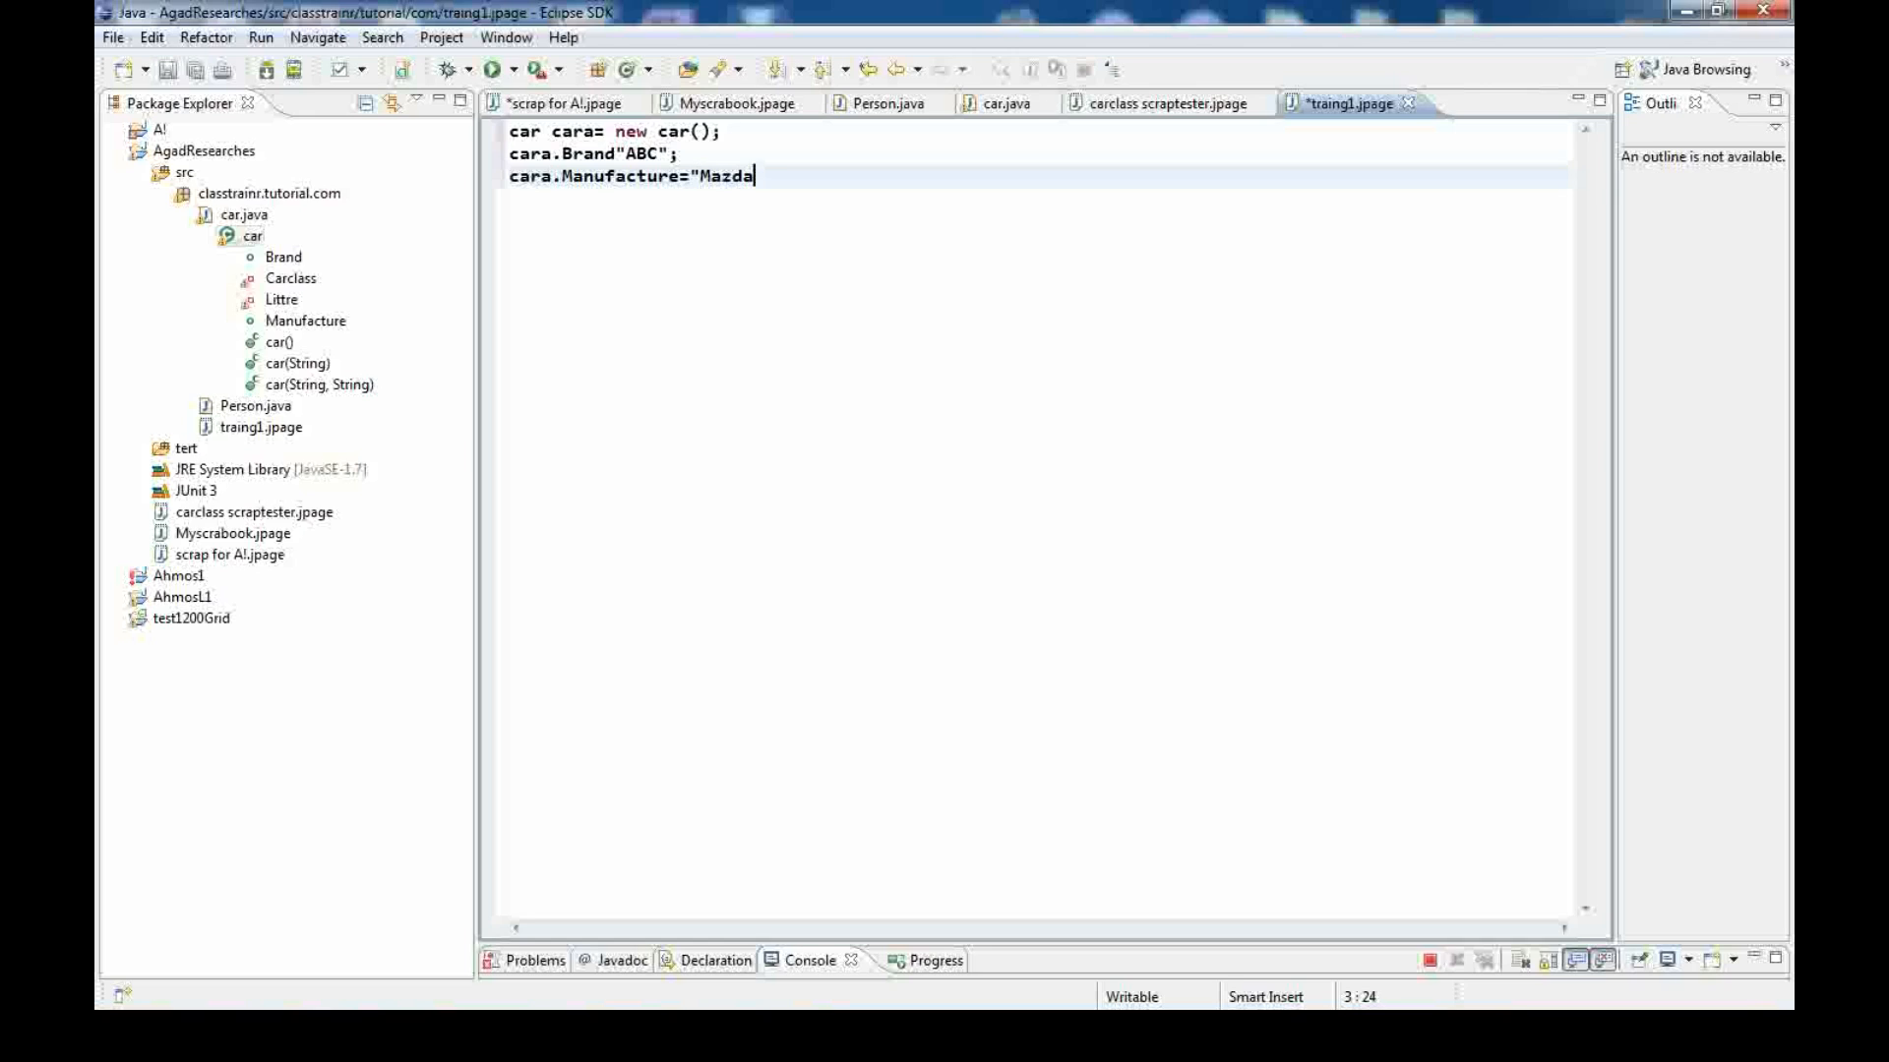
text(";)
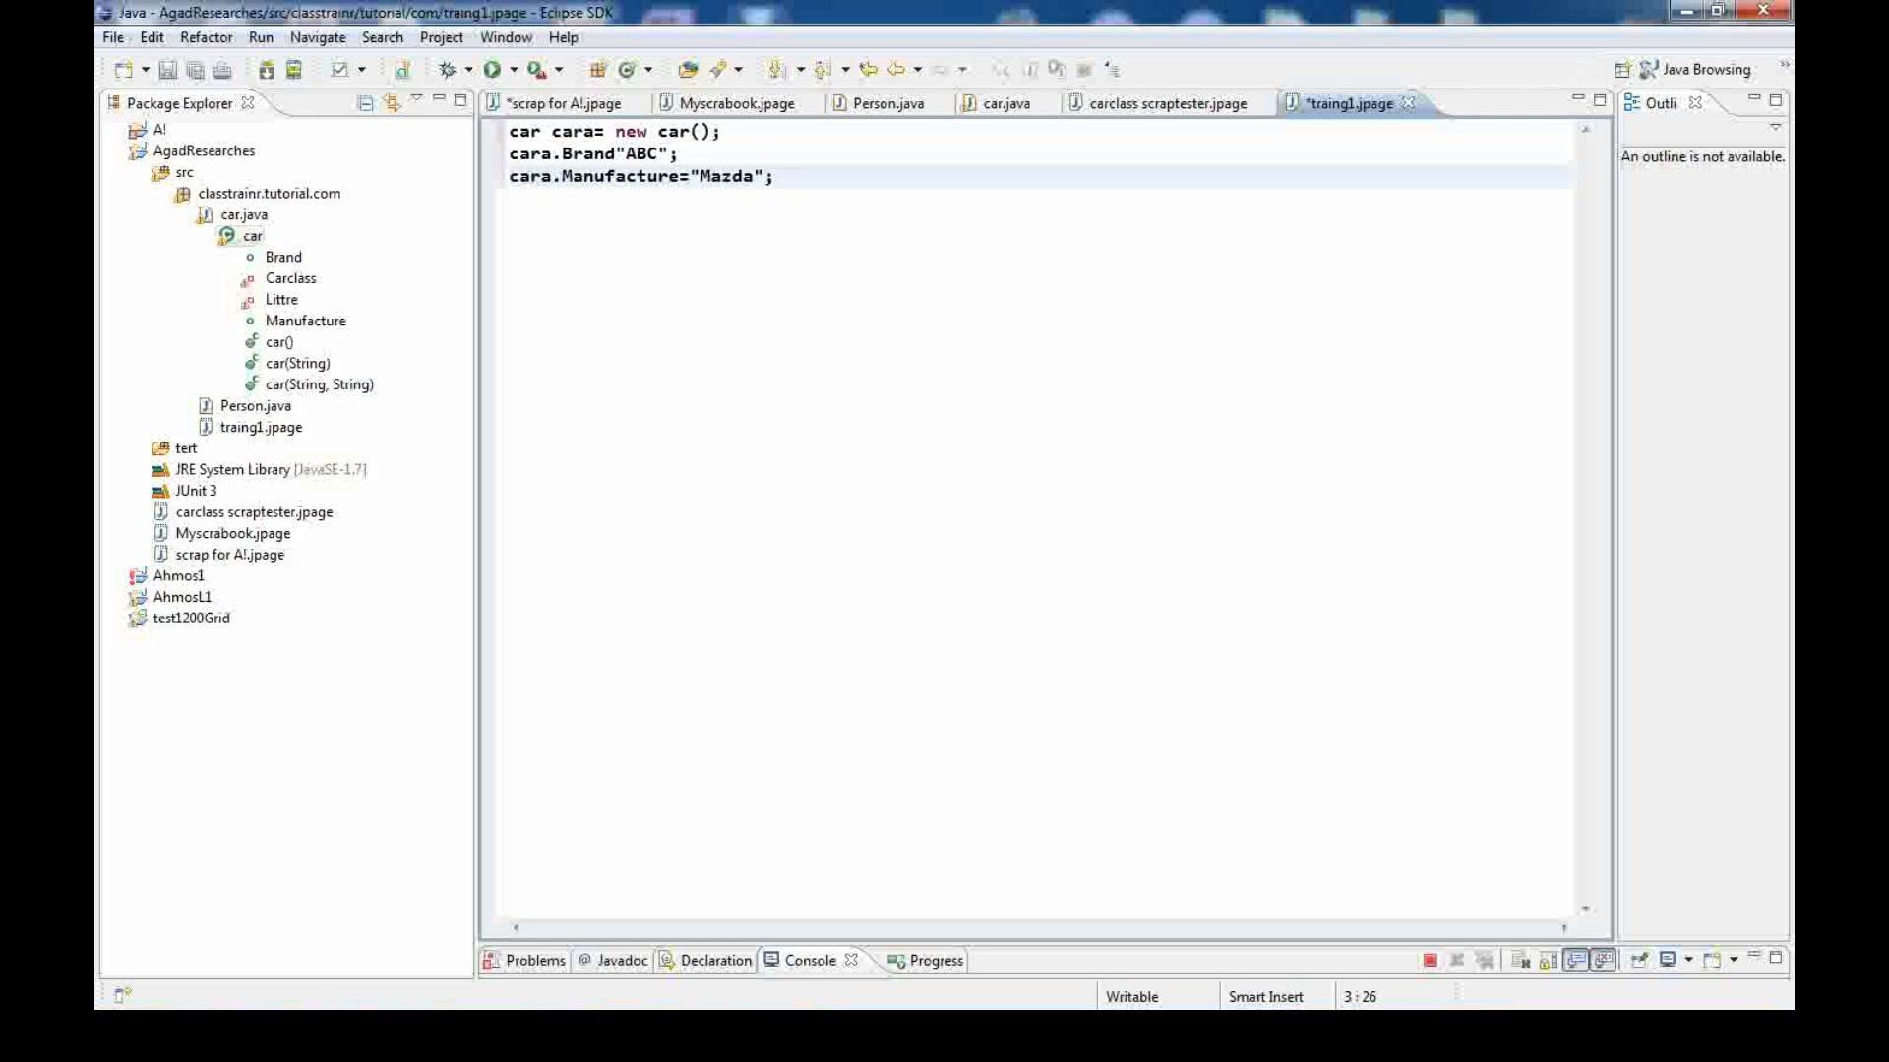
text(c)
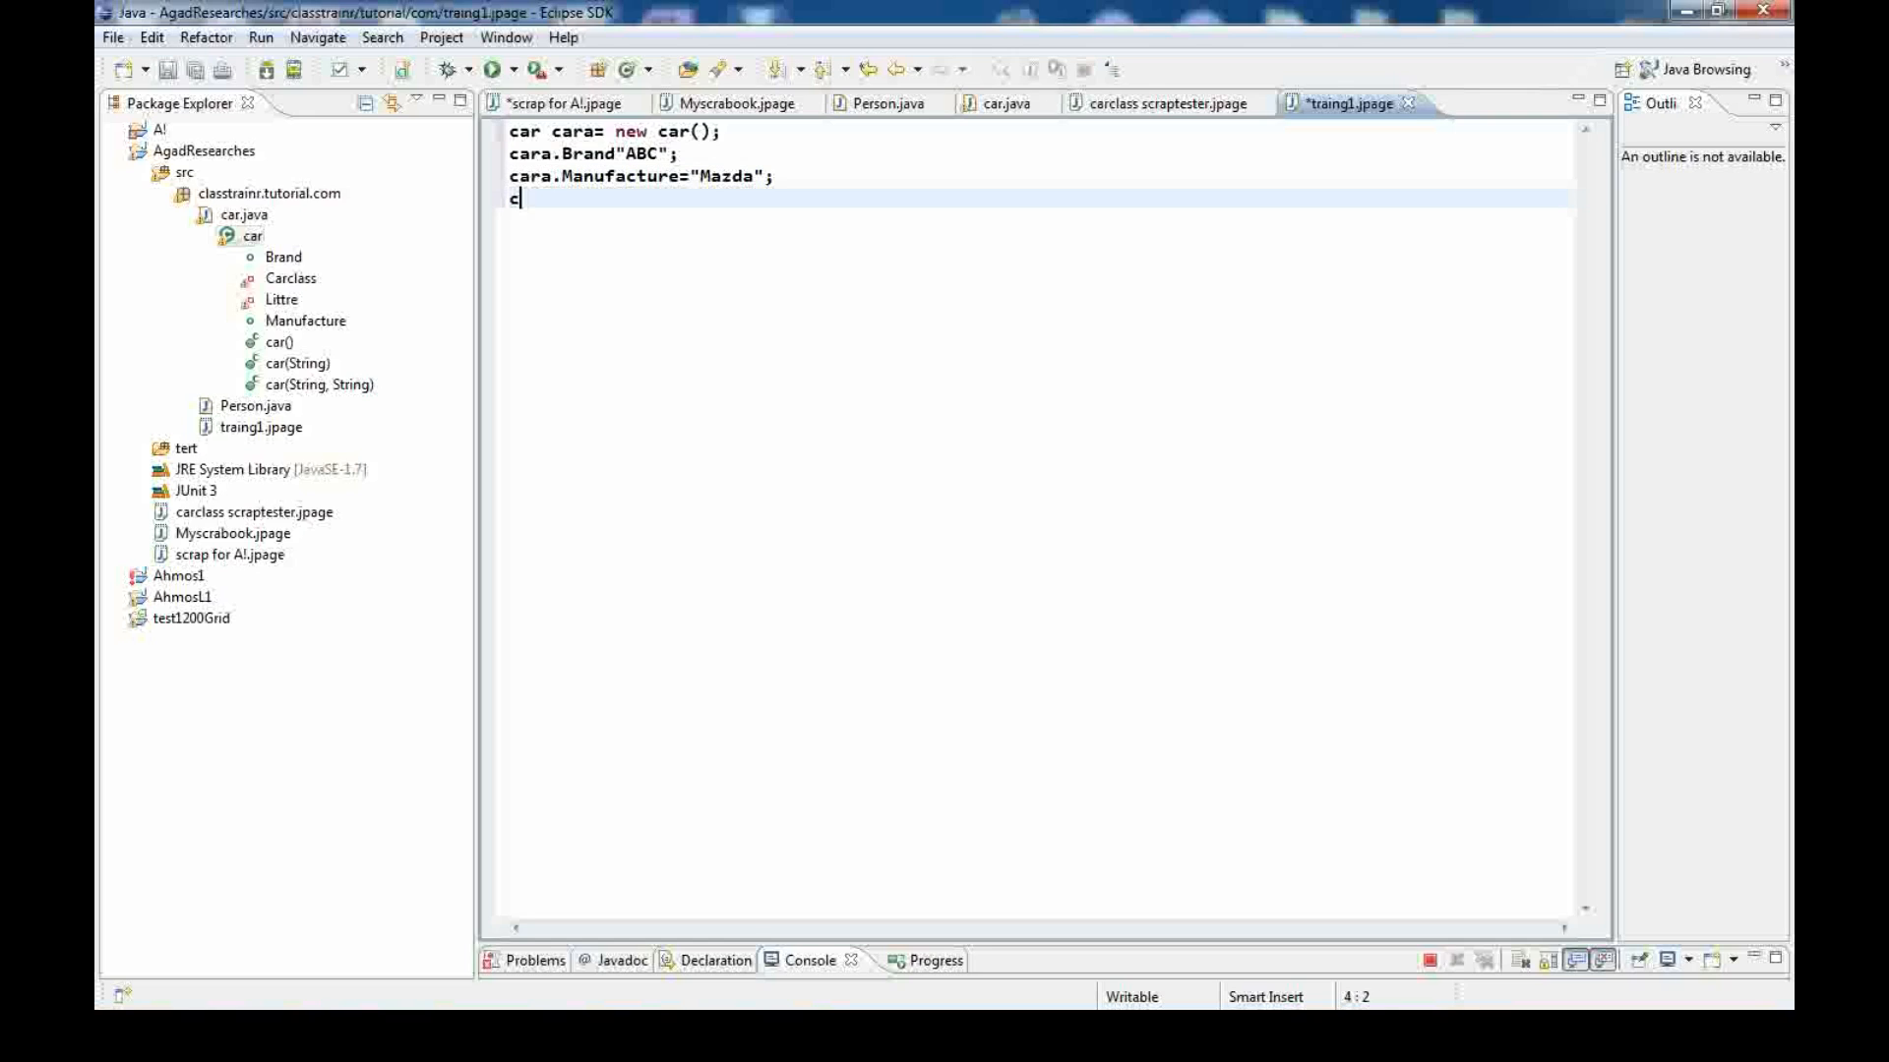
text(ara)
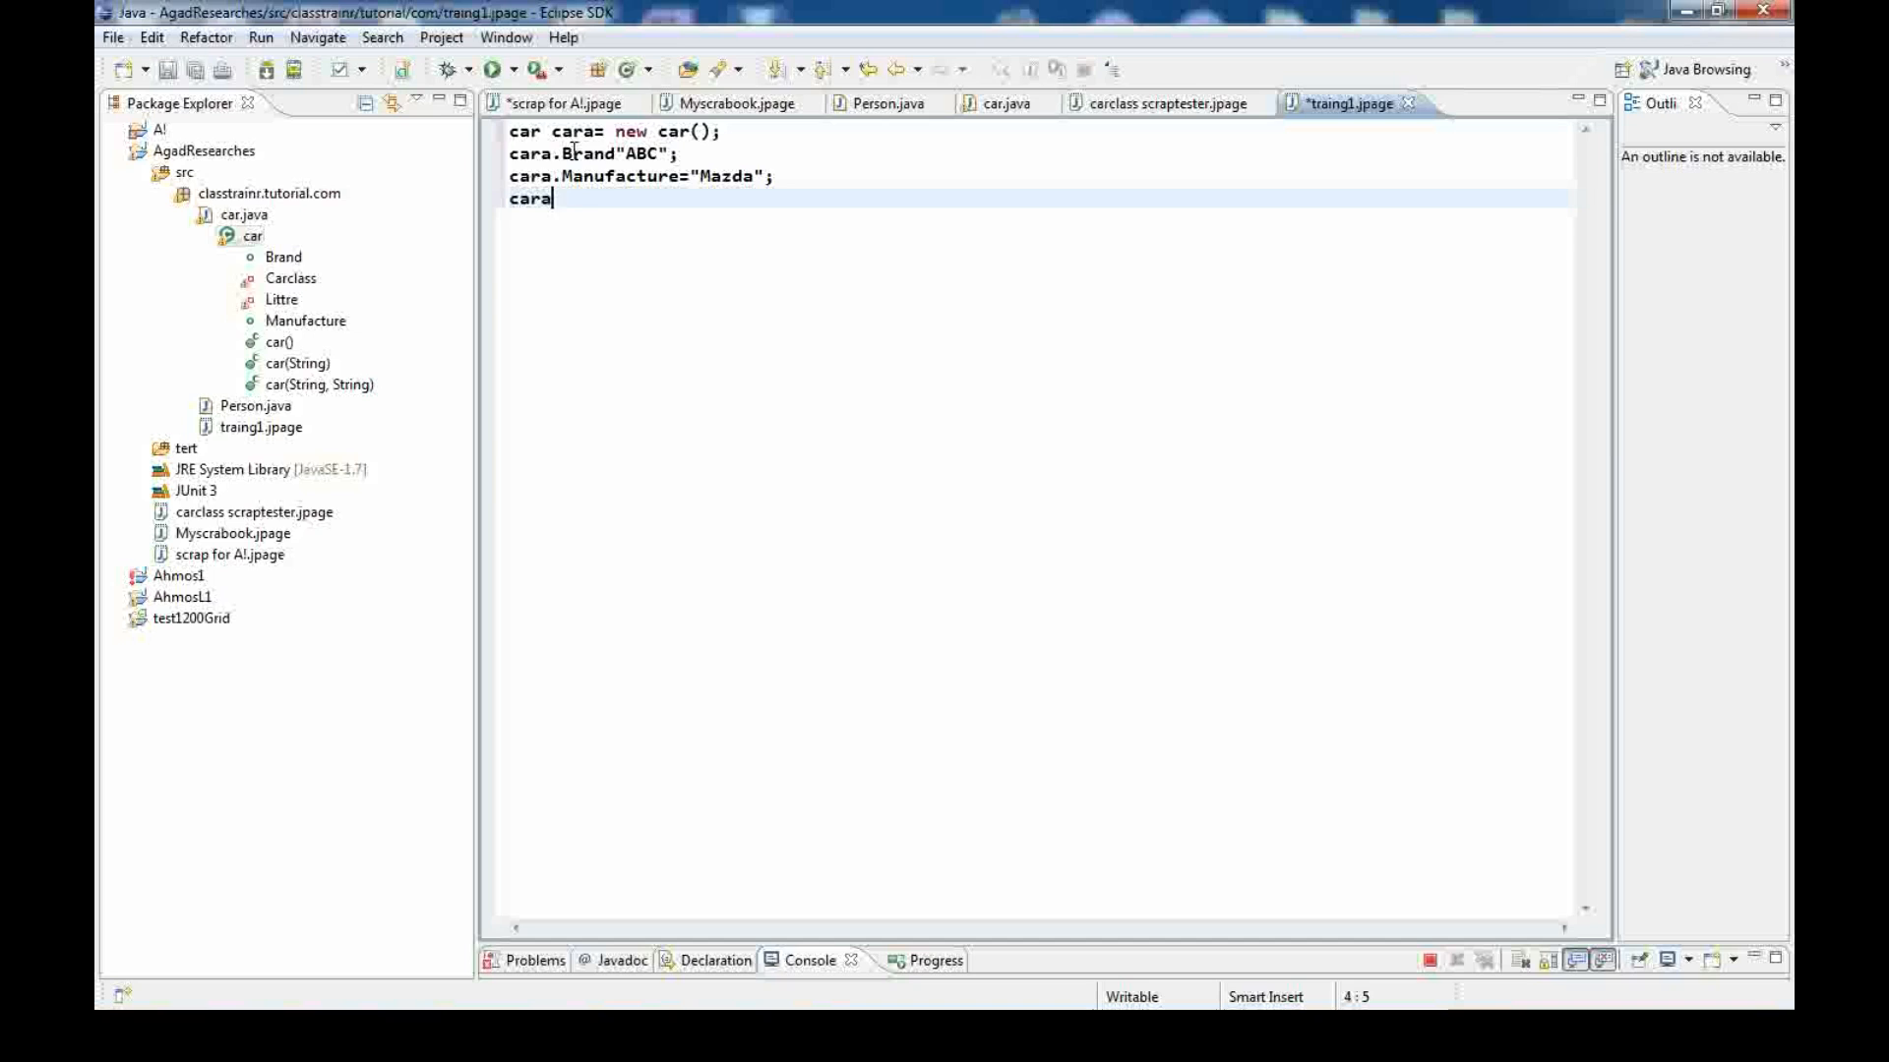
key(ctrl+a)
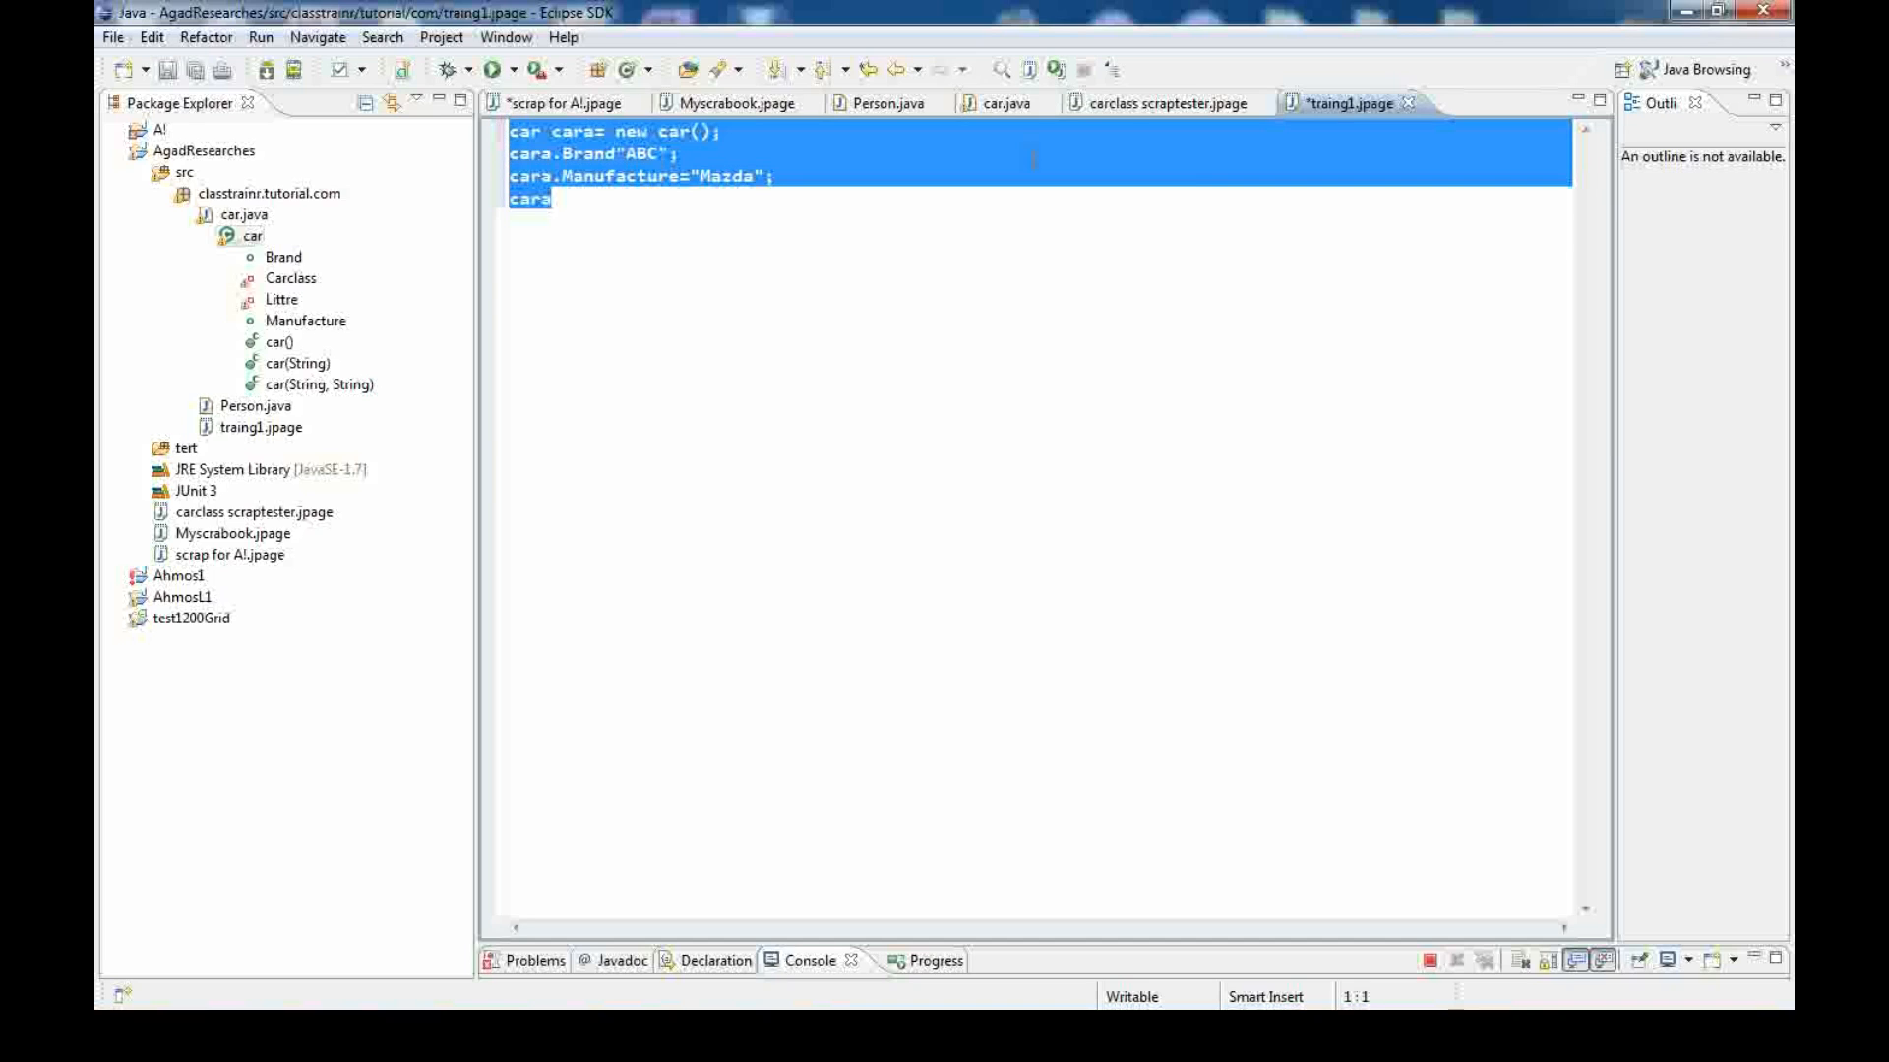
mouse_move(1007, 71)
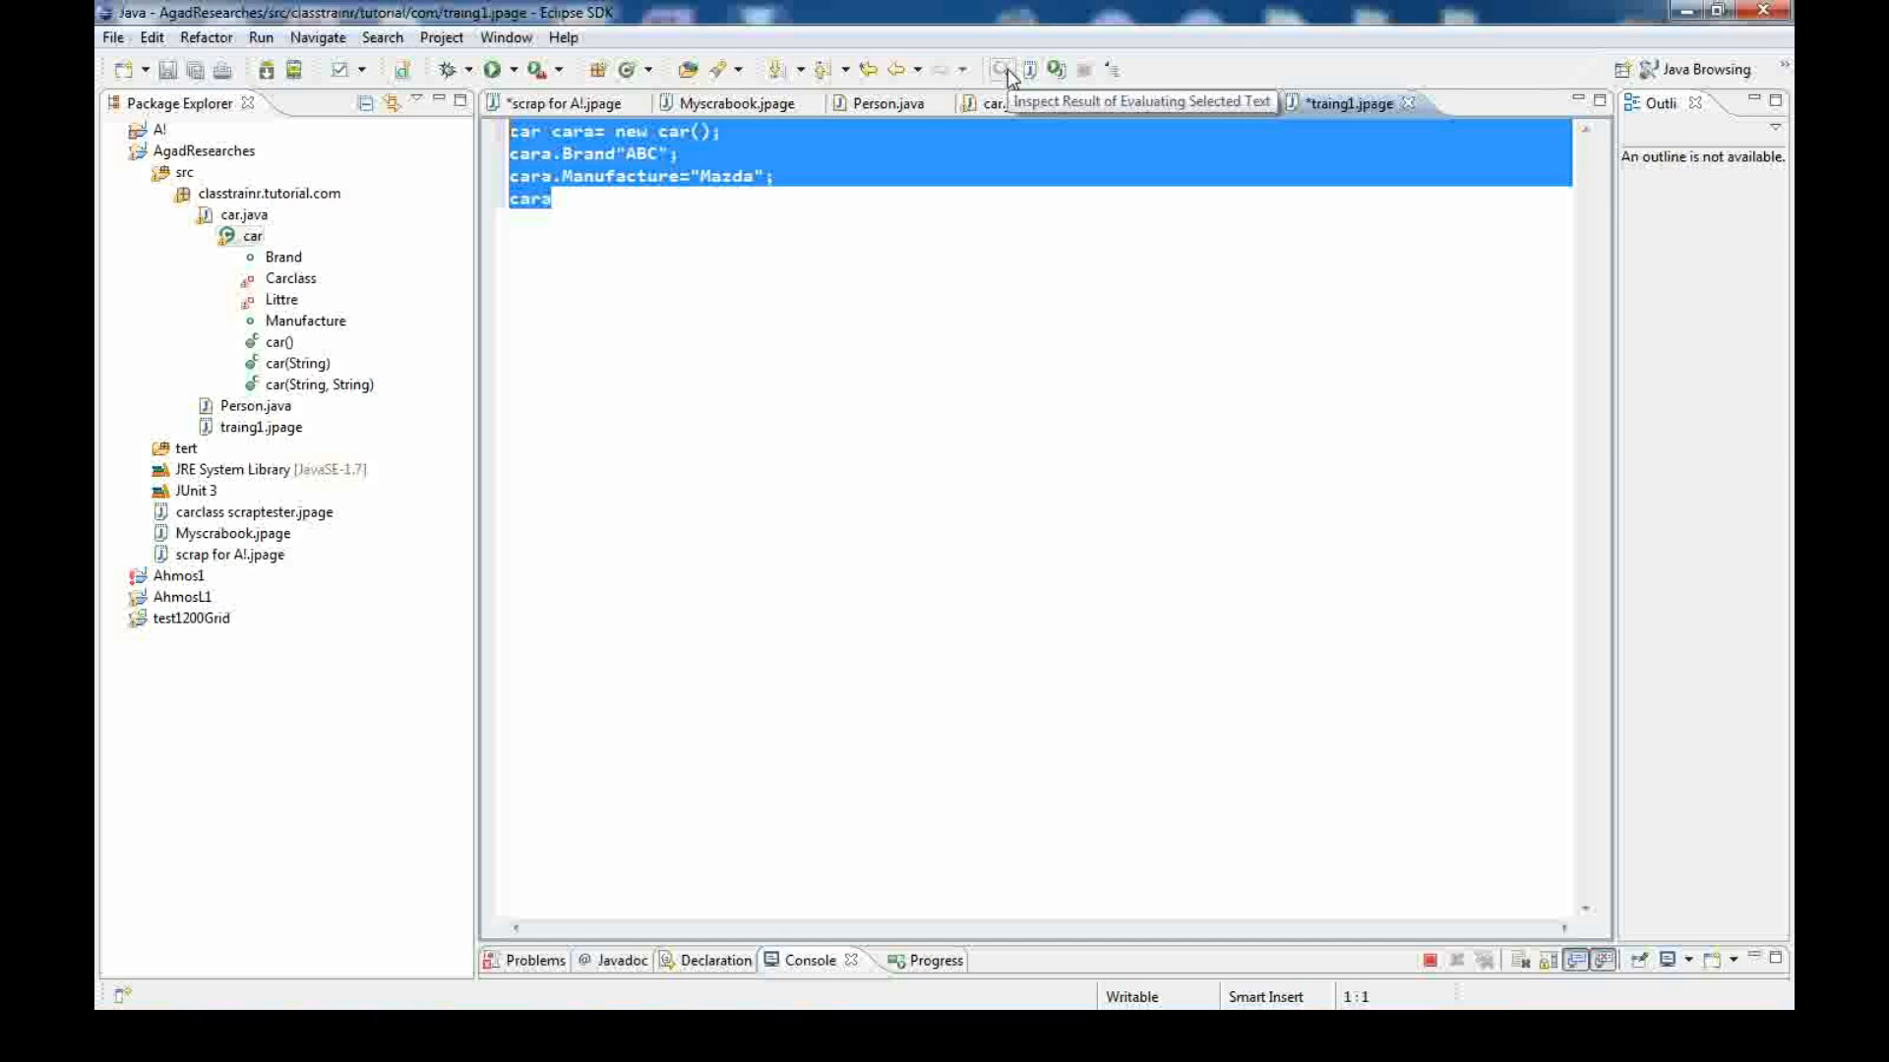
Inspect the selected snippet, producing a syntax error on the Brand token
click(997, 71)
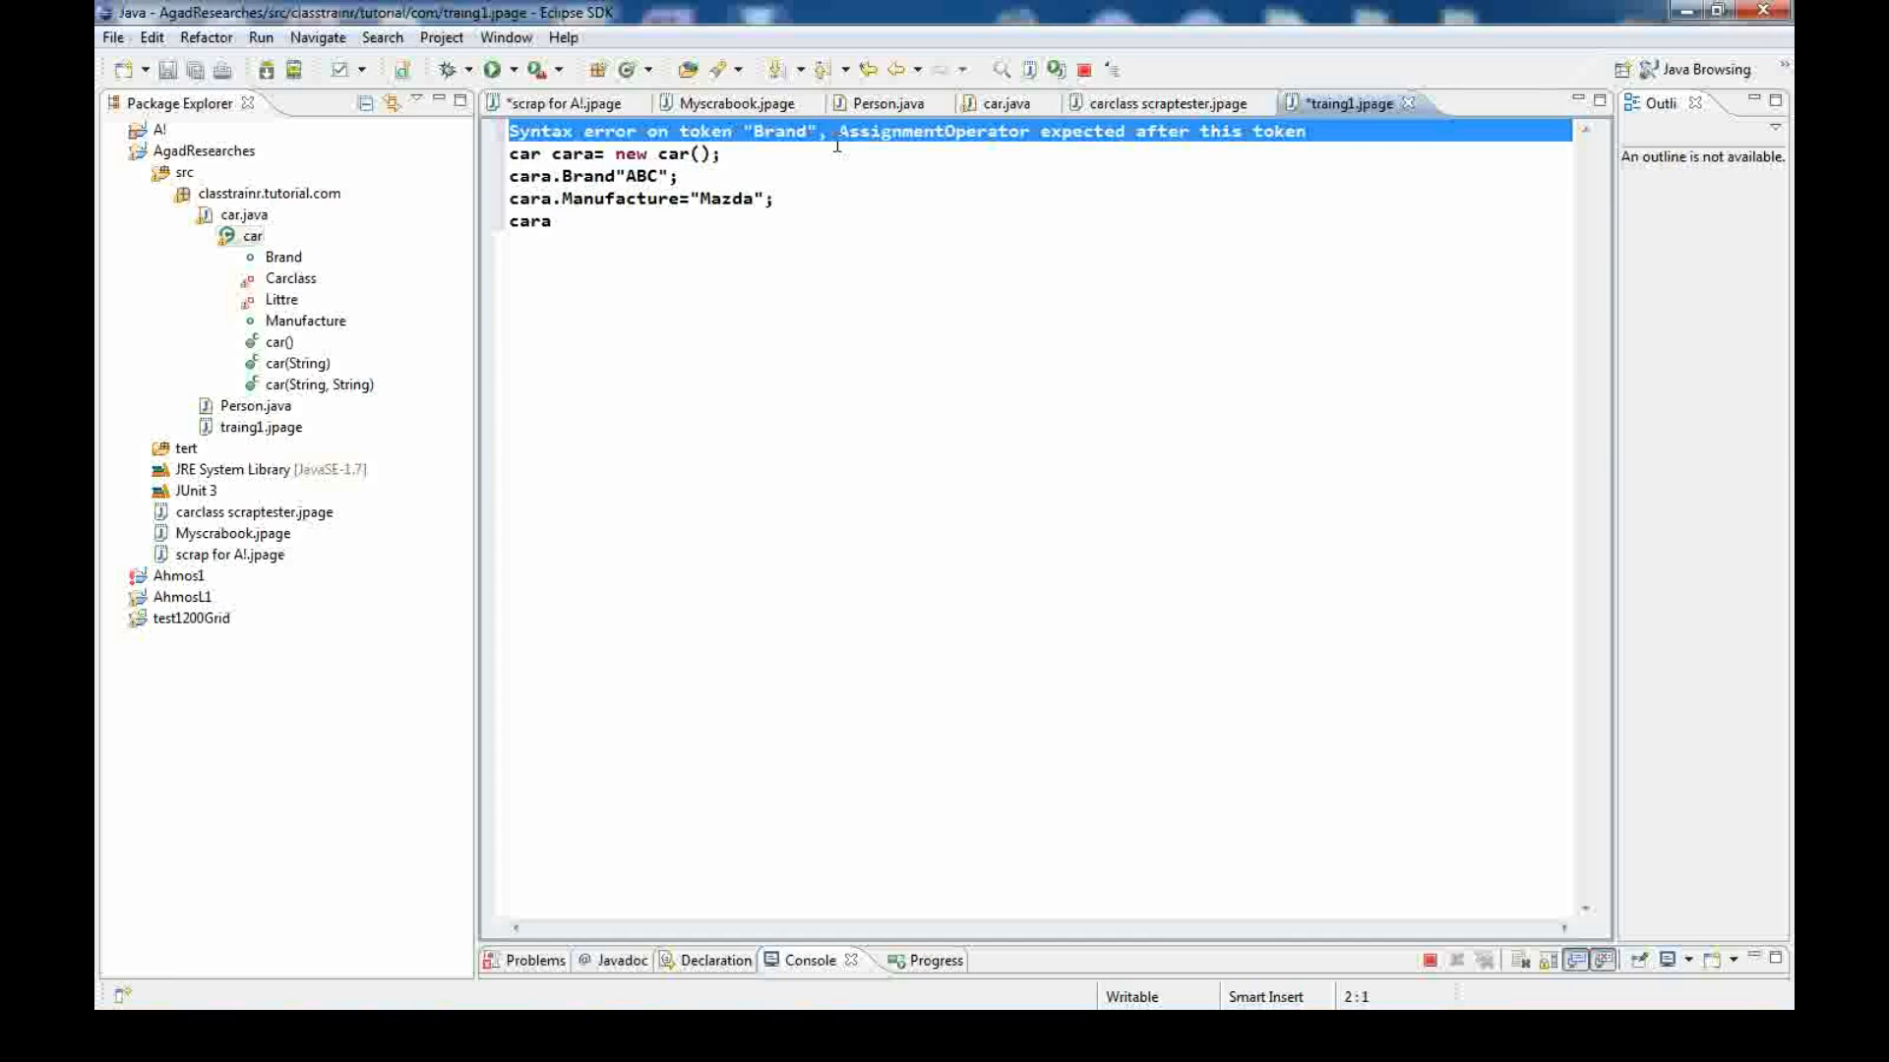
mouse_move(946, 134)
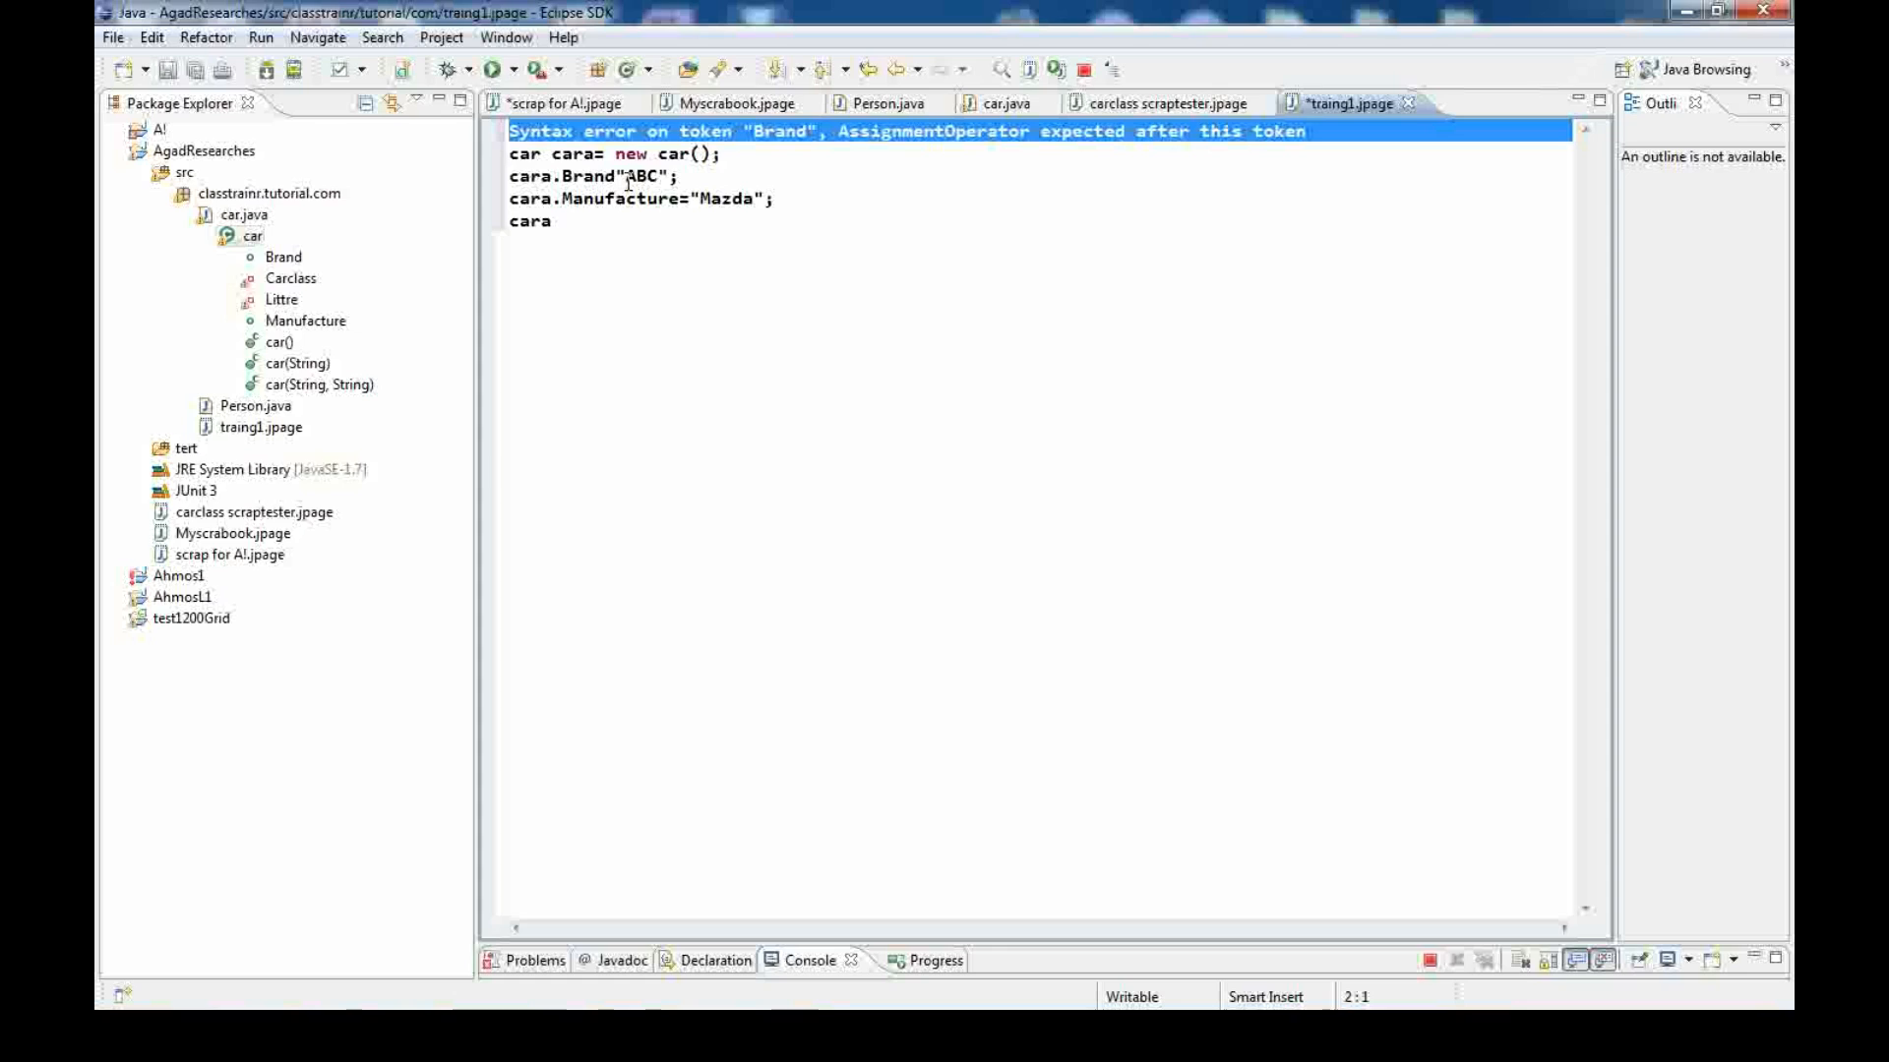
mouse_move(649, 161)
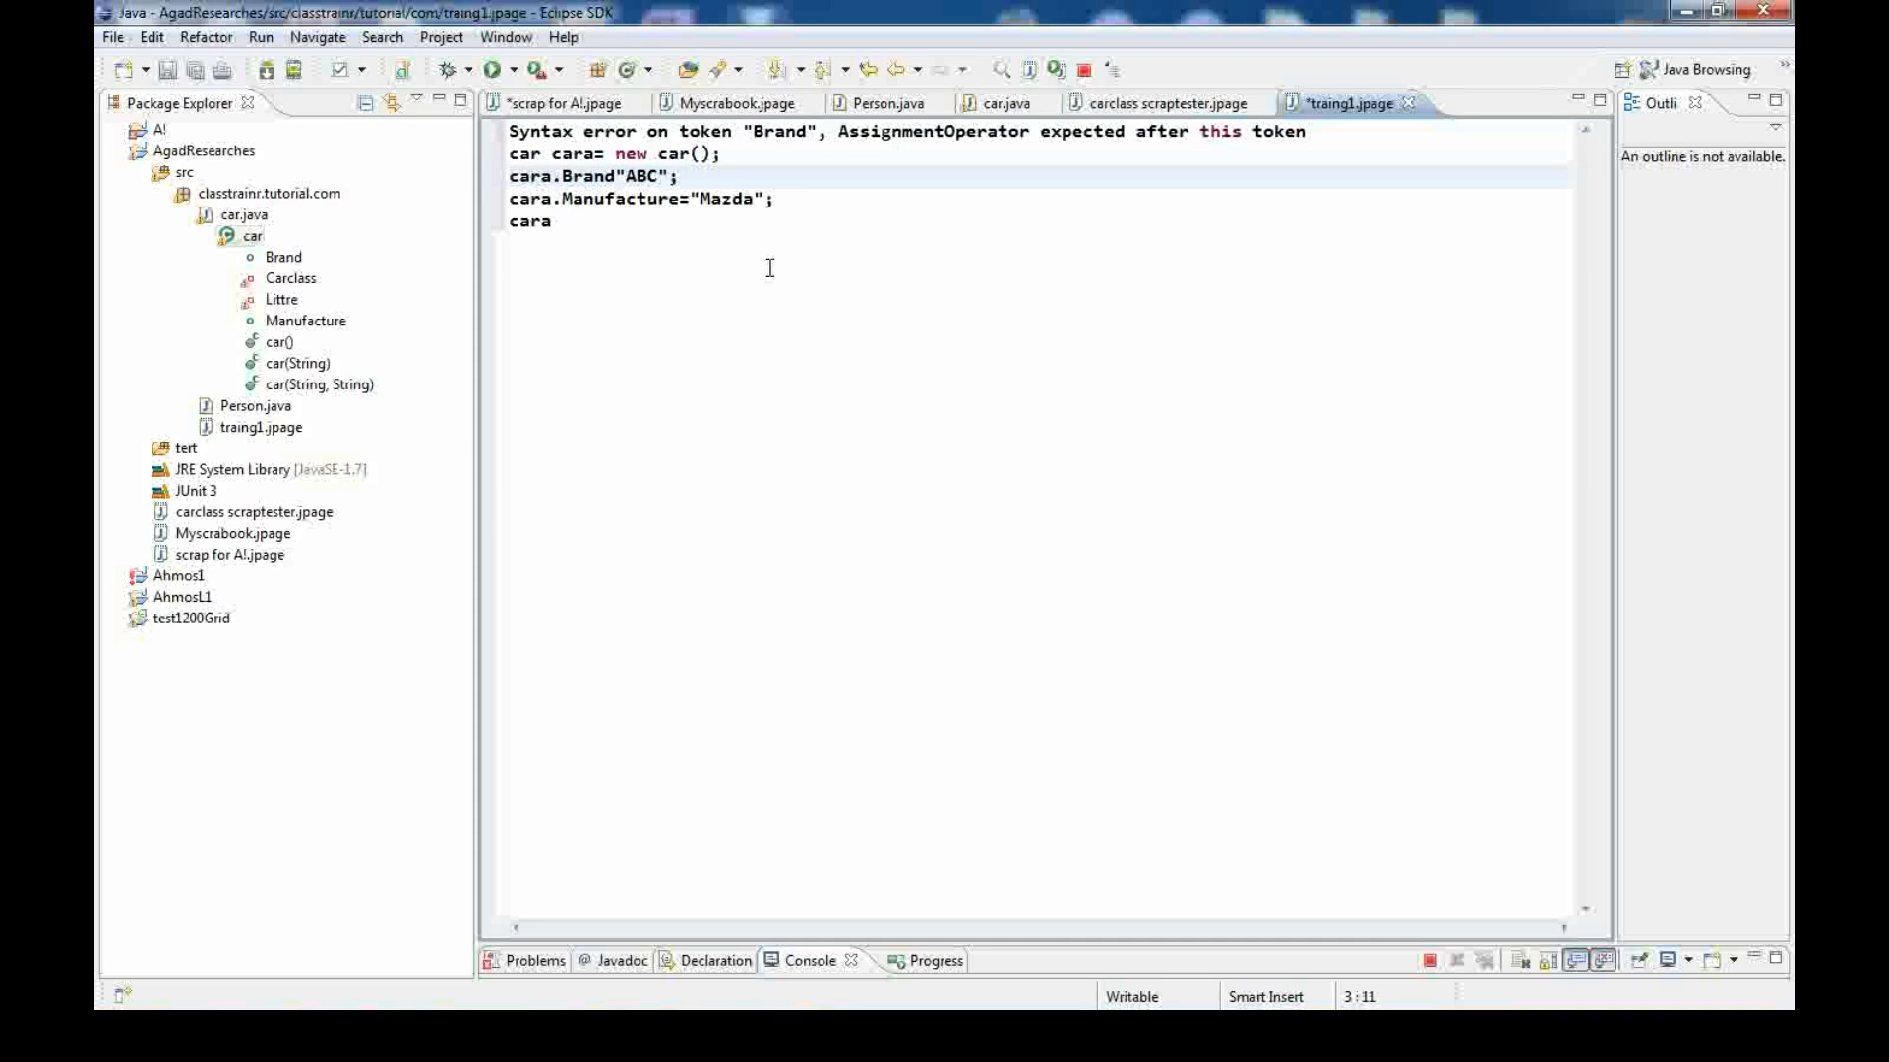
Insert the missing '=' in cara.Brand="ABC" so cara inspects with Littre 1500 and Manufacture Mazda
text(=)
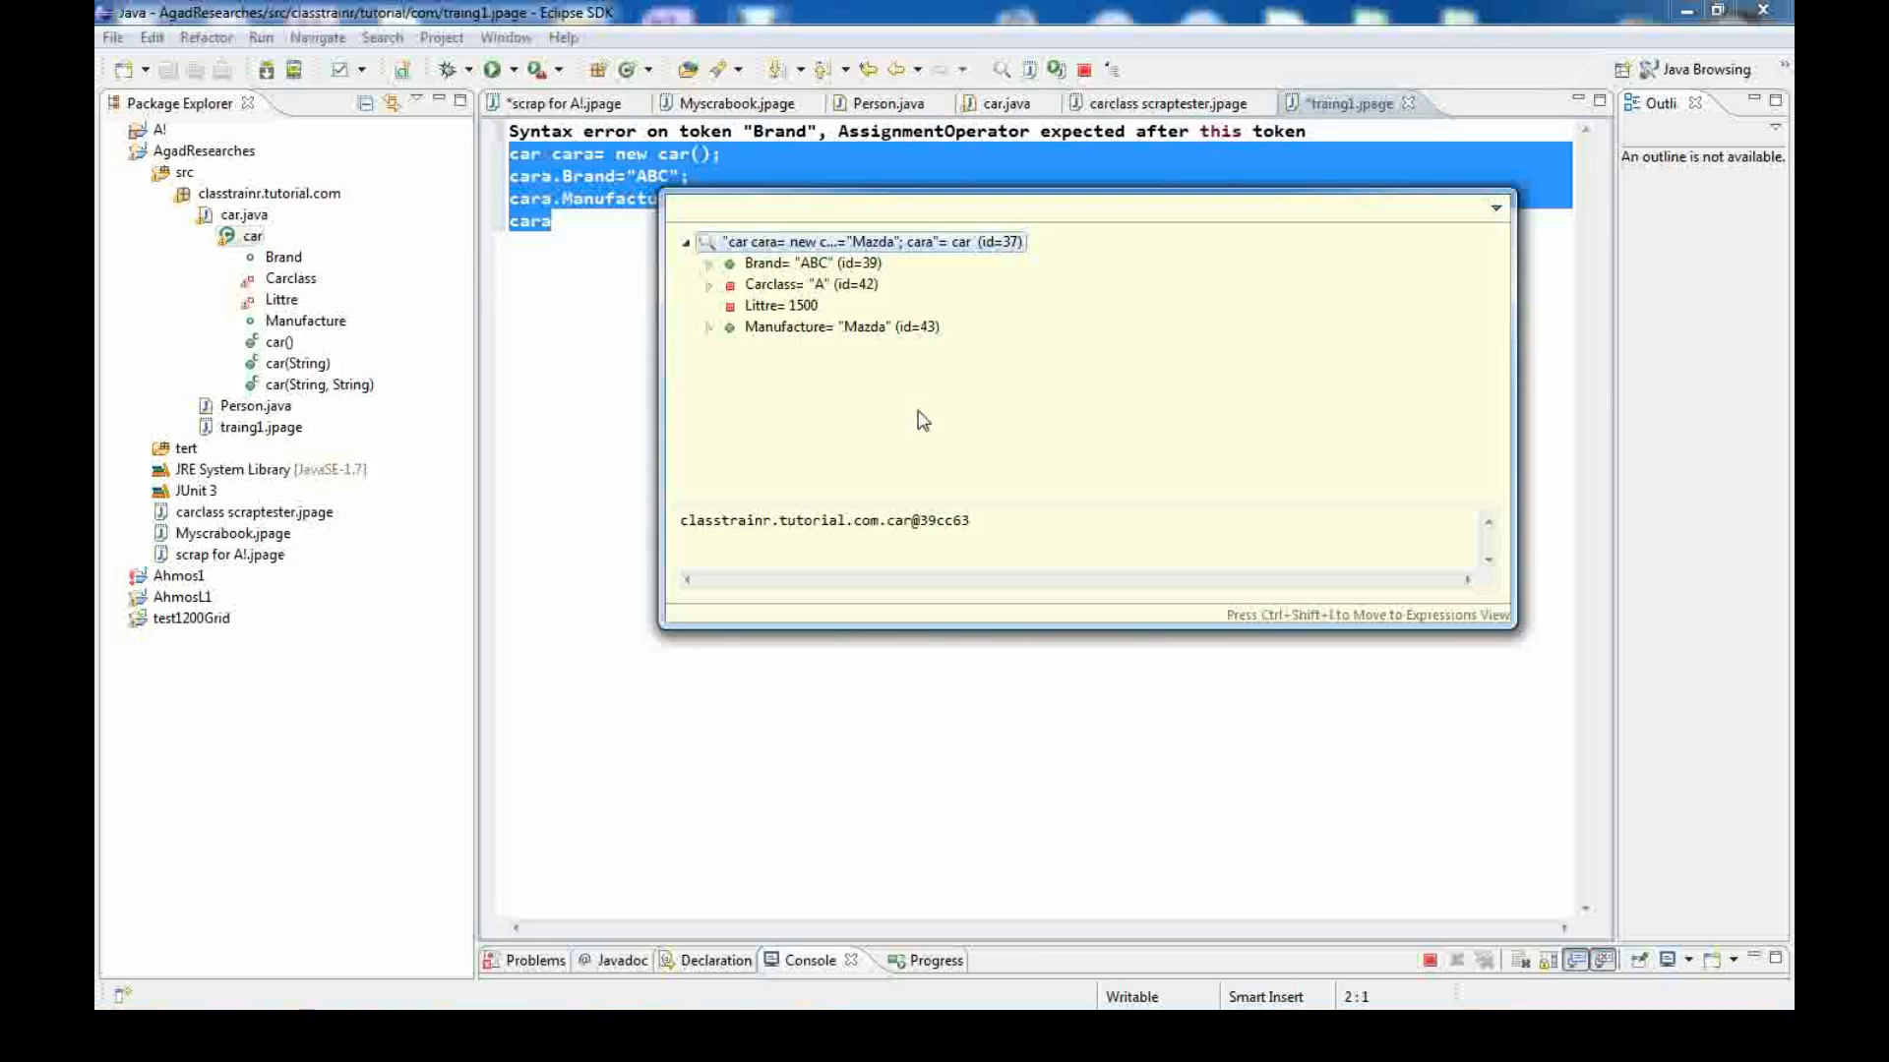
mouse_move(1030, 133)
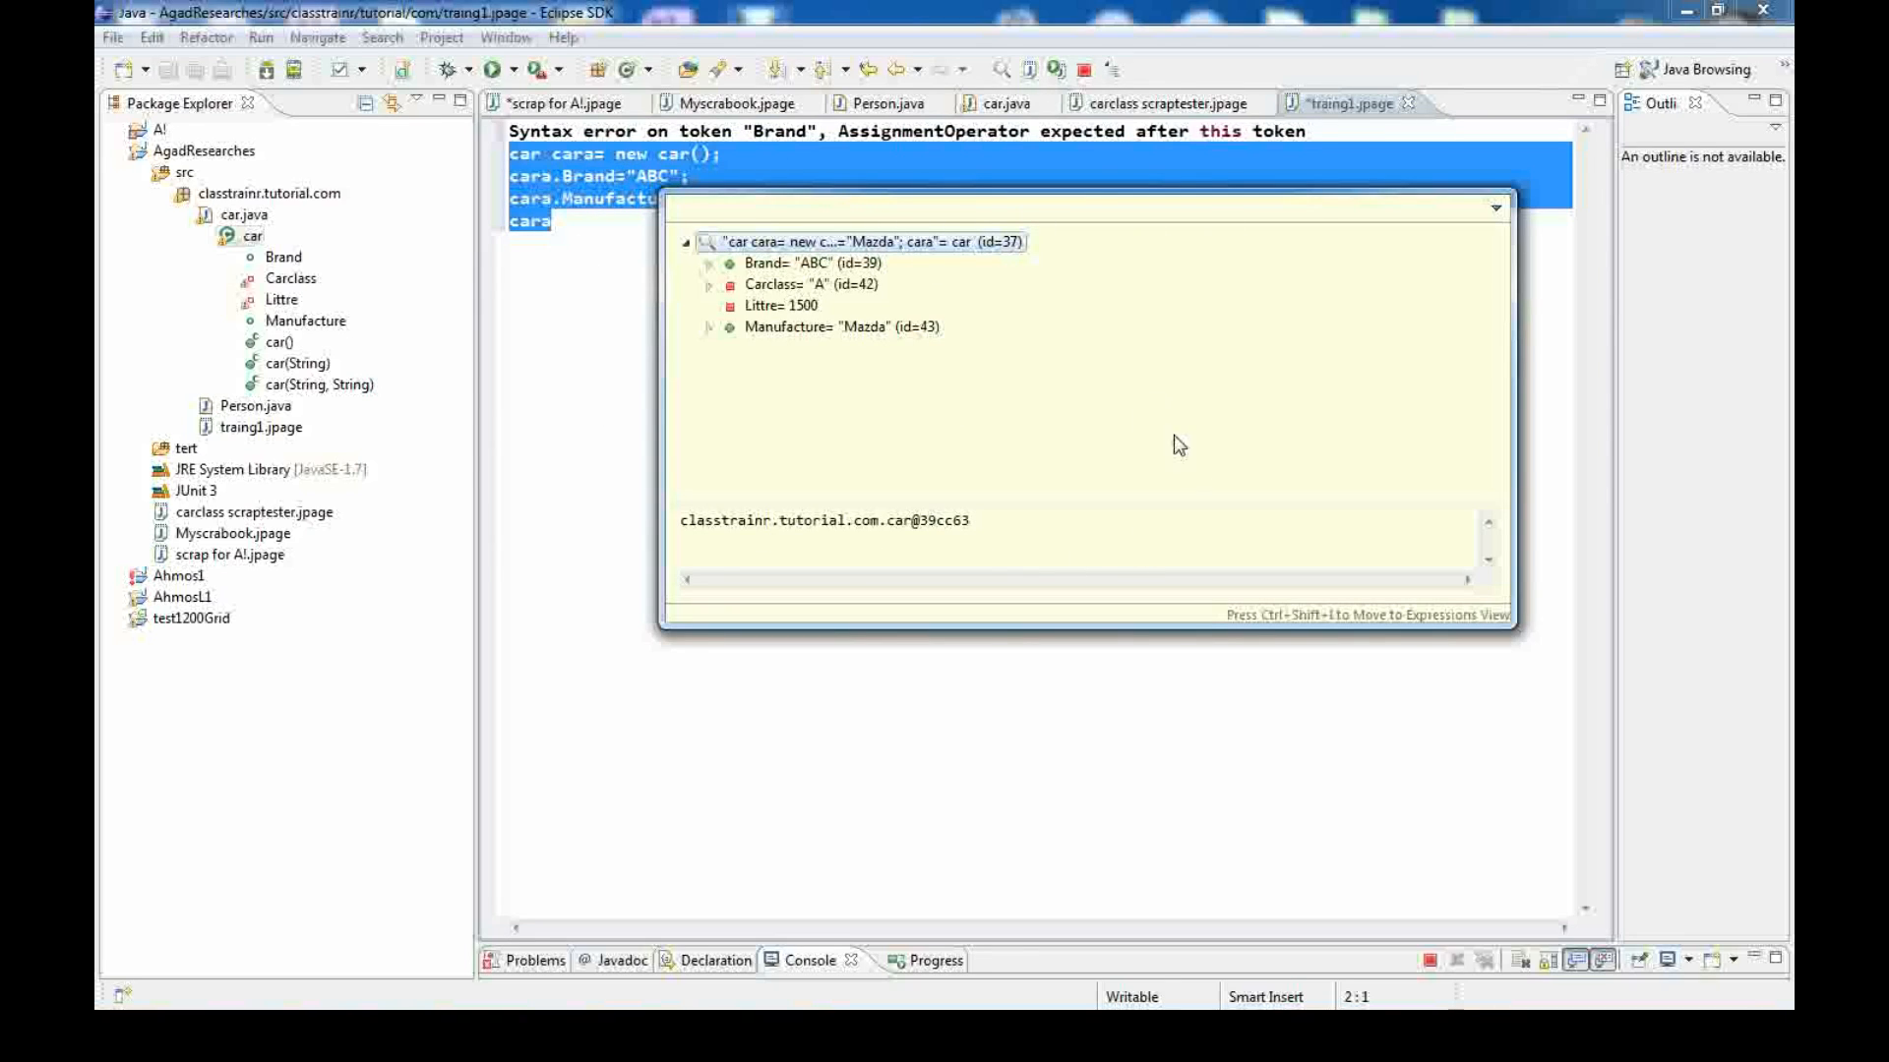
mouse_move(809, 287)
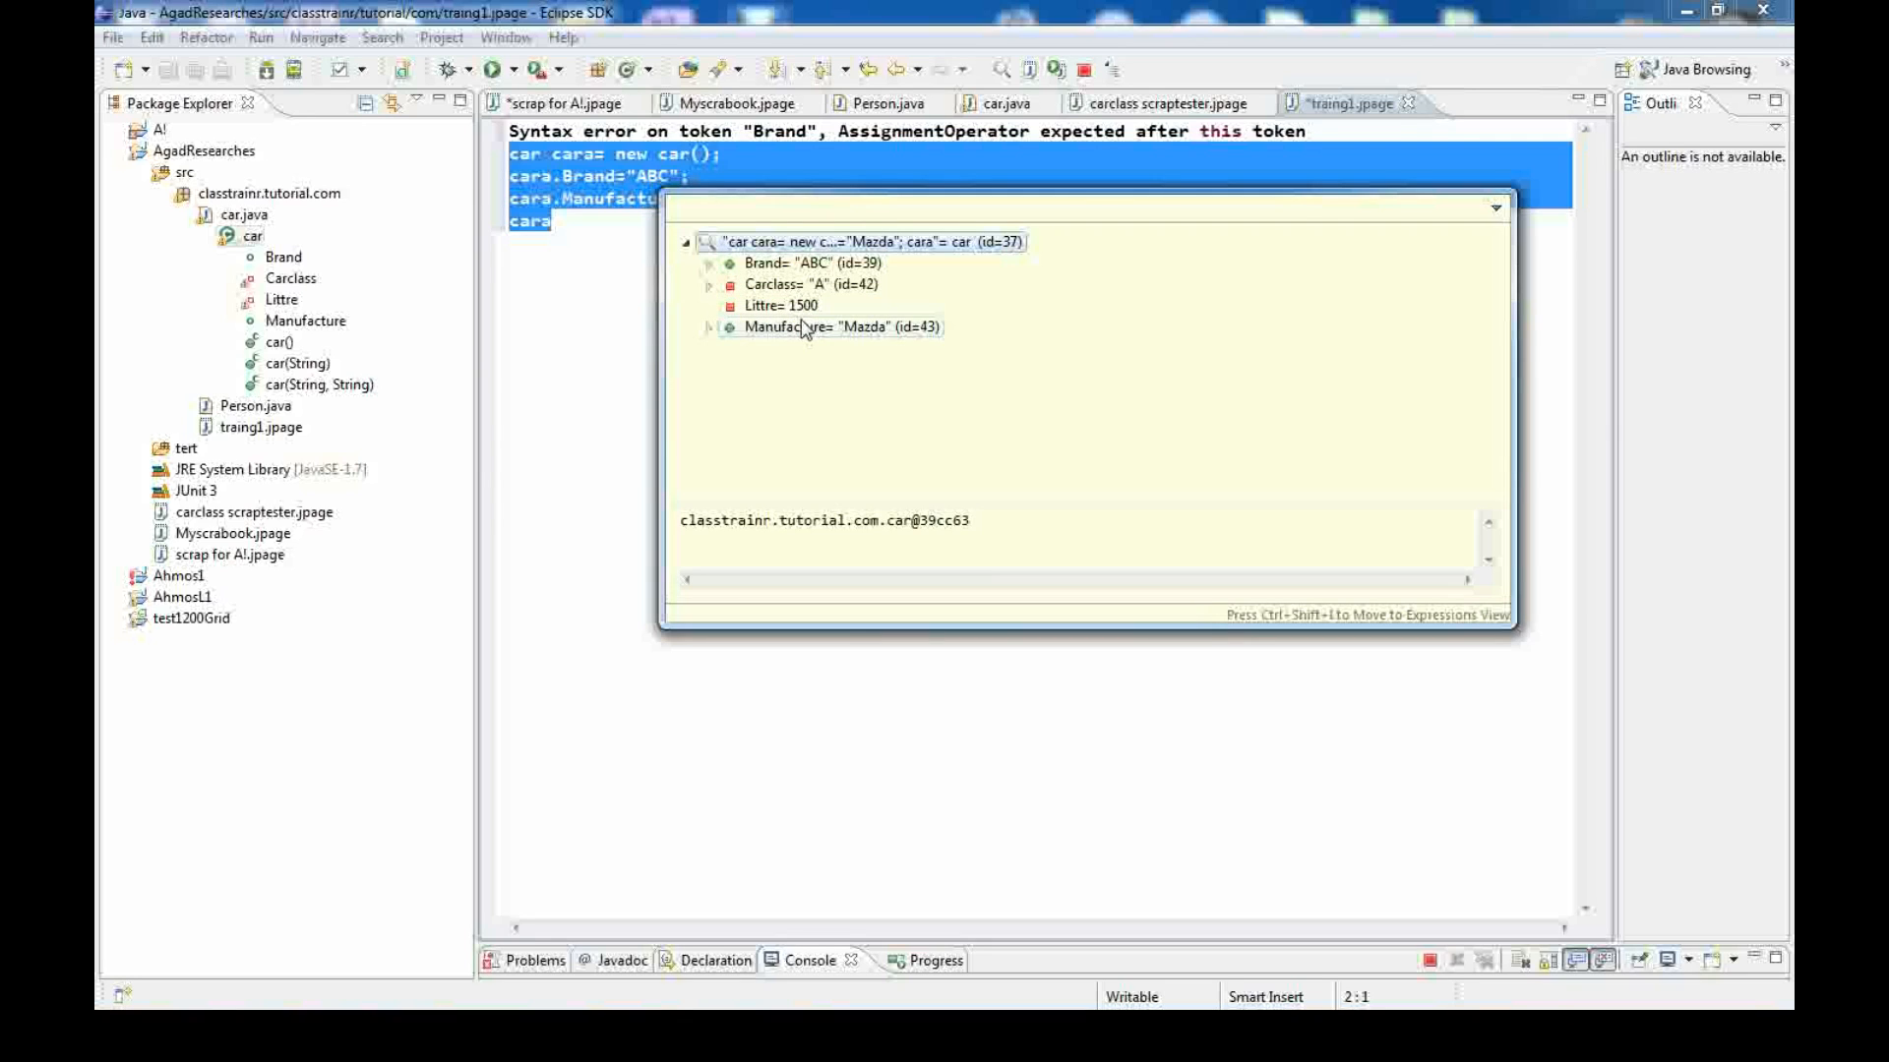
mouse_move(828, 333)
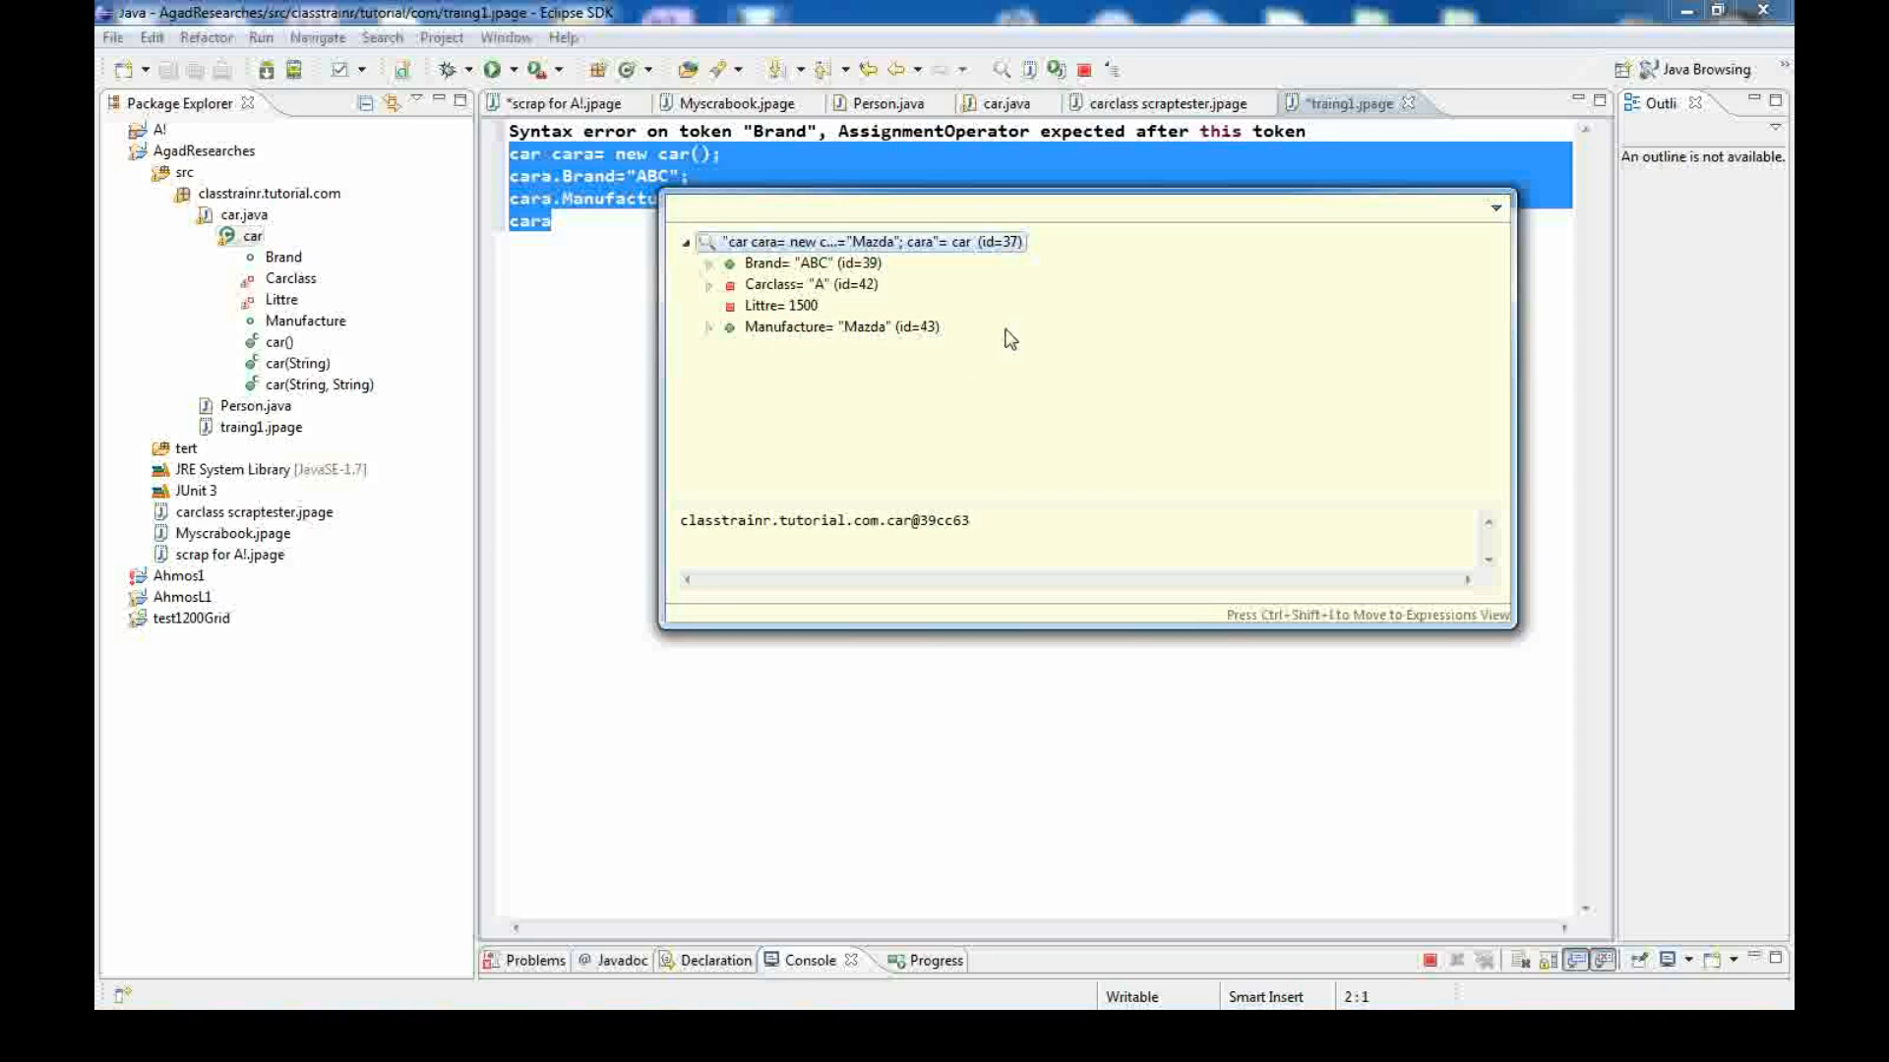
mouse_move(748, 224)
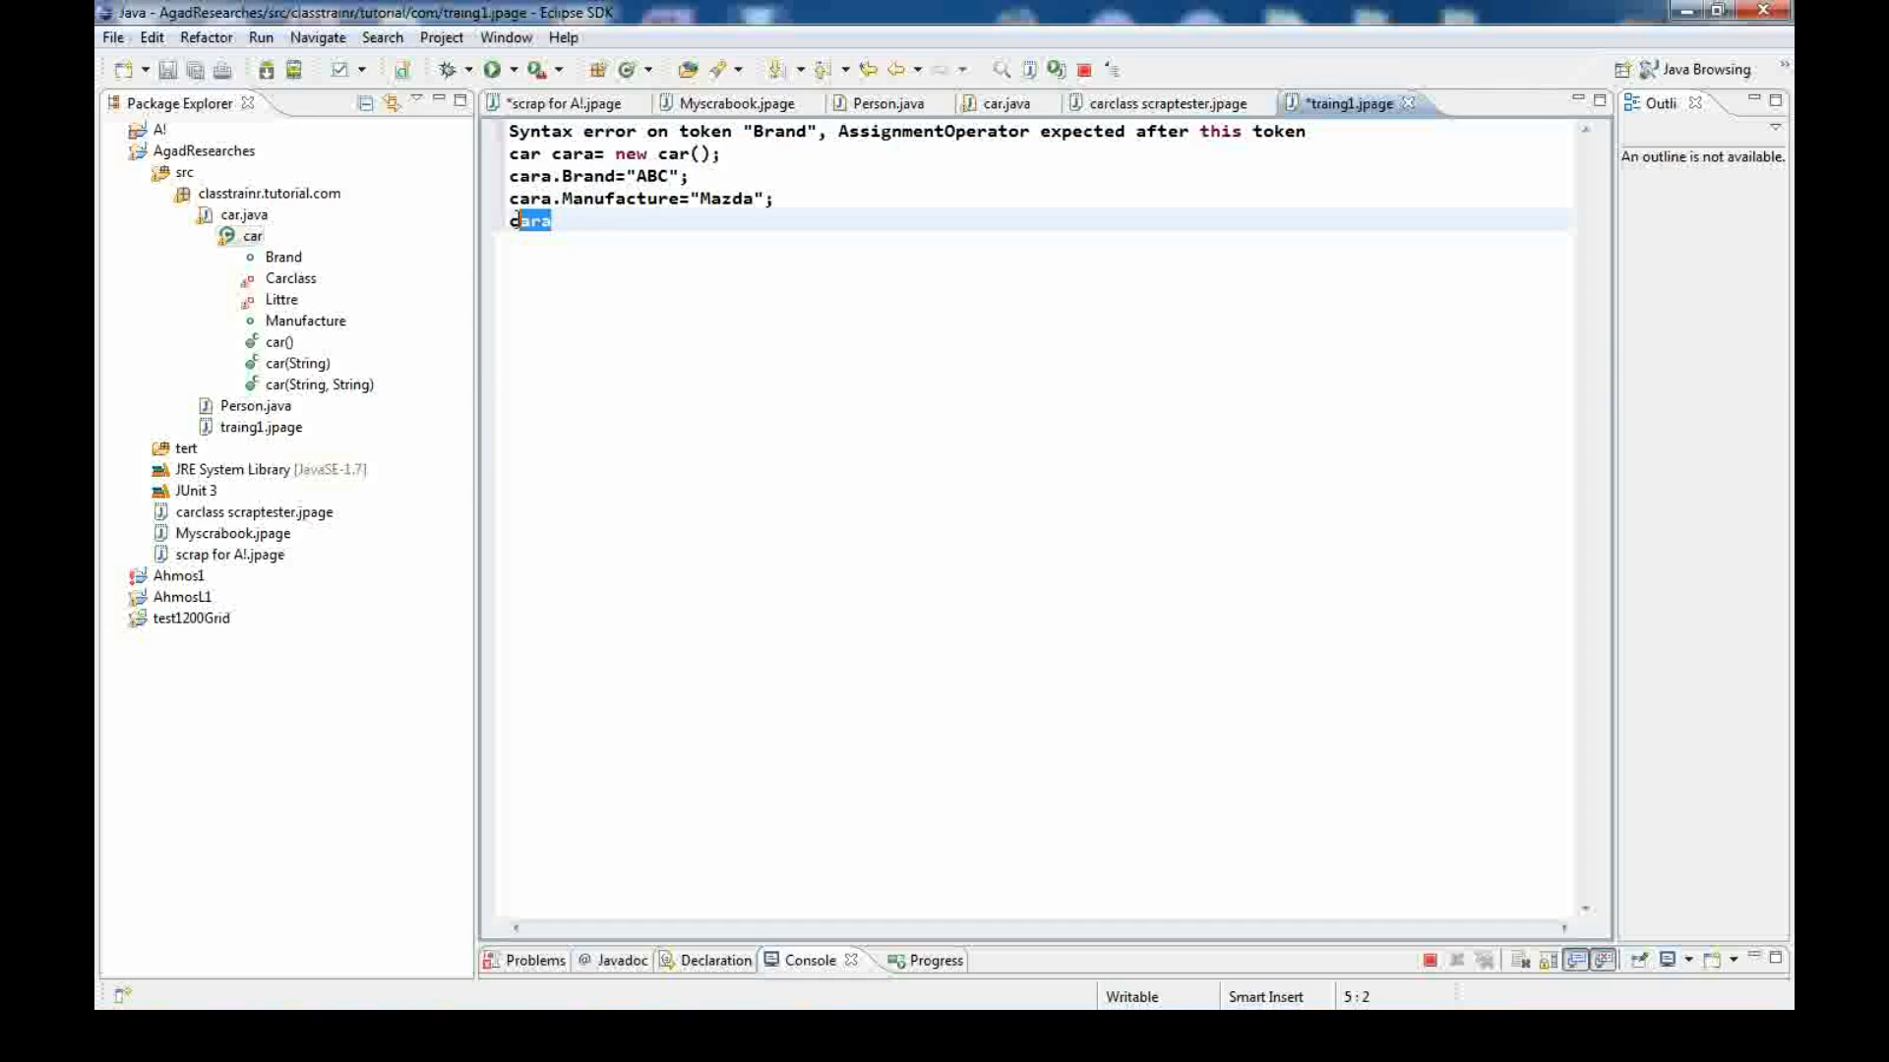
Rerun the whole snippet, getting a second Brand error, then restore '=' after cara.Brand
key(ctrl+a)
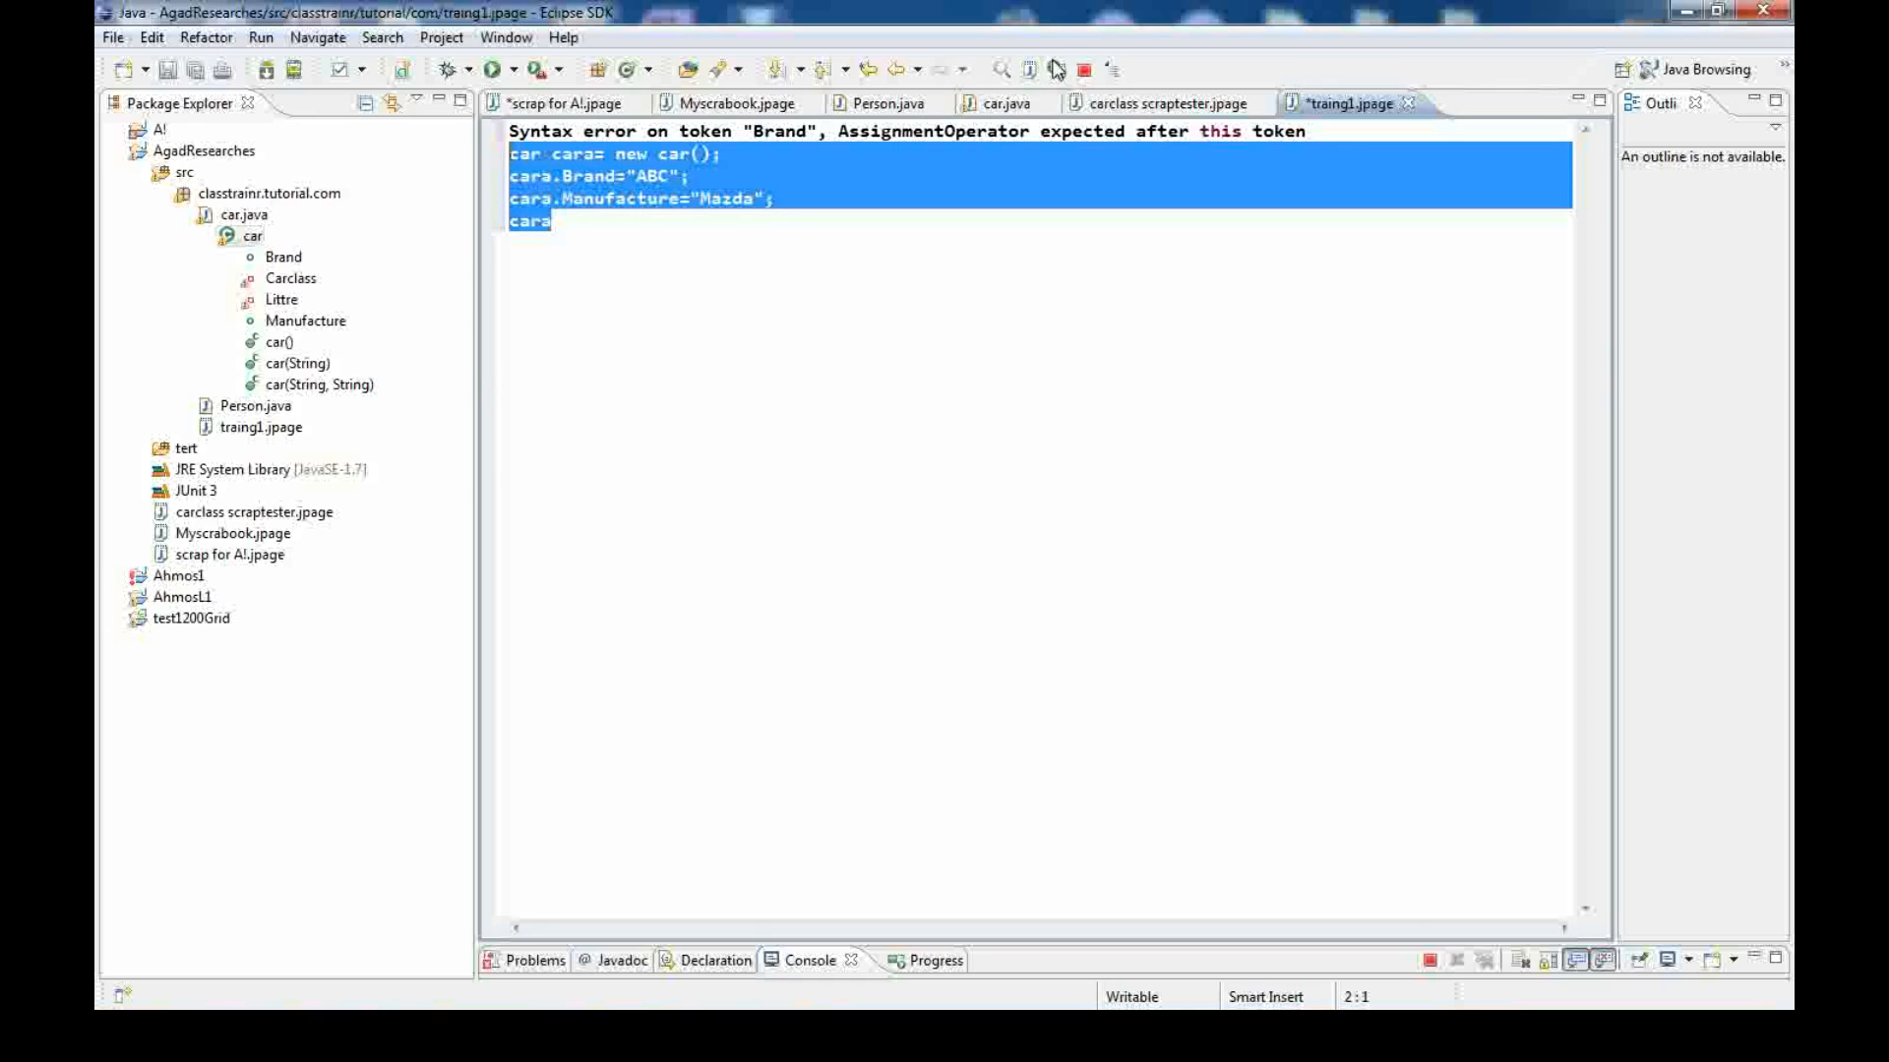
mouse_move(1057, 69)
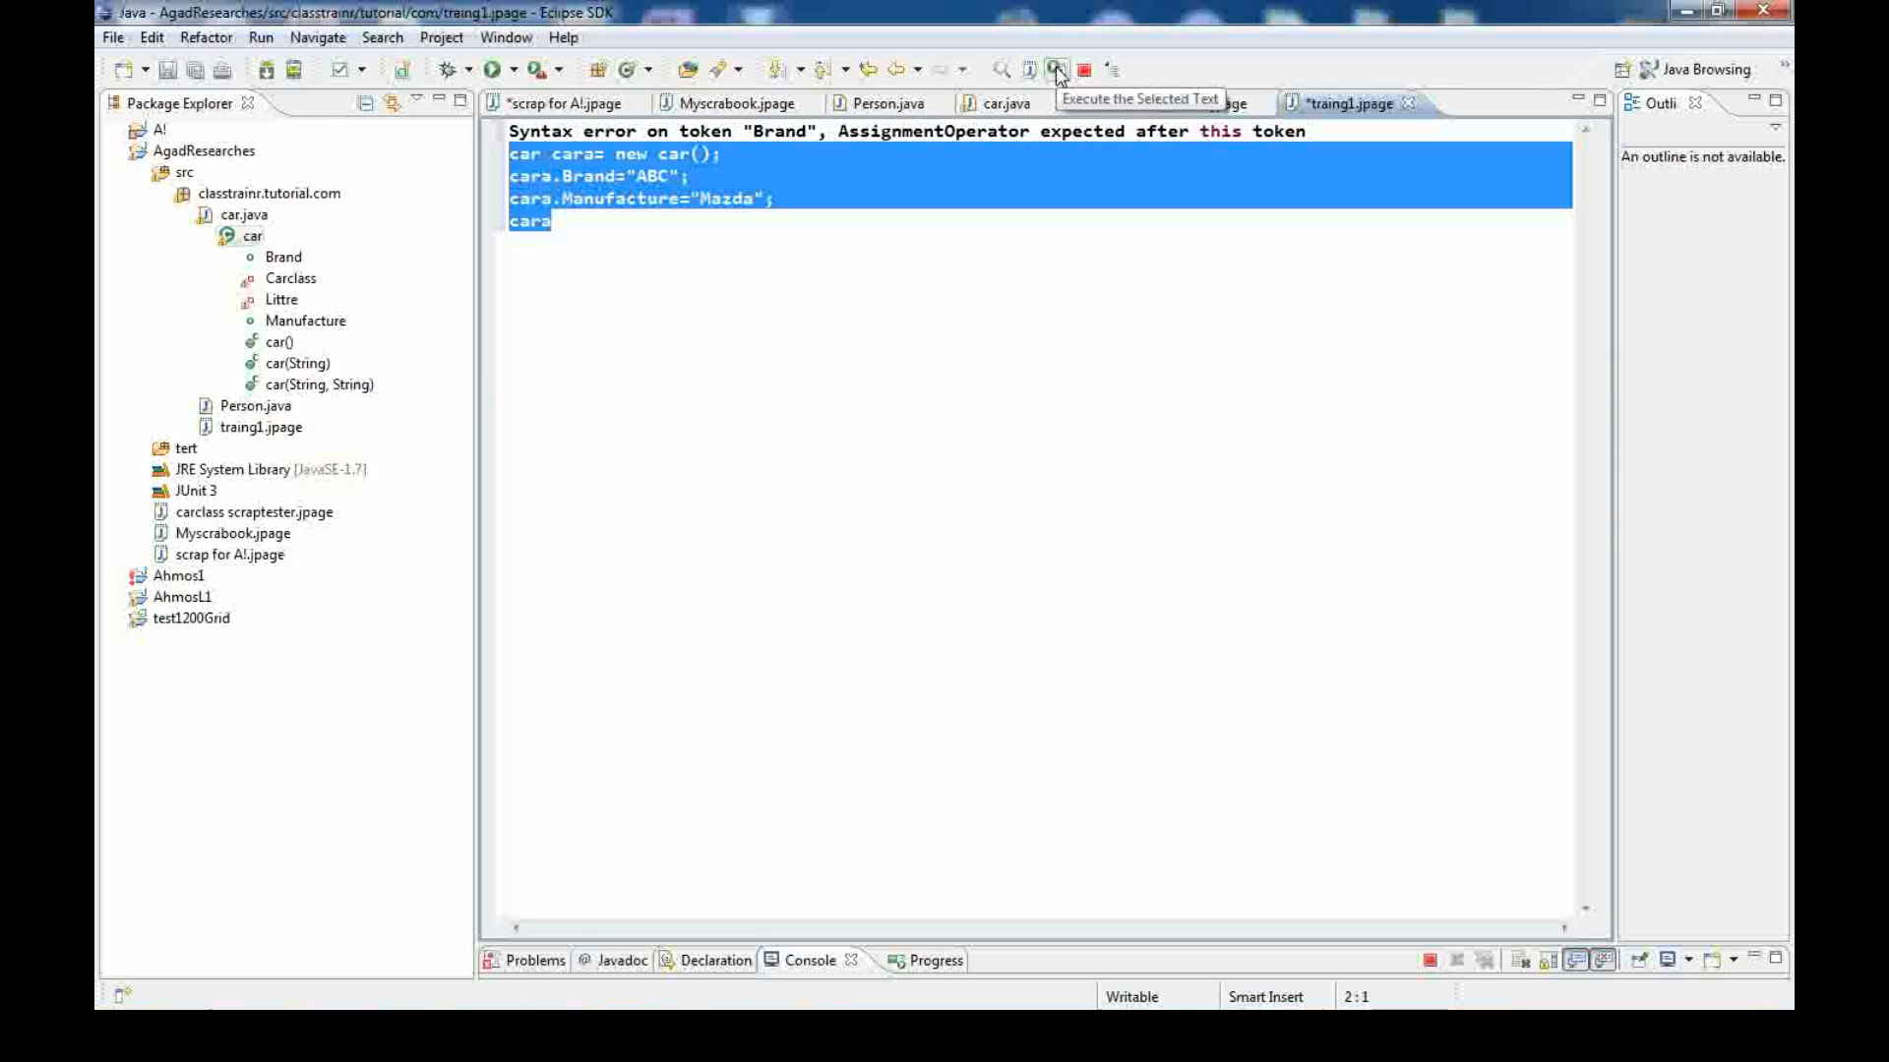
mouse_move(1001, 71)
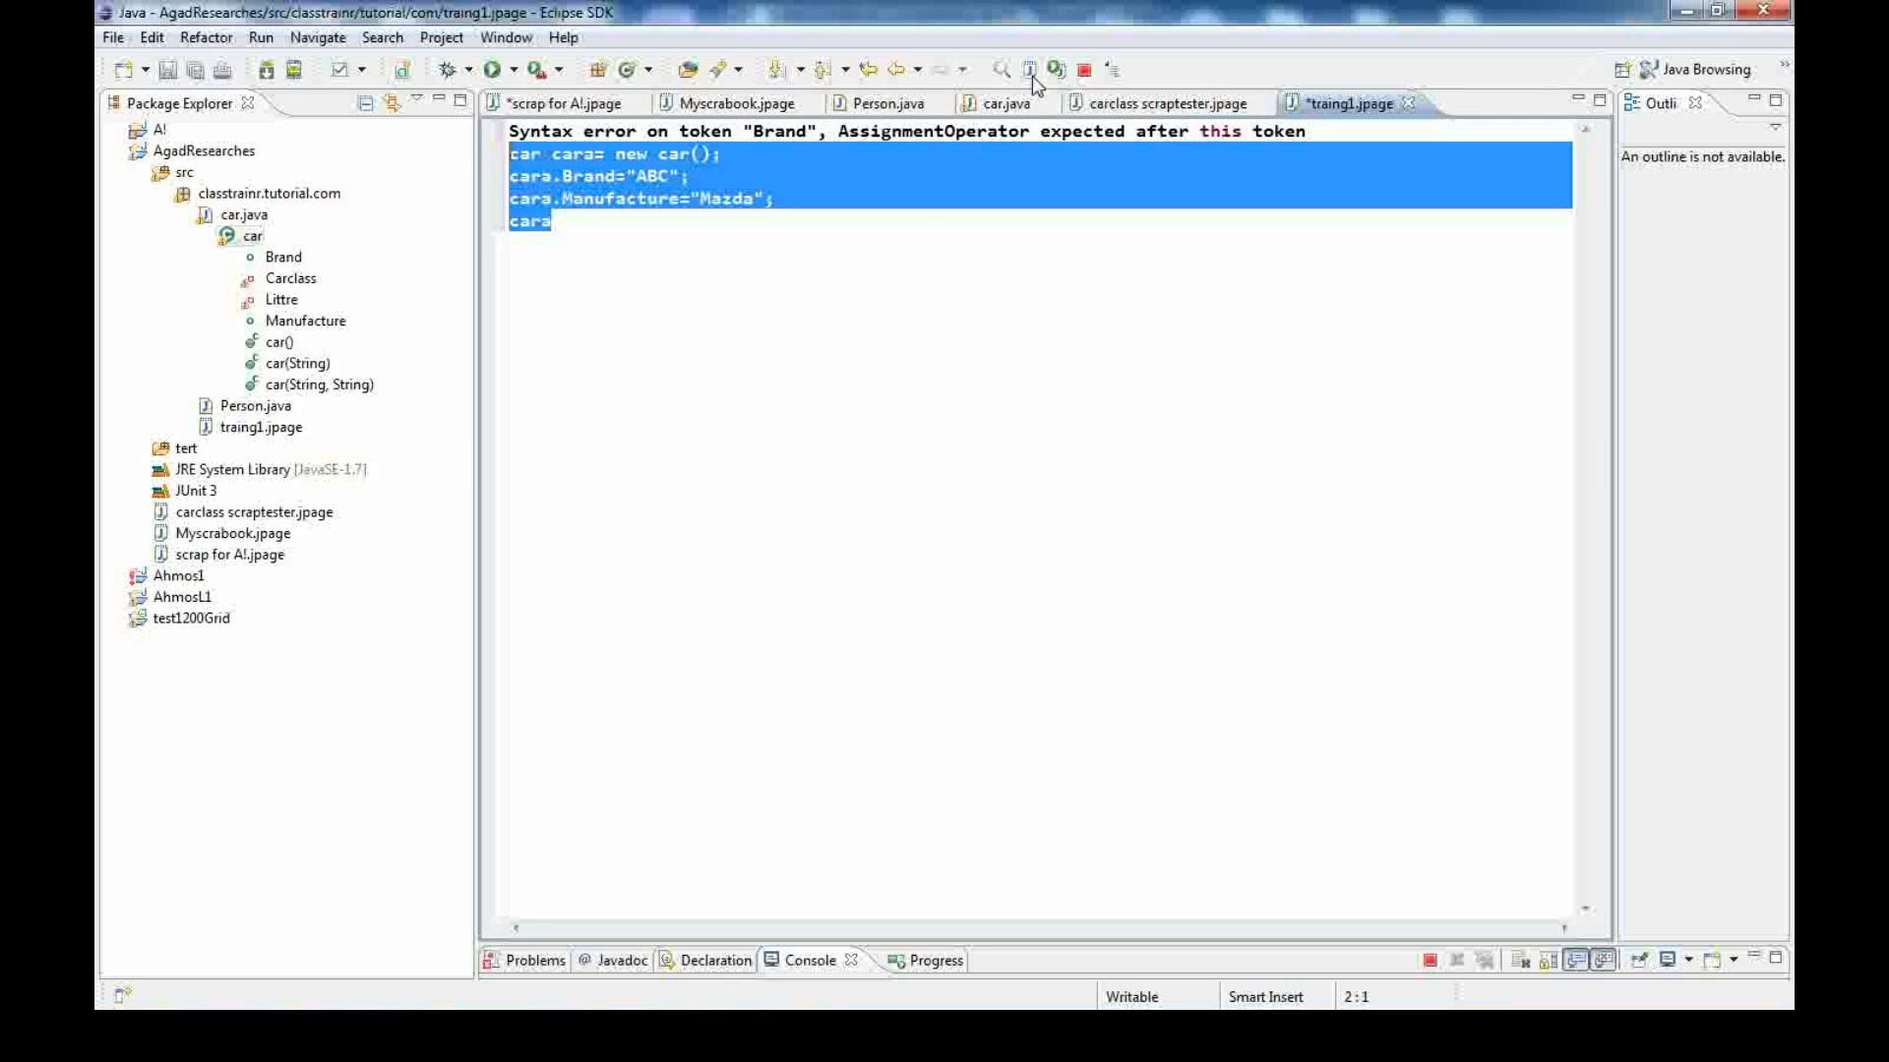
mouse_move(1052, 102)
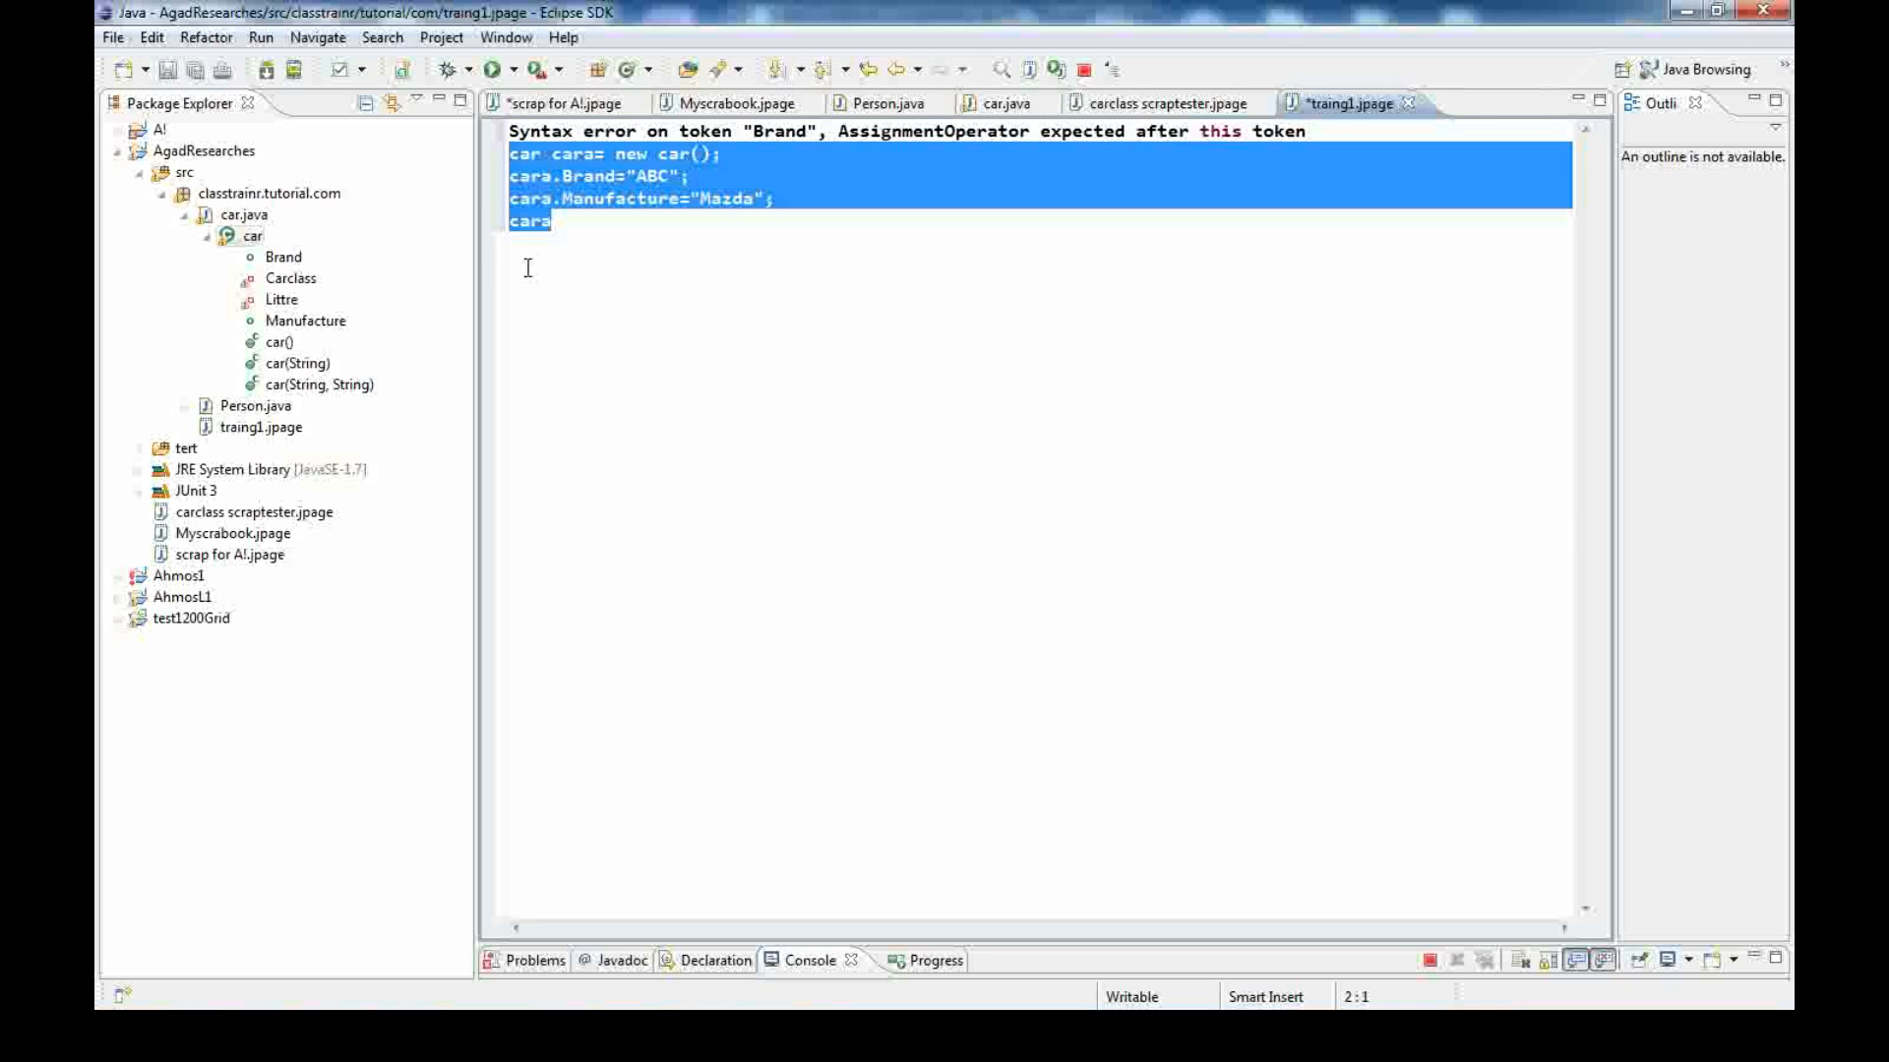
click(679, 236)
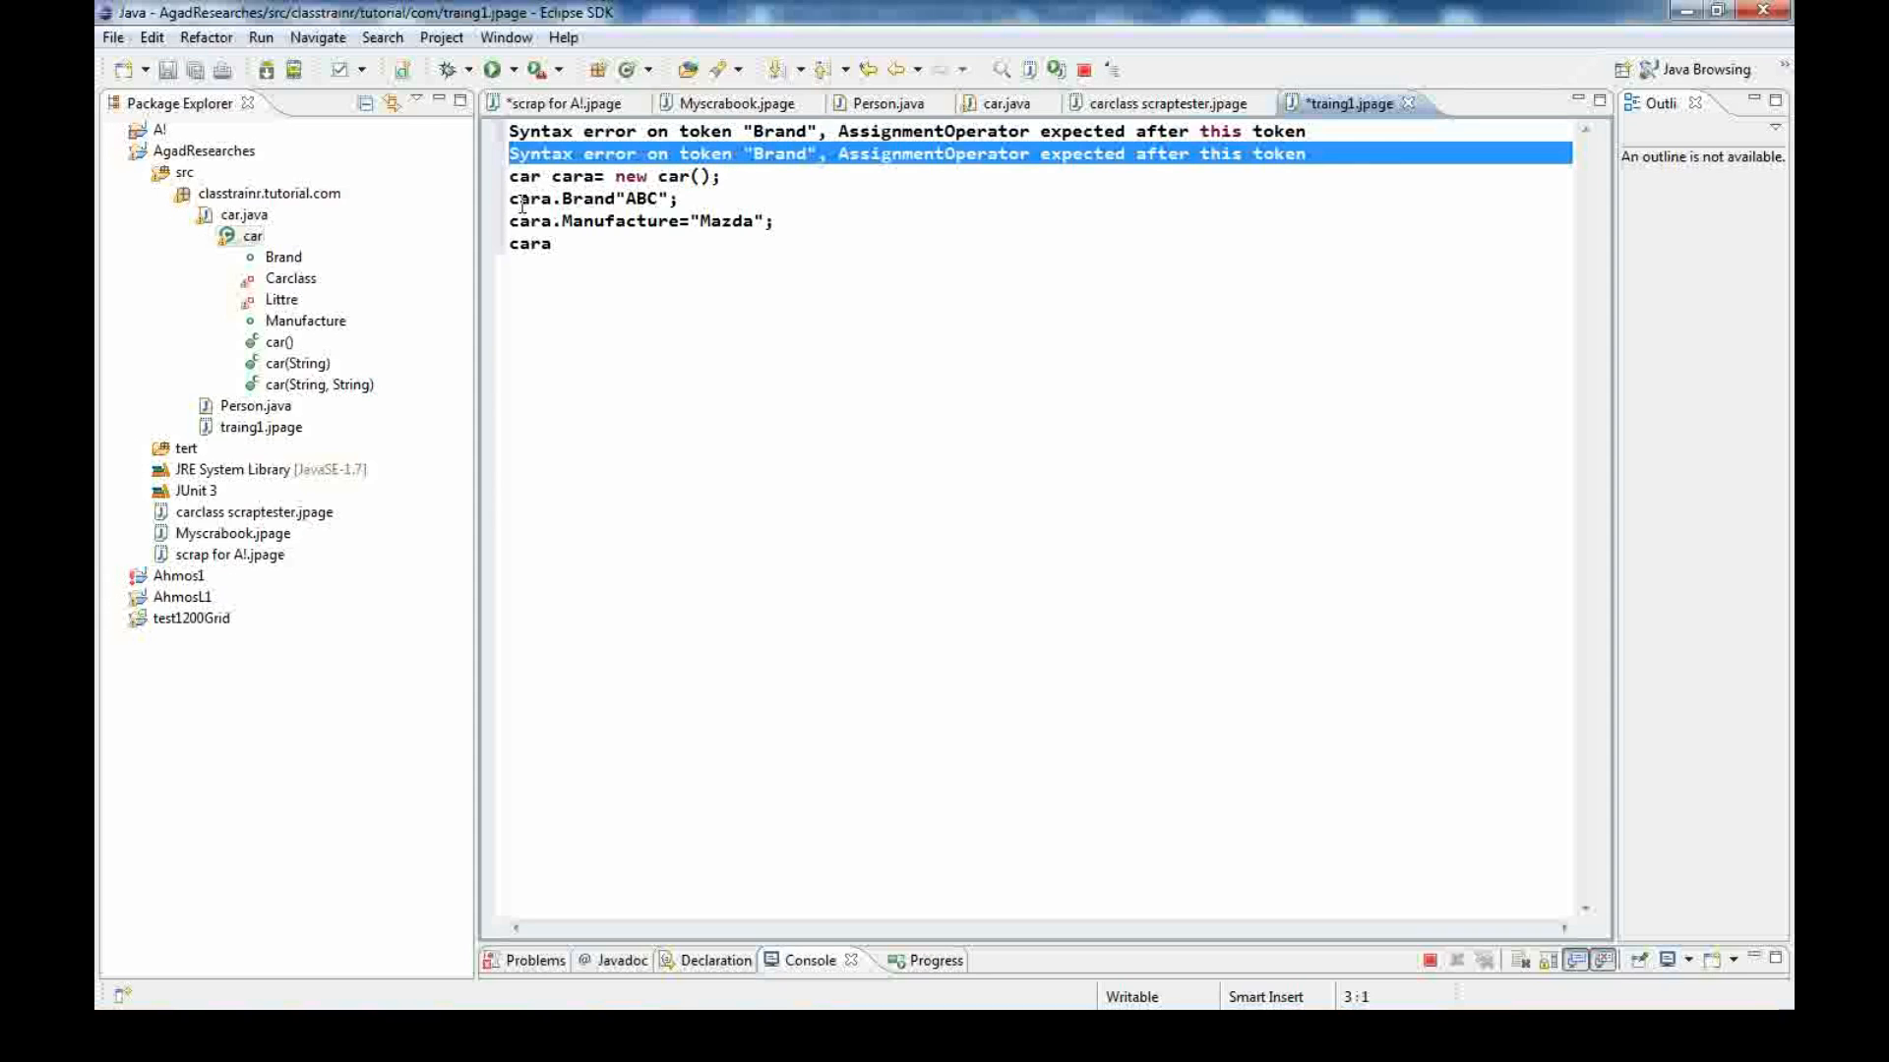
click(618, 199)
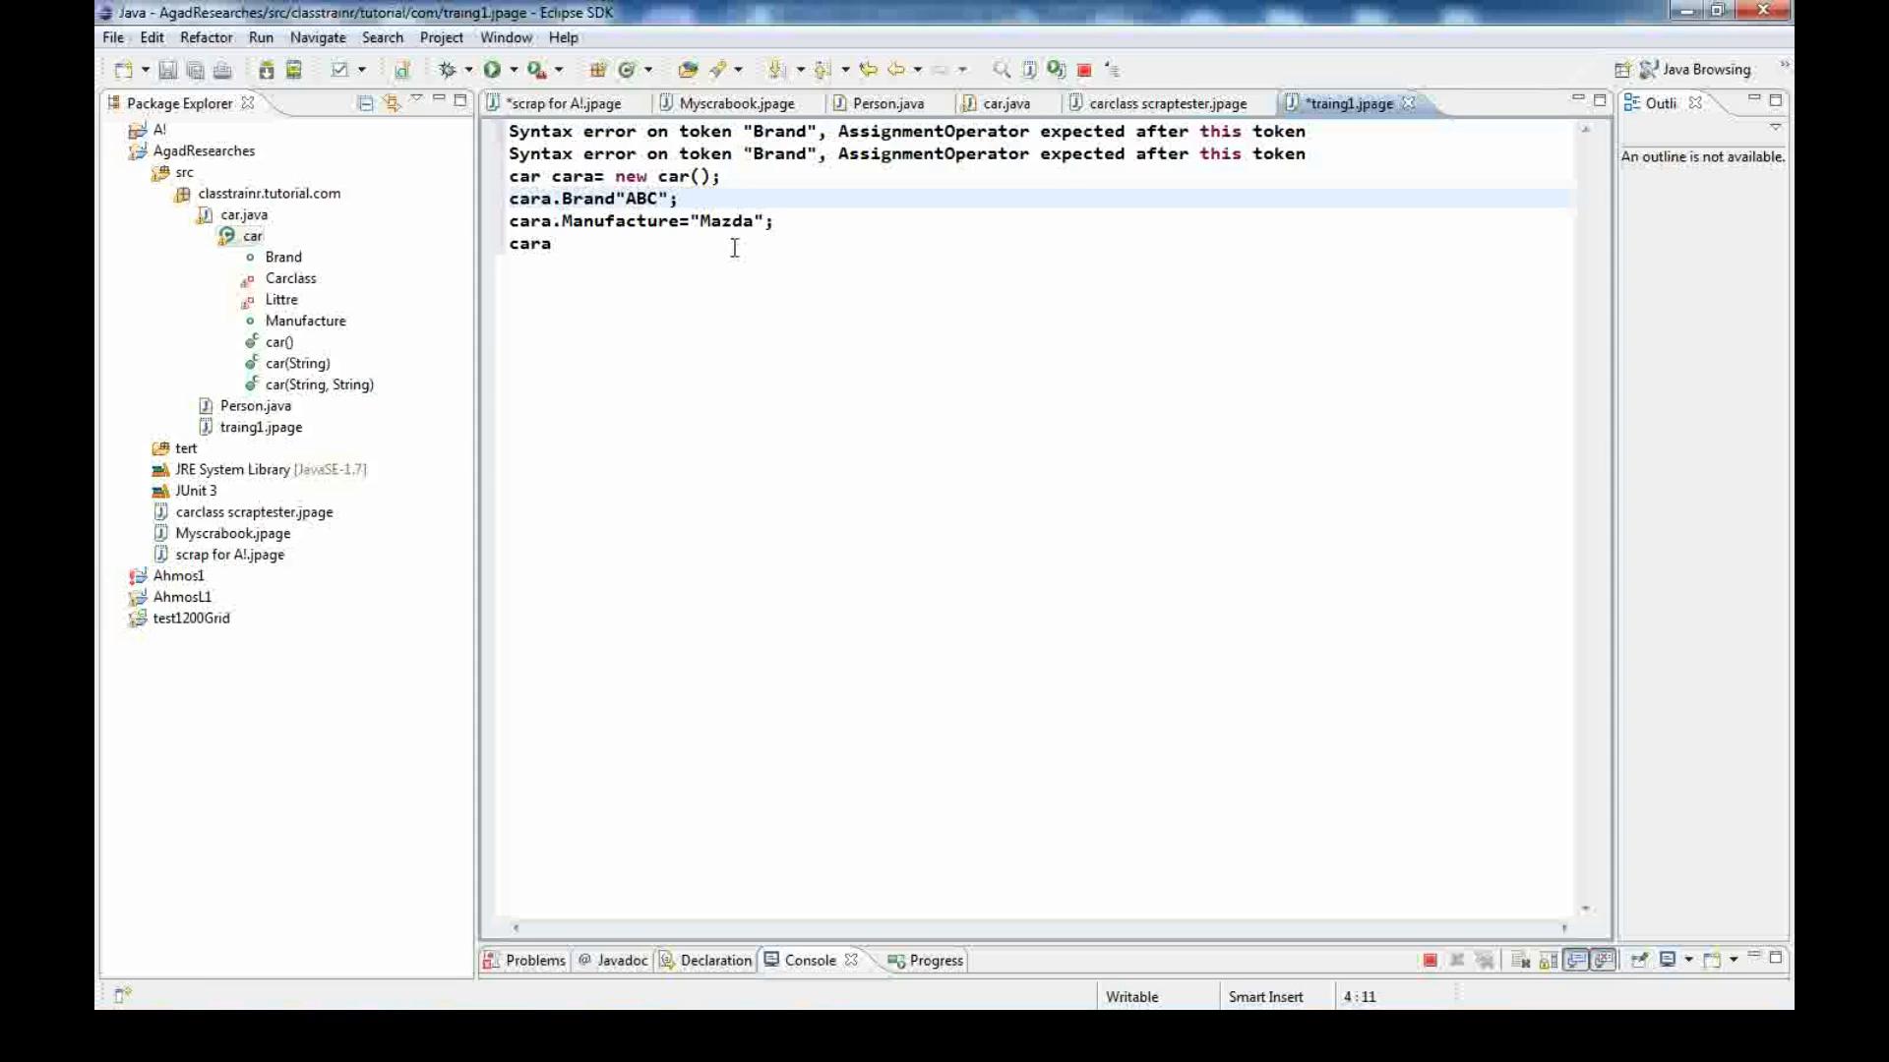
text(=)
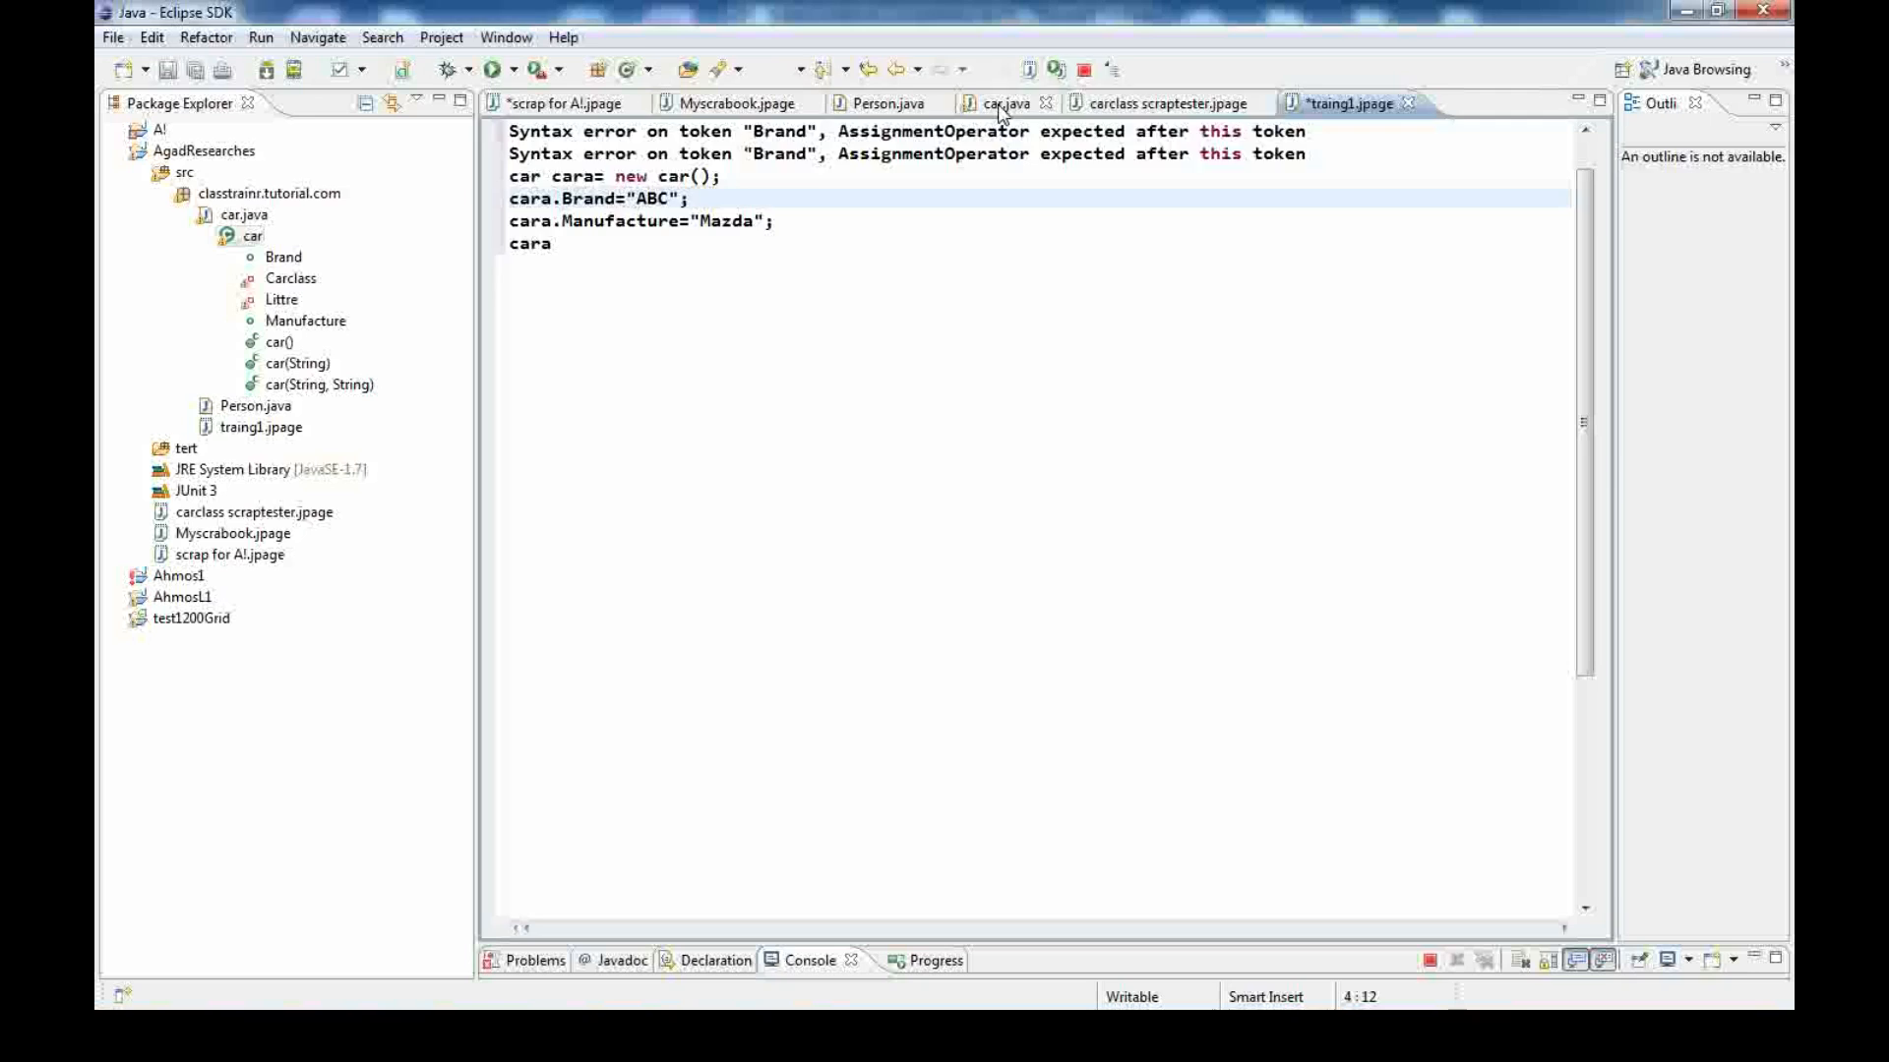
click(1160, 102)
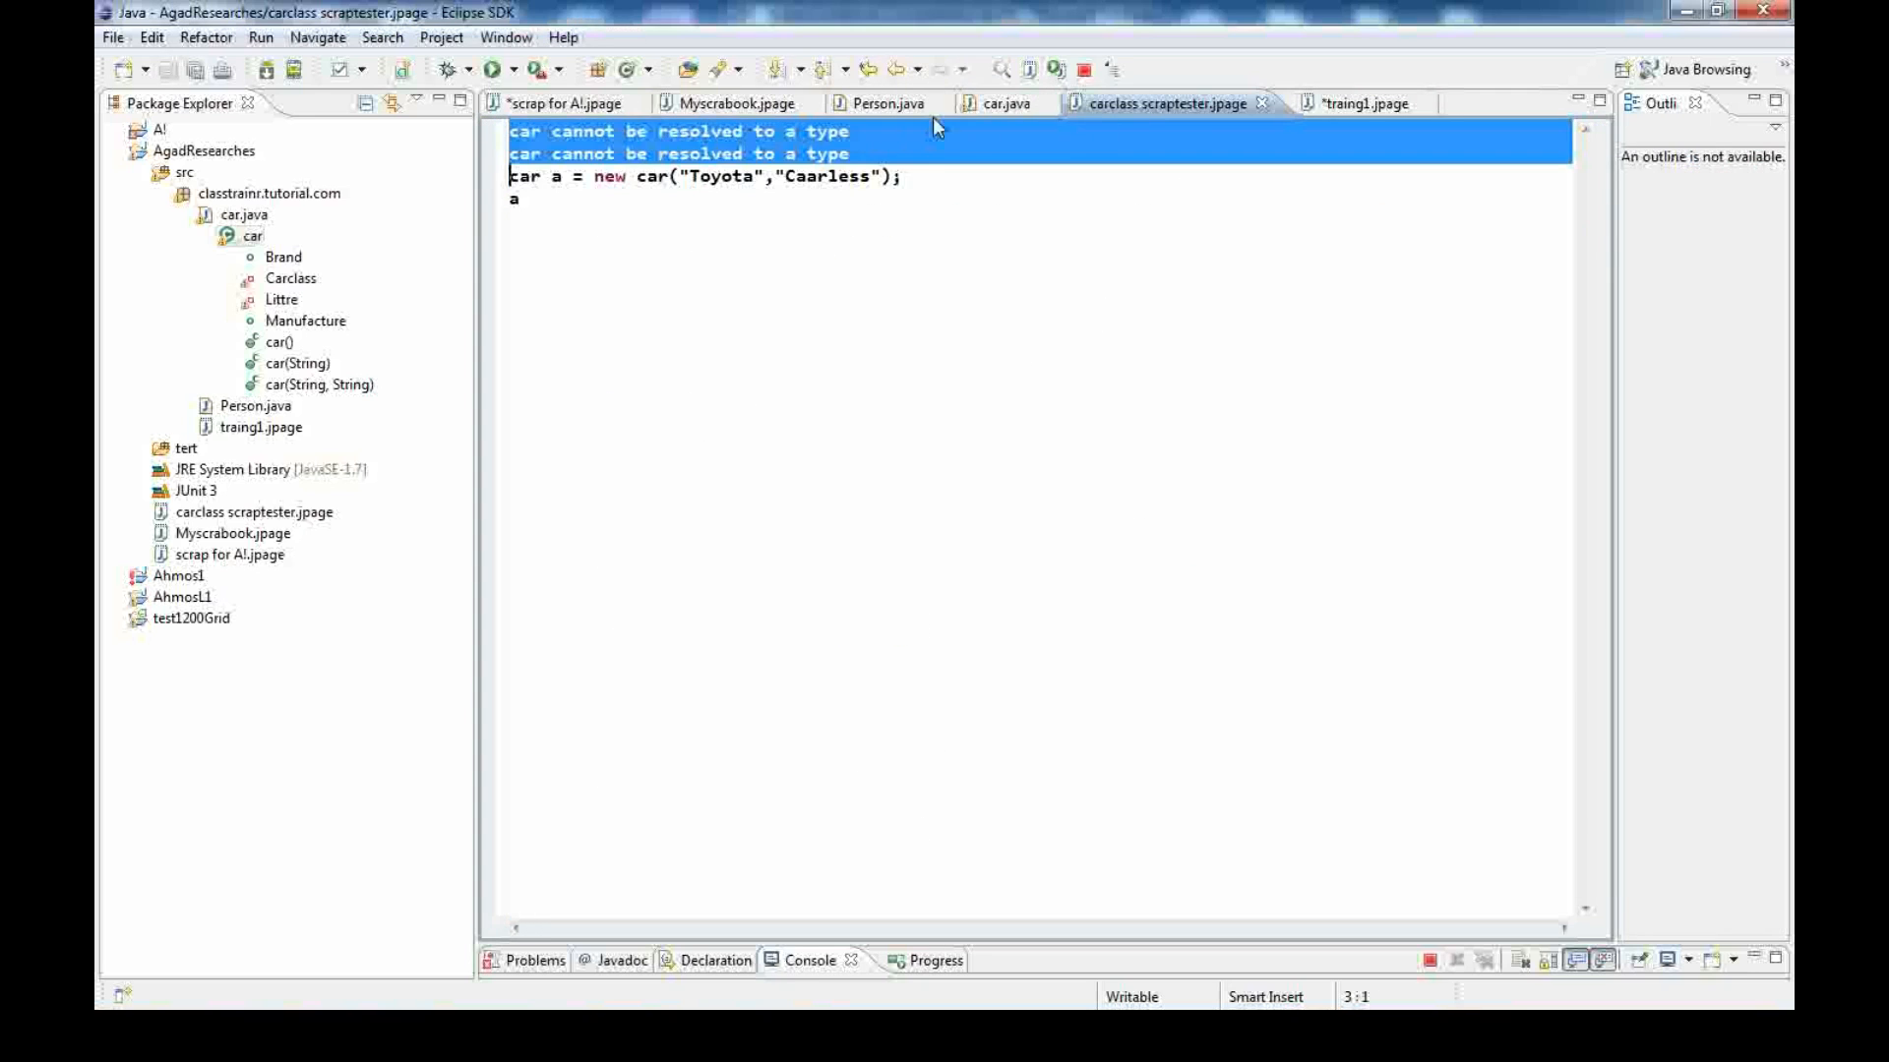
click(525, 201)
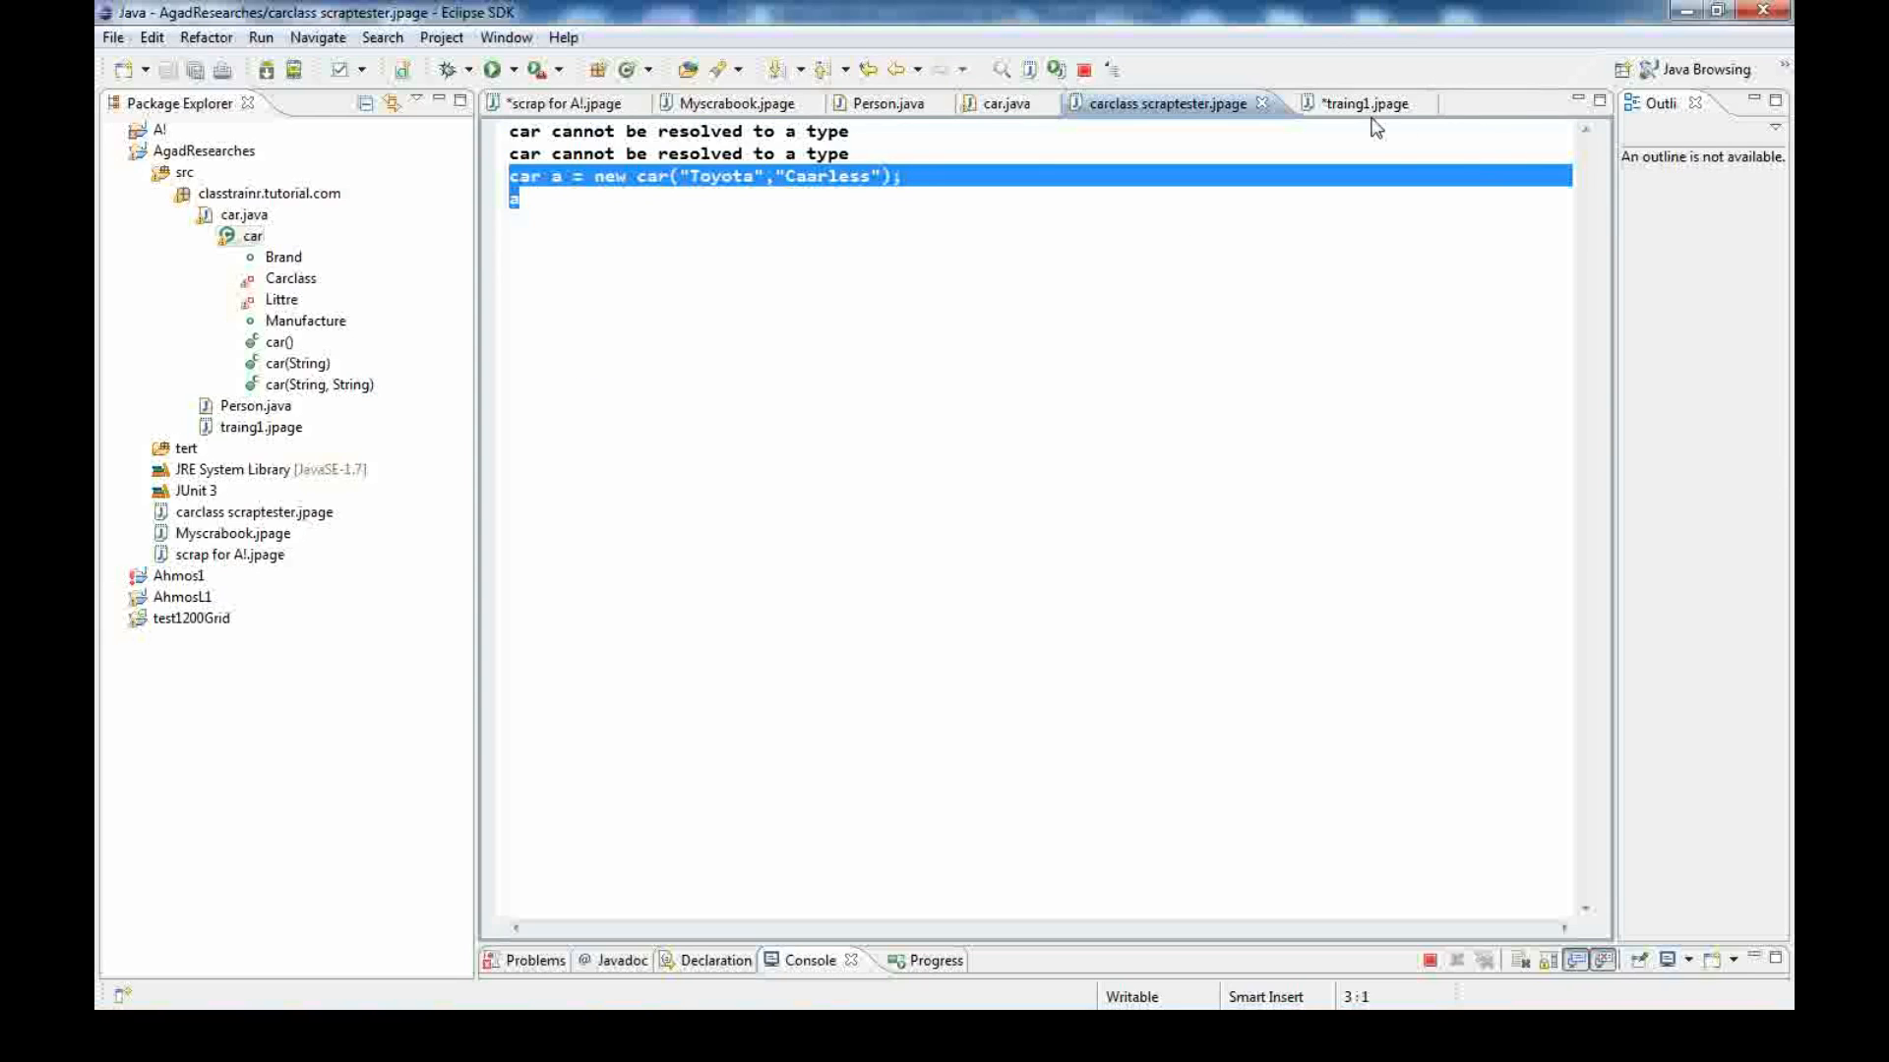
click(1363, 102)
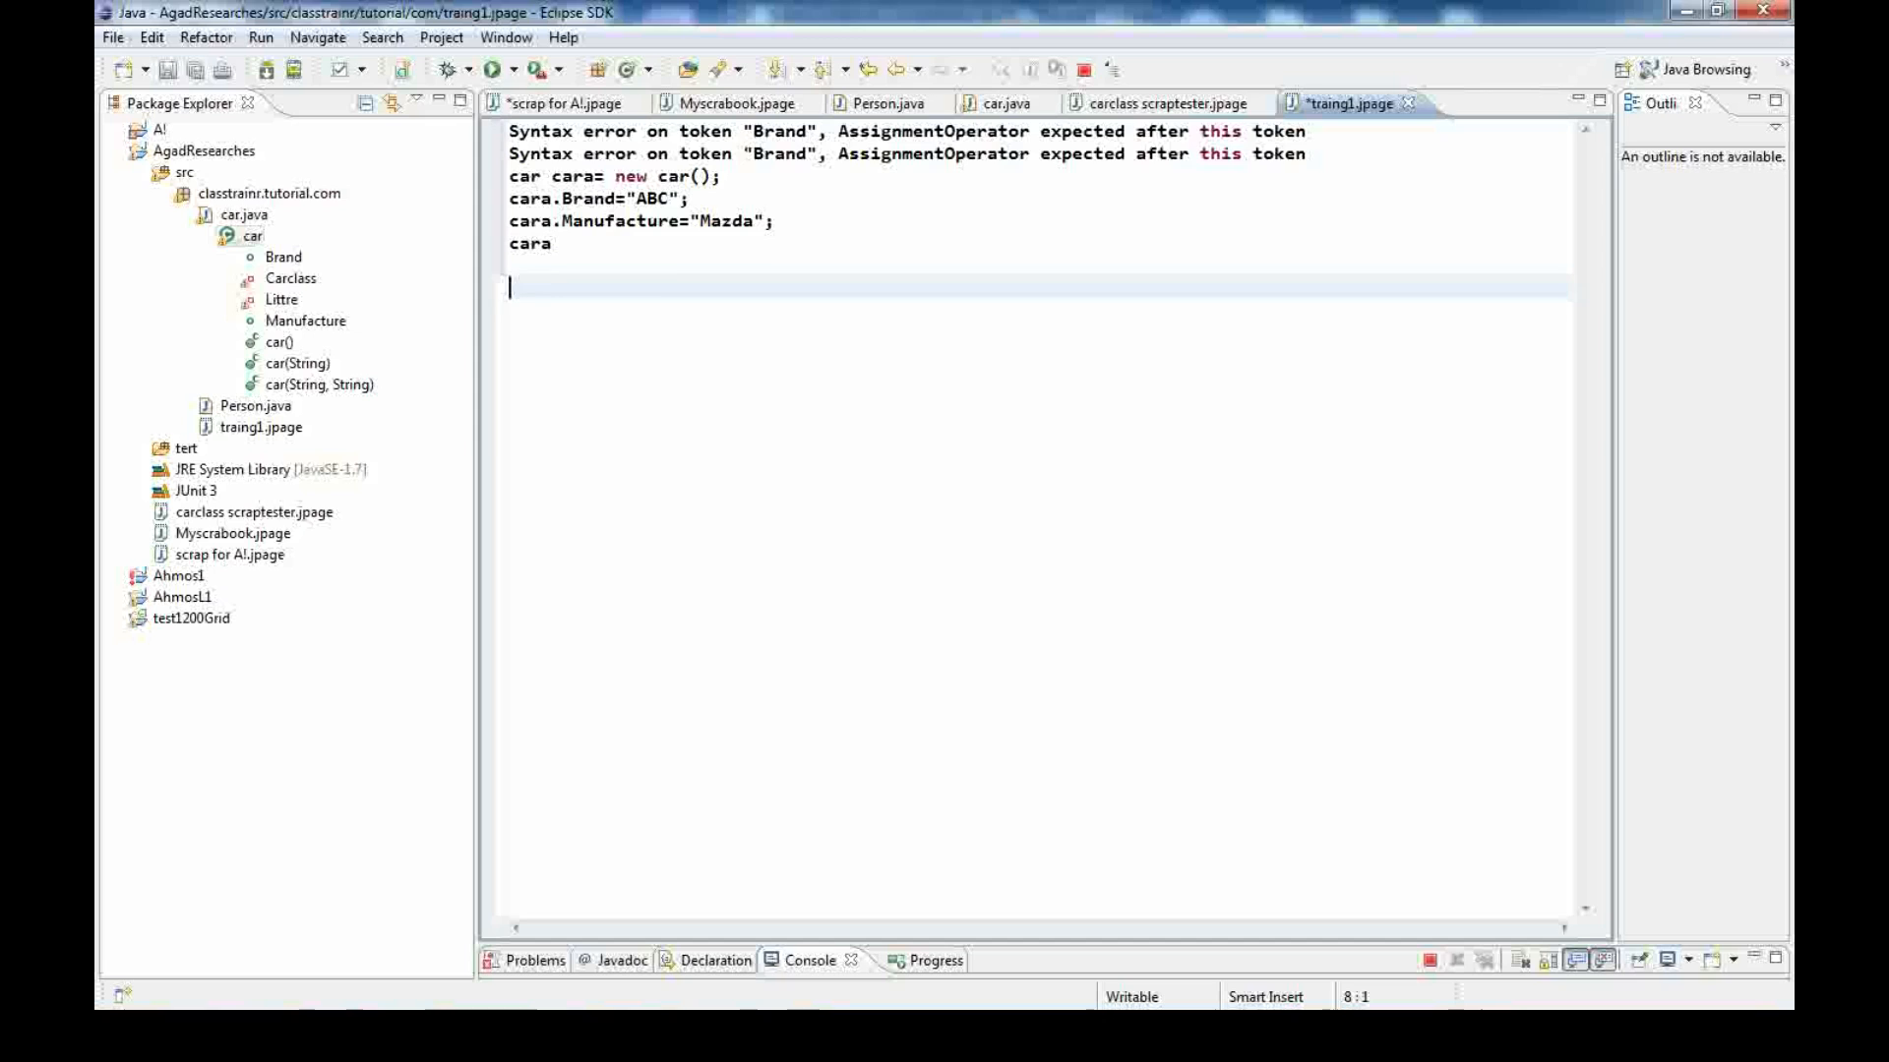
Add 'car a = new car("Toyota","Caarless");' below the cara snippet
text(car a = new car("Toyota","Caarless");)
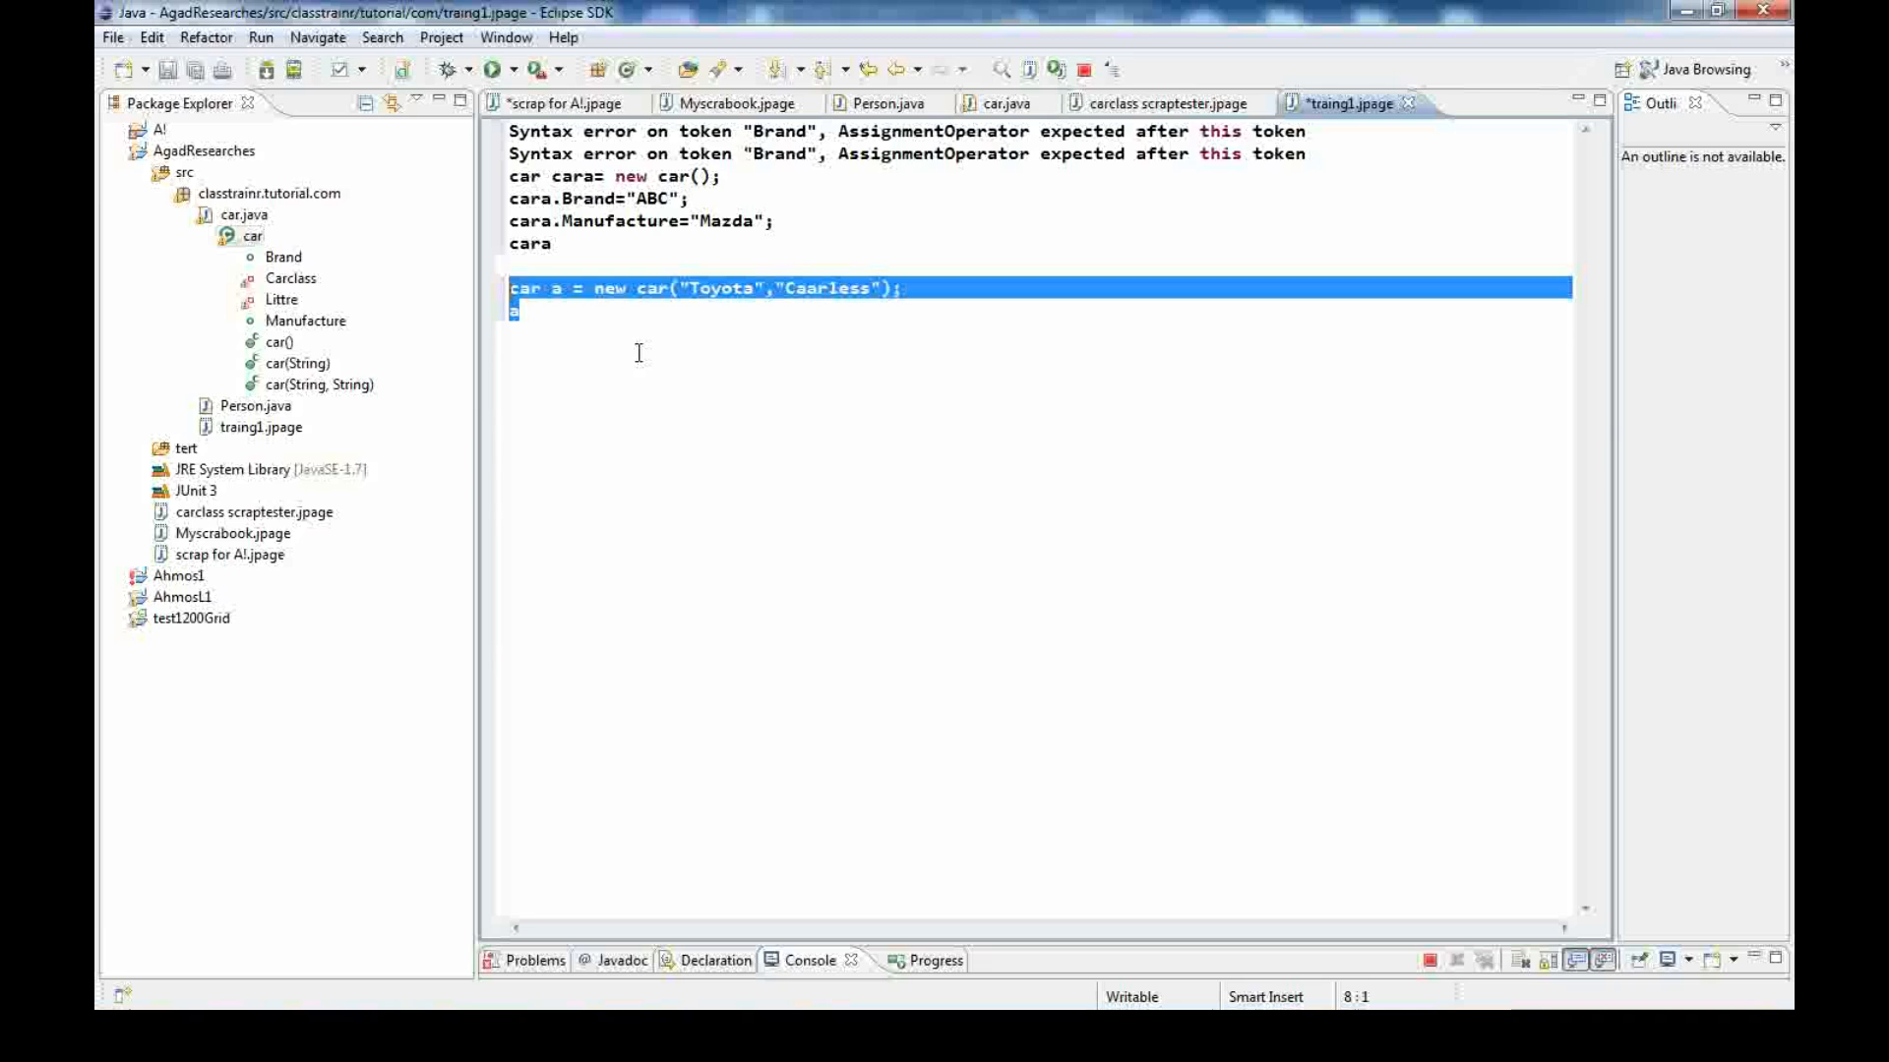
mouse_move(1068, 228)
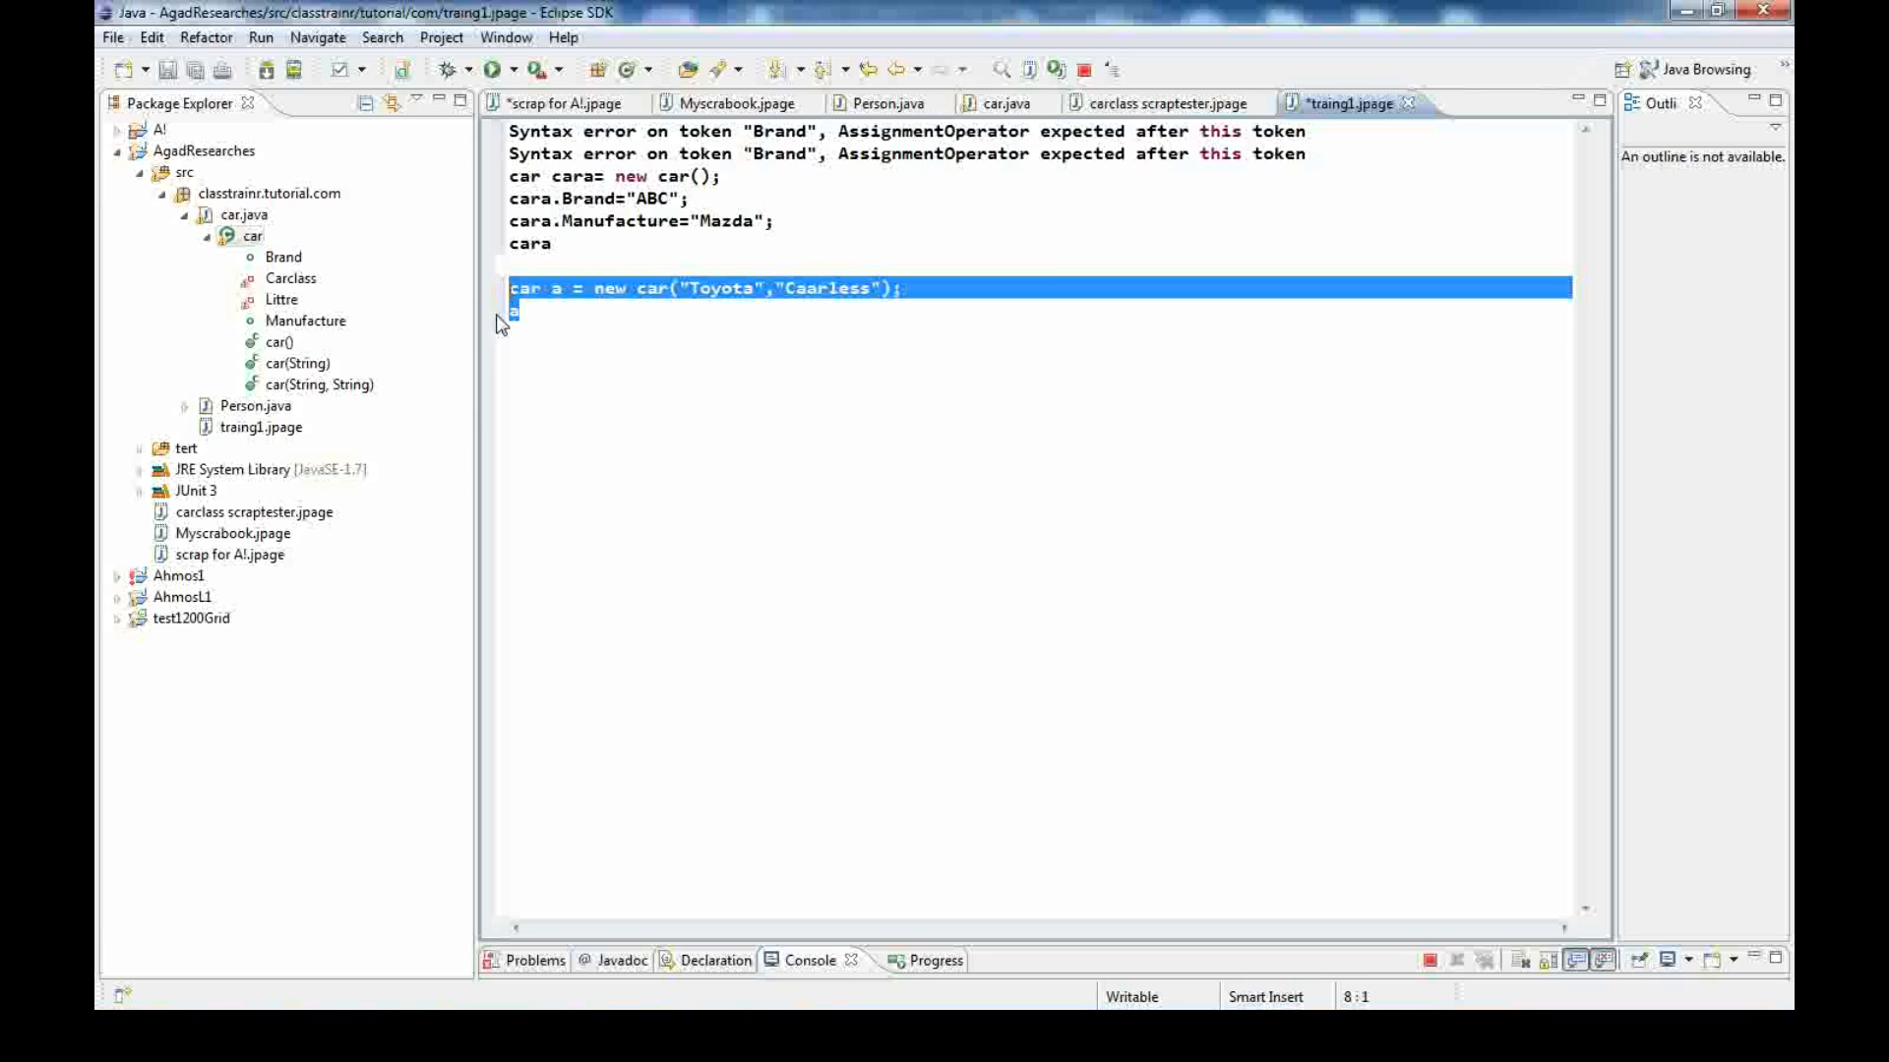
mouse_move(1003, 66)
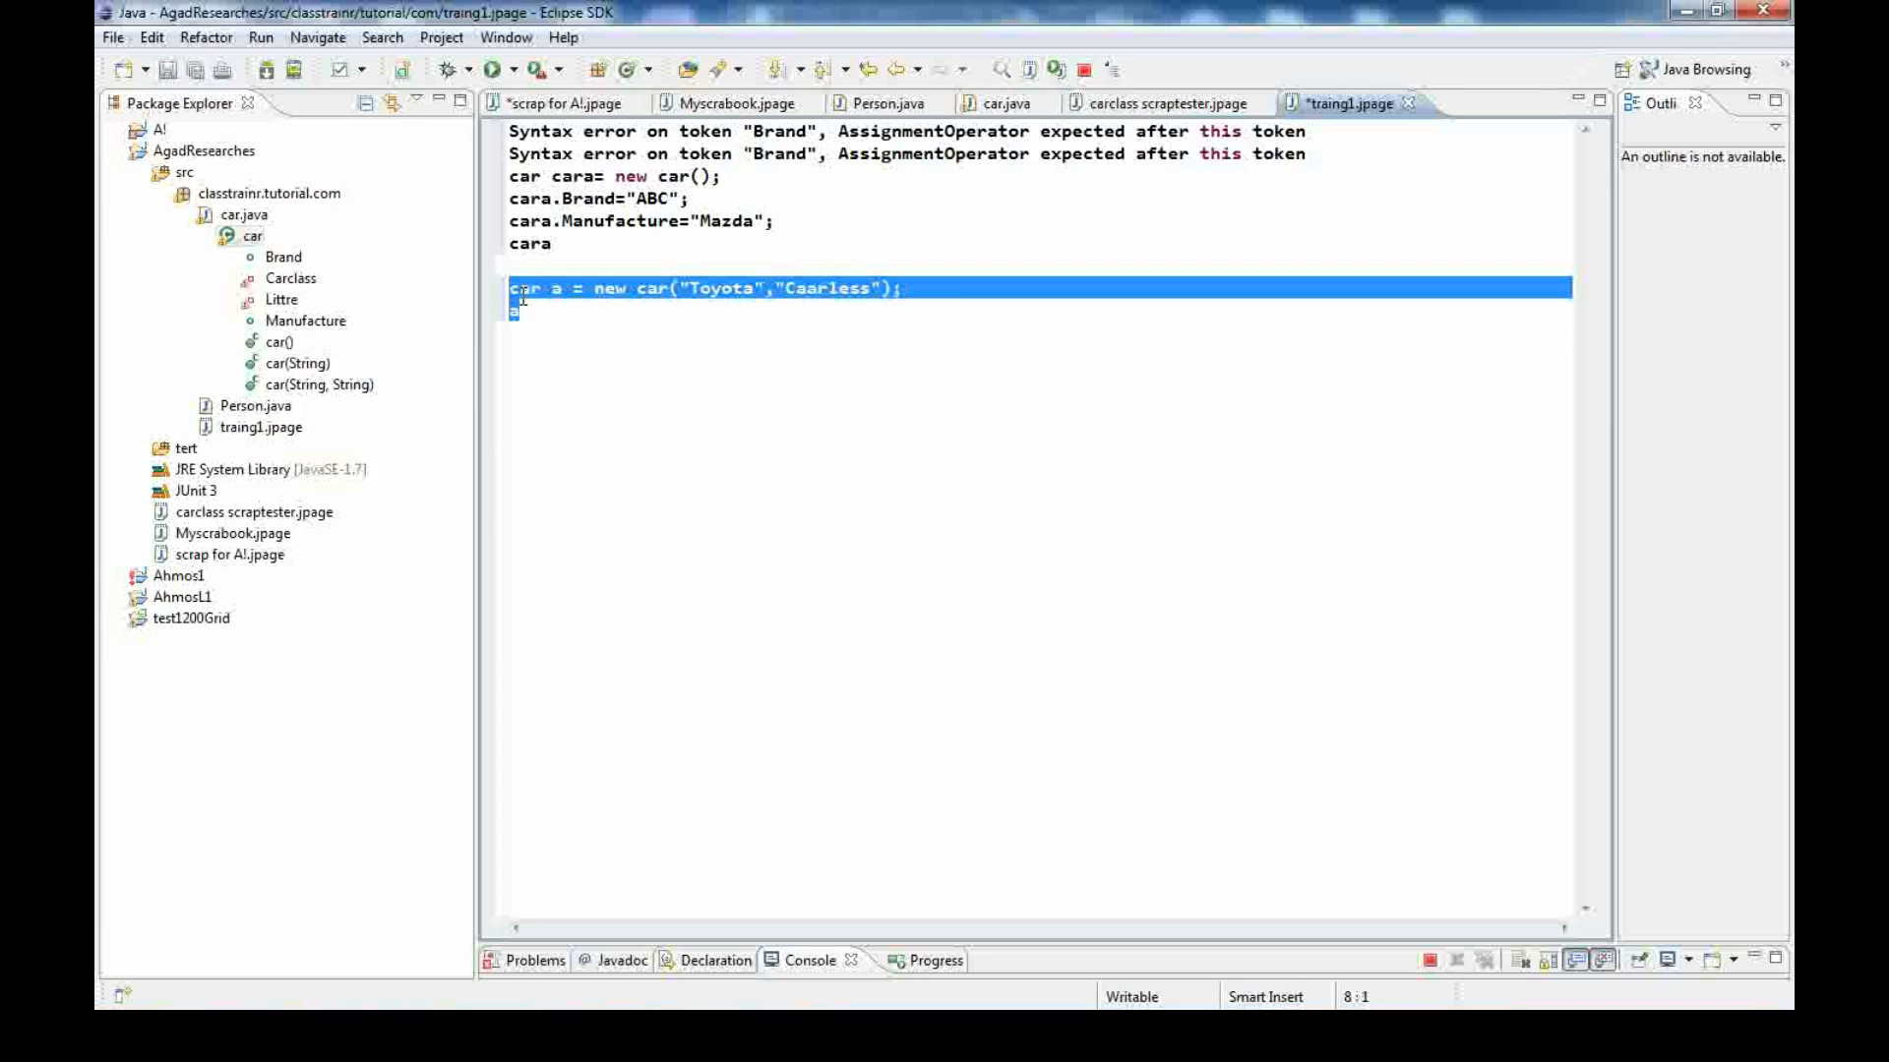
mouse_move(492, 313)
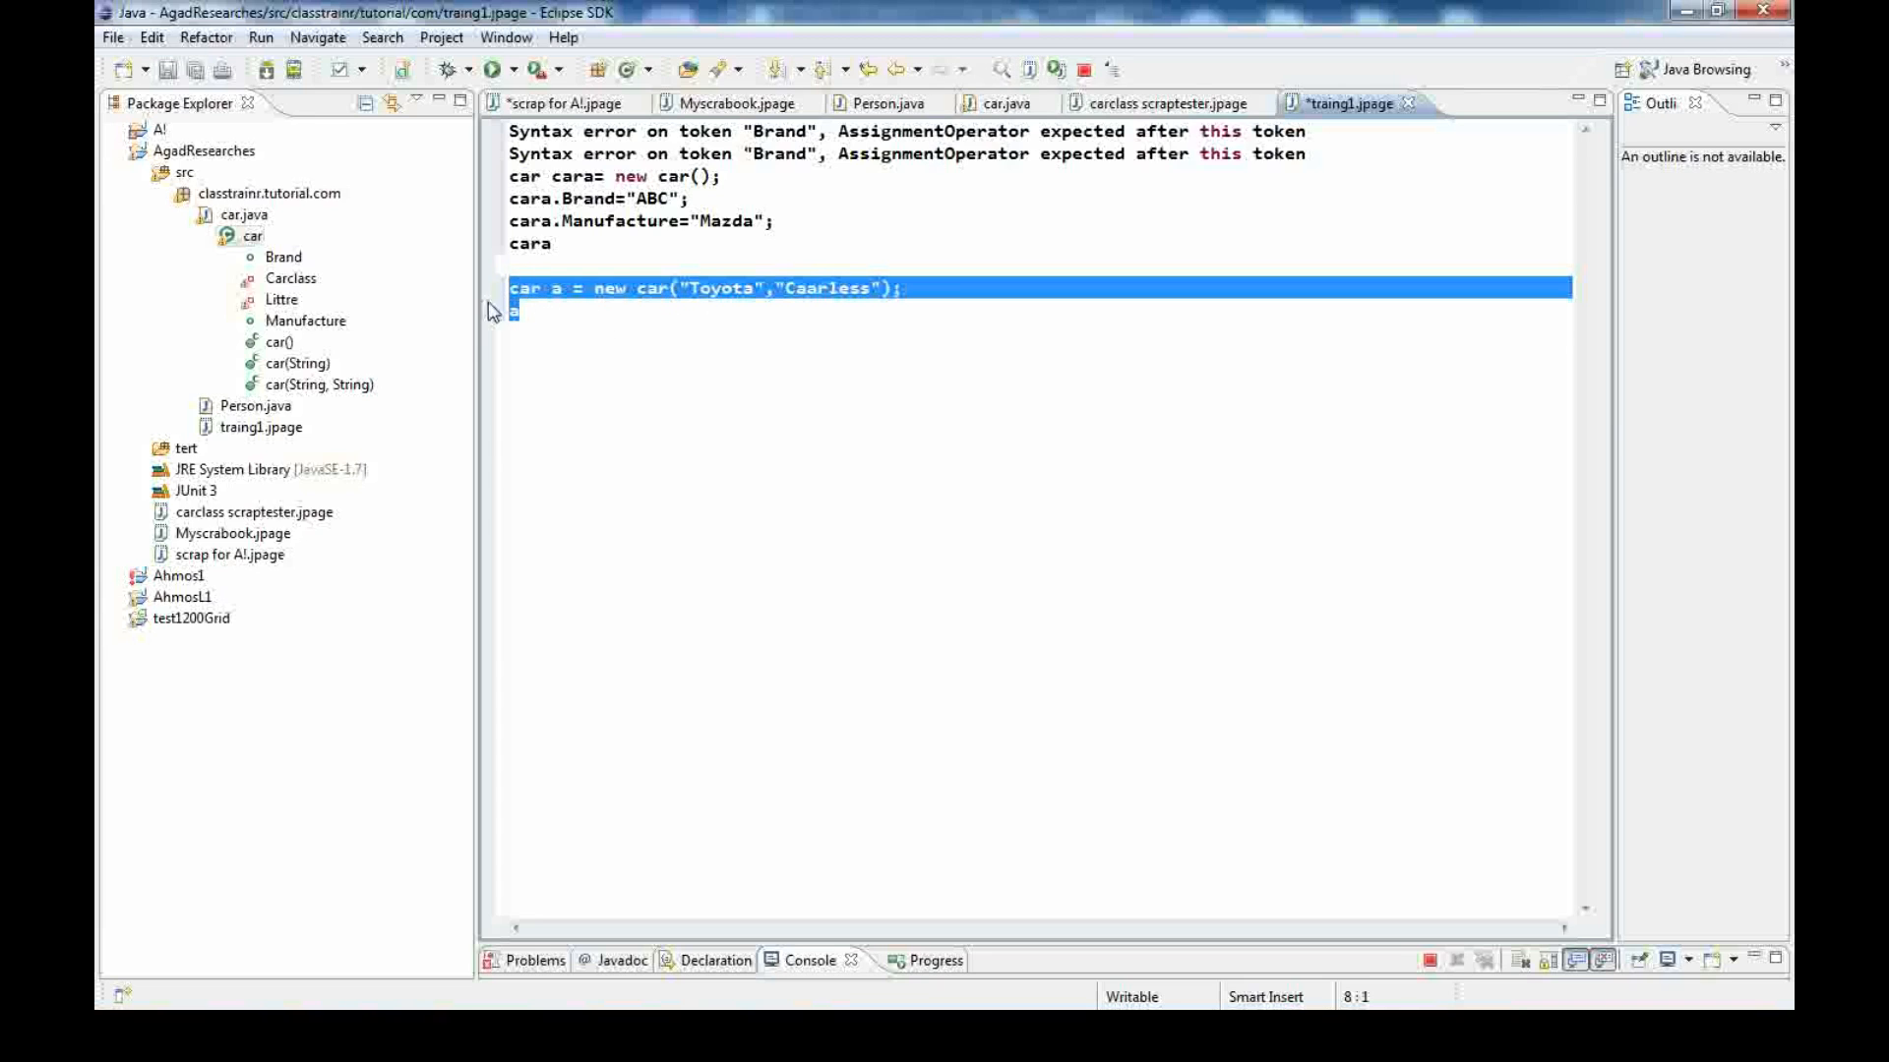
mouse_move(523, 311)
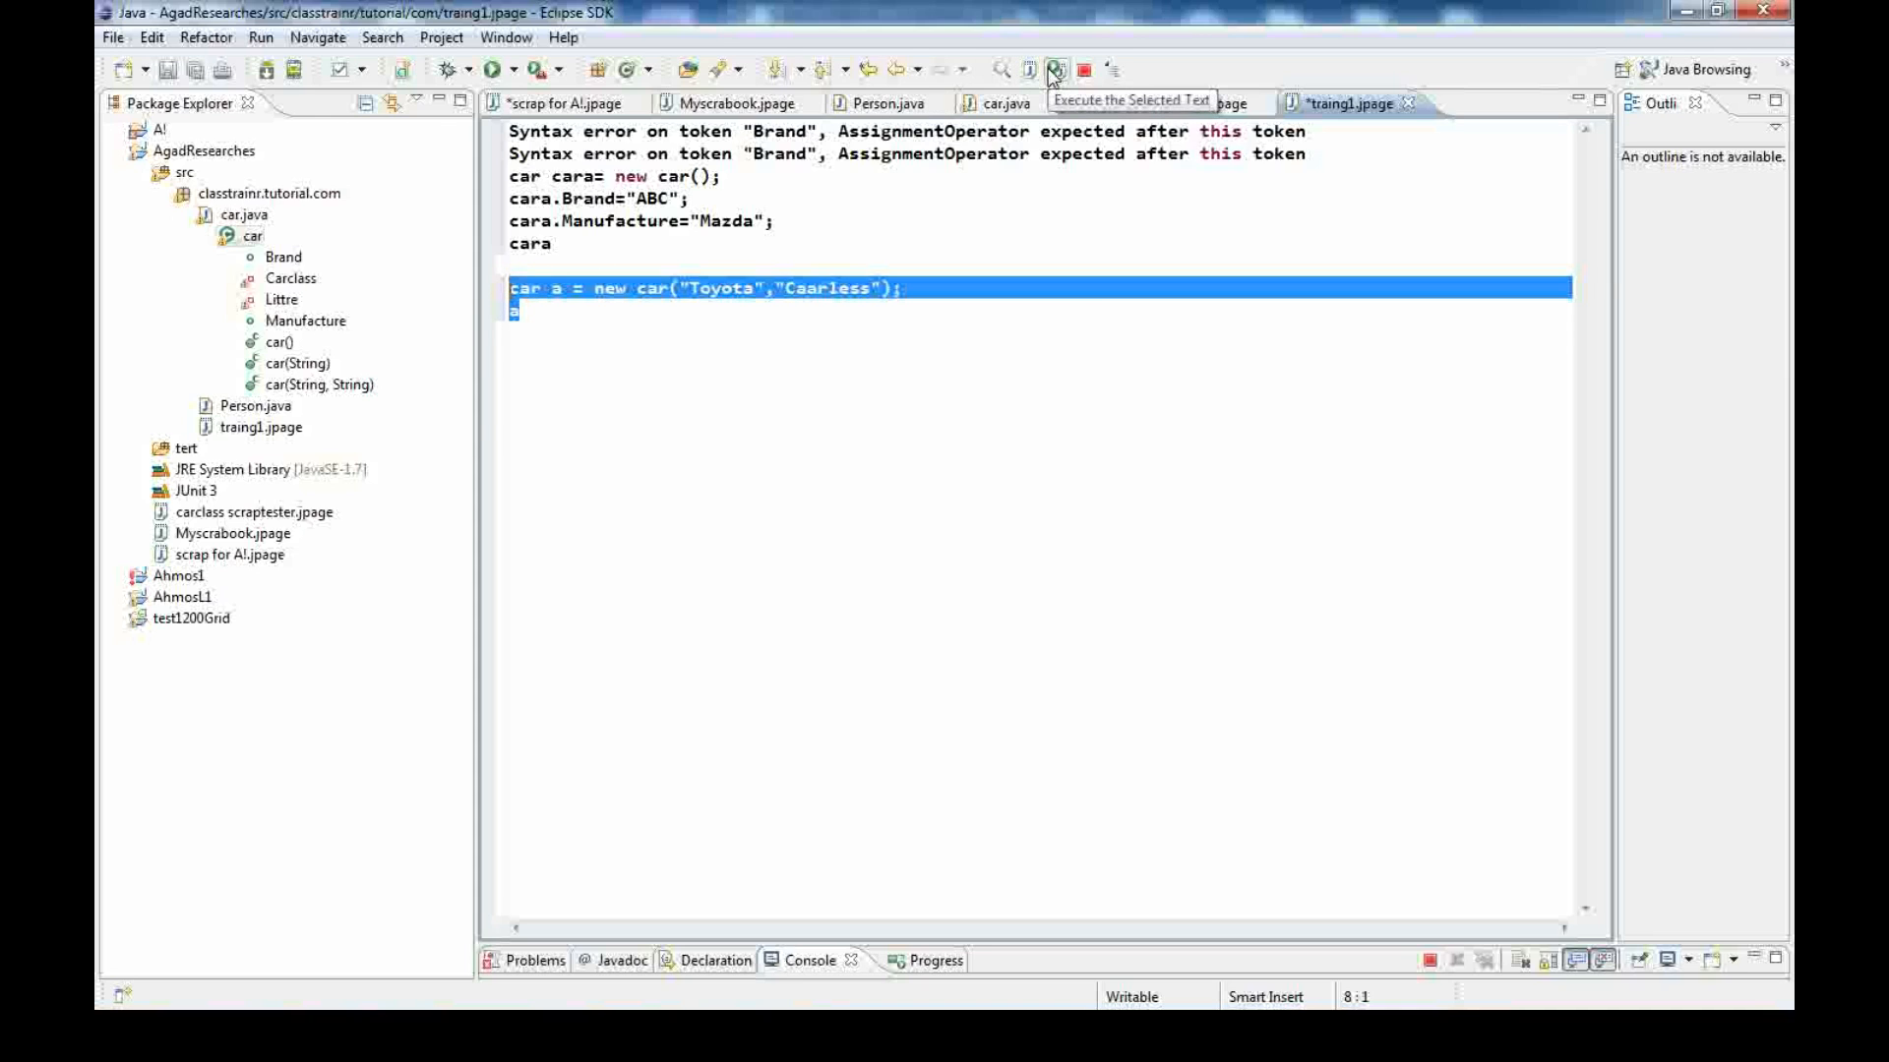
Inspect car a (Brand Toyota, Littre 4500, Manufacture Caarless), then bring up the car class source
click(1056, 67)
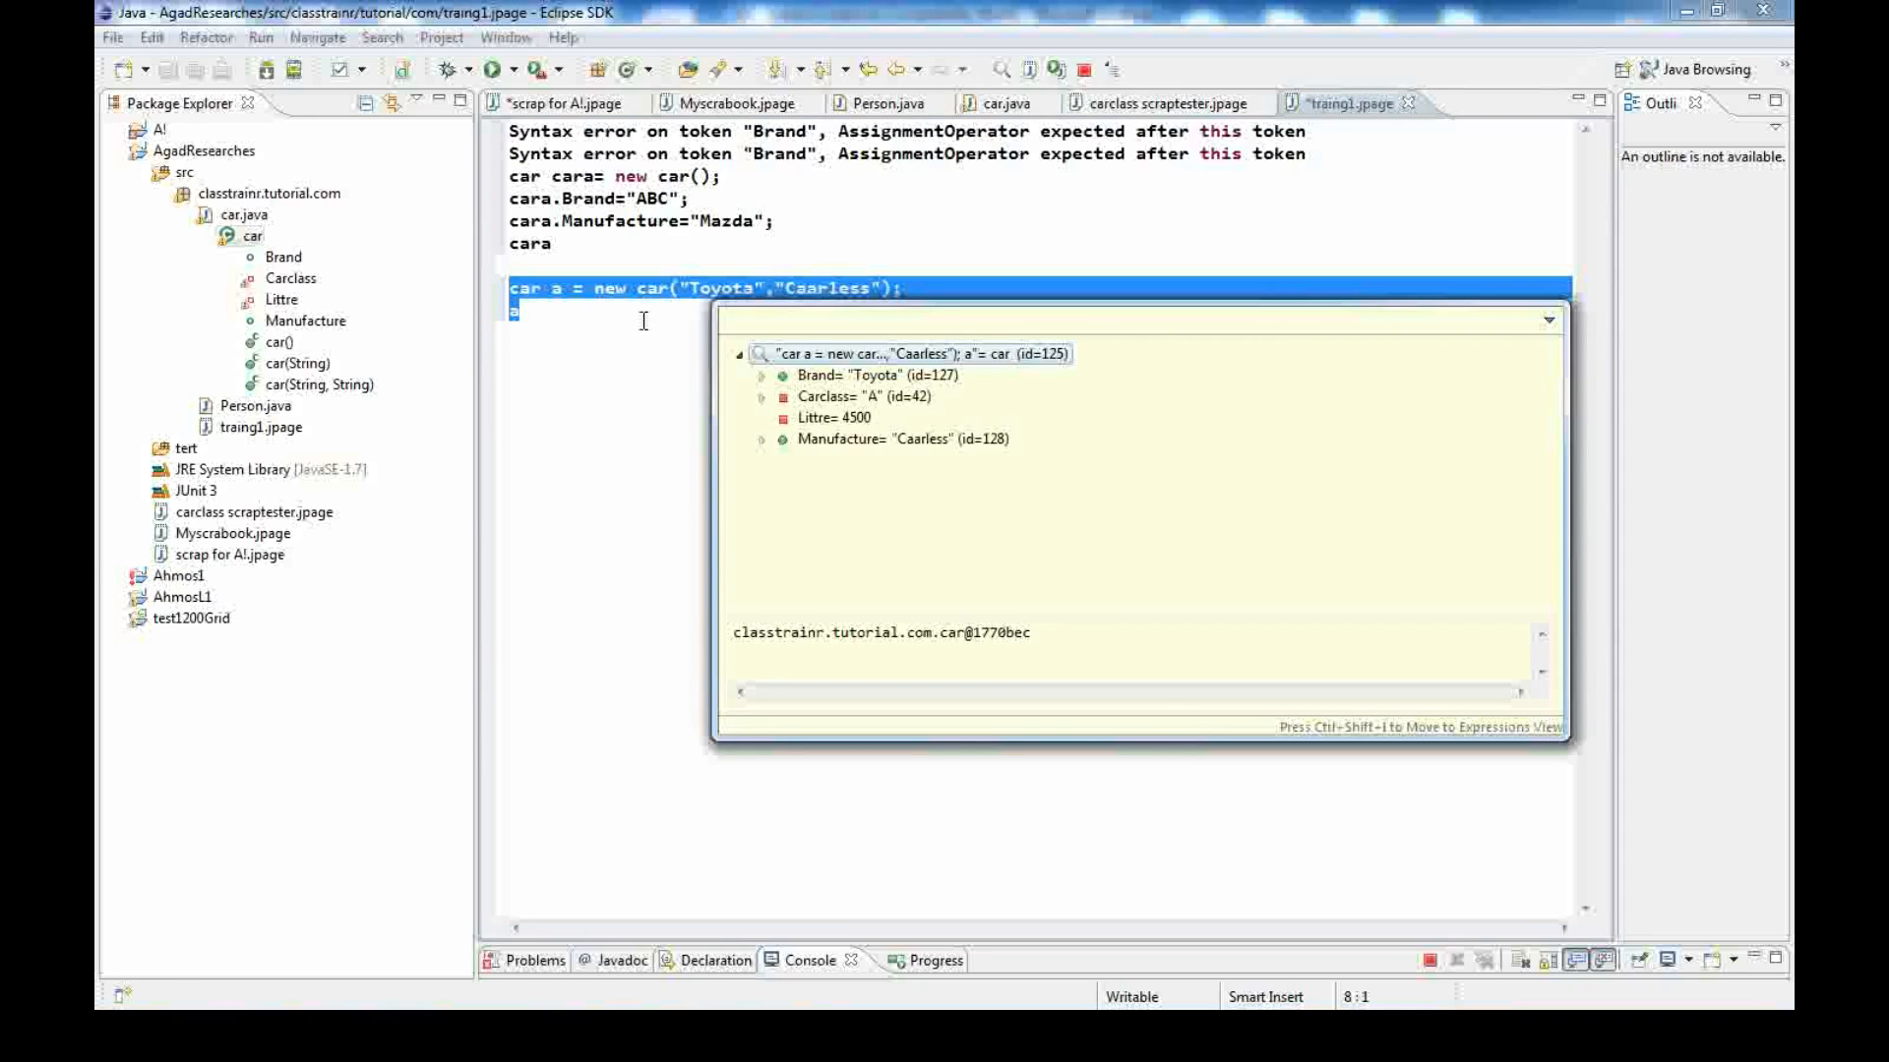
mouse_move(553, 269)
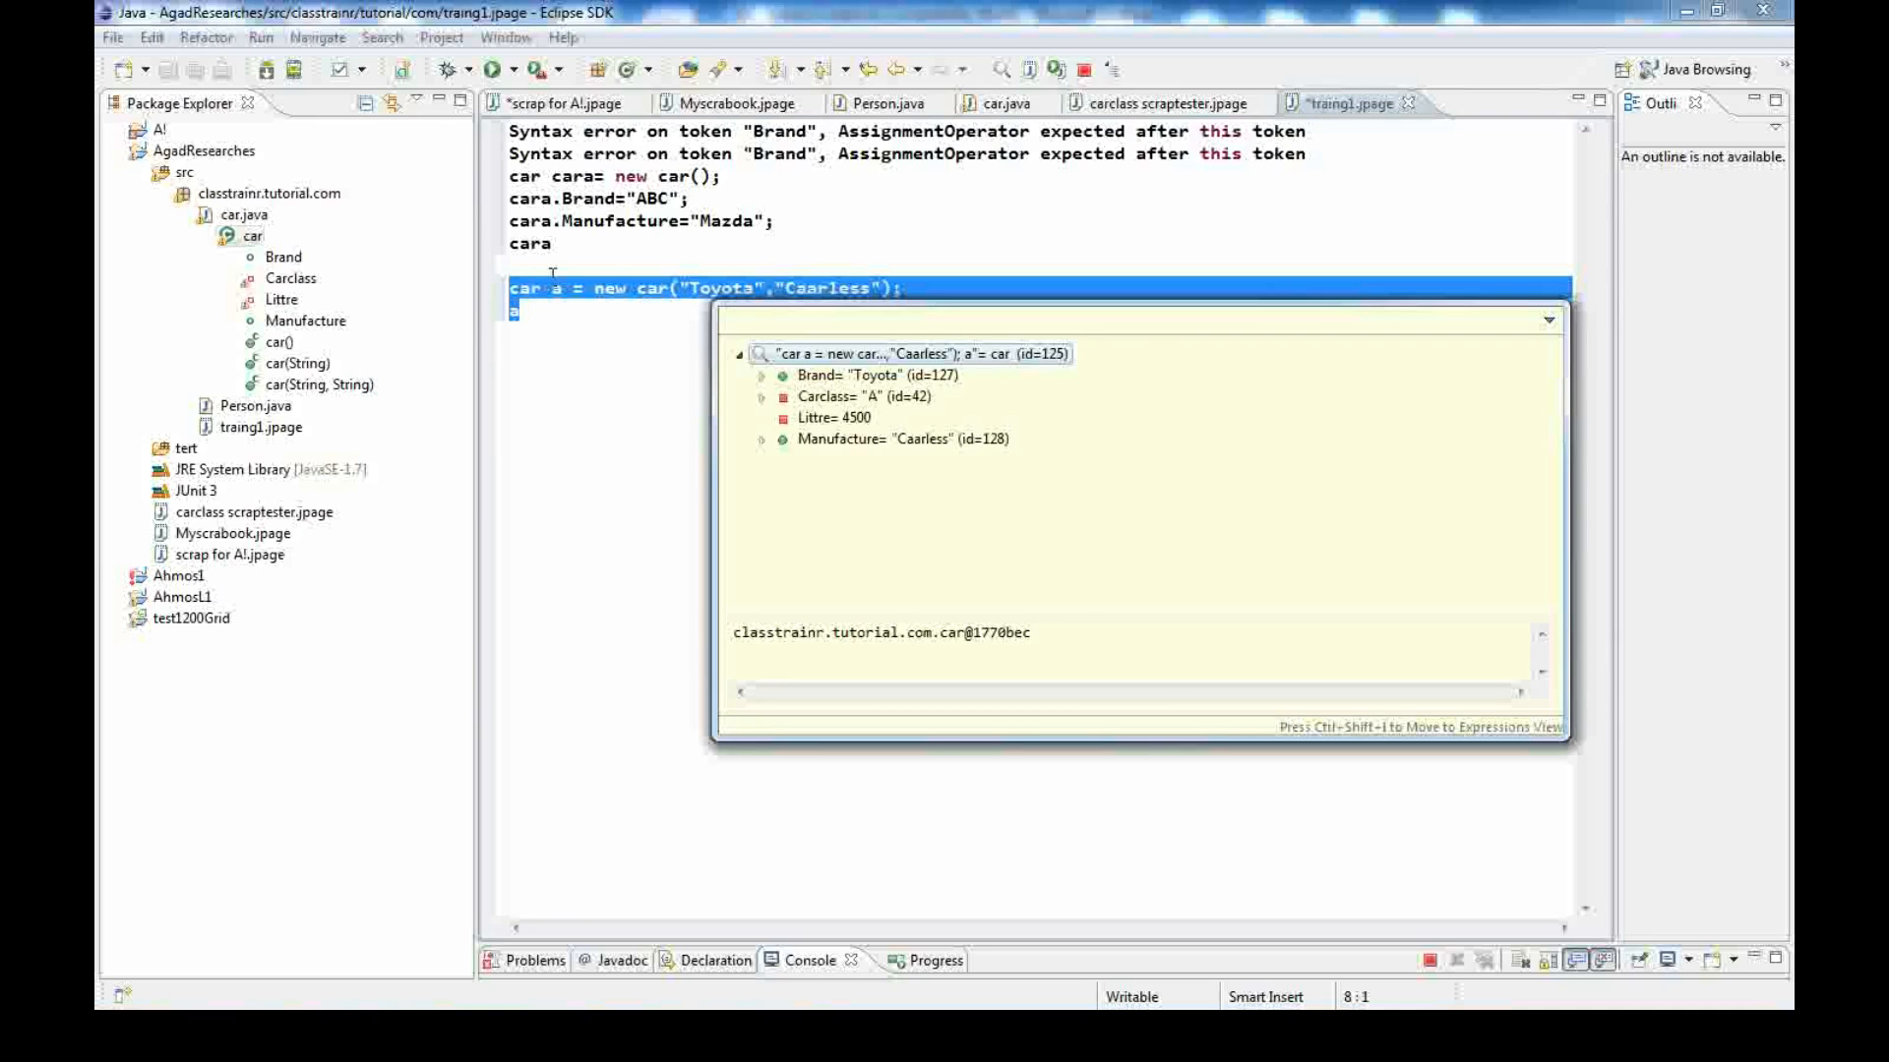
mouse_move(537, 313)
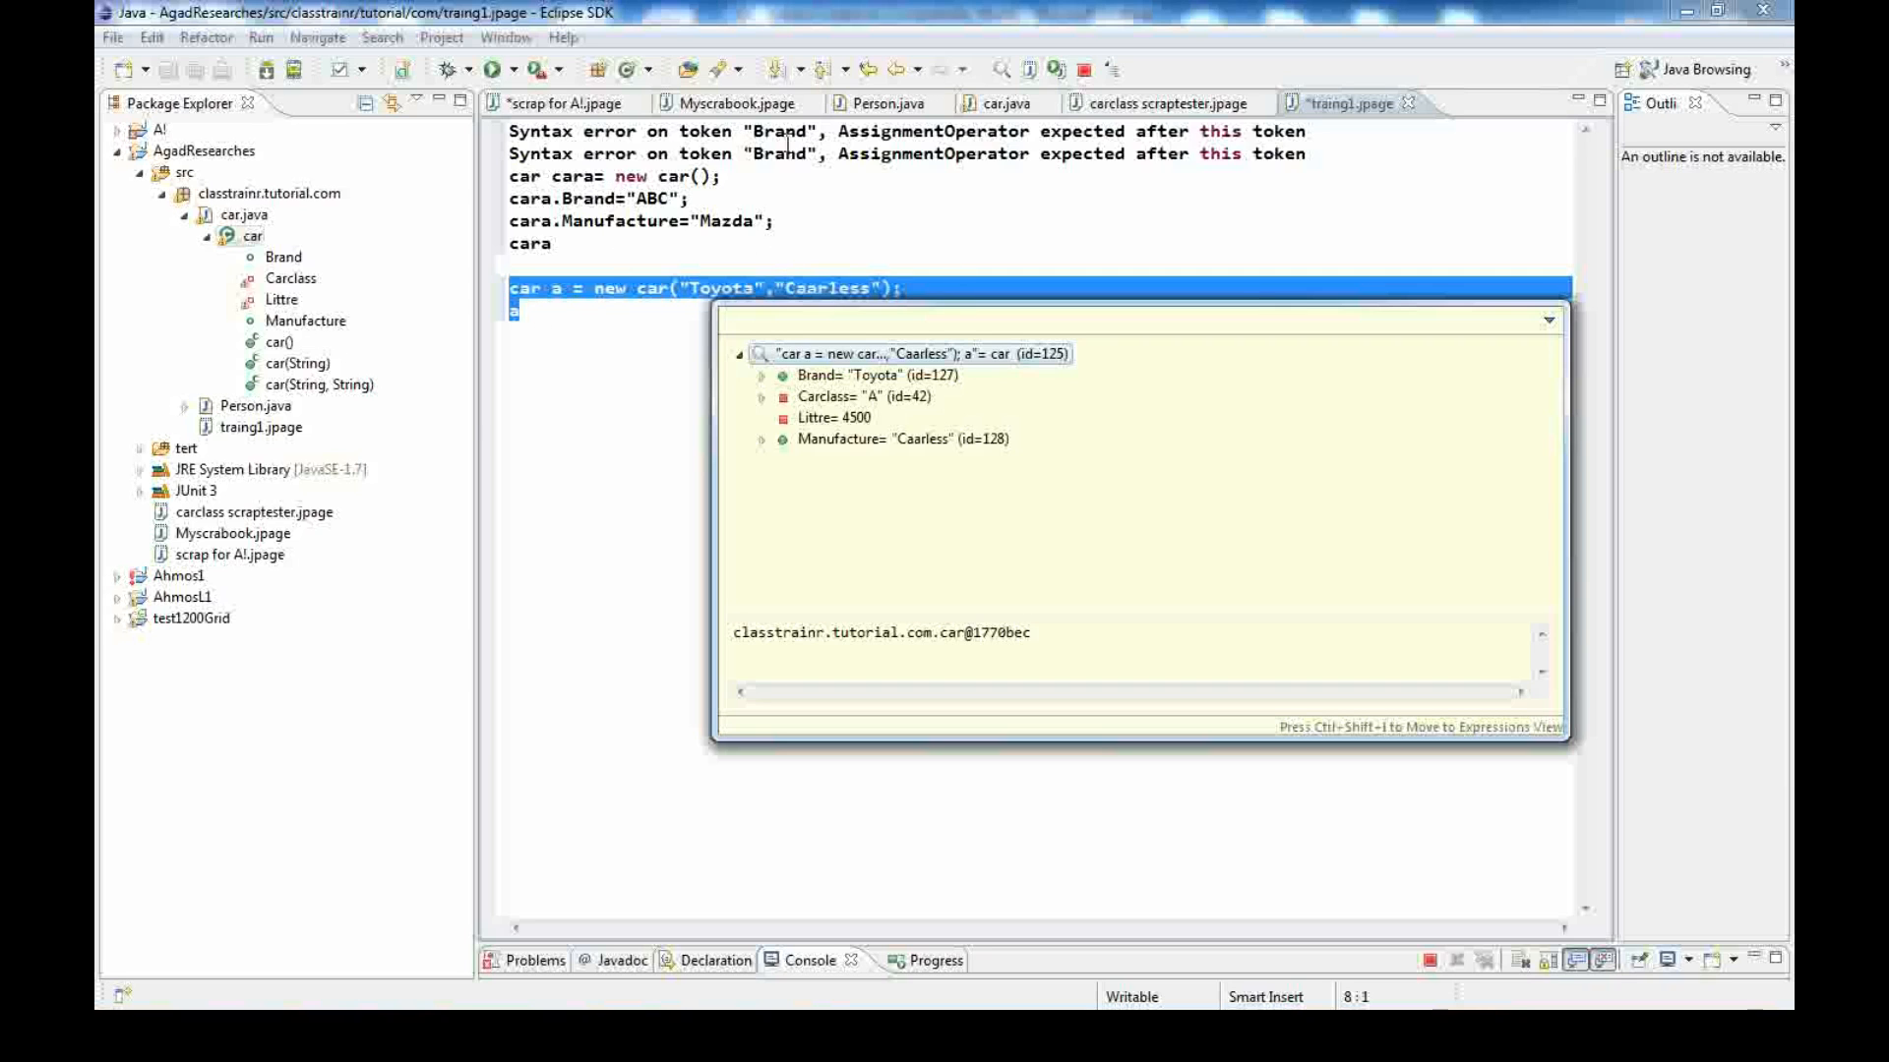
click(1005, 102)
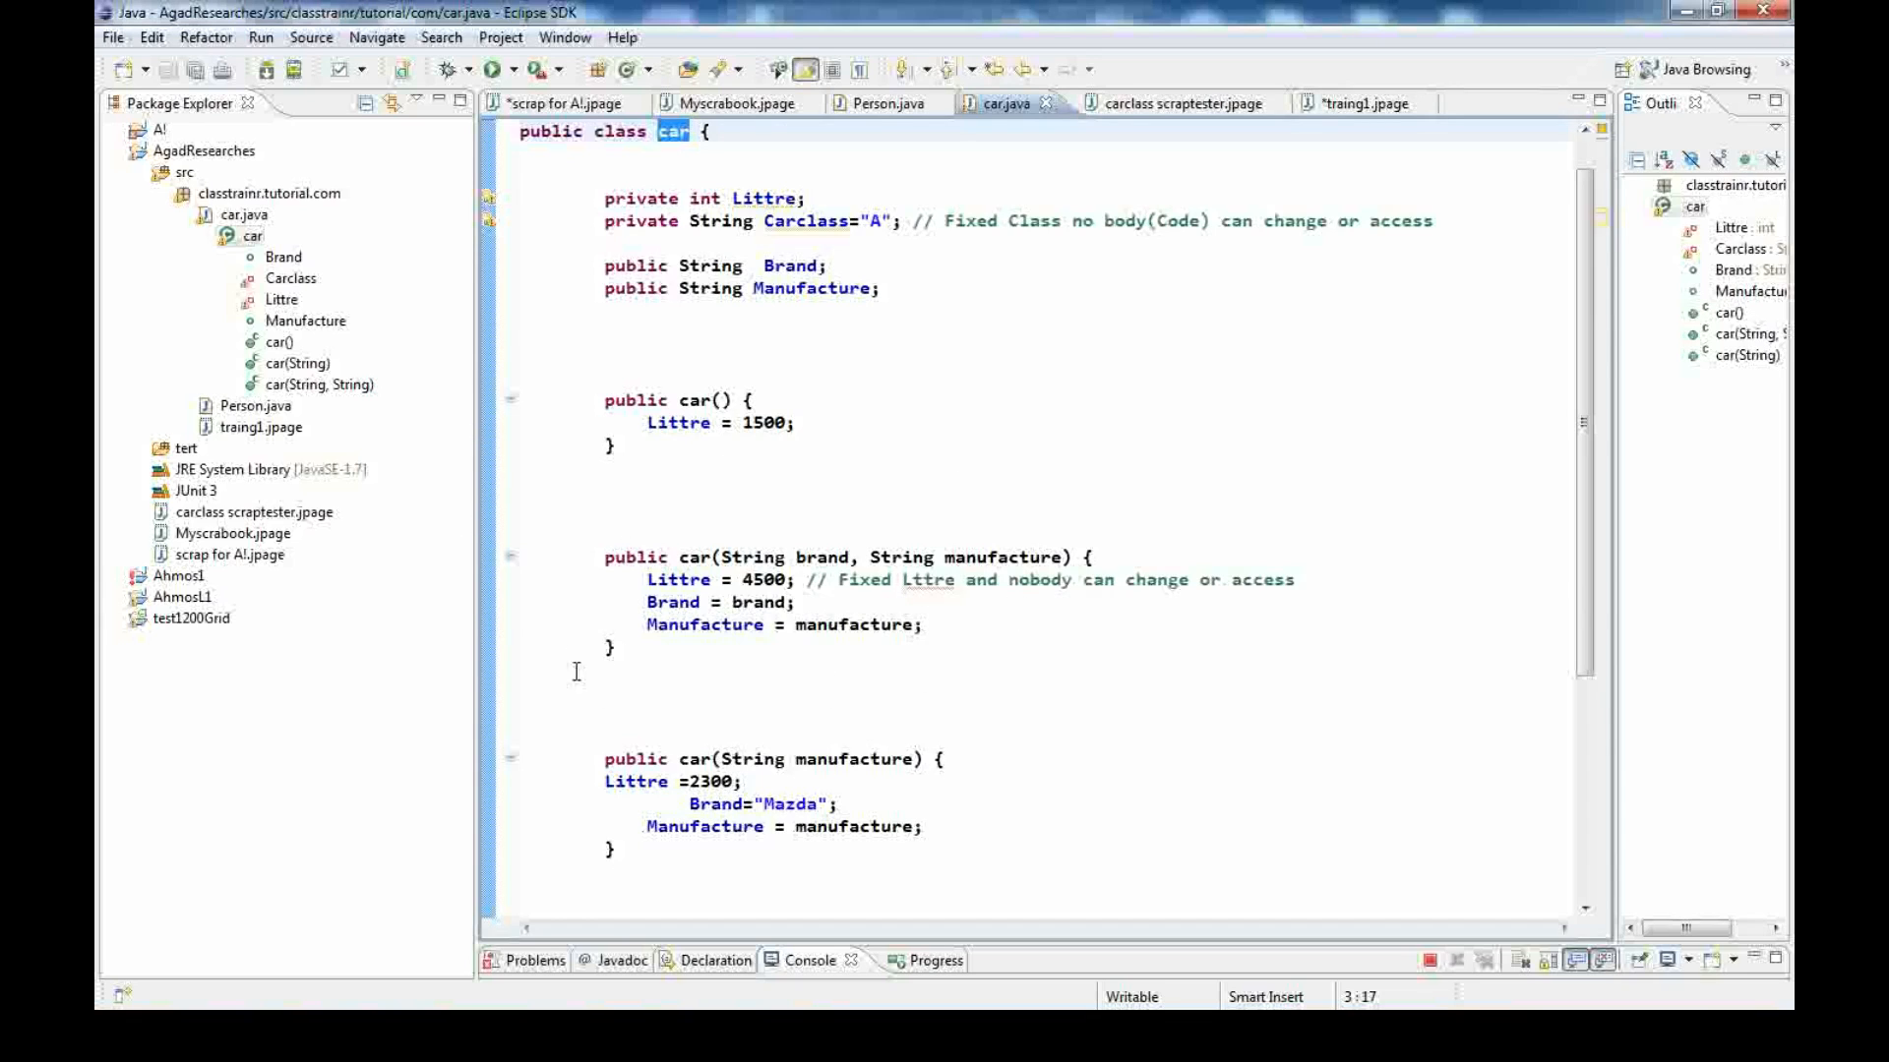
mouse_move(1108, 646)
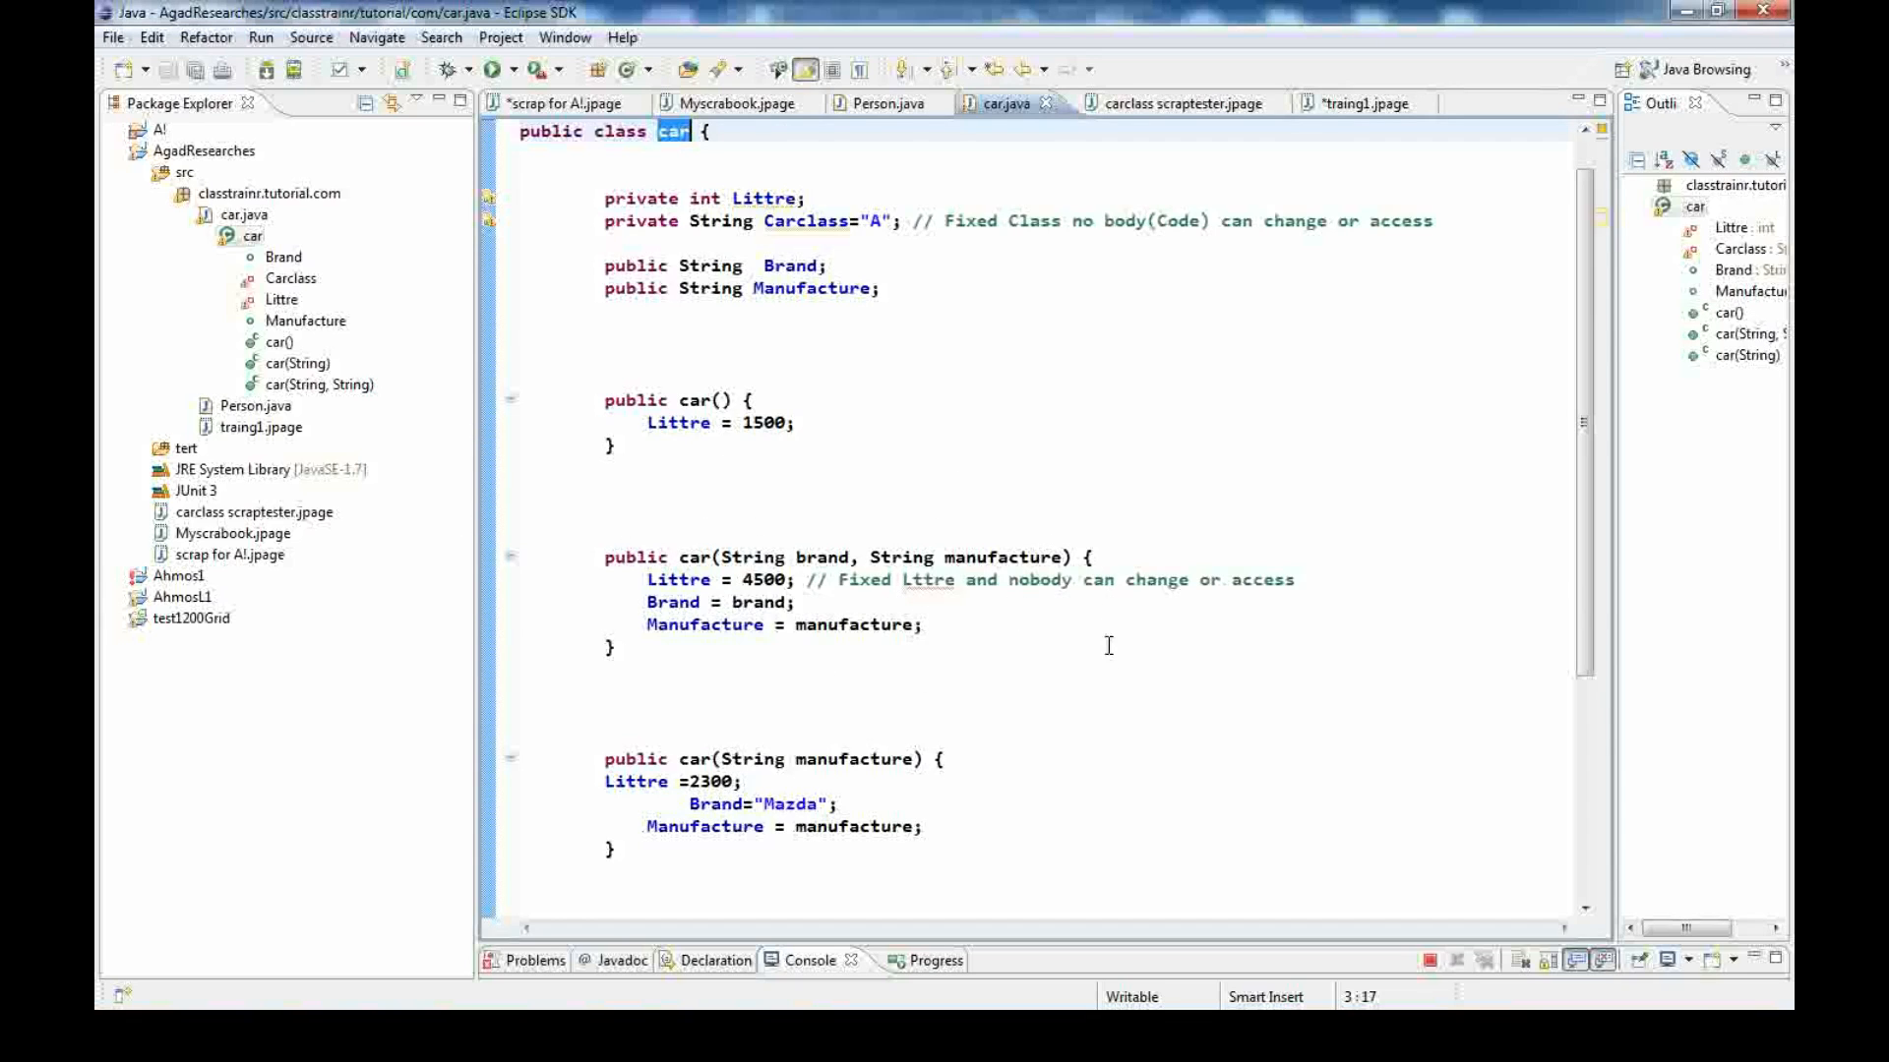
mouse_move(976, 810)
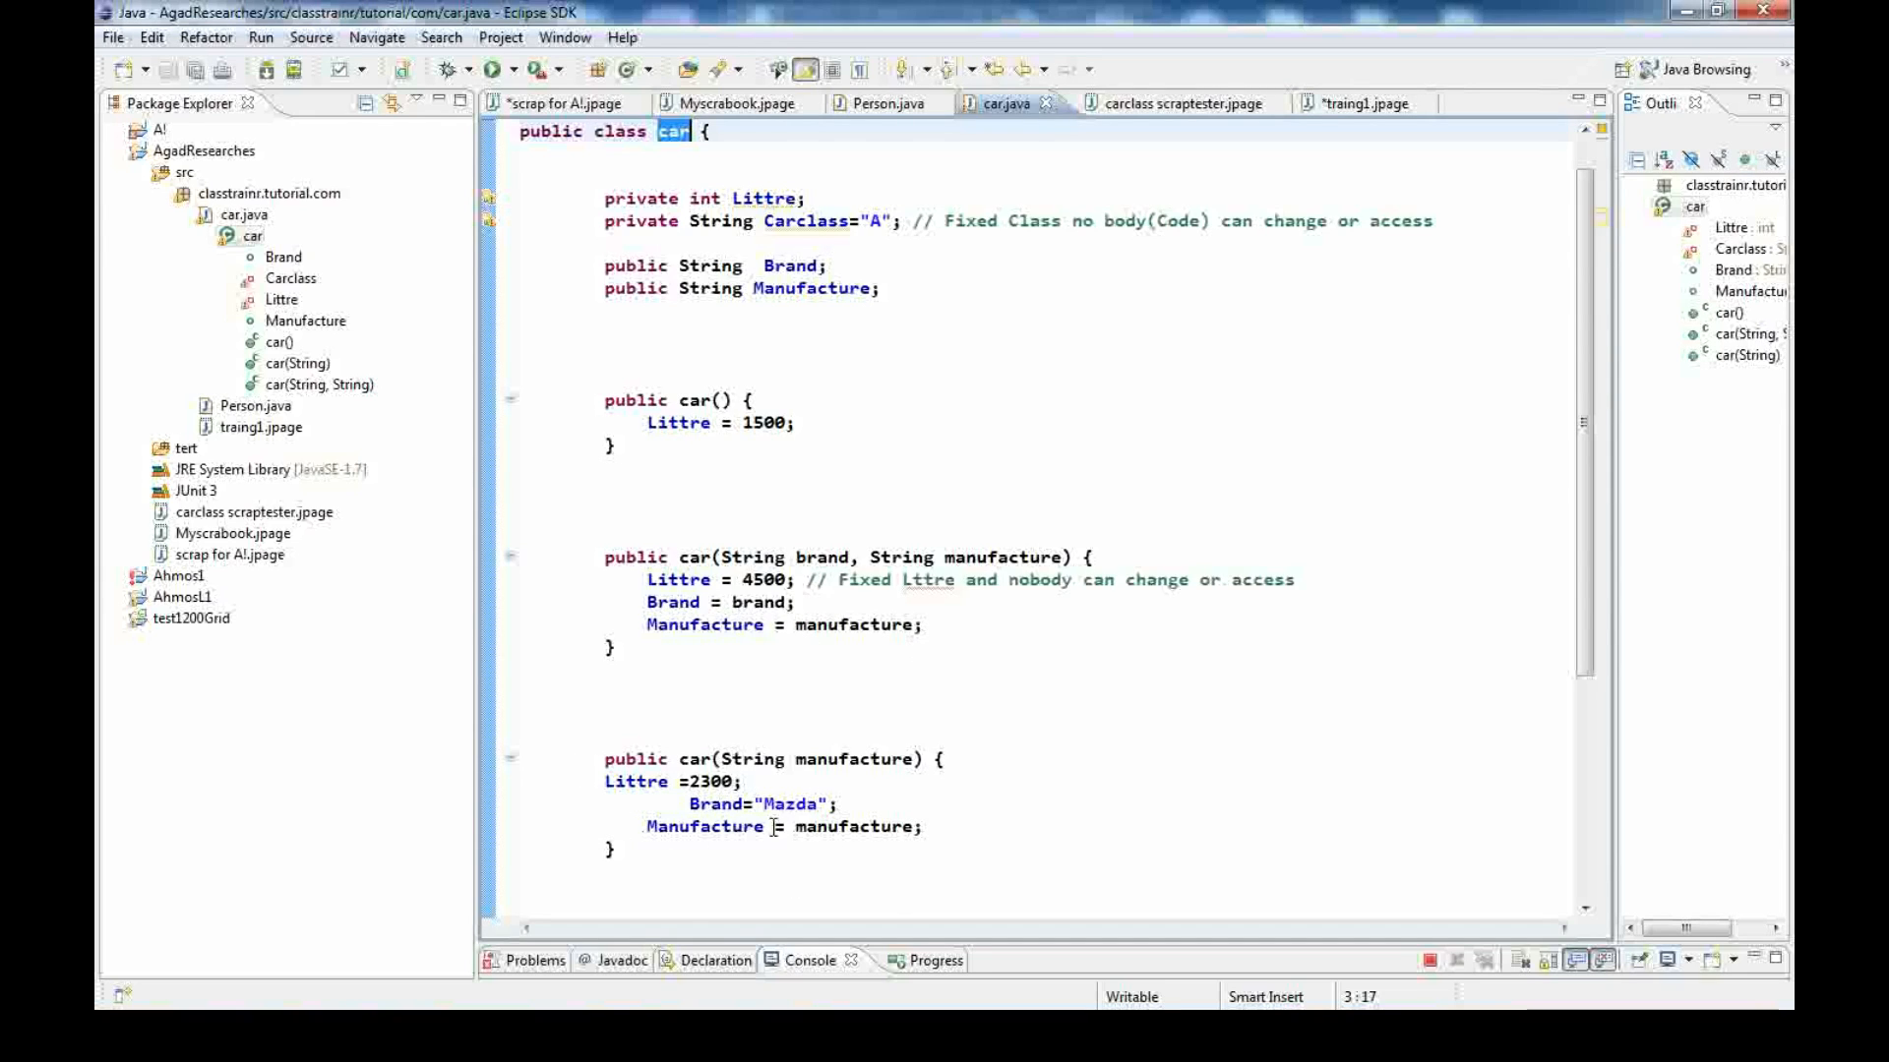
mouse_move(680, 819)
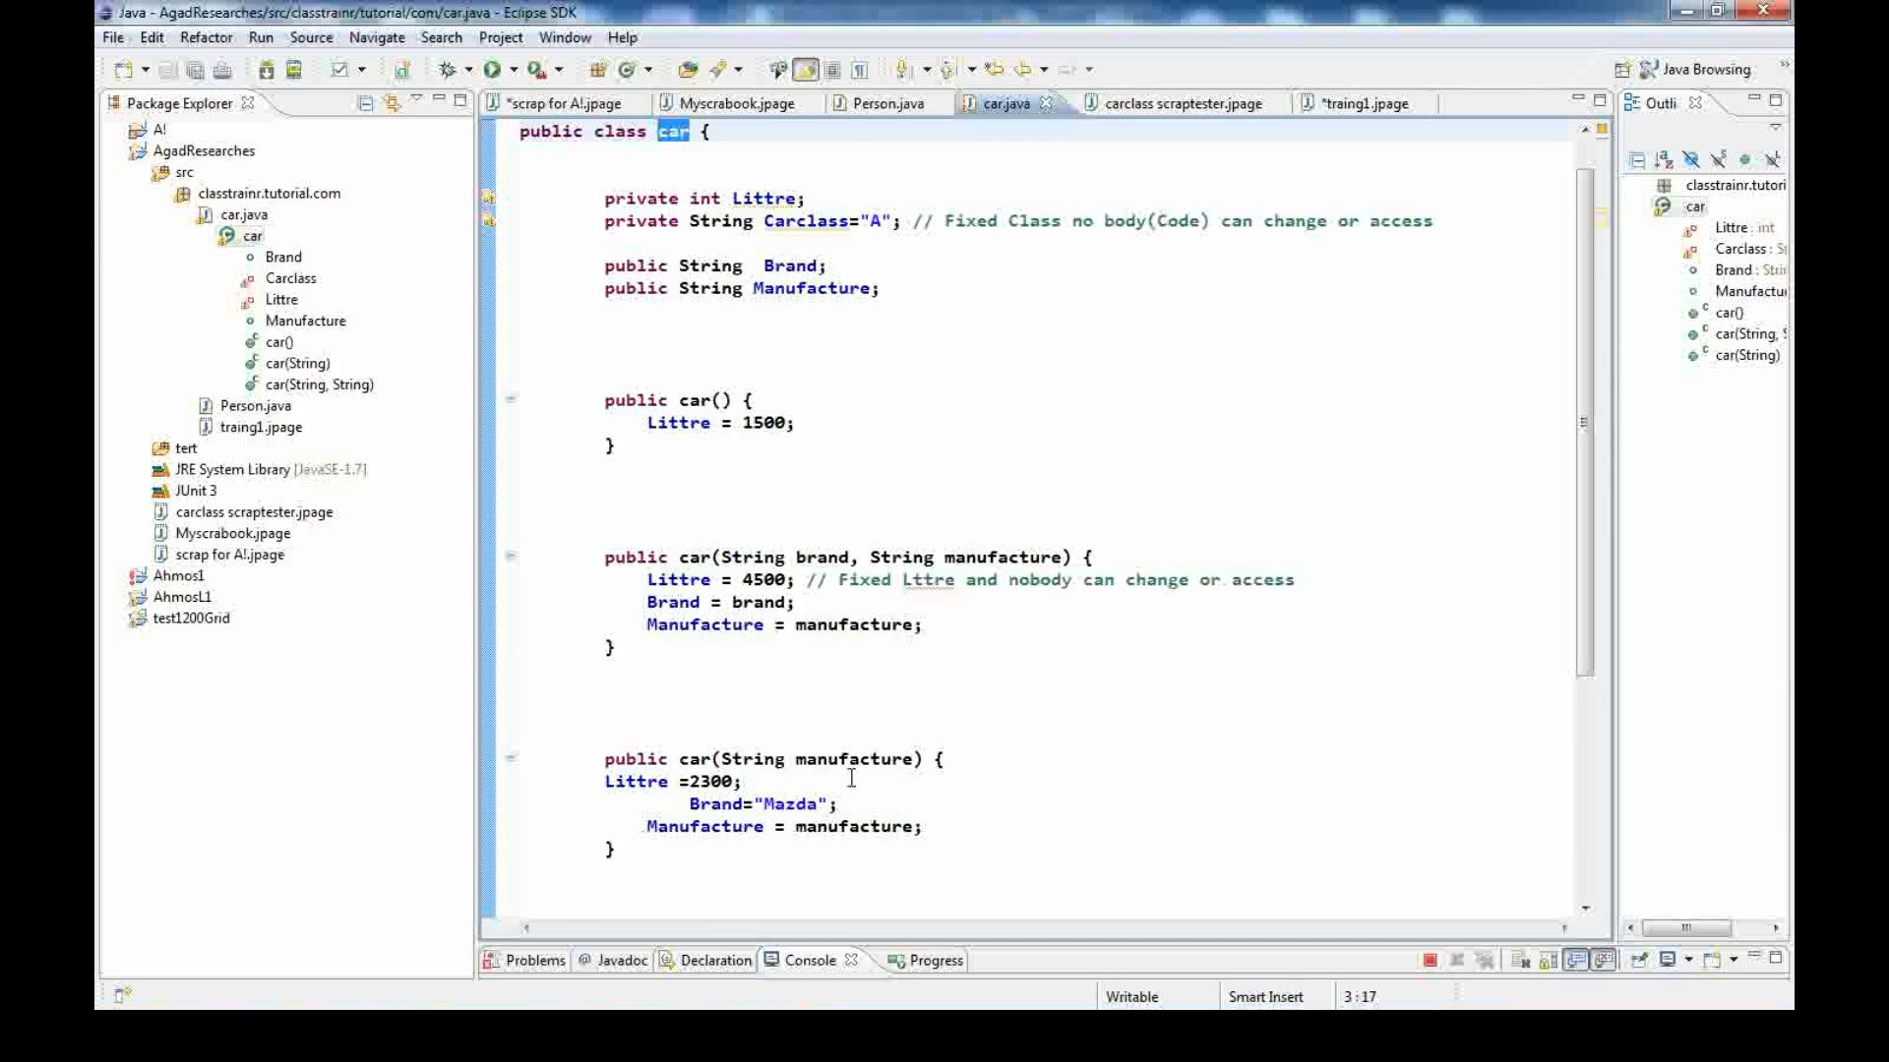
mouse_move(862, 779)
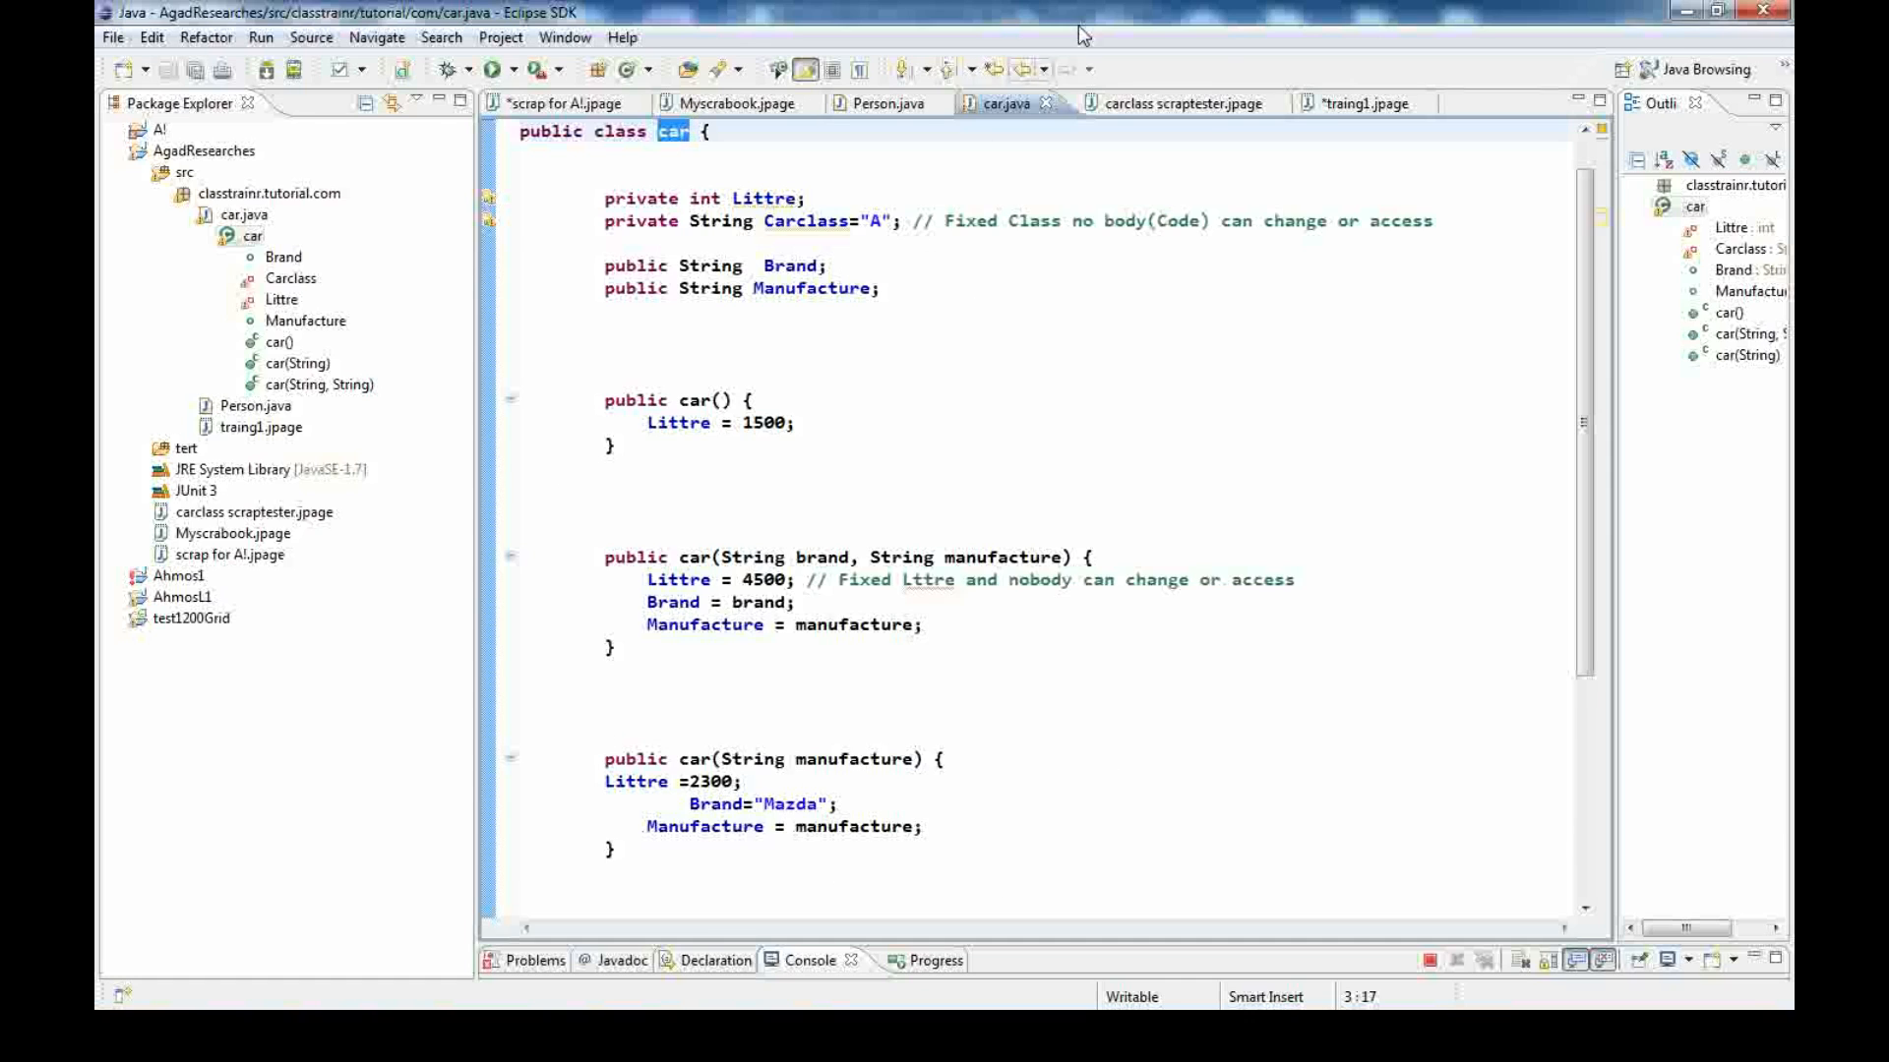
Switch from car.java to the carclass scraptester.jpage scrapbook page
click(1174, 103)
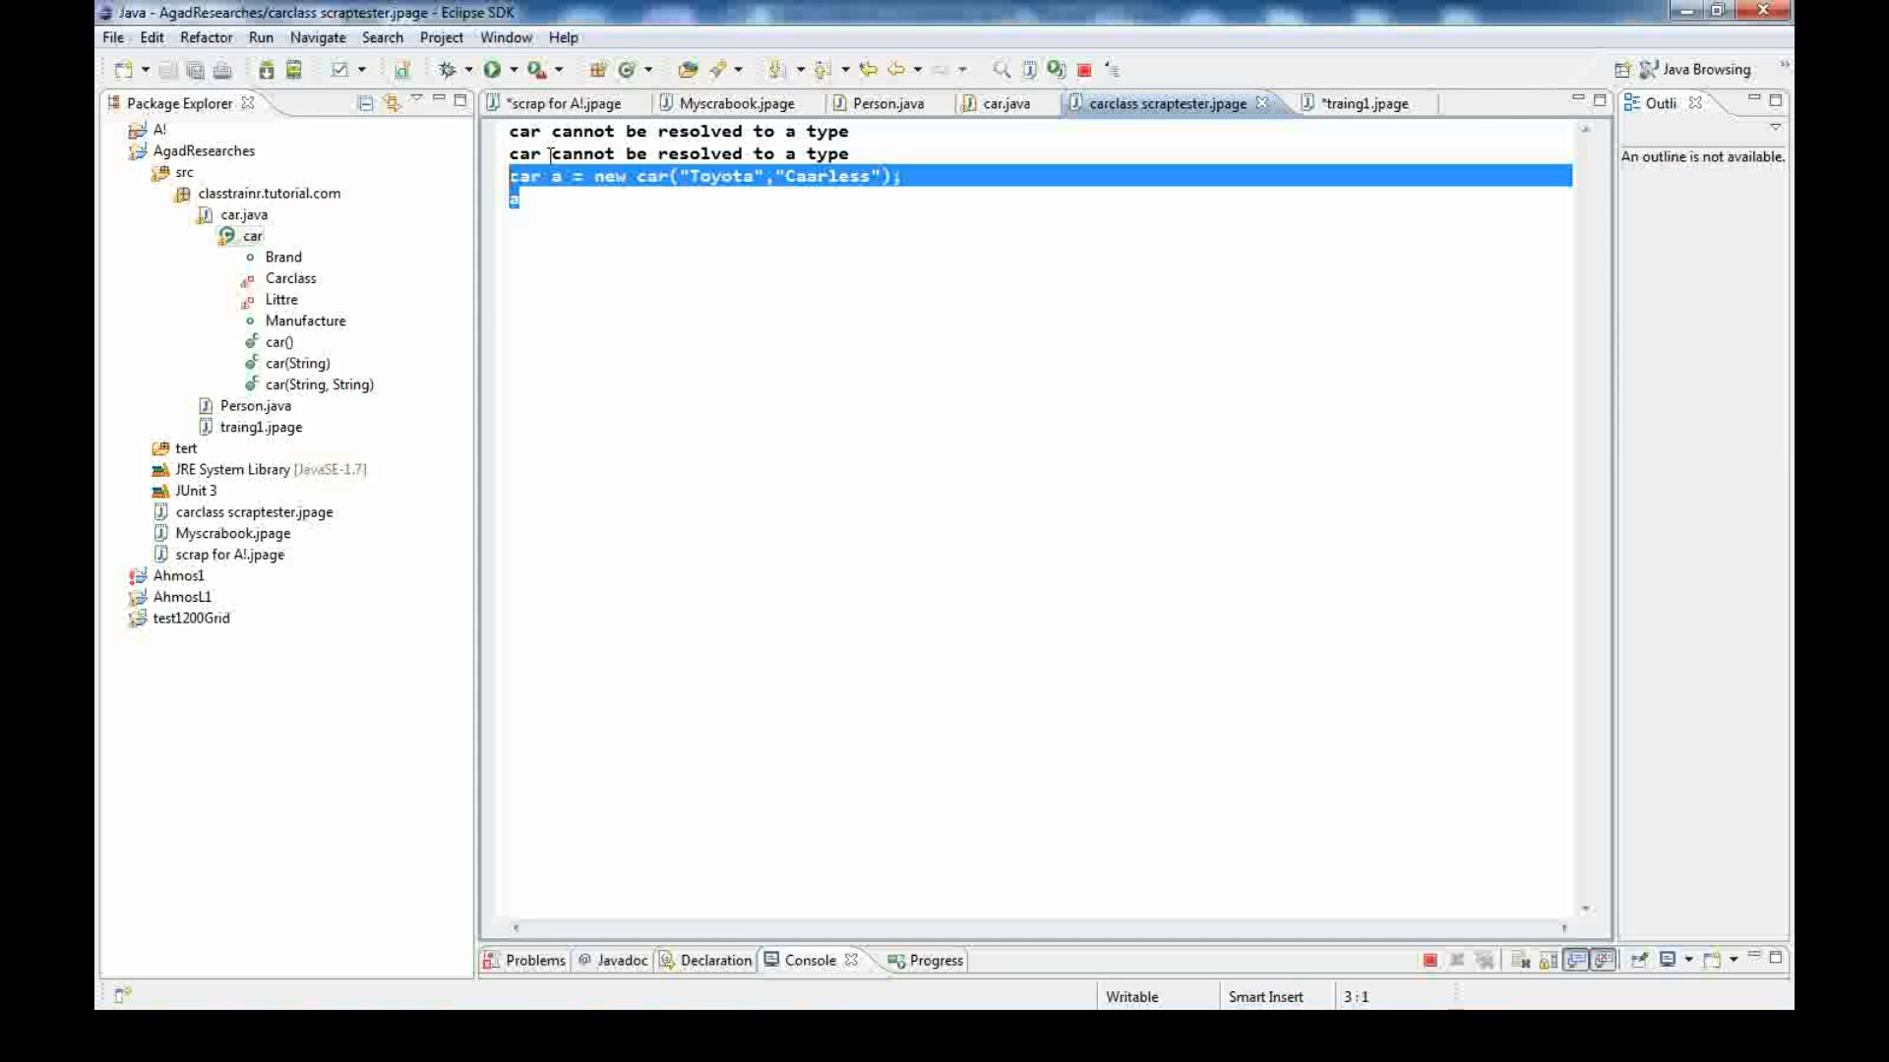
mouse_move(739, 412)
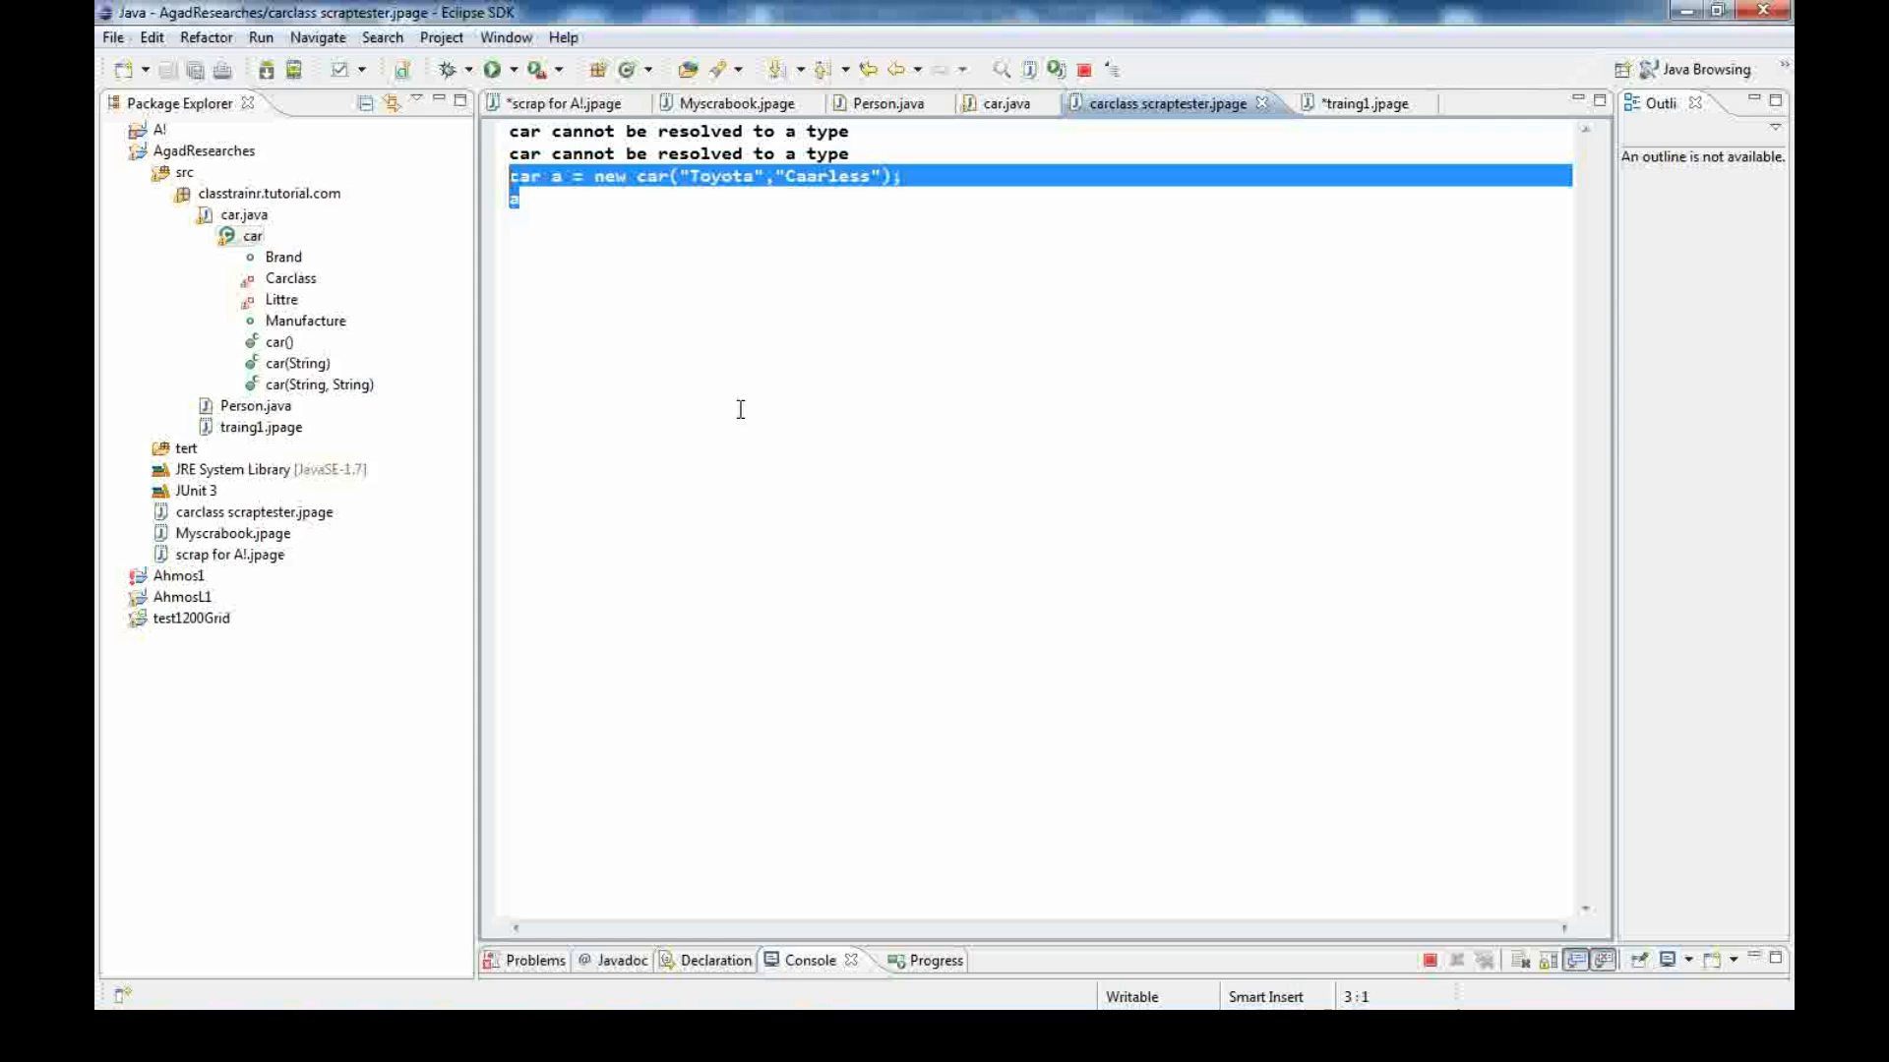
mouse_move(681, 283)
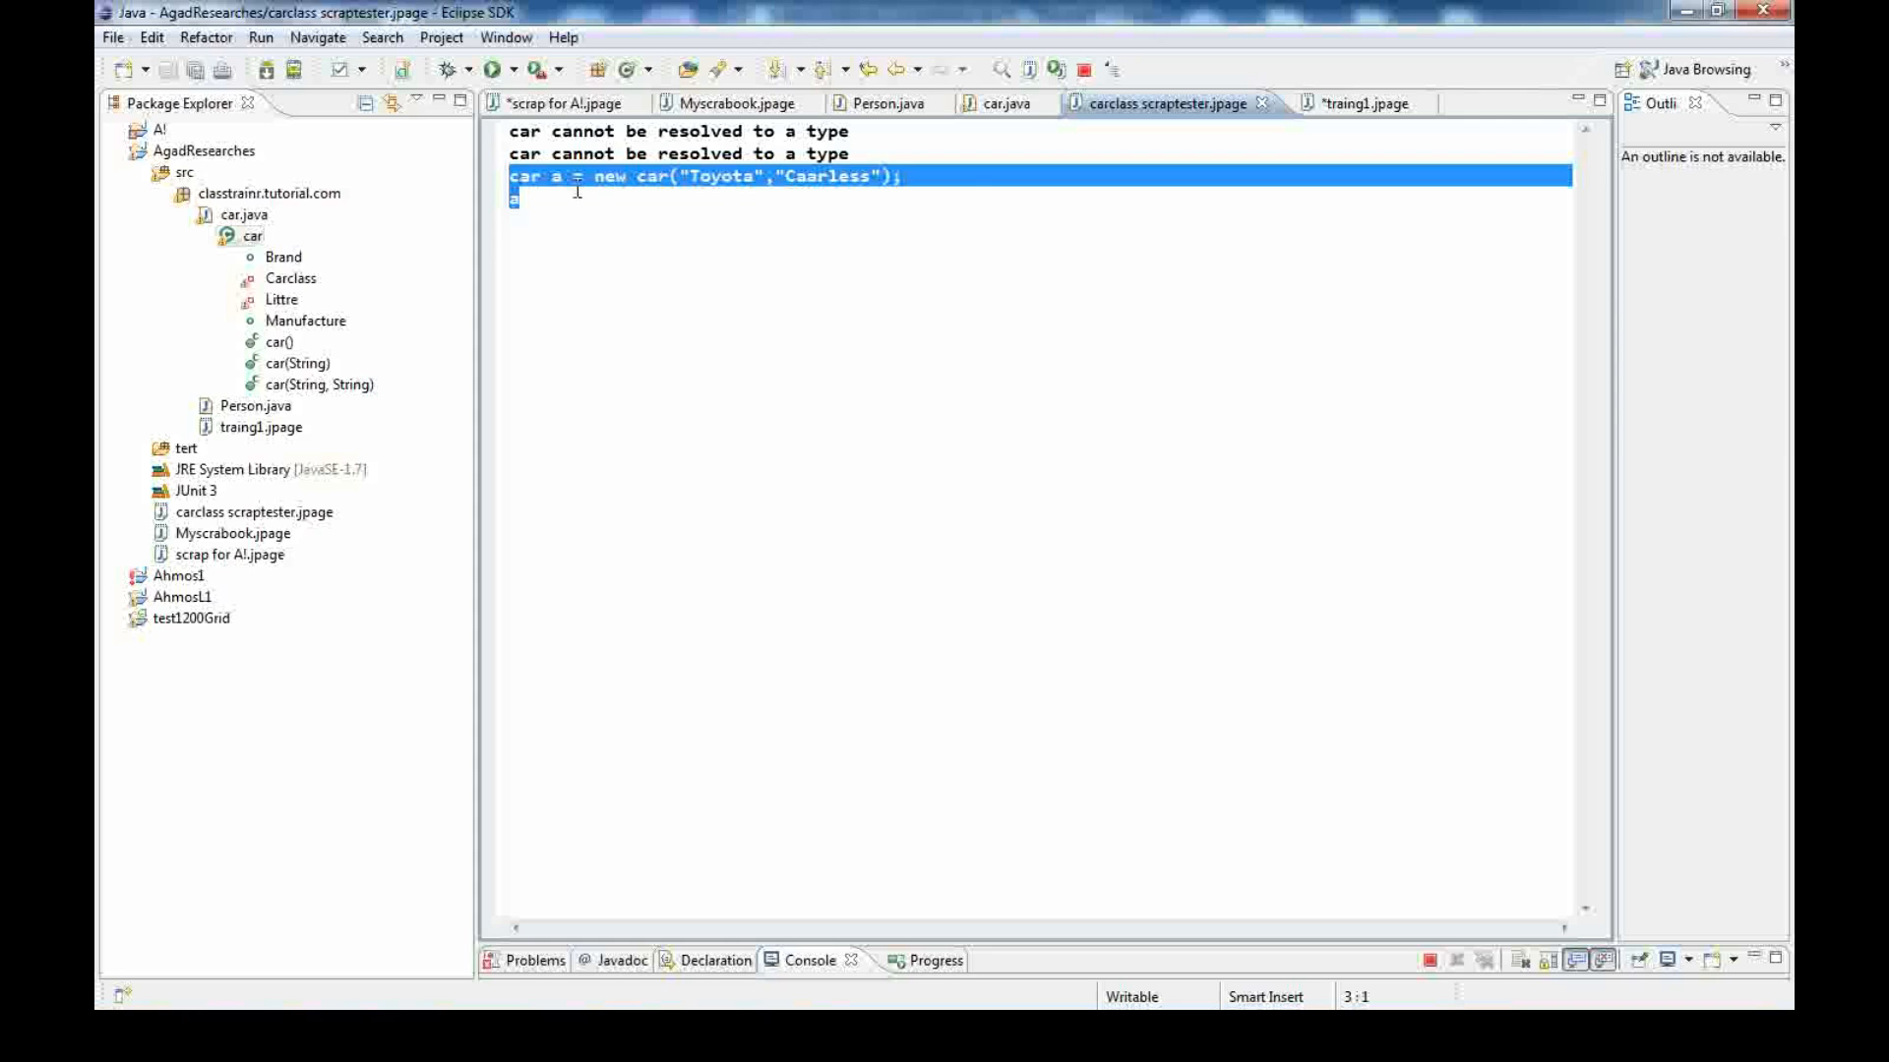
mouse_move(1003, 118)
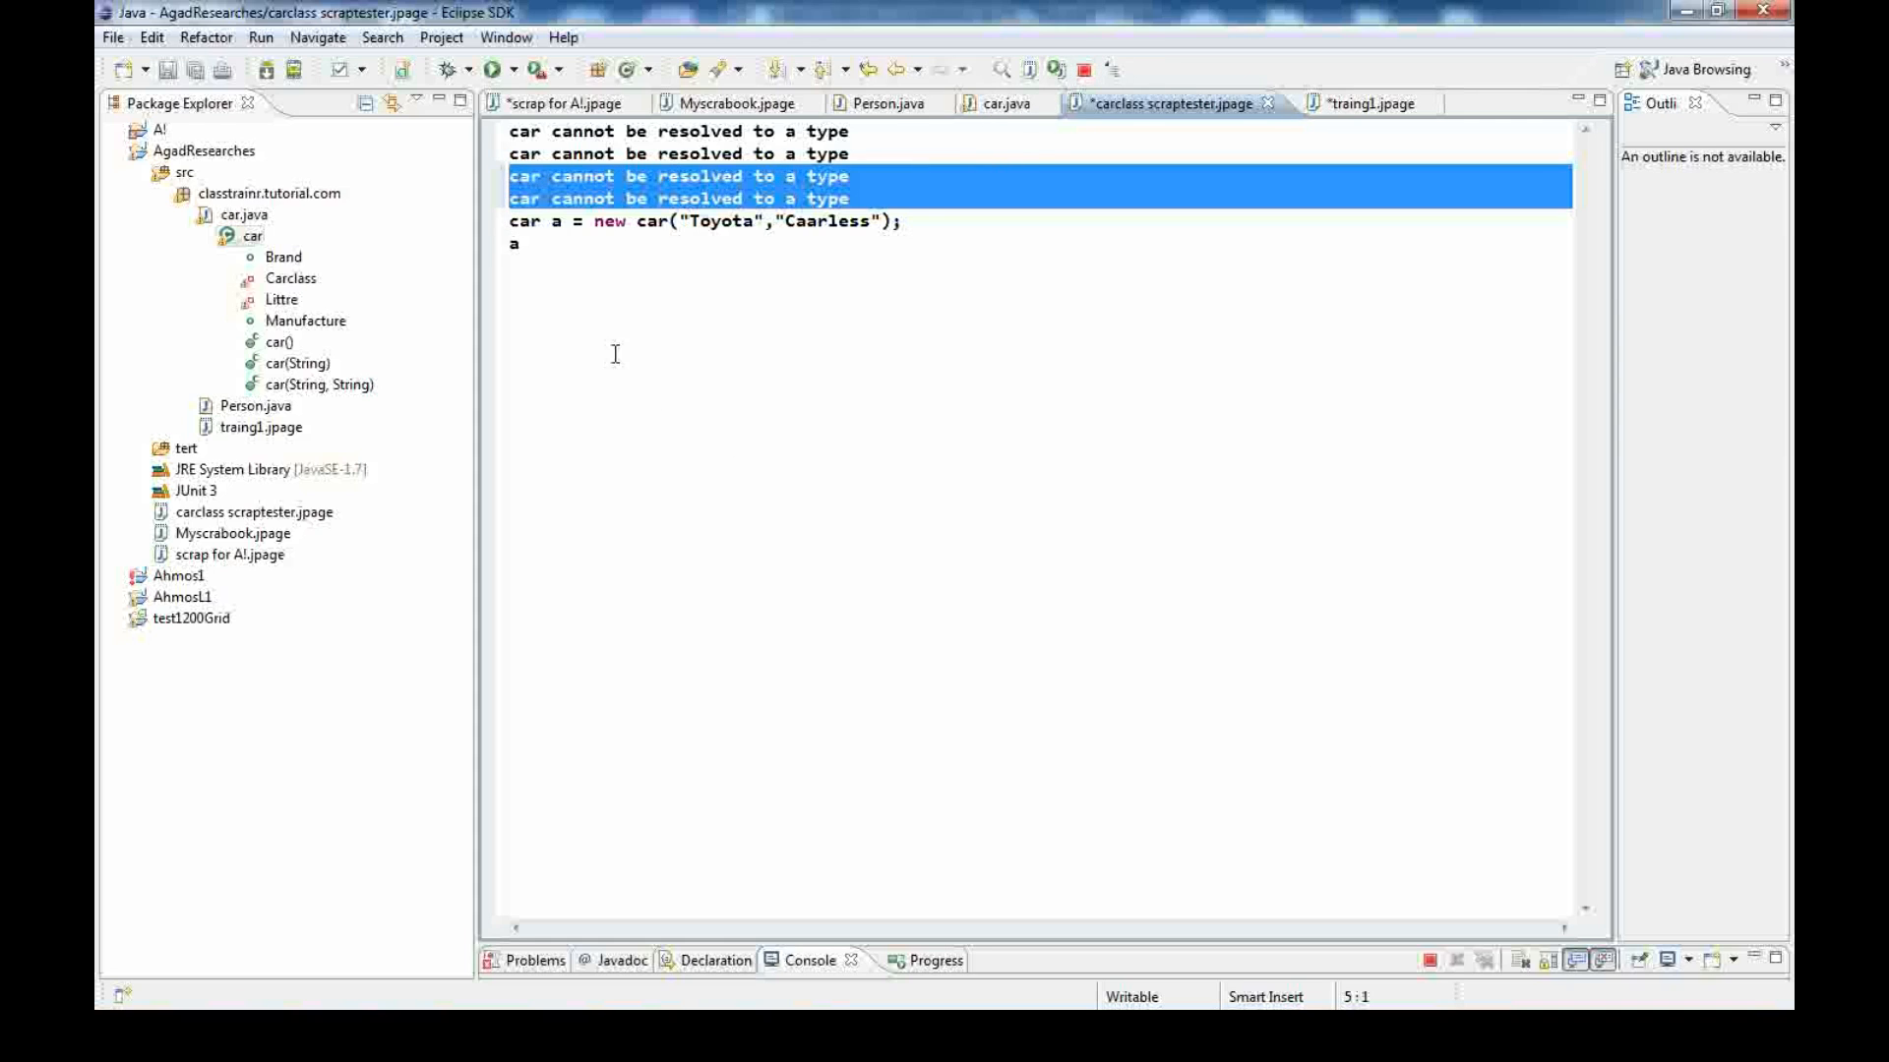
Clear the failed 'car cannot be resolved' evaluation and return to traing1.jpage
click(516, 244)
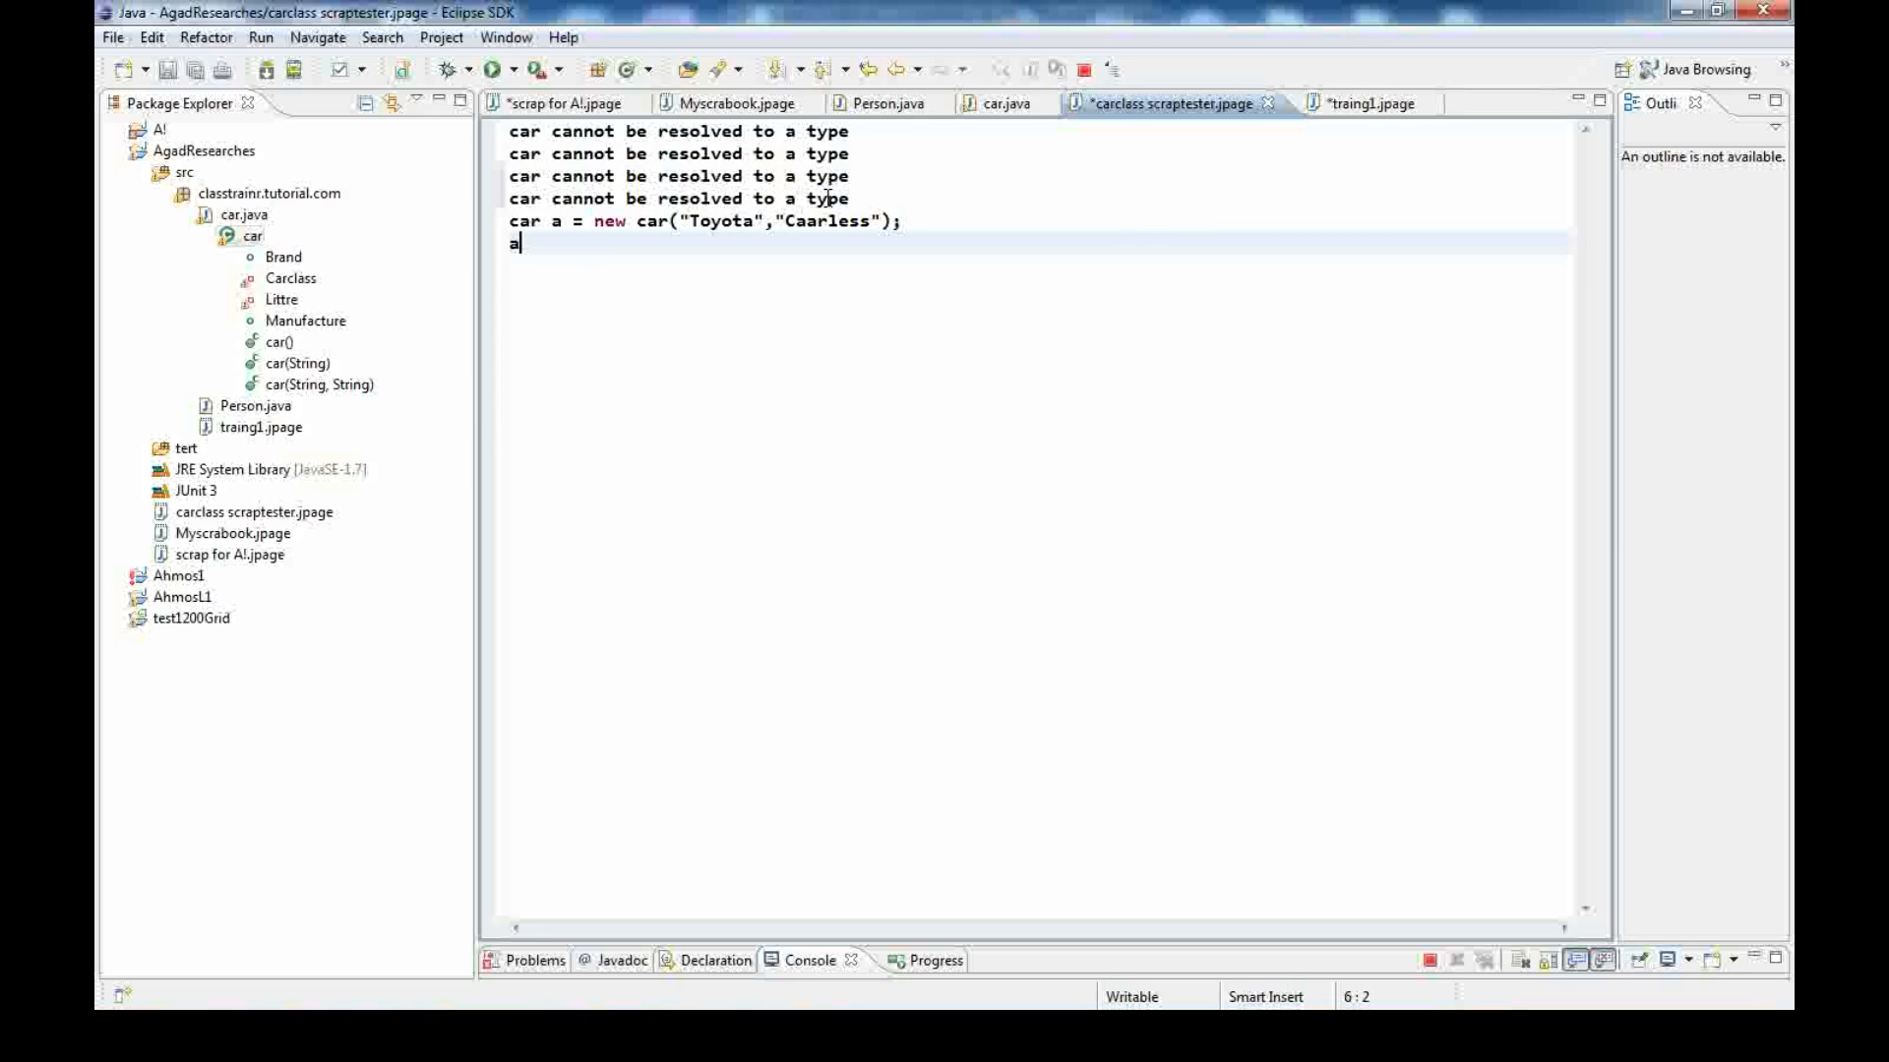
click(1369, 102)
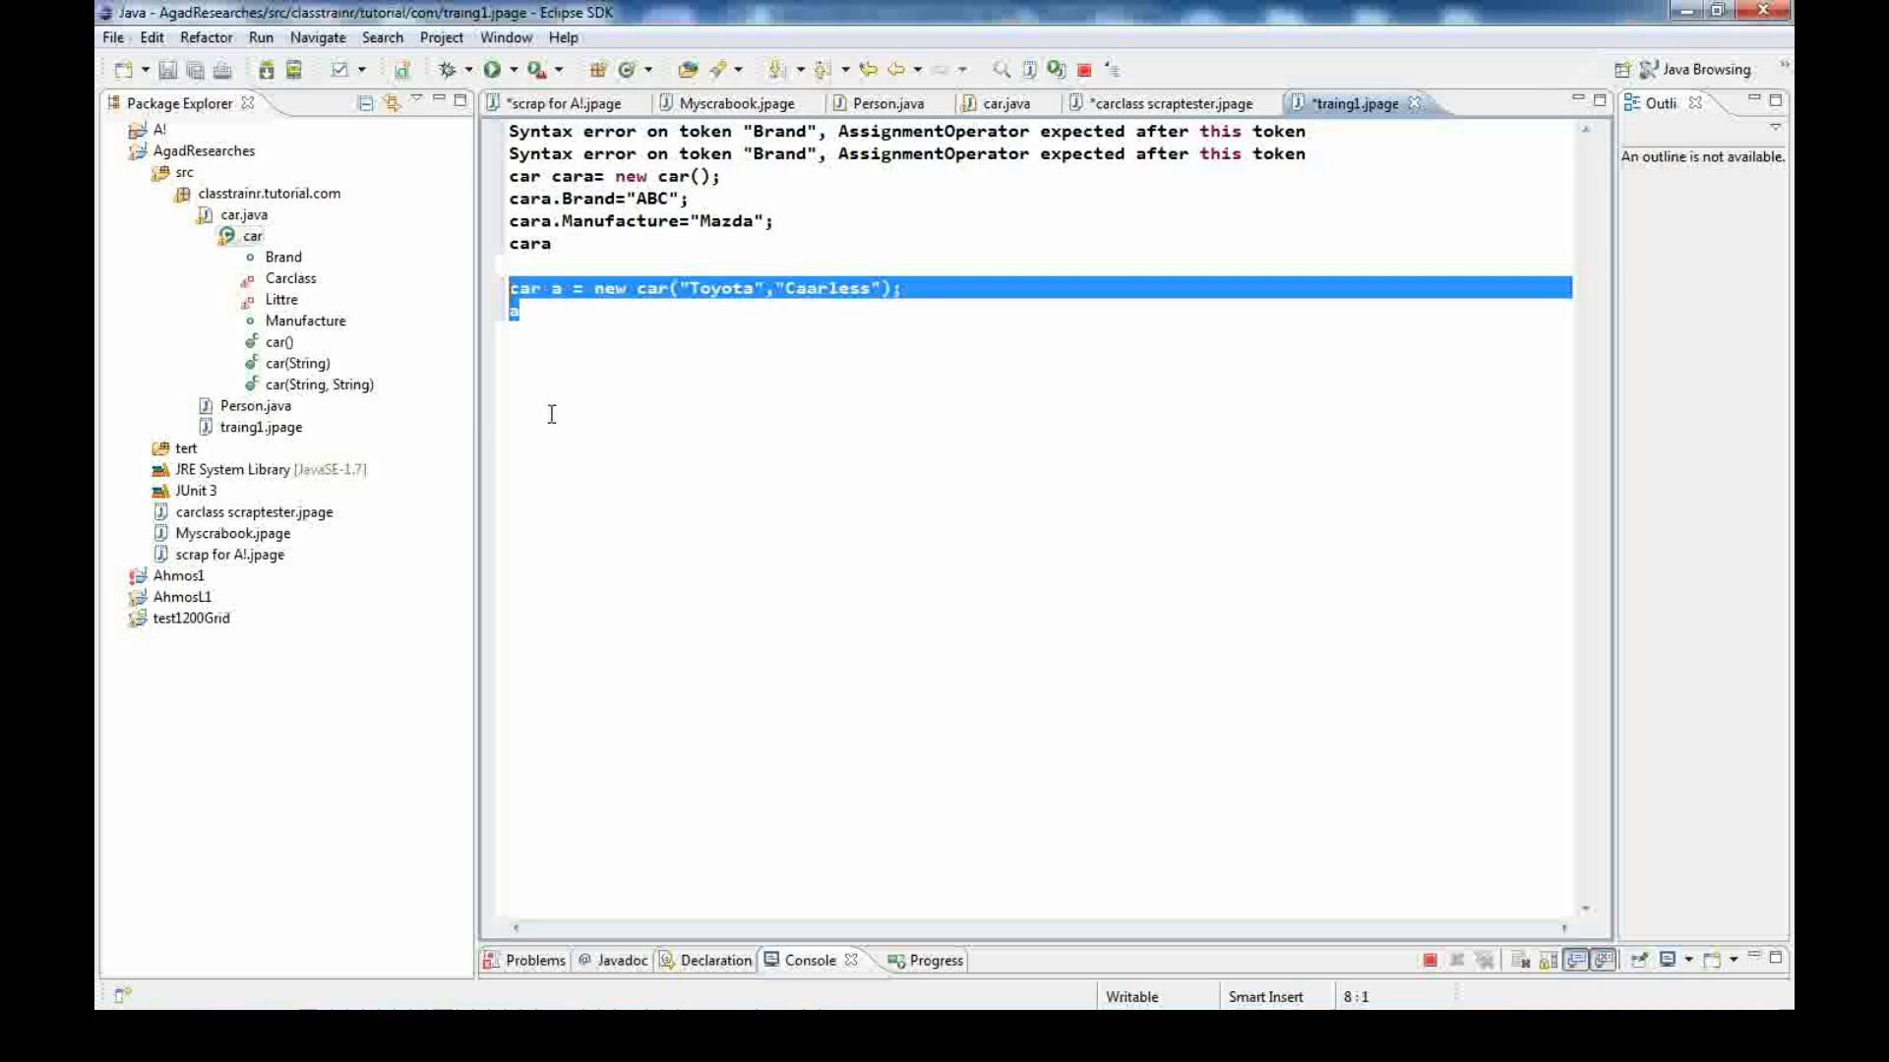
mouse_move(1110, 207)
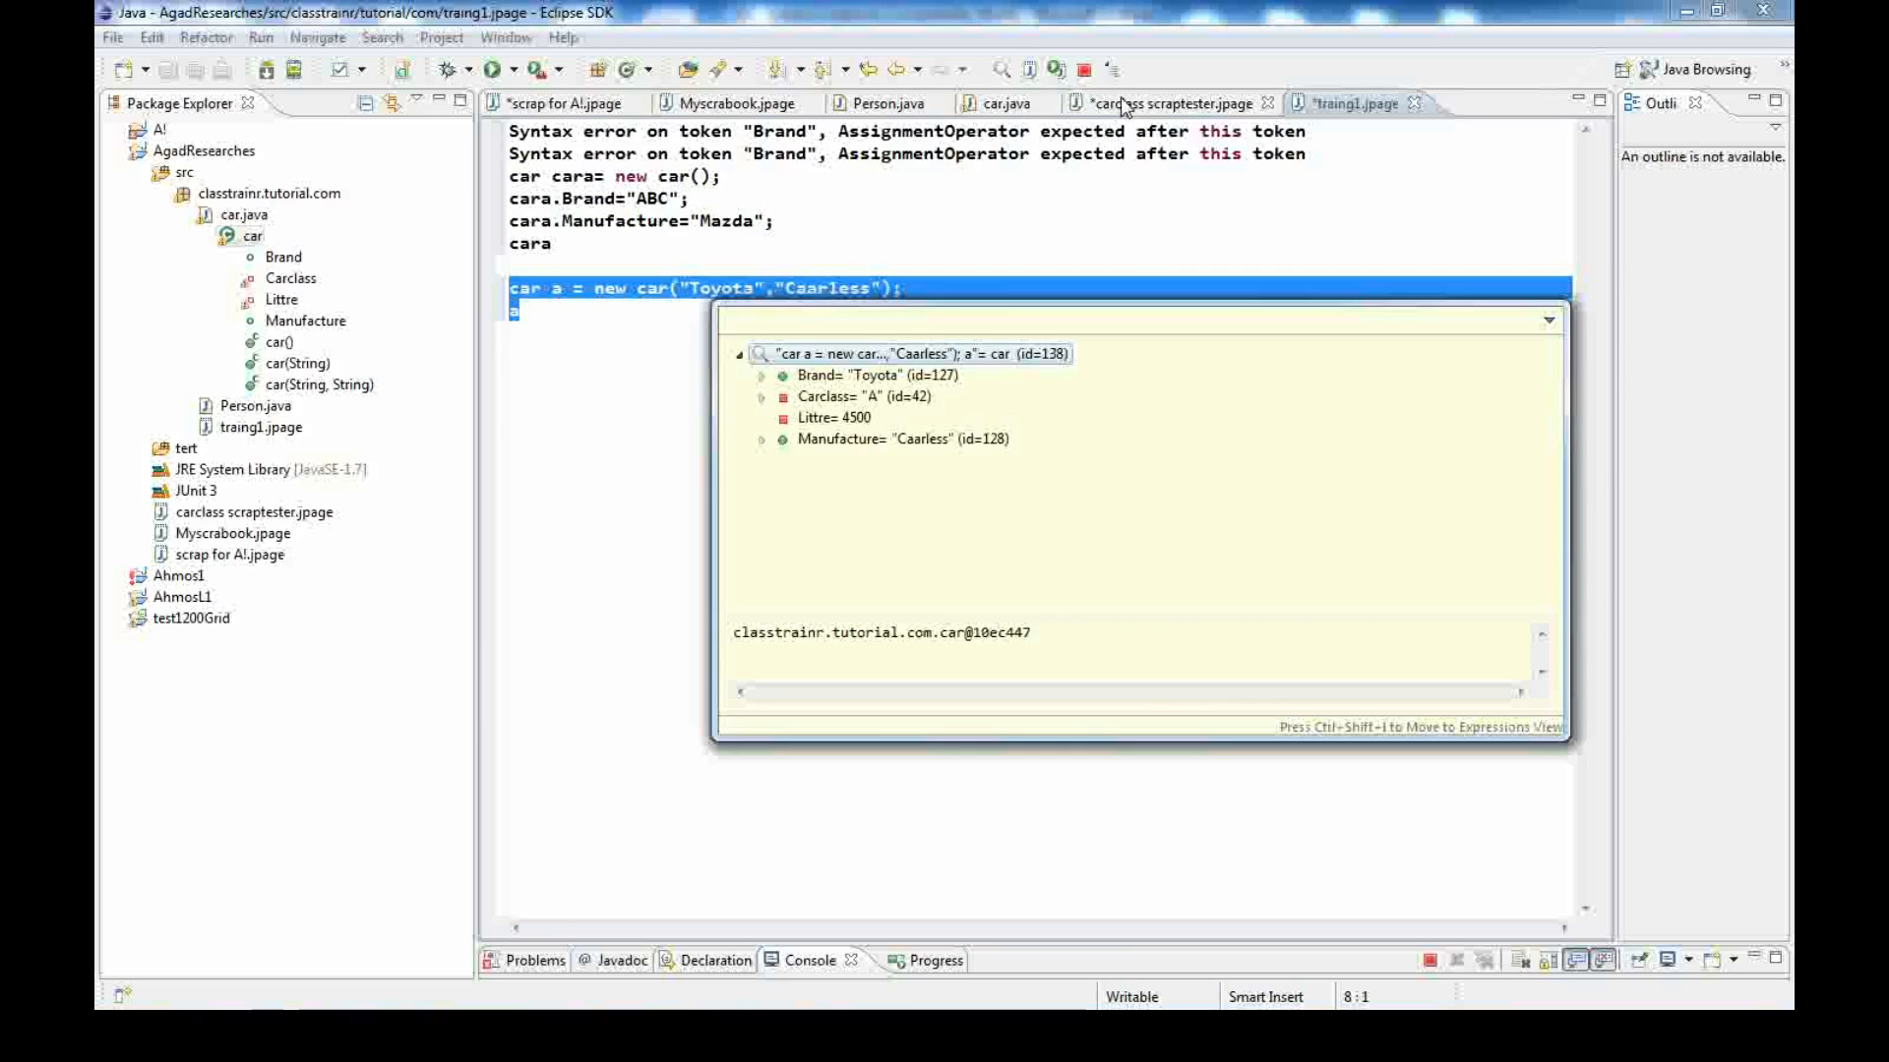
mouse_move(1147, 106)
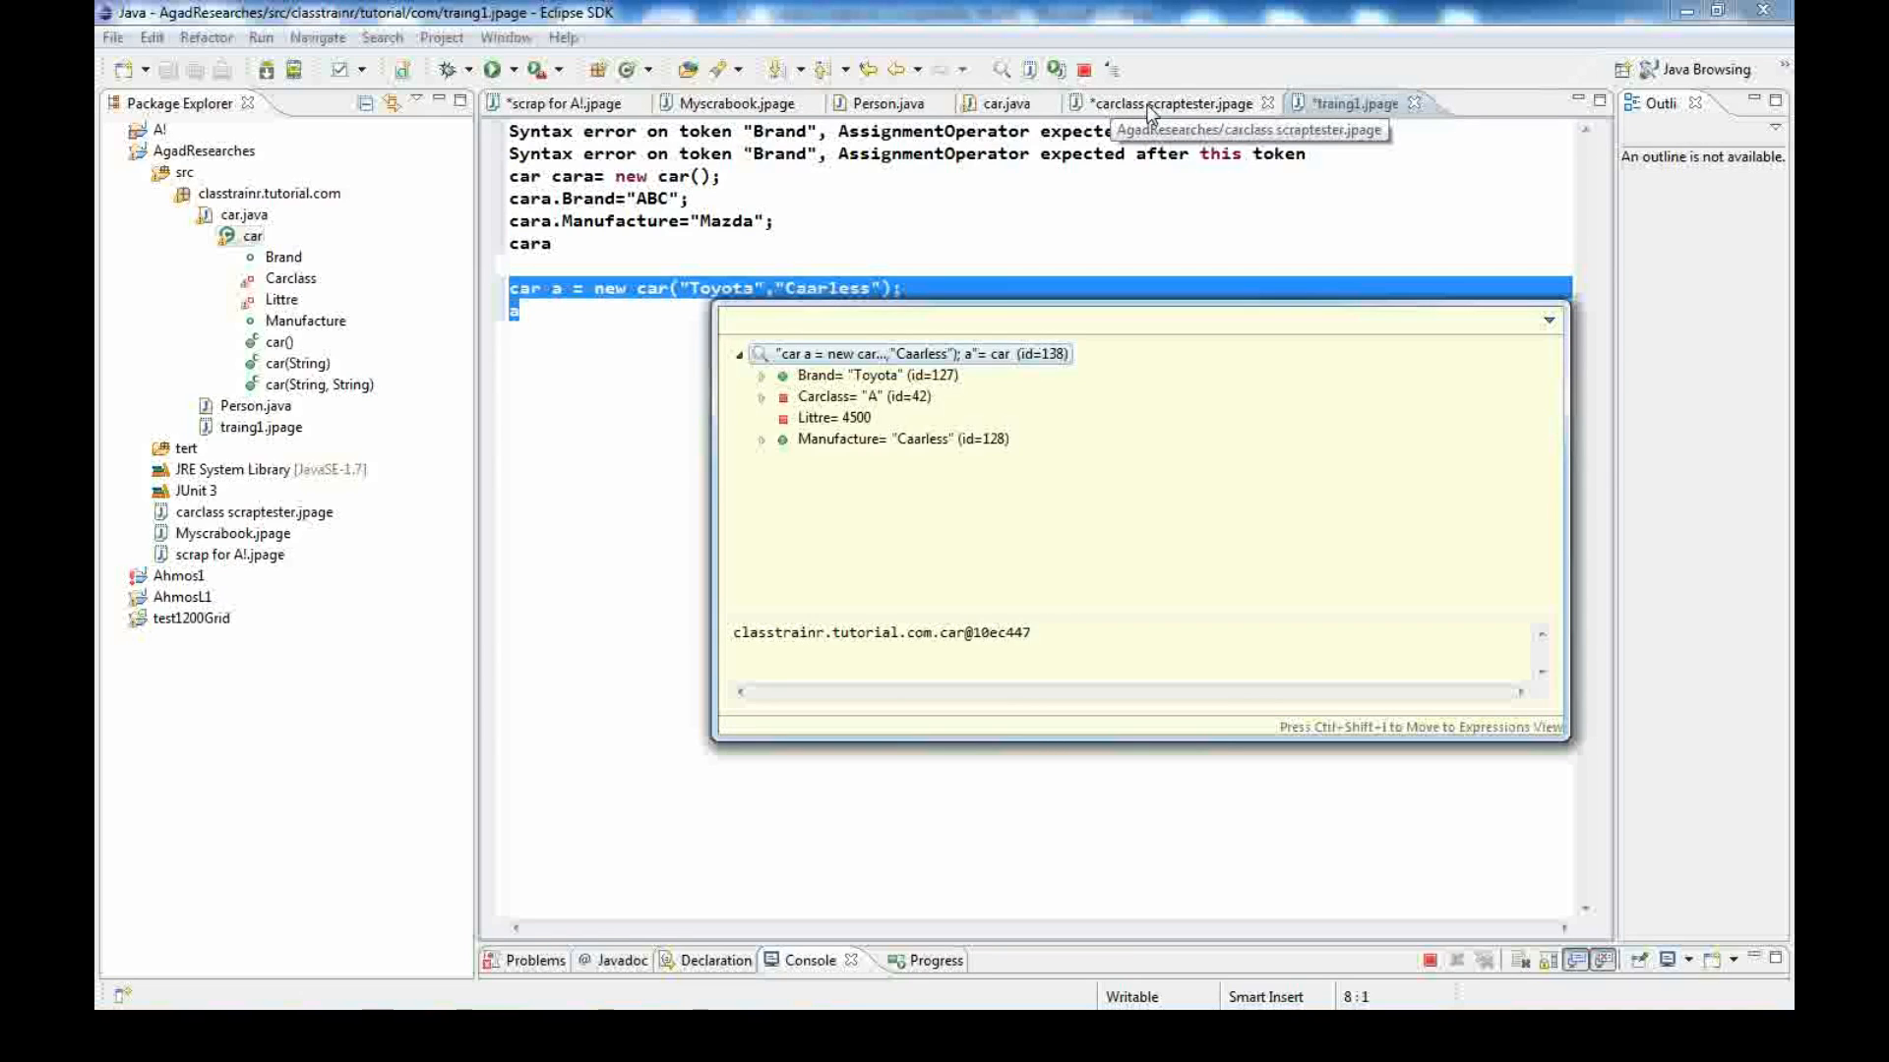
Flip between carclass scraptester.jpage and traing1.jpage to compare the two scrapbooks
click(1169, 102)
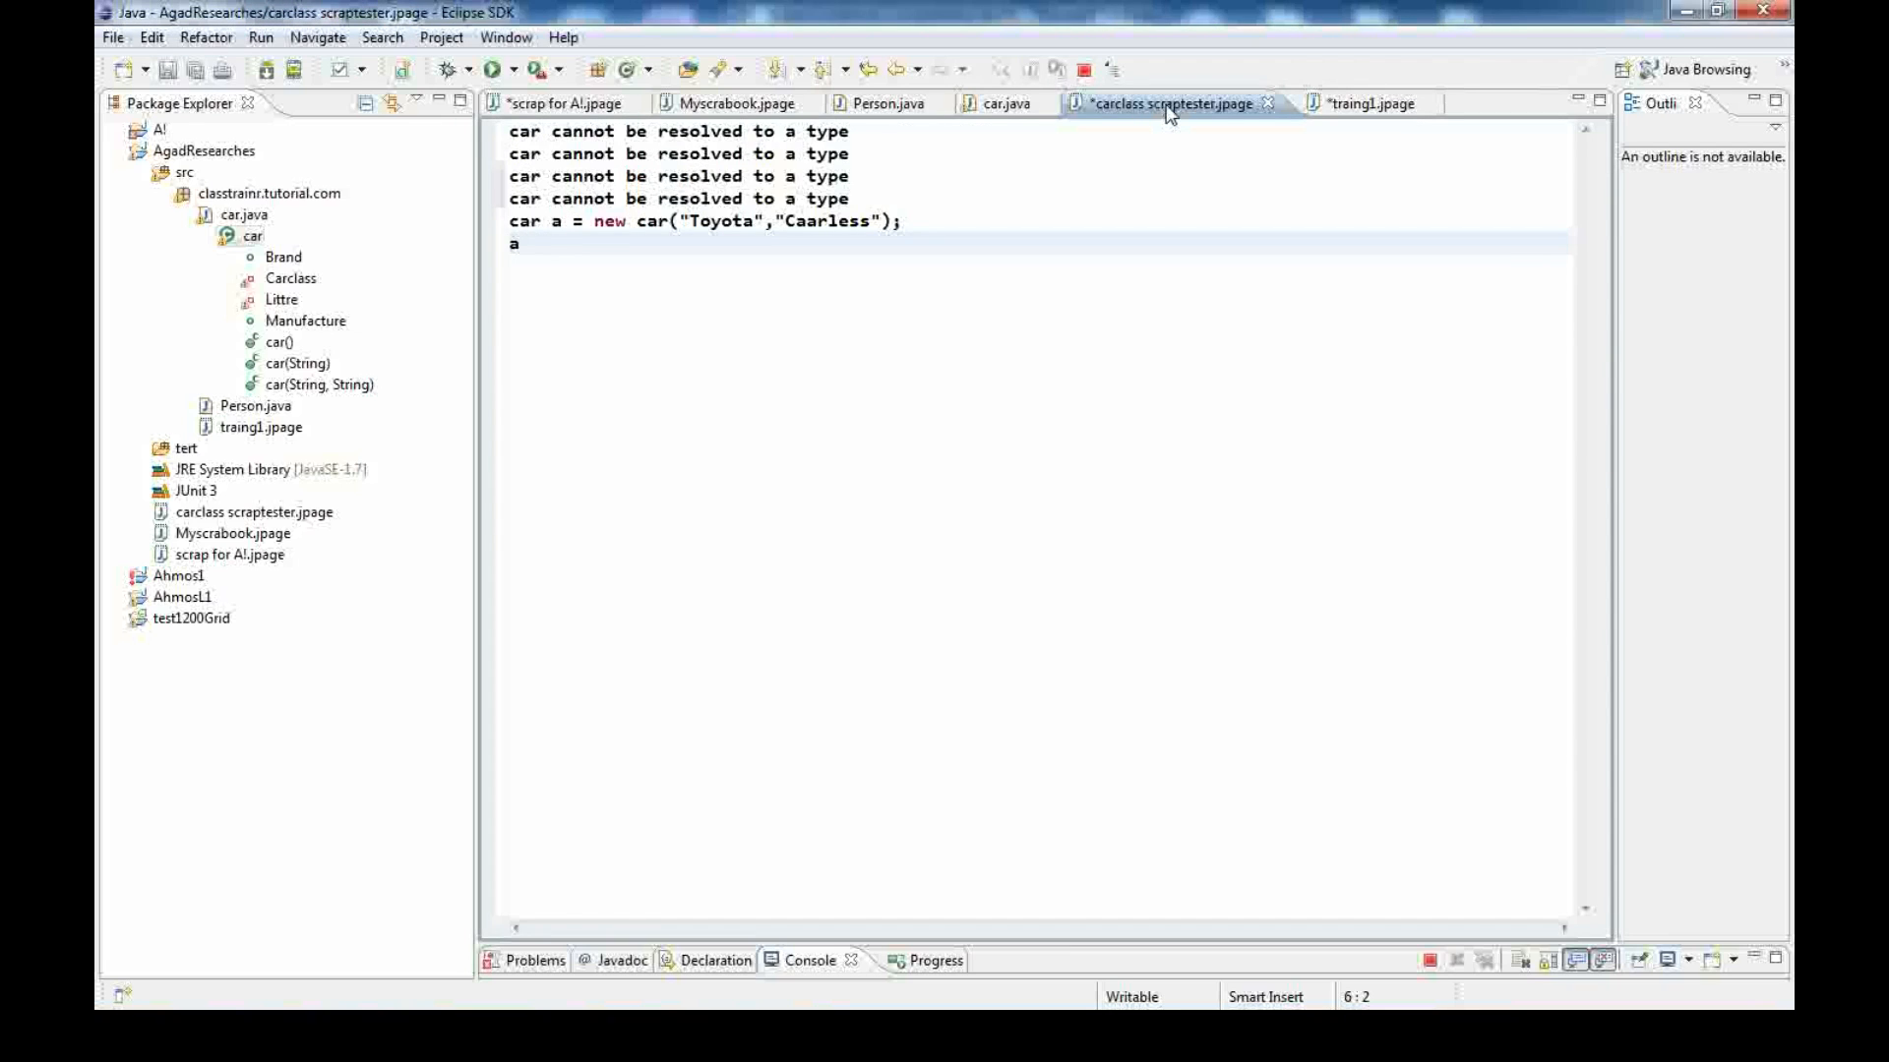
click(1371, 102)
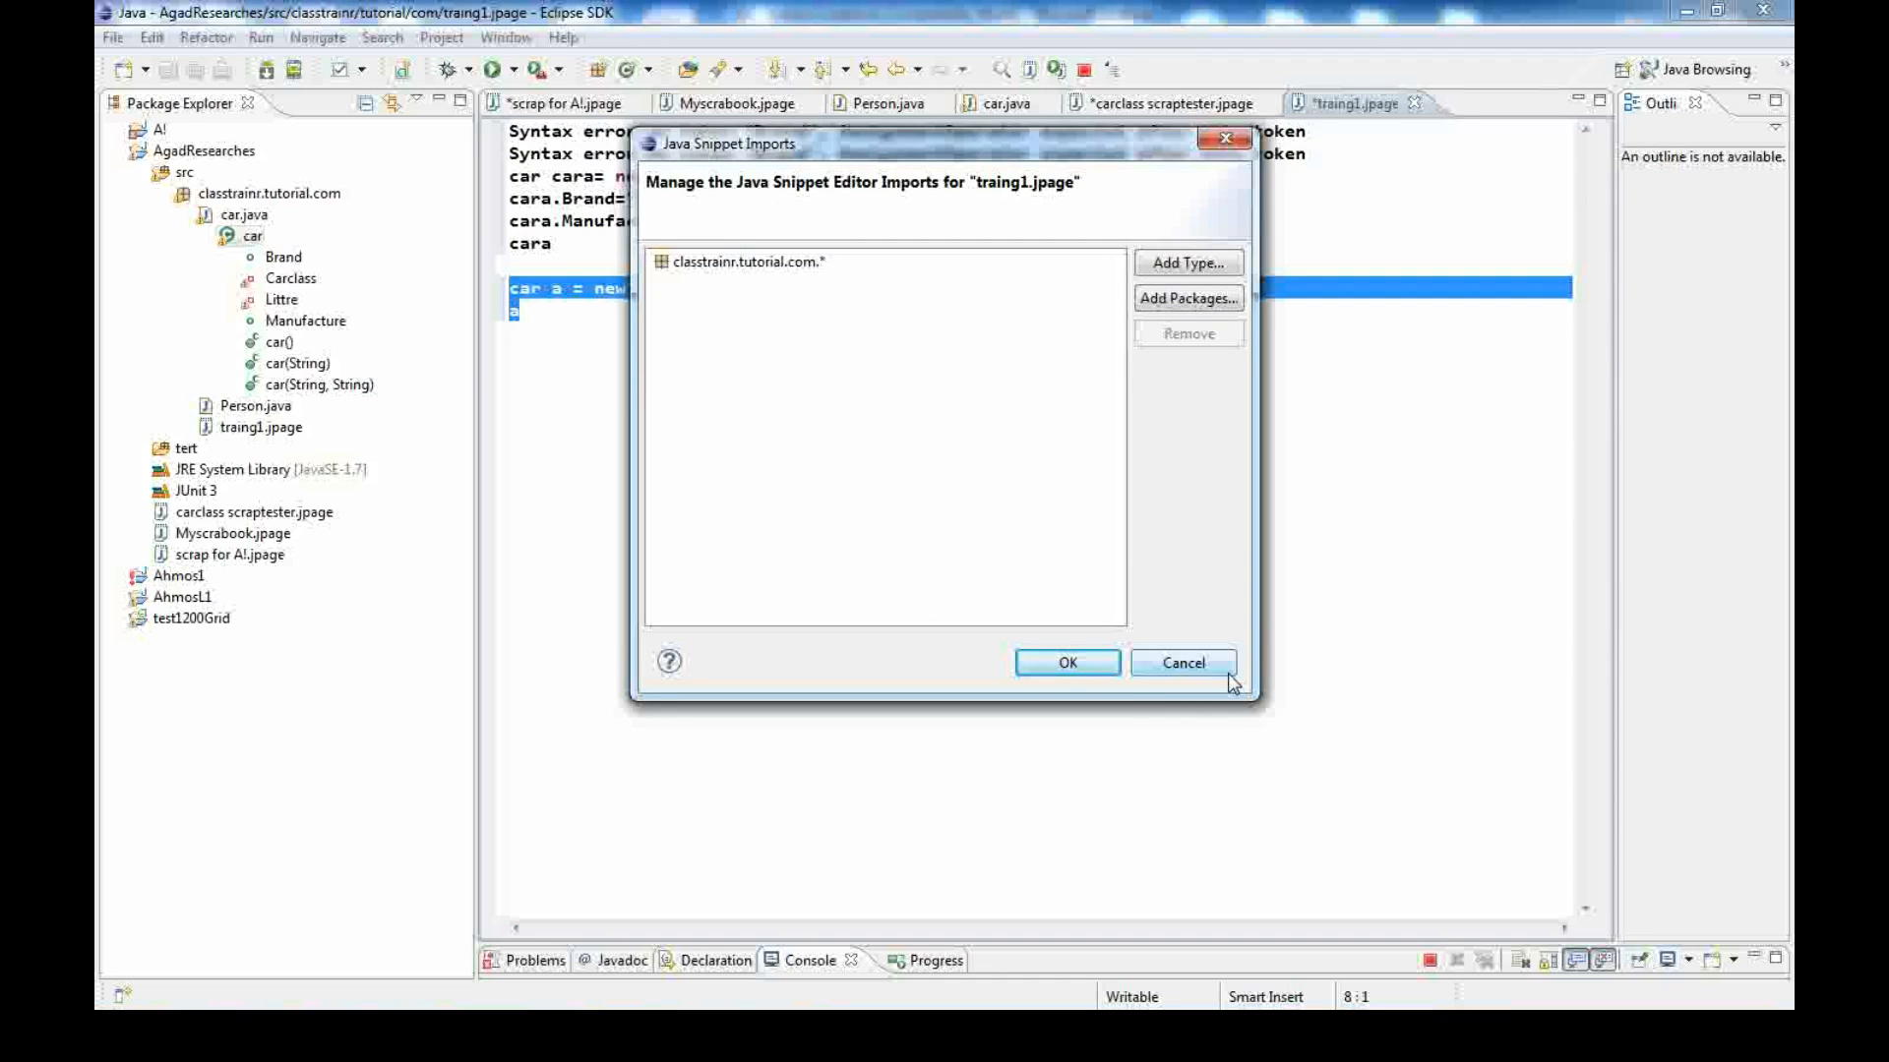
Cancel traing1's classtrainr.tutorial.com.* import list, then cancel carclass scraptester's empty import list
click(1182, 663)
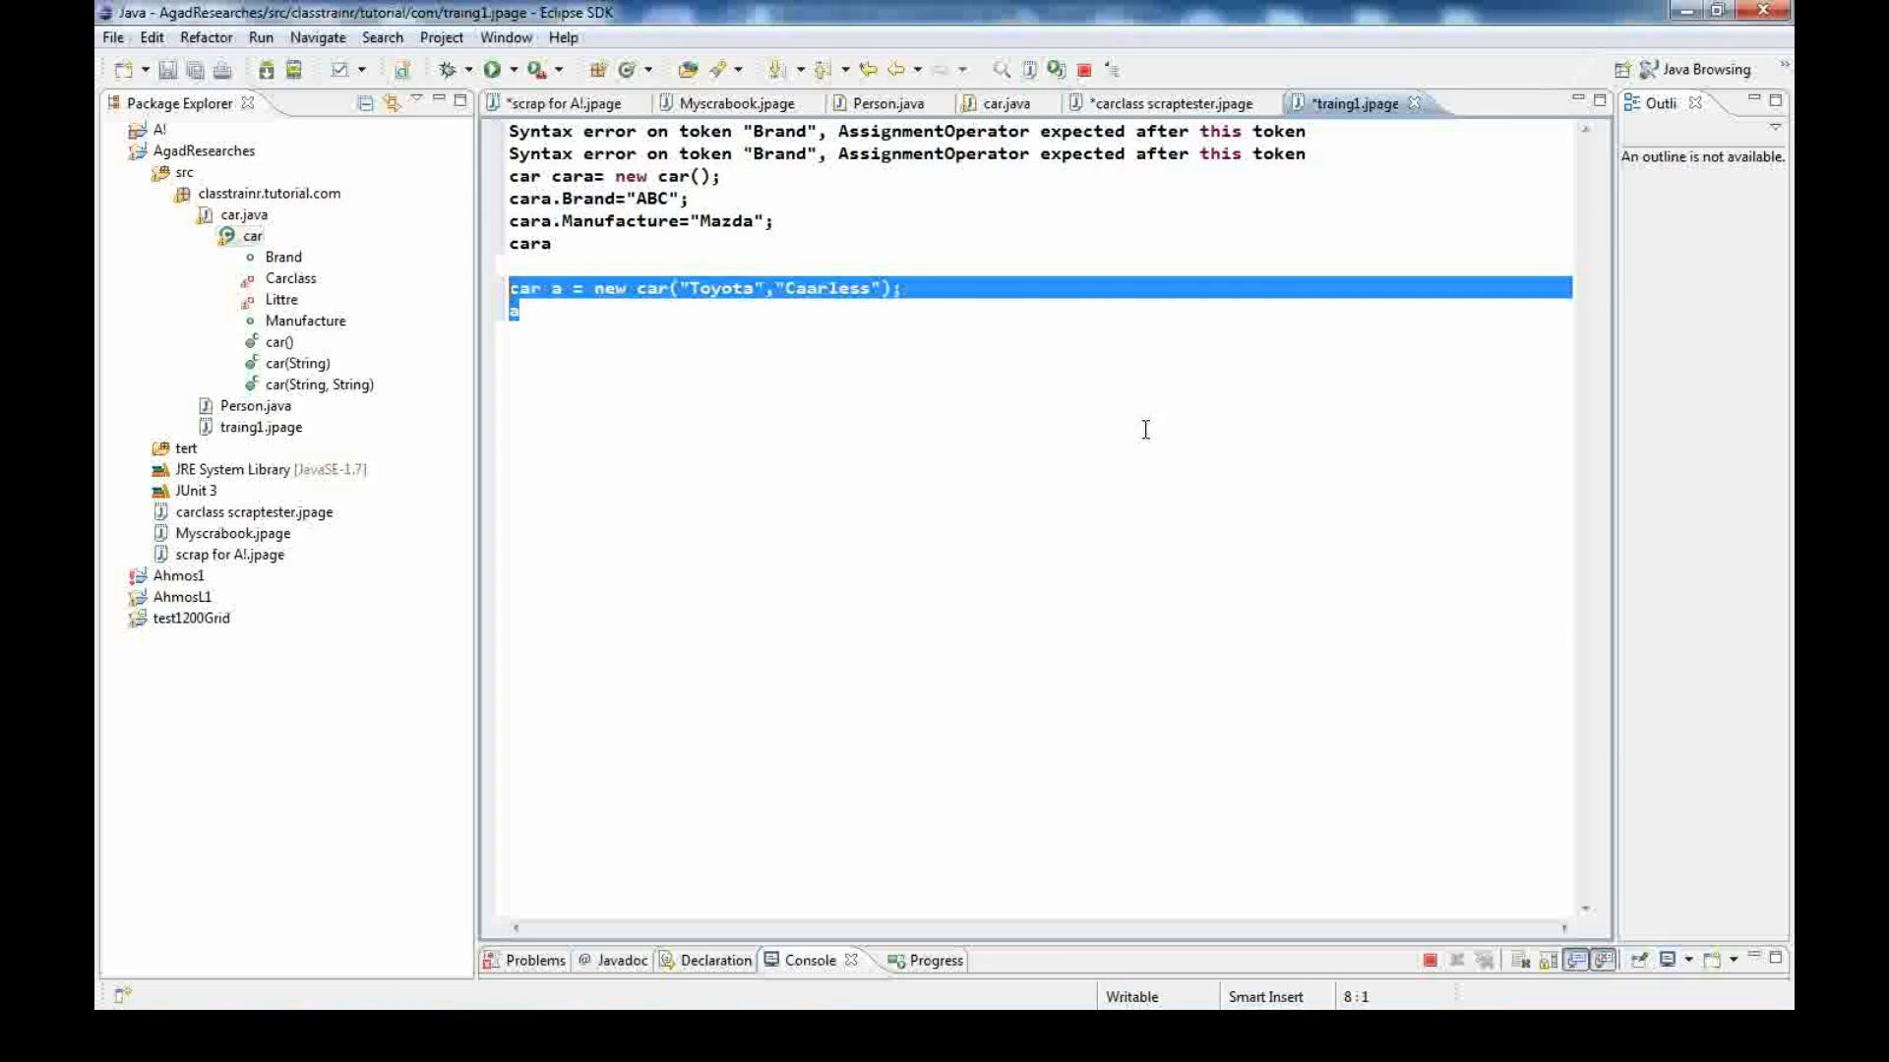
click(1170, 103)
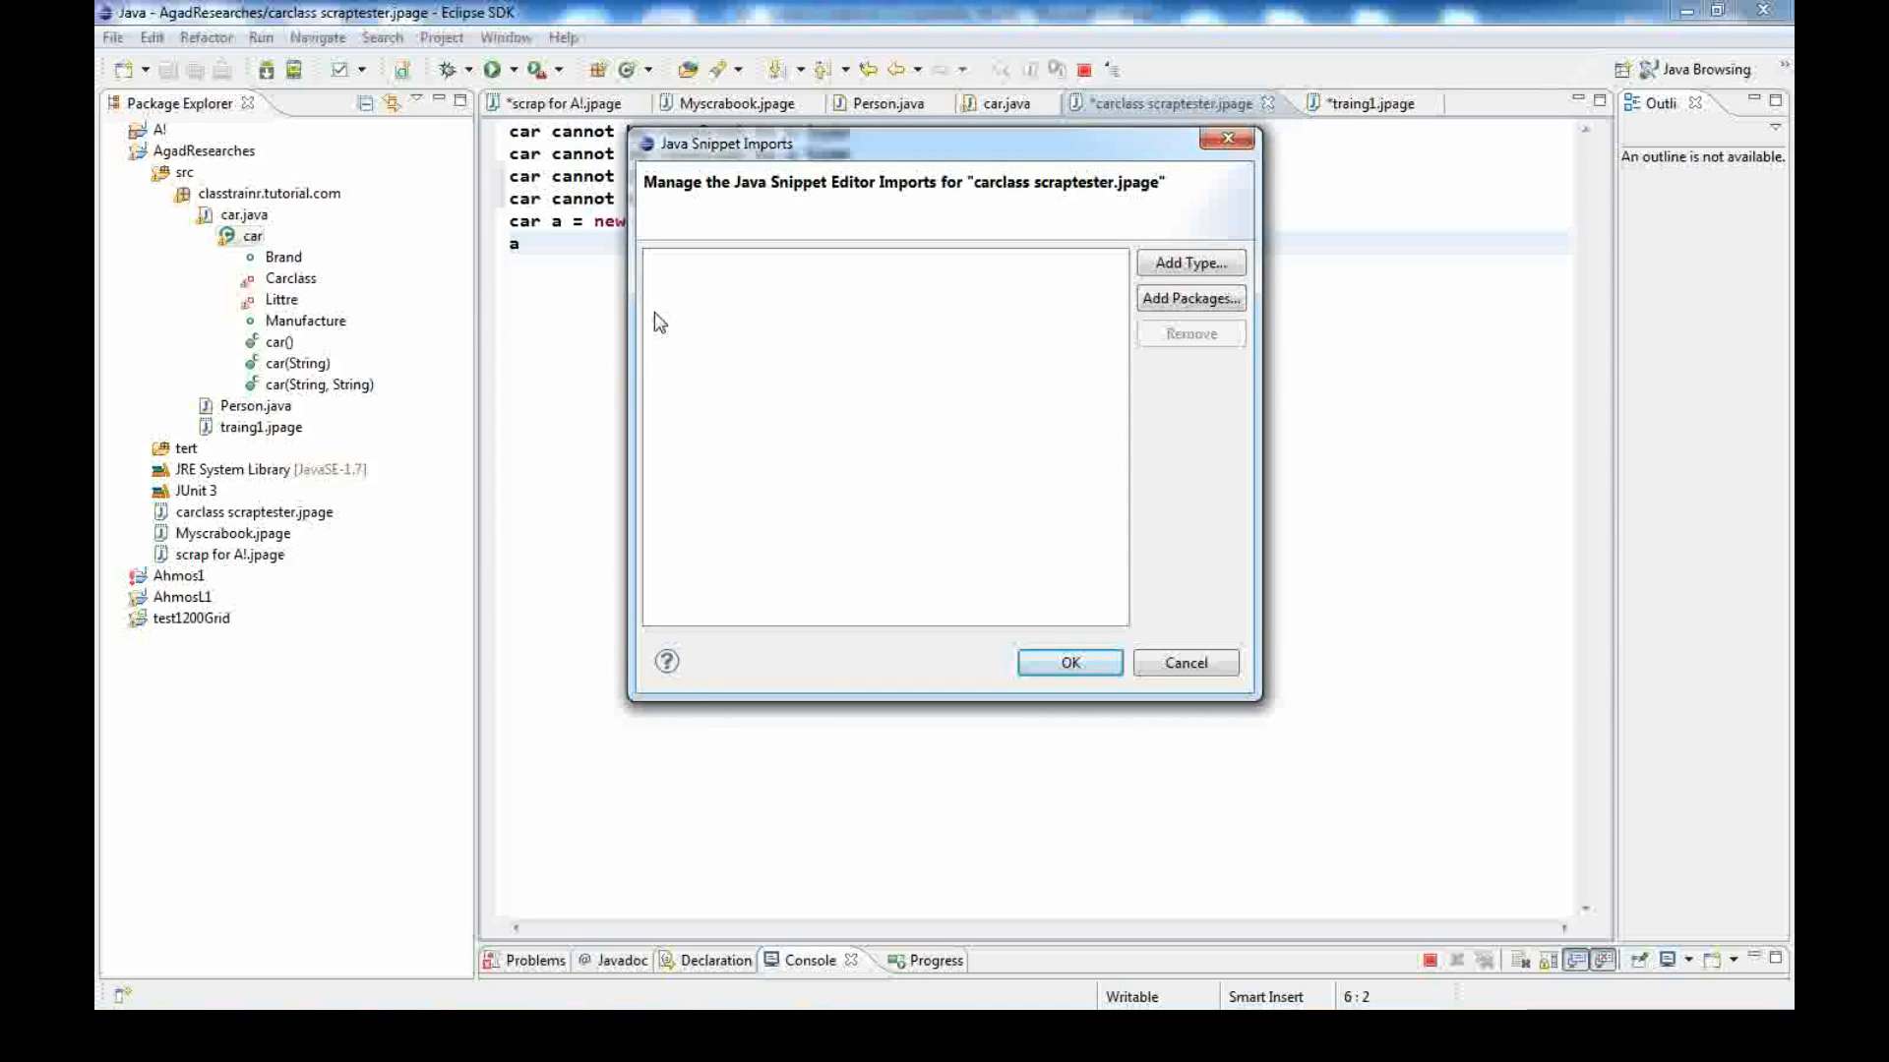
mouse_move(484, 333)
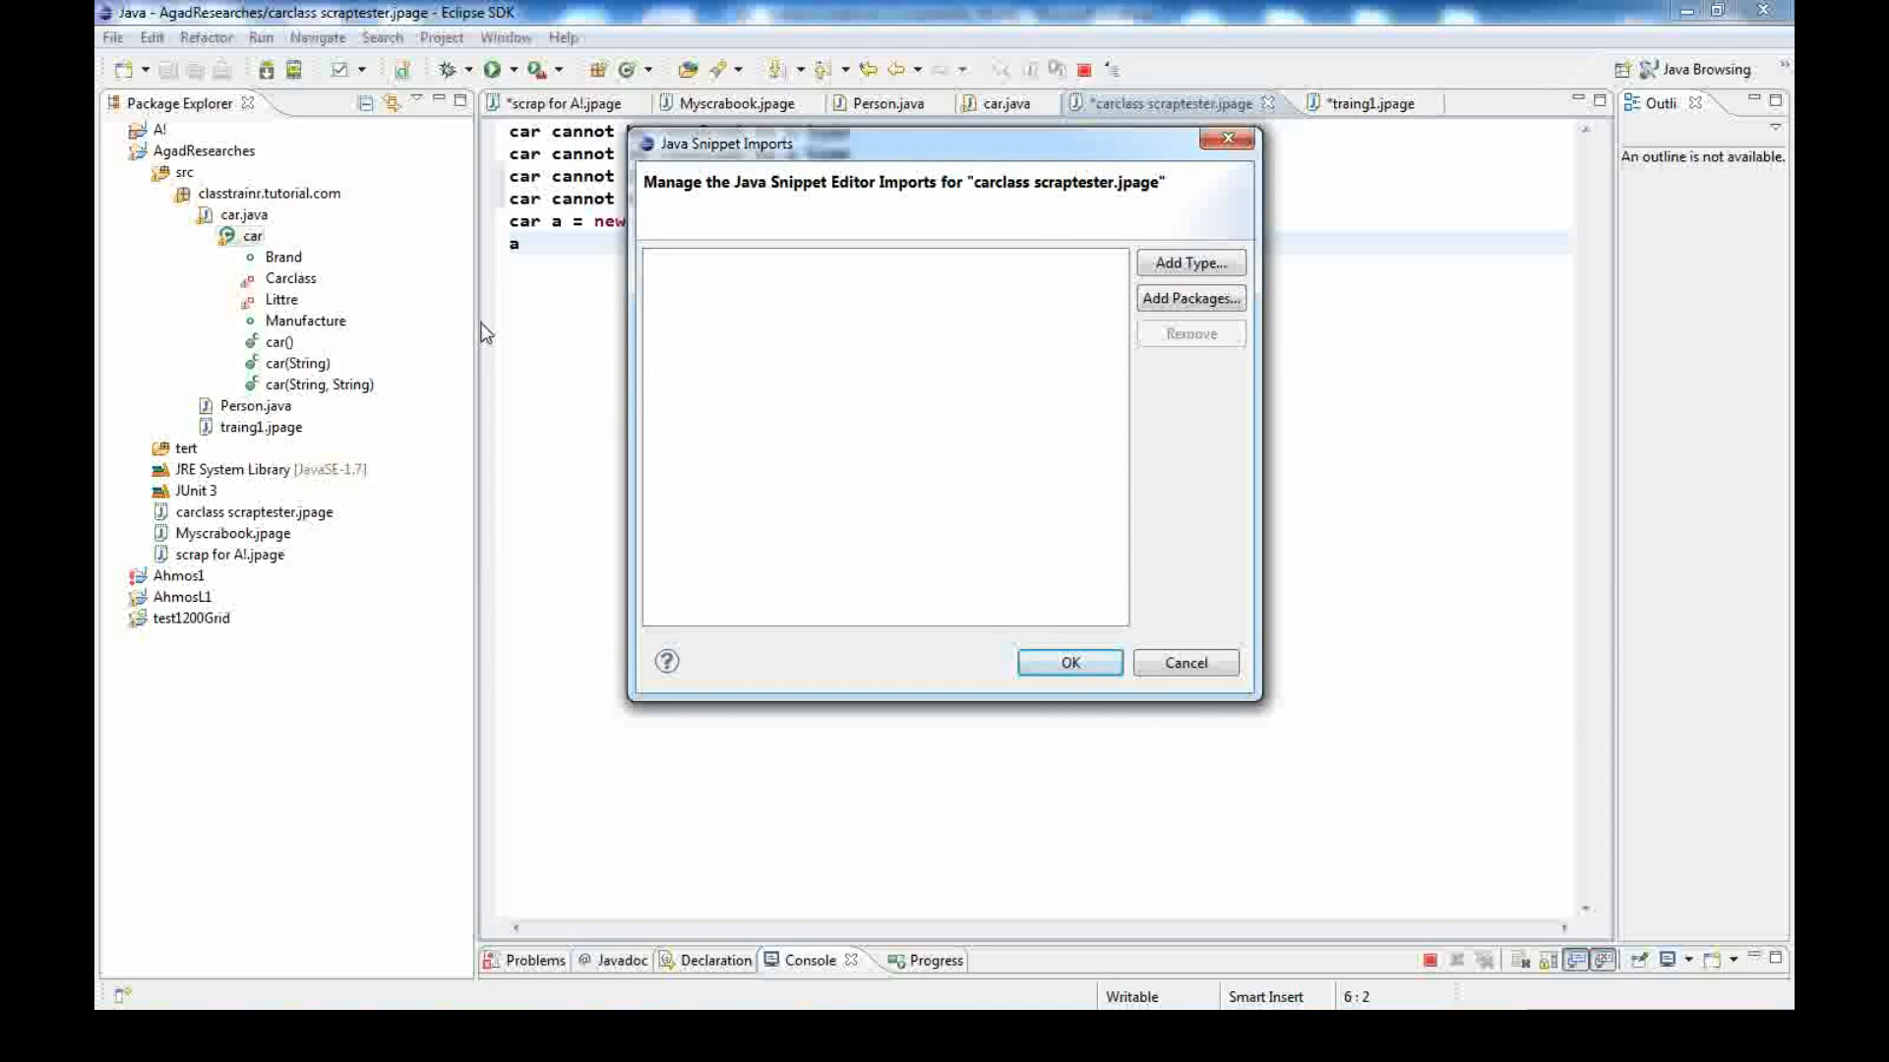
mouse_move(391, 366)
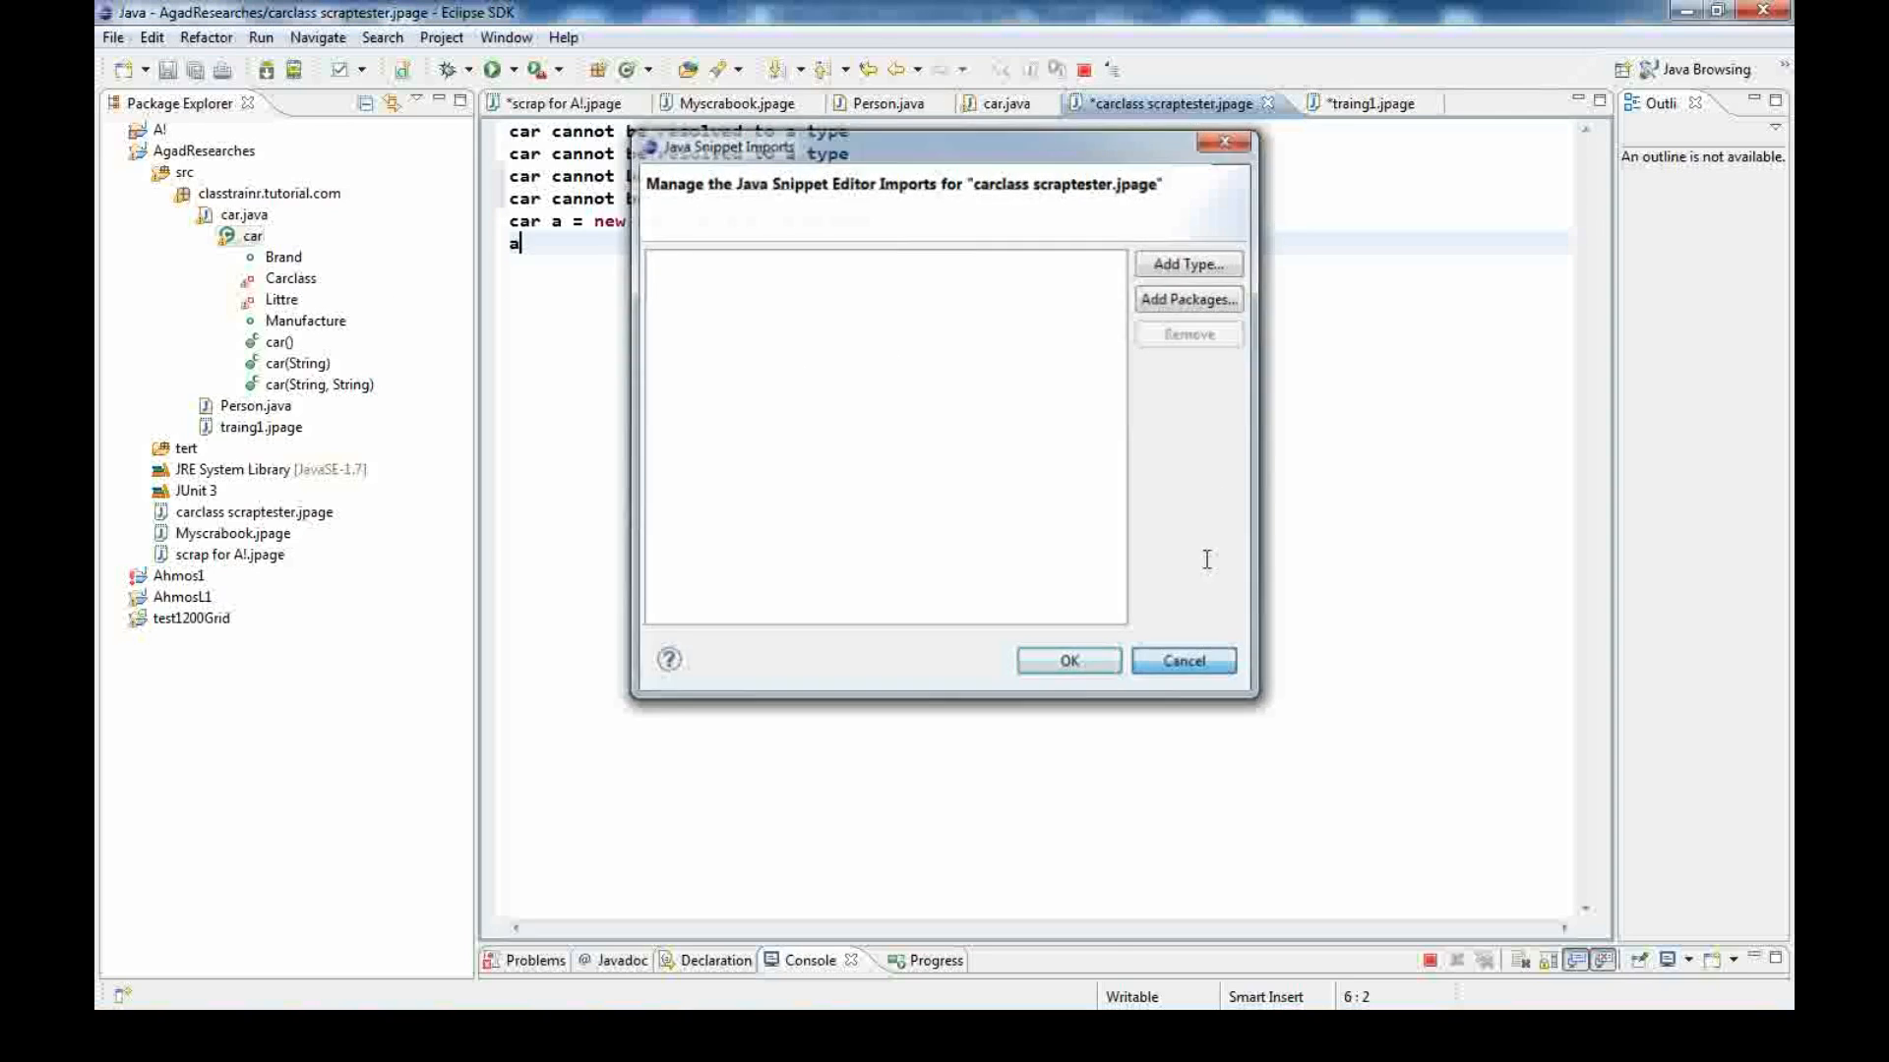
click(1183, 661)
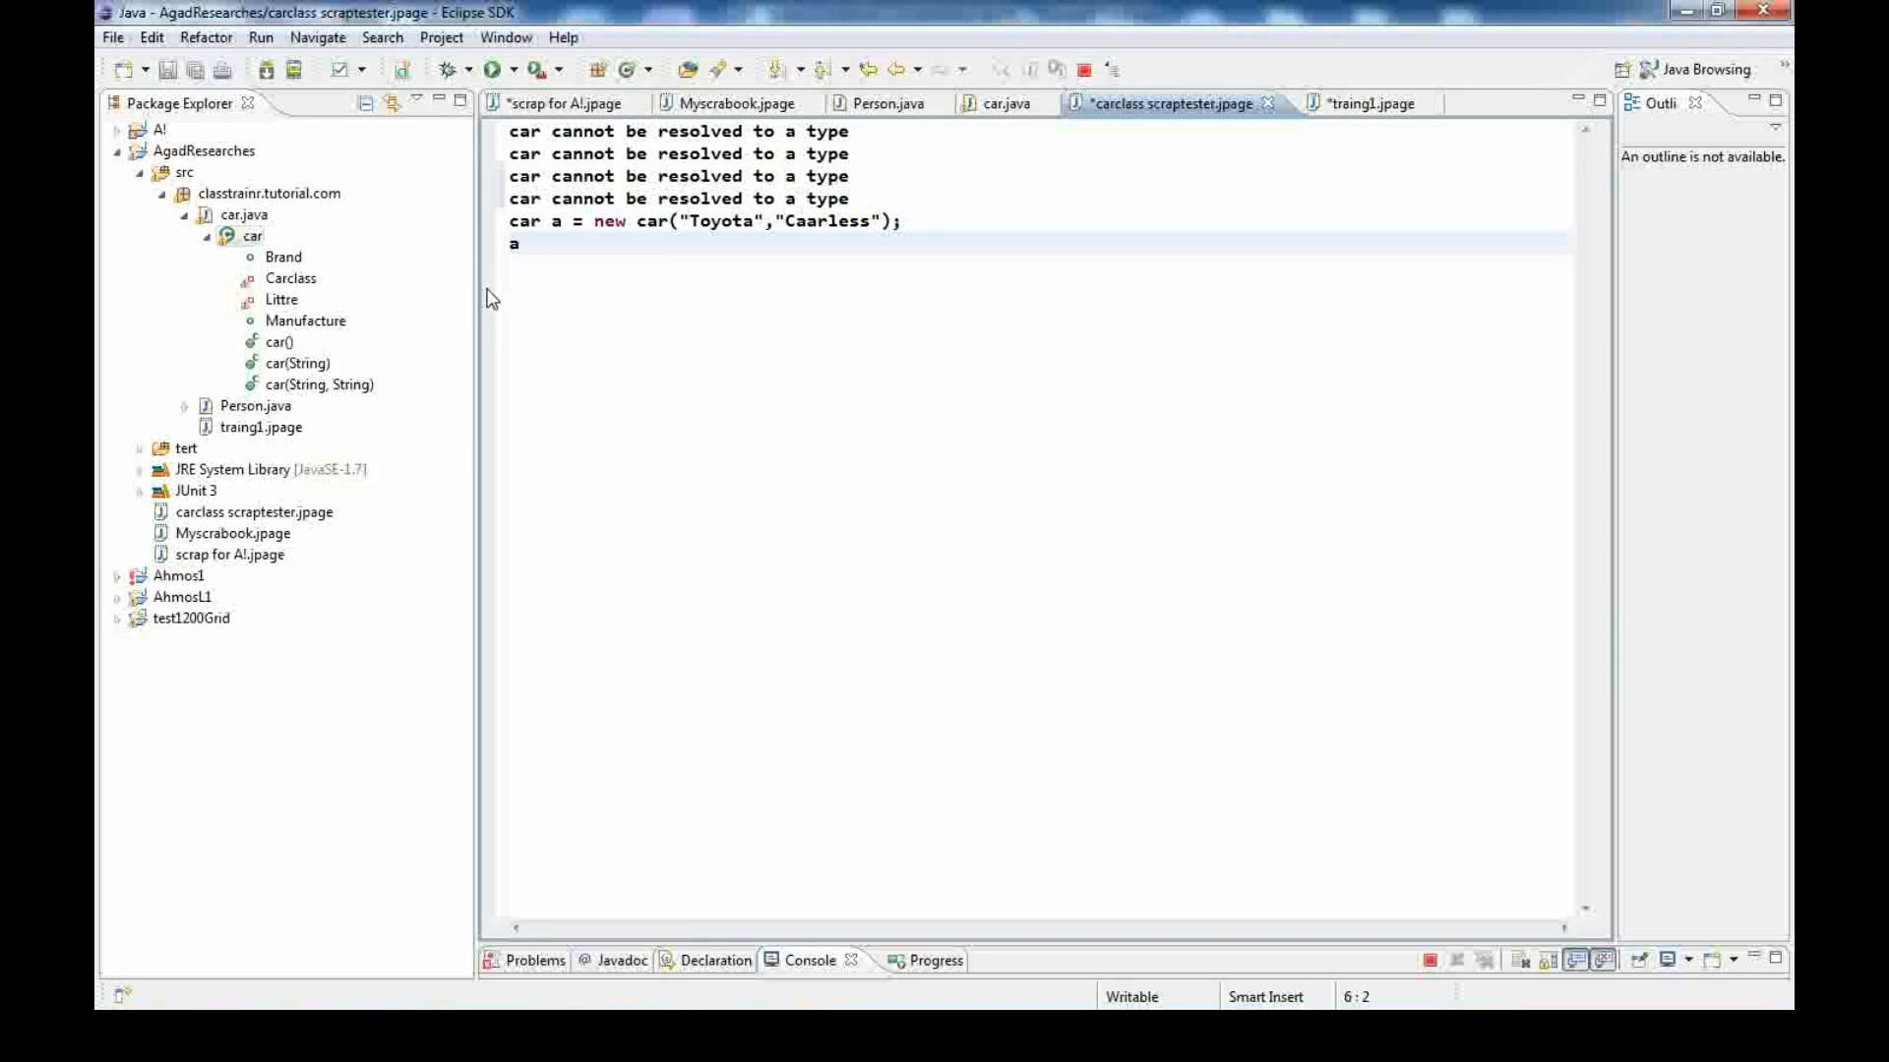
mouse_move(1072, 786)
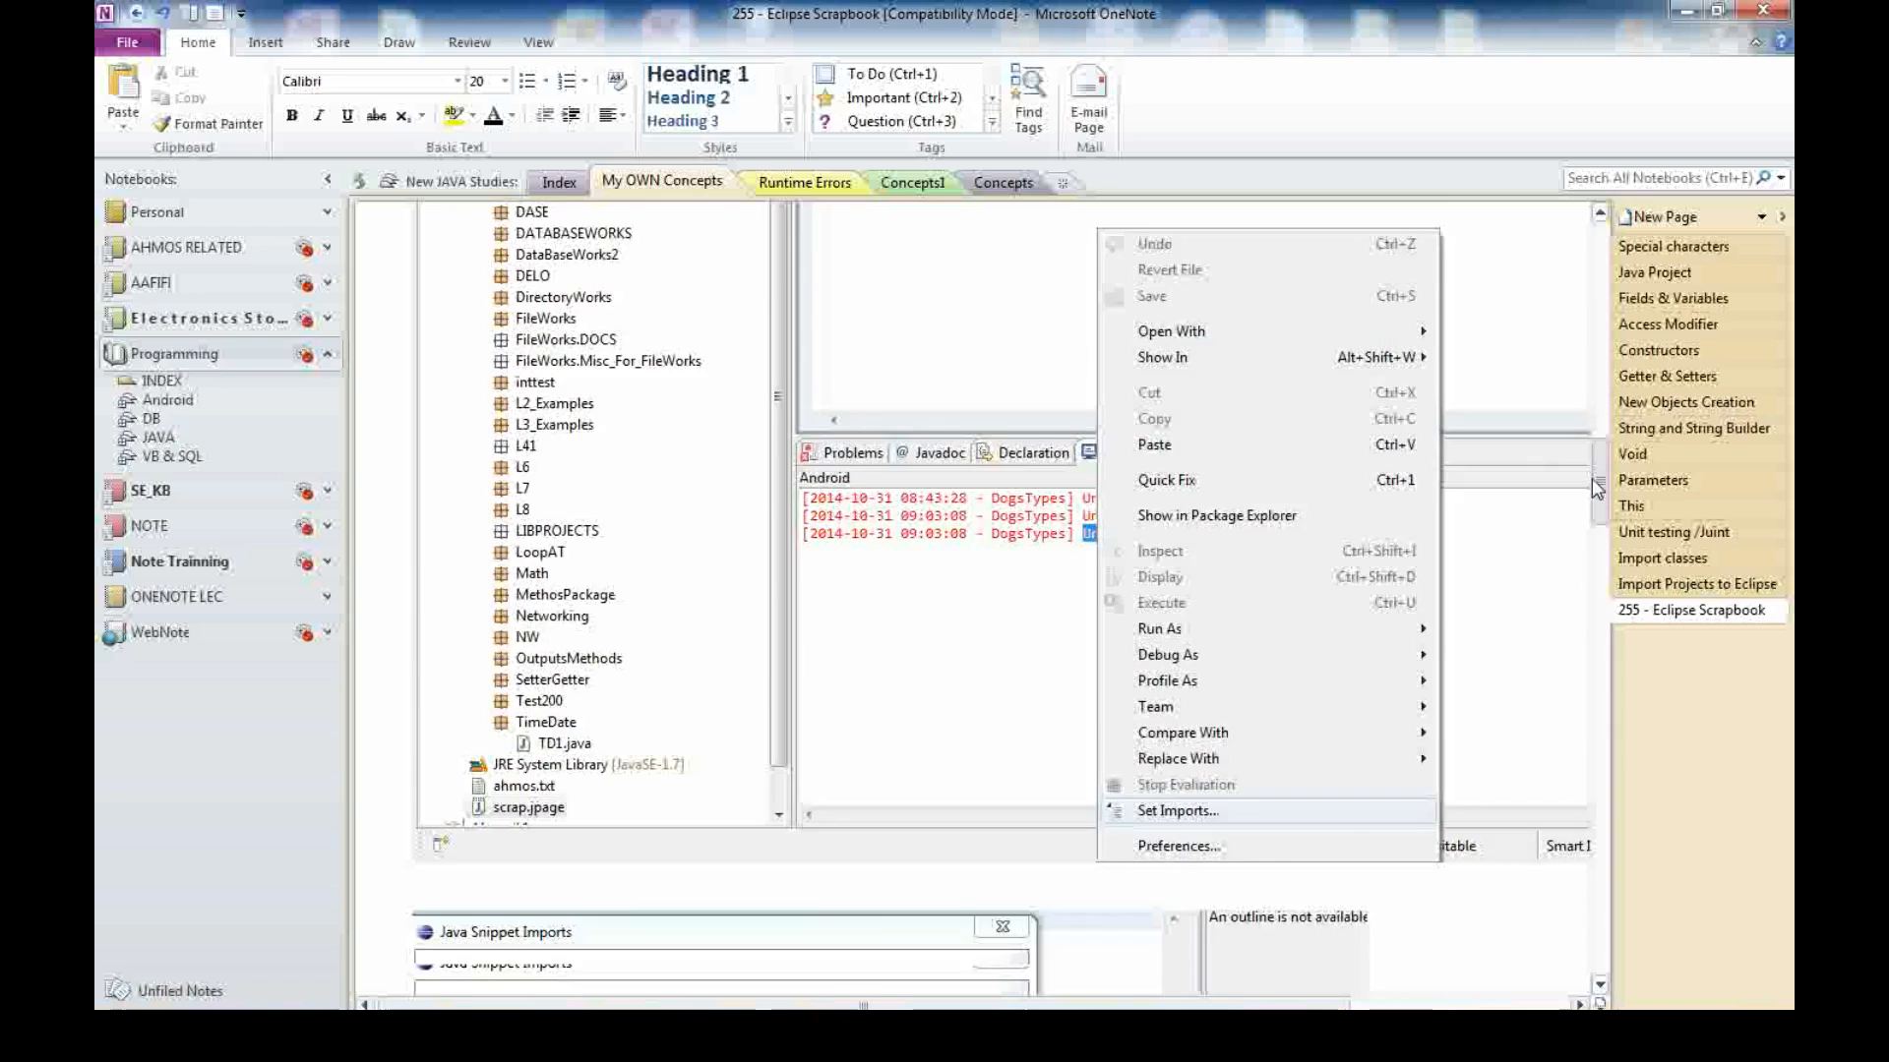
Review the OneNote Set Imports screenshots for the Eclipse Scrapbook notes
click(1174, 811)
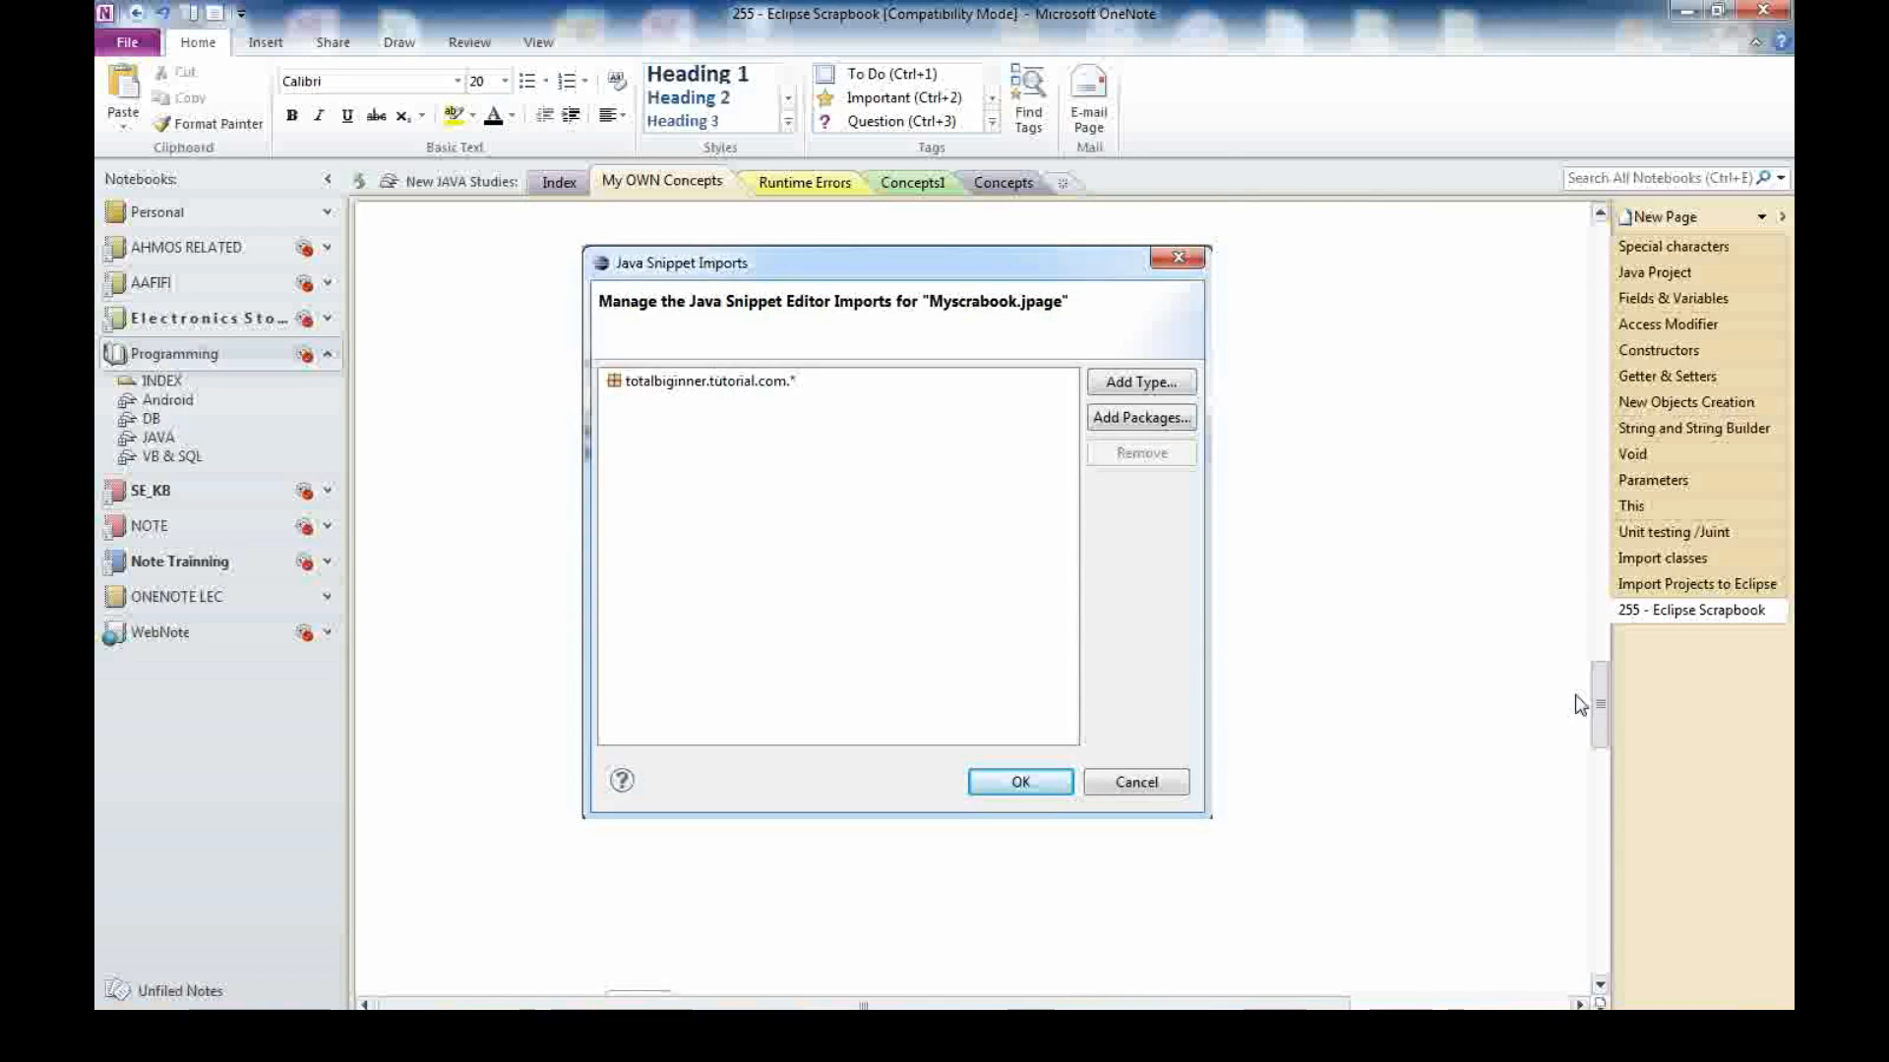
click(1019, 783)
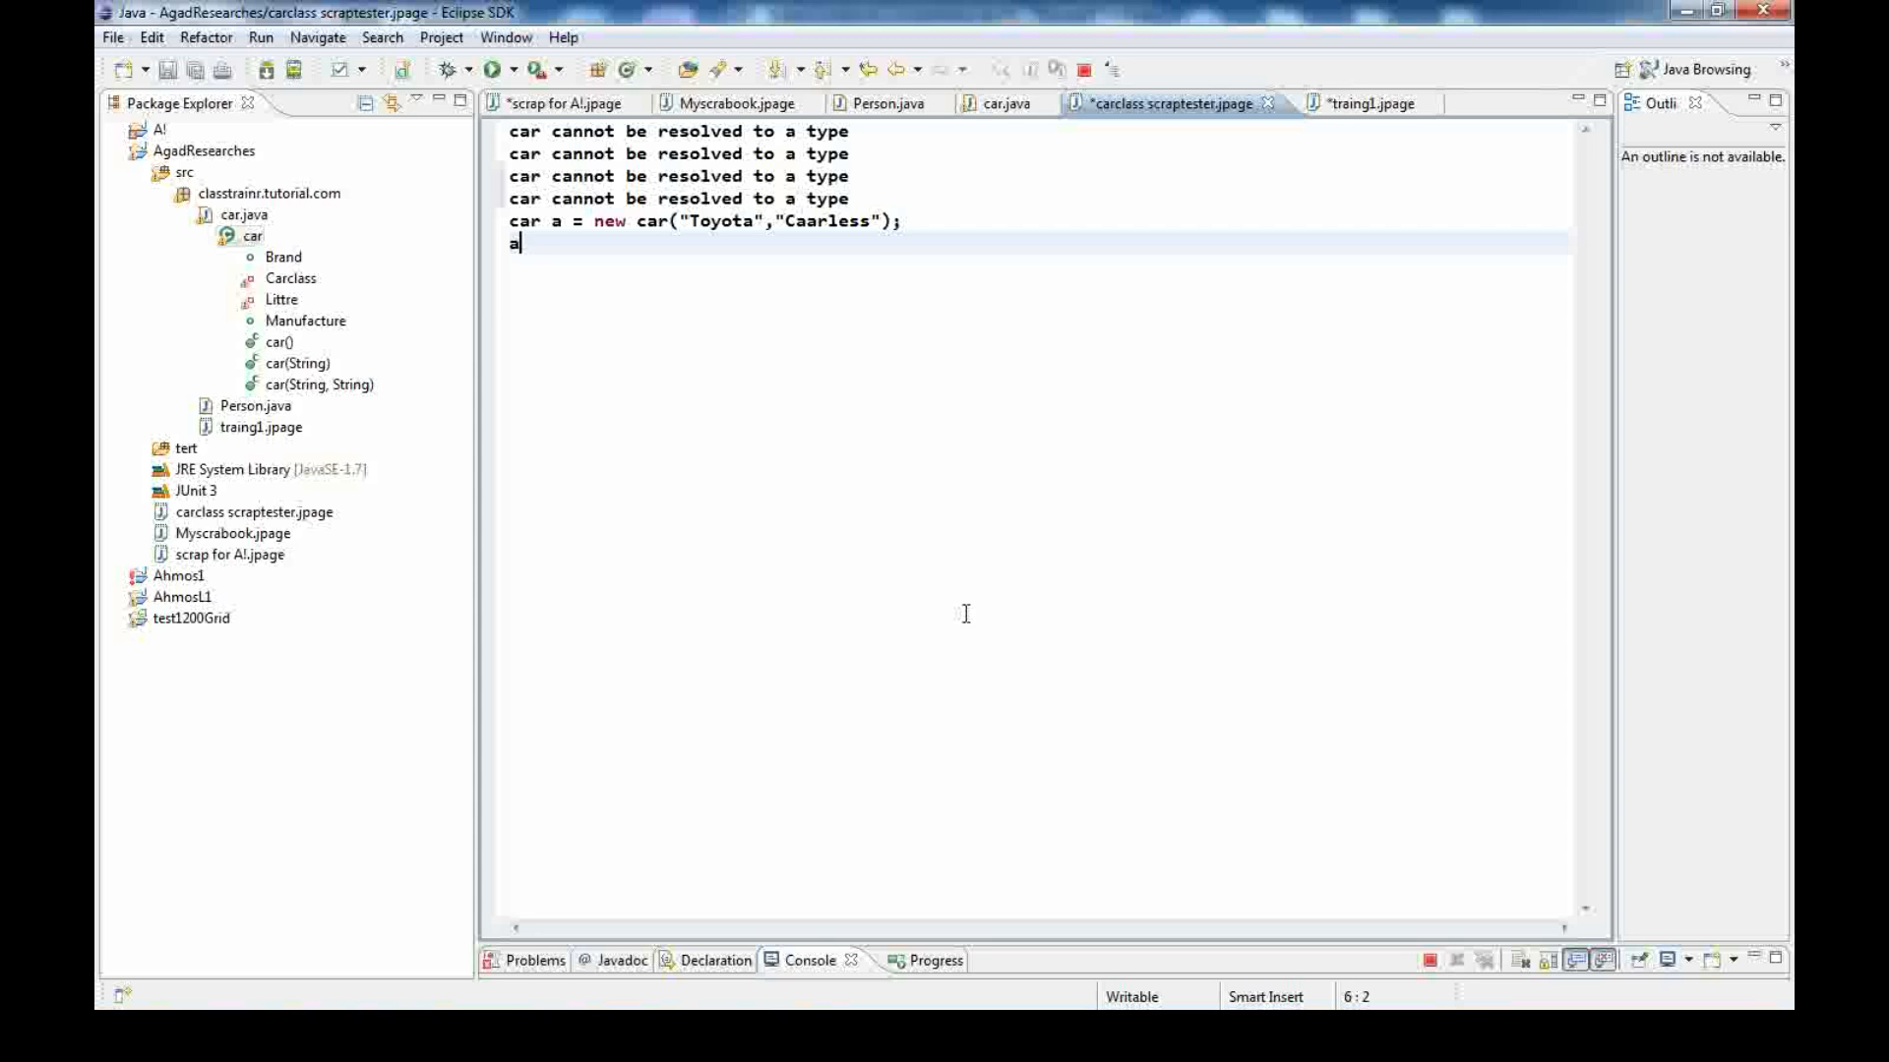
mouse_move(1109, 760)
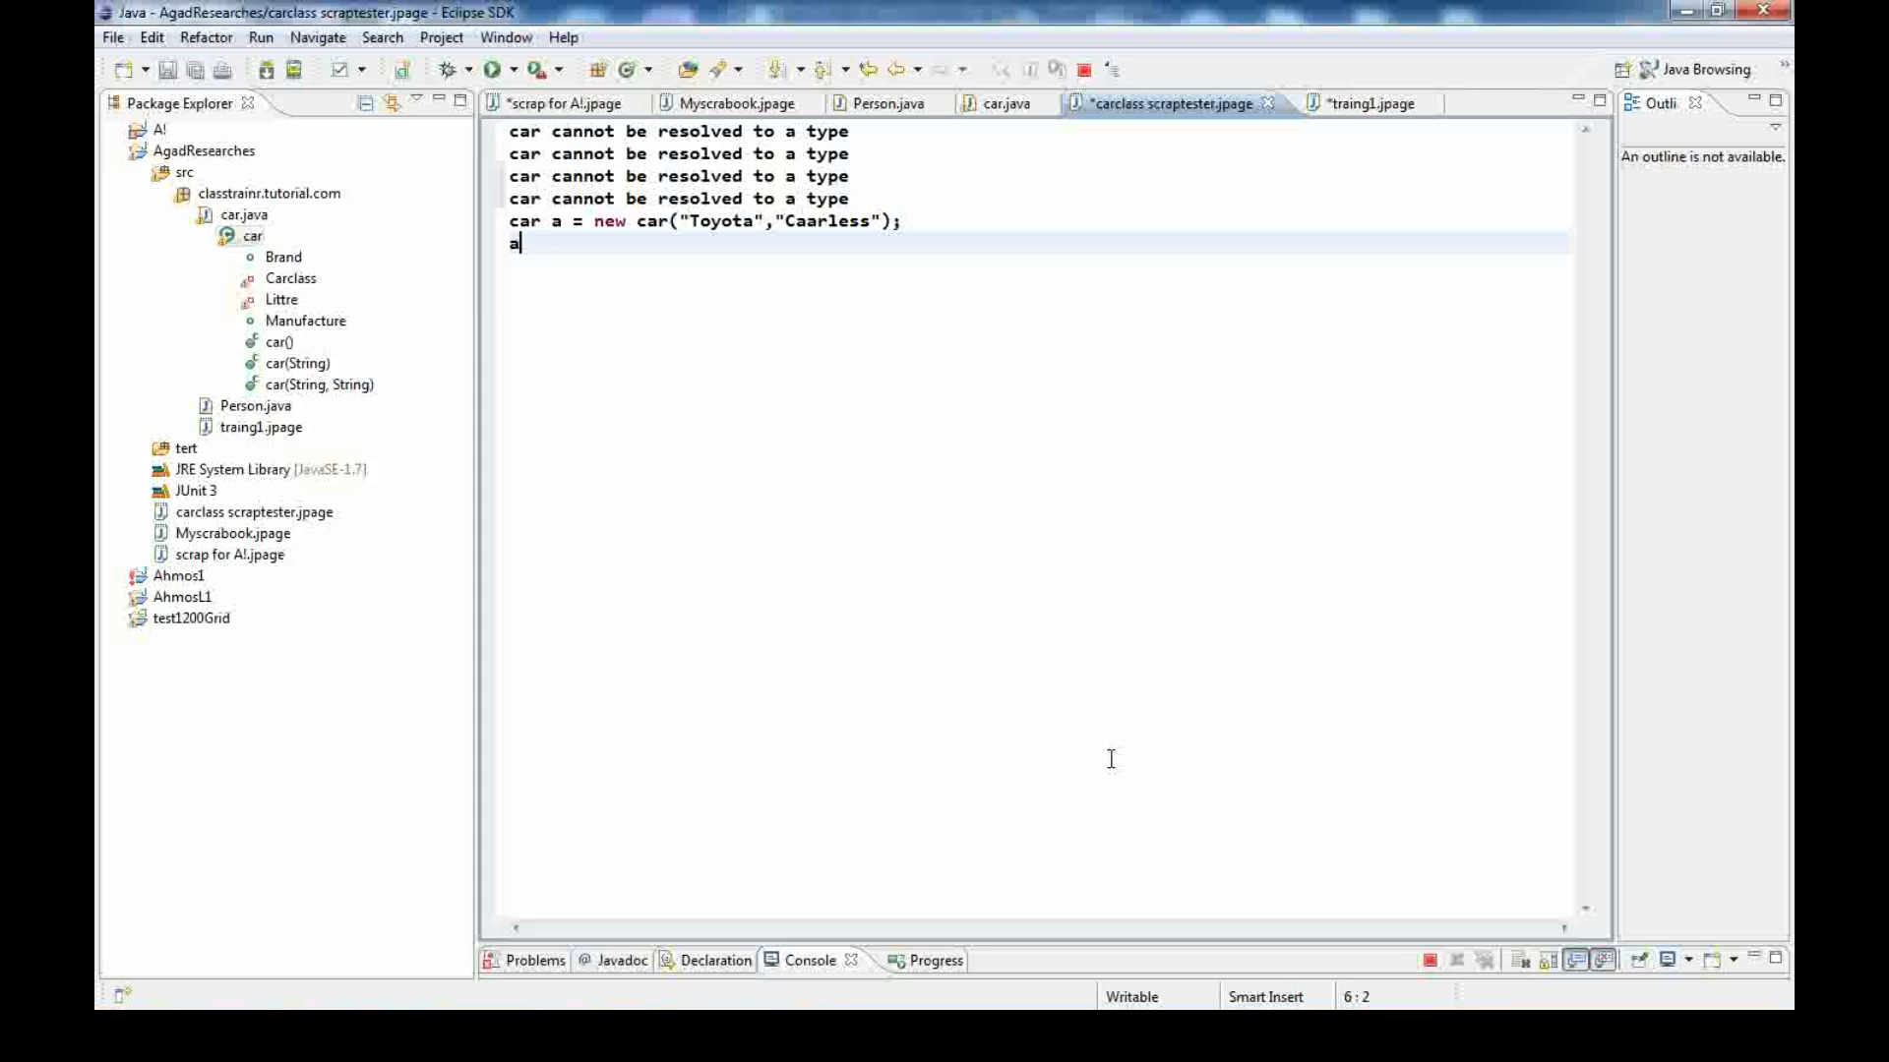
mouse_move(1102, 744)
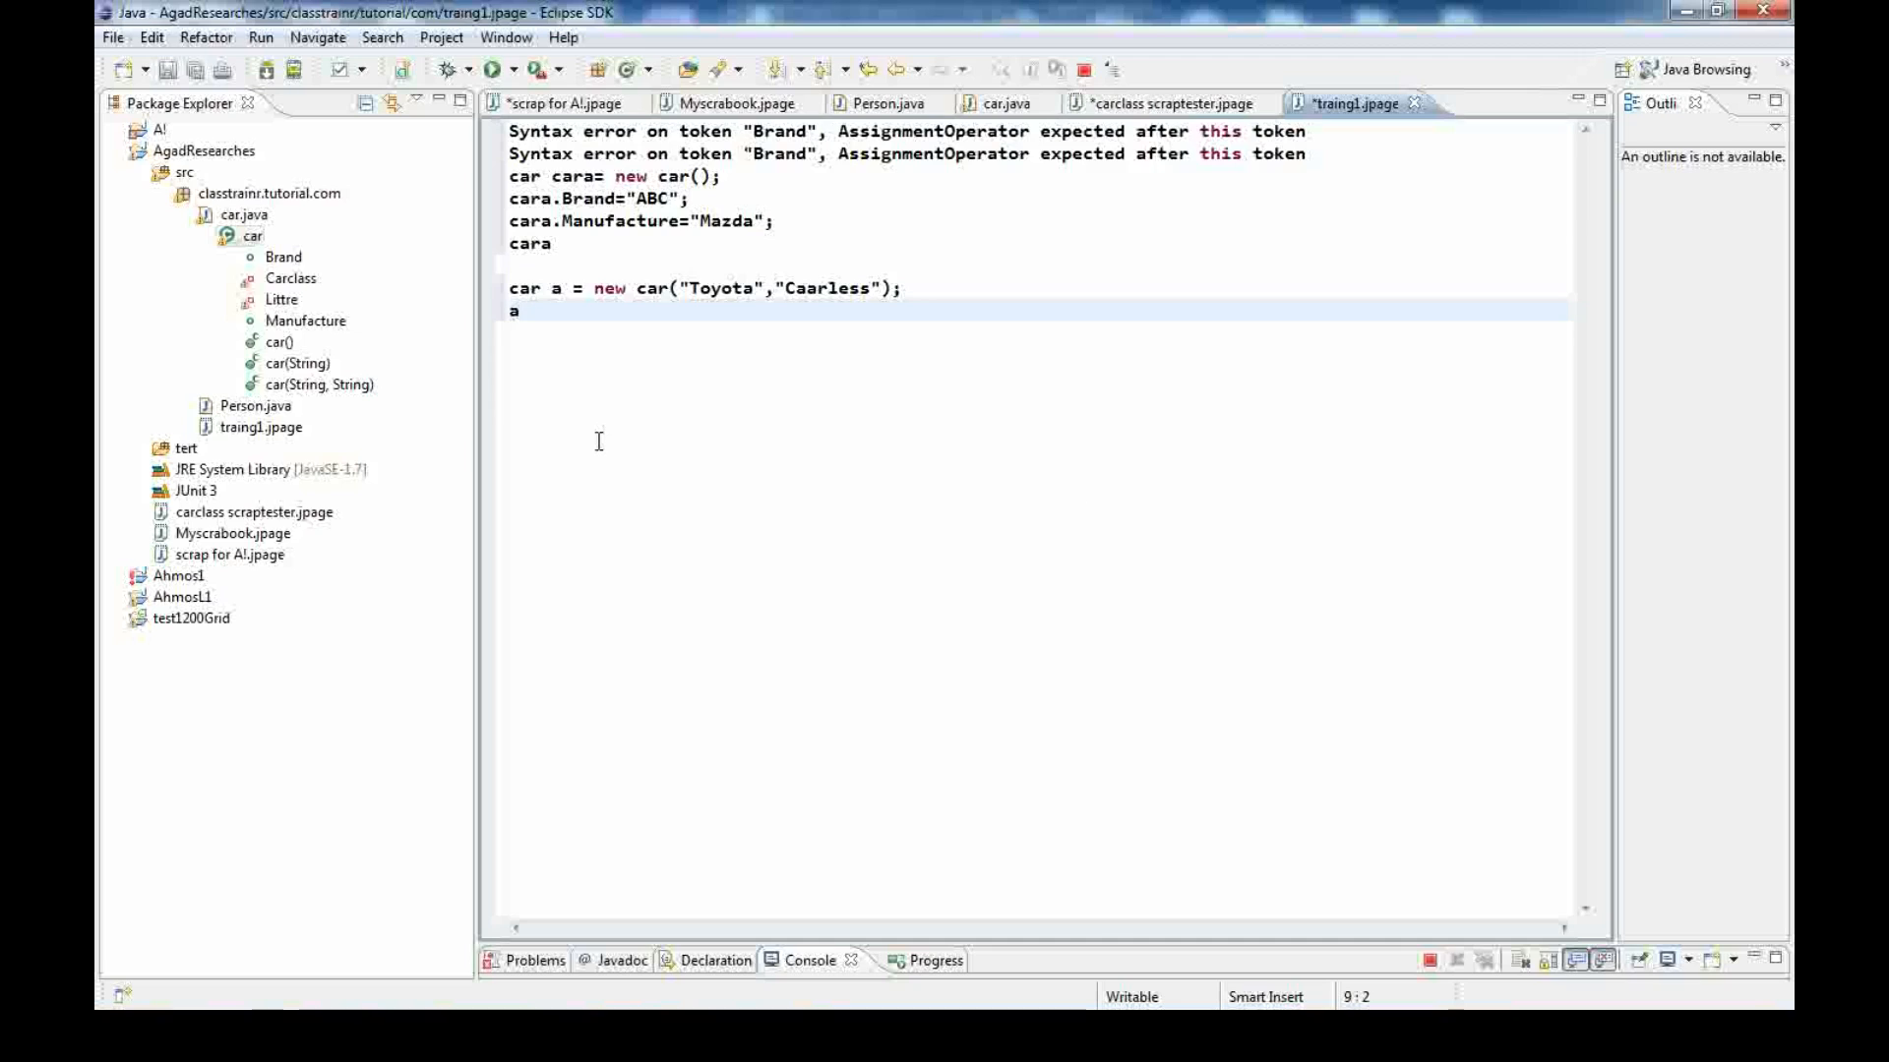
Enter 'a.' on a new line so content assist lists Brand, Manufacture and Object methods
text(a)
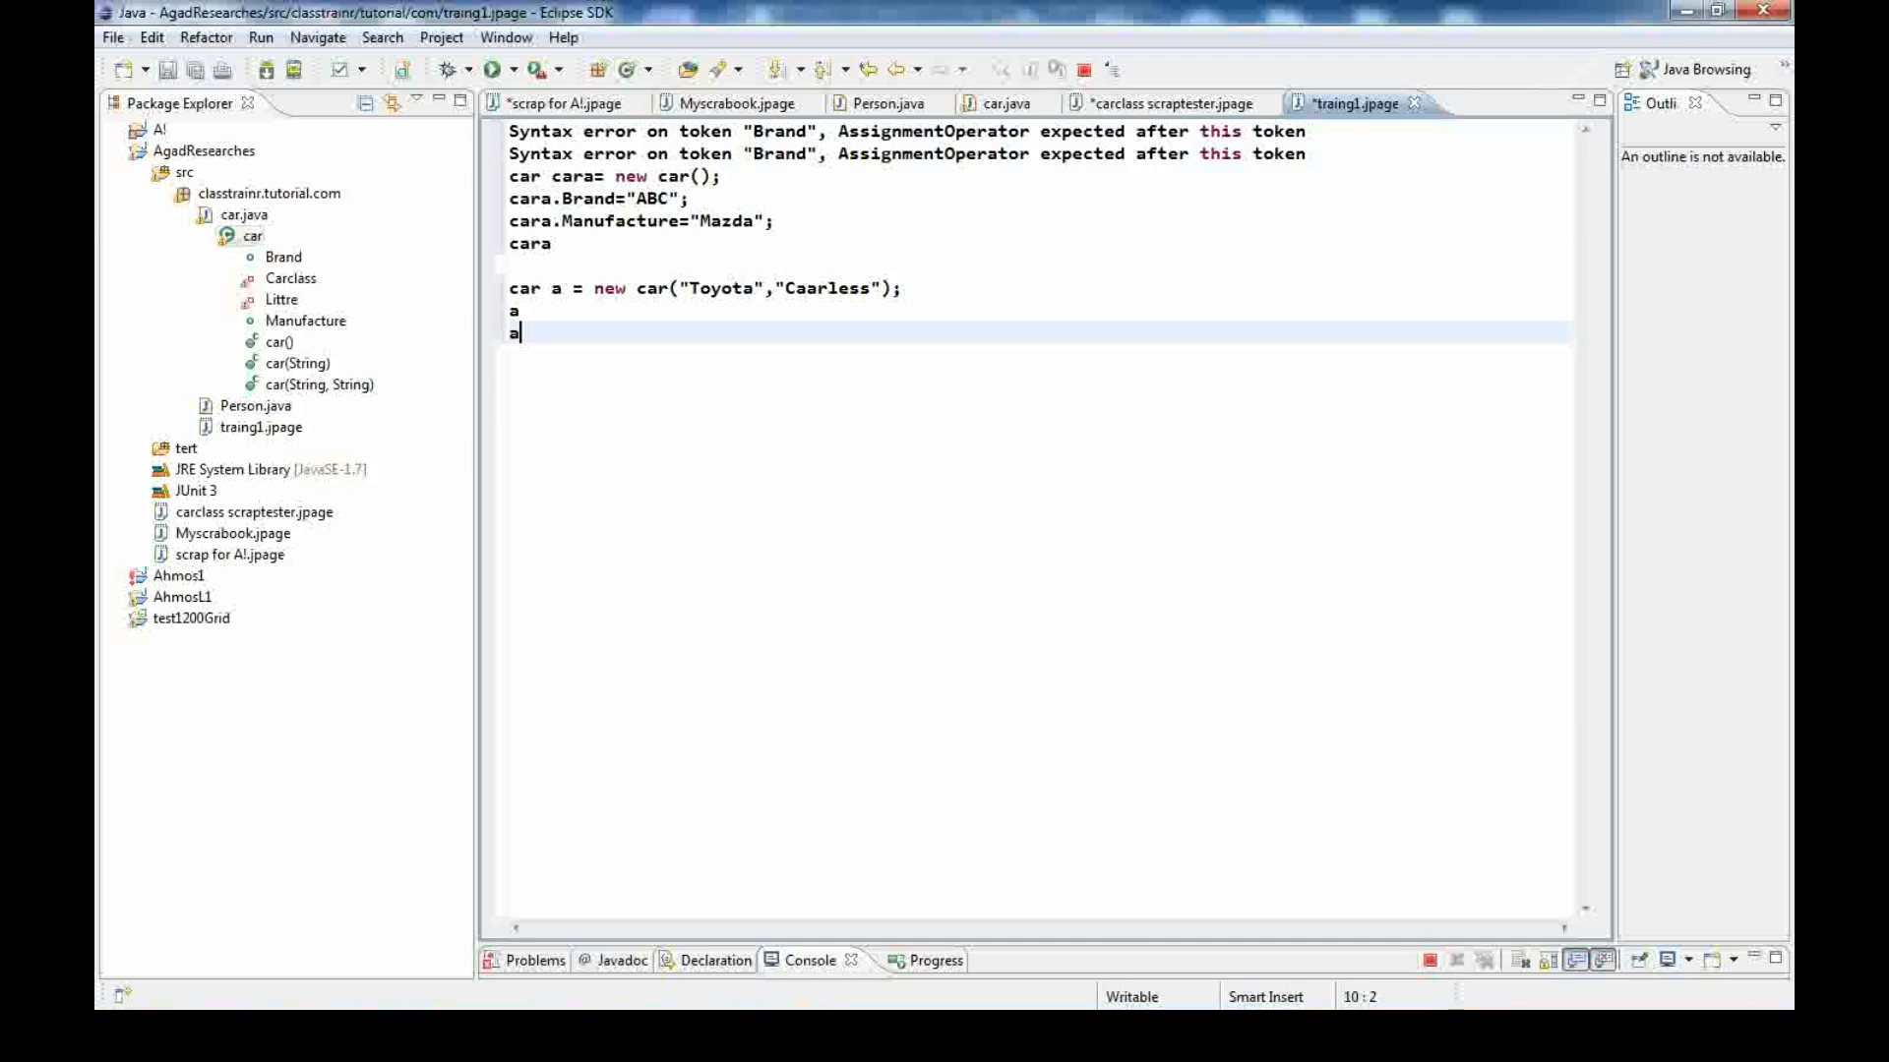
text(.)
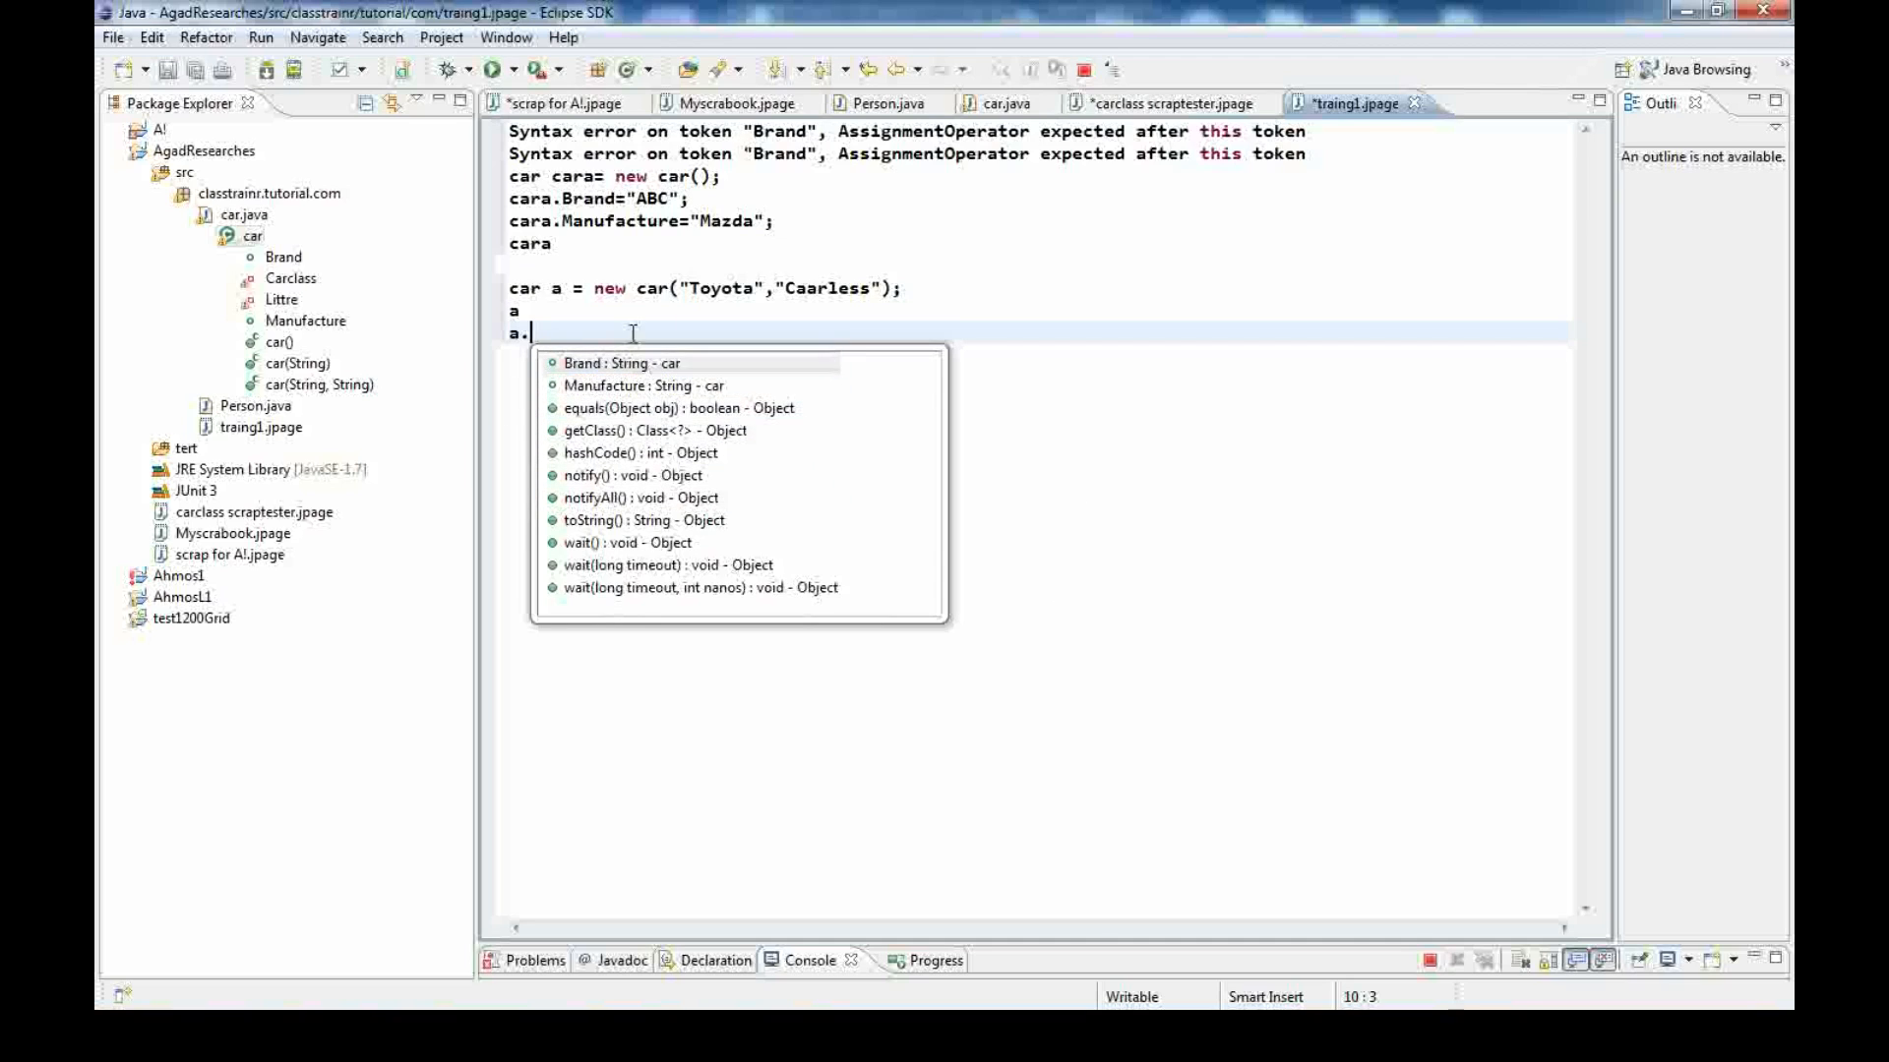
mouse_move(673, 332)
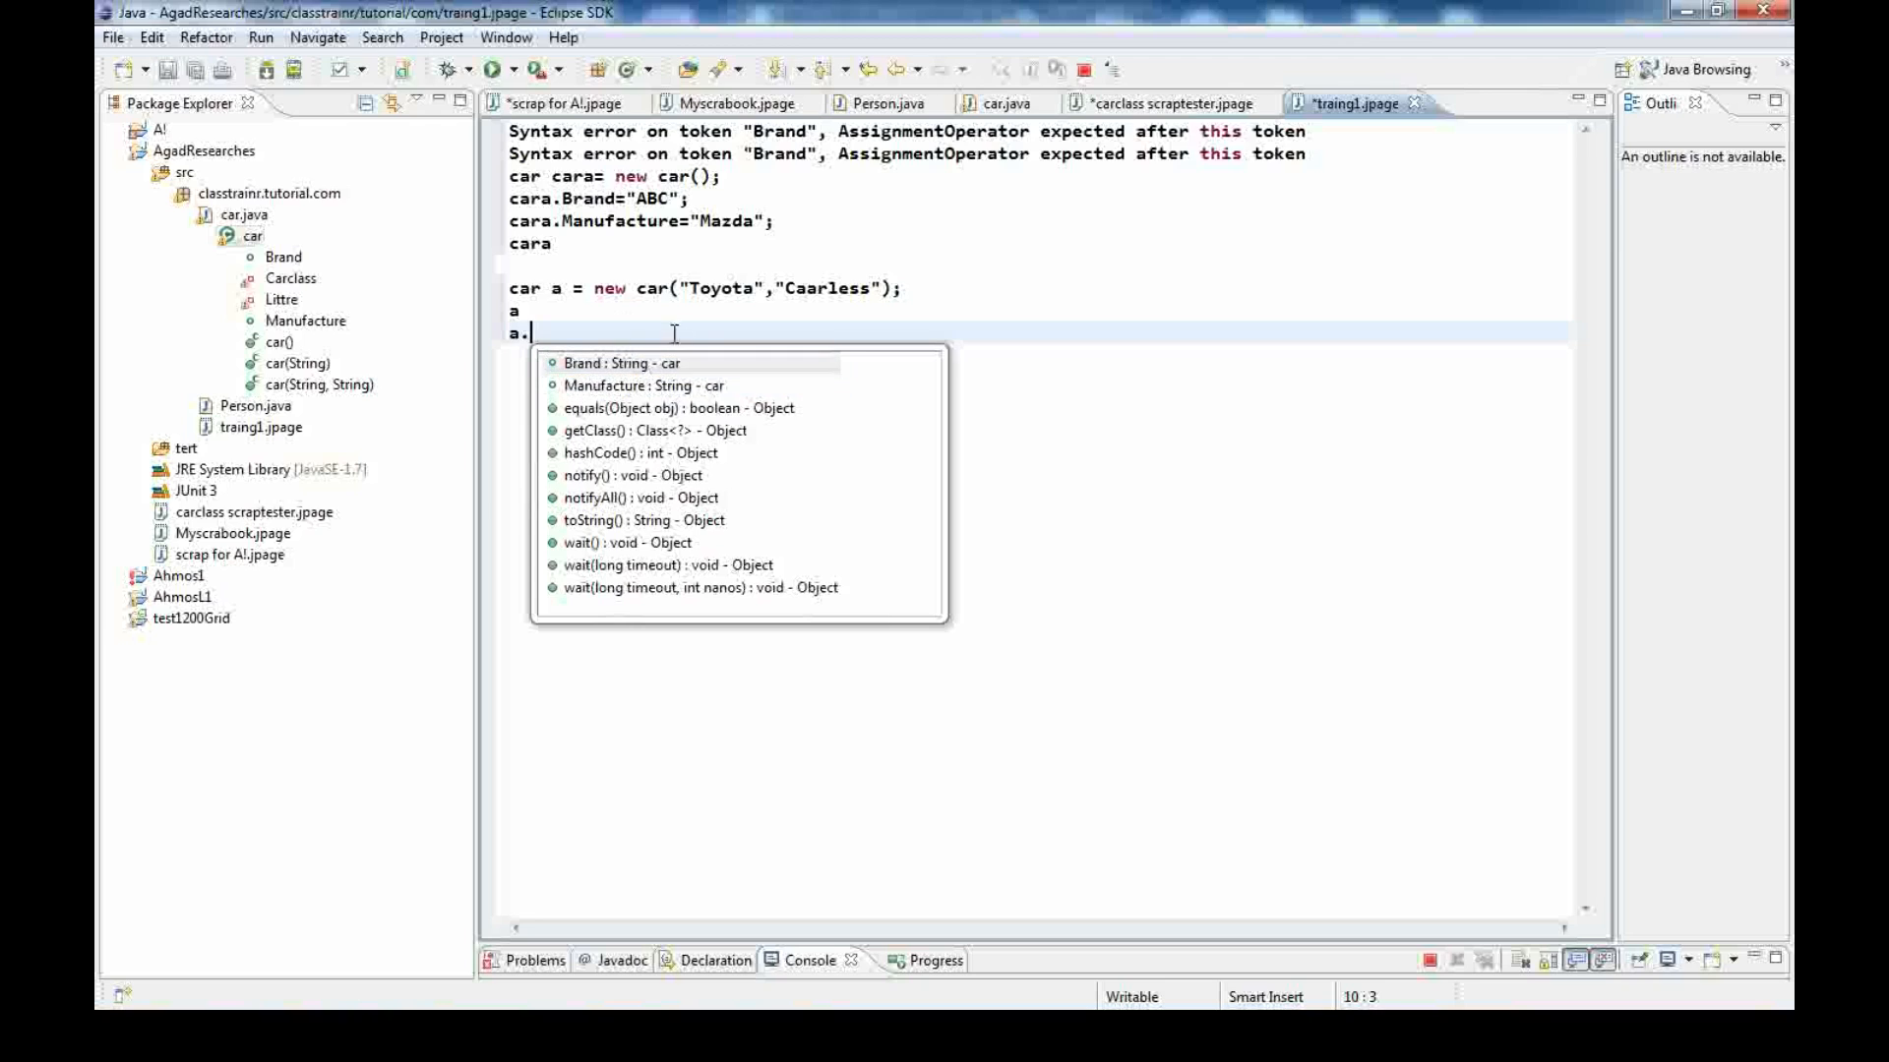
mouse_move(531, 405)
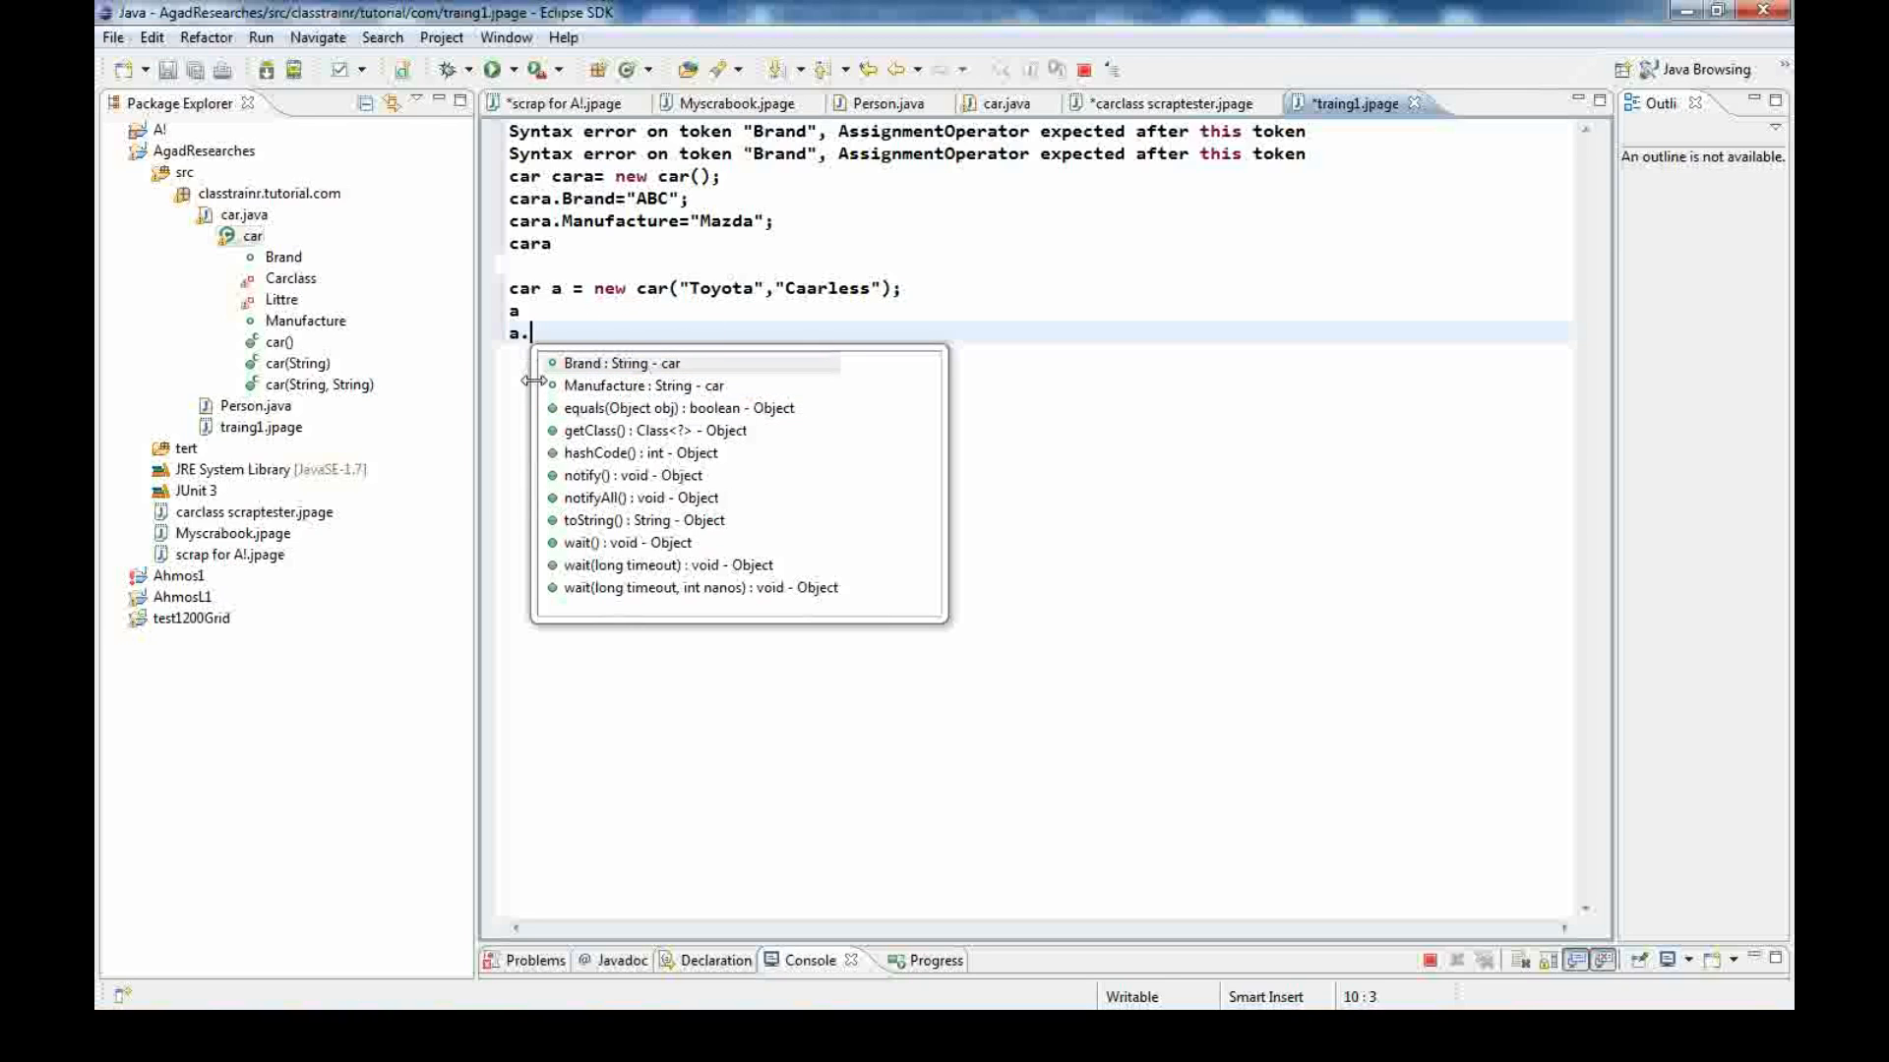
mouse_move(748, 389)
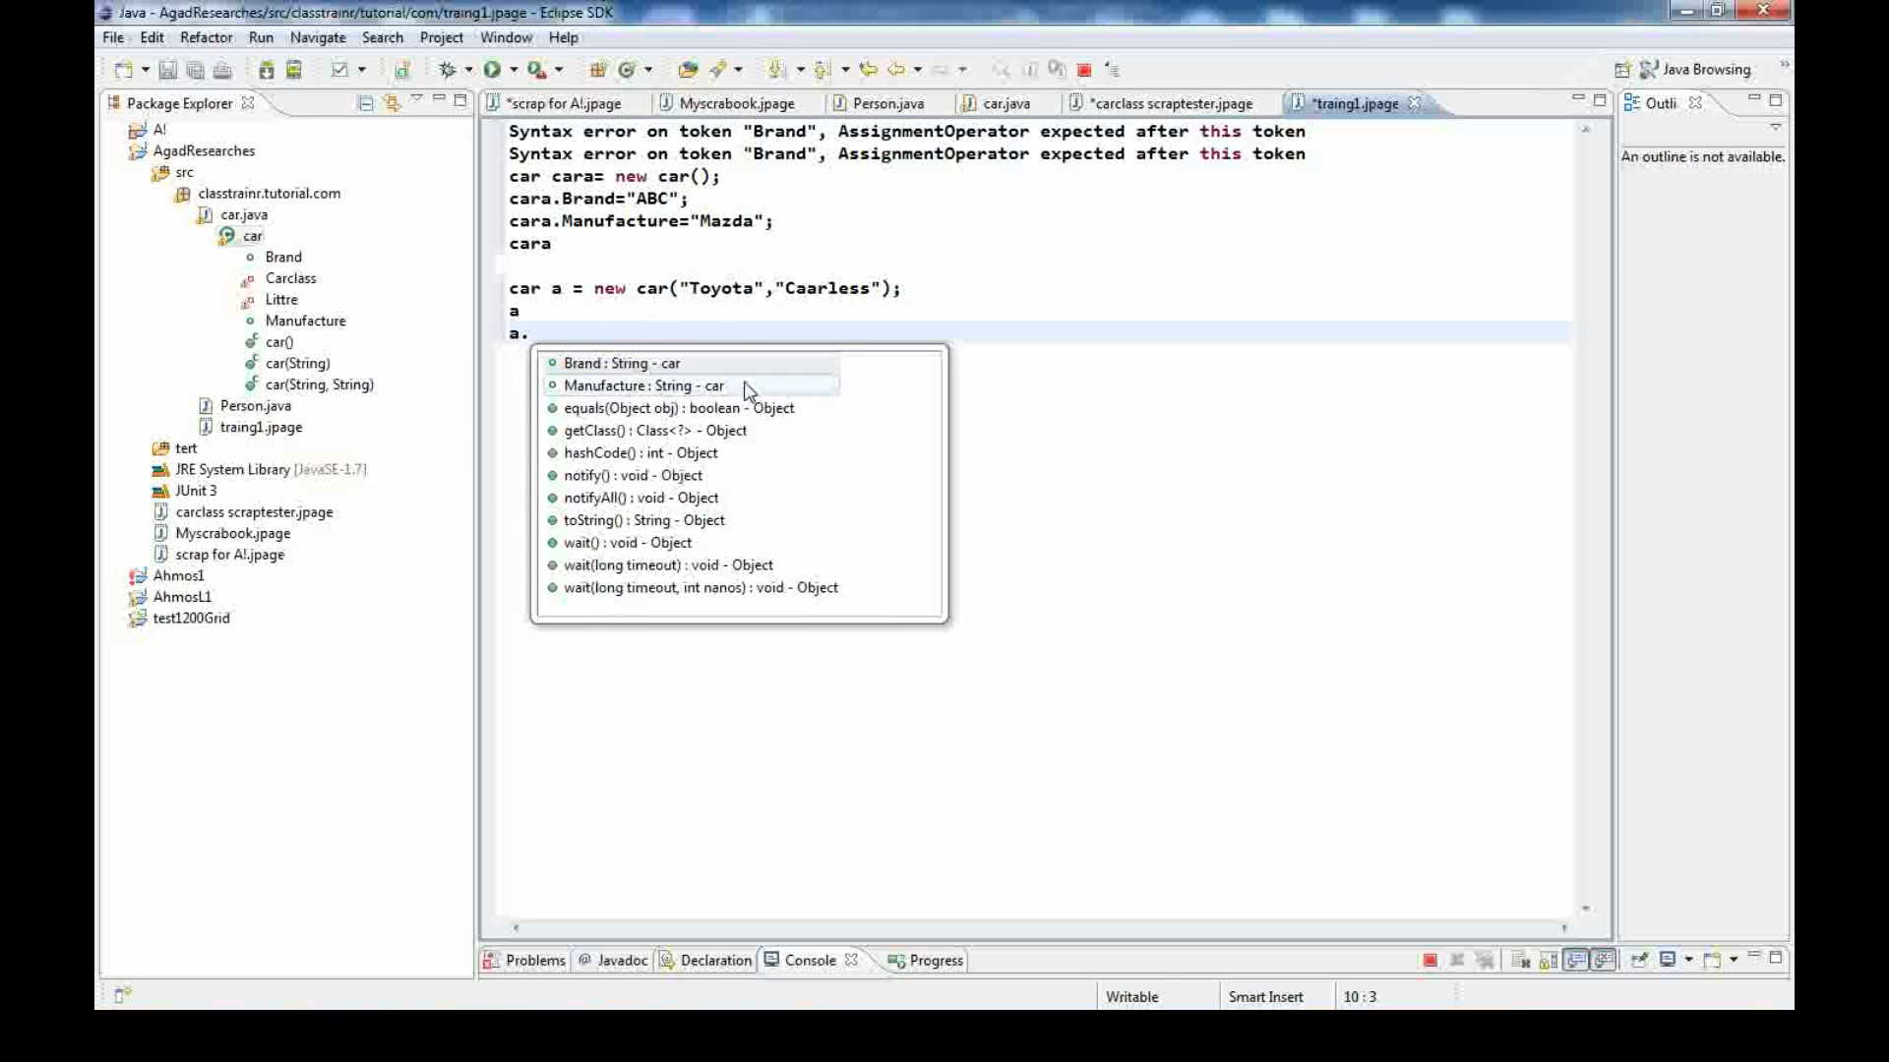
mouse_move(606, 362)
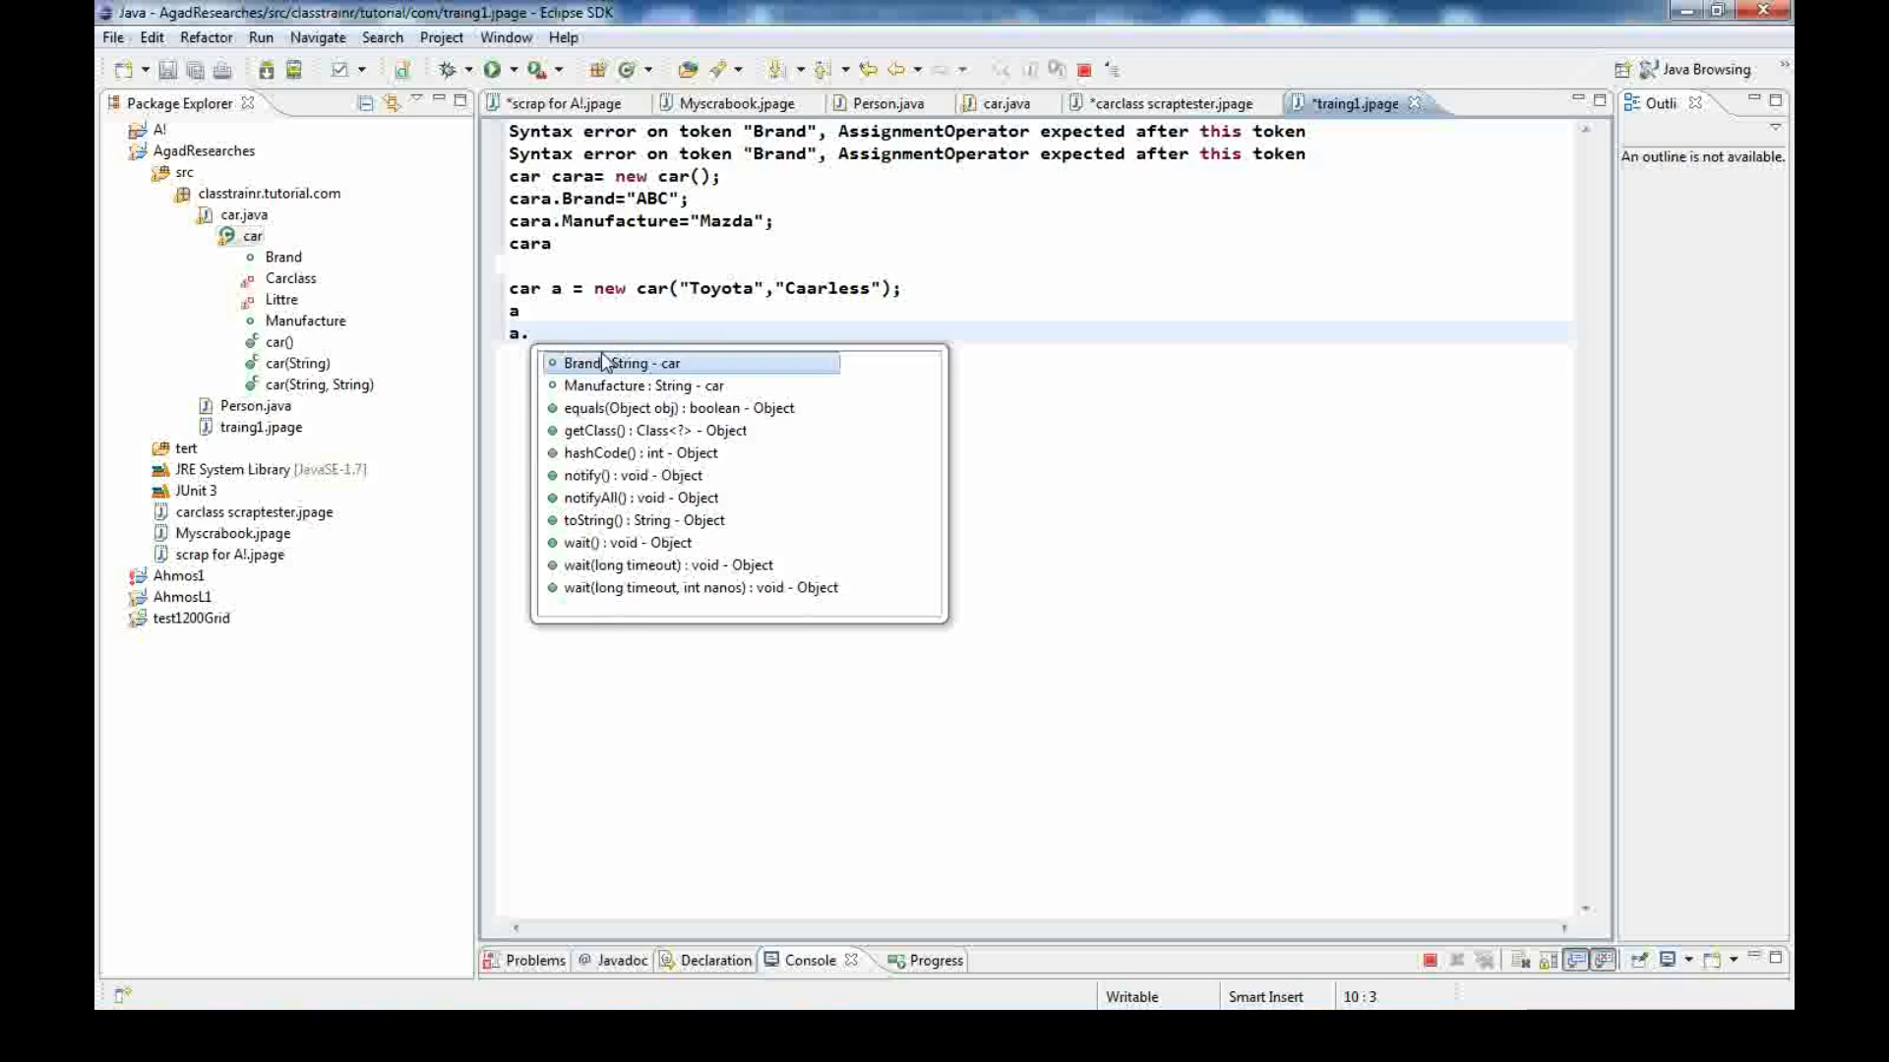
mouse_move(574, 386)
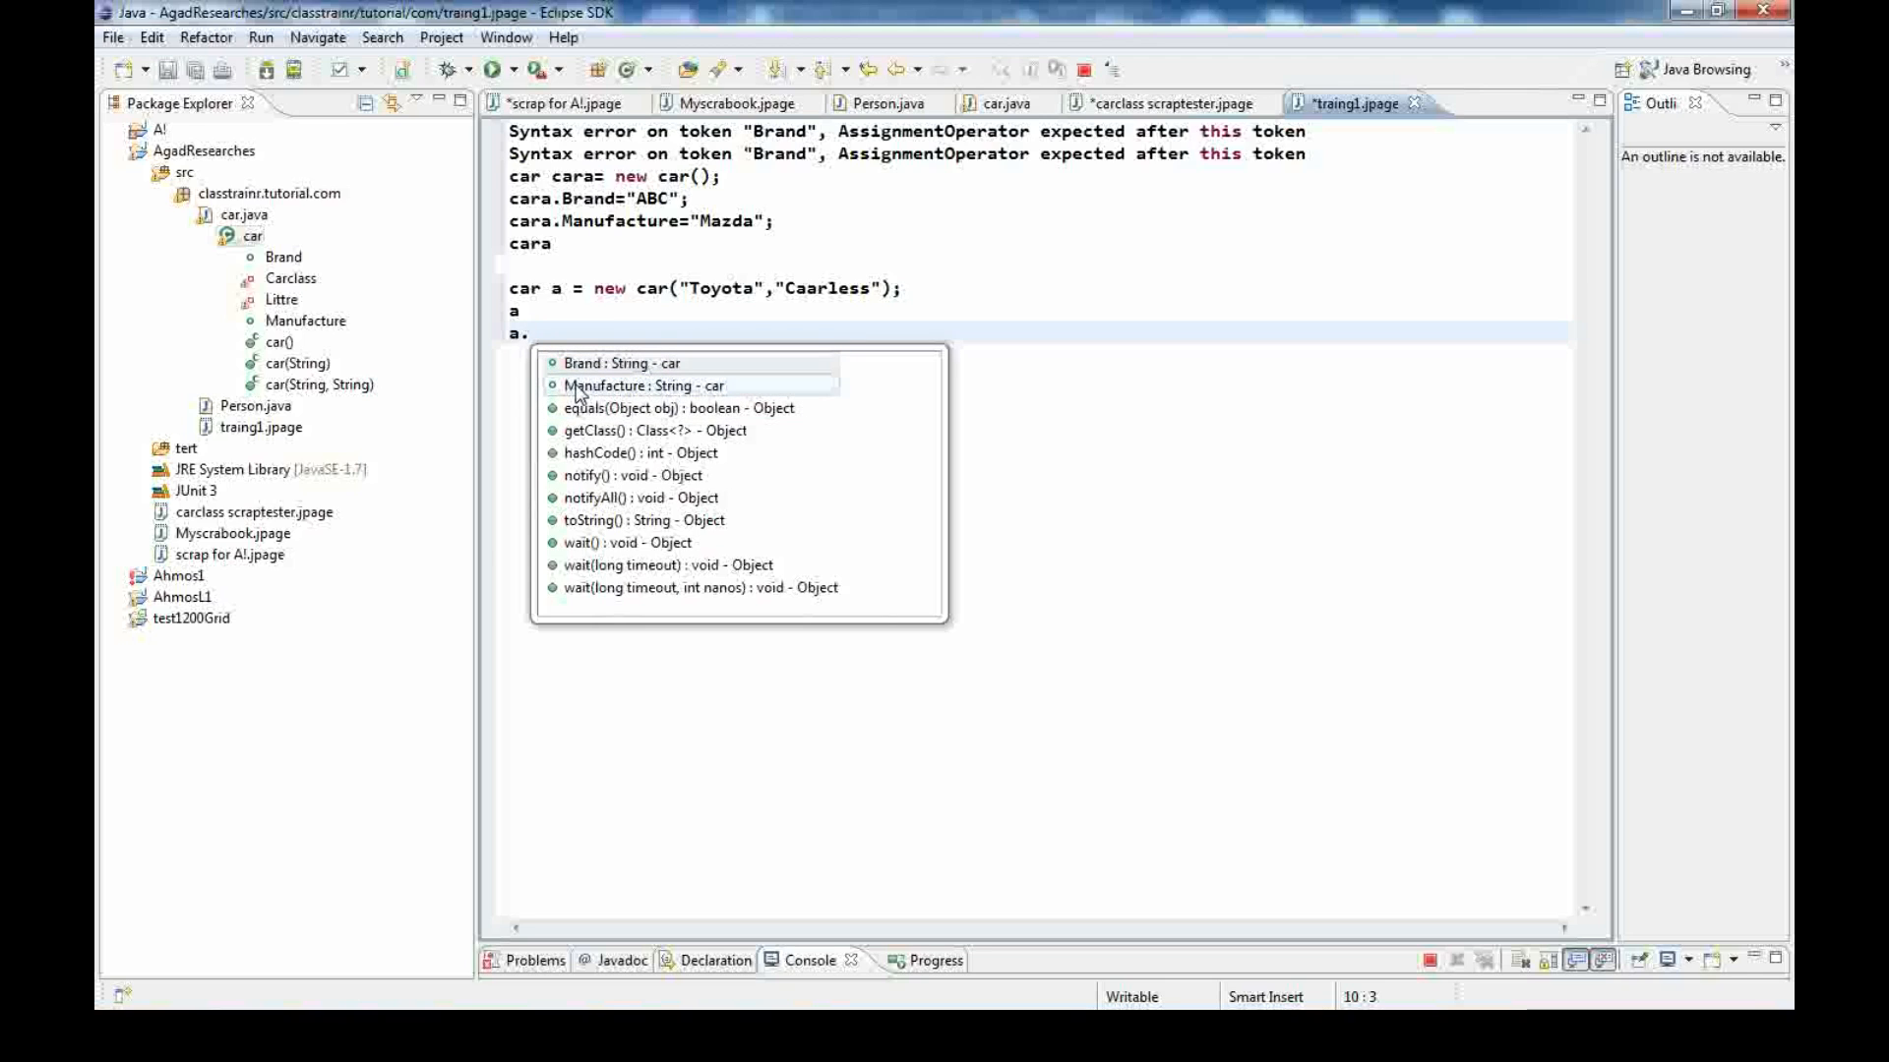
mouse_move(614, 371)
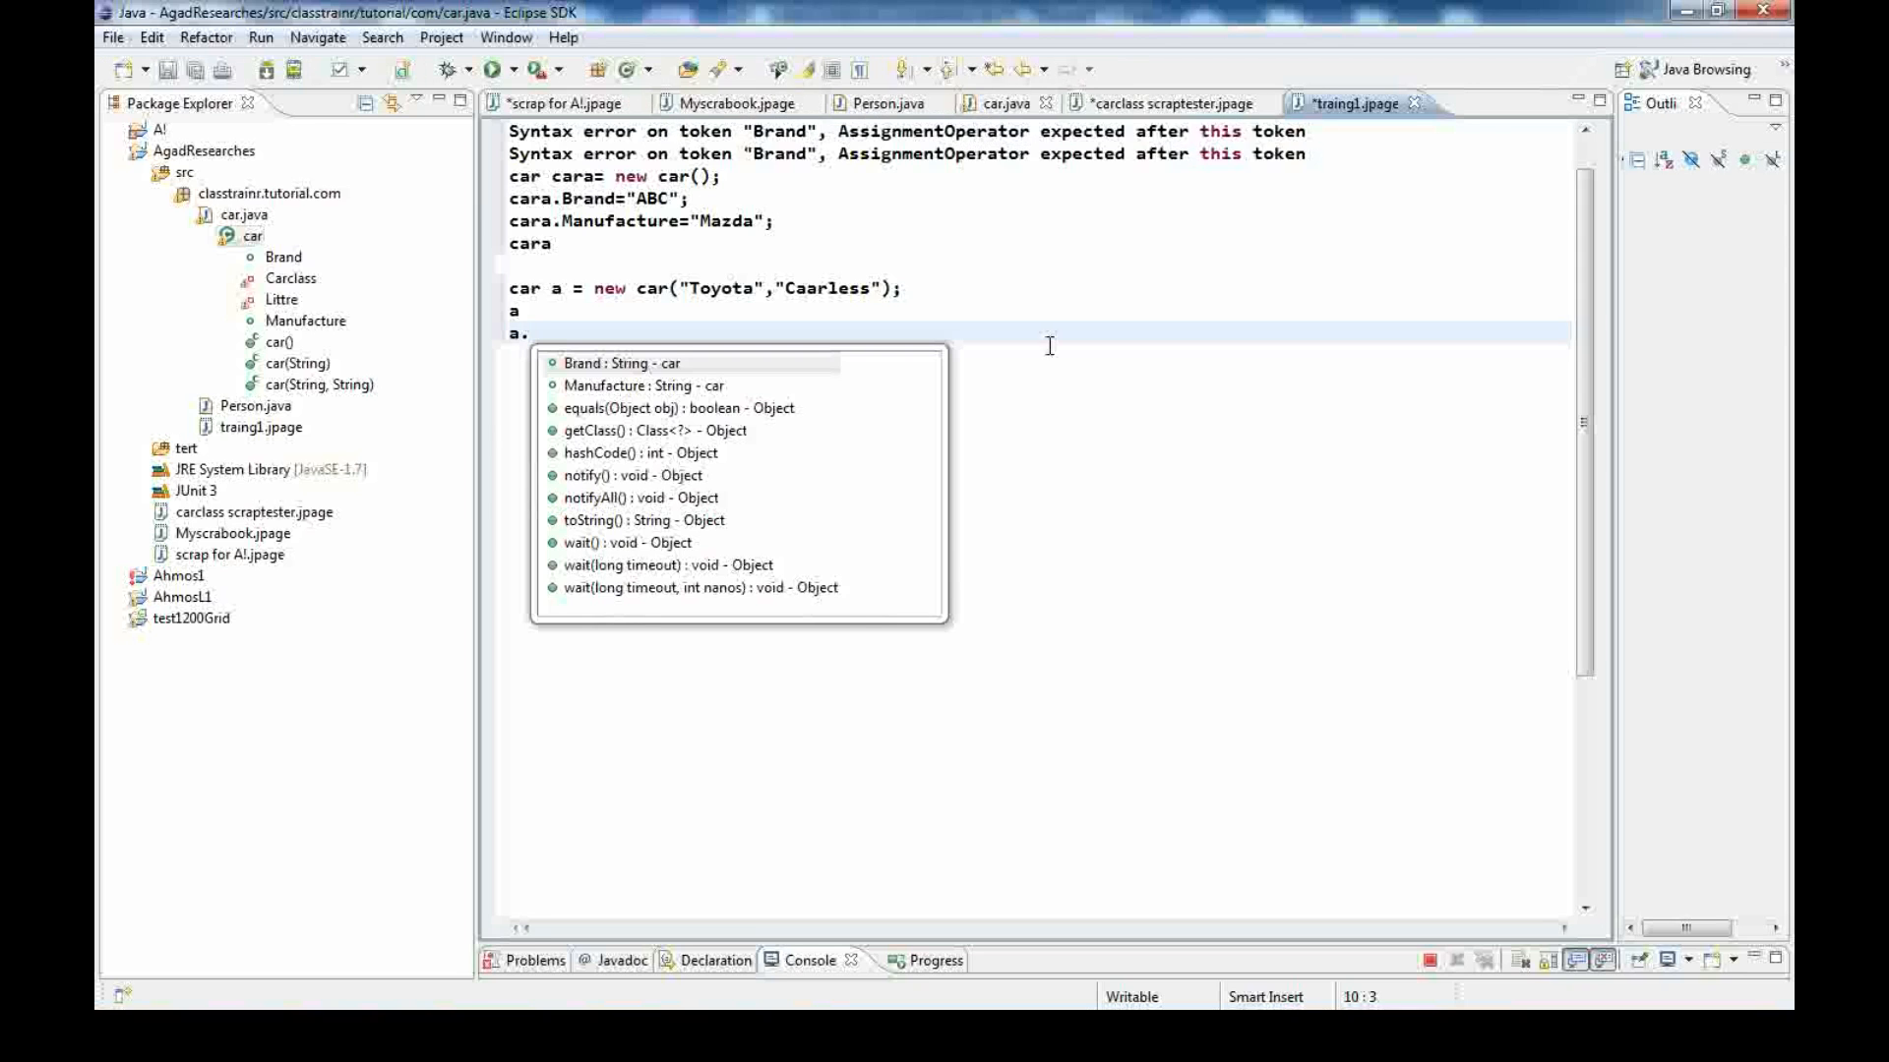
Remove the /* */ around getLittre and setLittre in car.java, continuing past Hot Code Replace Failed
click(994, 103)
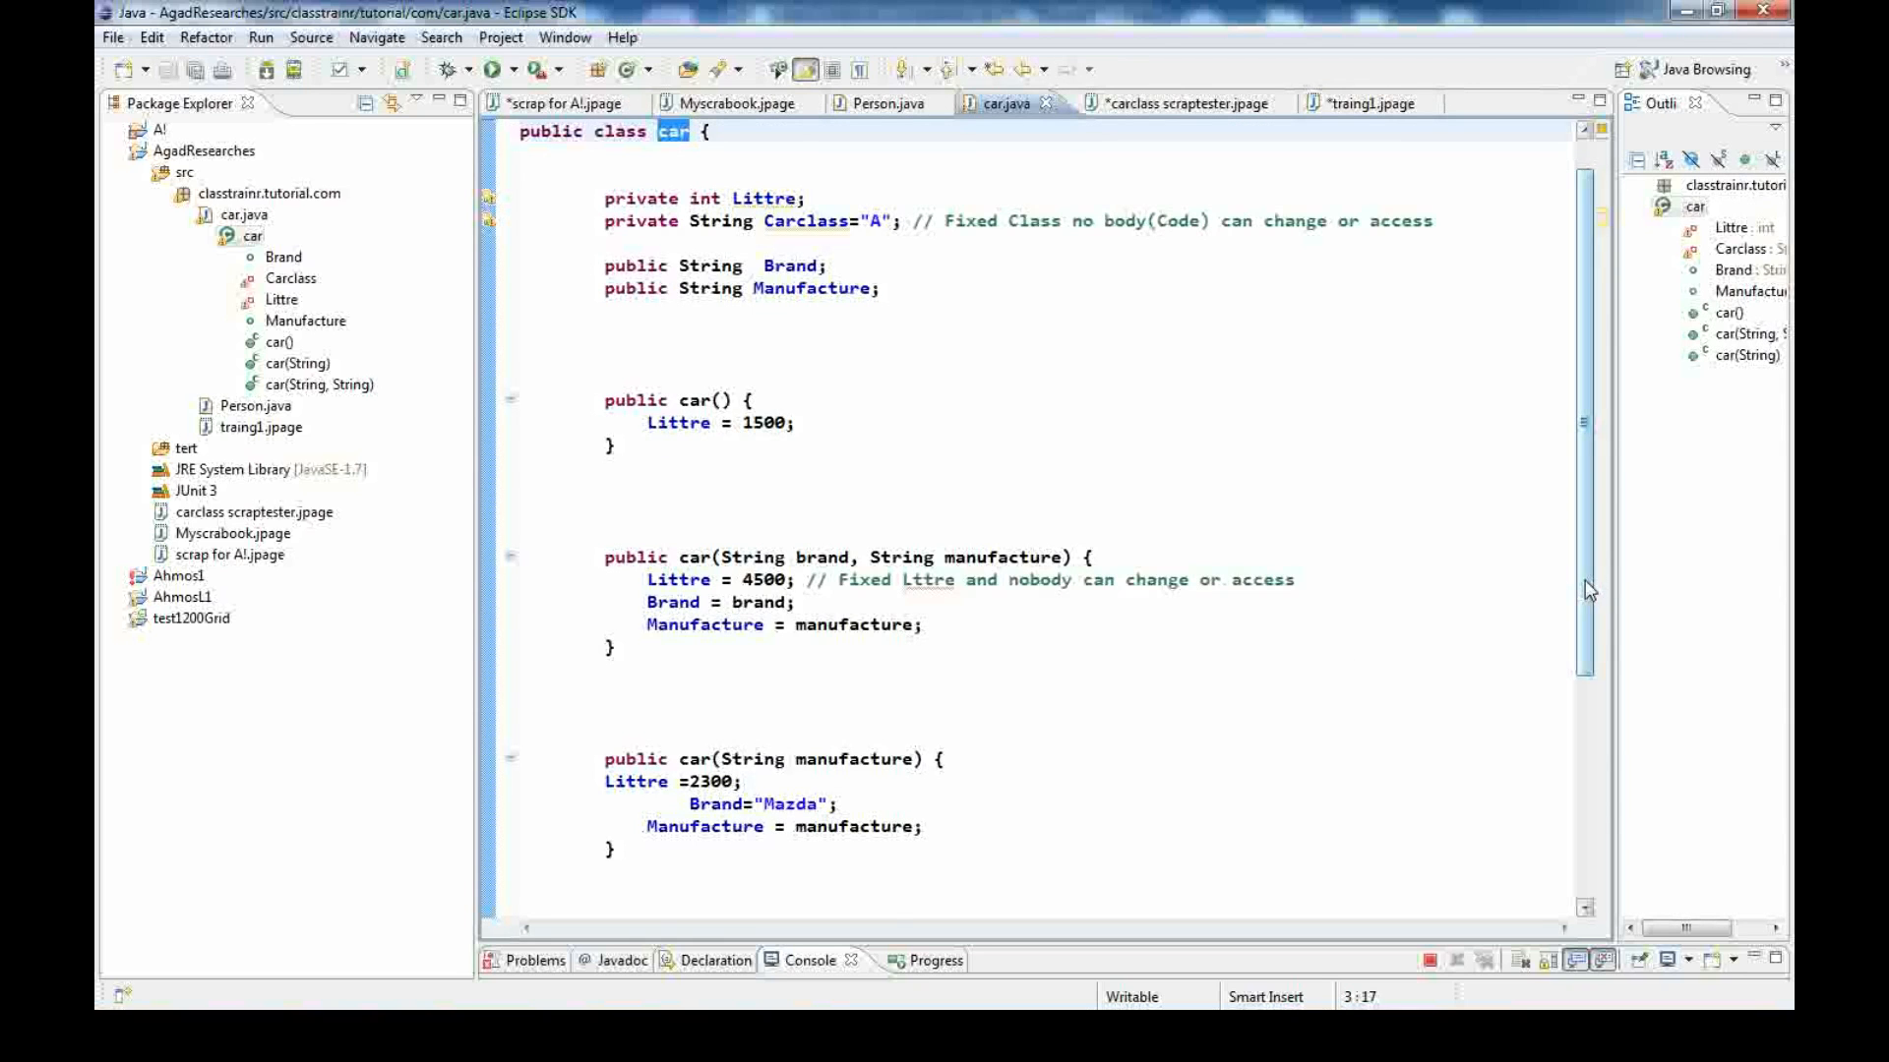
scroll(down, 3)
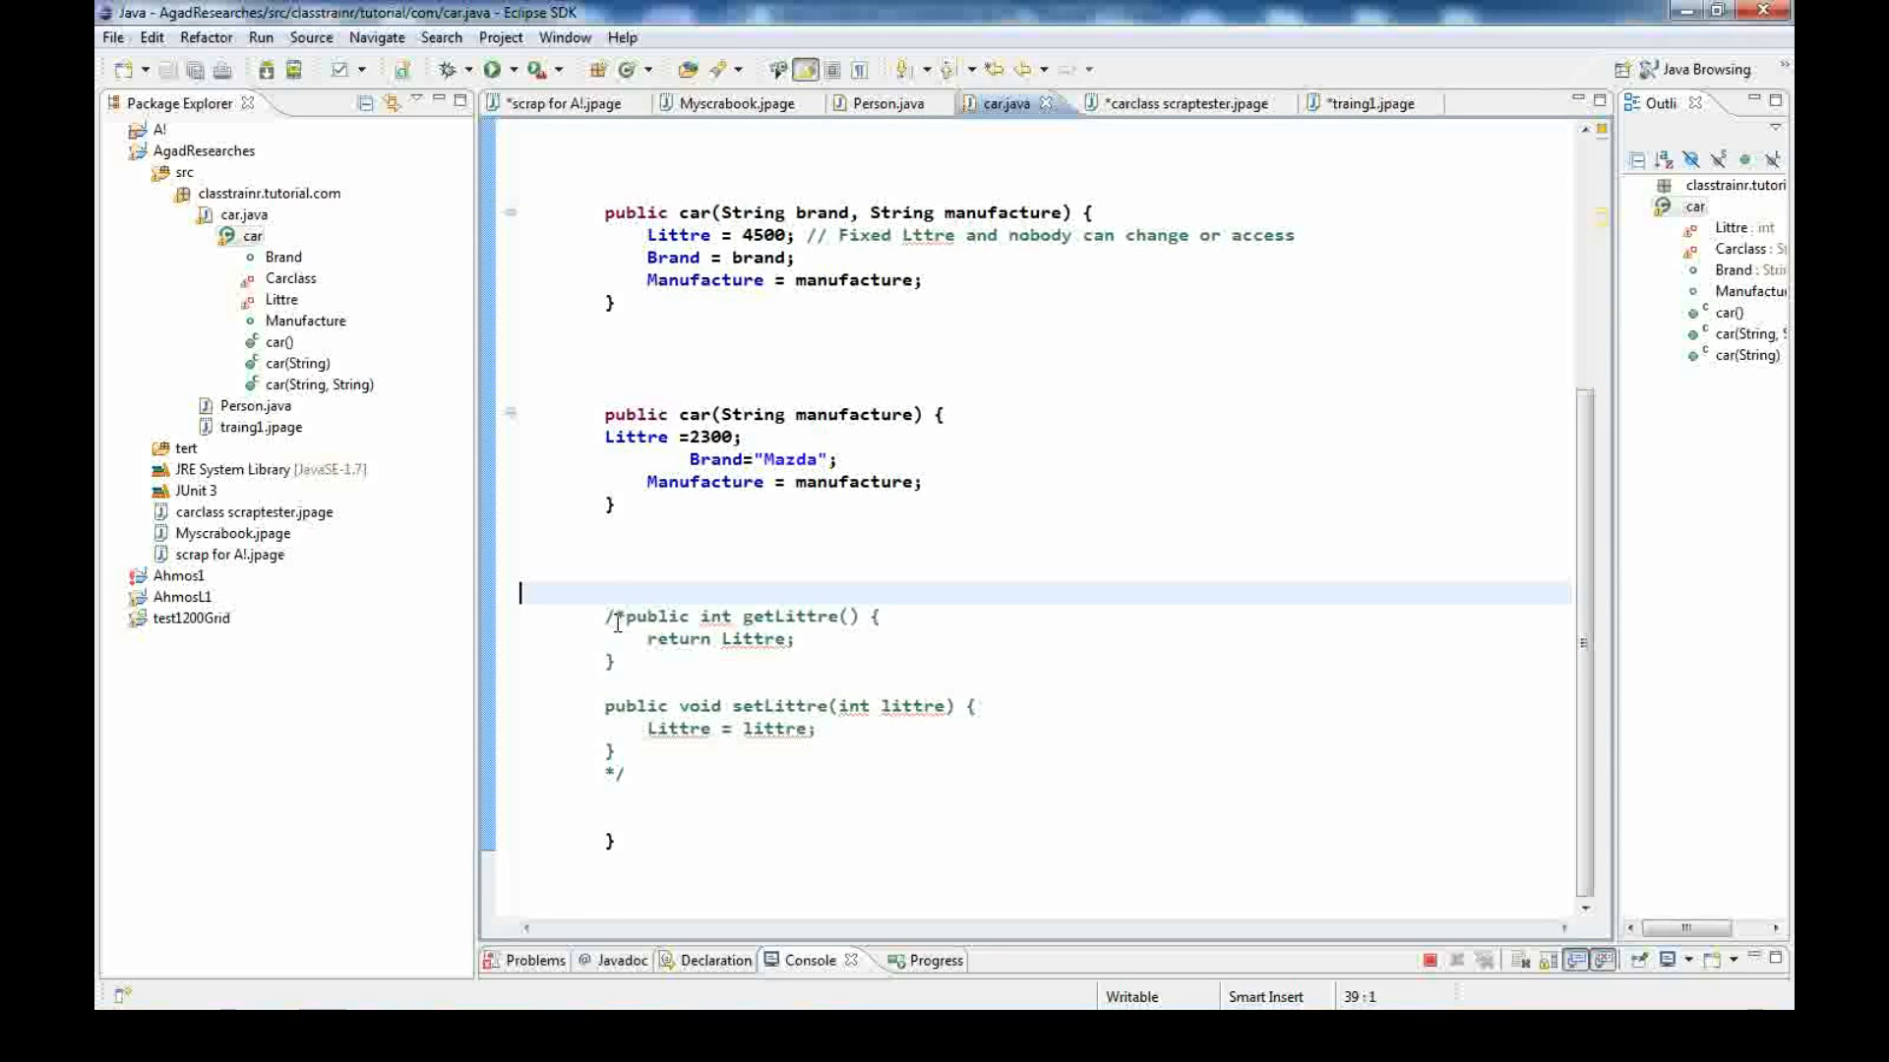
click(638, 663)
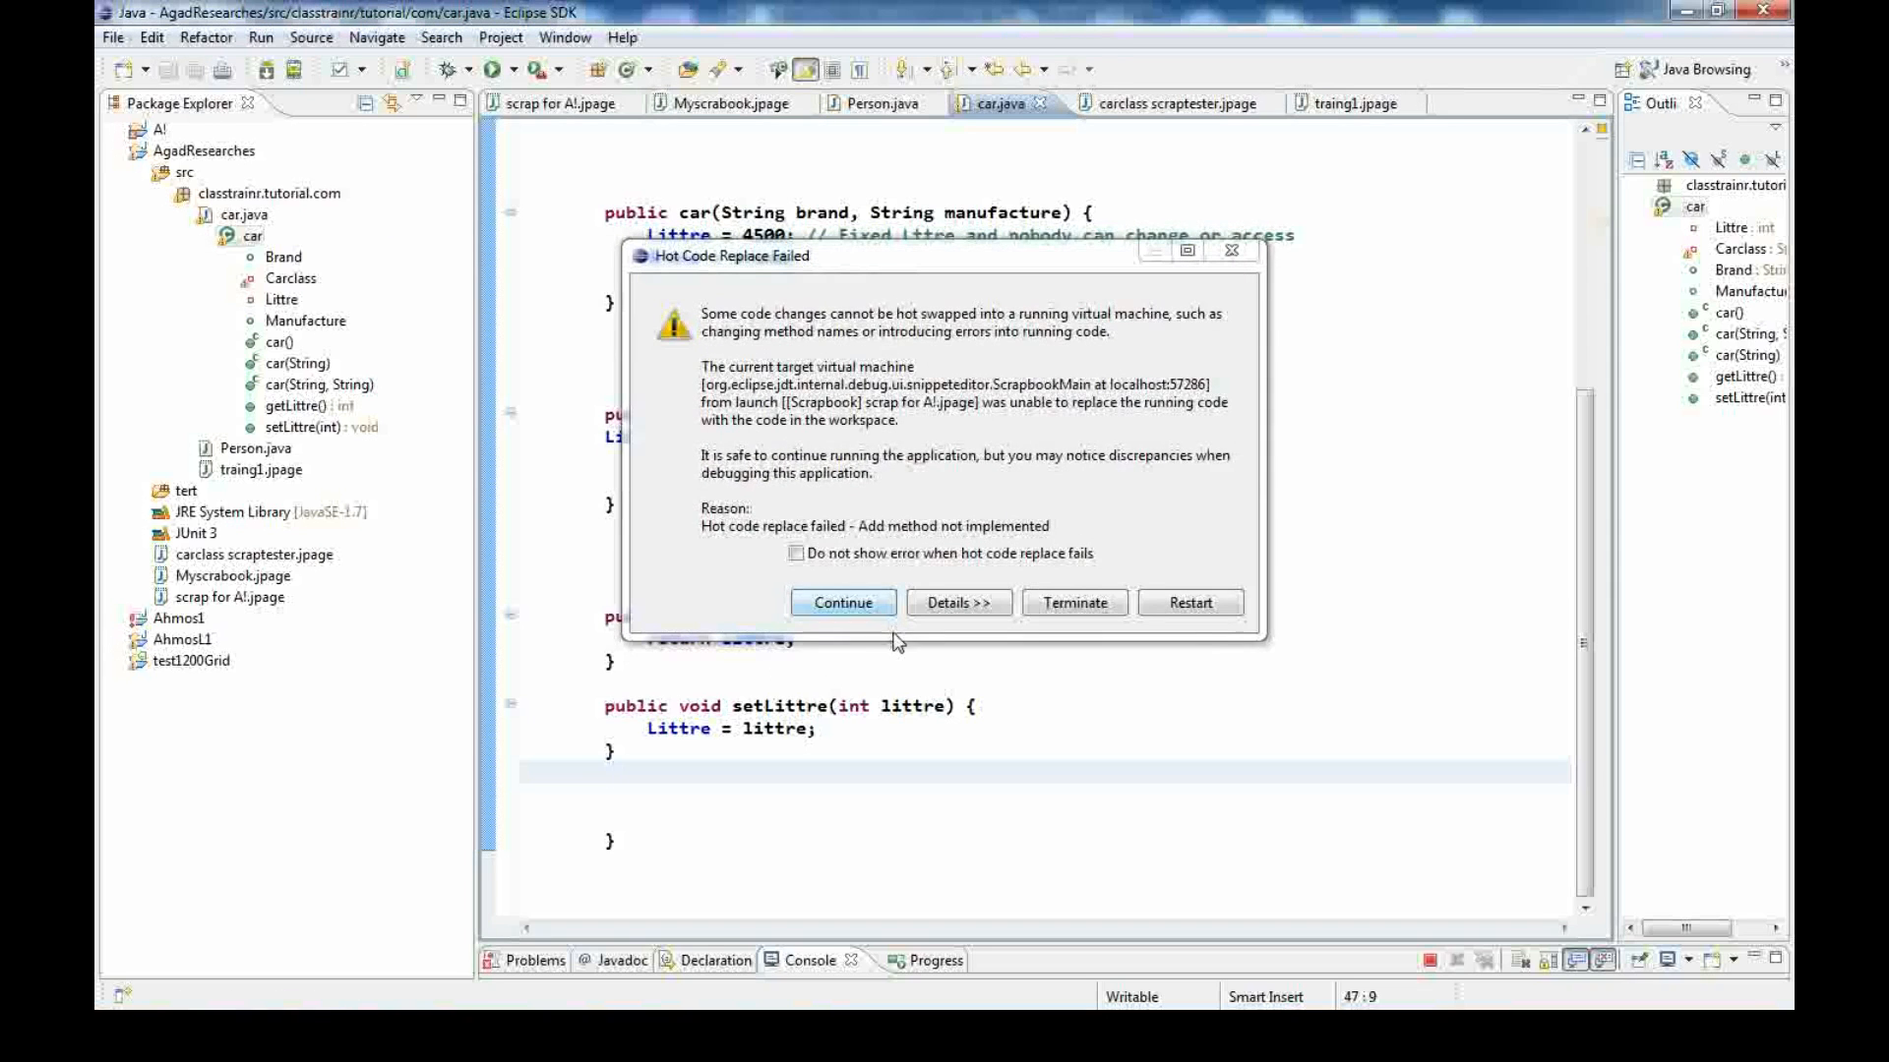
click(842, 603)
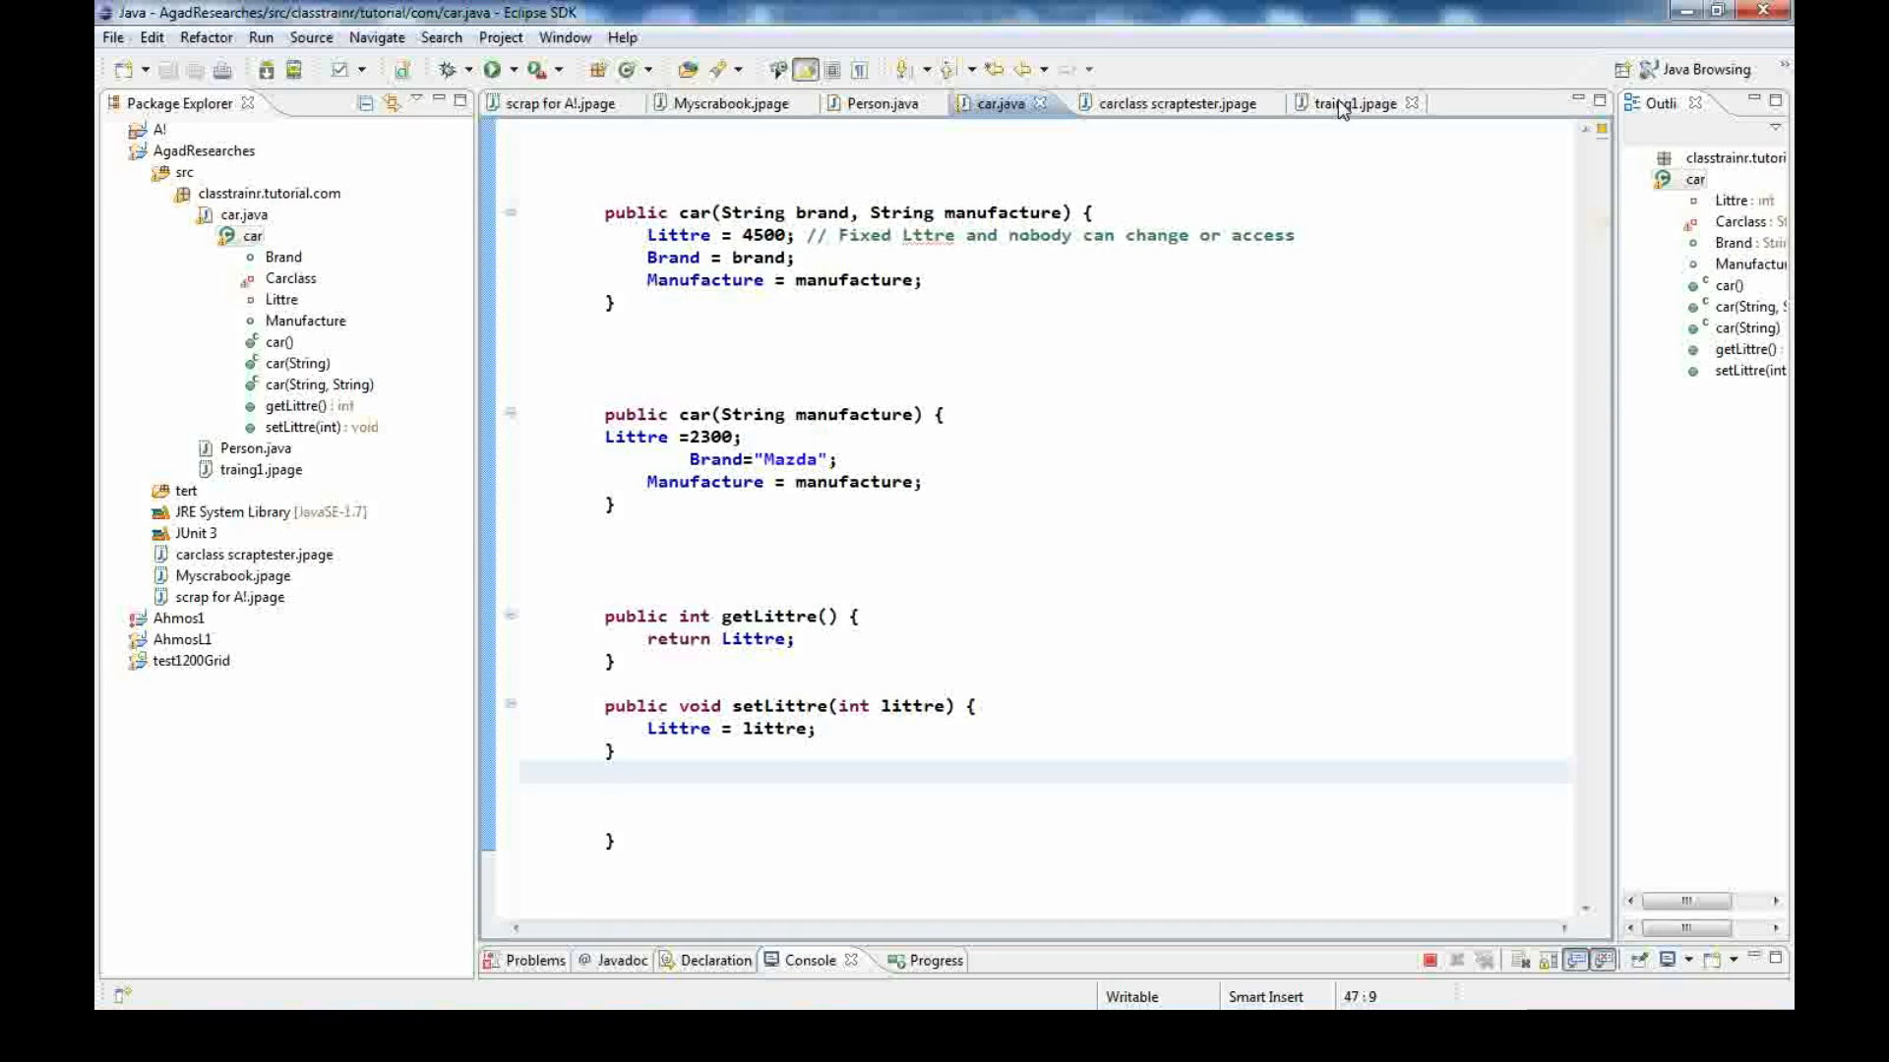
Back on traing1.jpage, retype the dot after a to refresh the member suggestions
click(1347, 103)
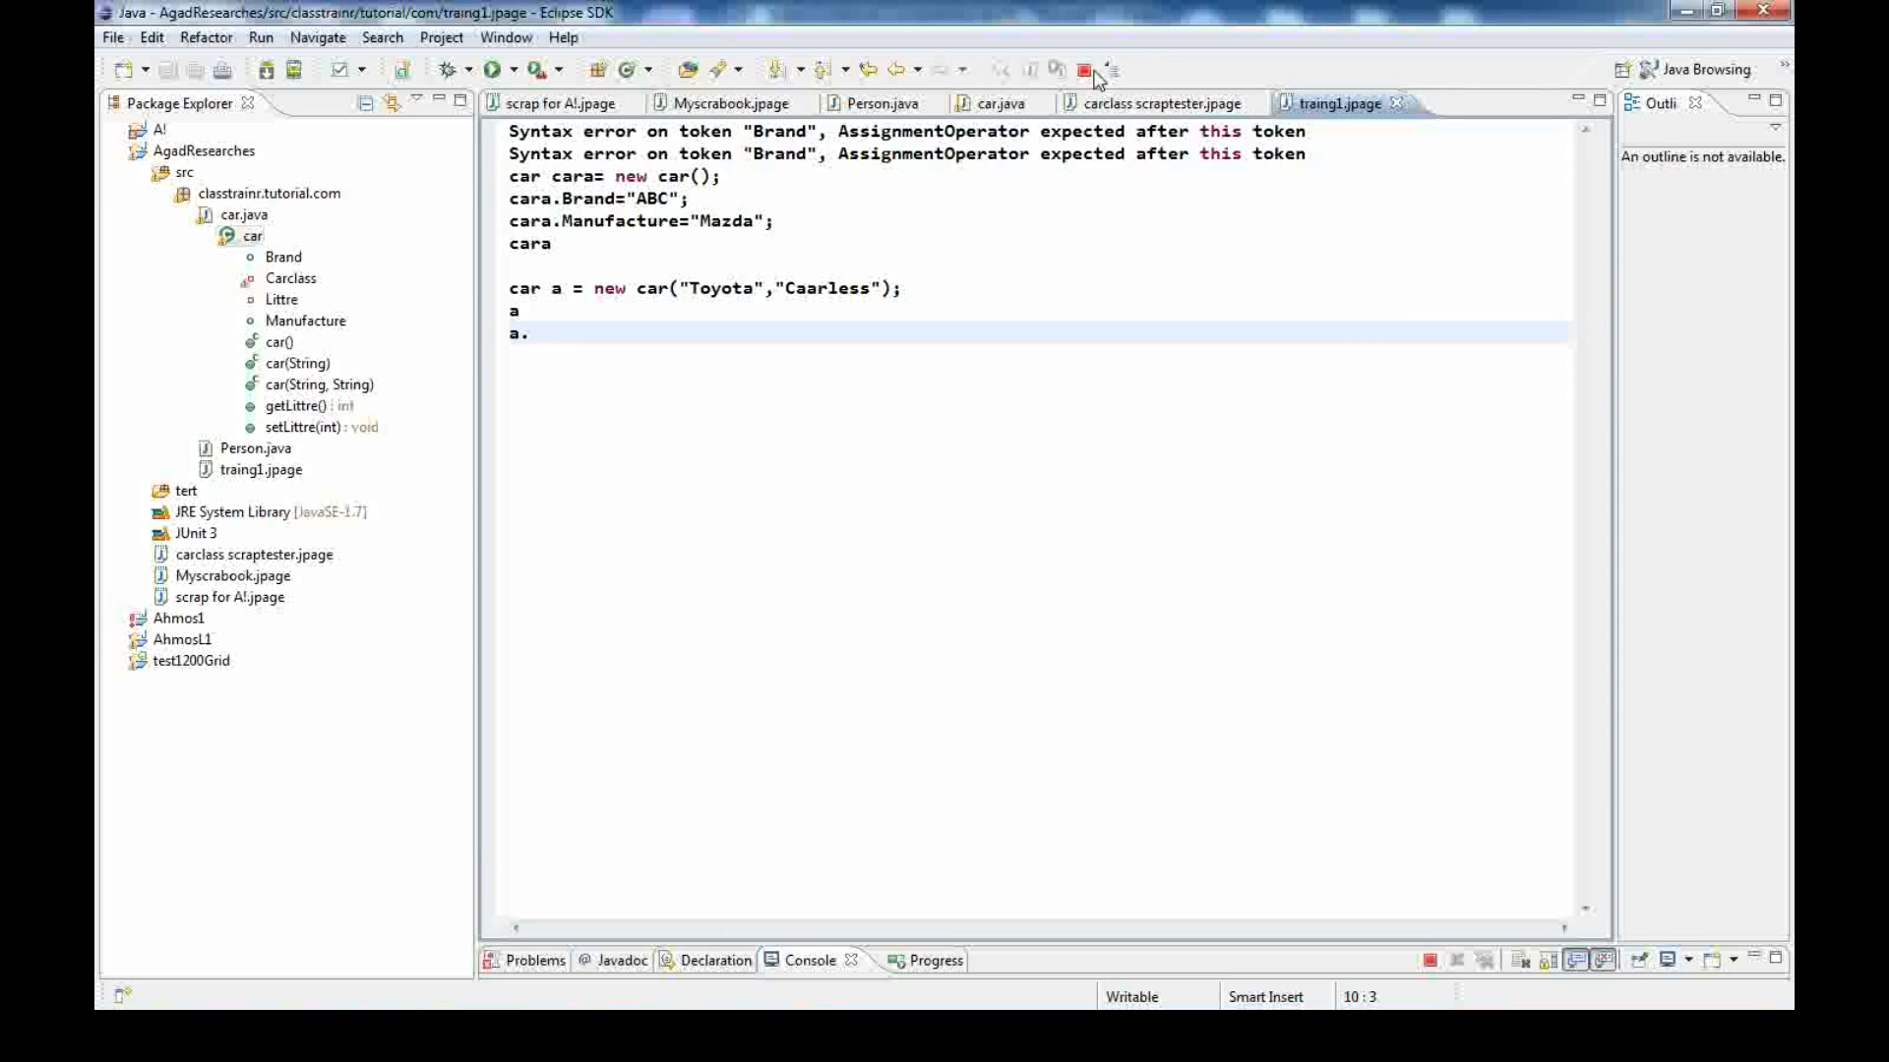
mouse_move(1015, 91)
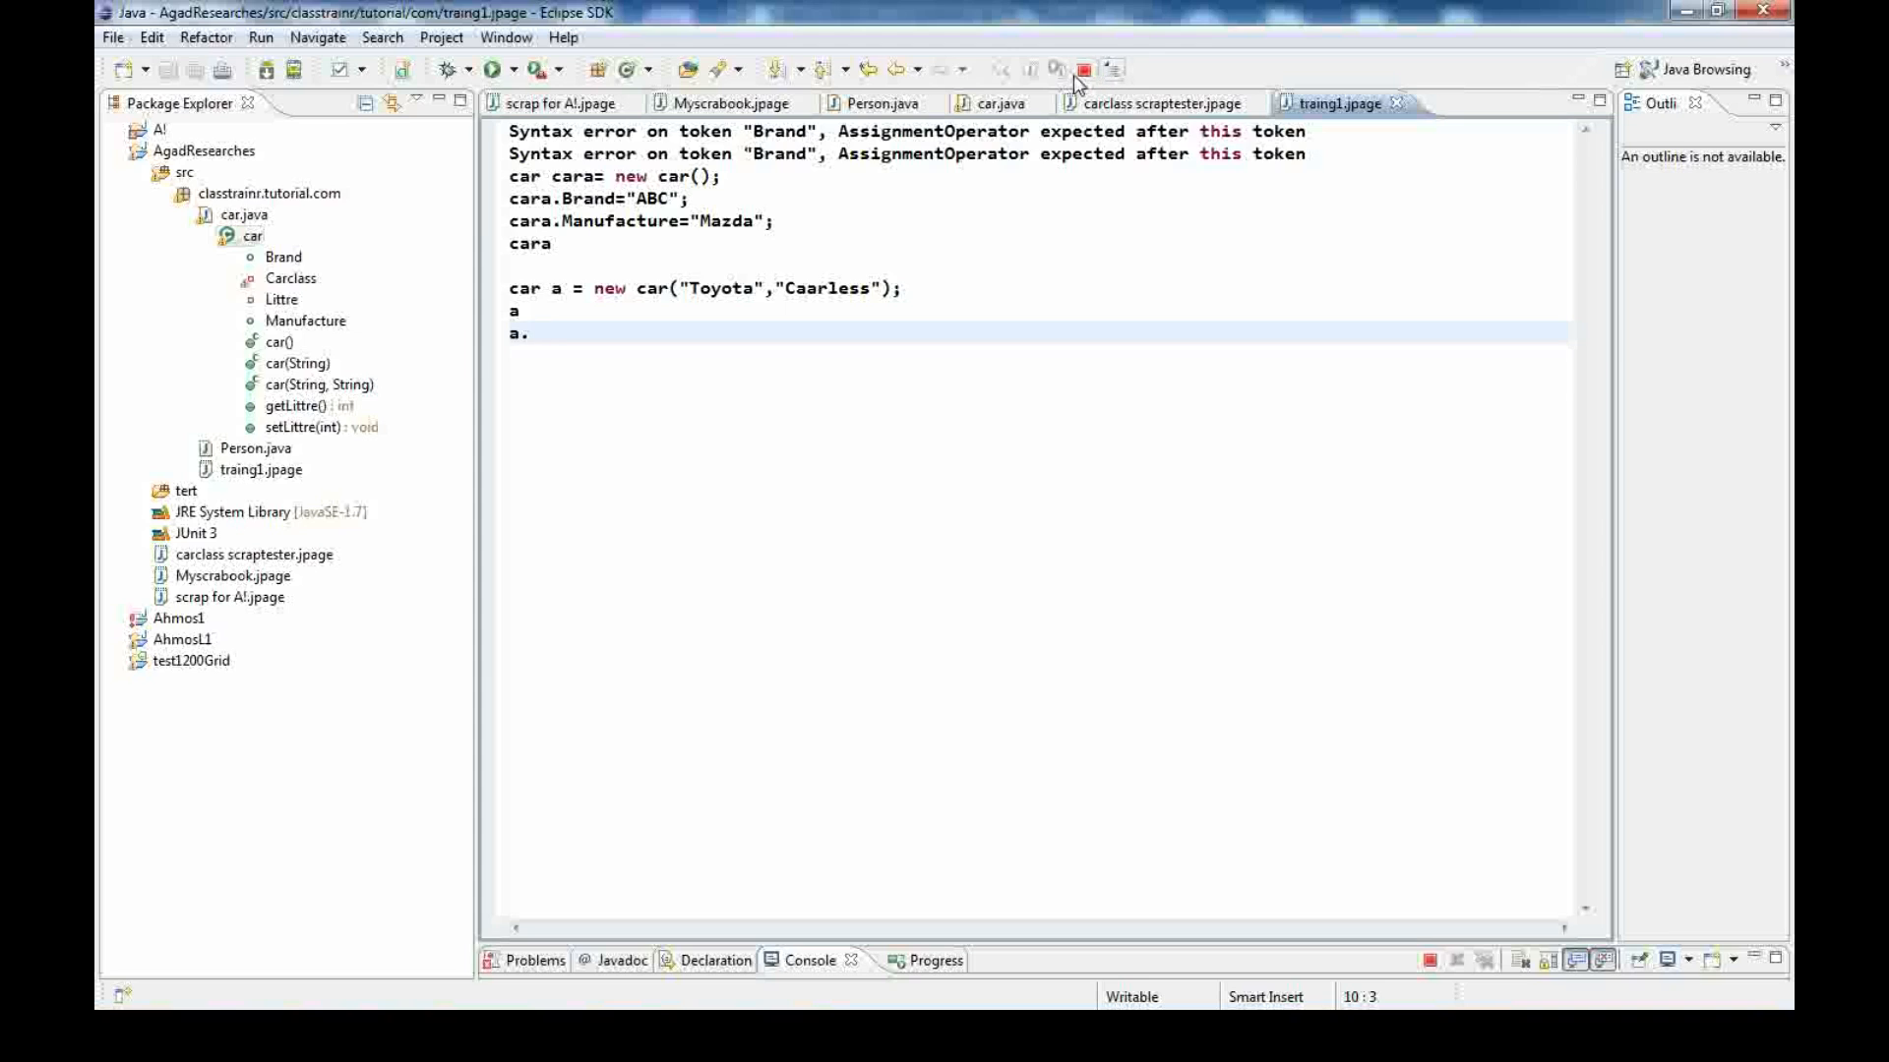
mouse_move(1086, 67)
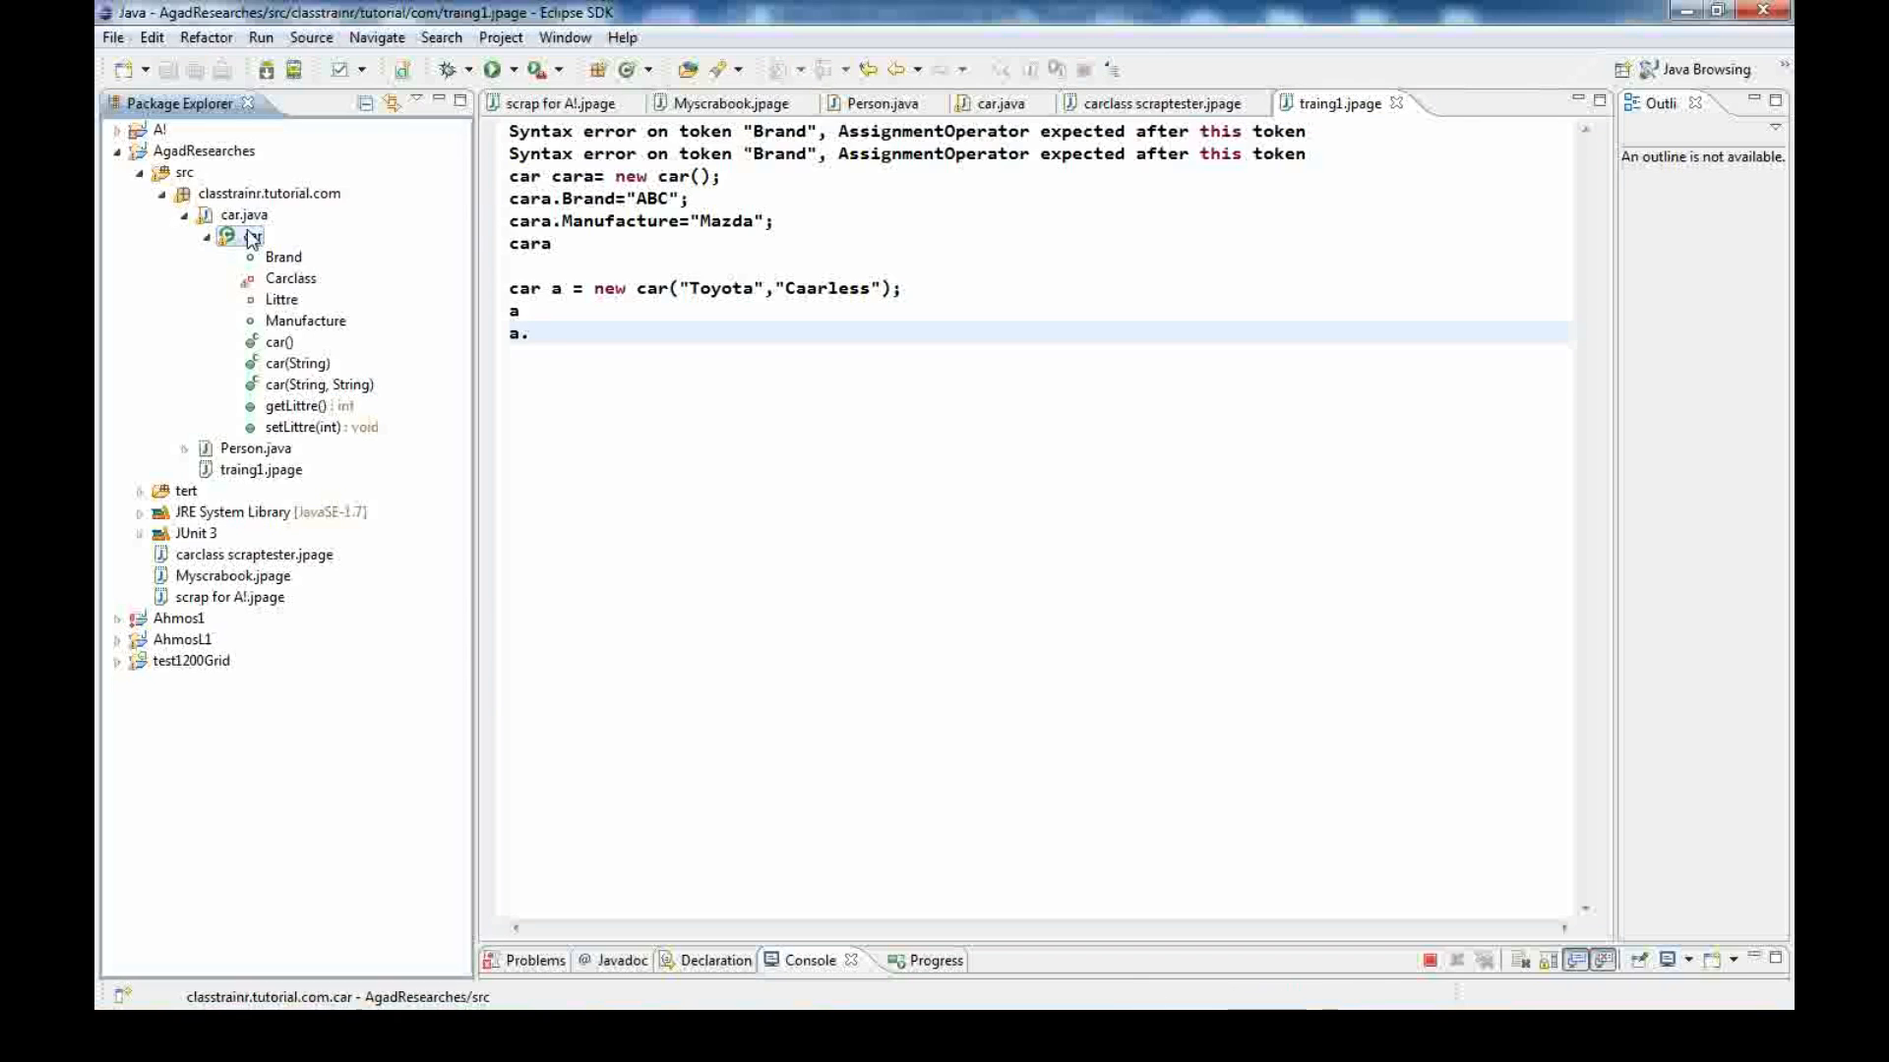
click(1002, 102)
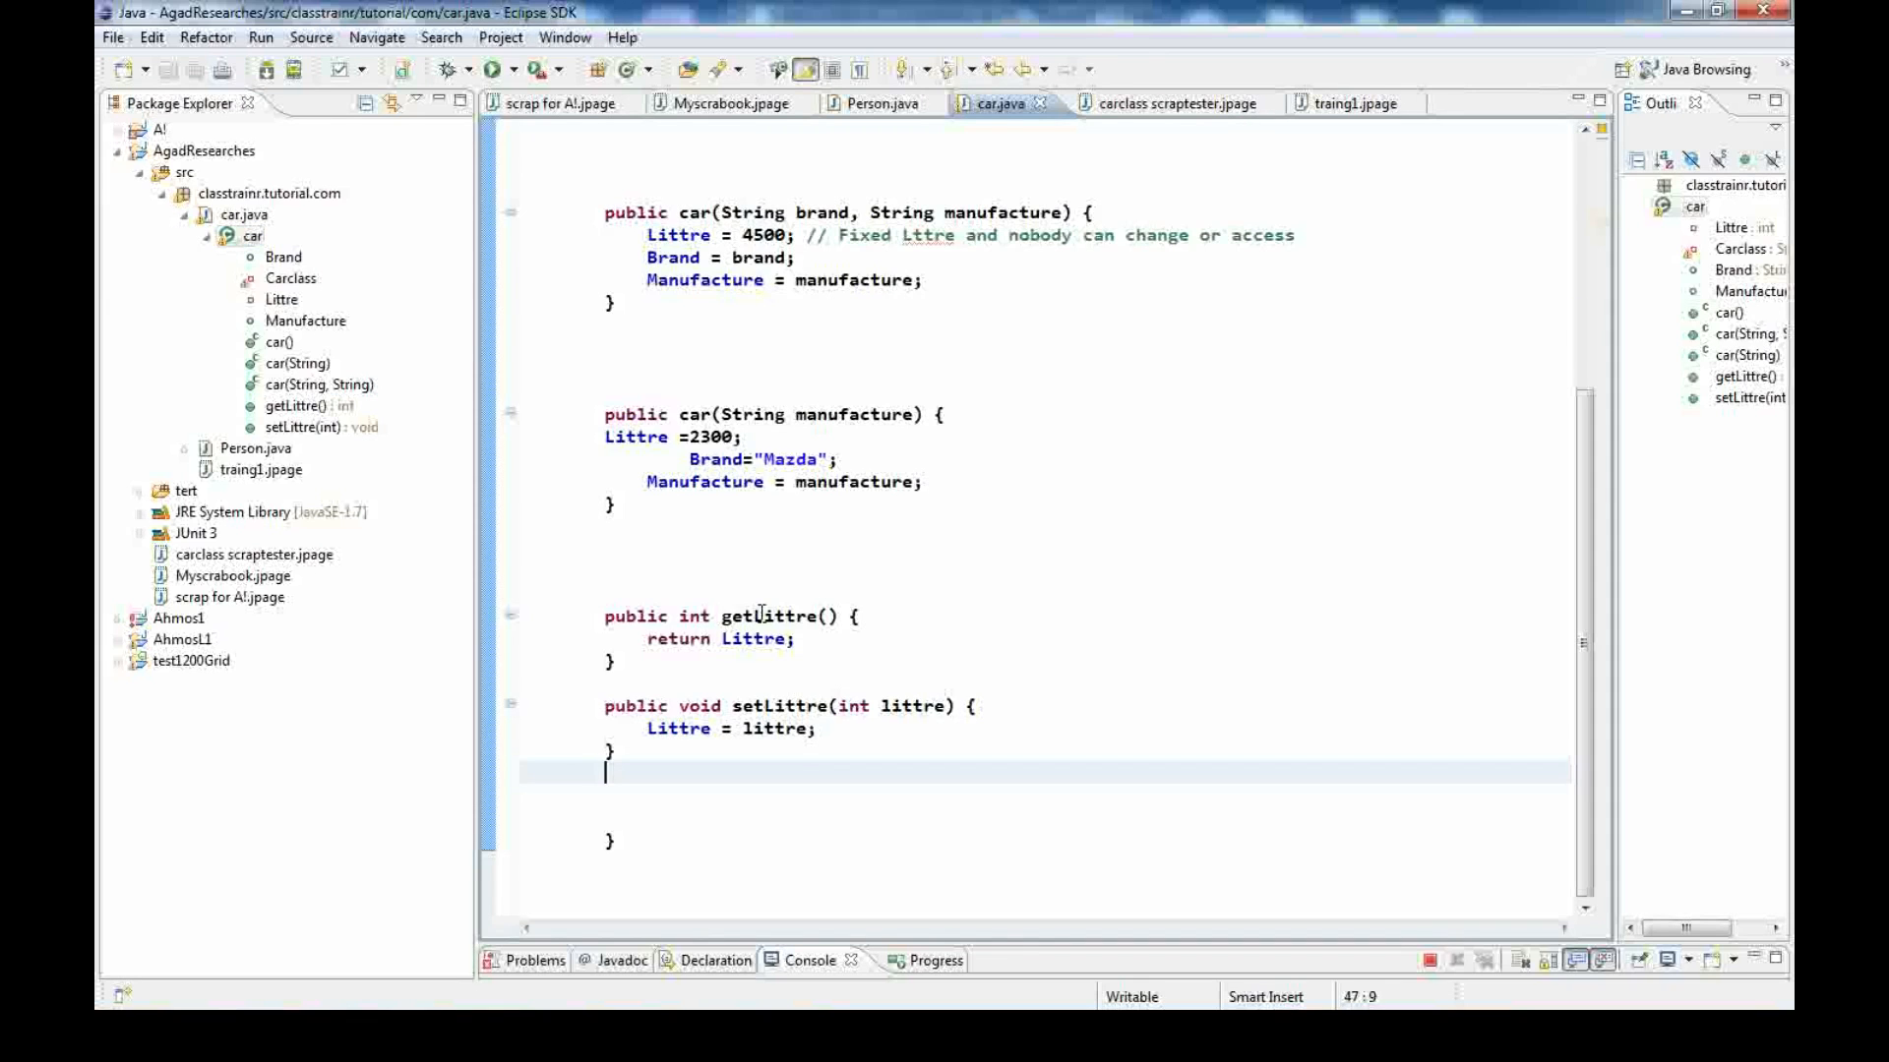
mouse_move(909, 771)
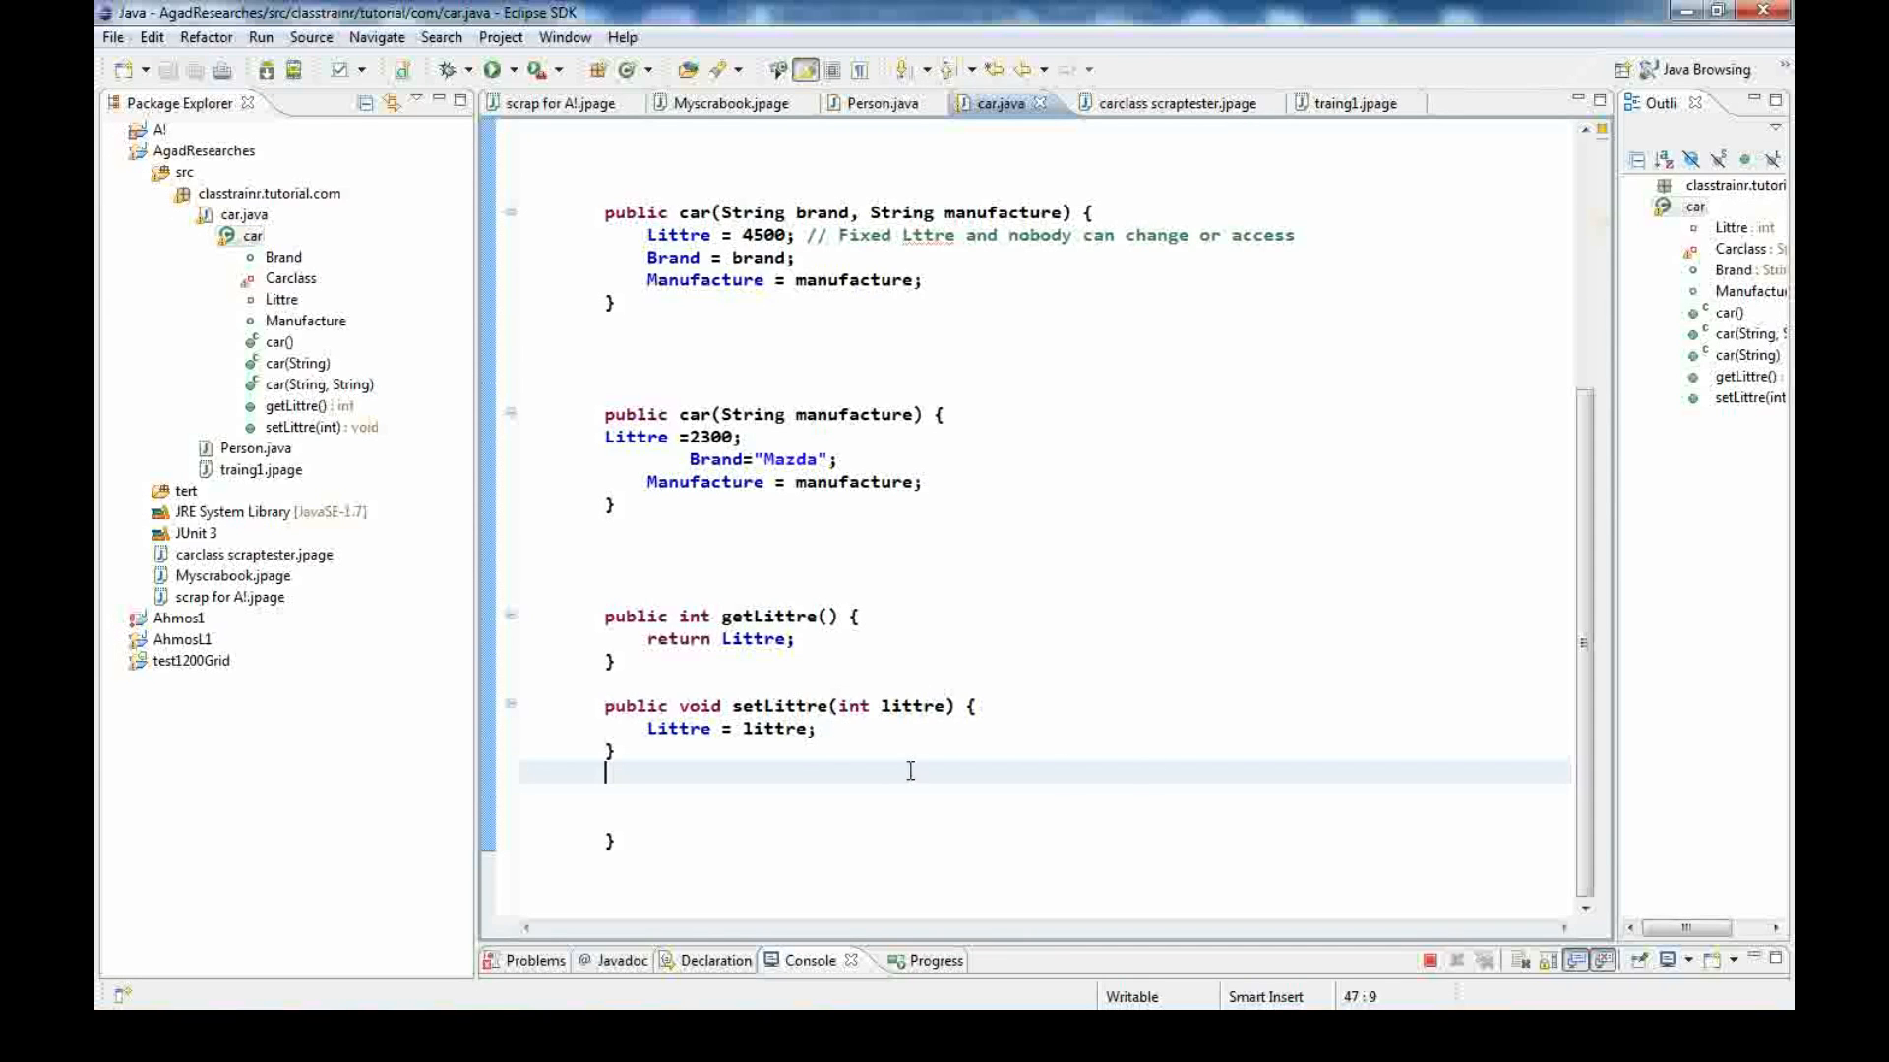
mouse_move(1047, 846)
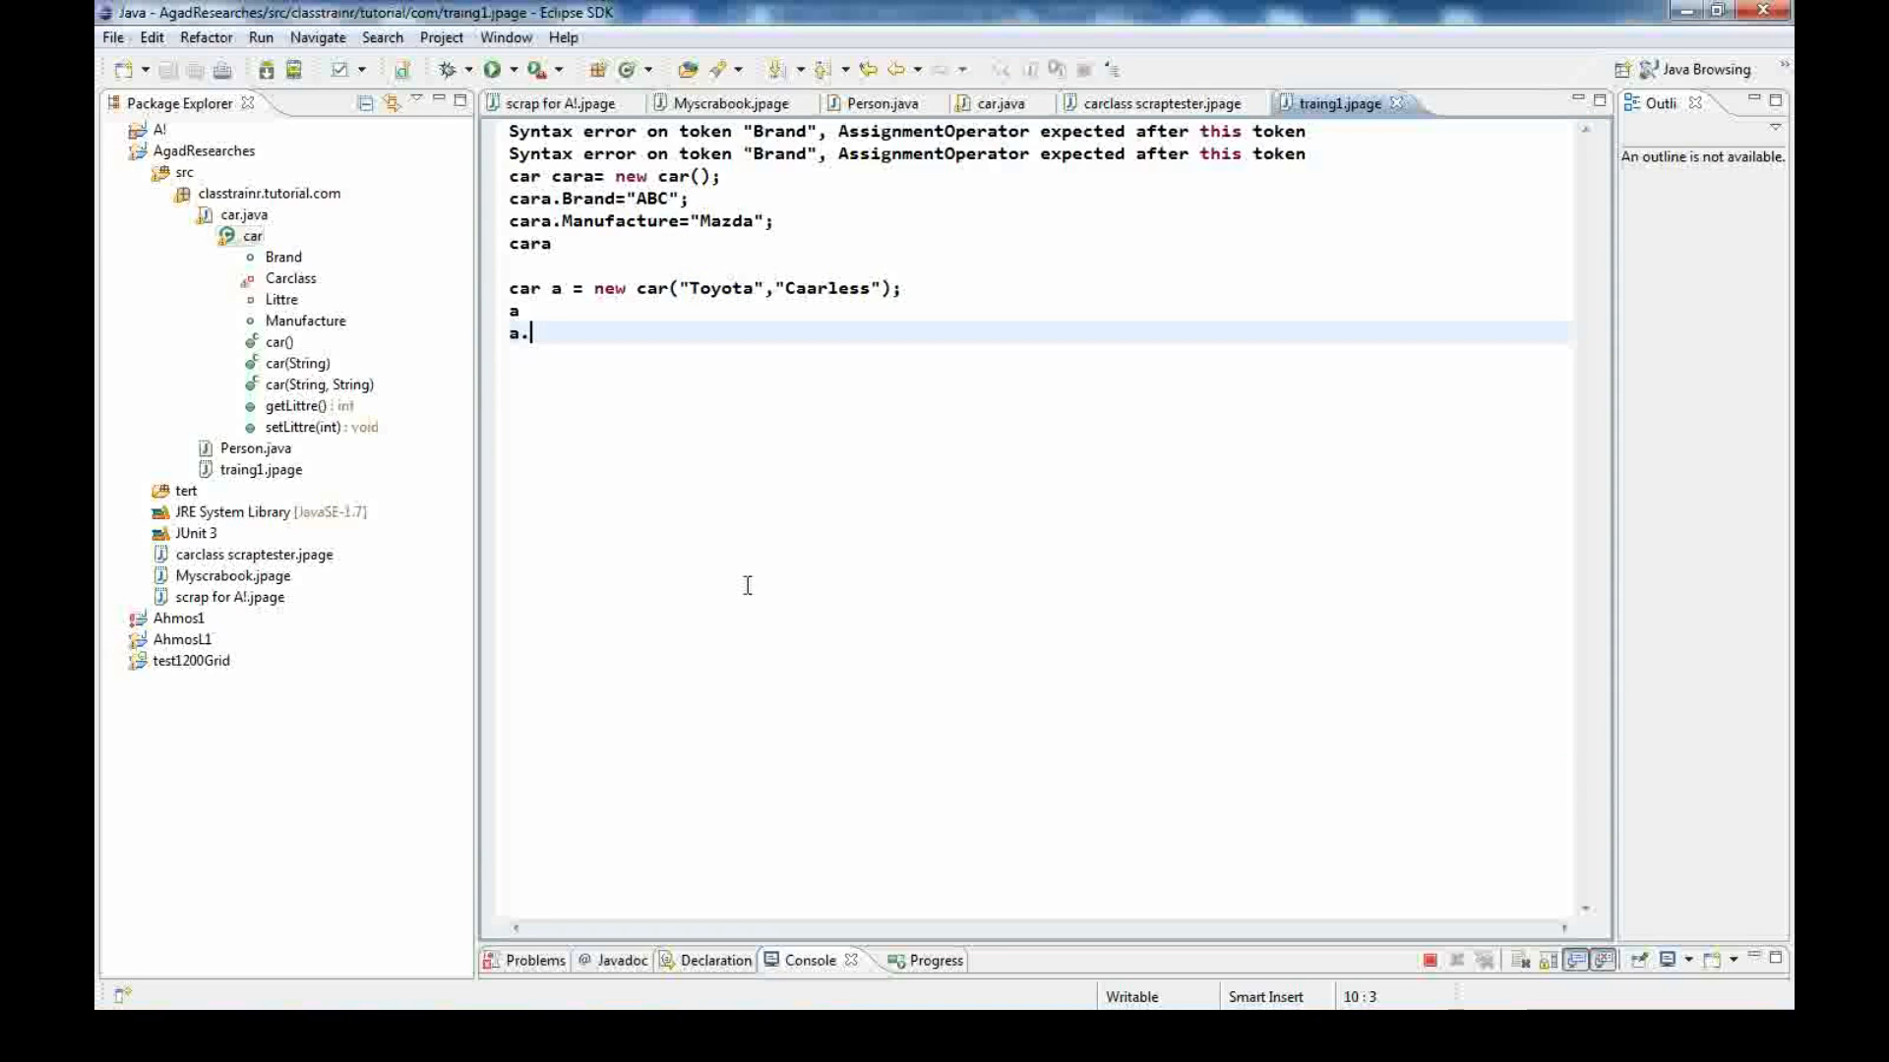
key(BackSpace)
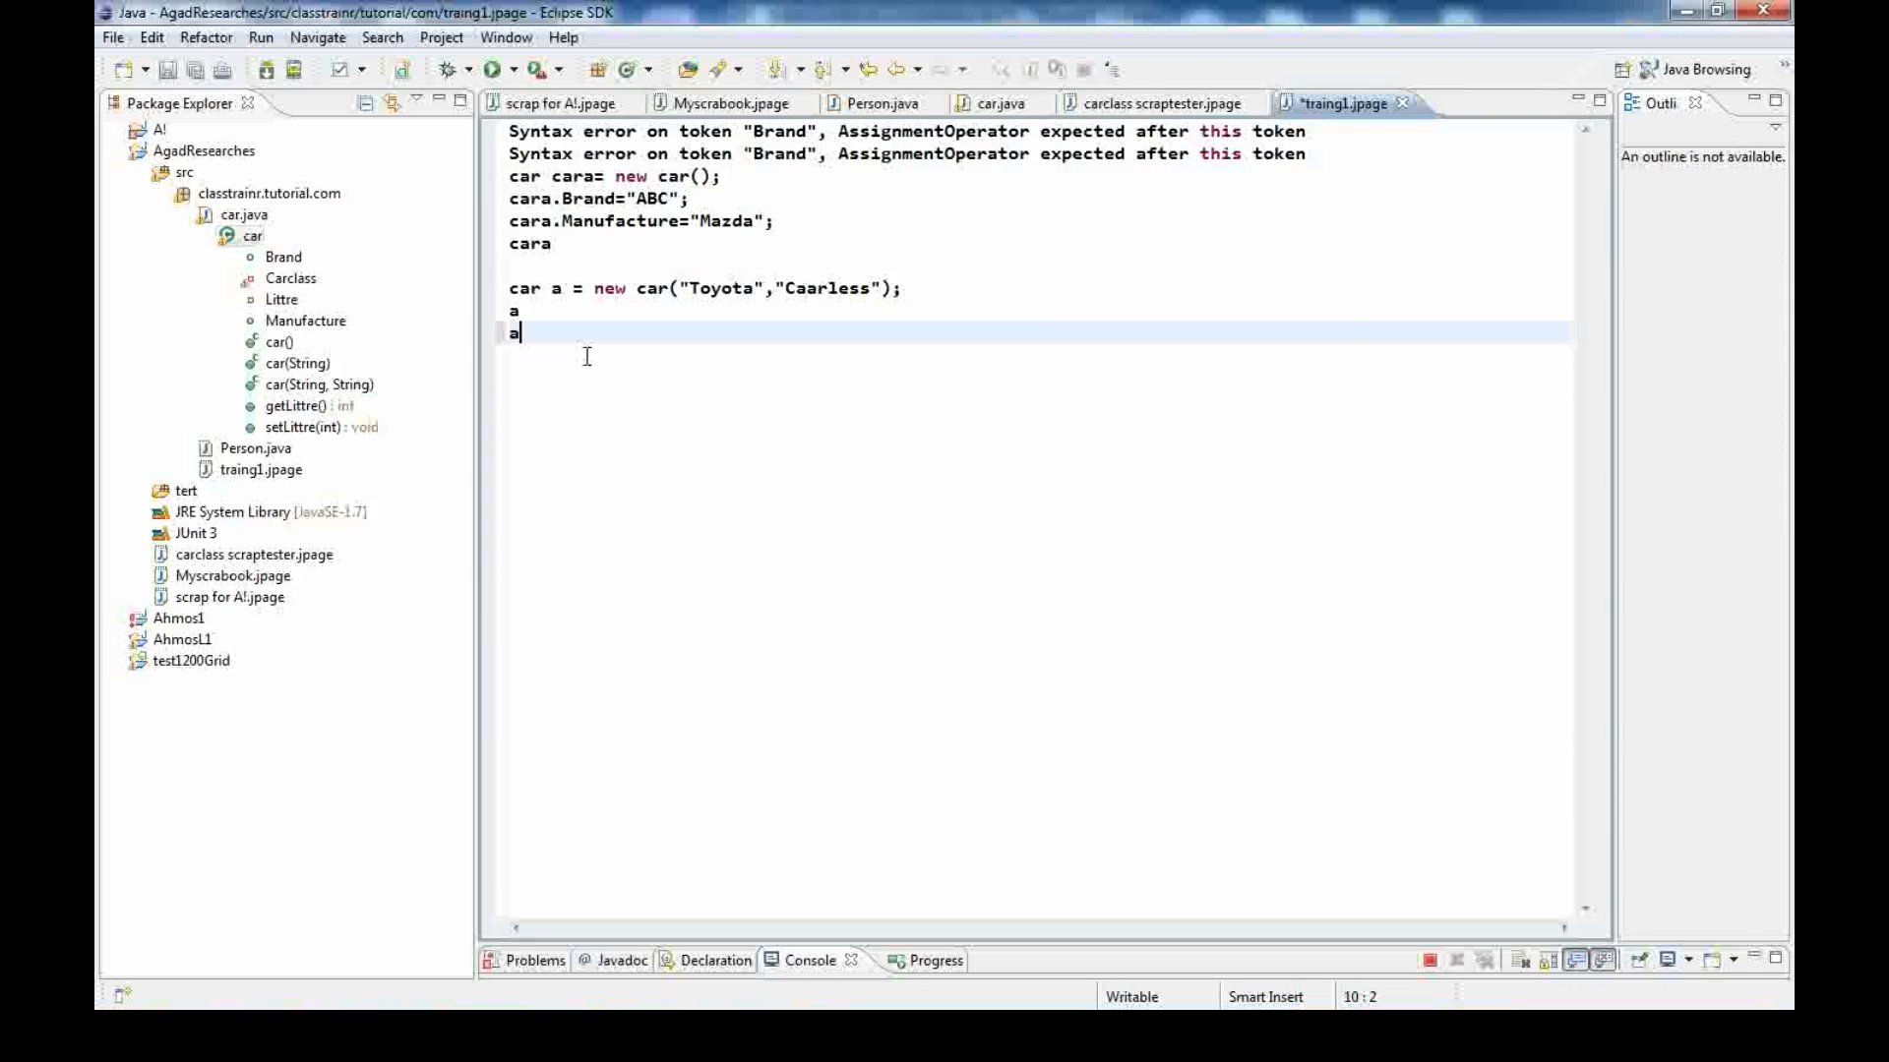
text(.)
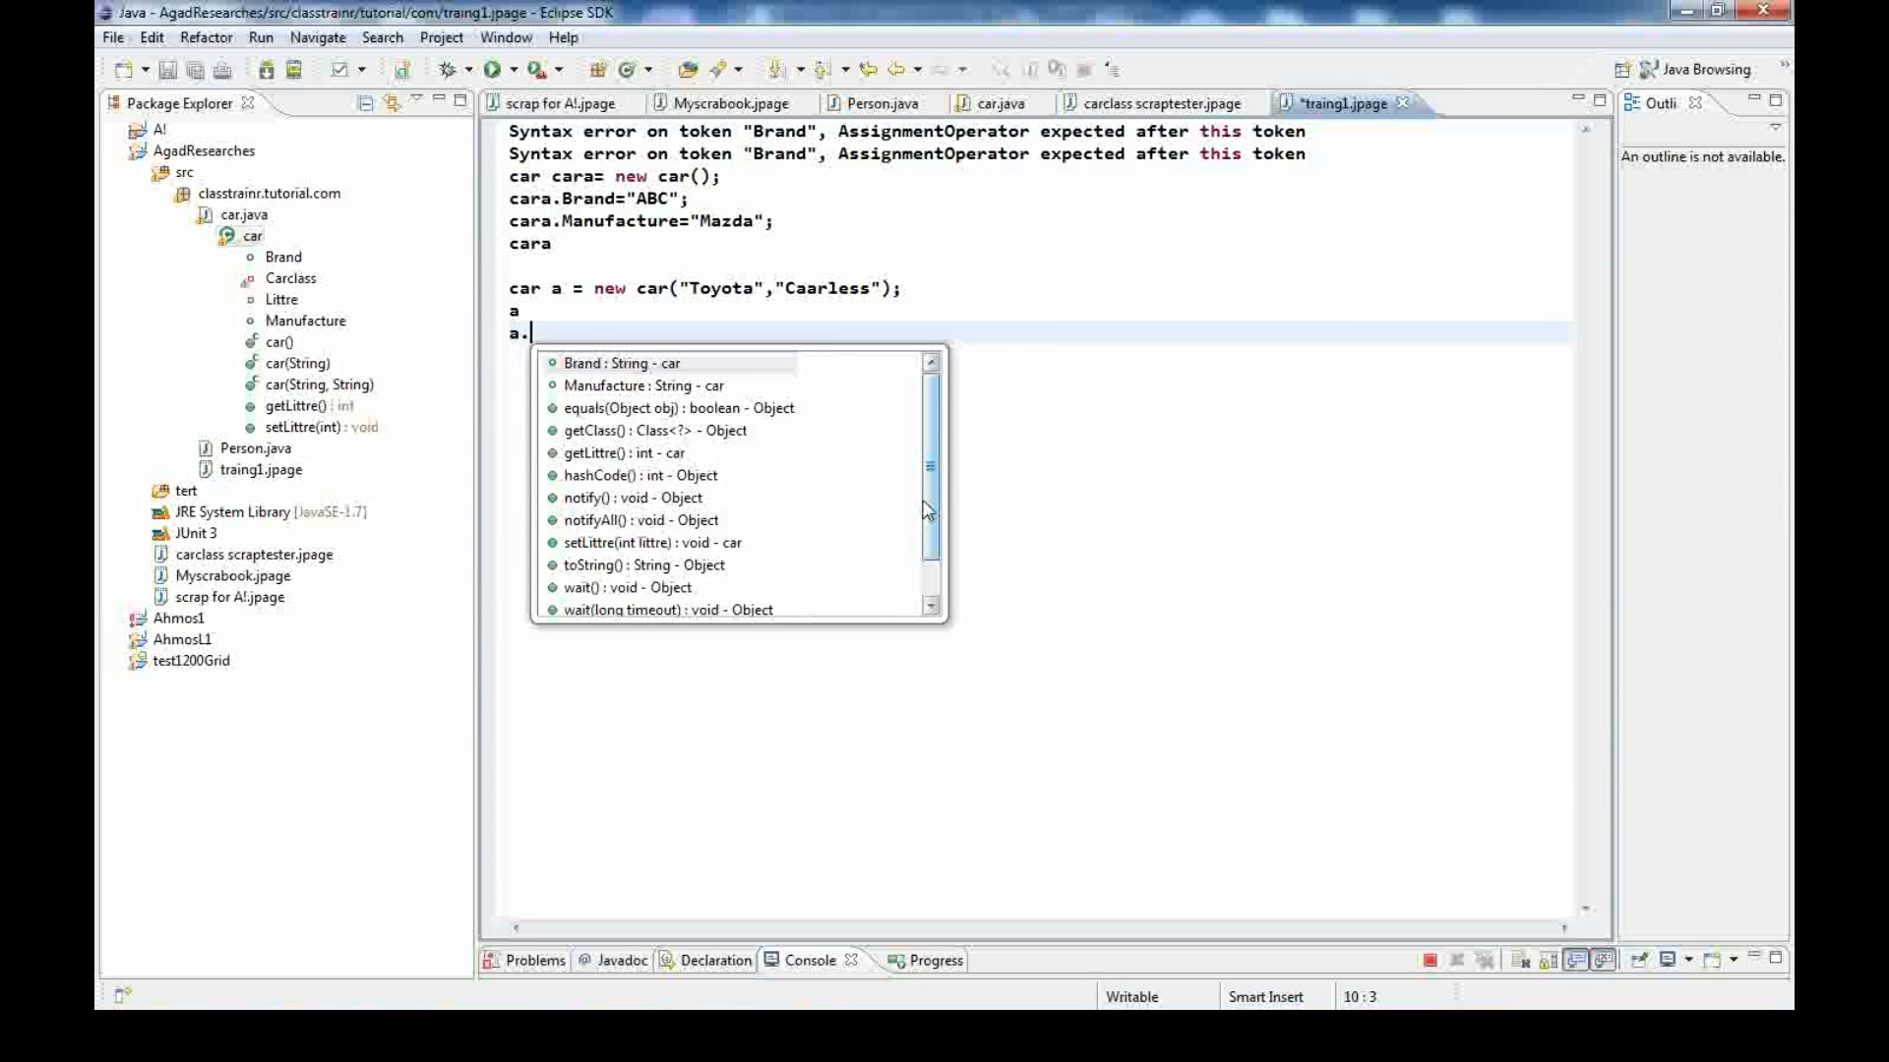
mouse_move(923, 523)
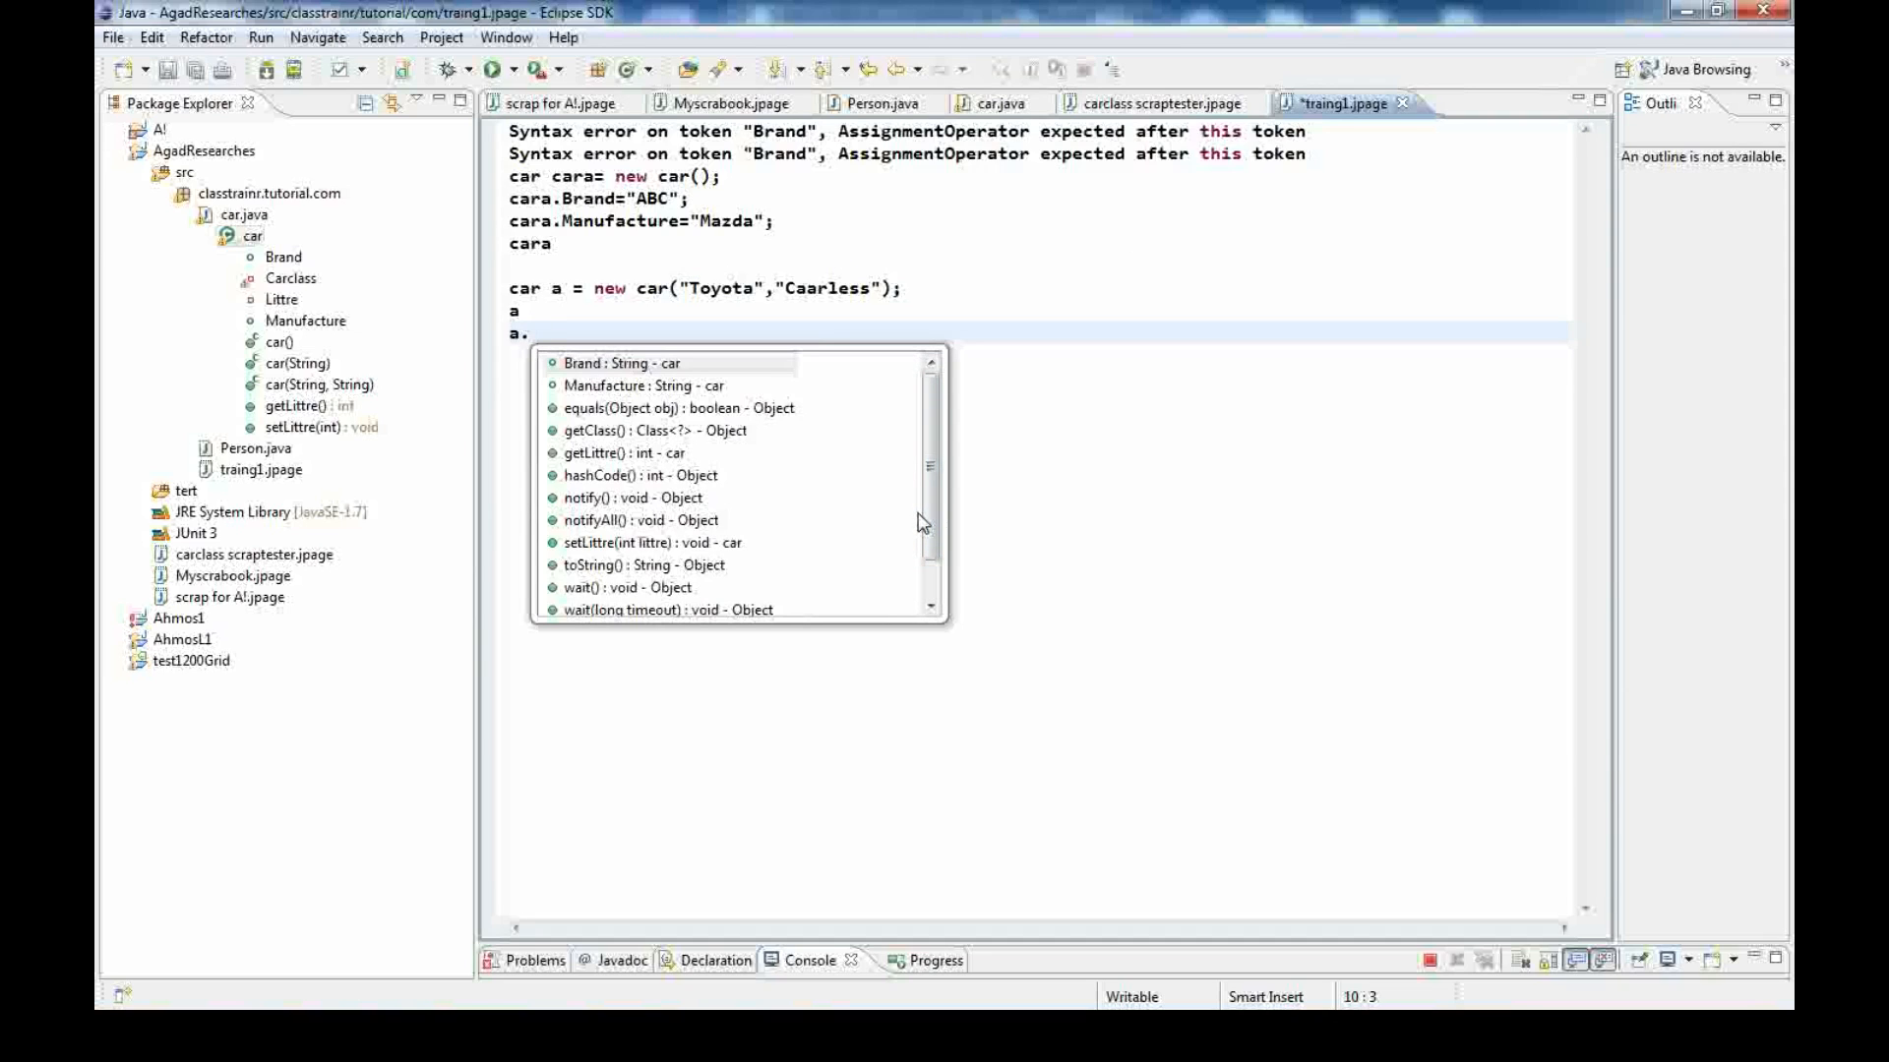
mouse_move(583, 380)
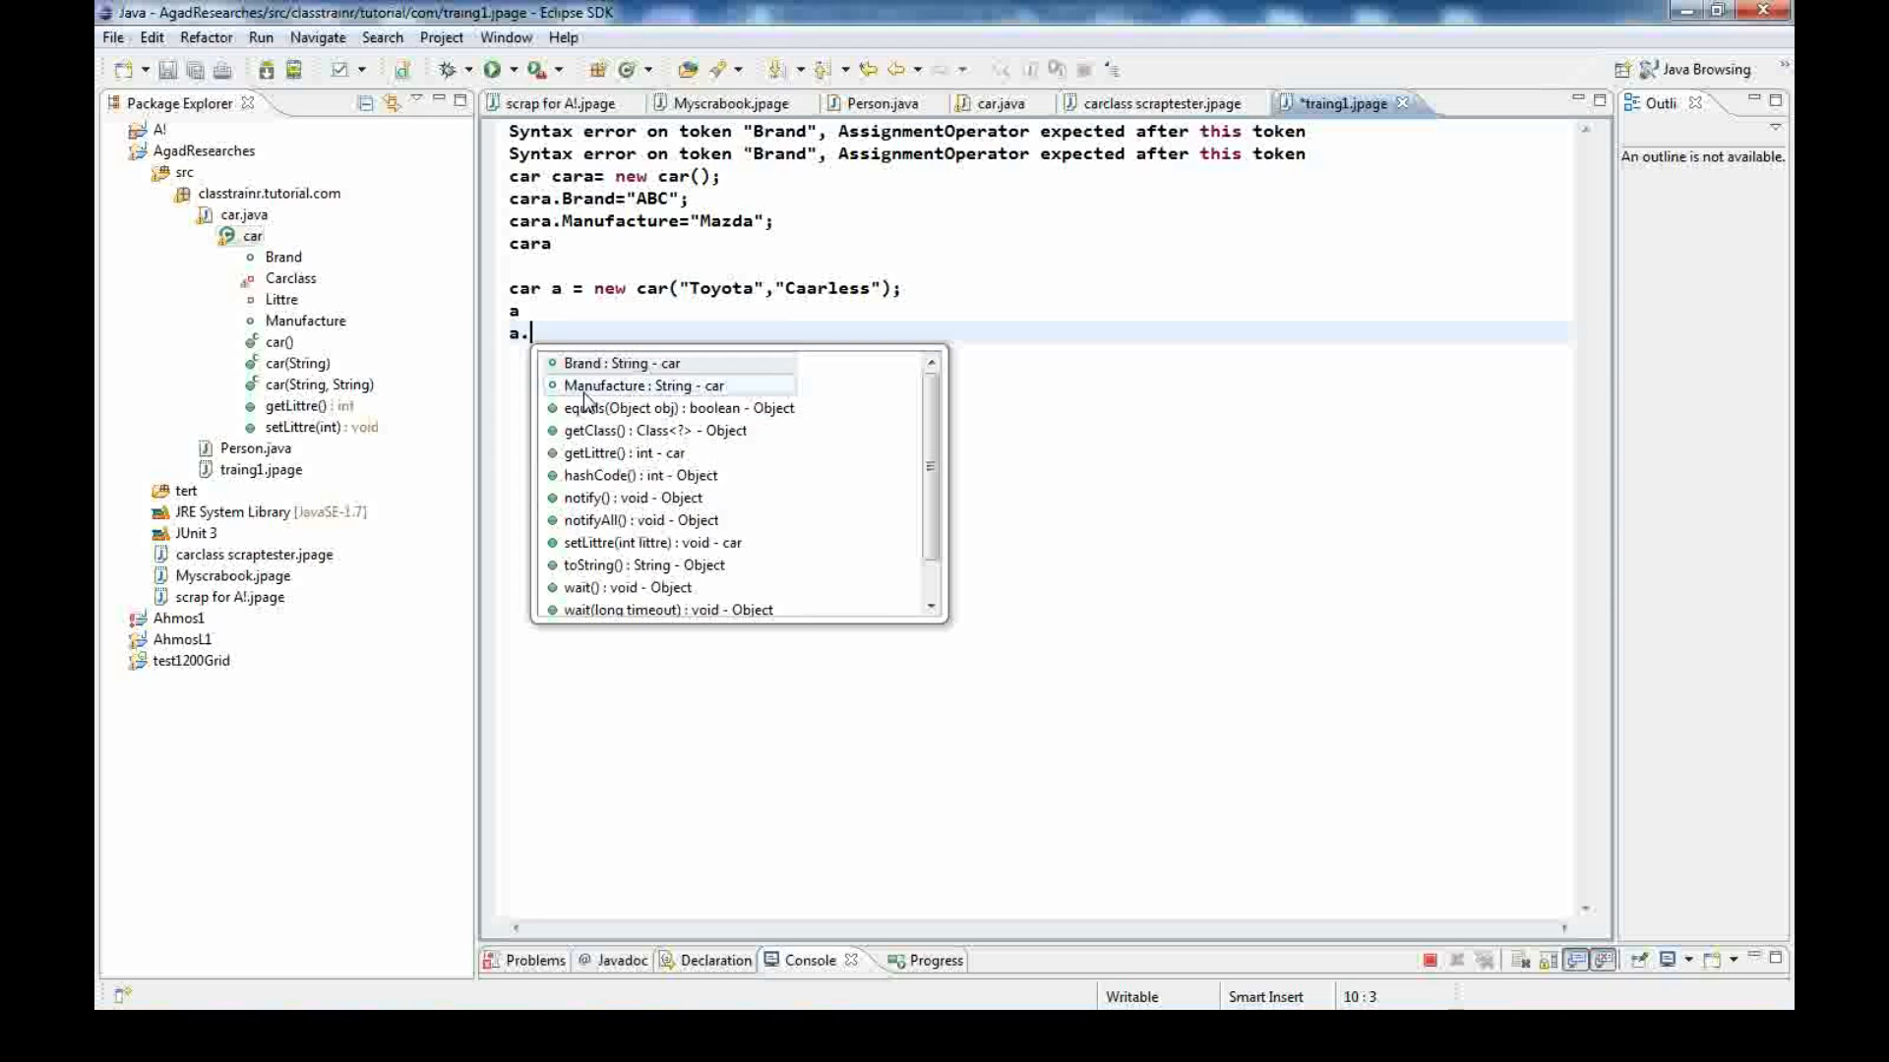
mouse_move(682, 452)
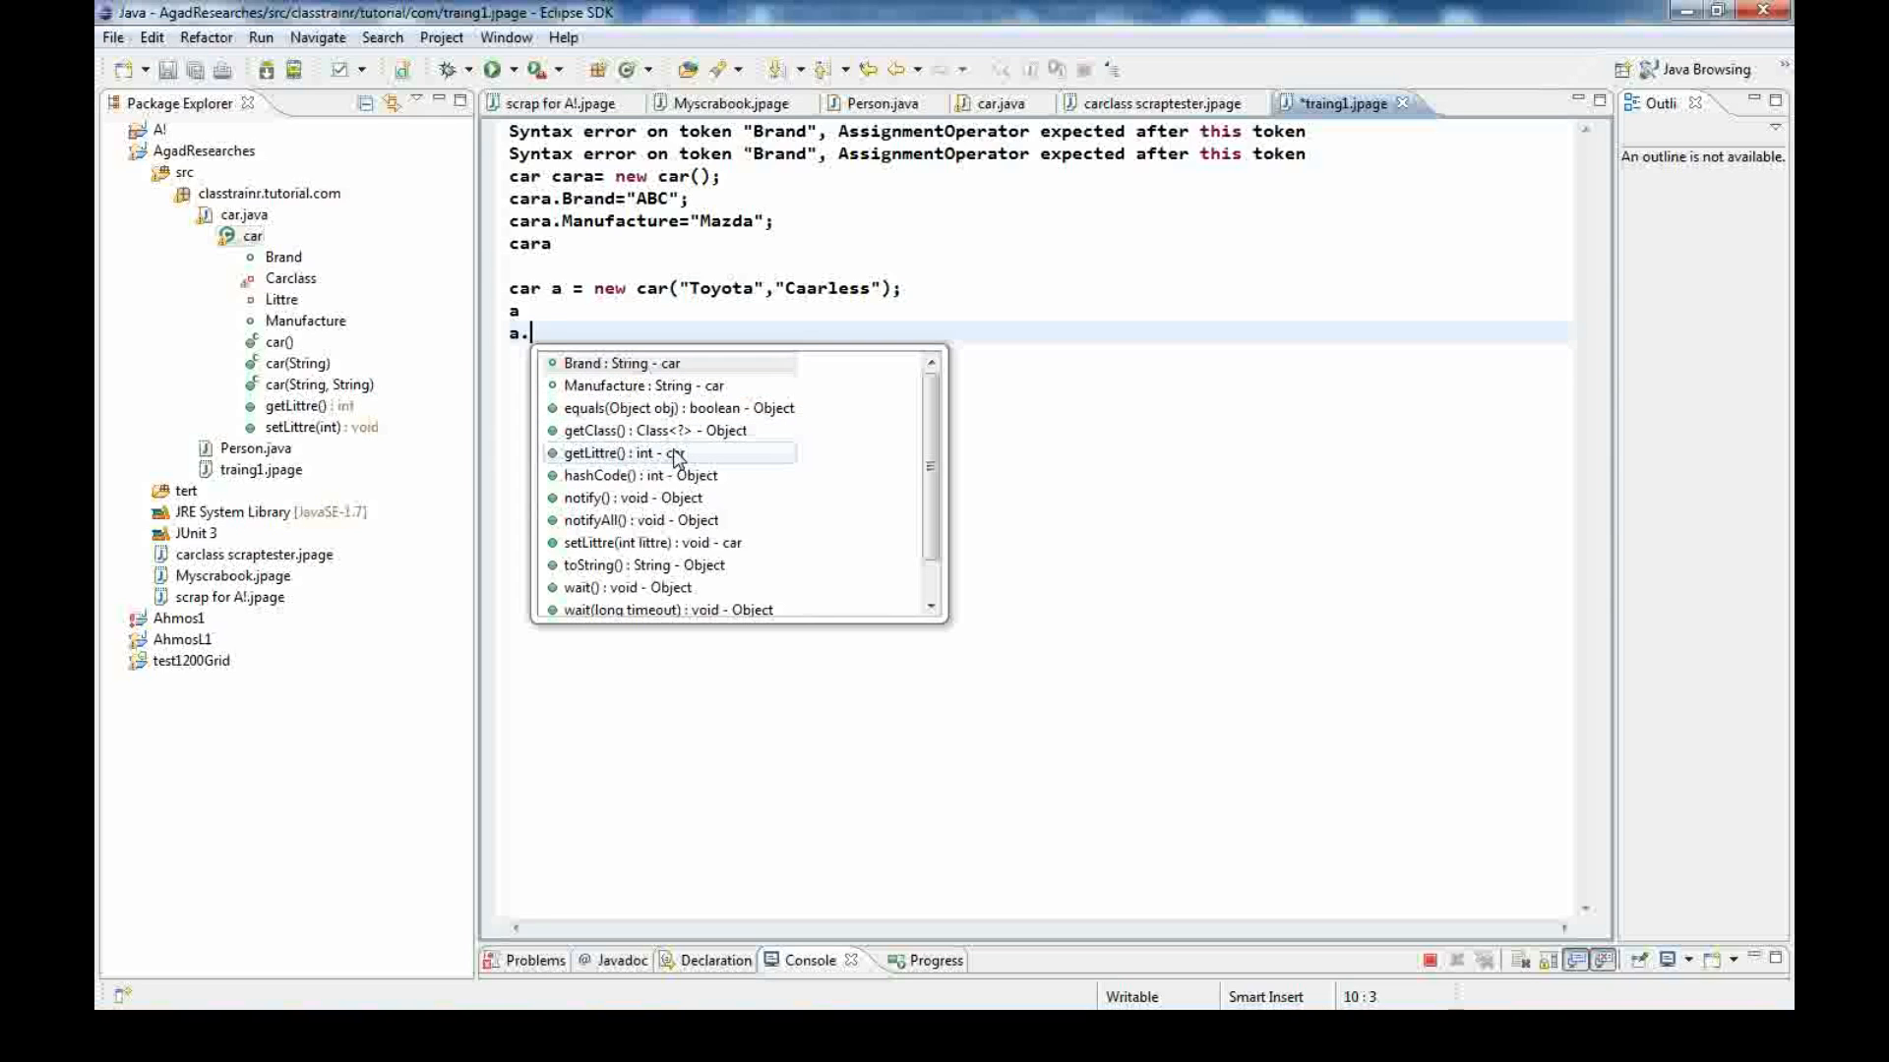
mouse_move(629, 480)
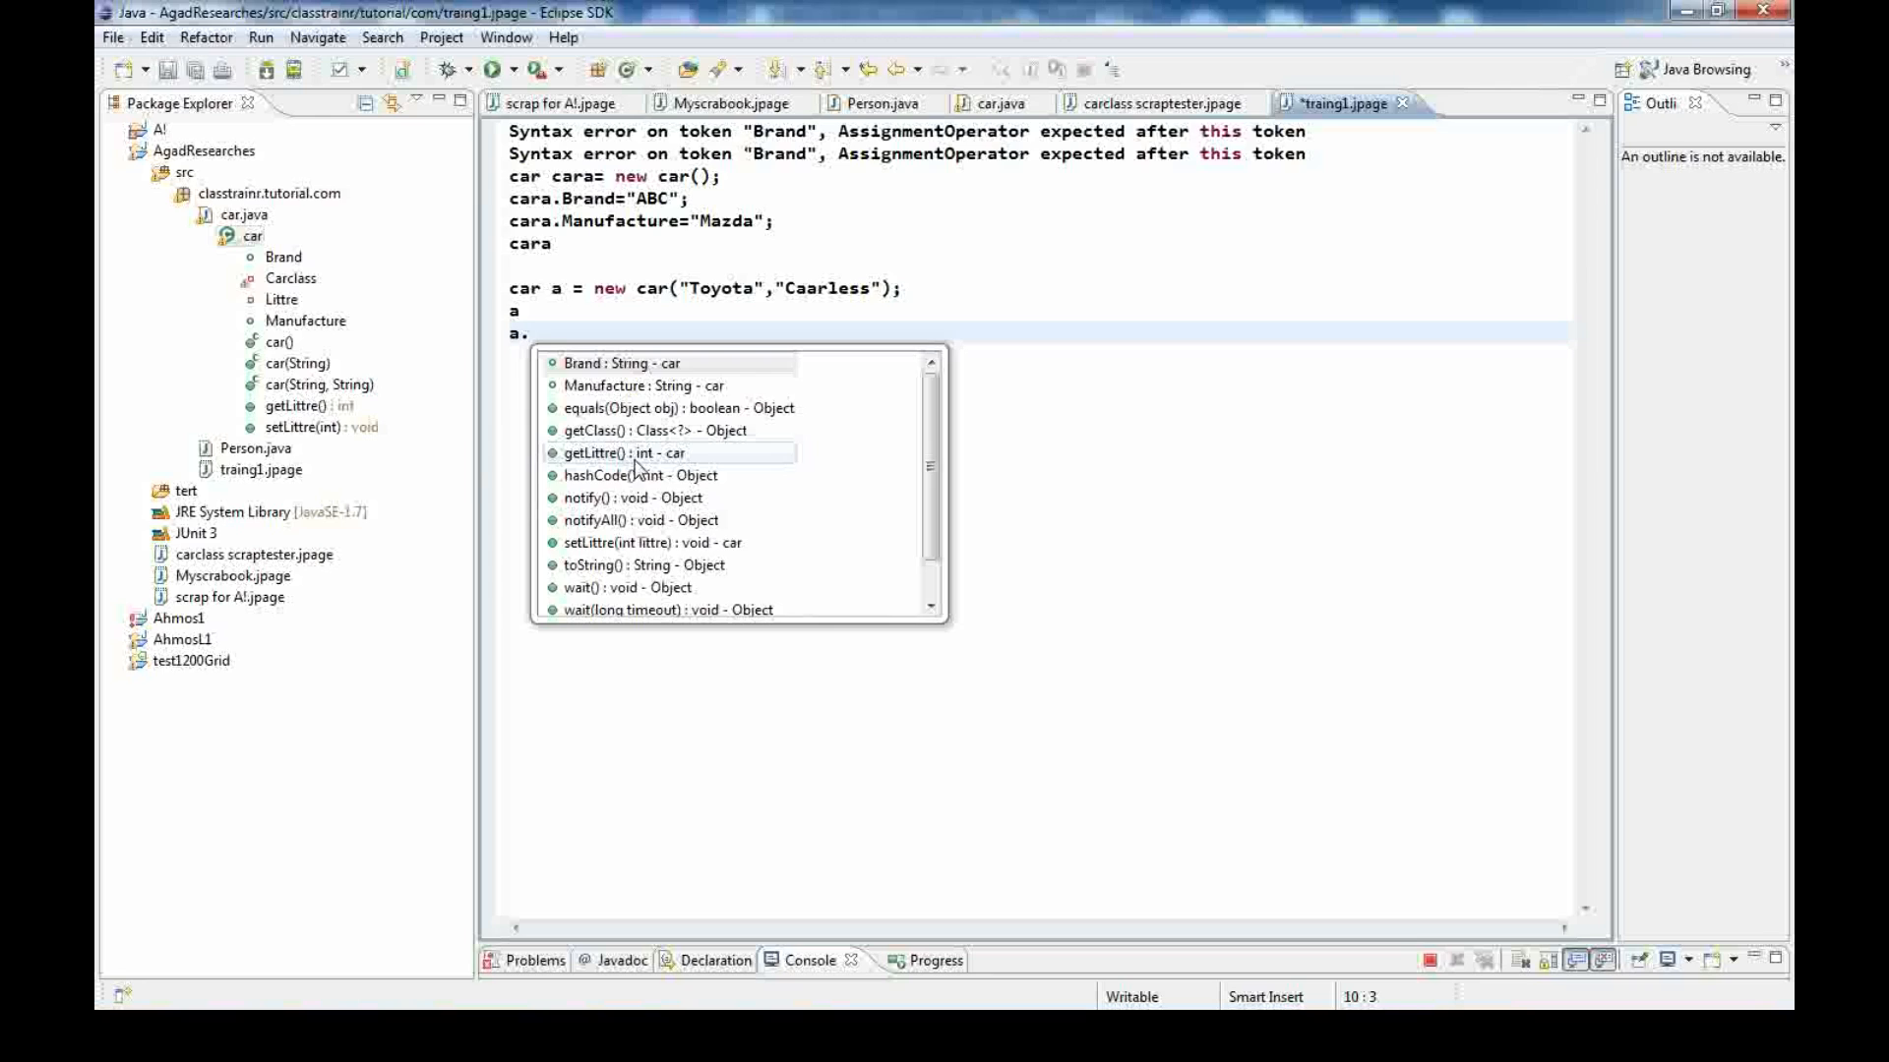
Insert getLittre() to form 'a.getLittre()=3000;' and start the next line with a
double_click(629, 453)
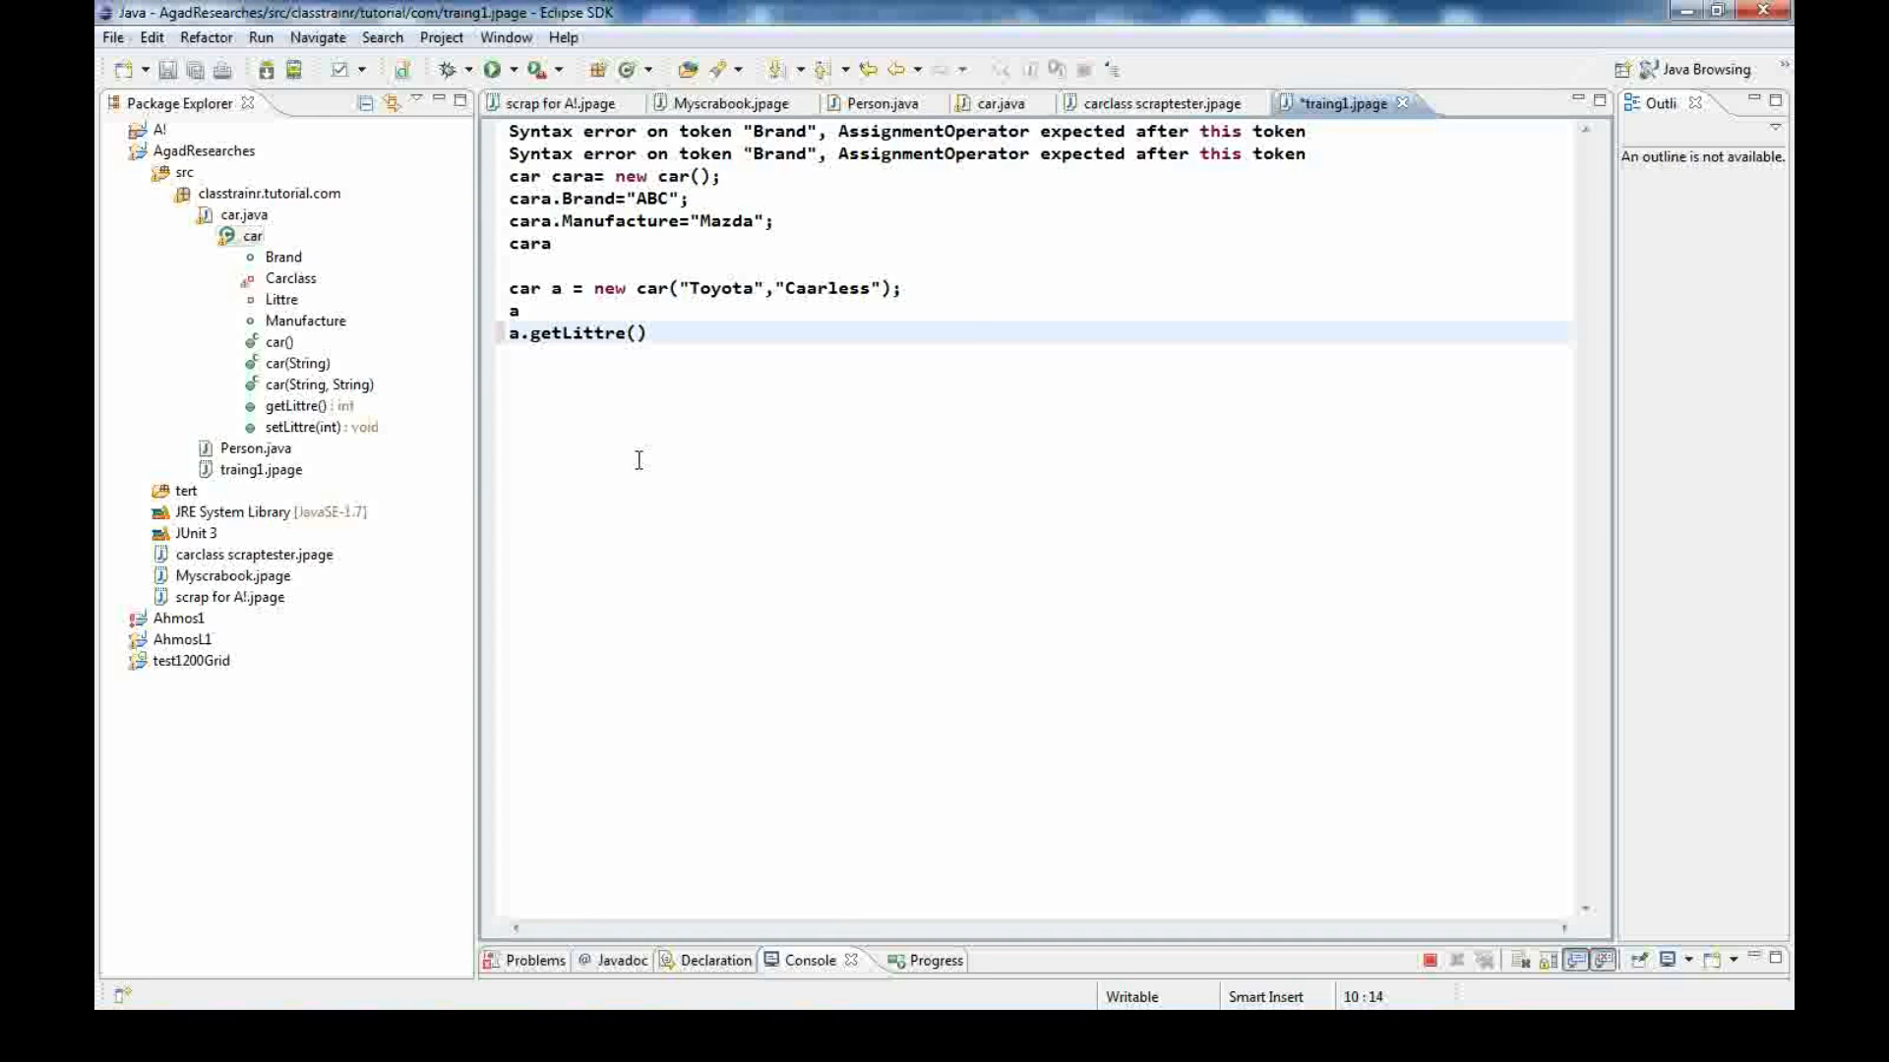
text(=)
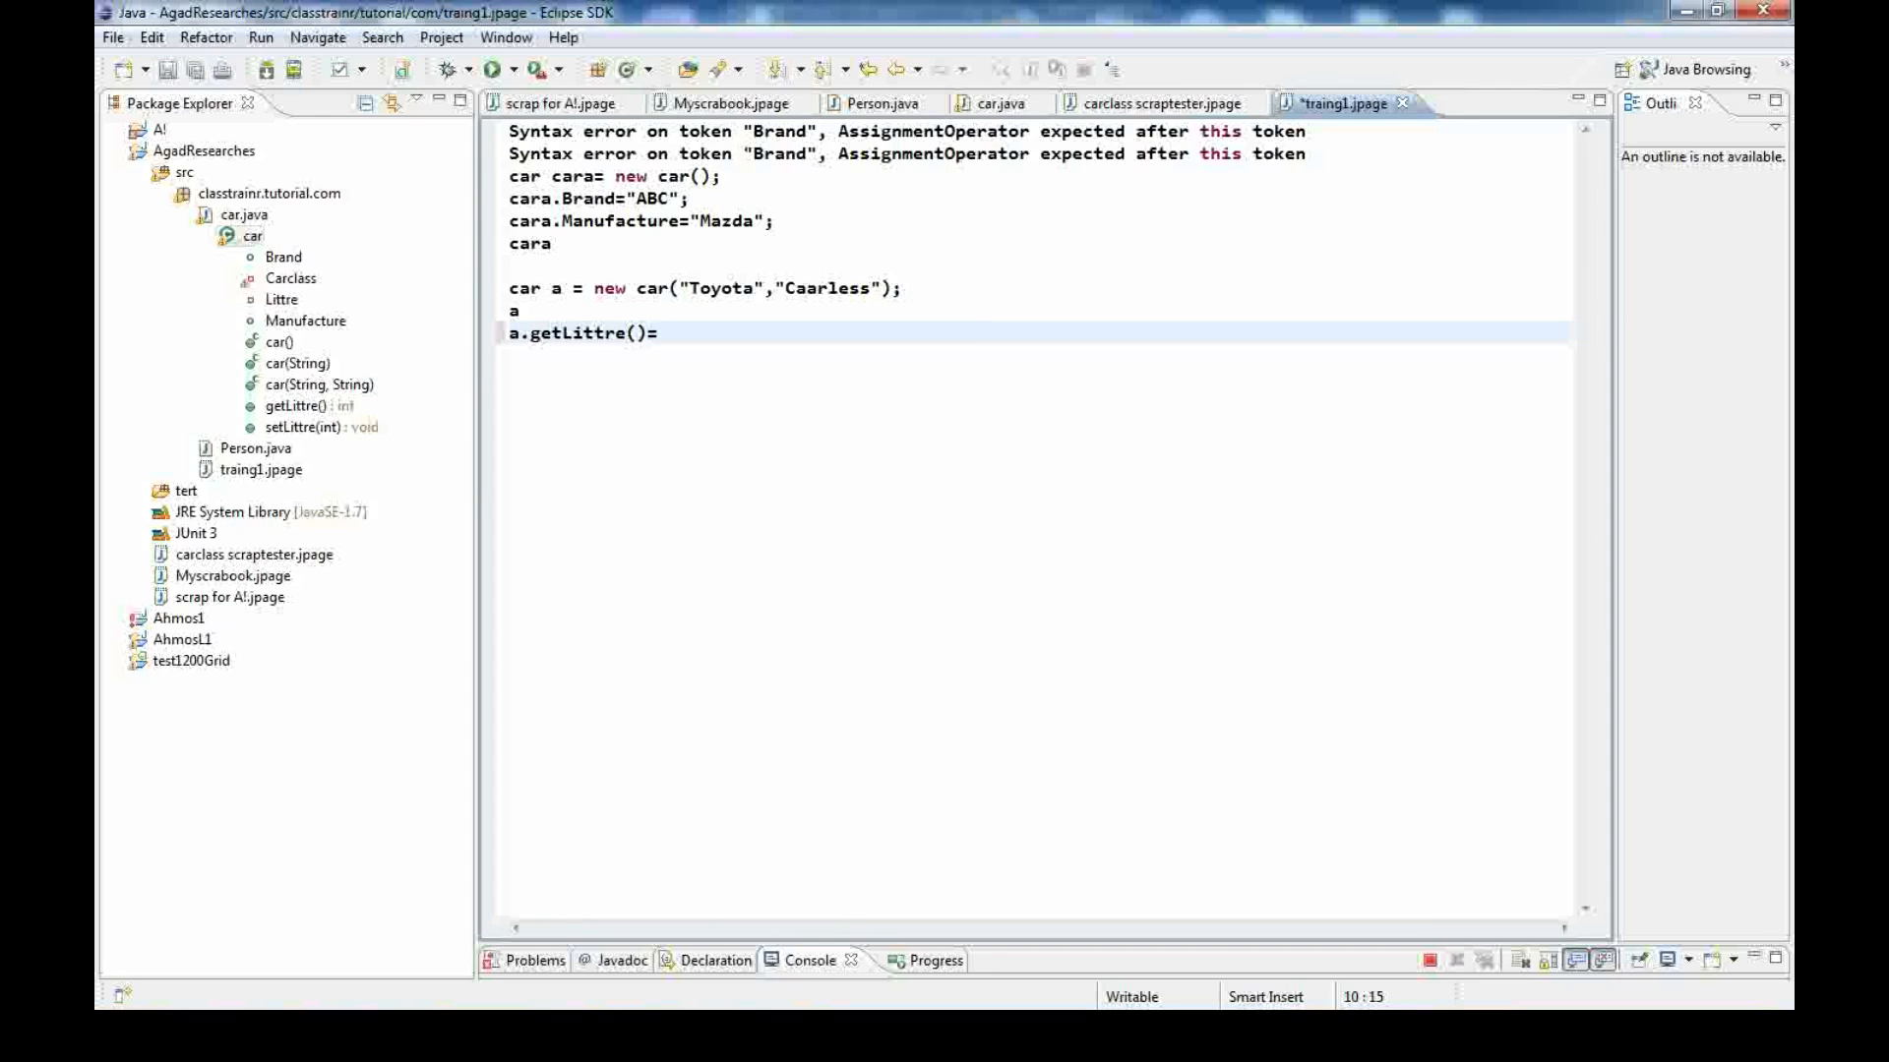
text(300)
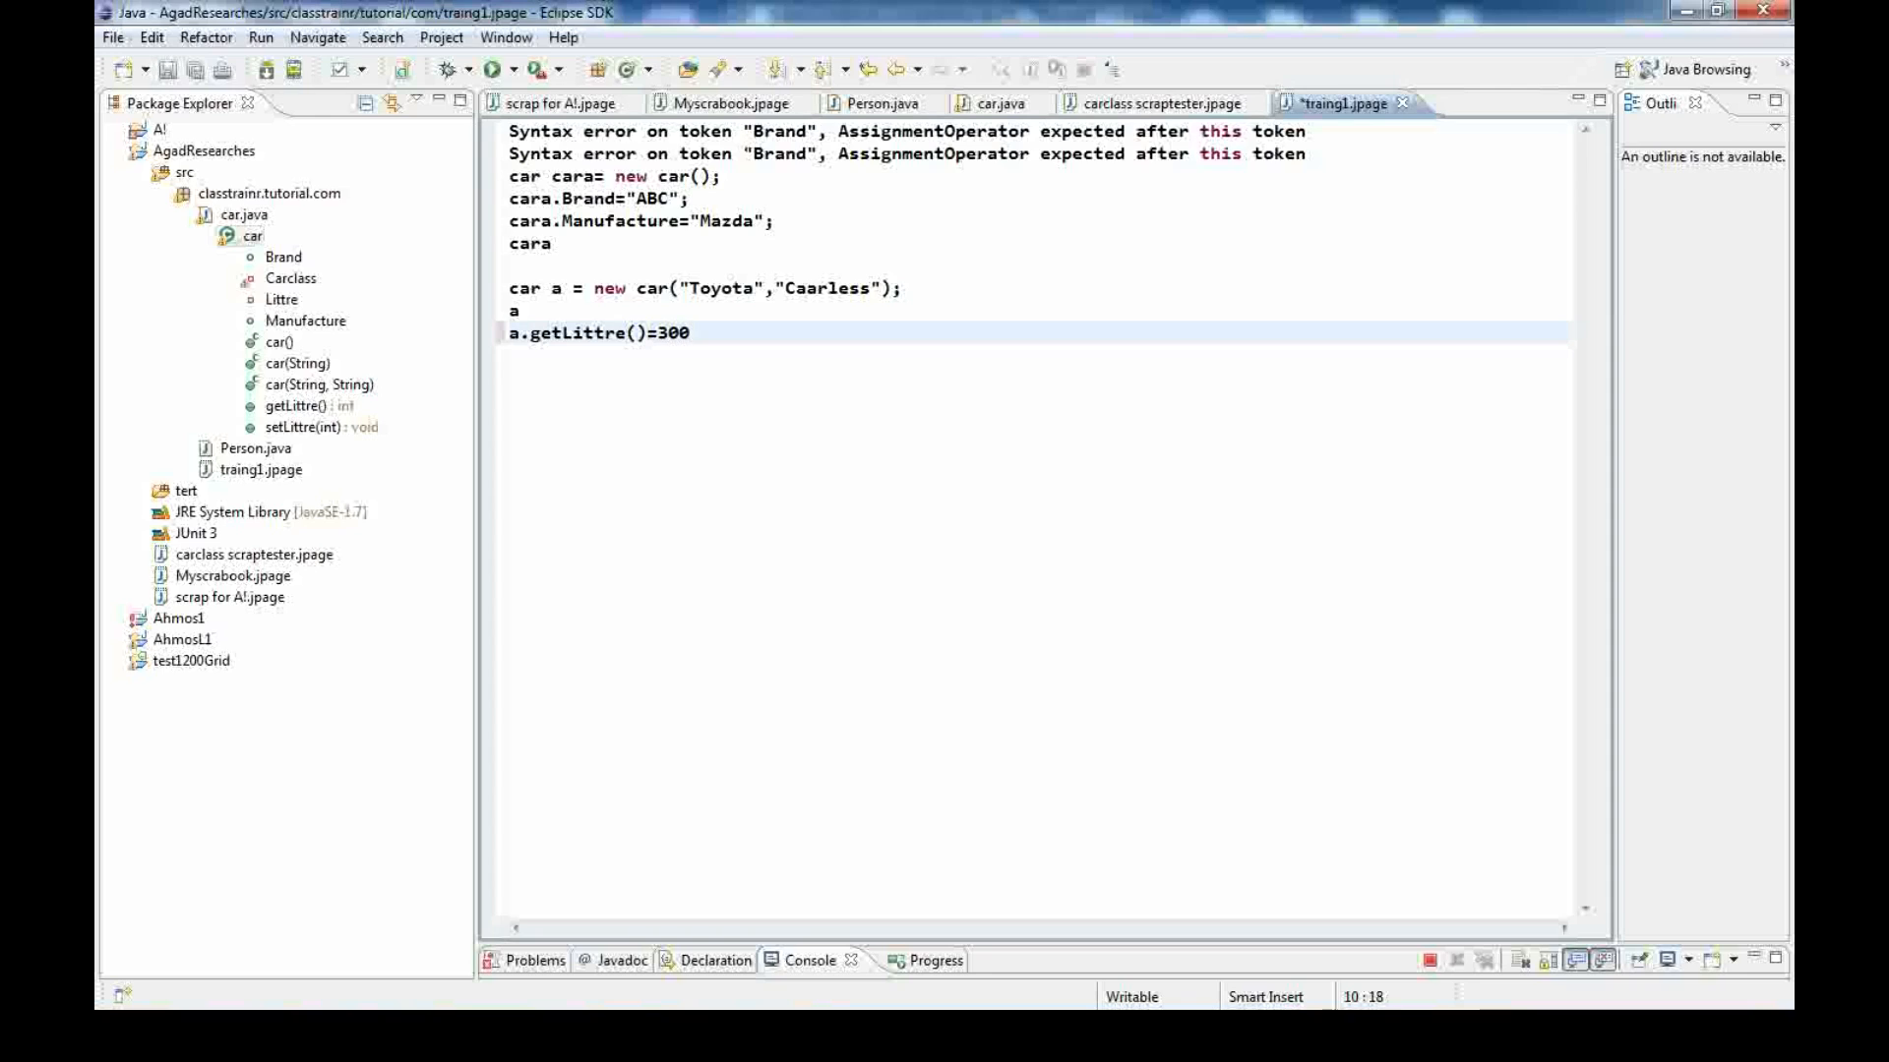
text(0)
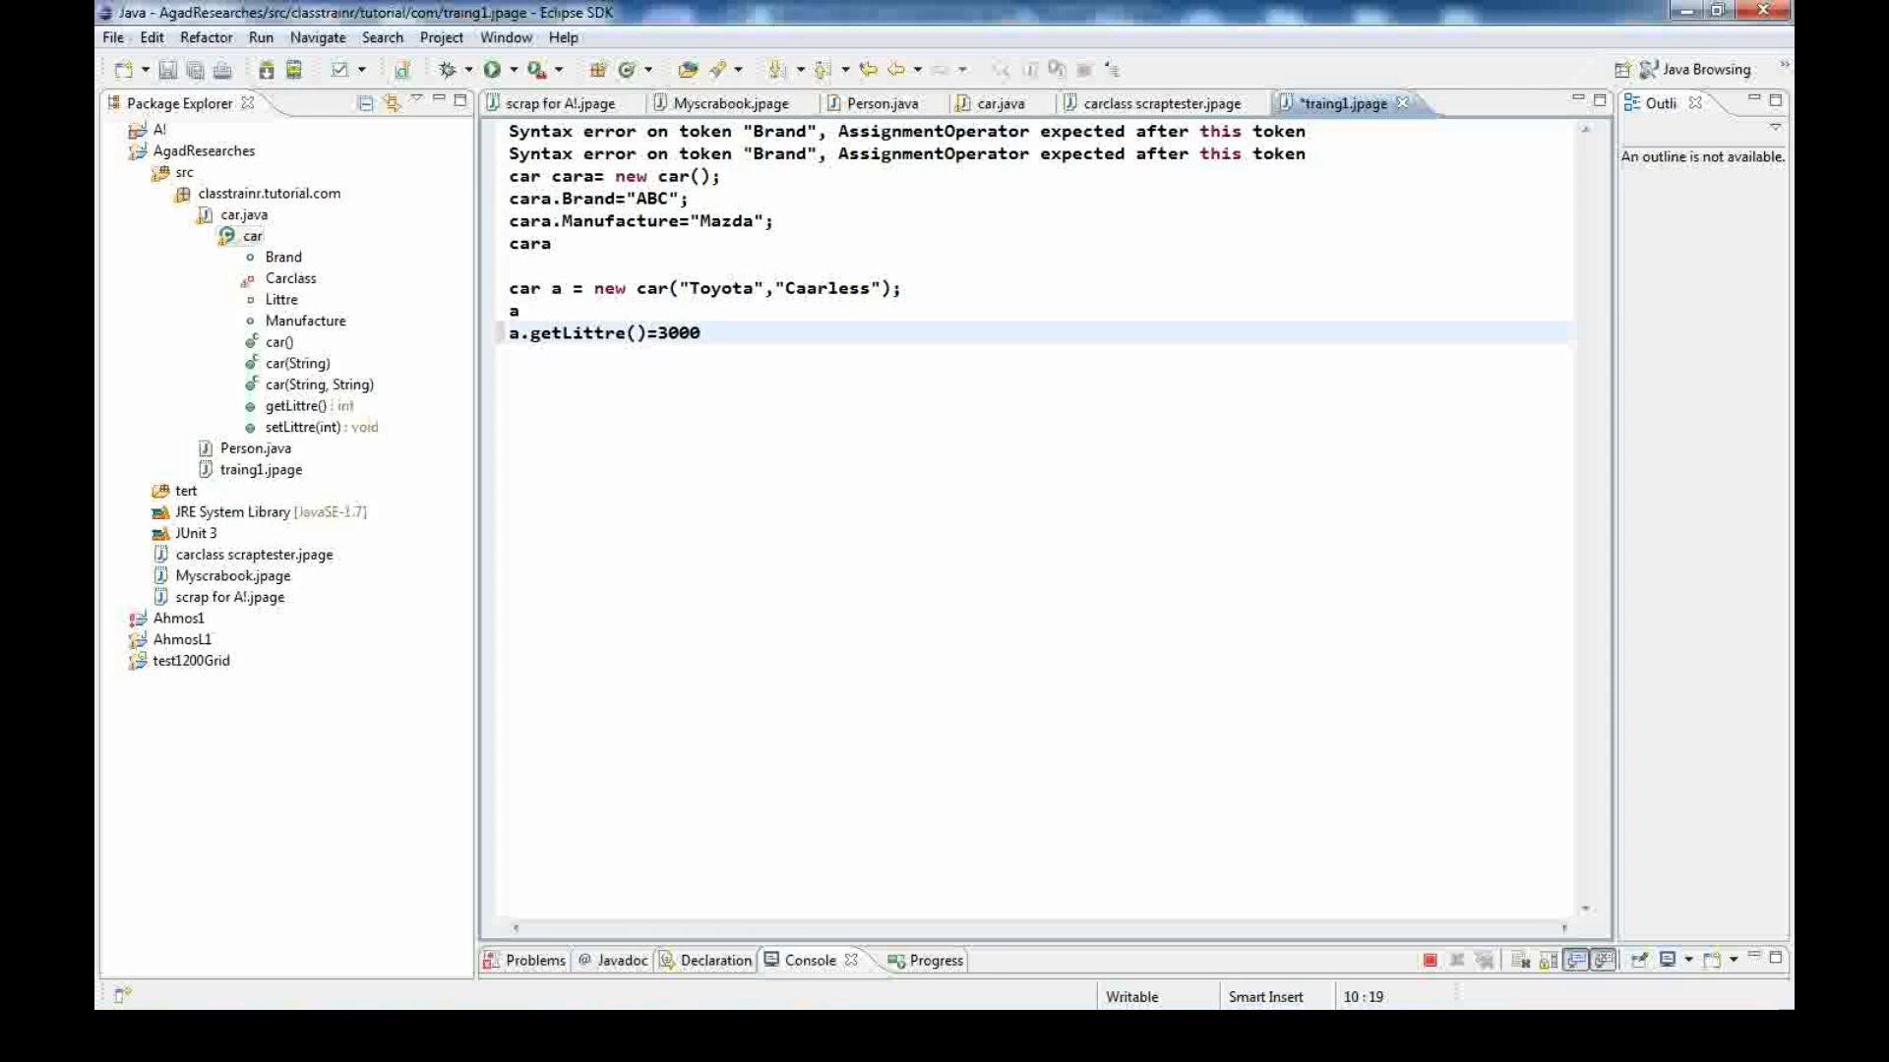
text(;)
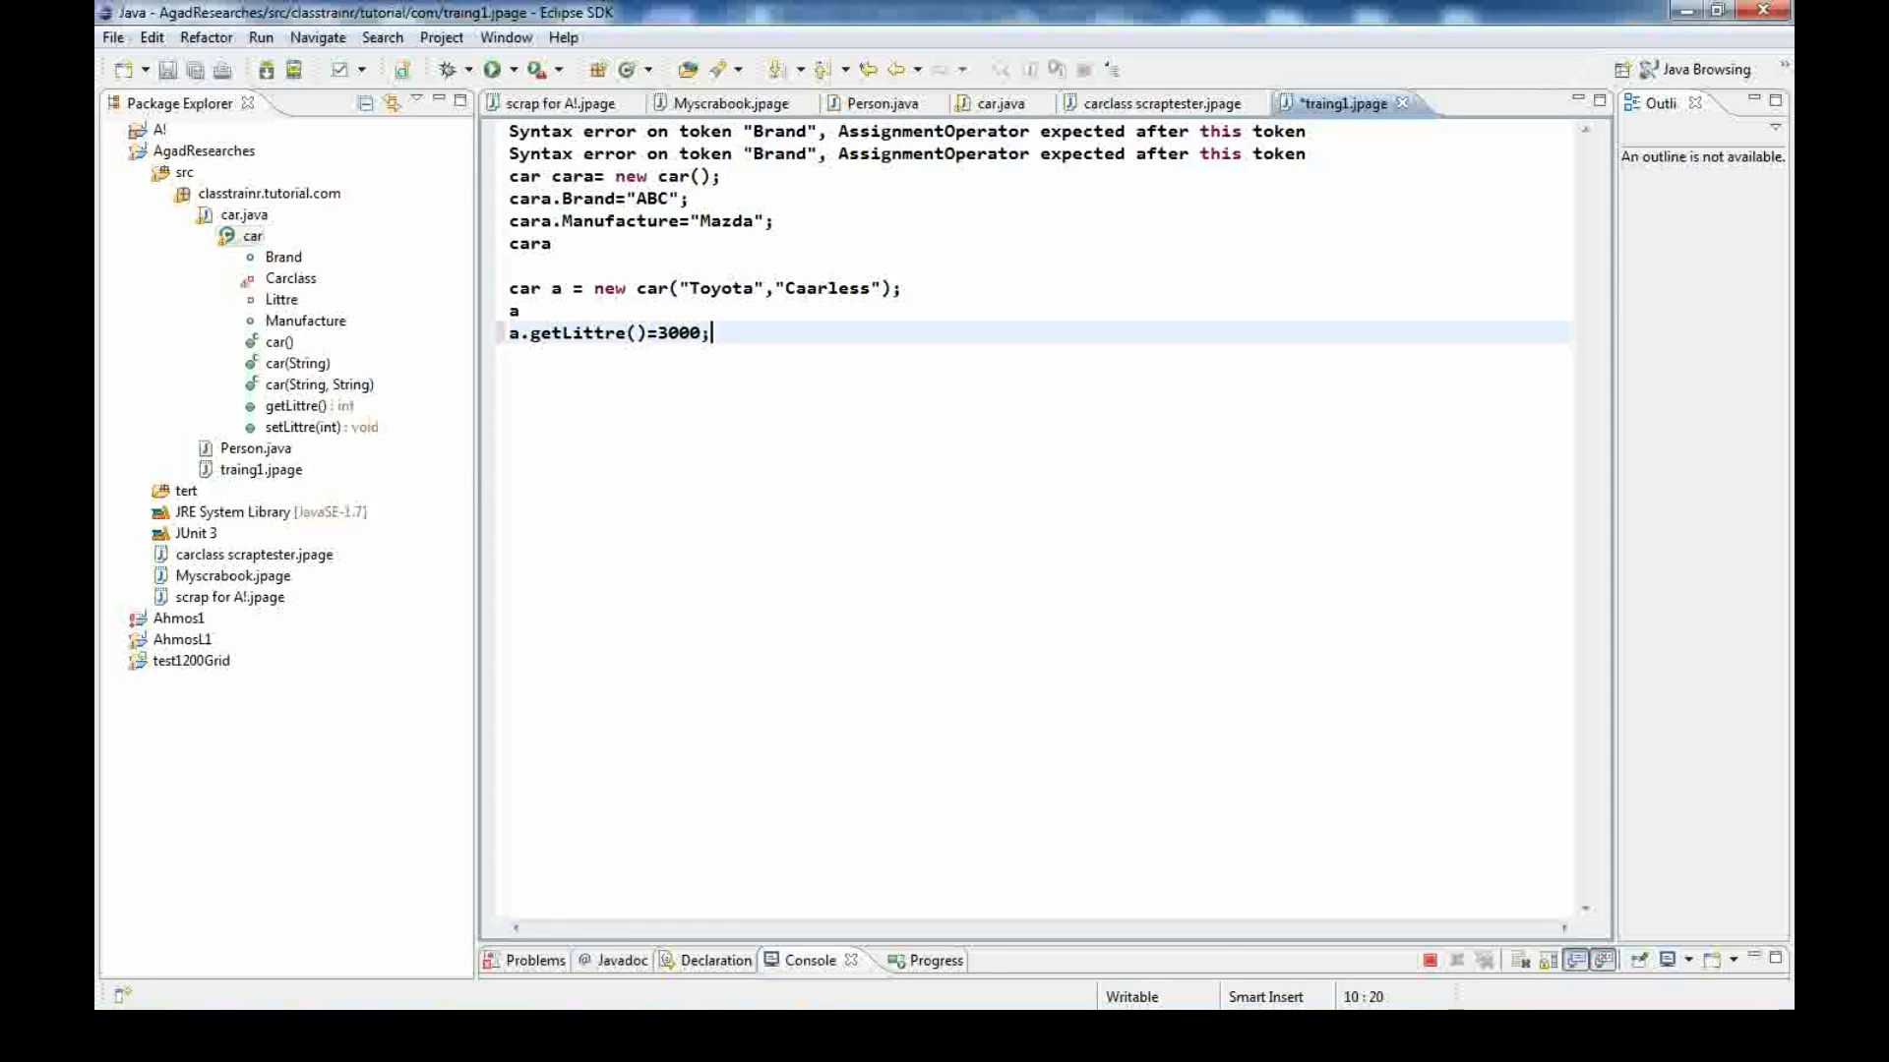
key(Enter)
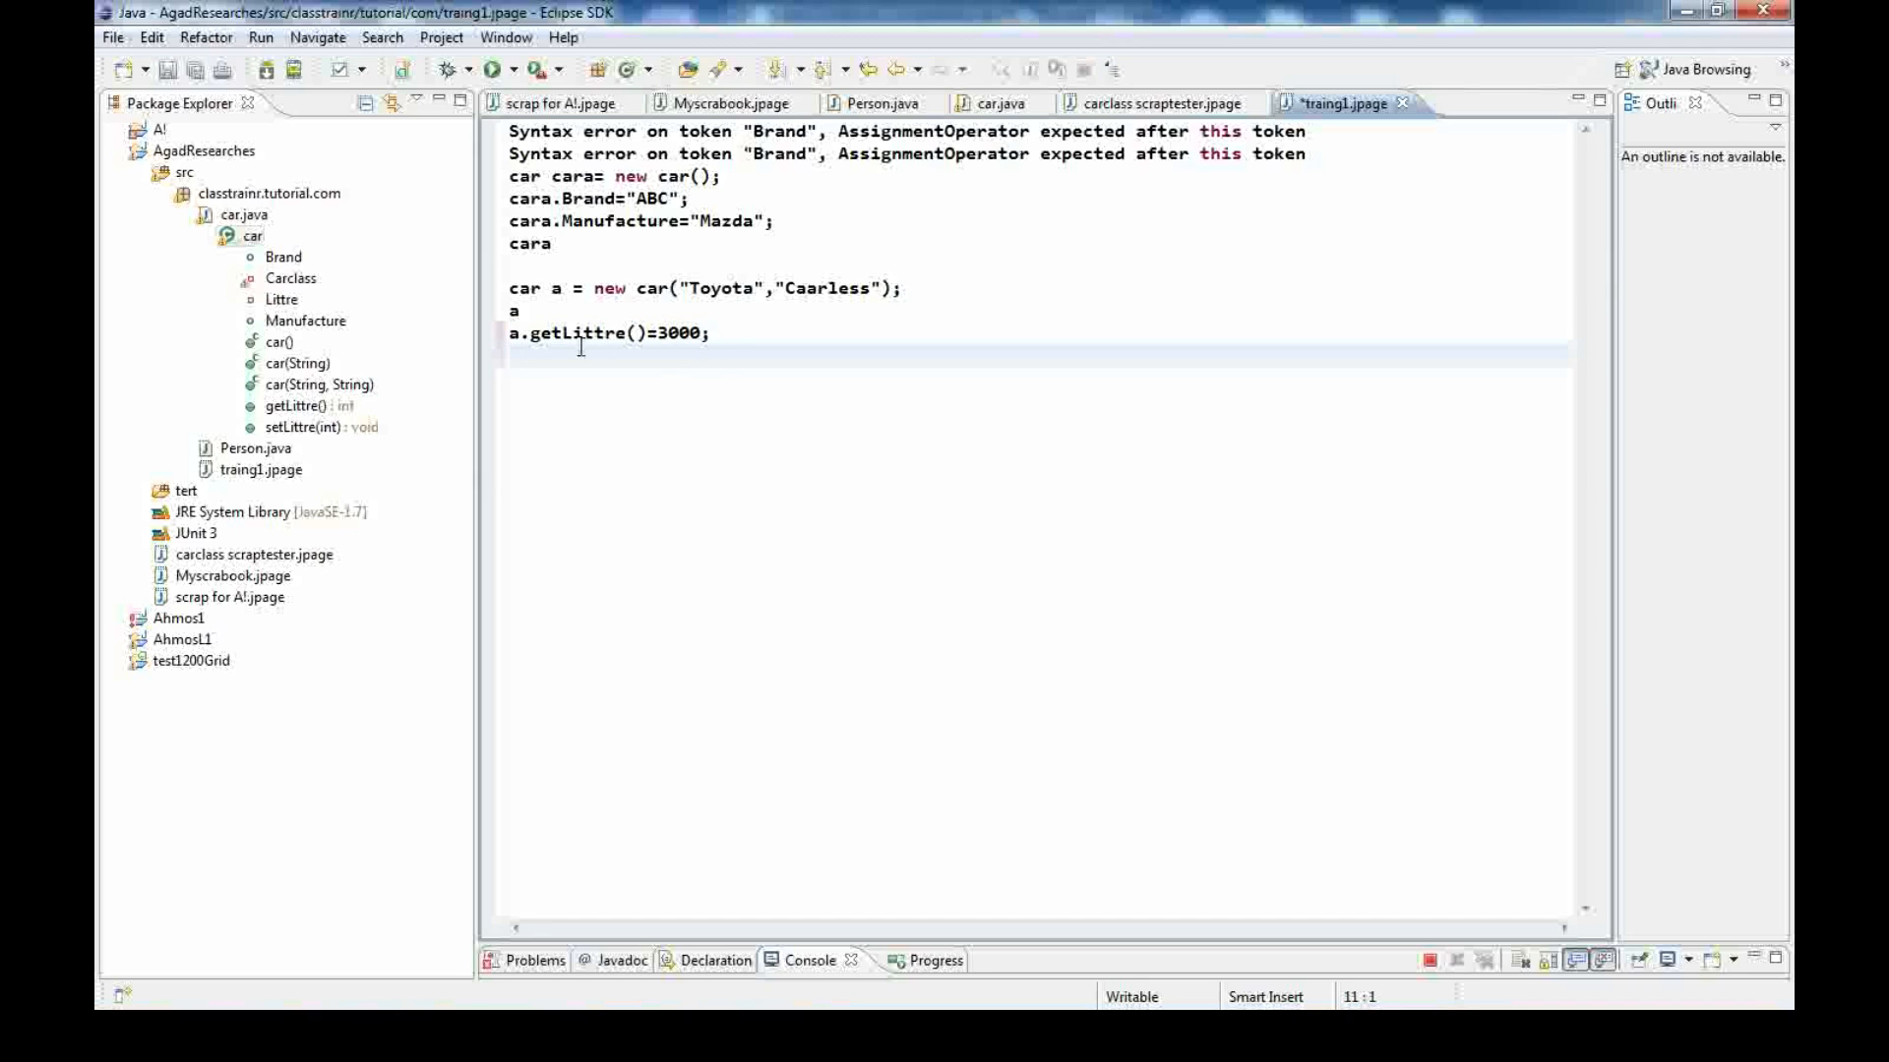
text(a)
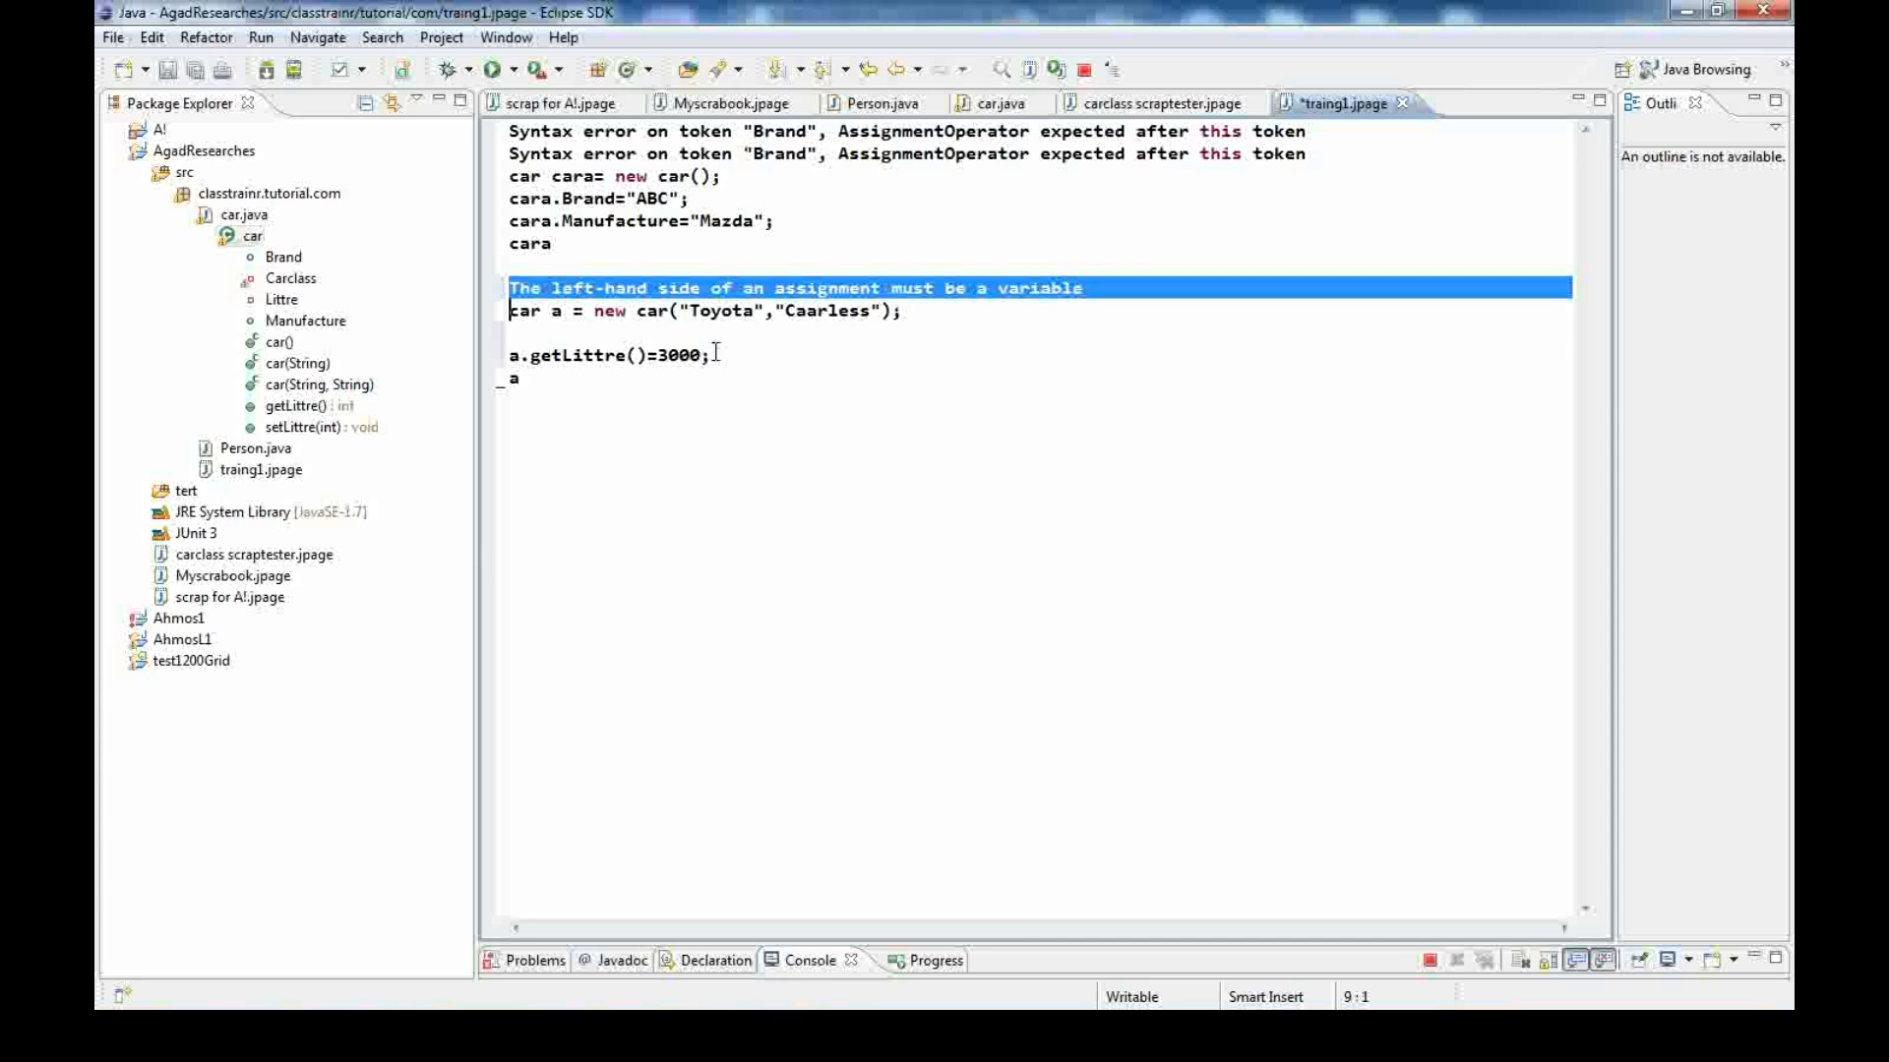
mouse_move(606, 362)
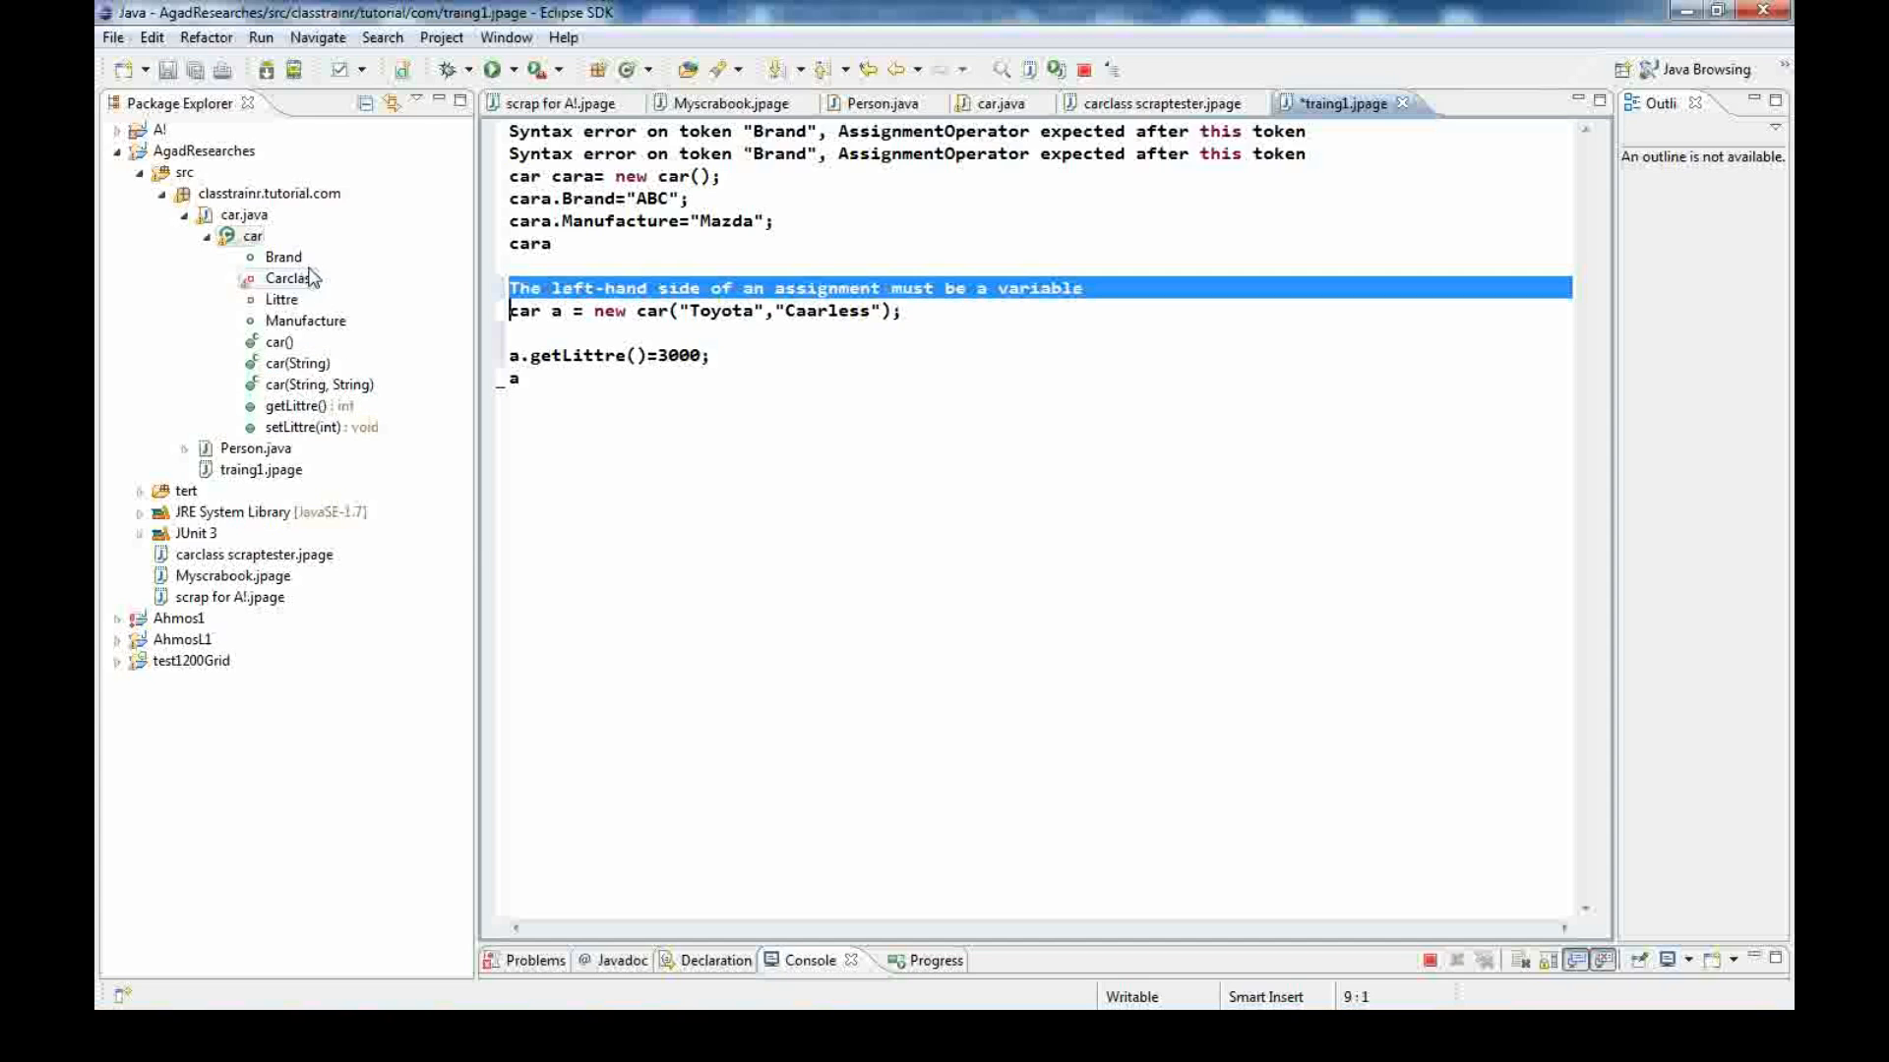
Check car's Brand field and scroll car.java down to the getter and setter
click(284, 256)
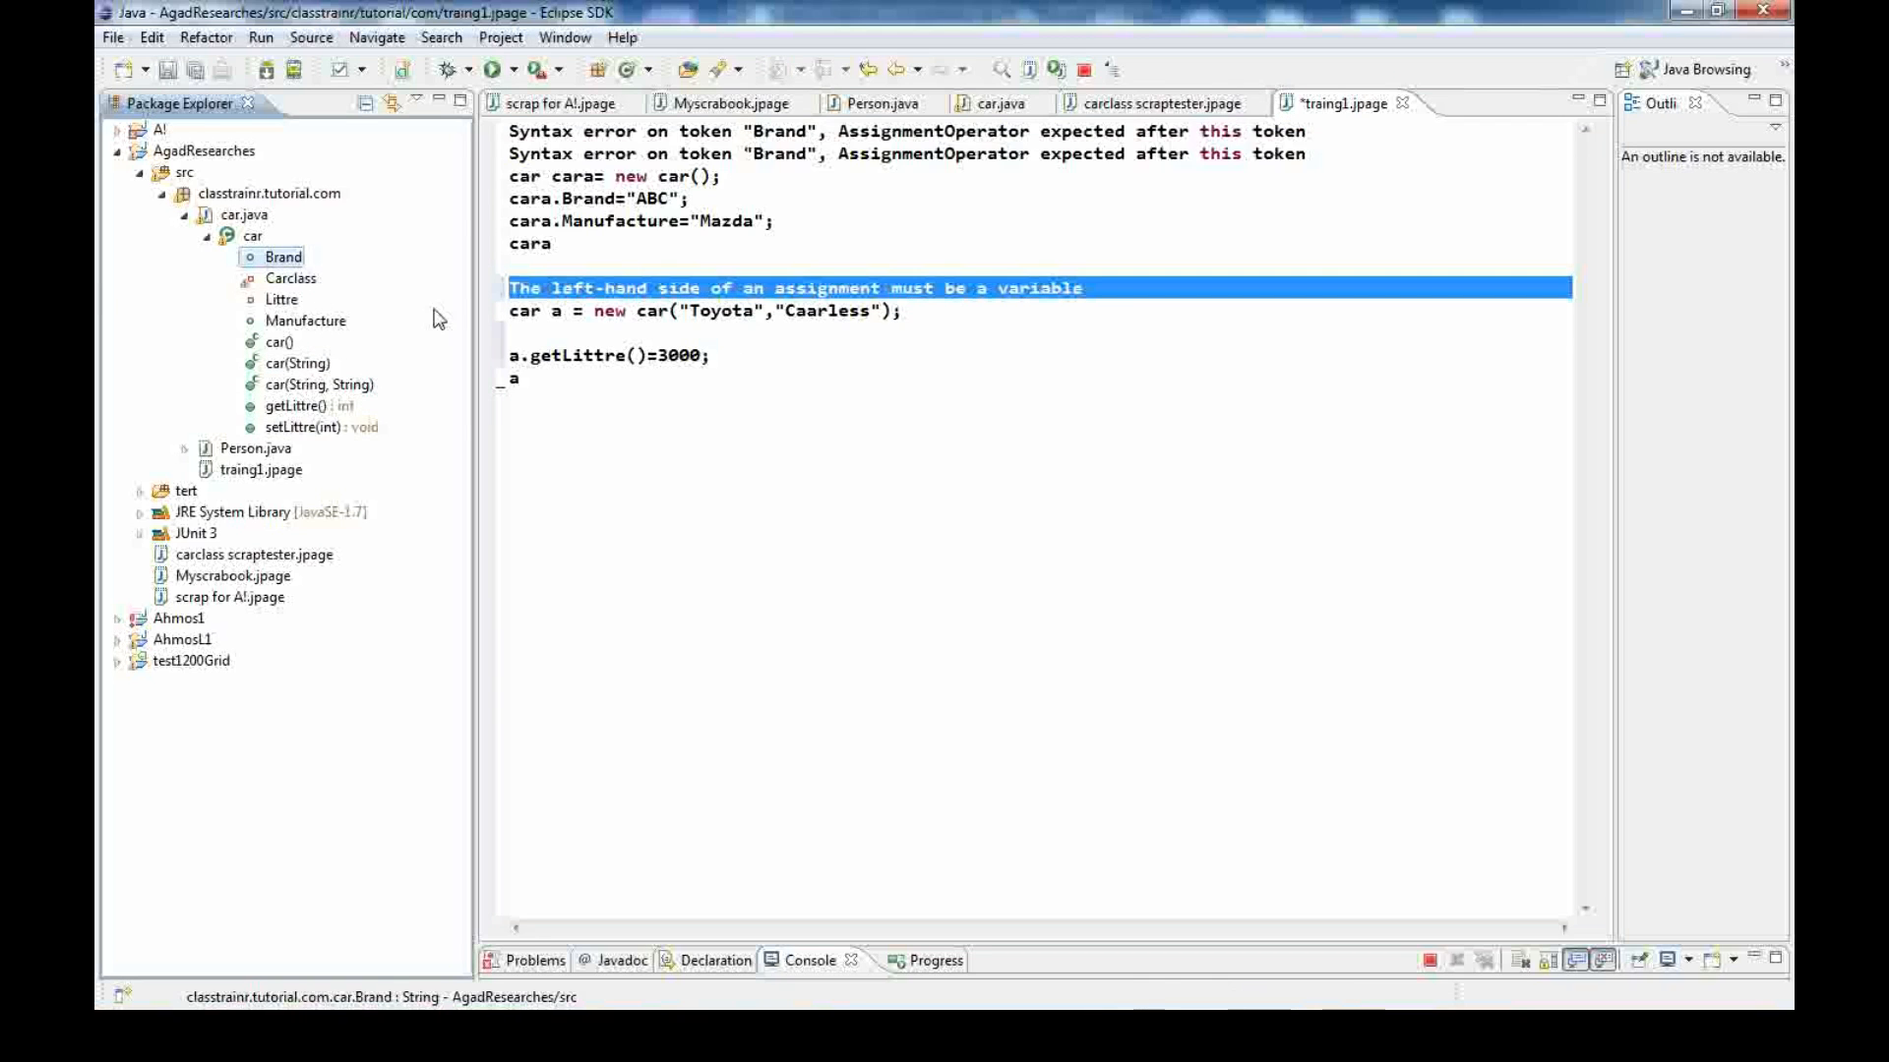
click(997, 102)
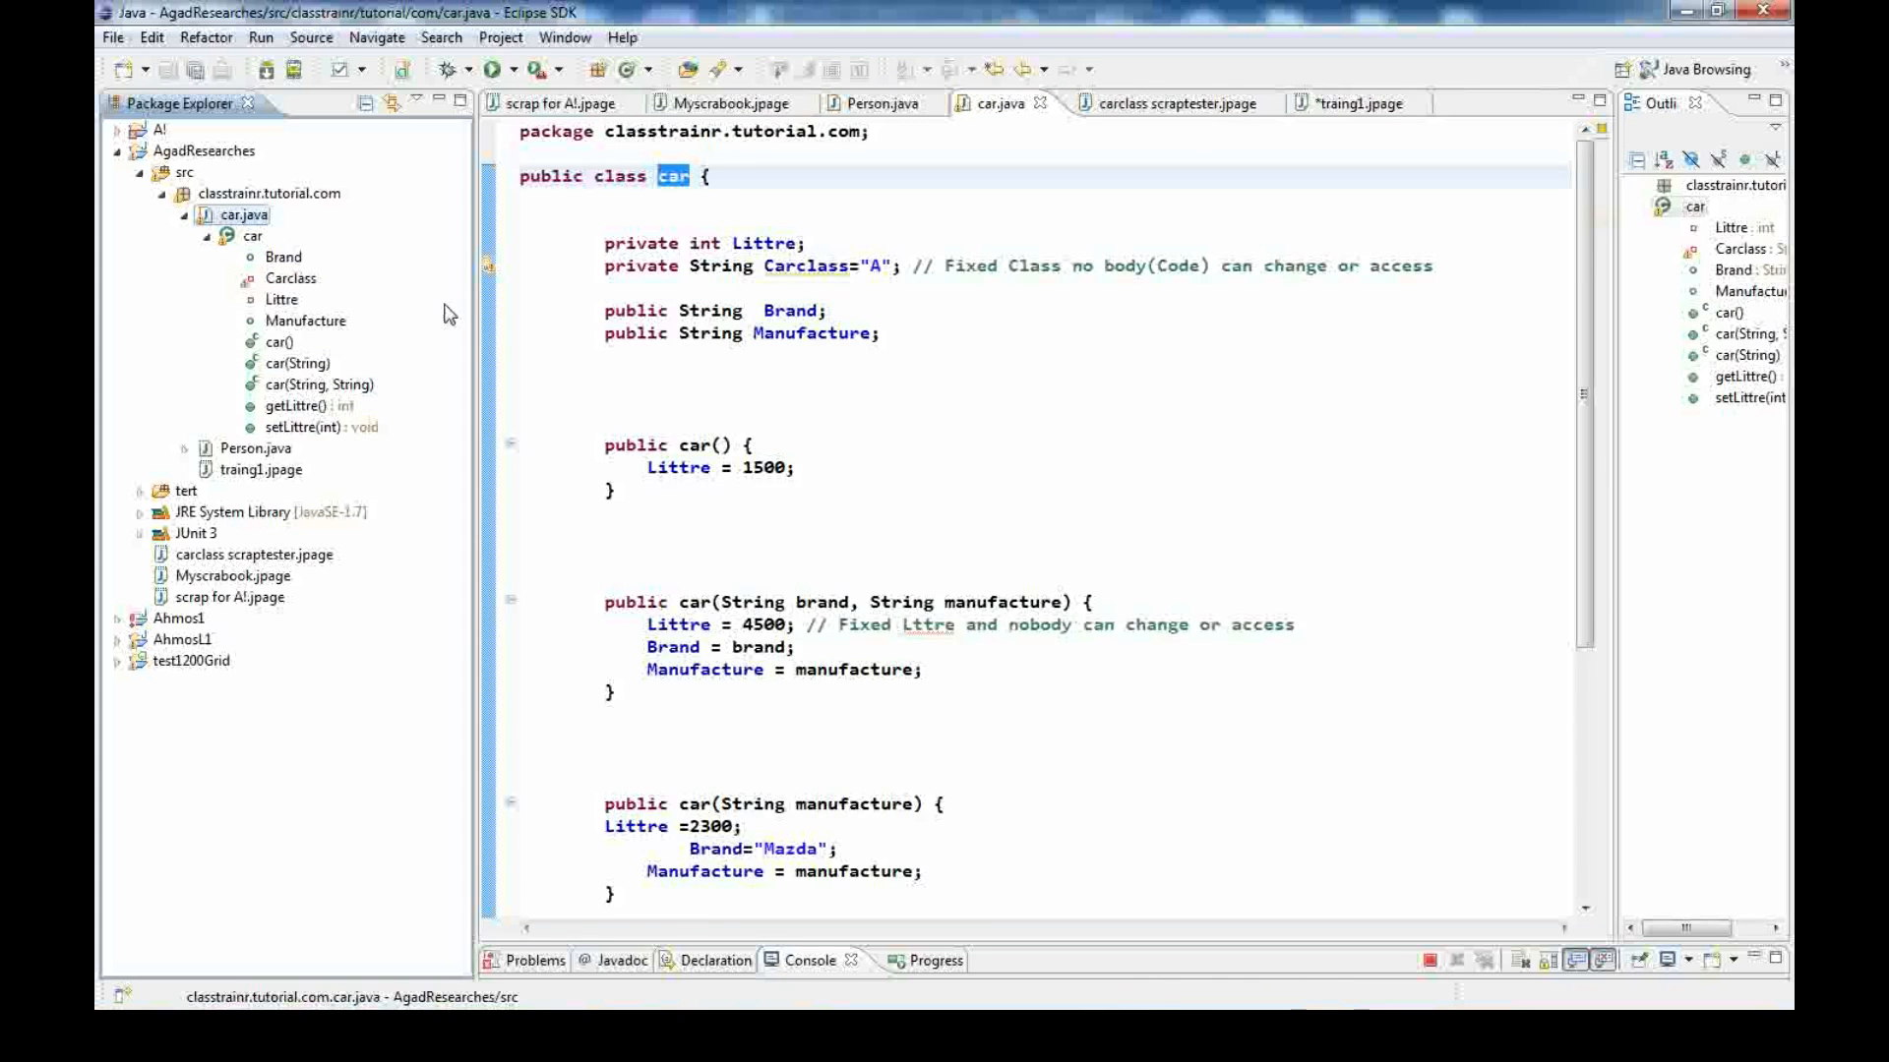
scroll(down, 3)
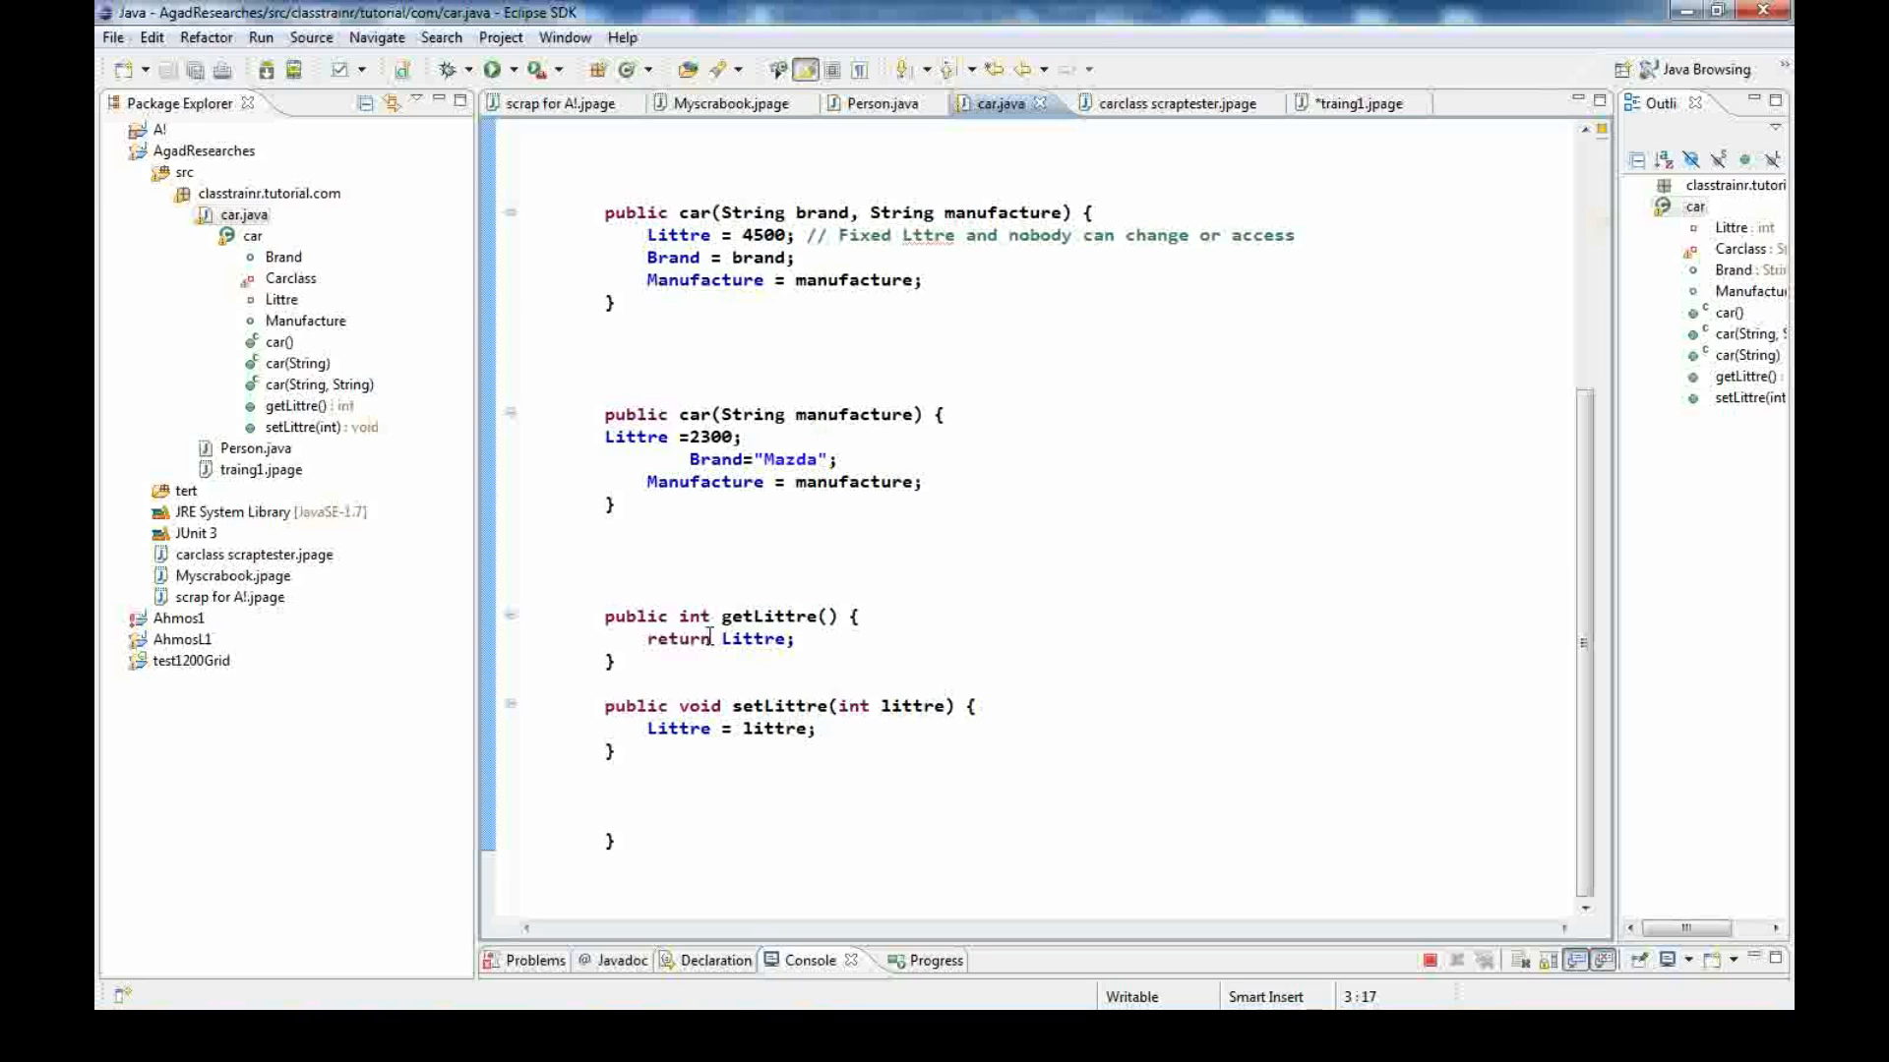
mouse_move(1252, 67)
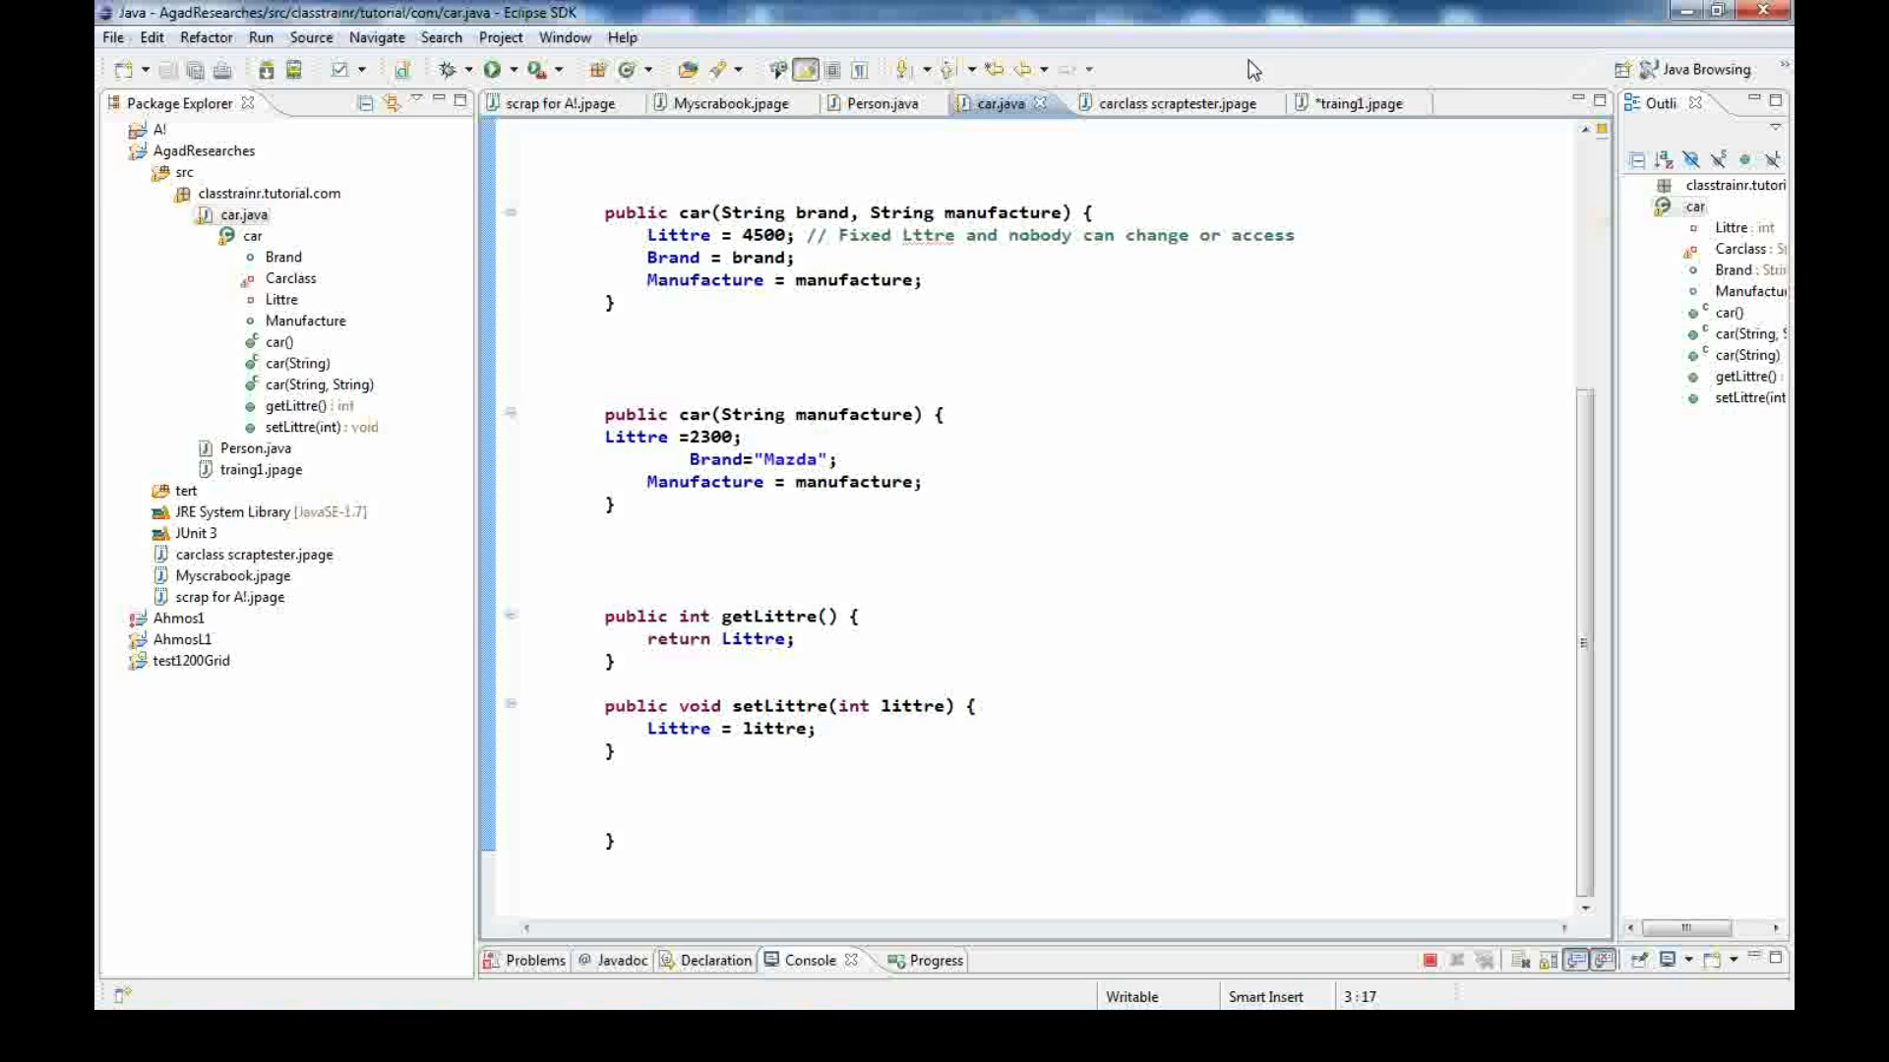
Delete the invalid a.getLittre()=3000; line from traing1.jpage and return to car.java
click(1357, 102)
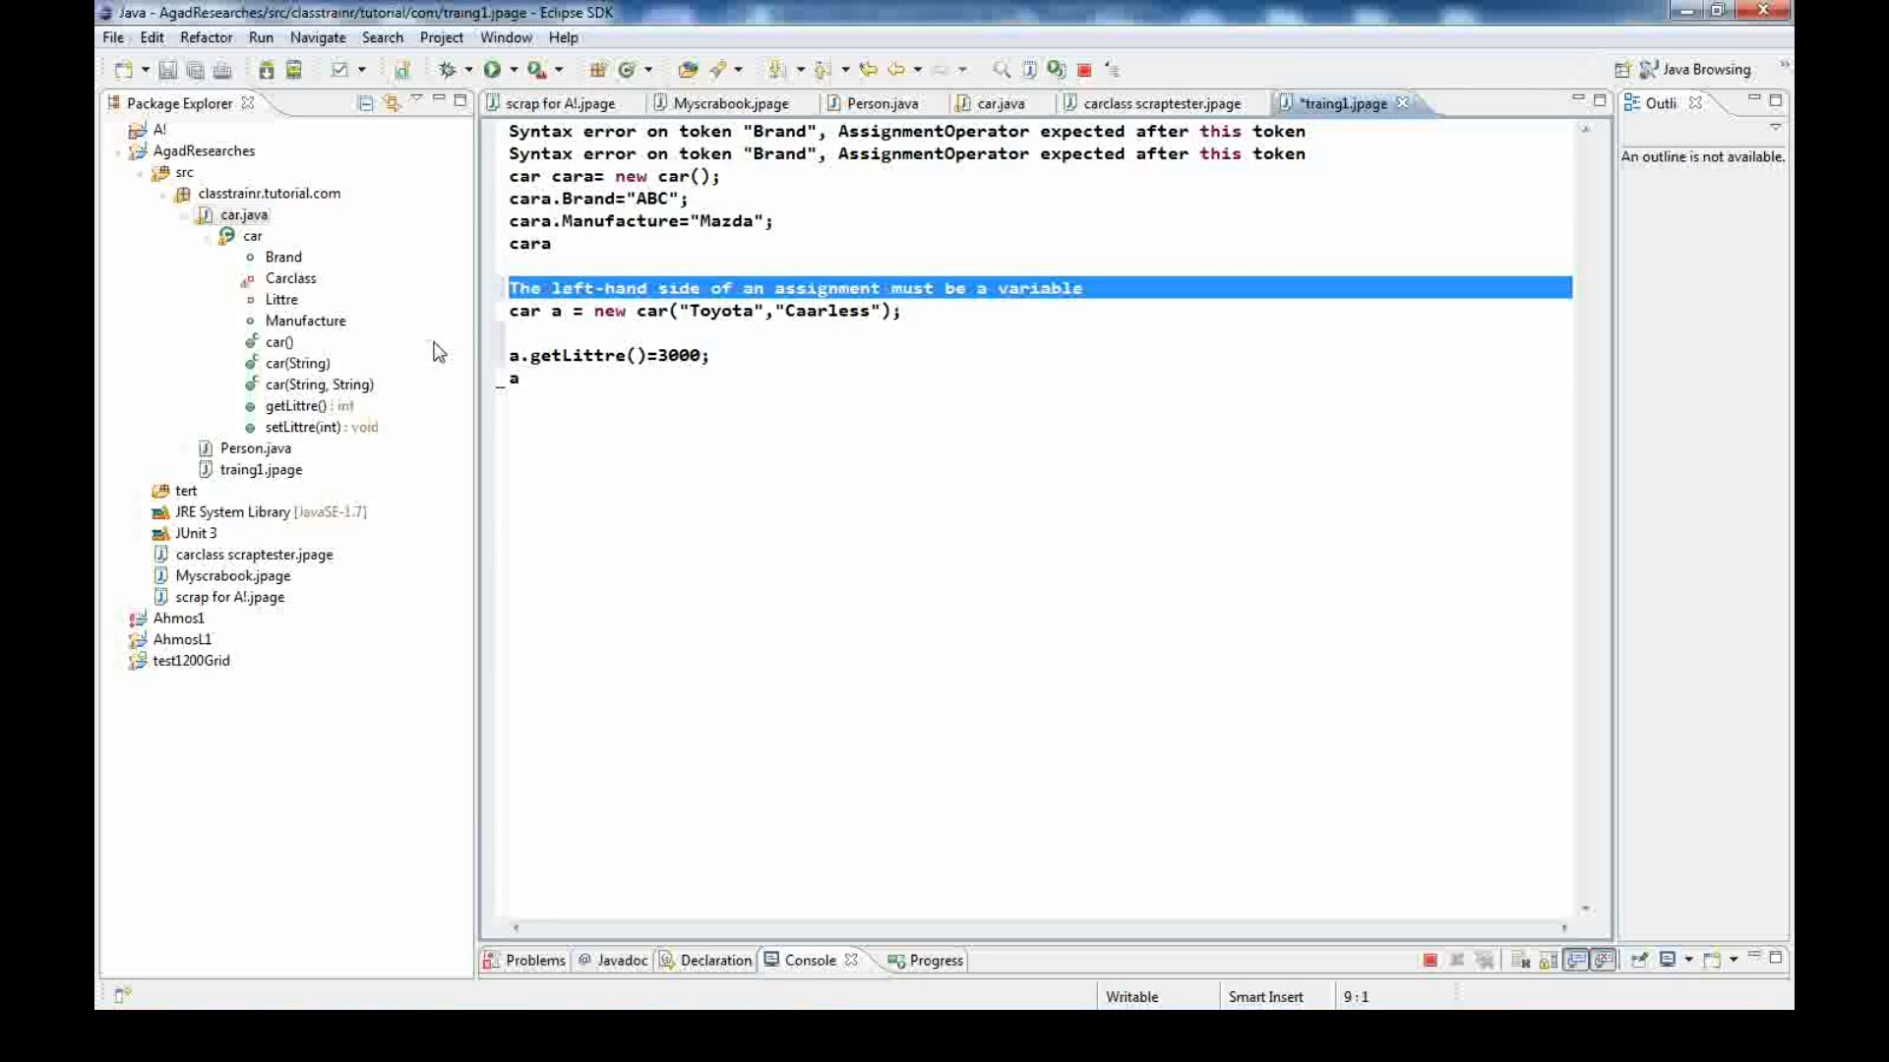
double_click(587, 356)
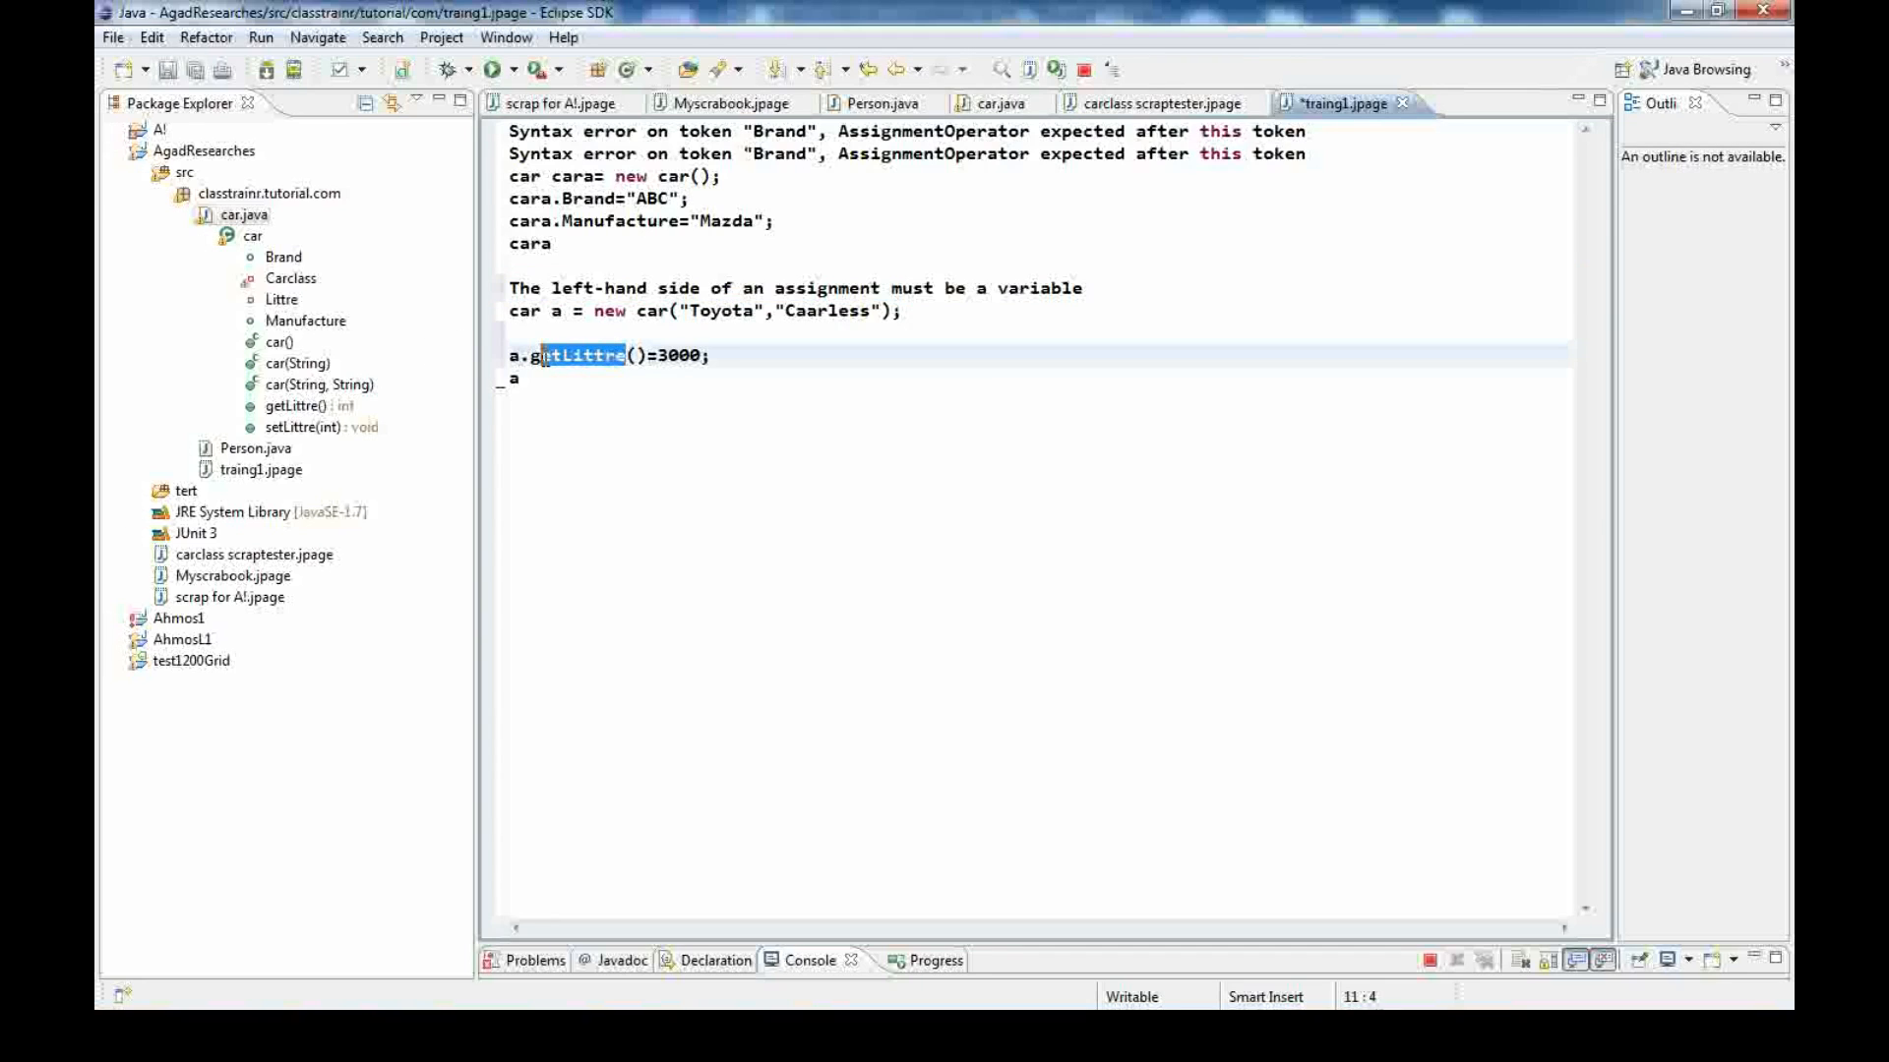
key(Delete)
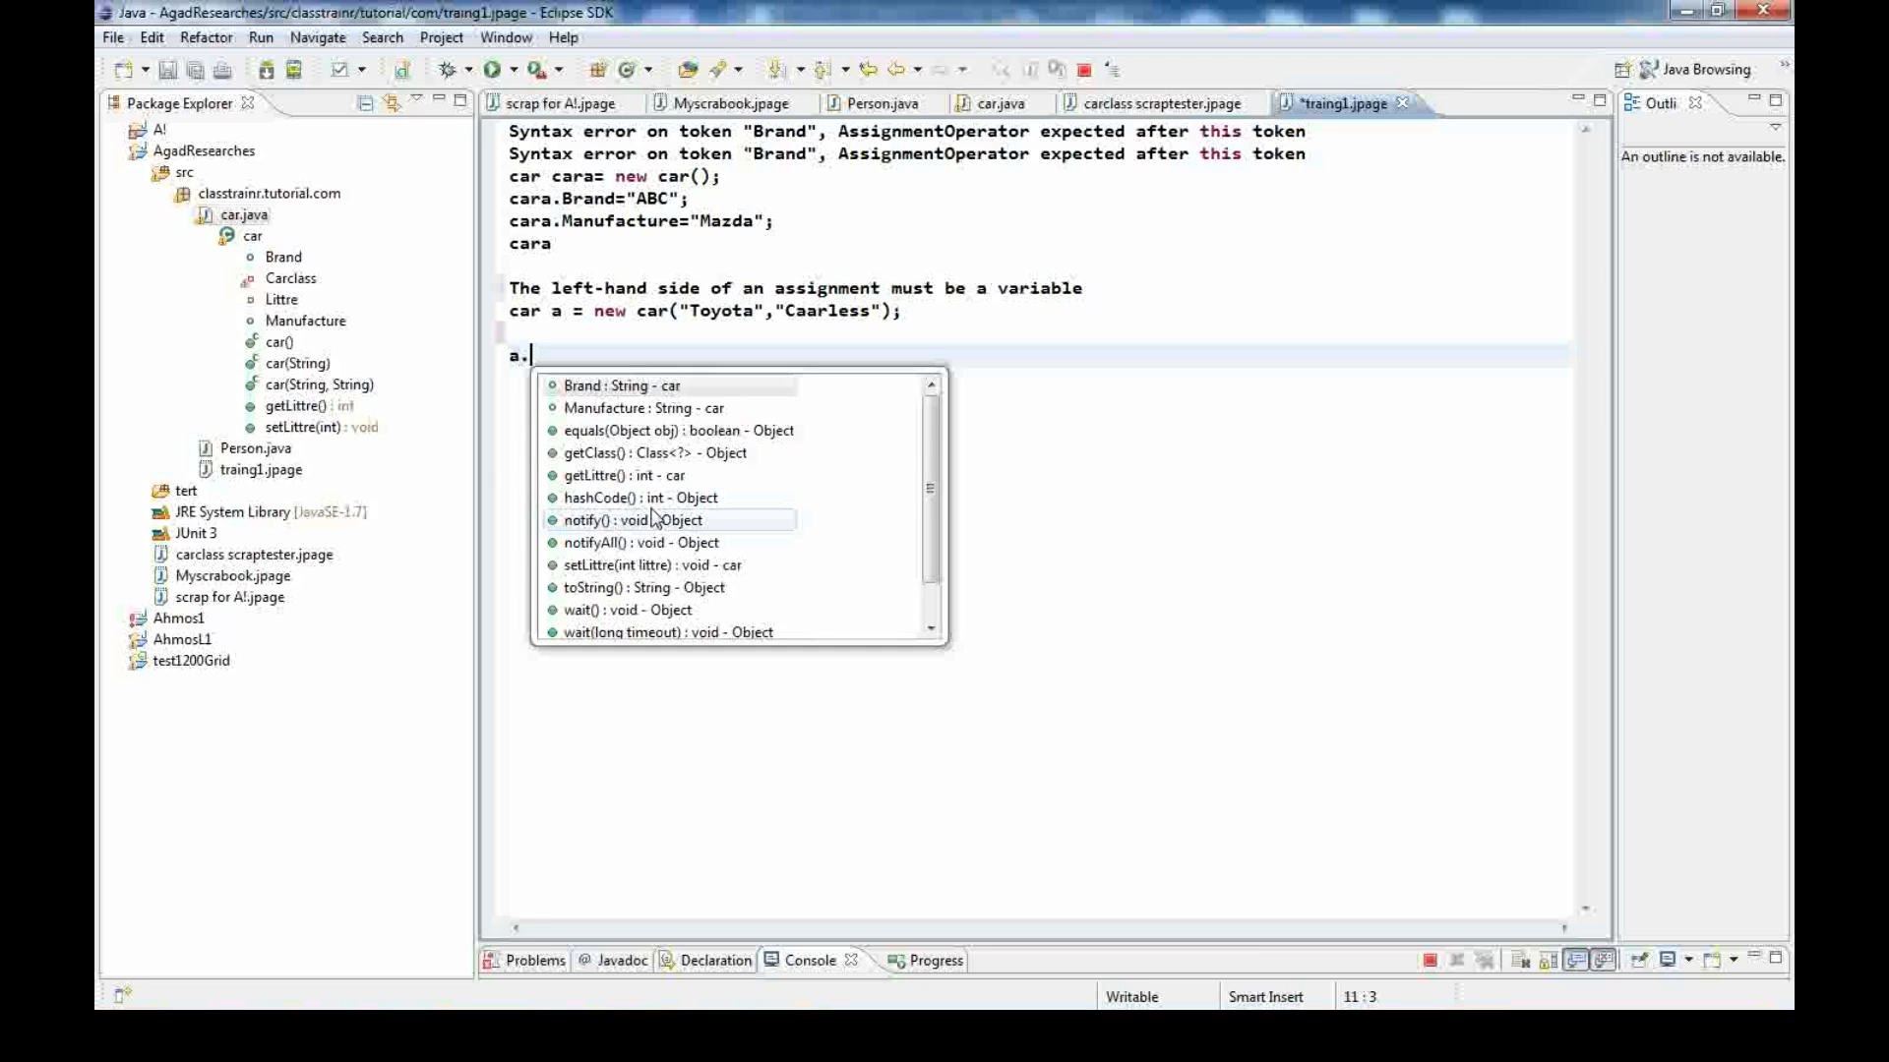
mouse_move(655, 488)
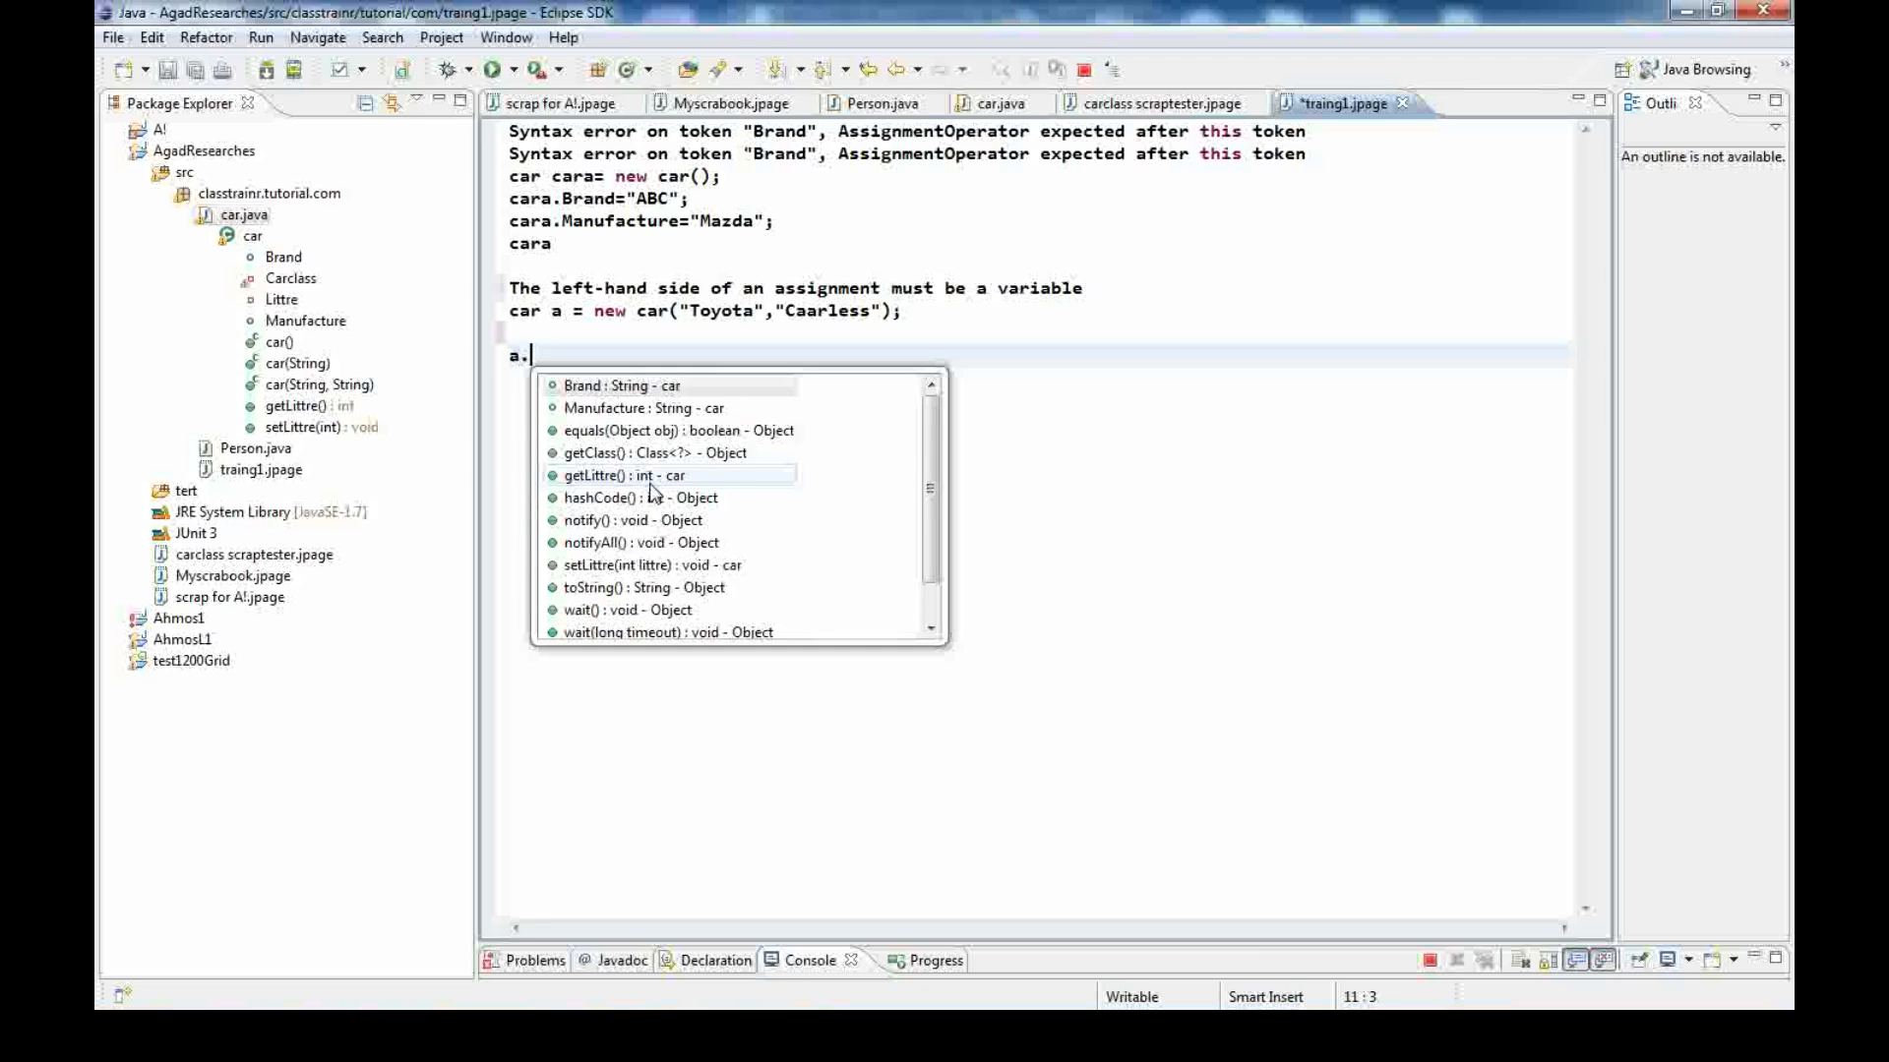
scroll(down, 3)
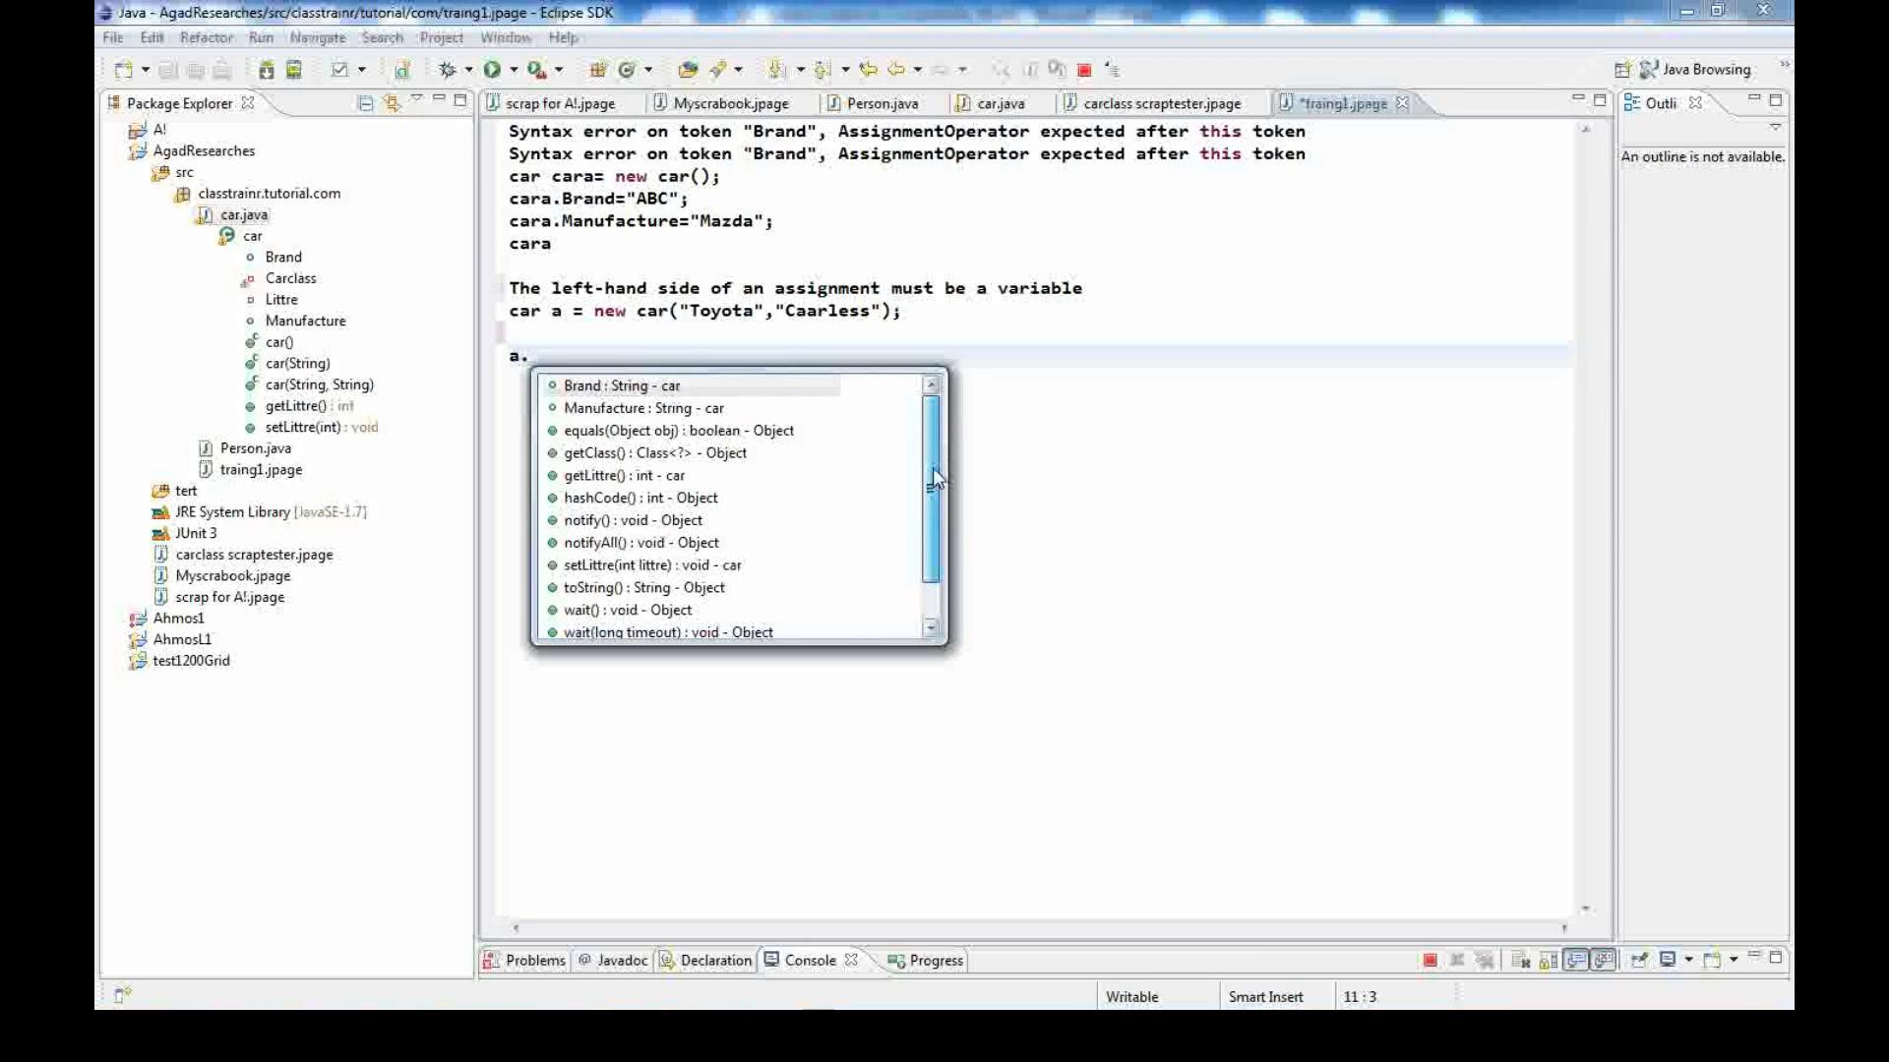
mouse_move(651, 480)
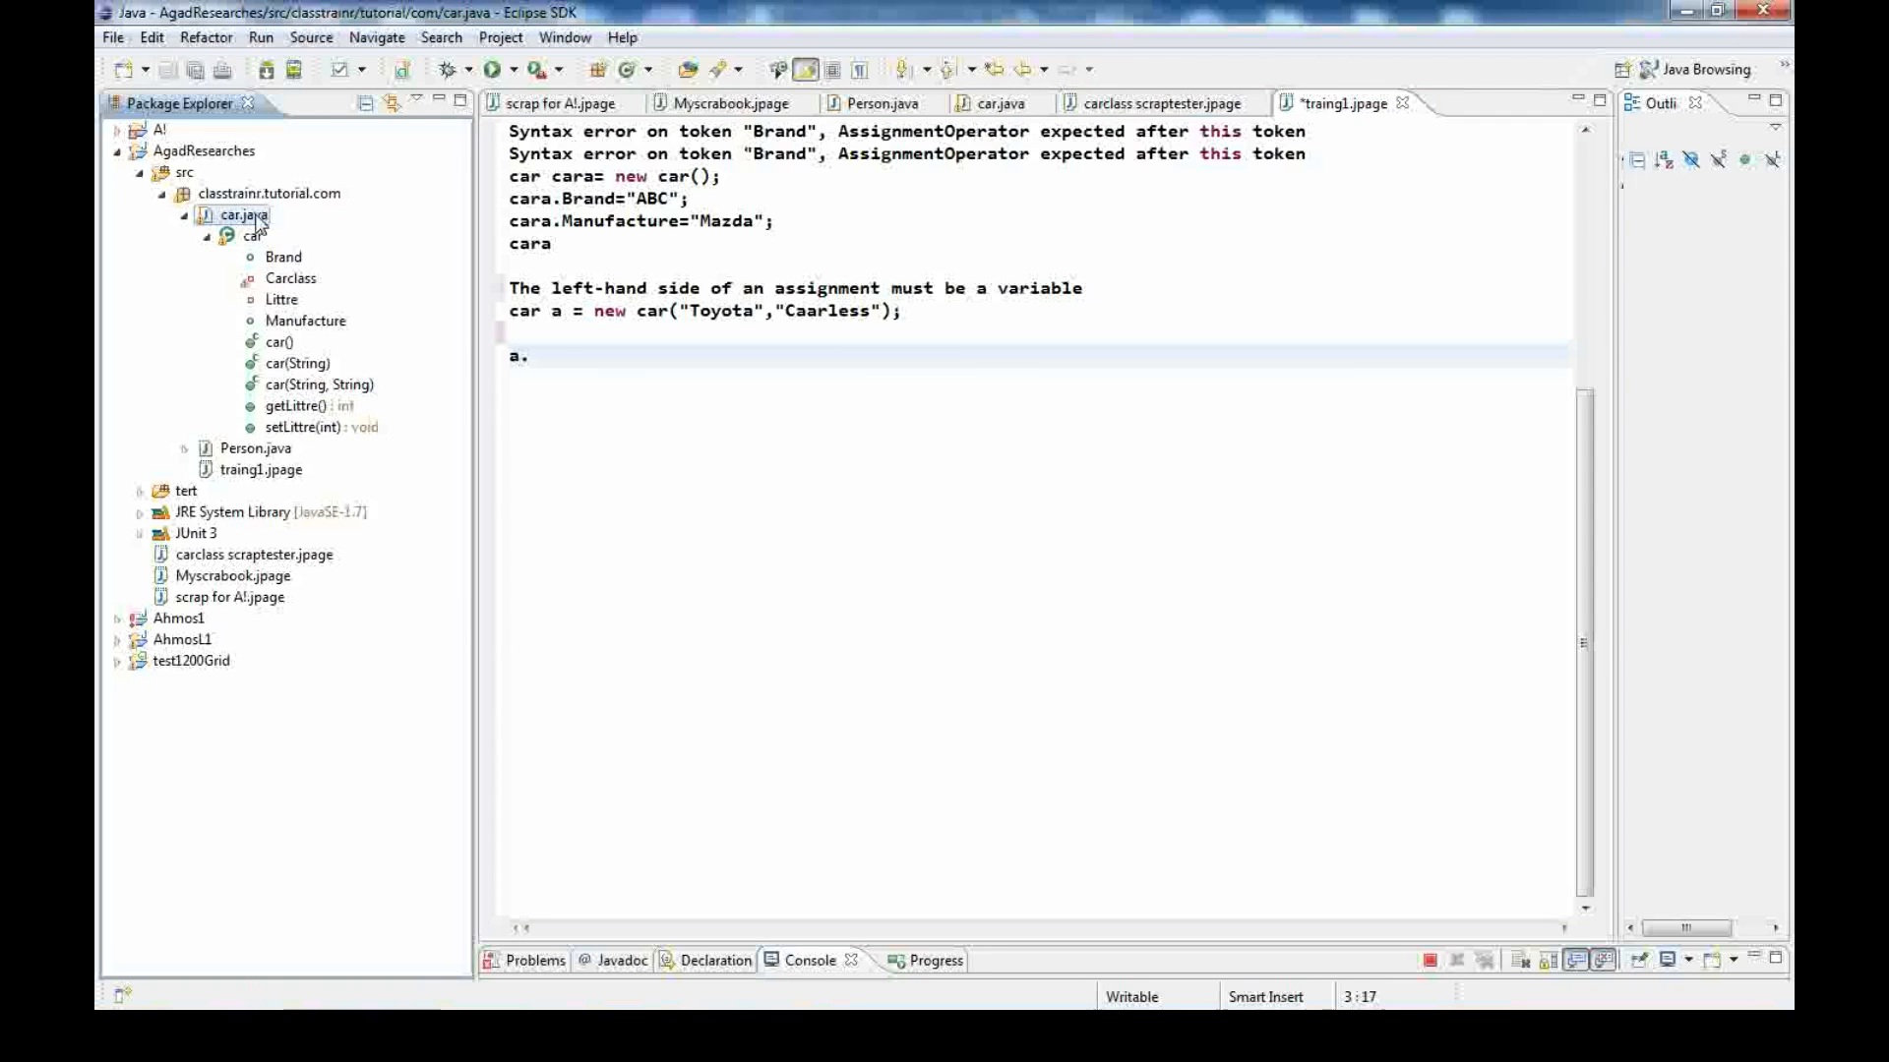
click(994, 102)
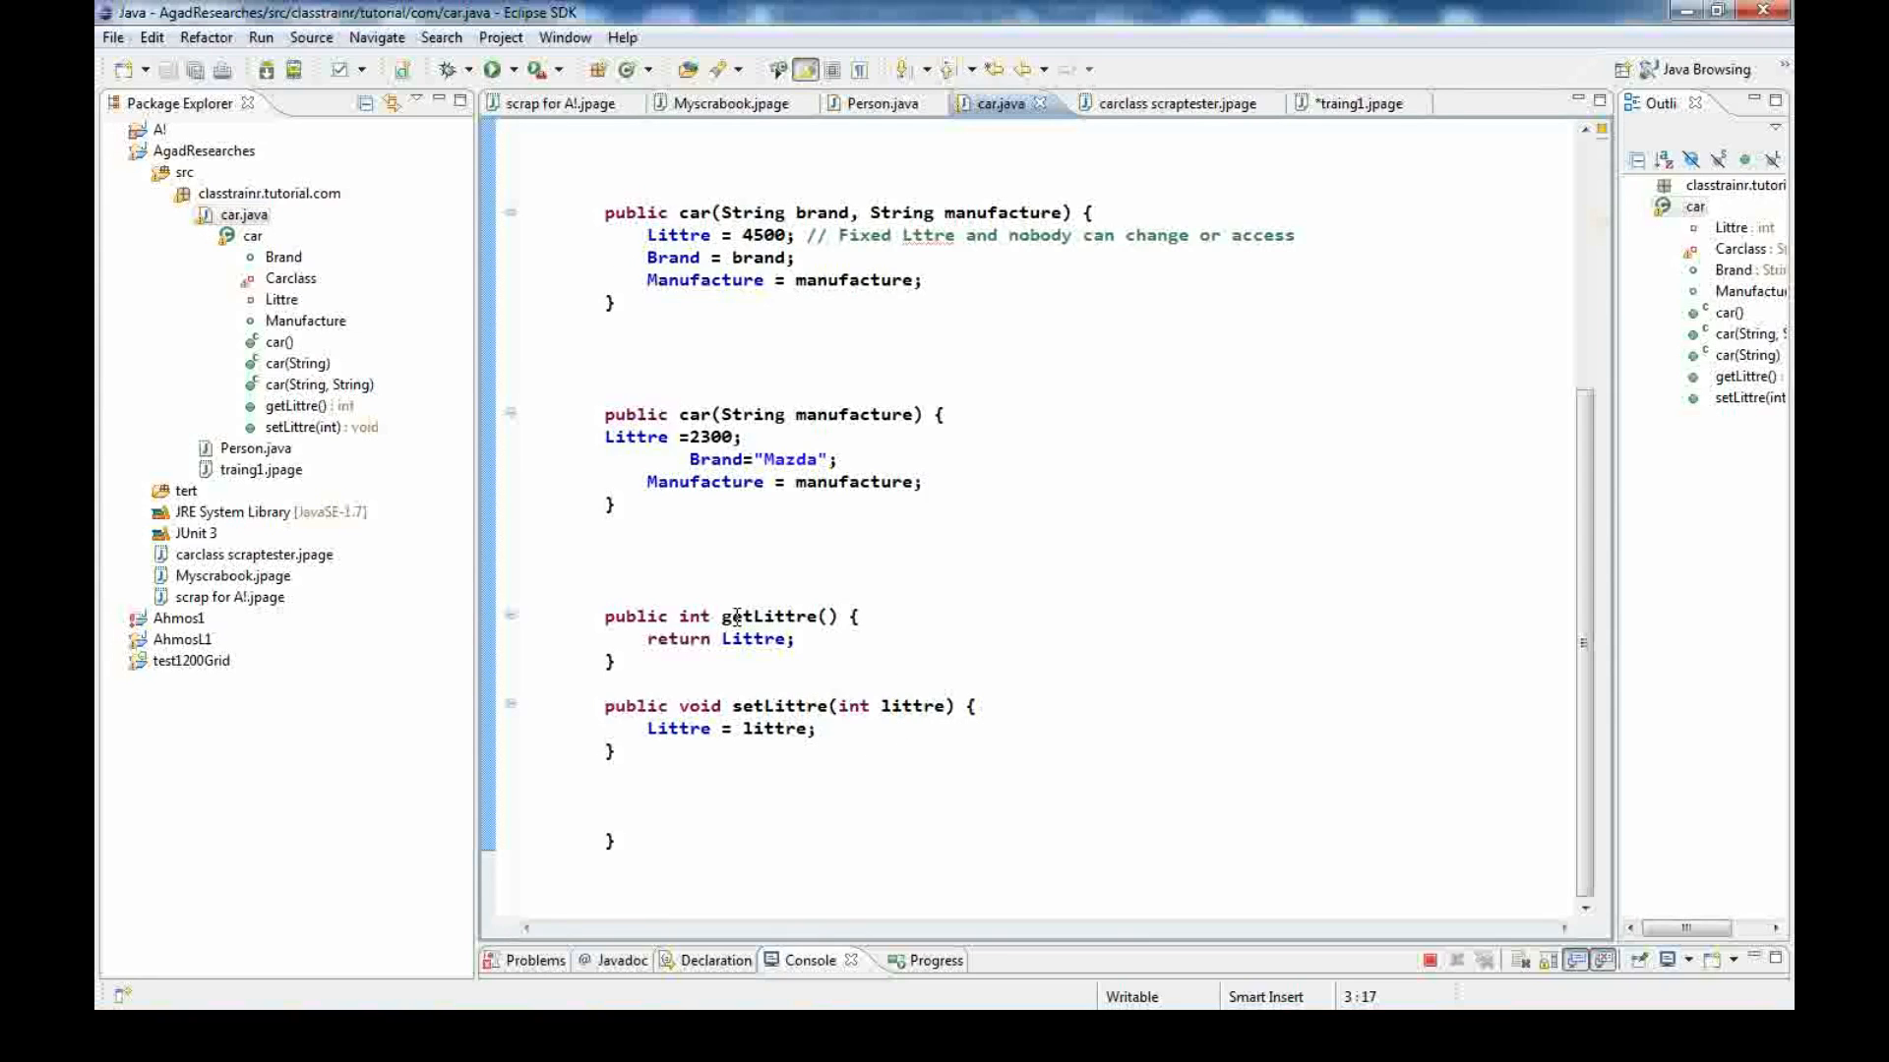
mouse_move(826, 730)
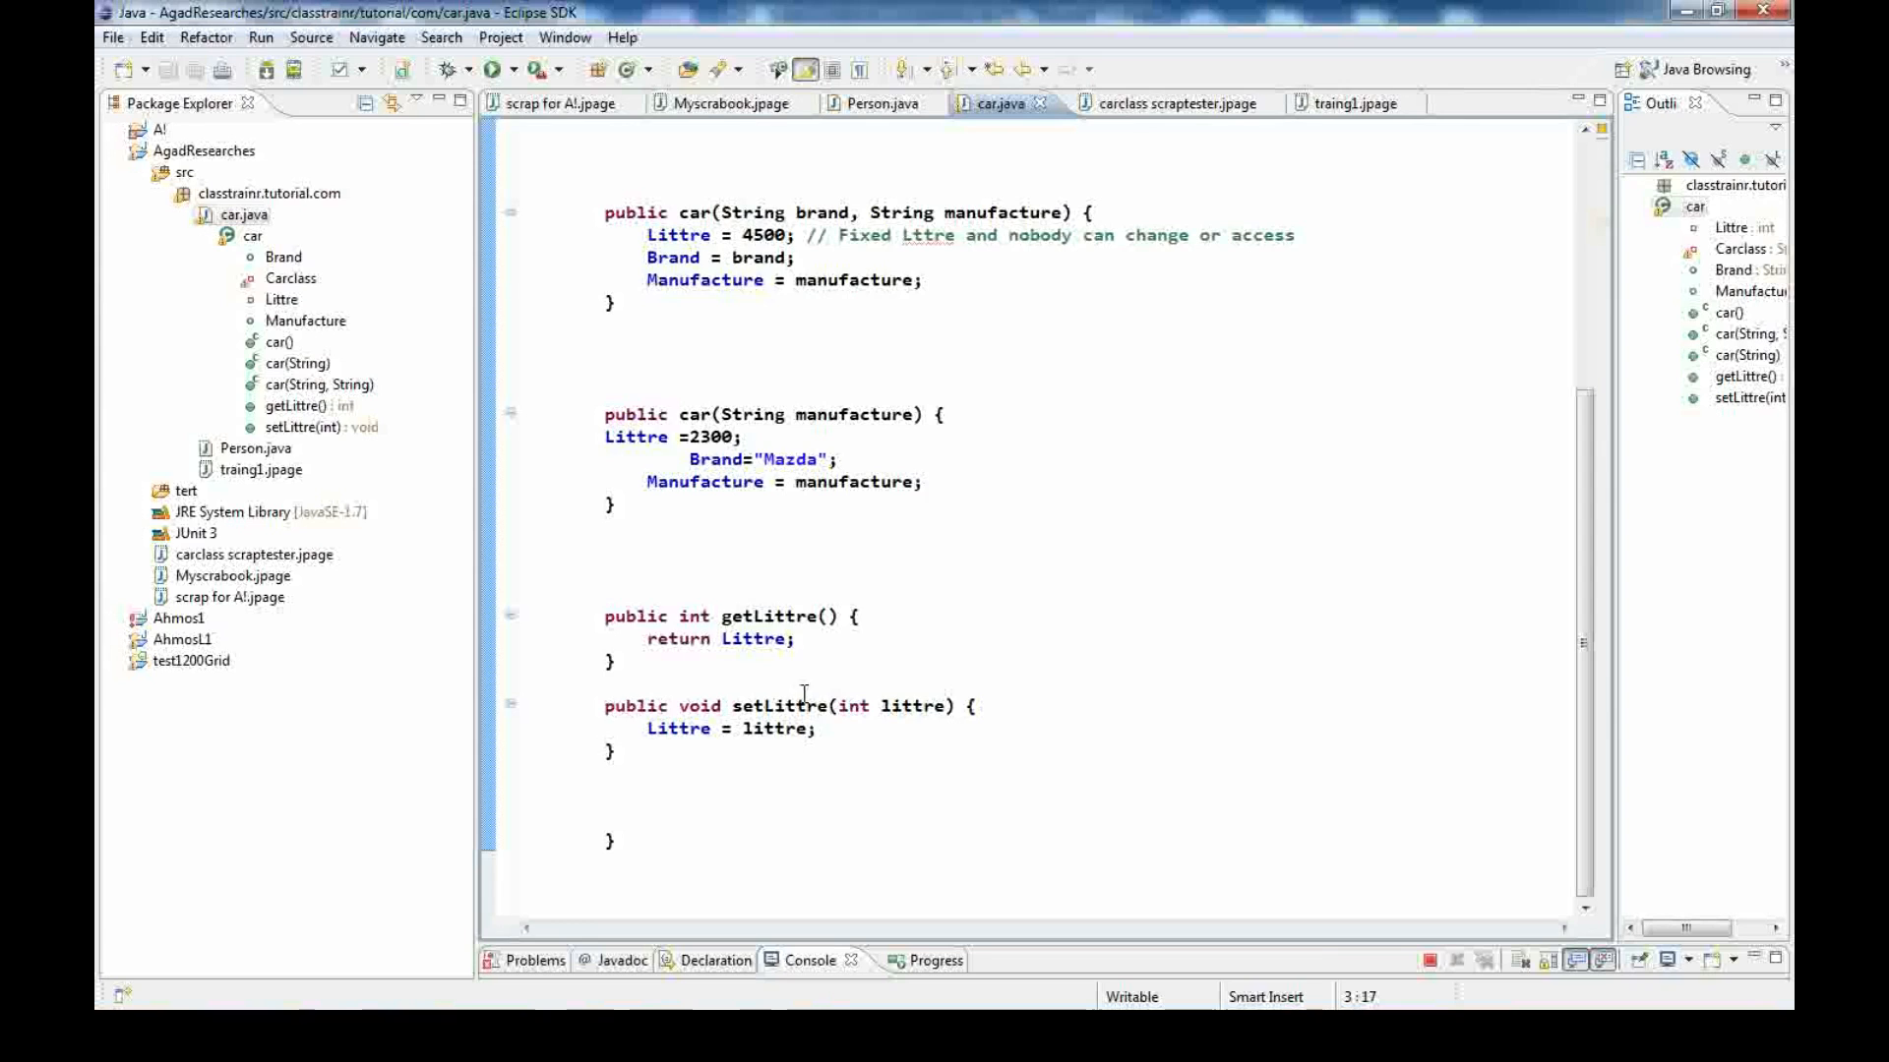
mouse_move(1224, 102)
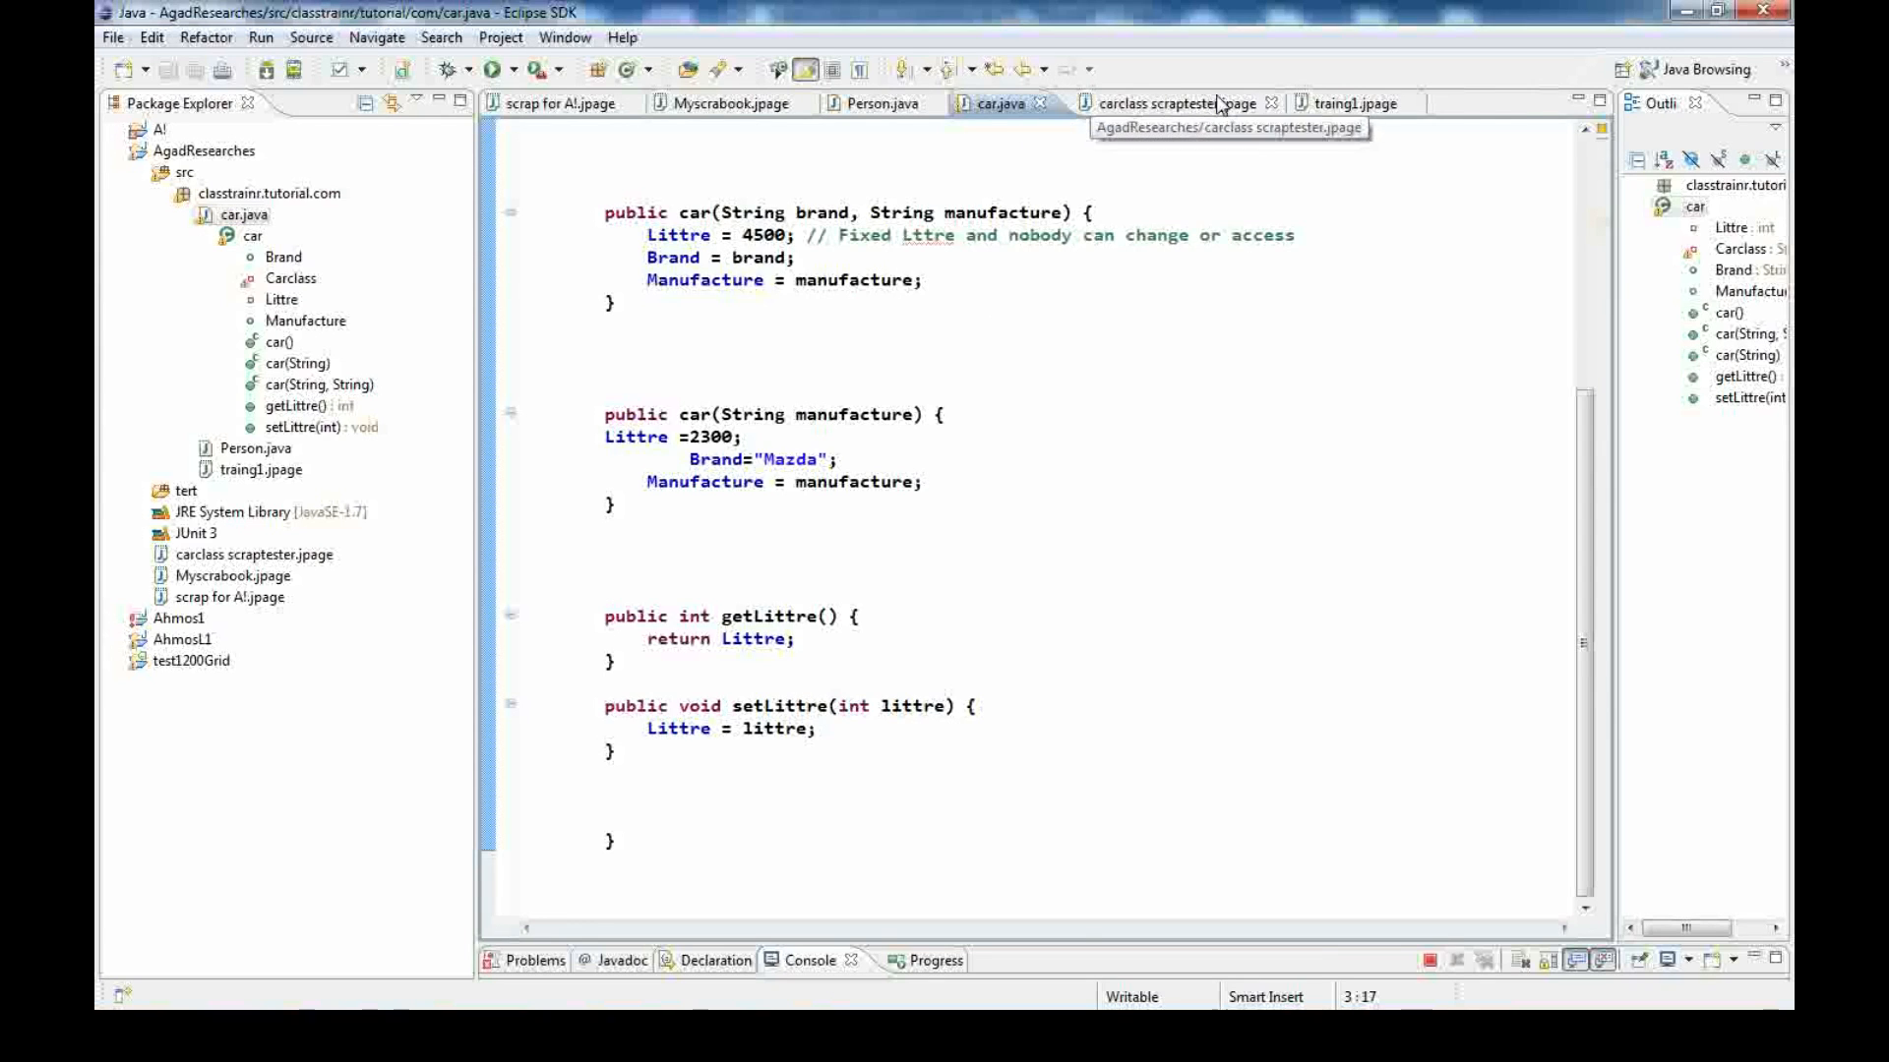
Write 'a.setLittre(1200);' in traing1.jpage using content assist for setLittre(int)
click(1354, 102)
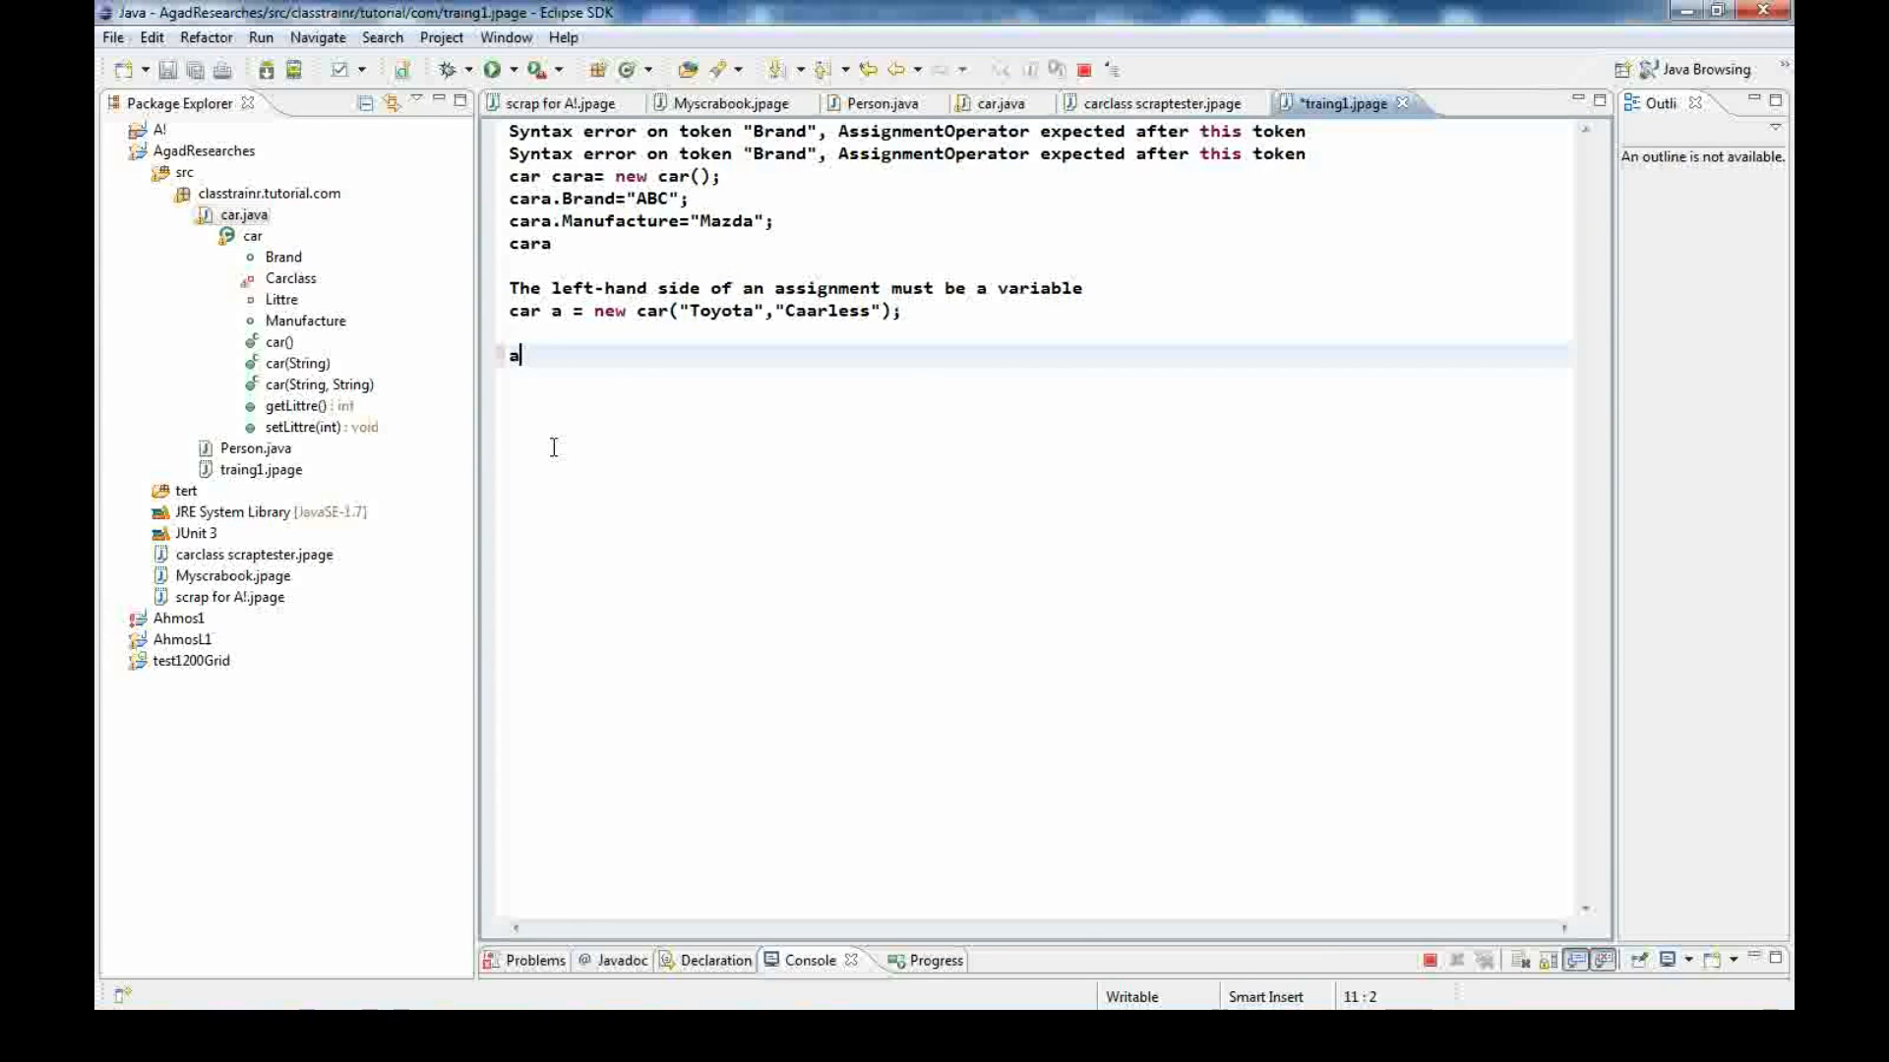
text(.)
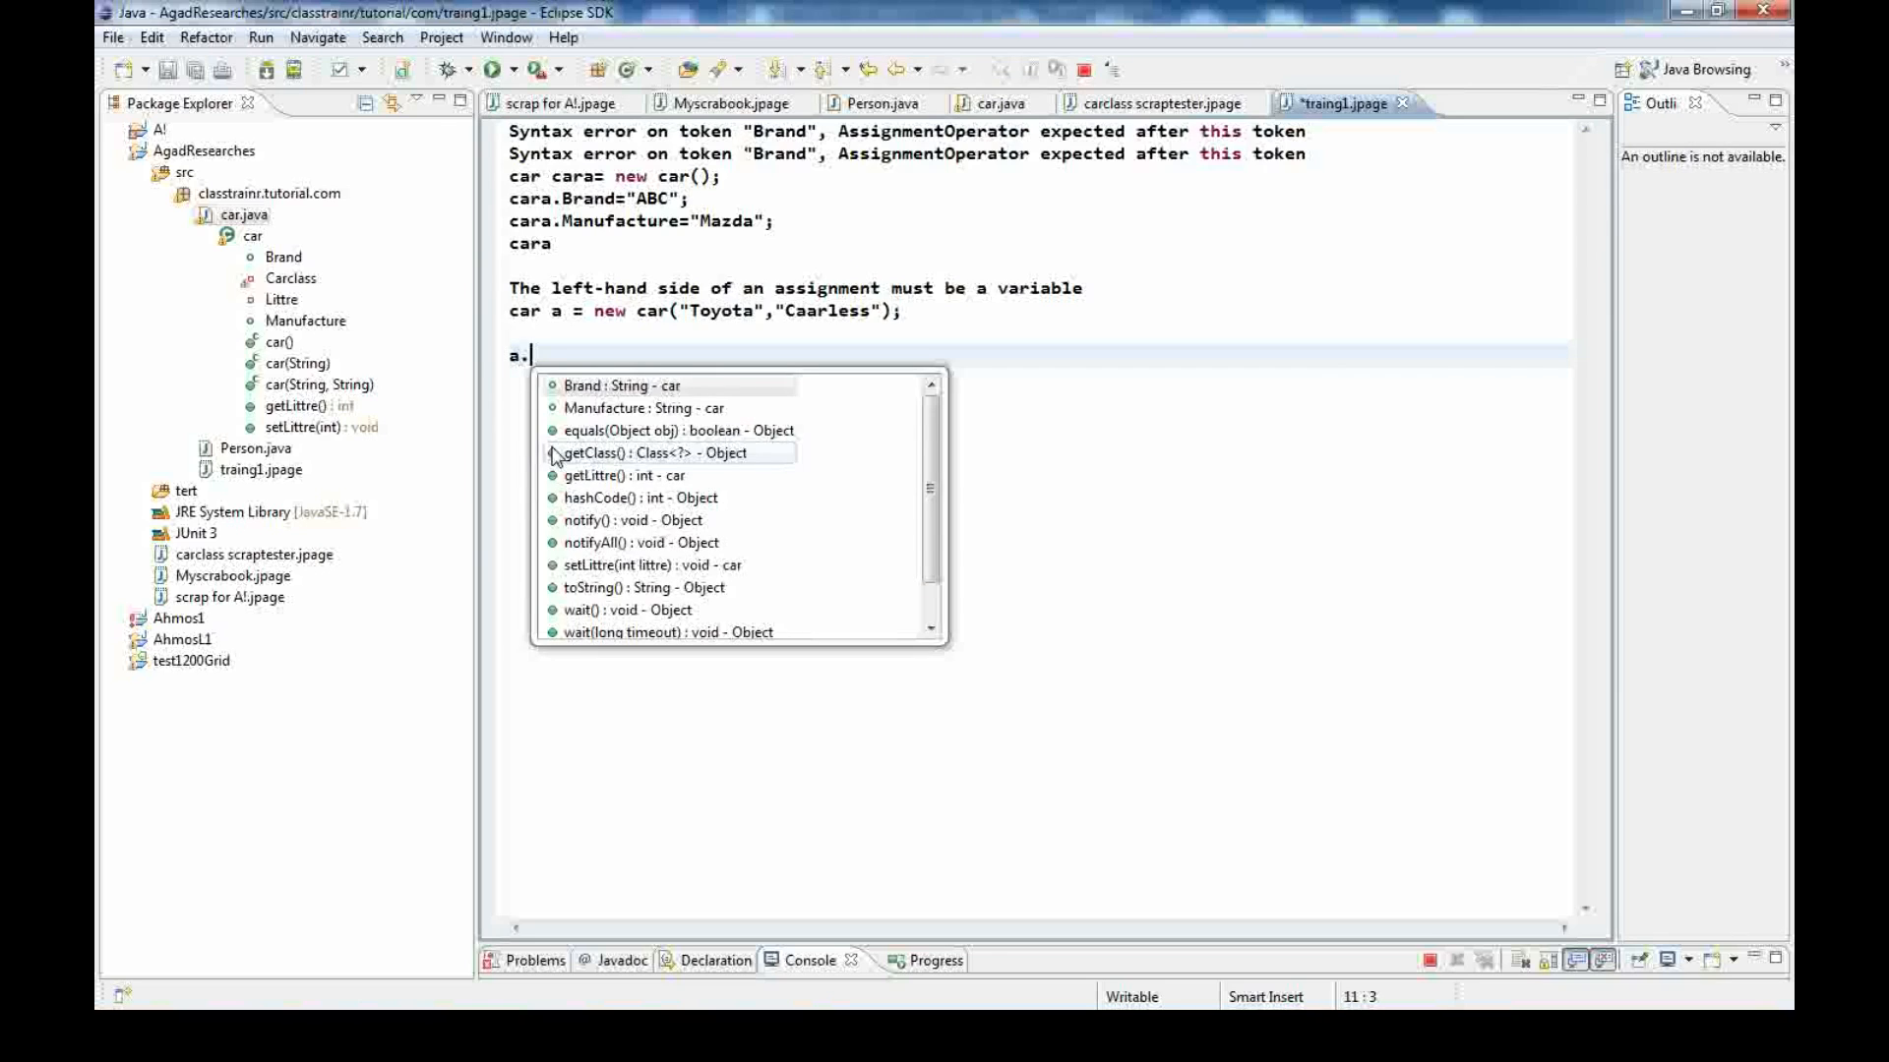
text(s)
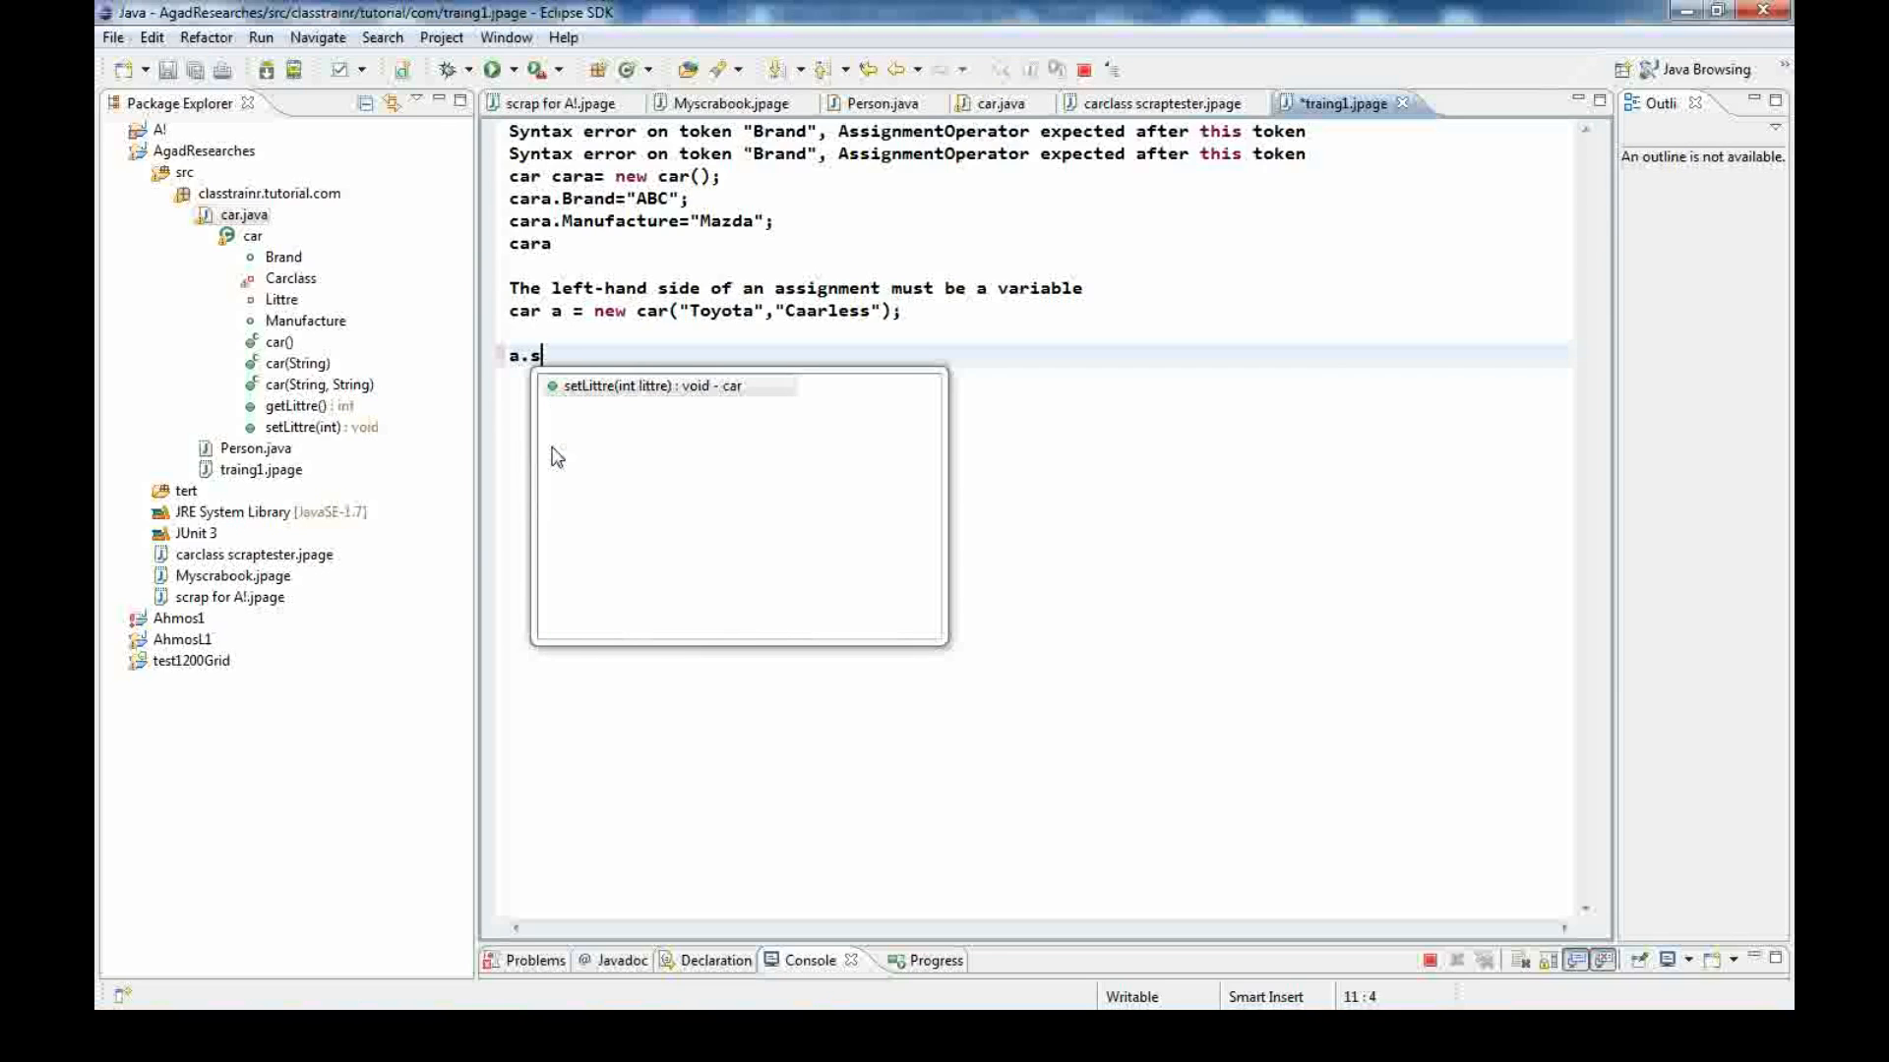
click(649, 386)
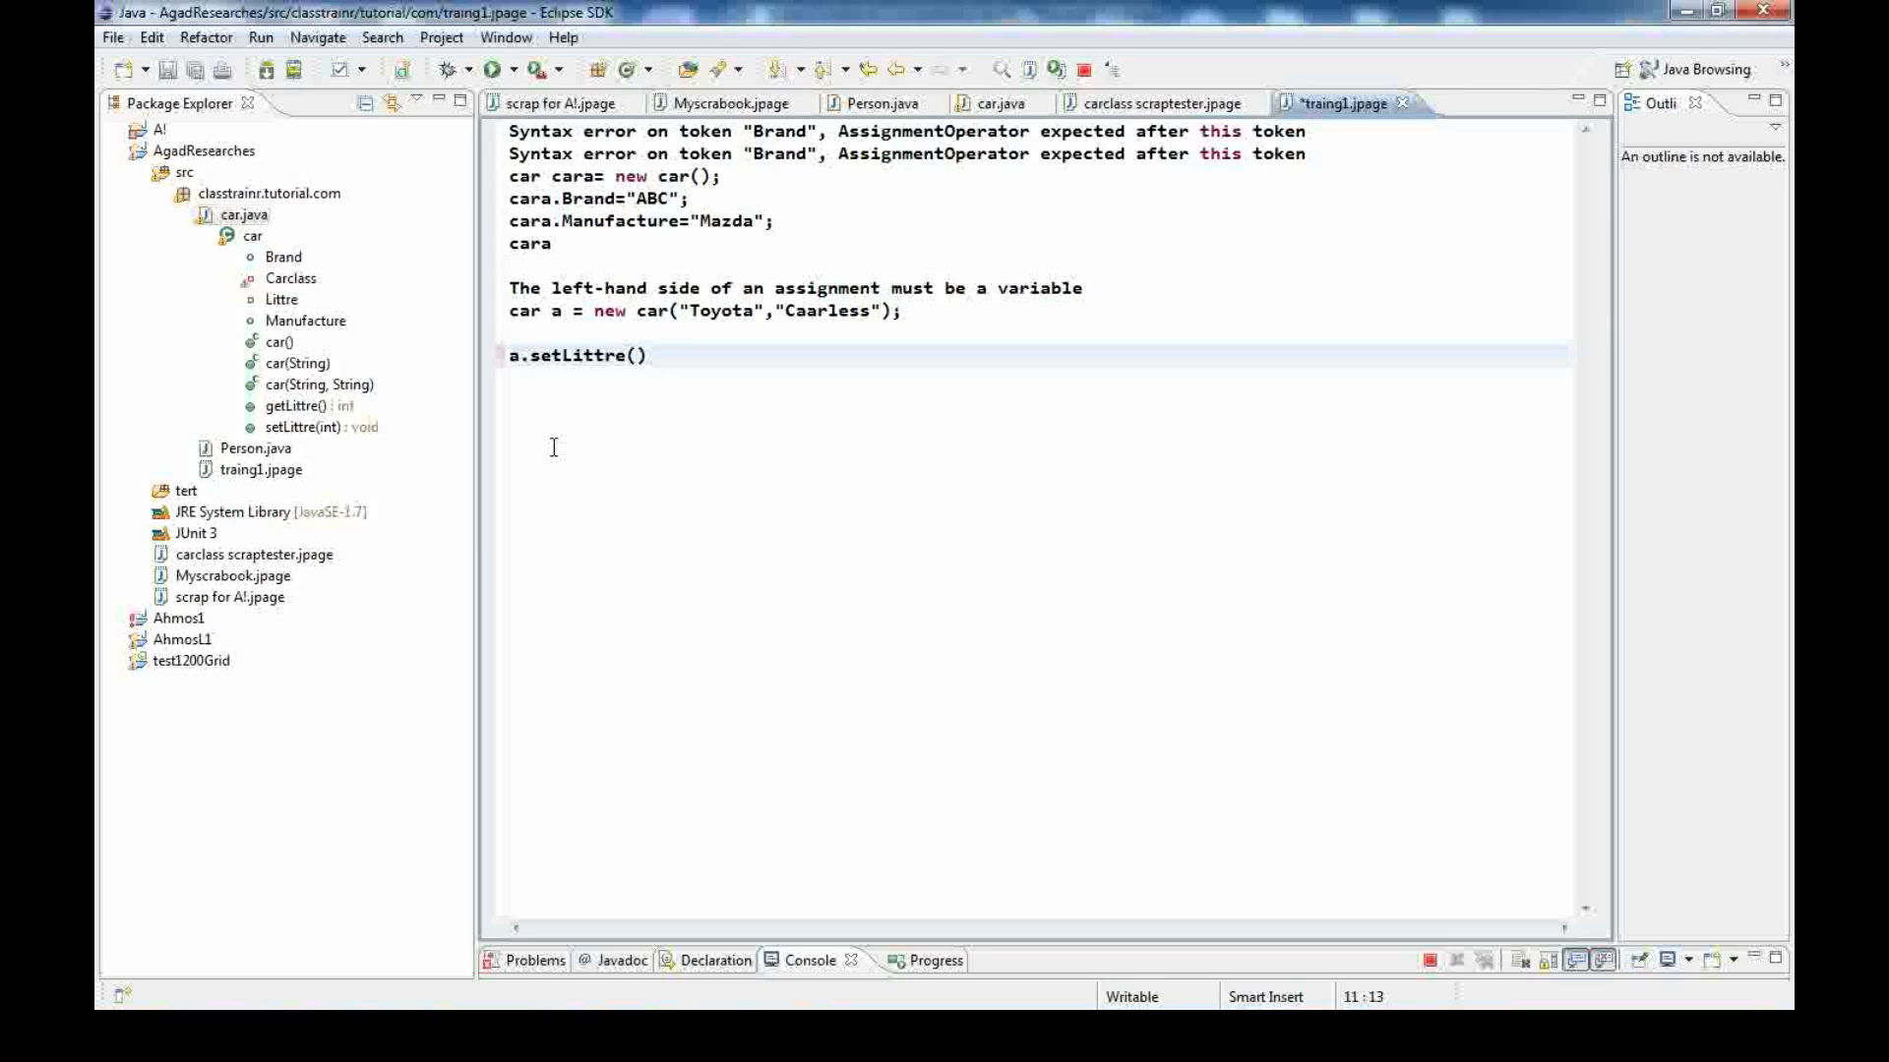
text(1200)
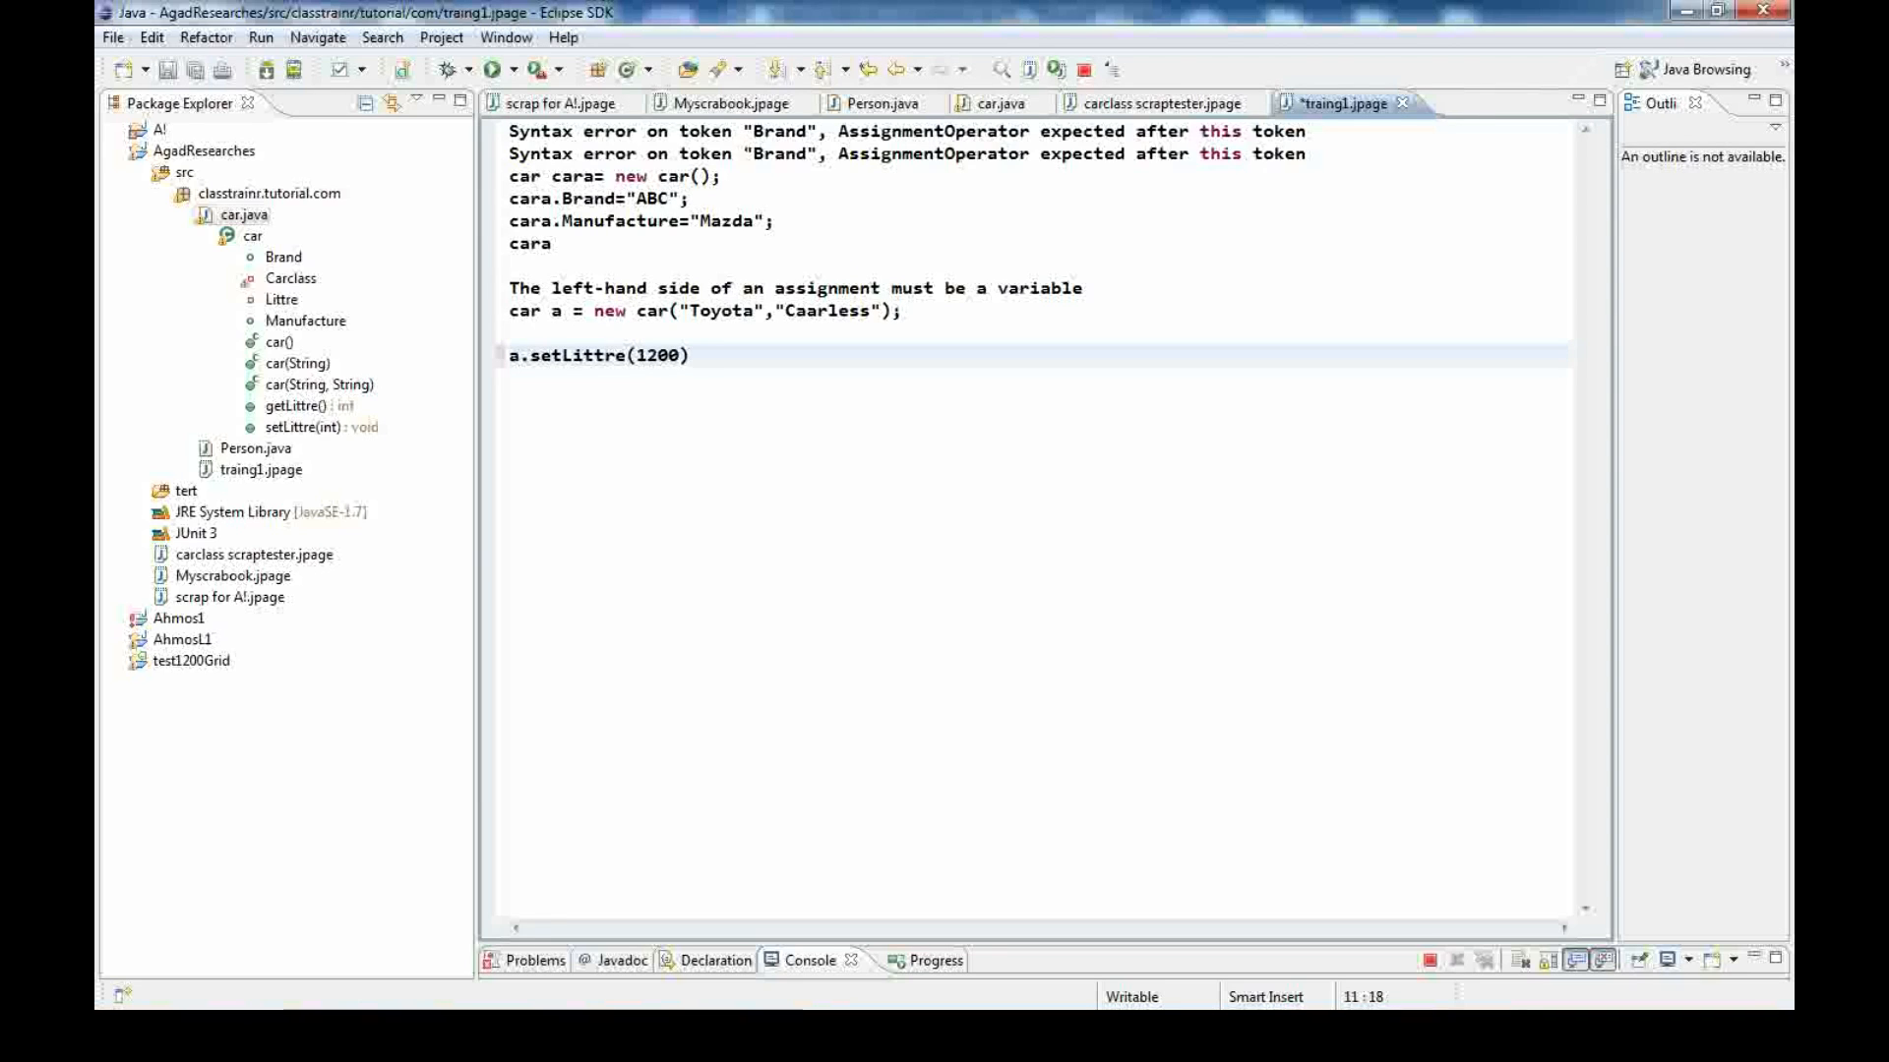
text(;)
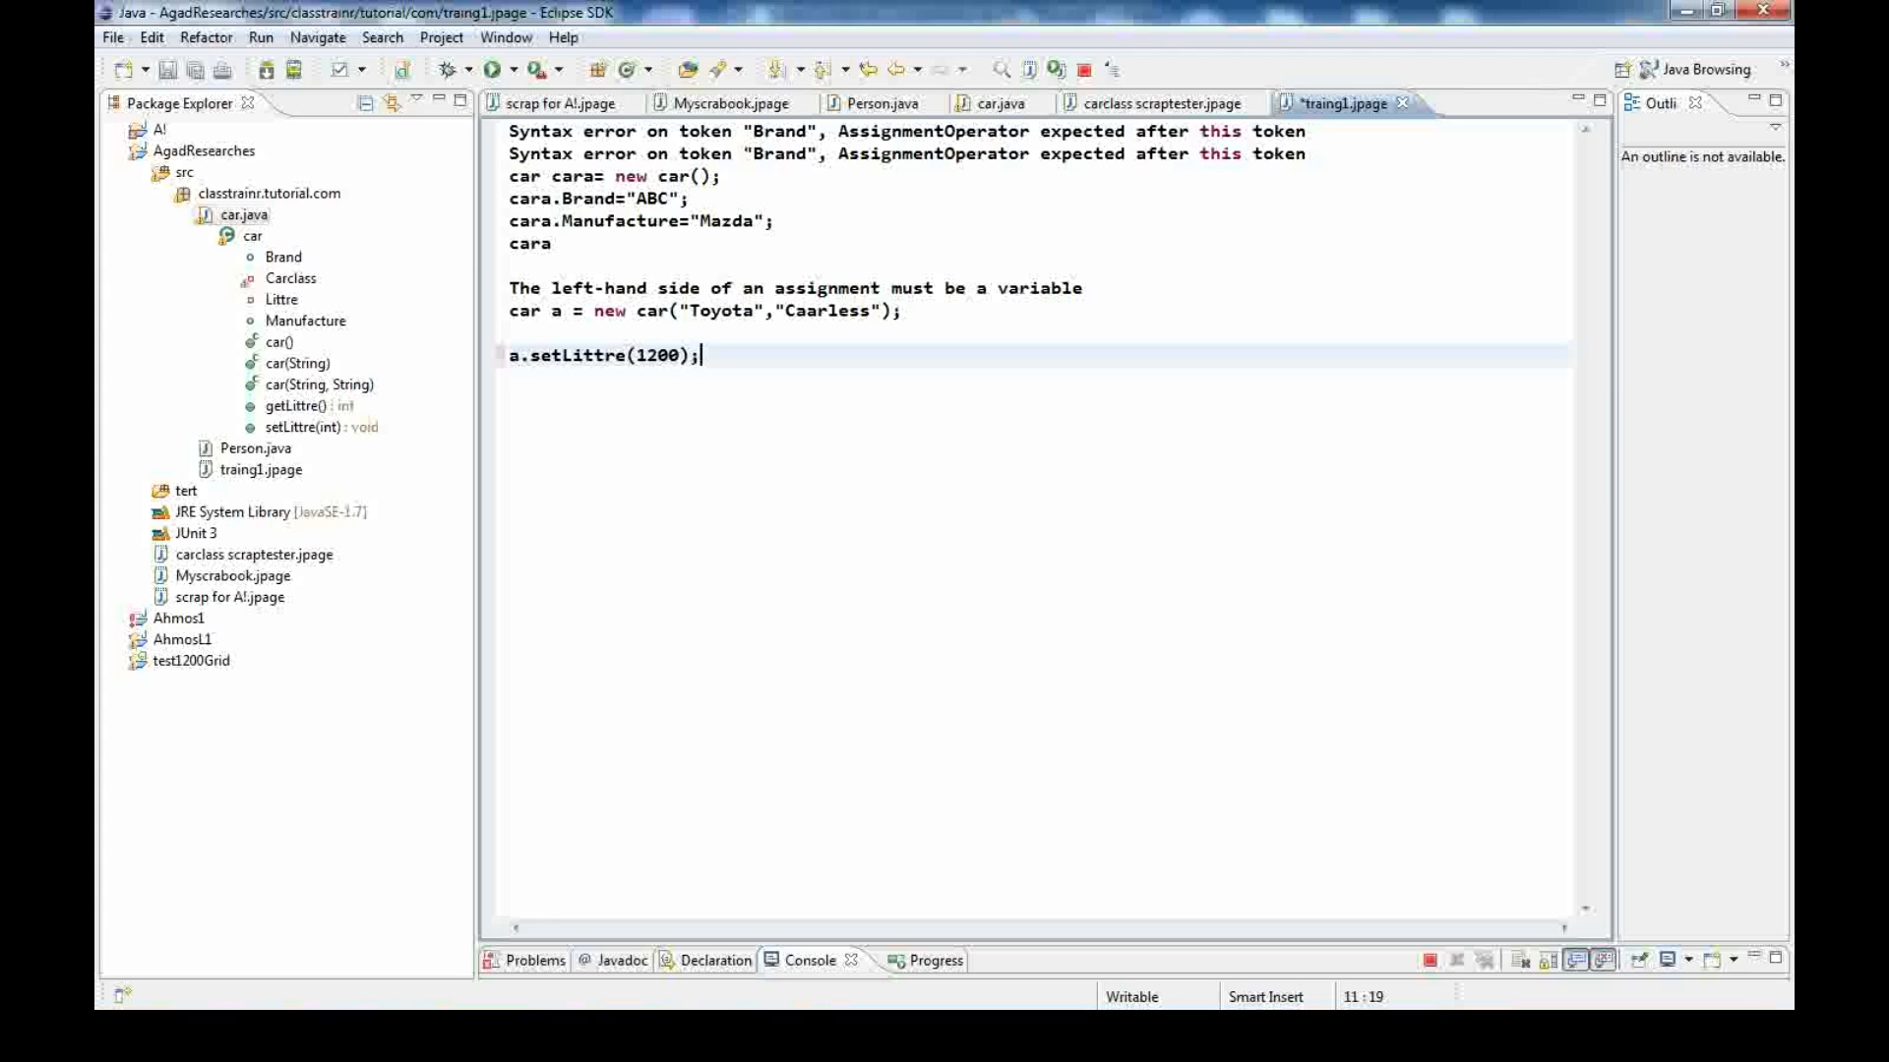
mouse_move(614, 380)
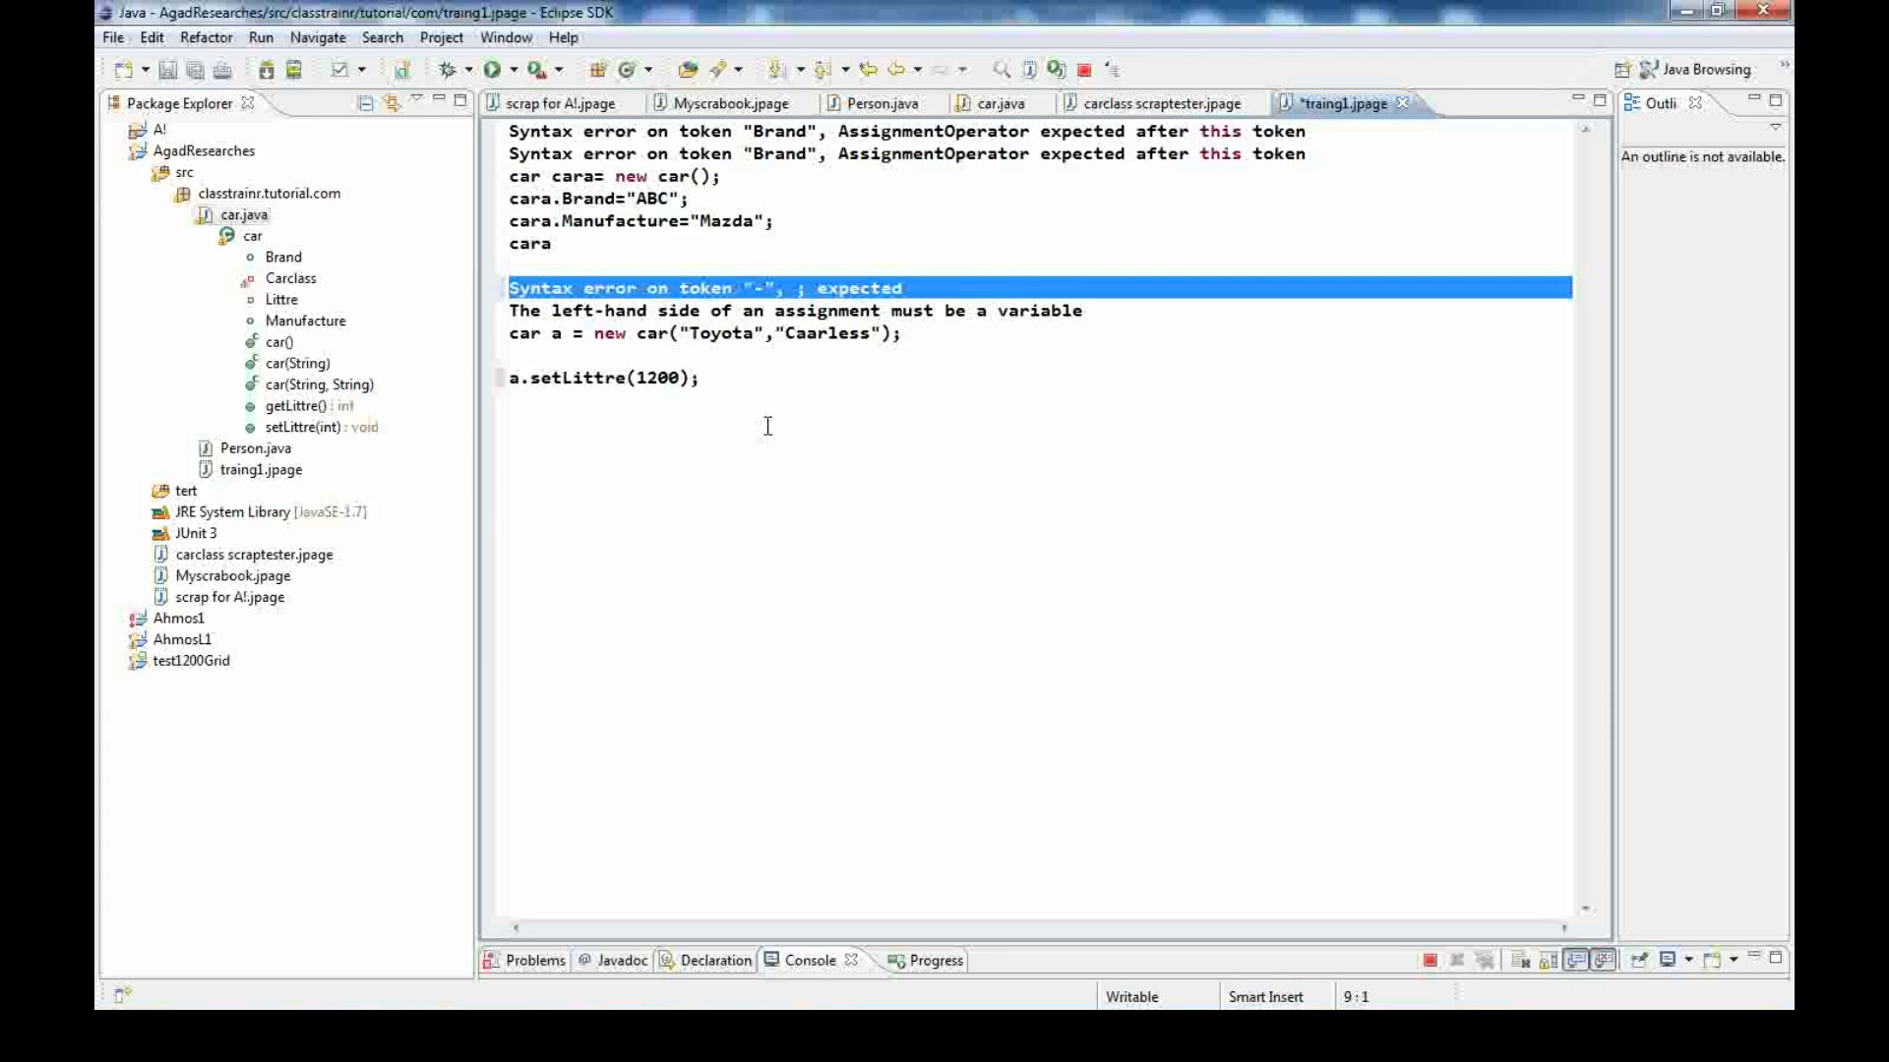
Execute the setter line, then start a new line with 'a' for inspection
drag(509, 311, 703, 378)
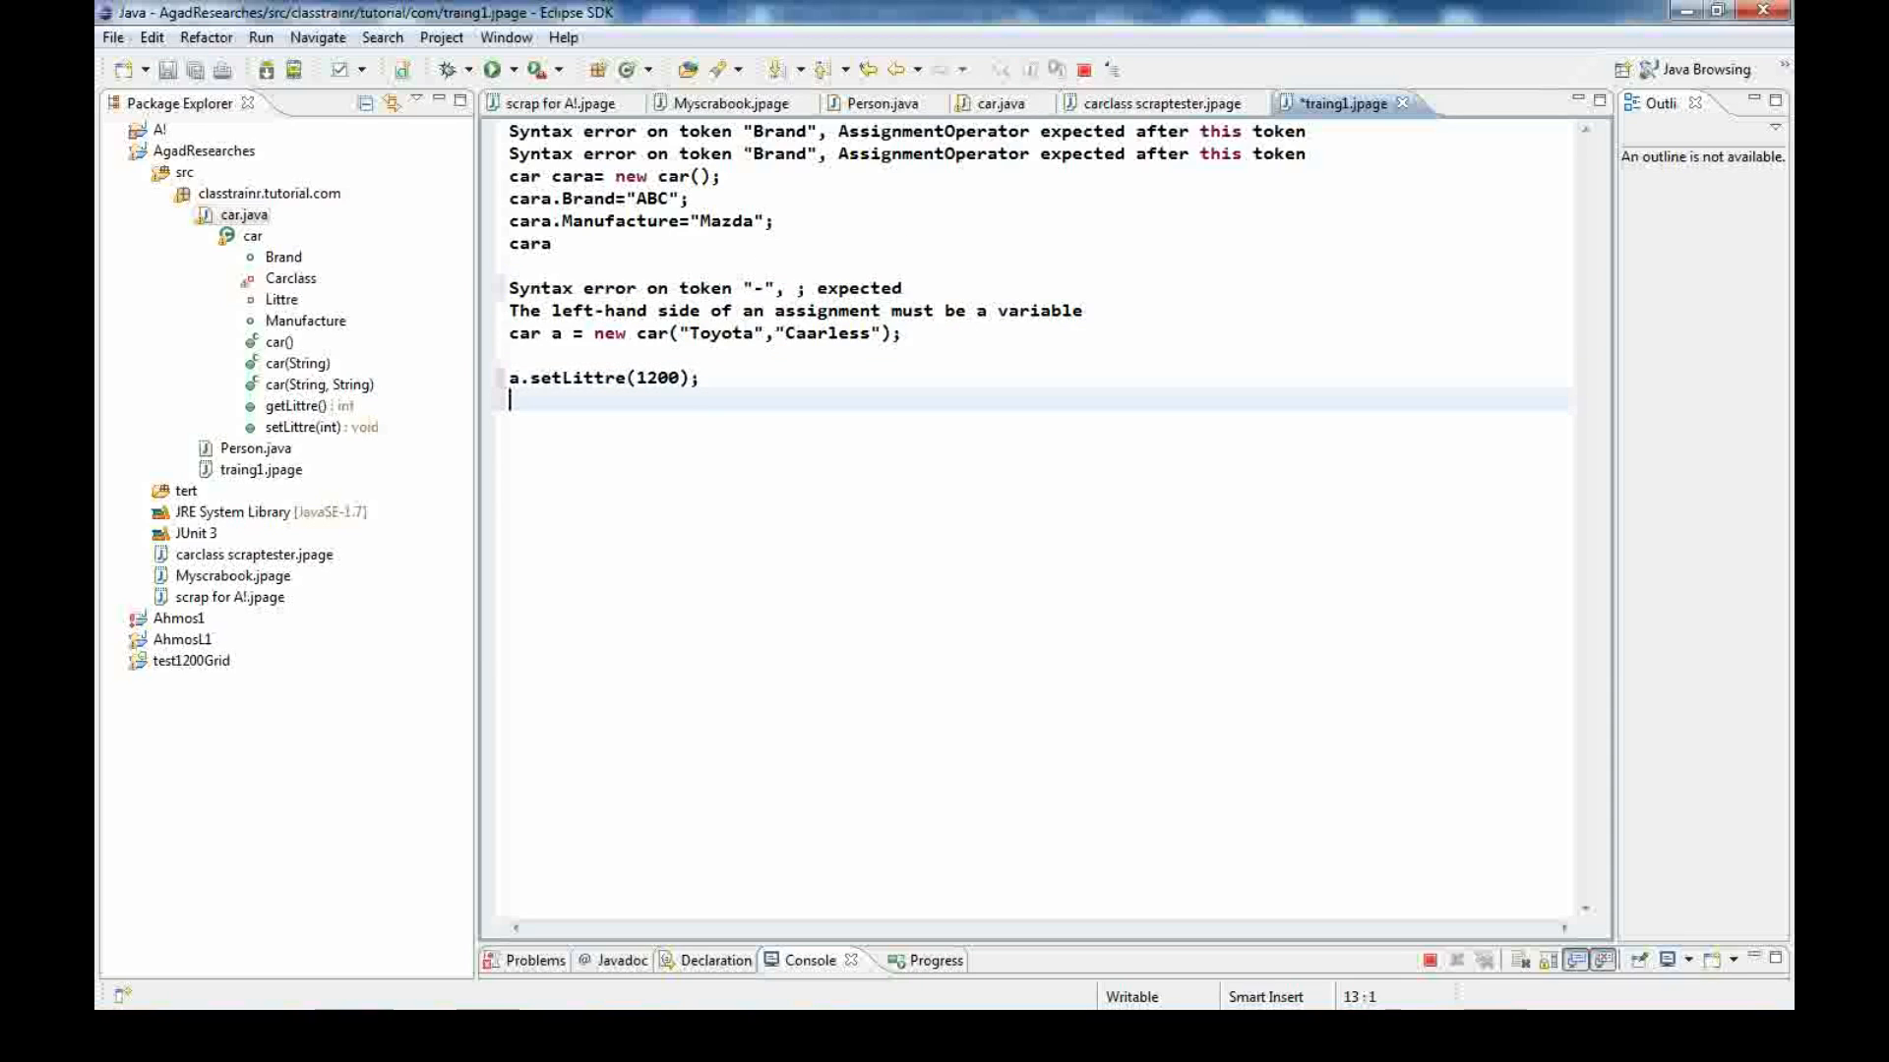
text(a)
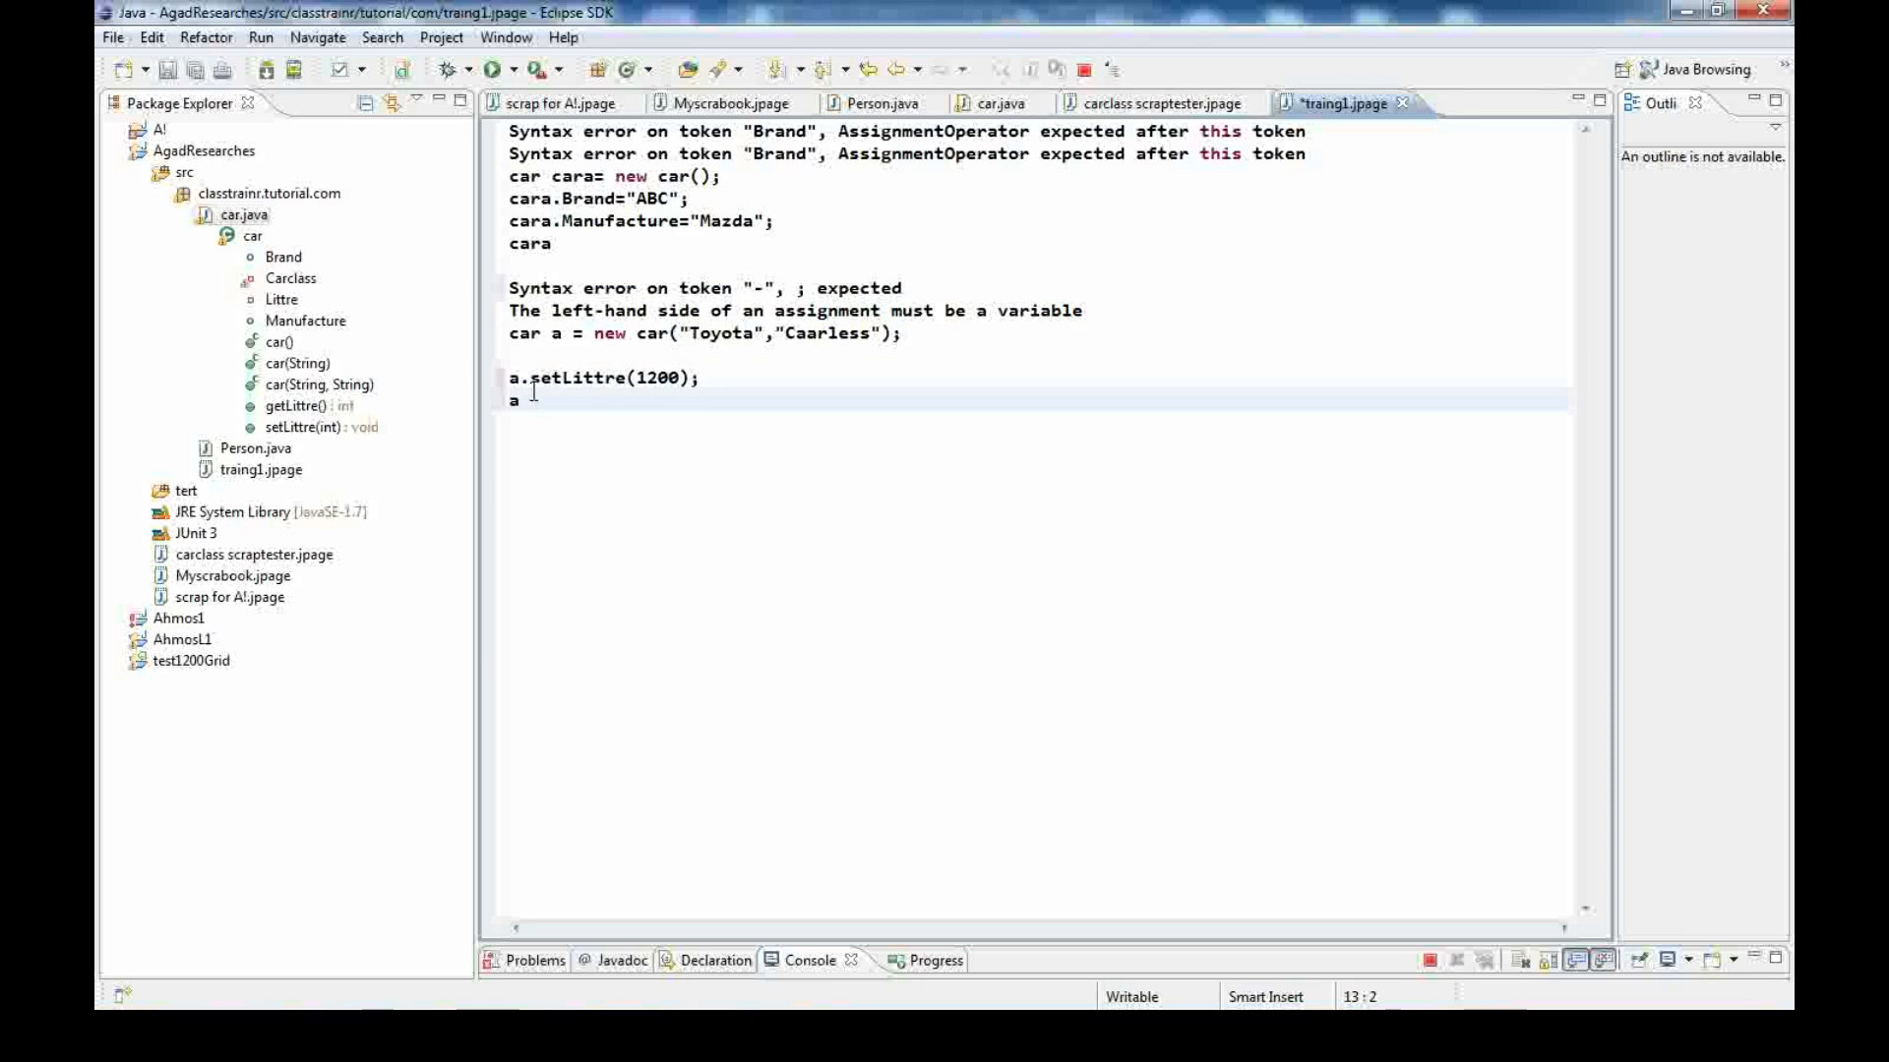
Select car a's lines and inspect to see Littre 1200, Brand Toyota, Manufacture Caarless
drag(507, 332, 517, 402)
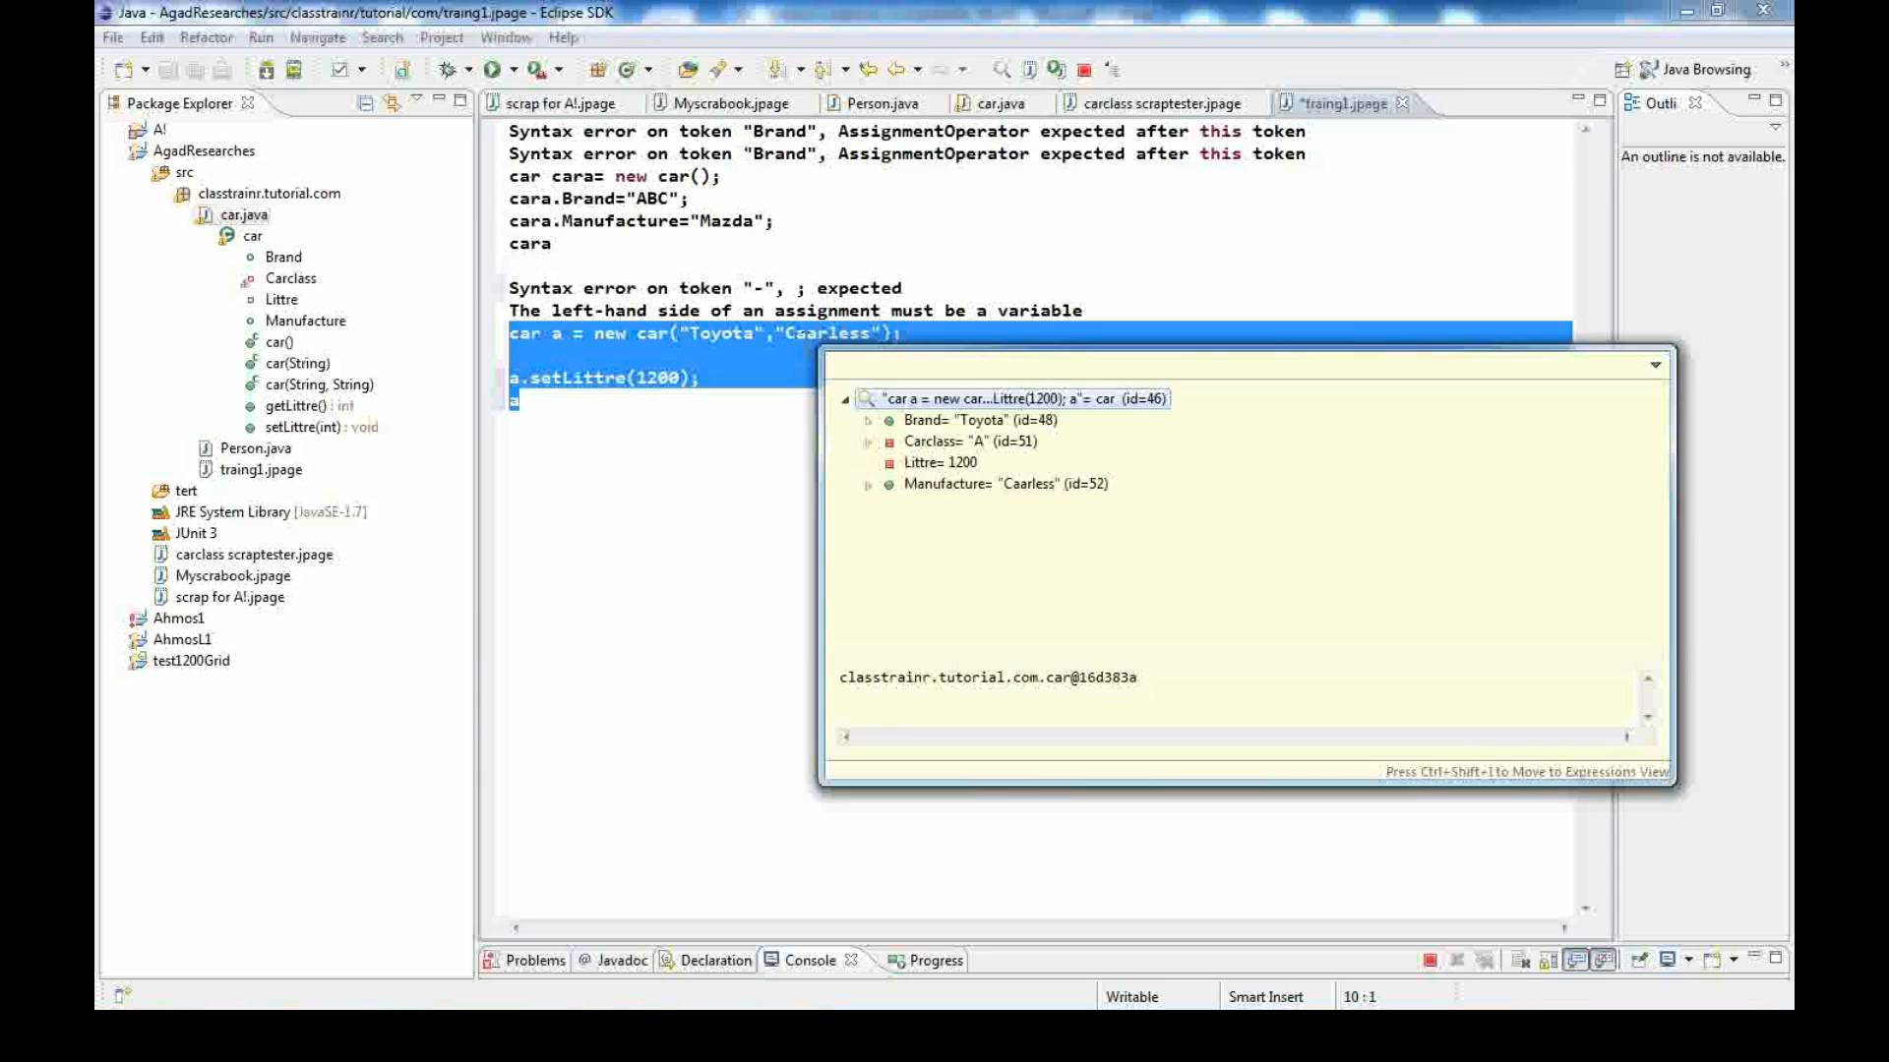
mouse_move(572, 478)
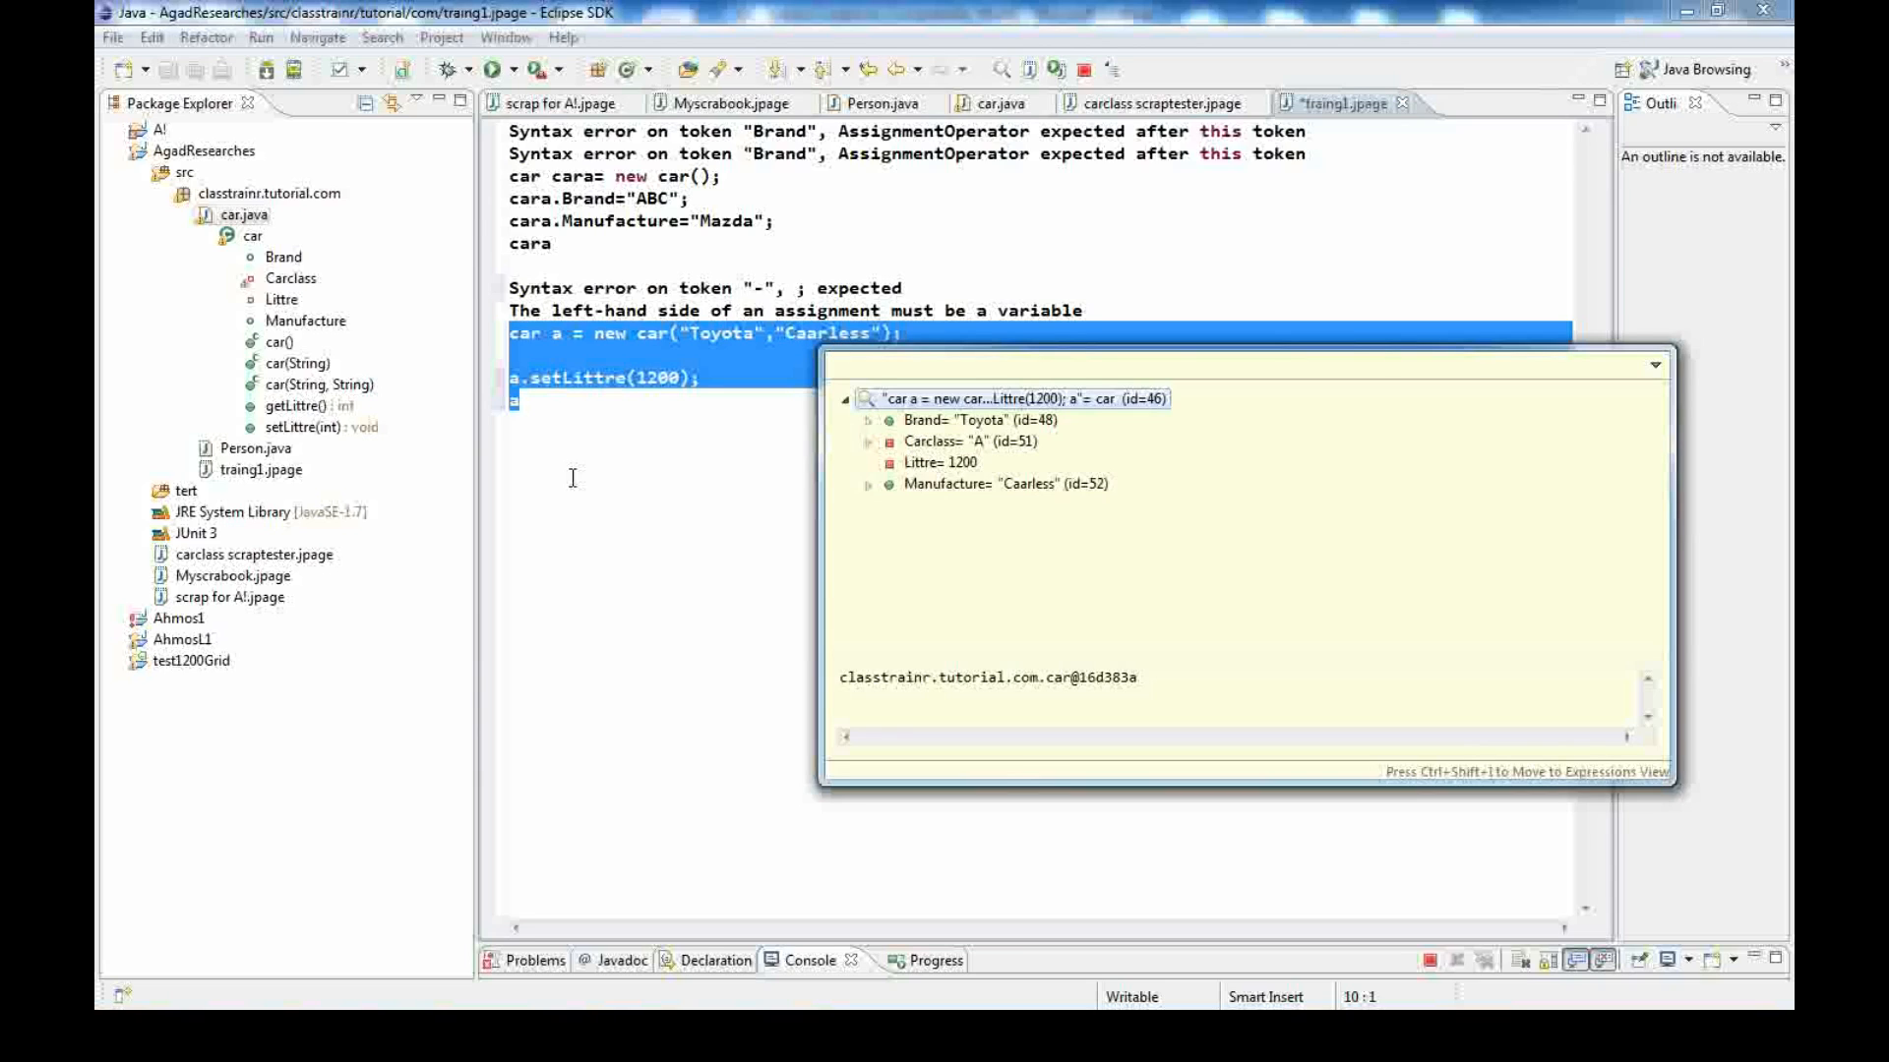
mouse_move(730, 398)
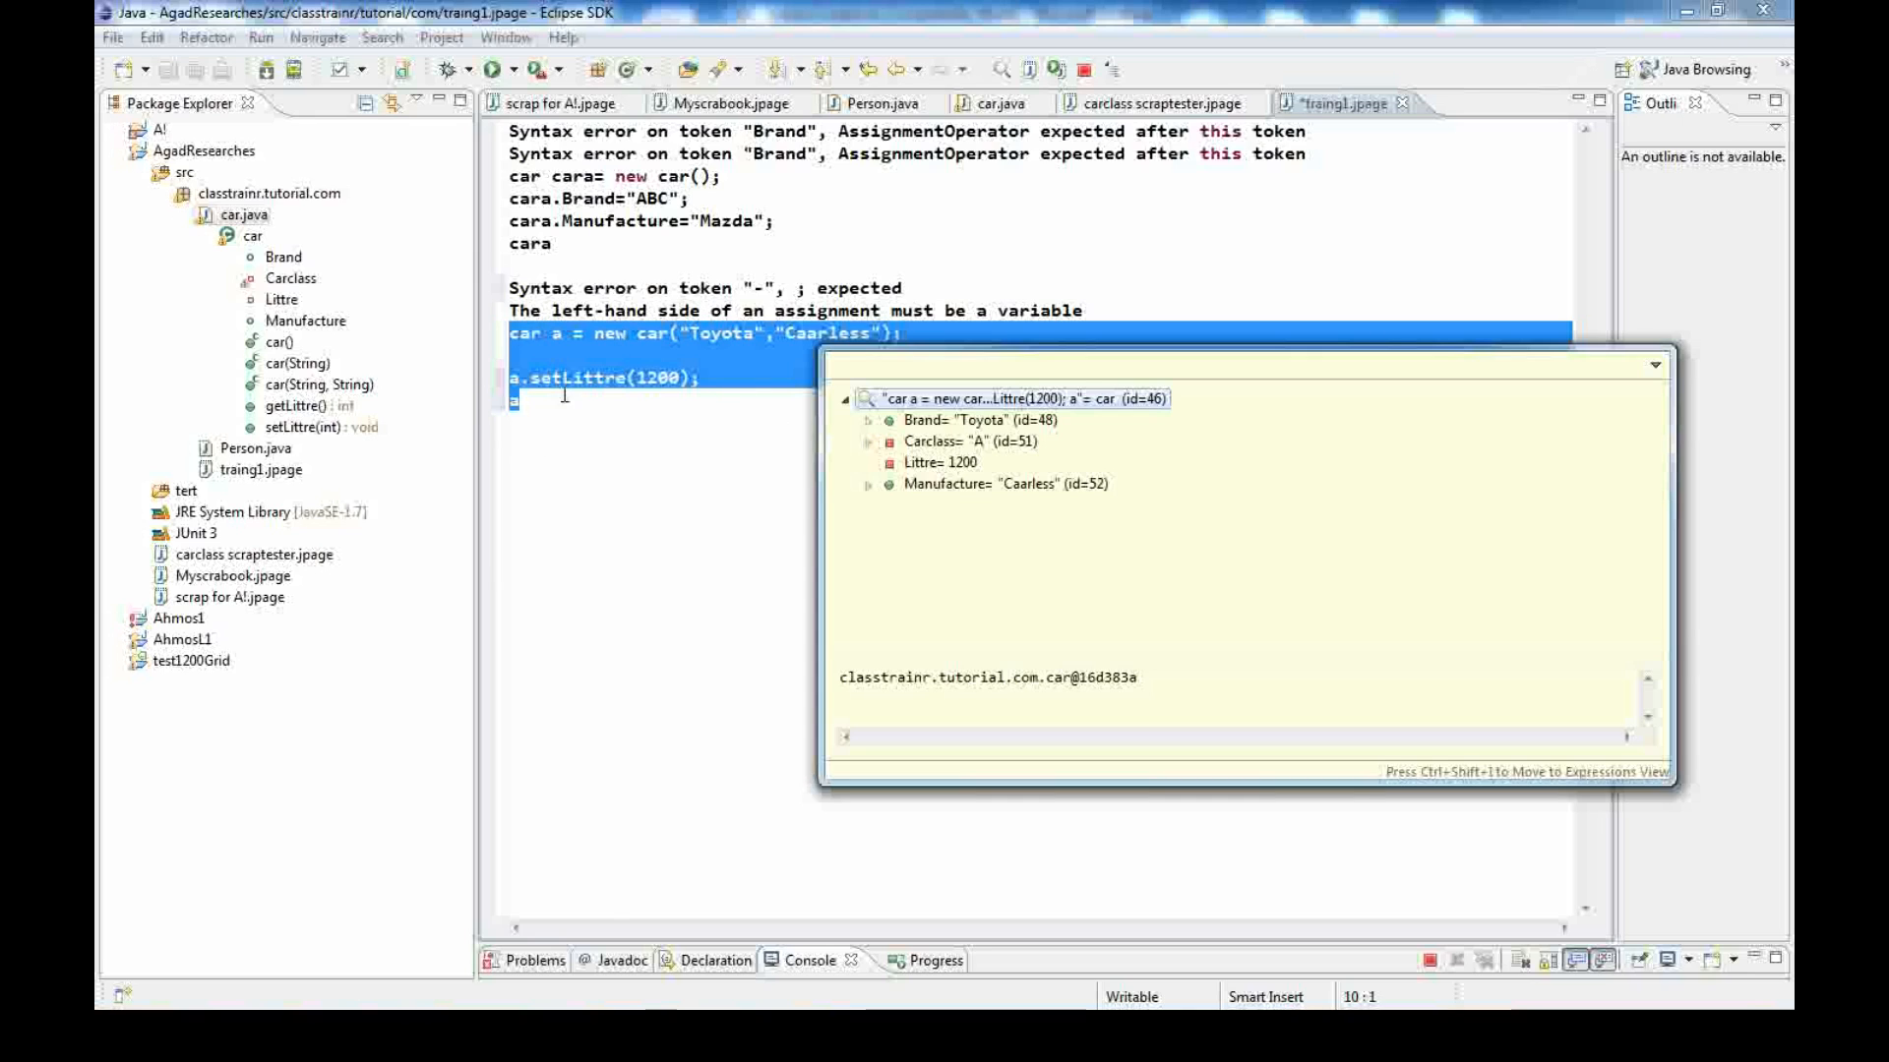
mouse_move(704, 476)
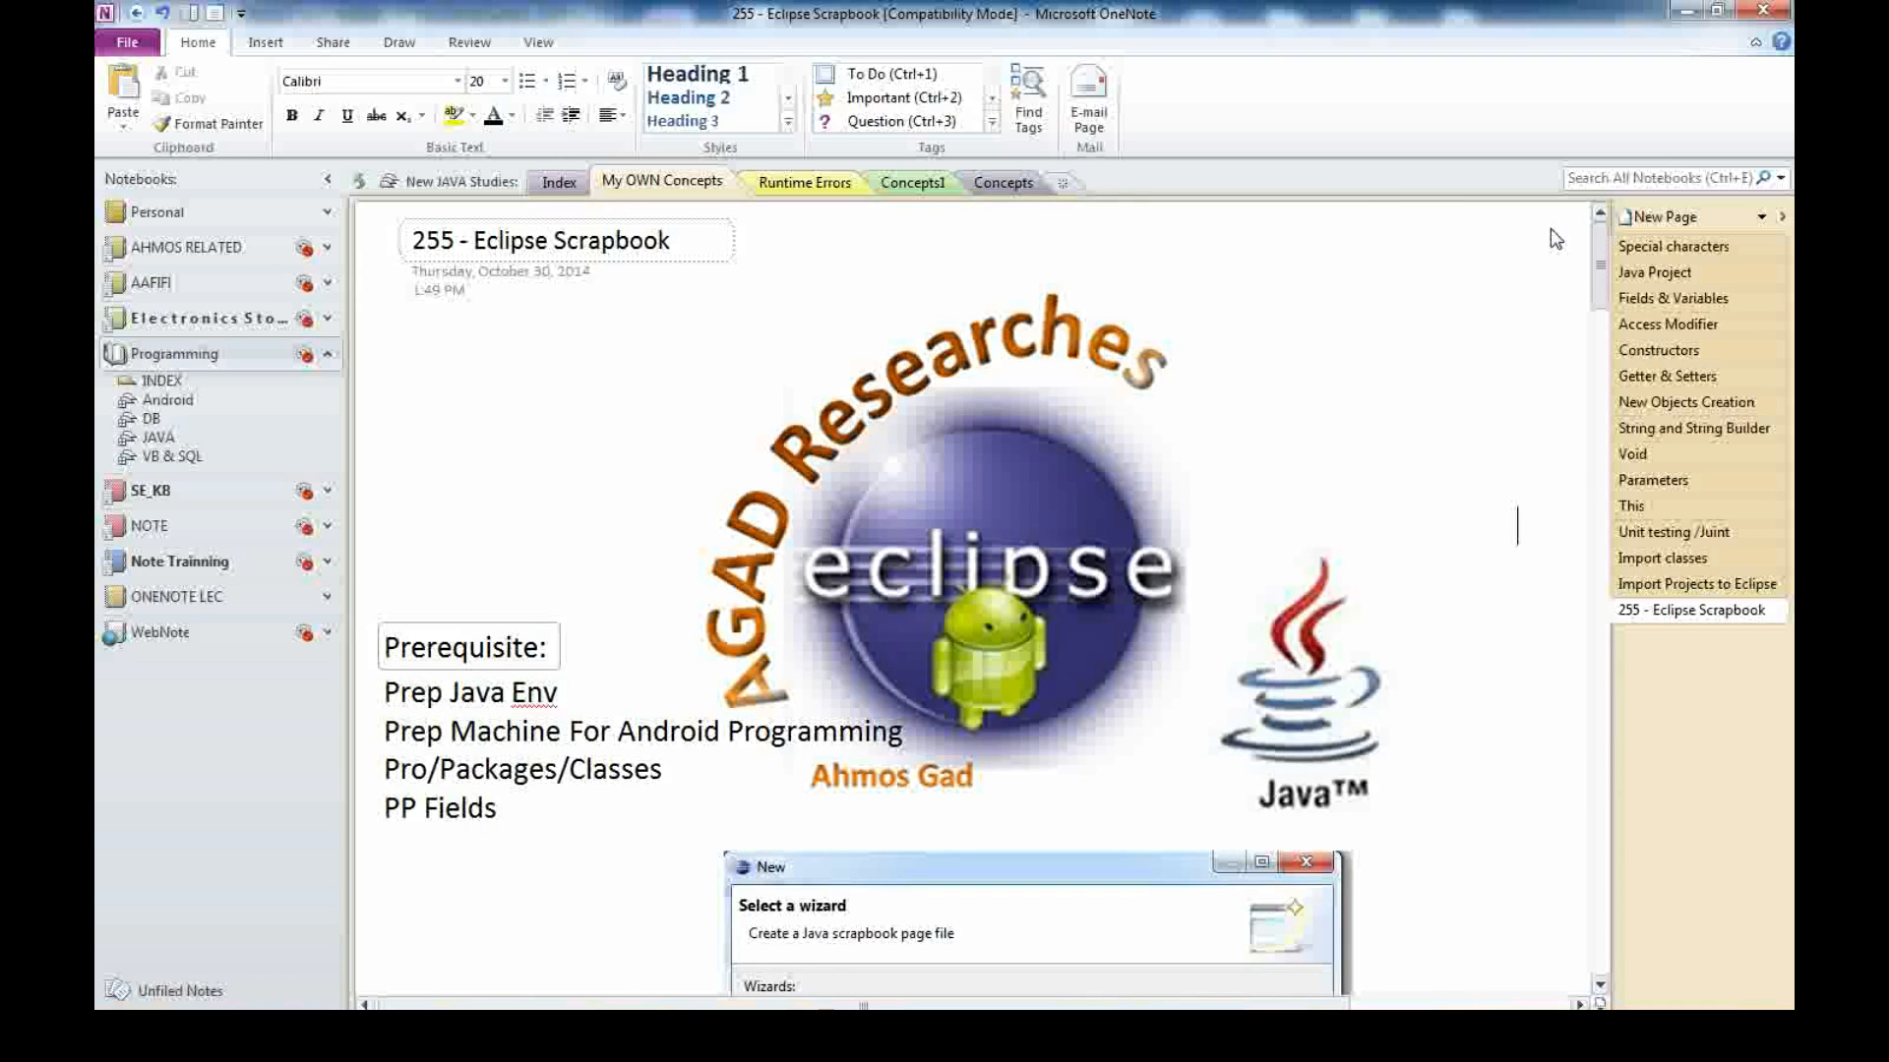
mouse_move(1562, 263)
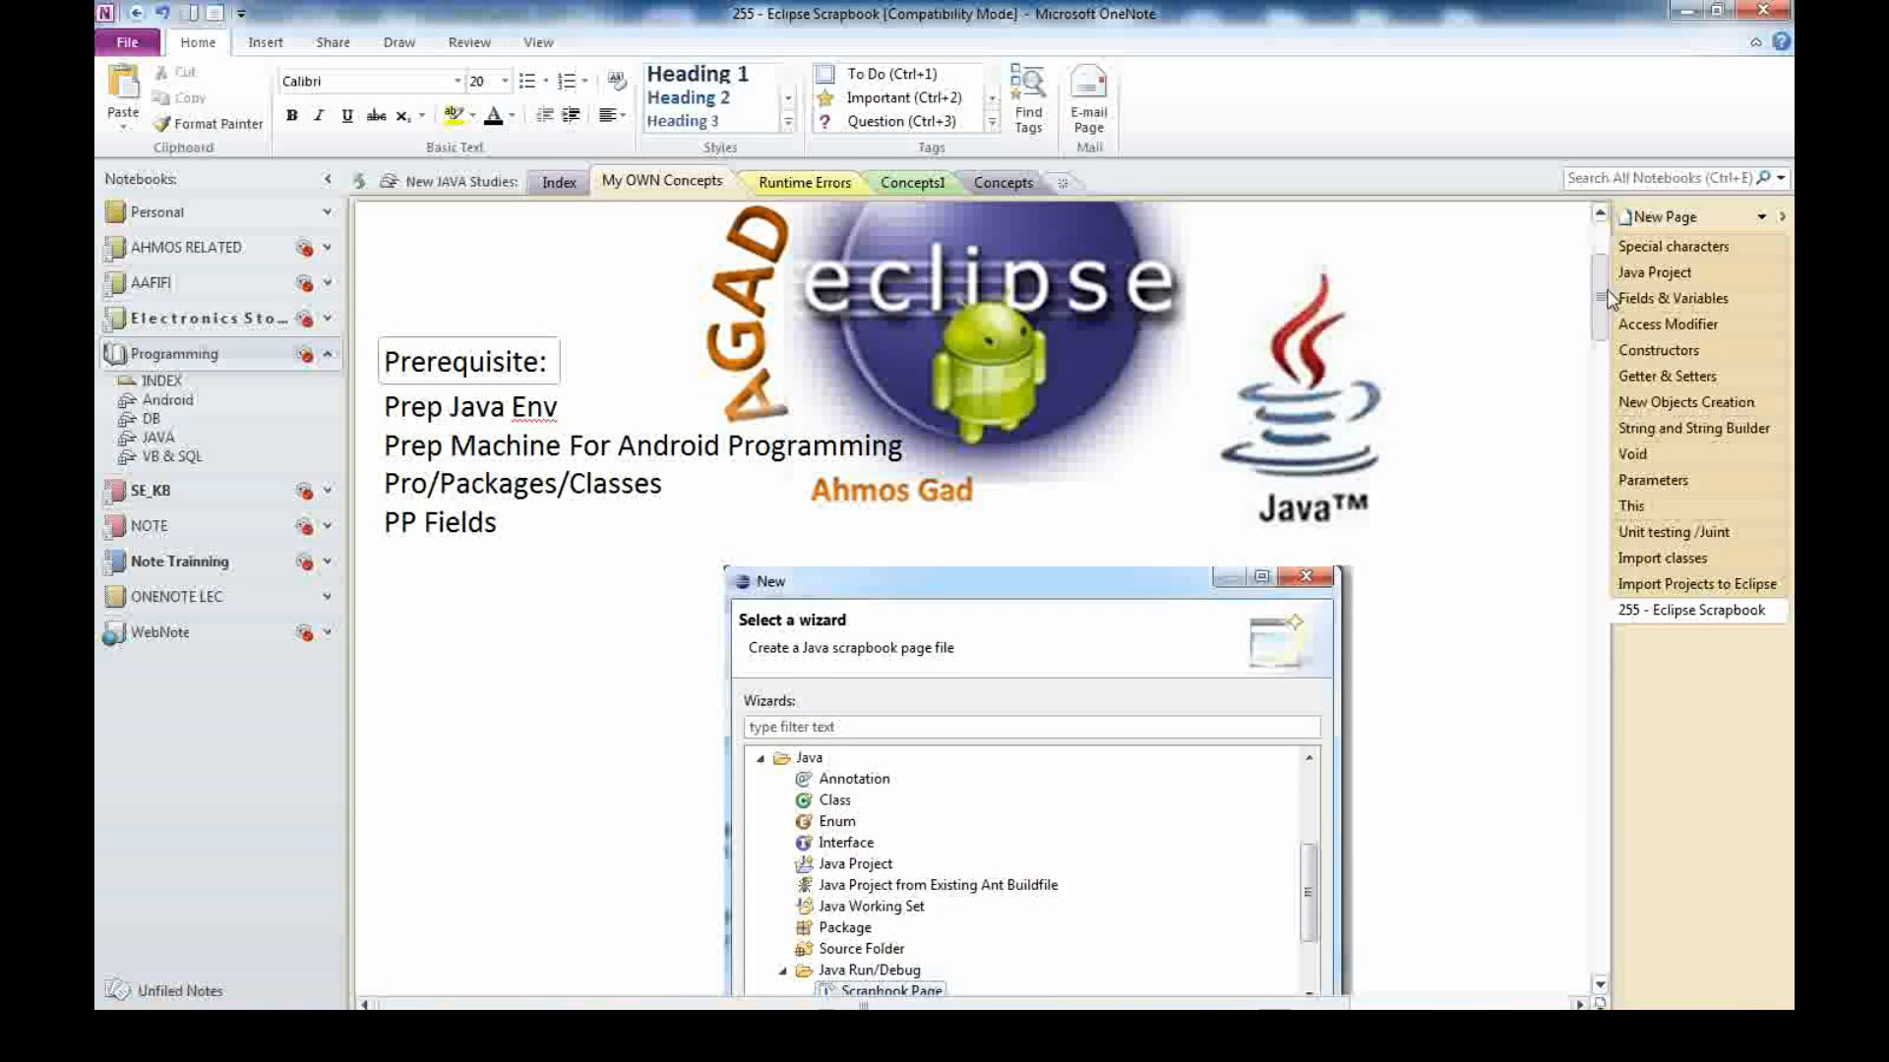
Scroll down the 255 - Eclipse Scrapbook notes to the Person snippet with 'P.' suggestions
scroll(down, 3)
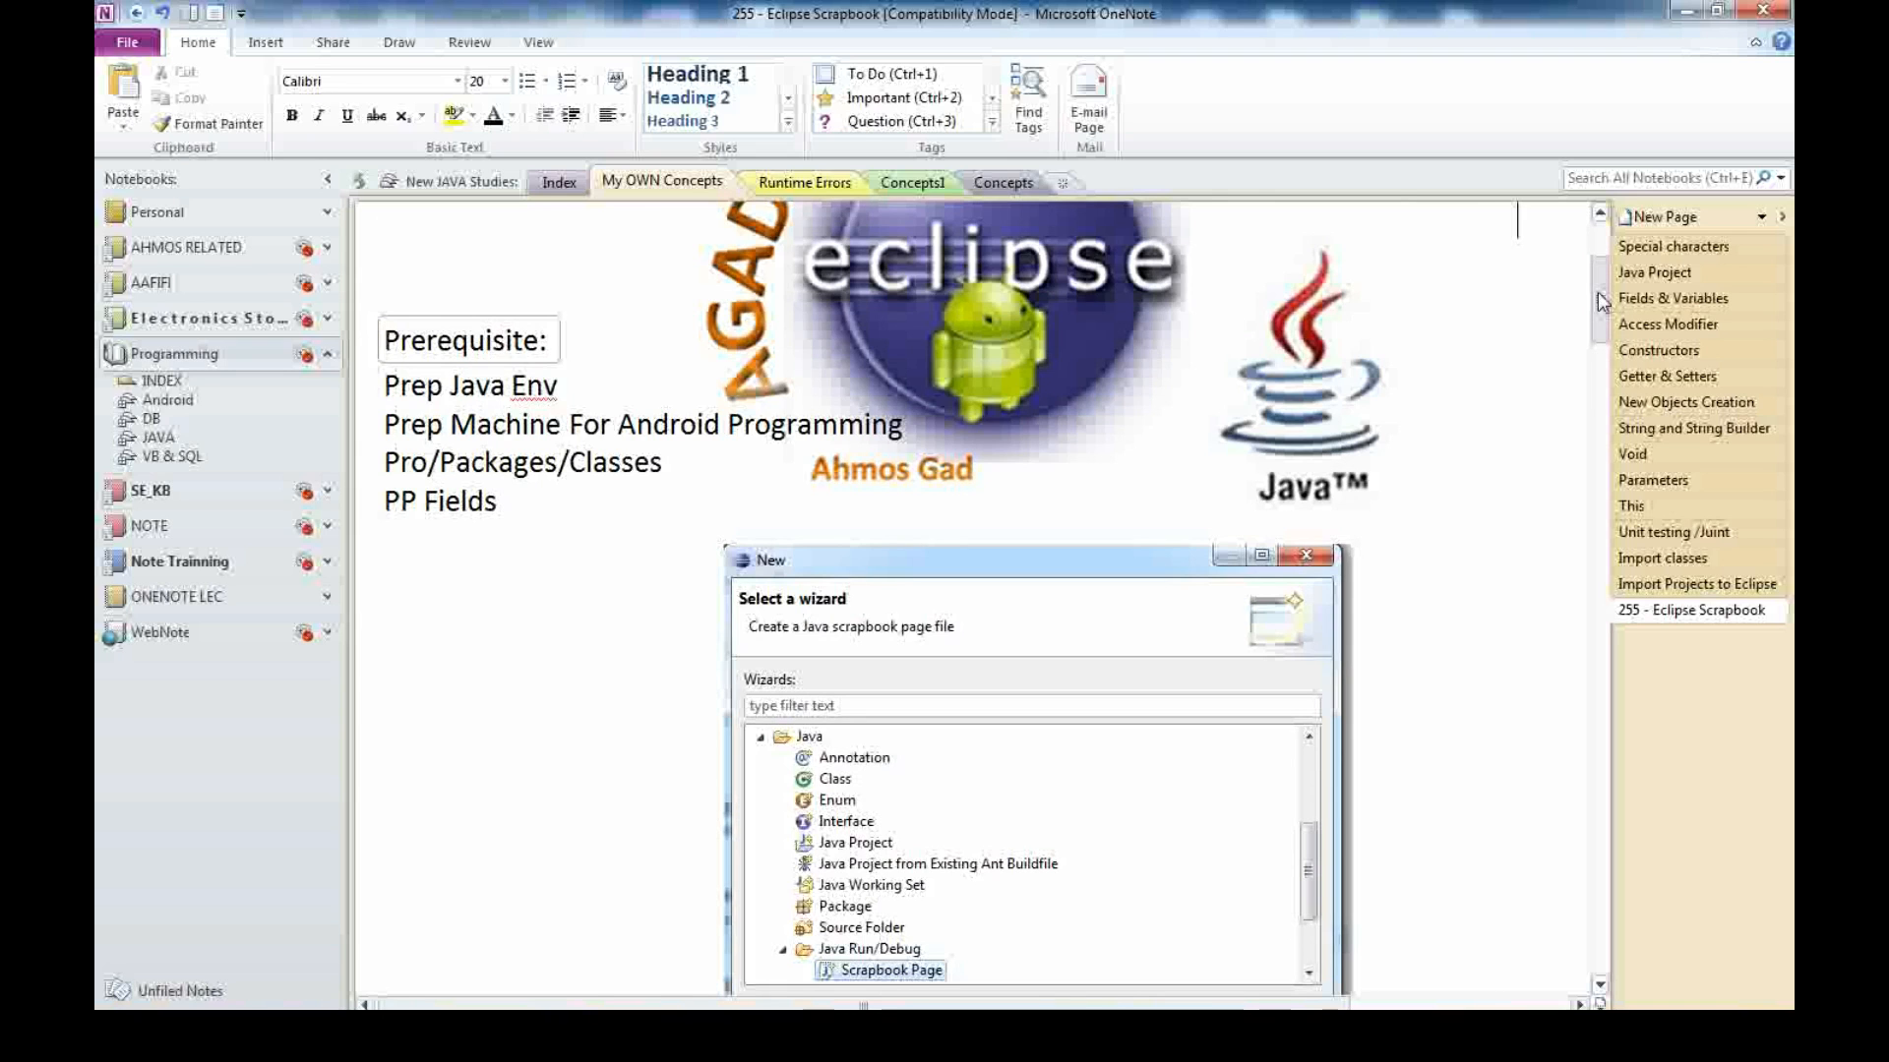
scroll(down, 3)
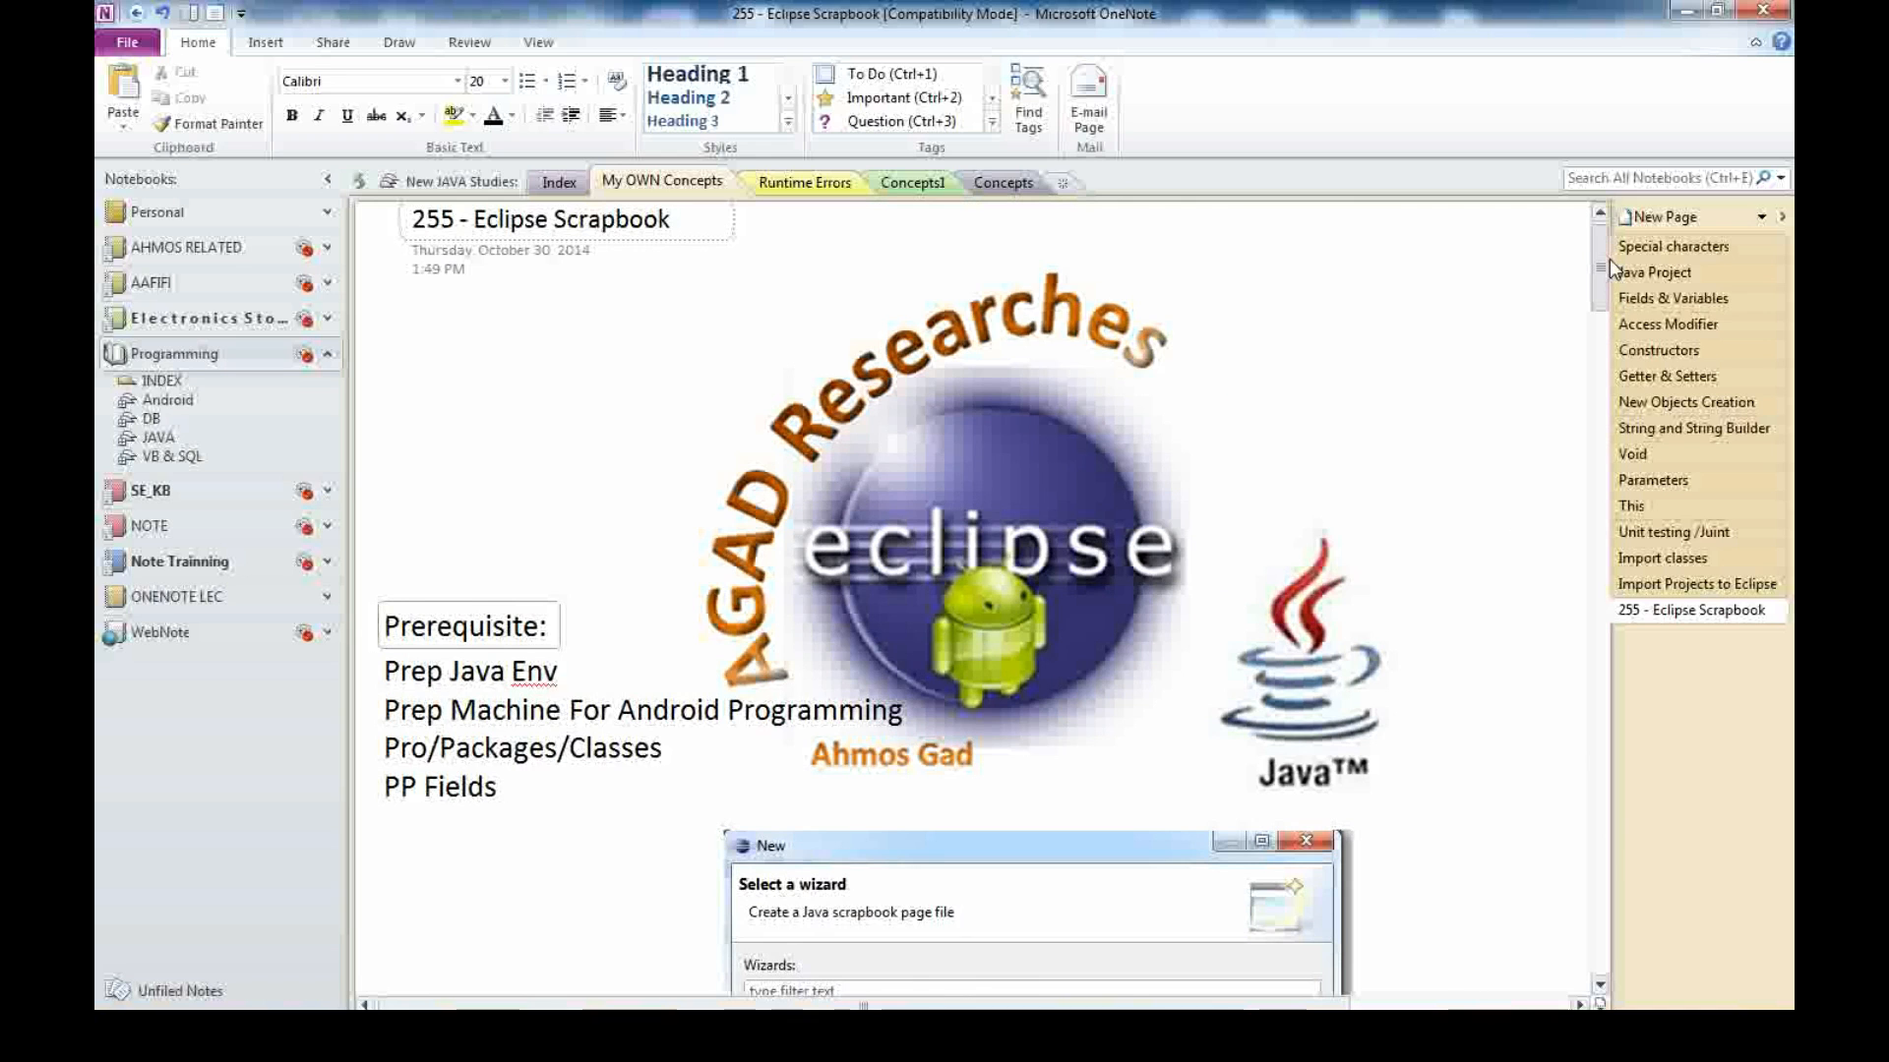
scroll(down, 3)
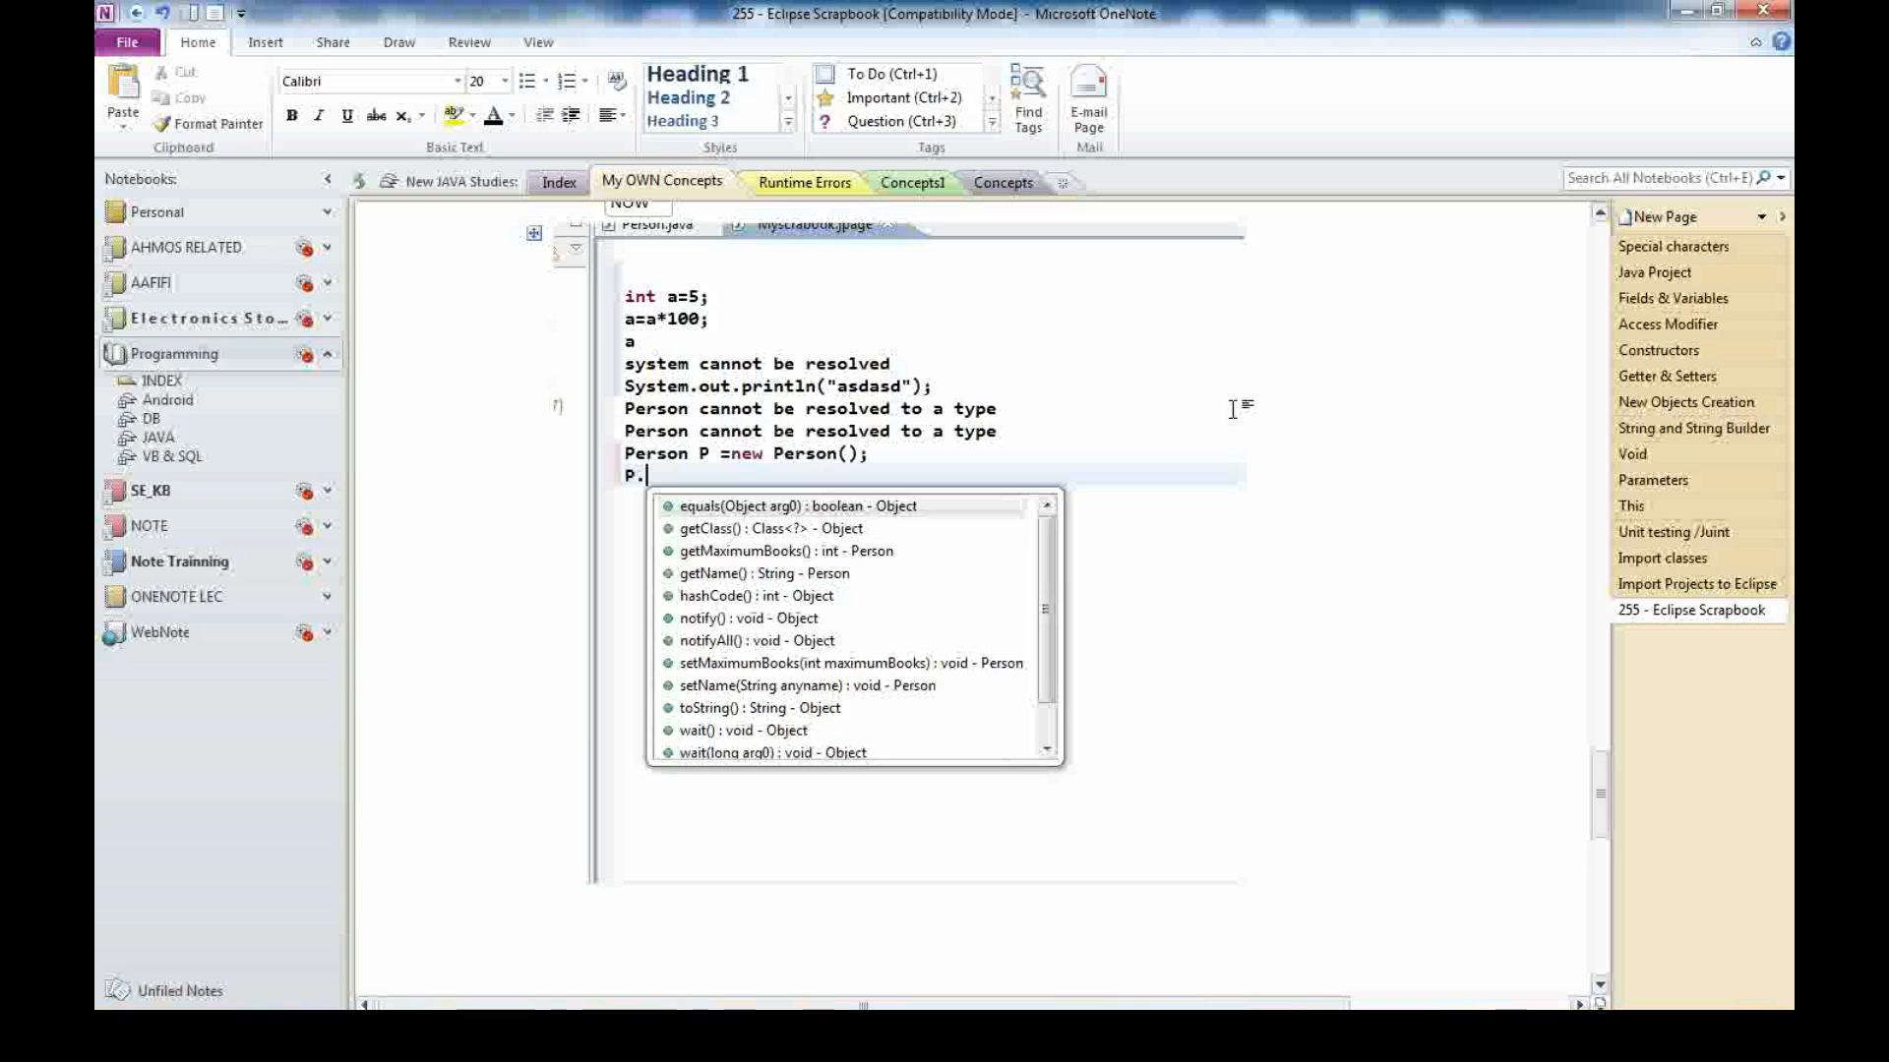
mouse_move(1599, 842)
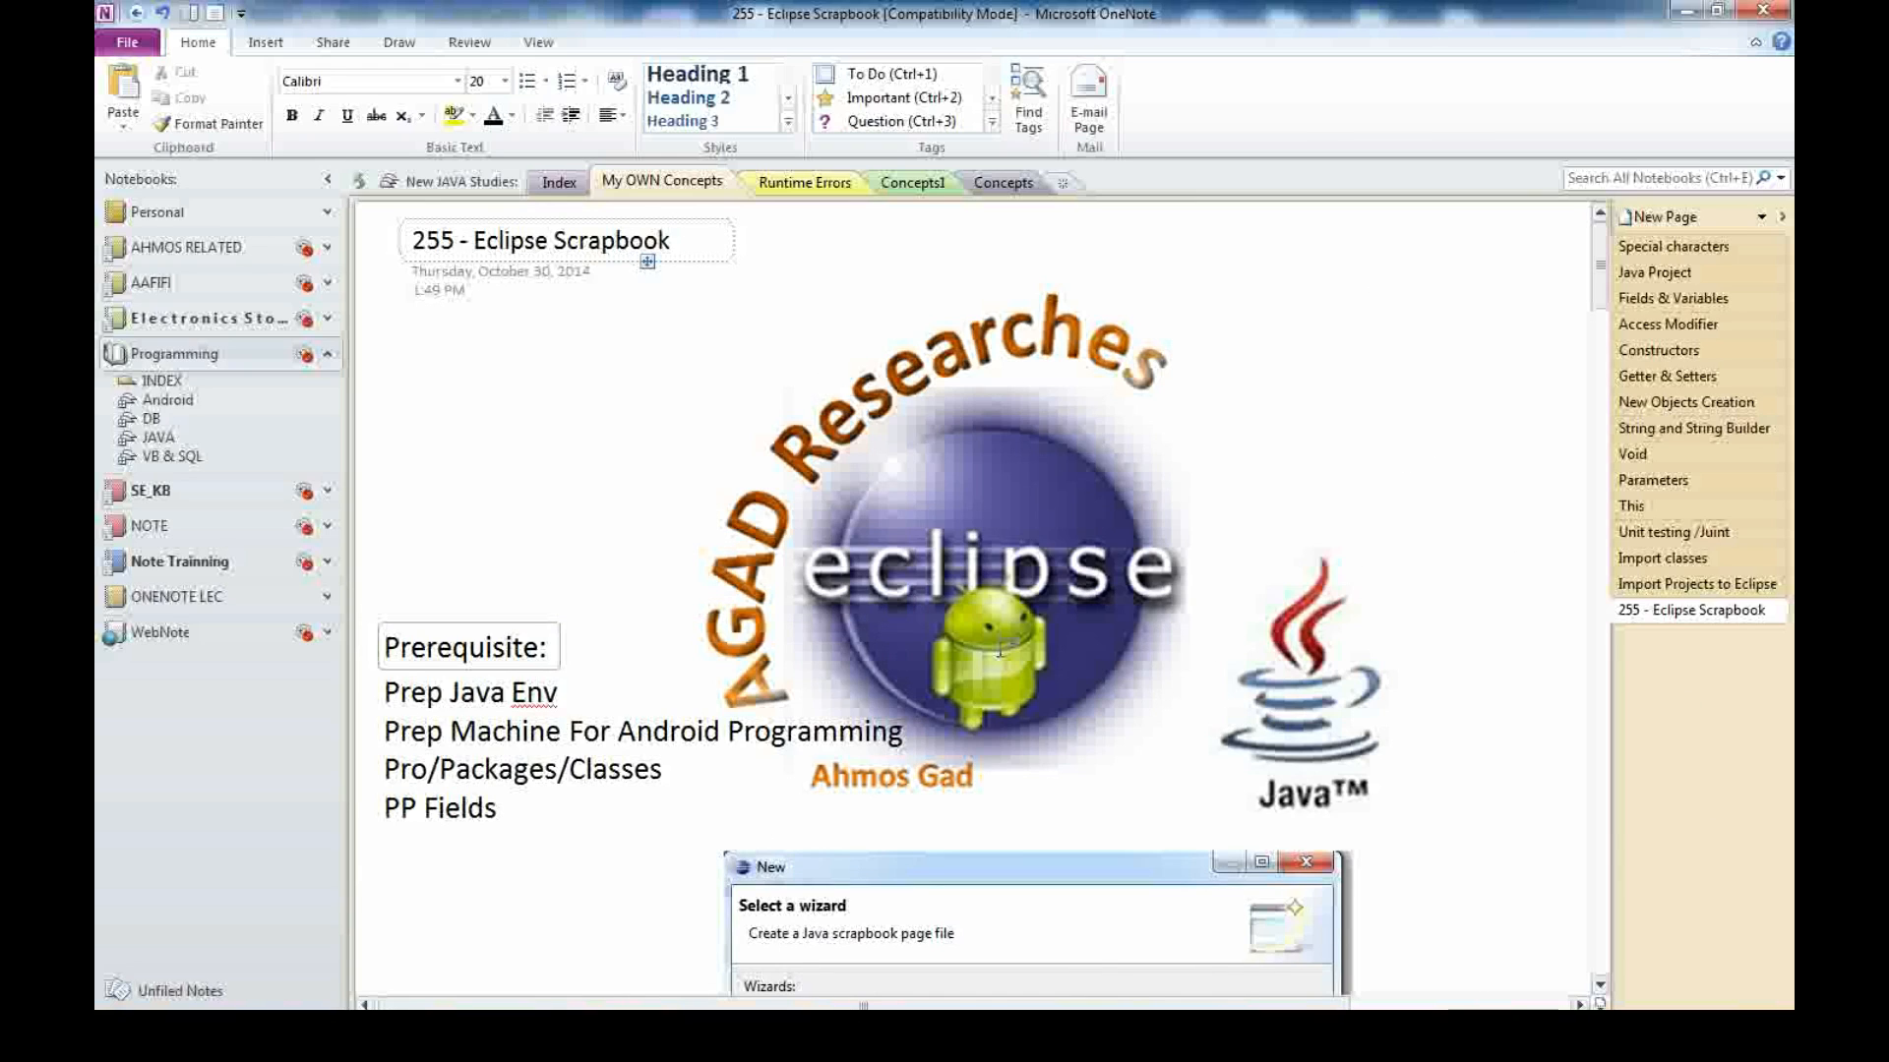
mouse_move(1111, 605)
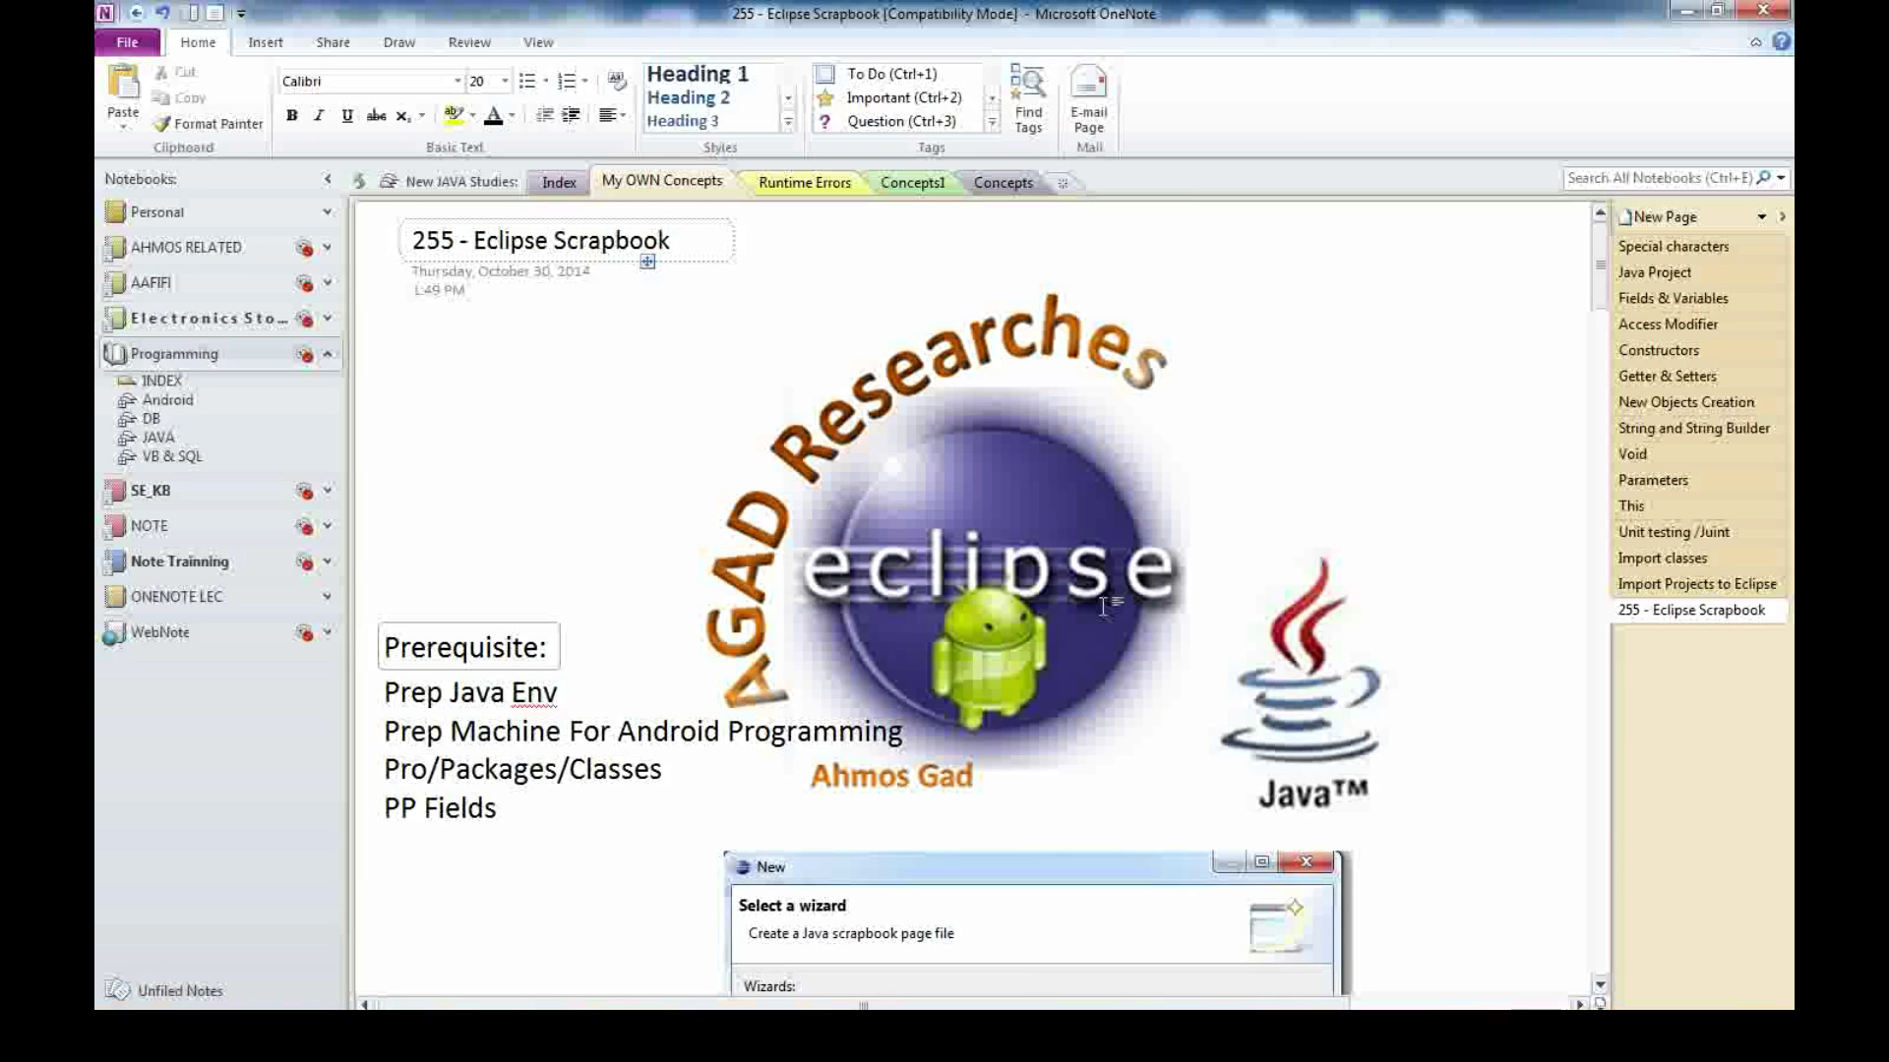